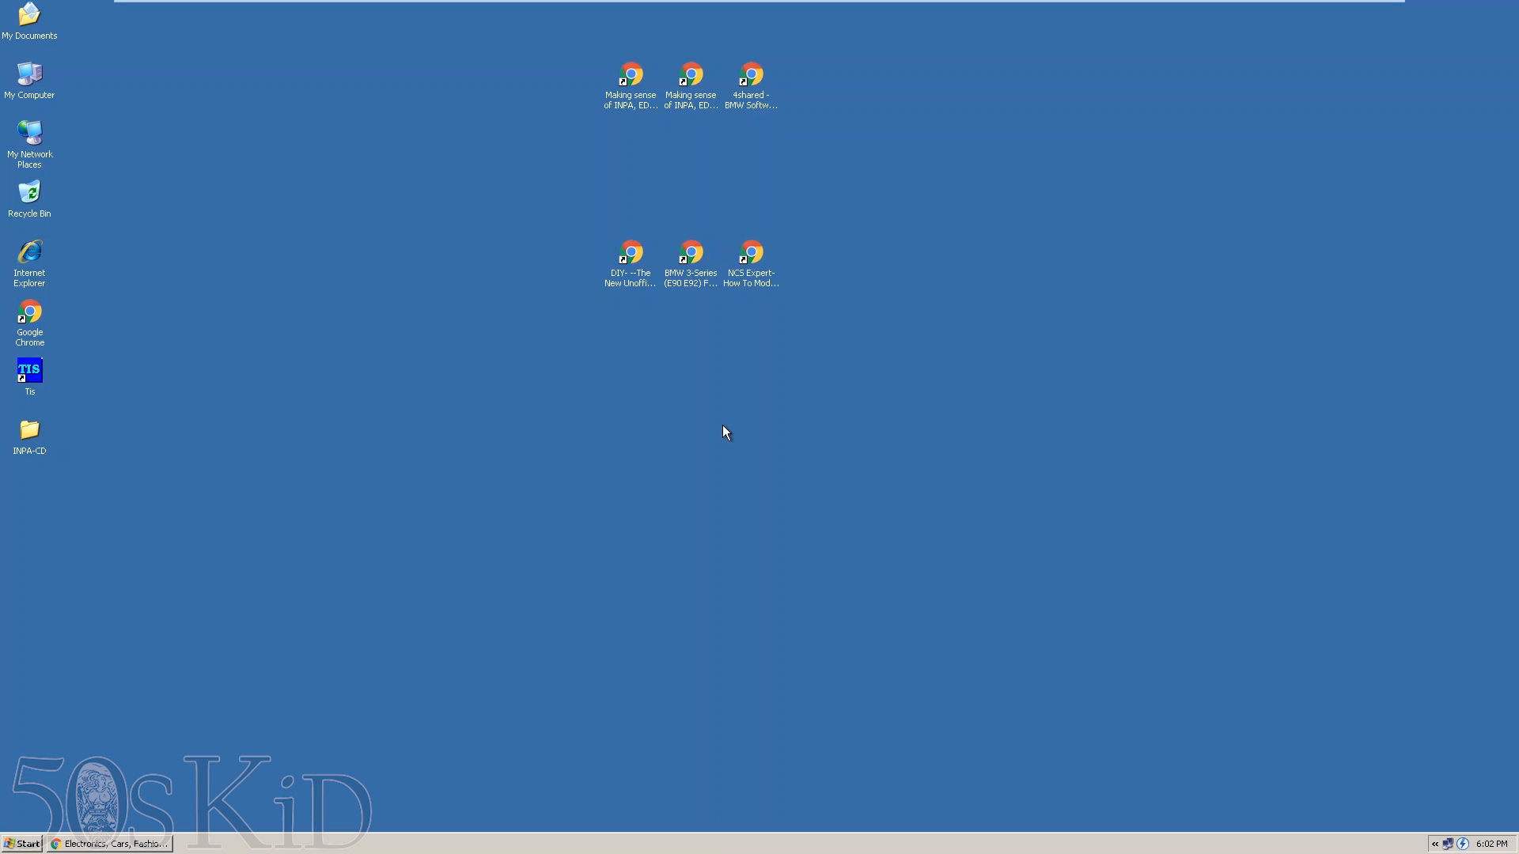
pyautogui.moveTo(448, 601)
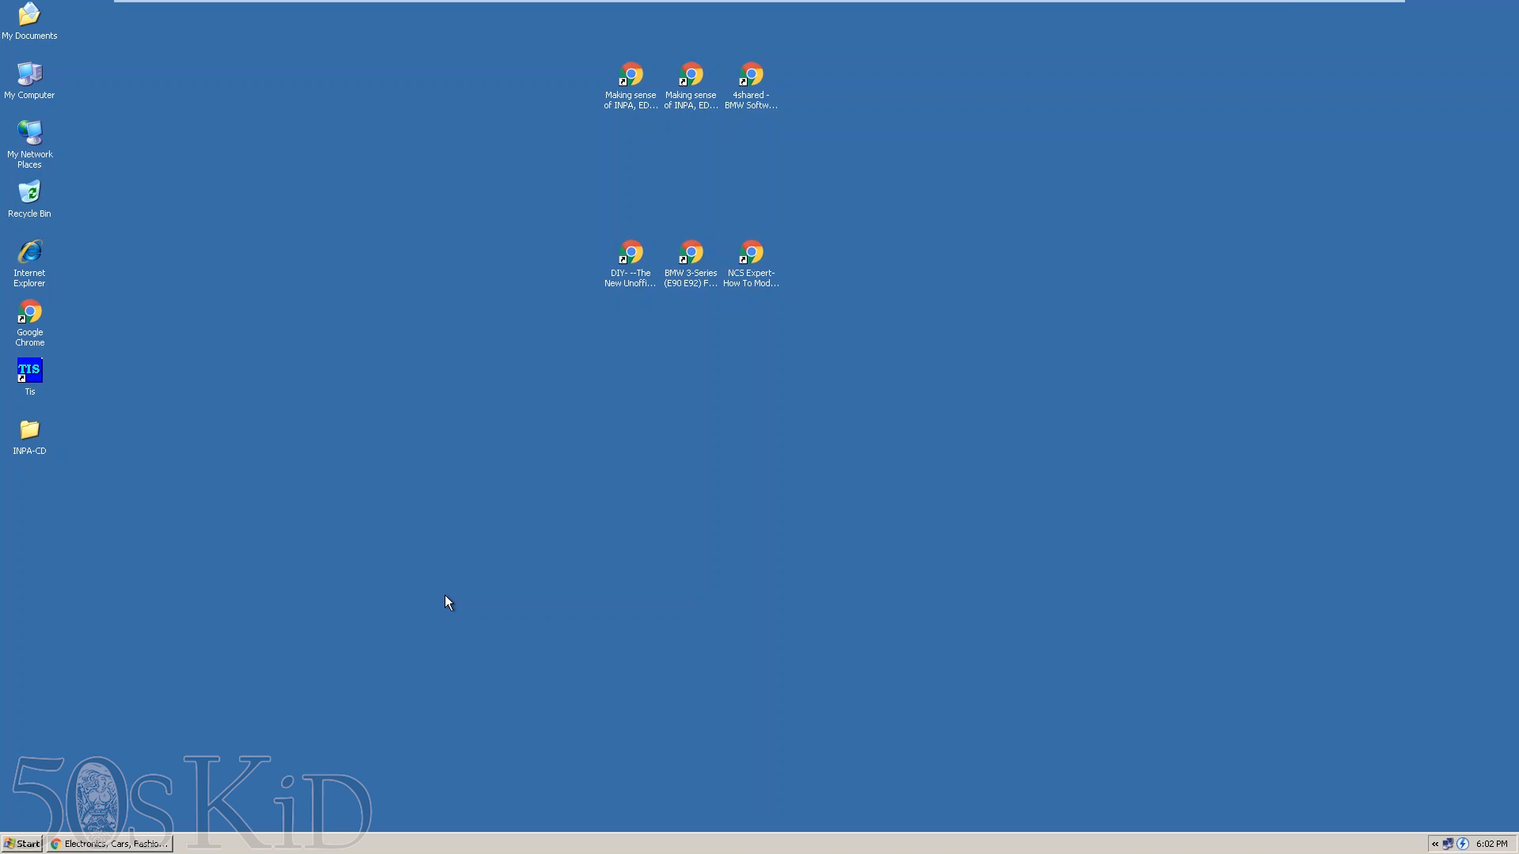
pyautogui.moveTo(248, 769)
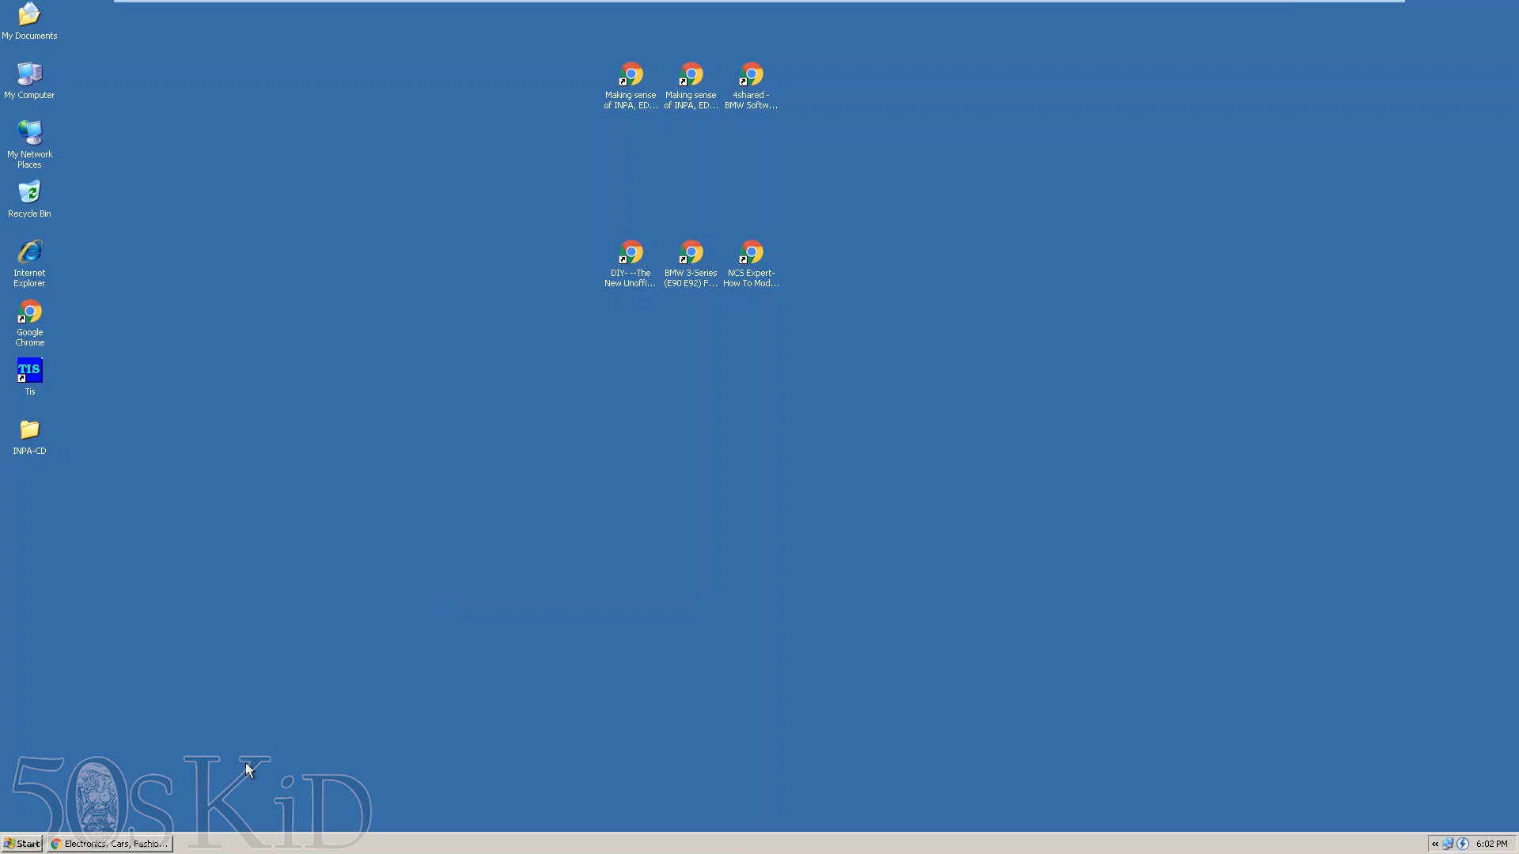
pyautogui.moveTo(110, 843)
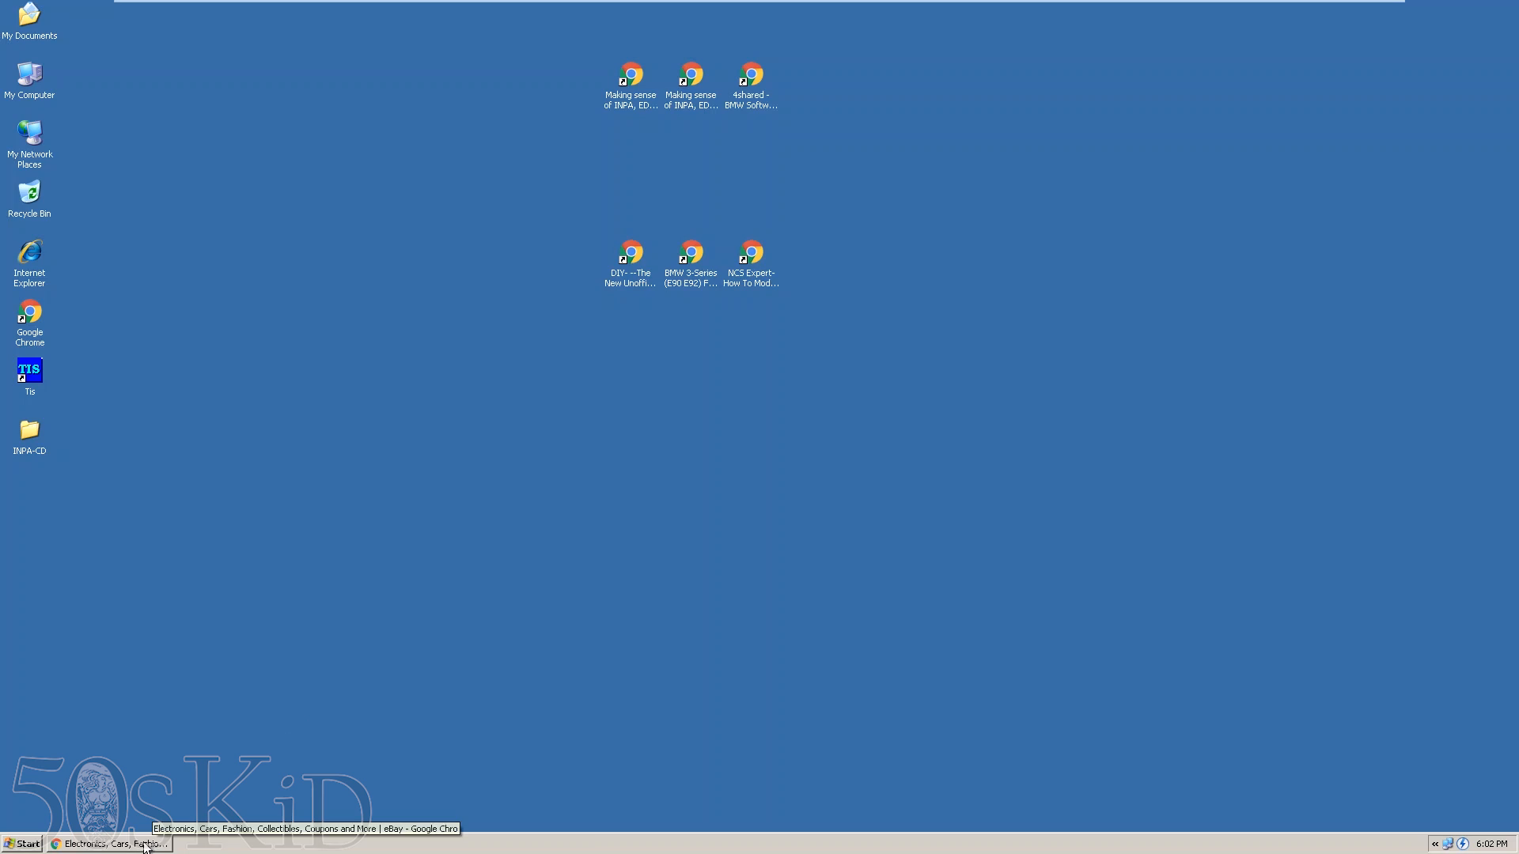
# - Search eBay for 'inpa cable' and look through the results
pyautogui.click(109, 843)
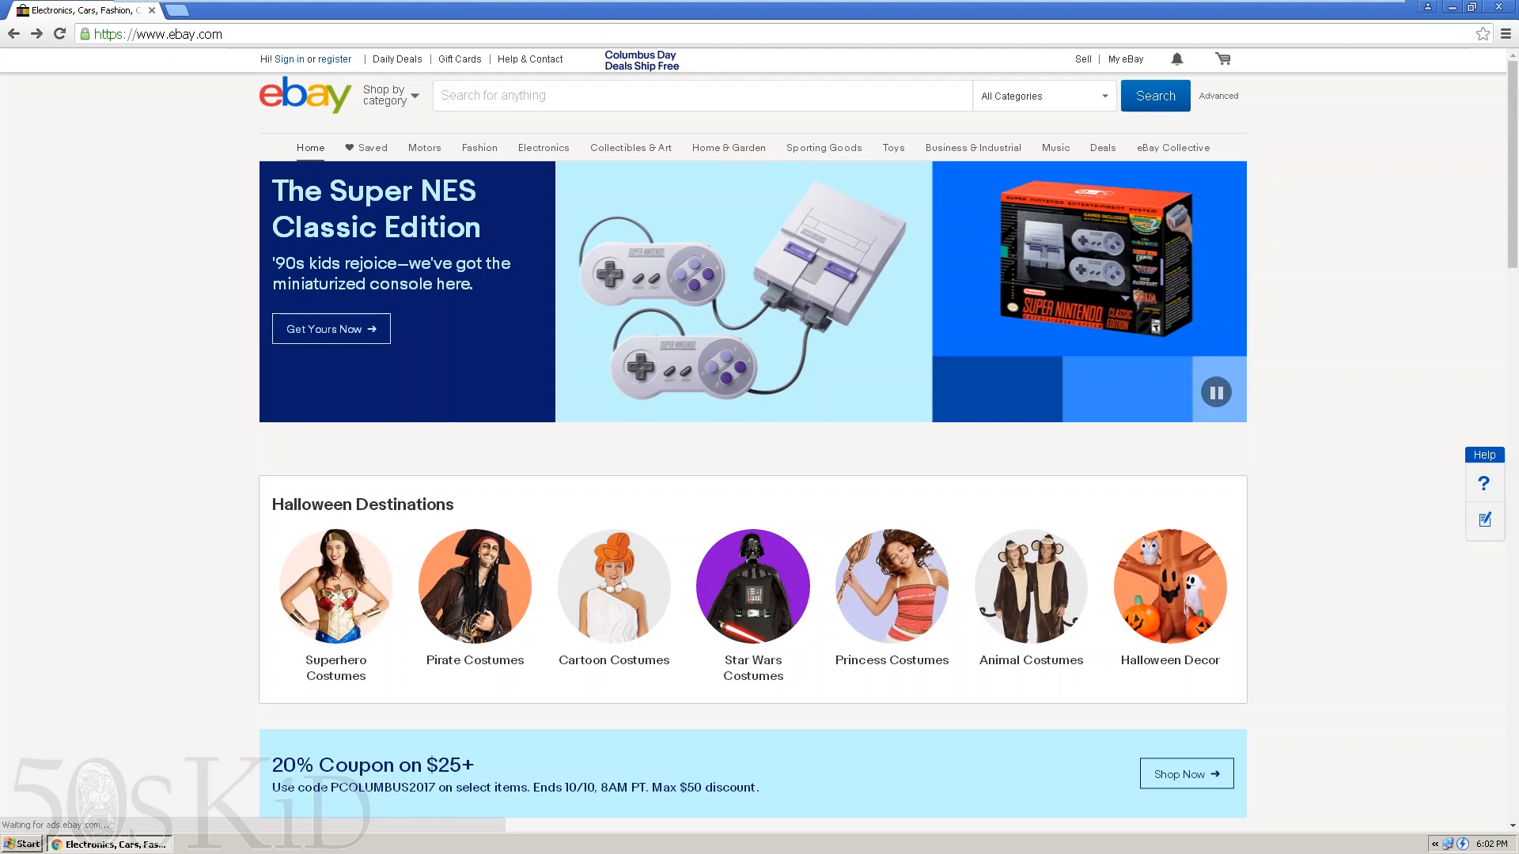
pyautogui.write('inpa c')
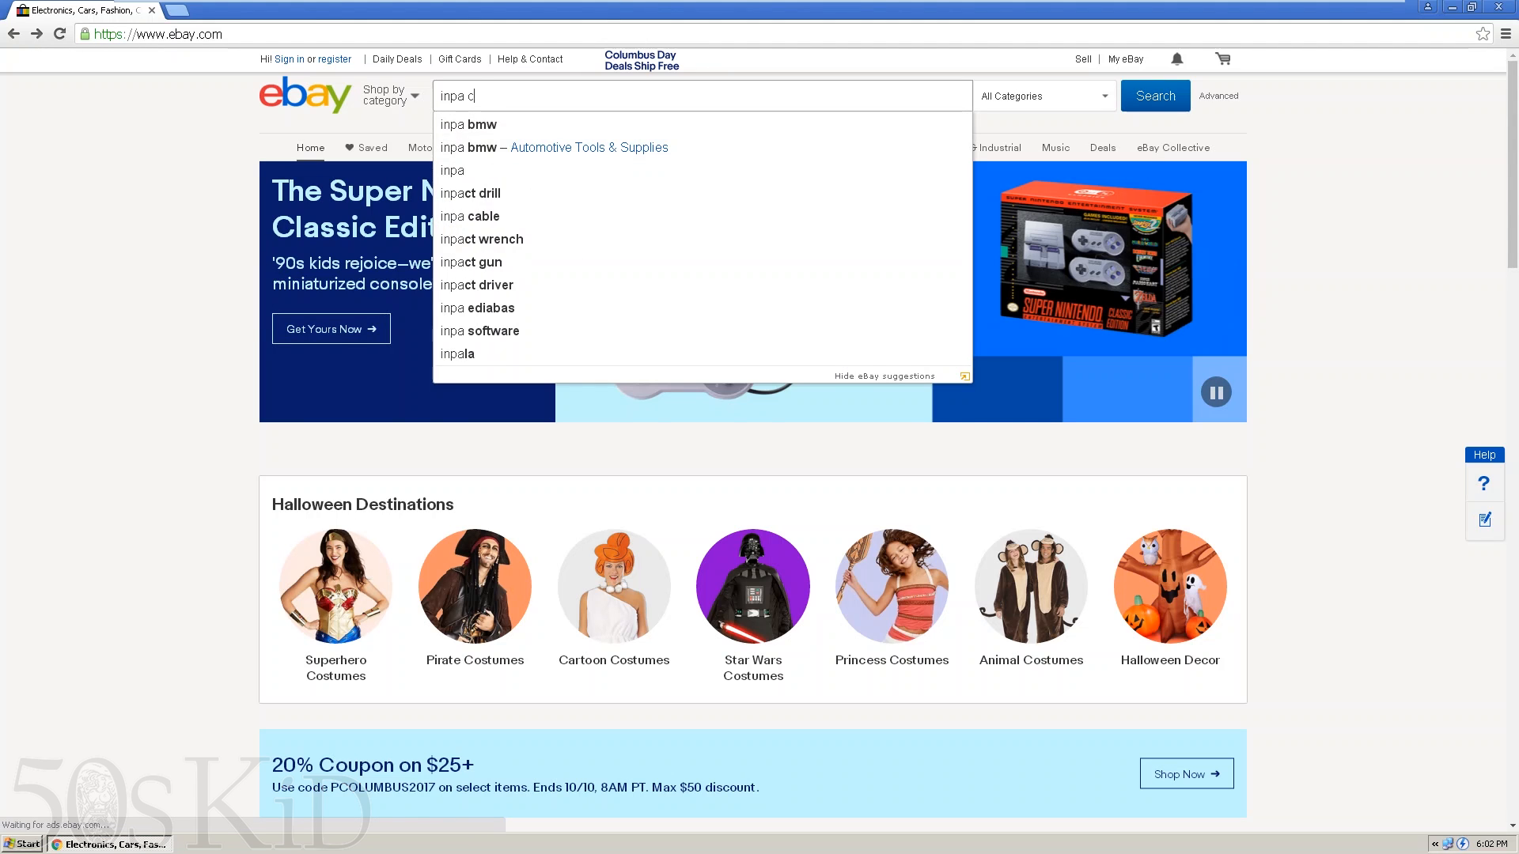
pyautogui.click(471, 217)
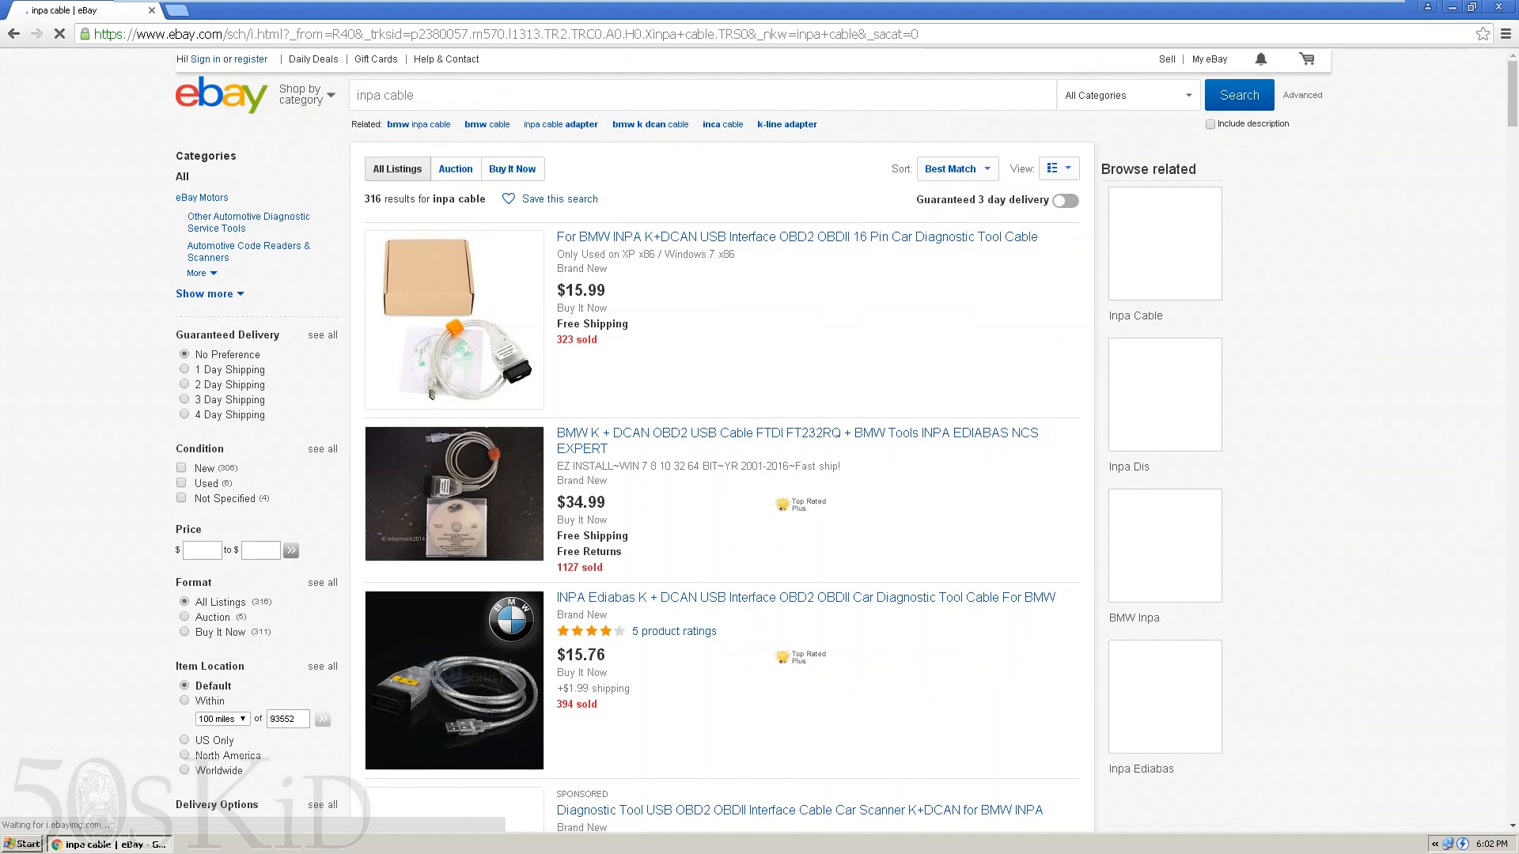
pyautogui.scroll(-3)
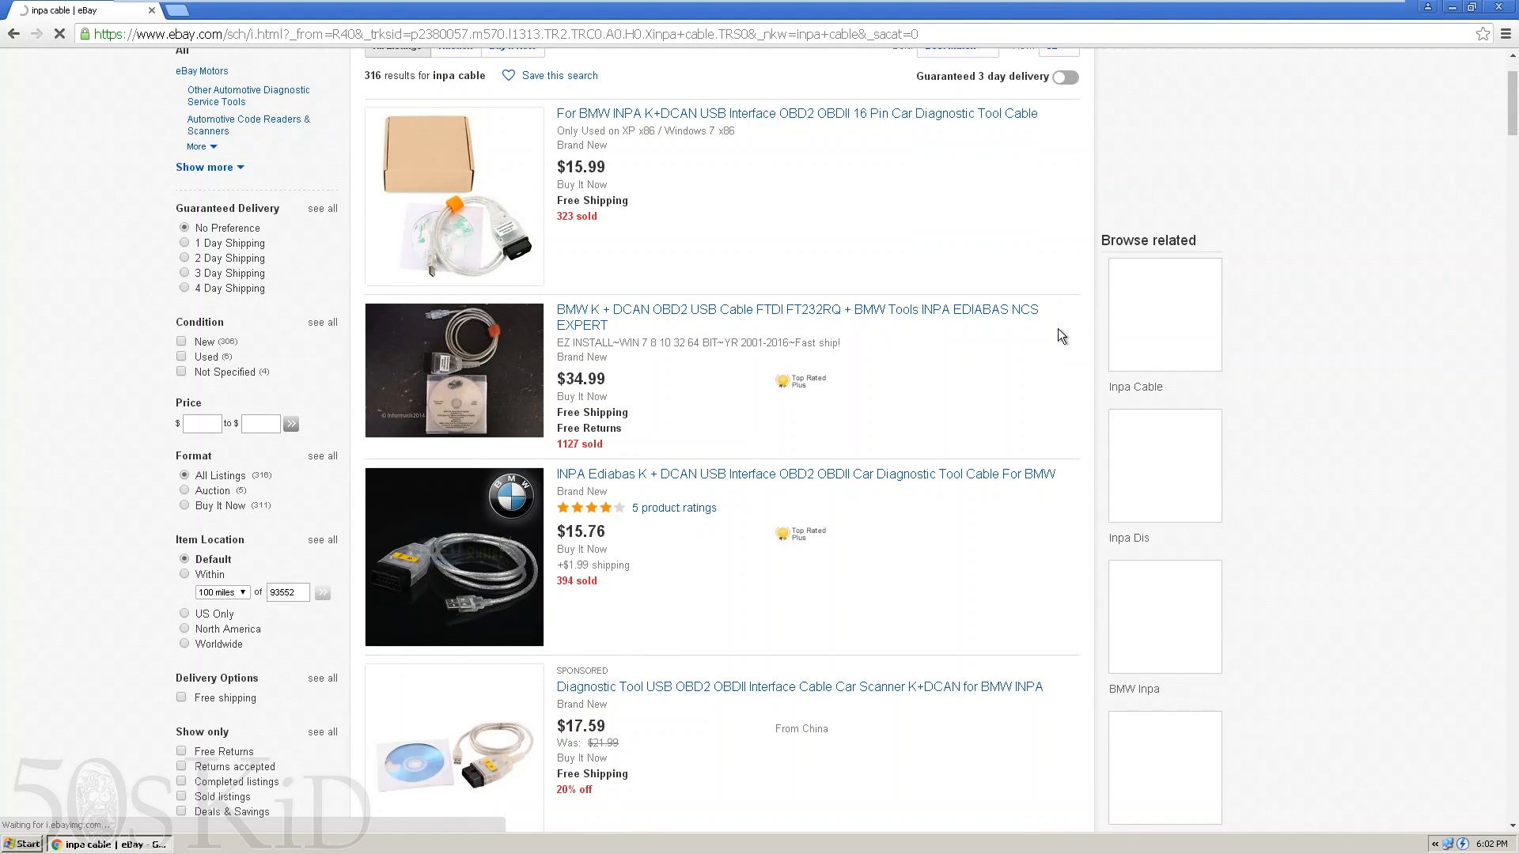
pyautogui.scroll(-3)
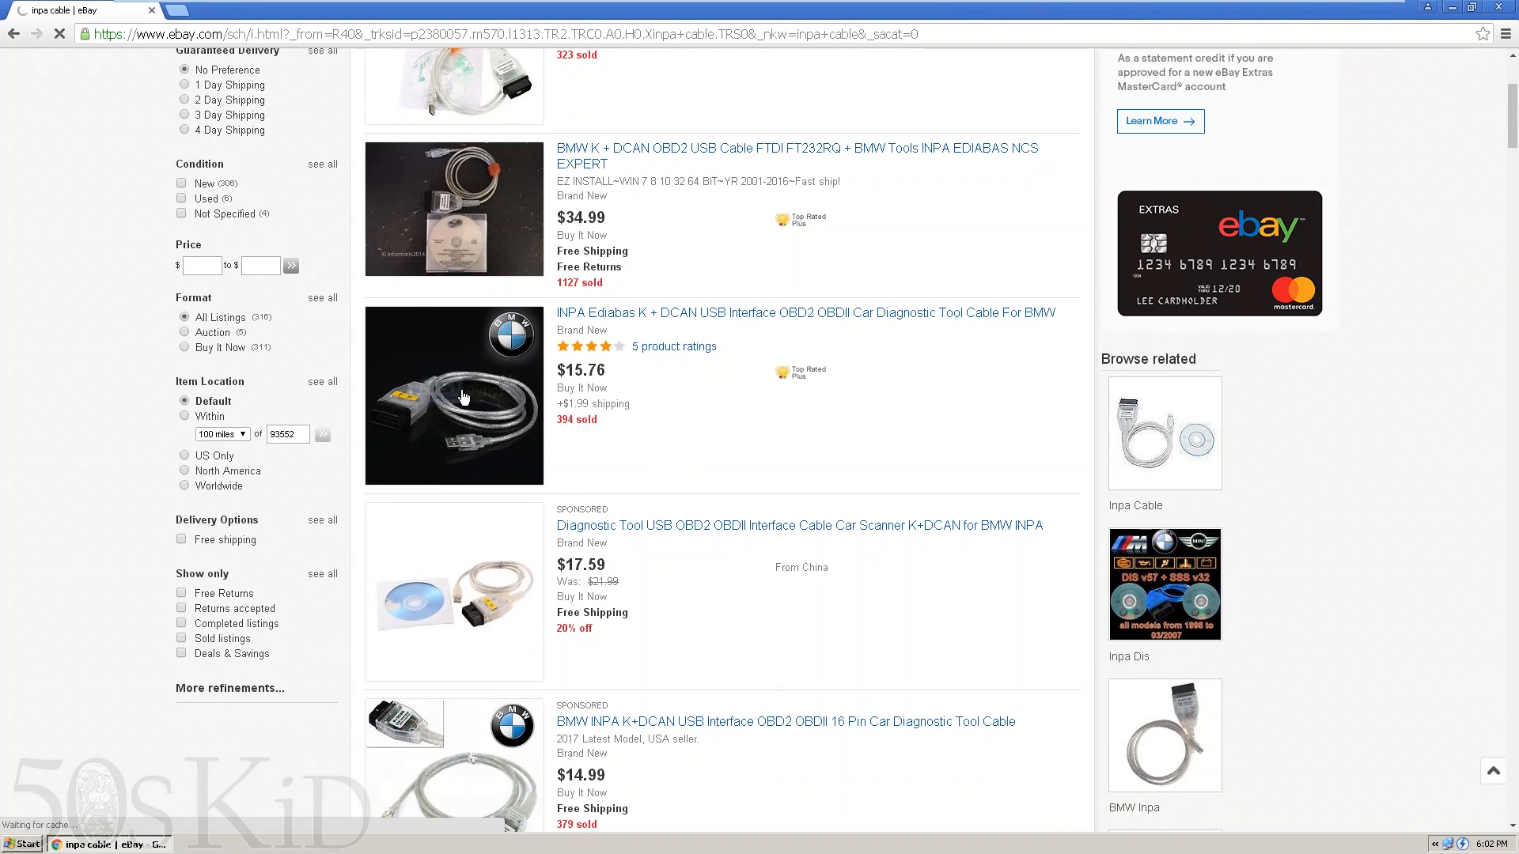
pyautogui.moveTo(467, 779)
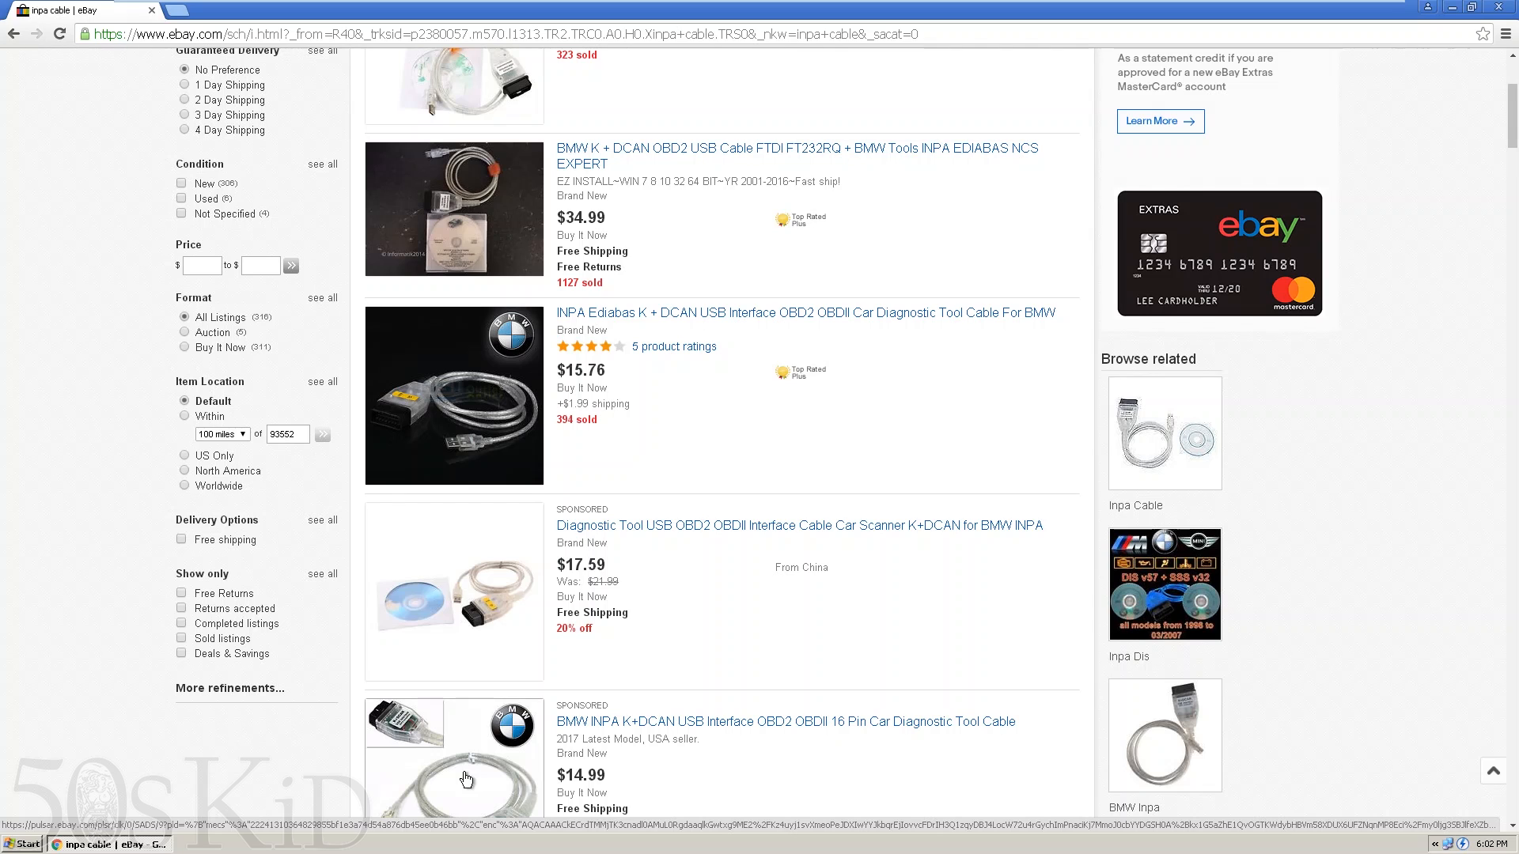
# - View the $14.99 BMW INPA K+DCAN USB cable listing and its second product photo
pyautogui.click(787, 722)
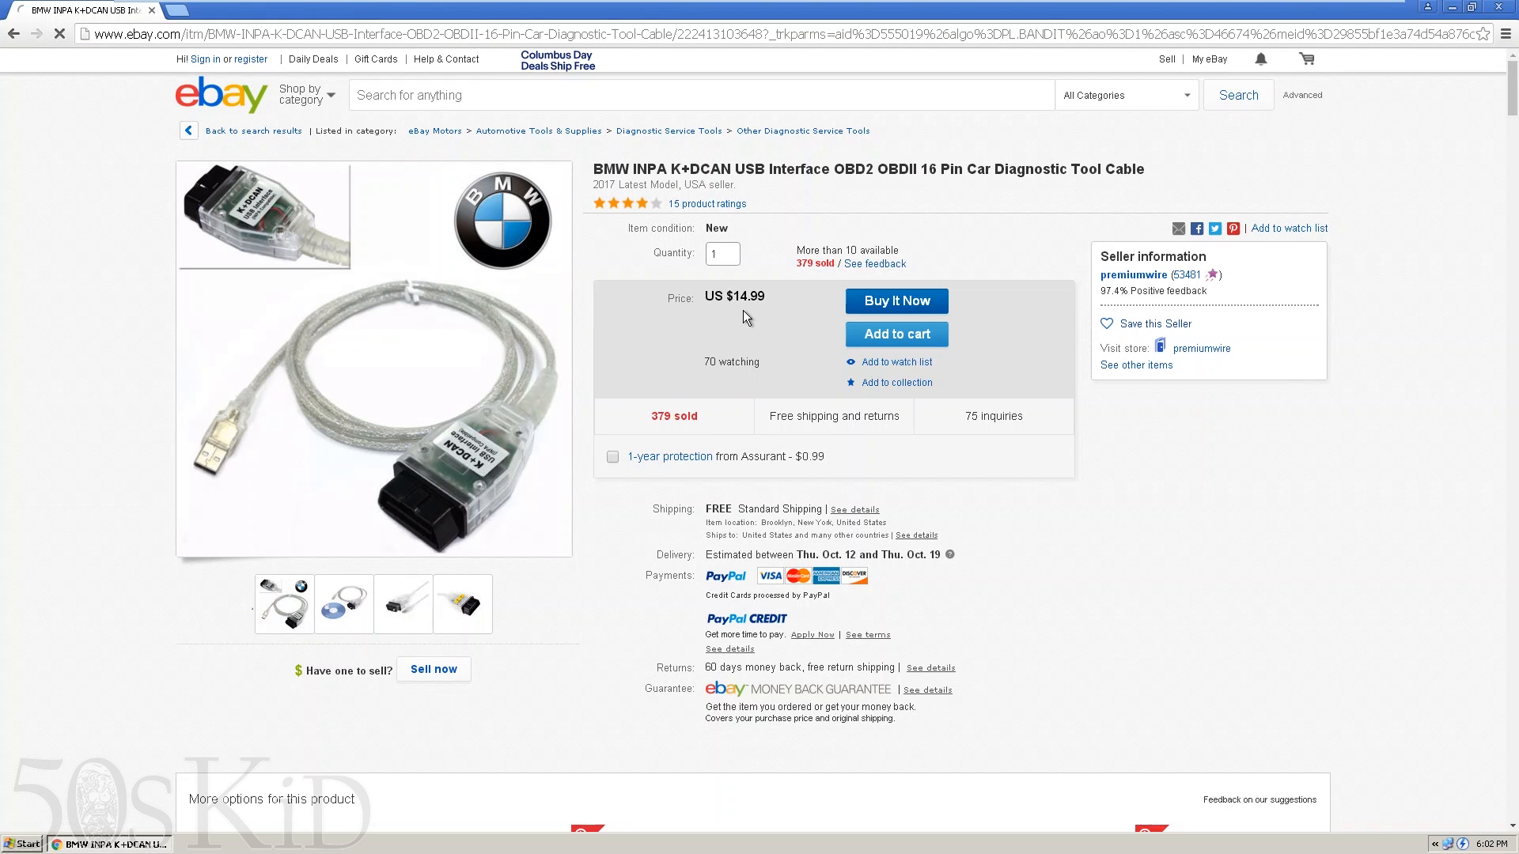
pyautogui.moveTo(393, 381)
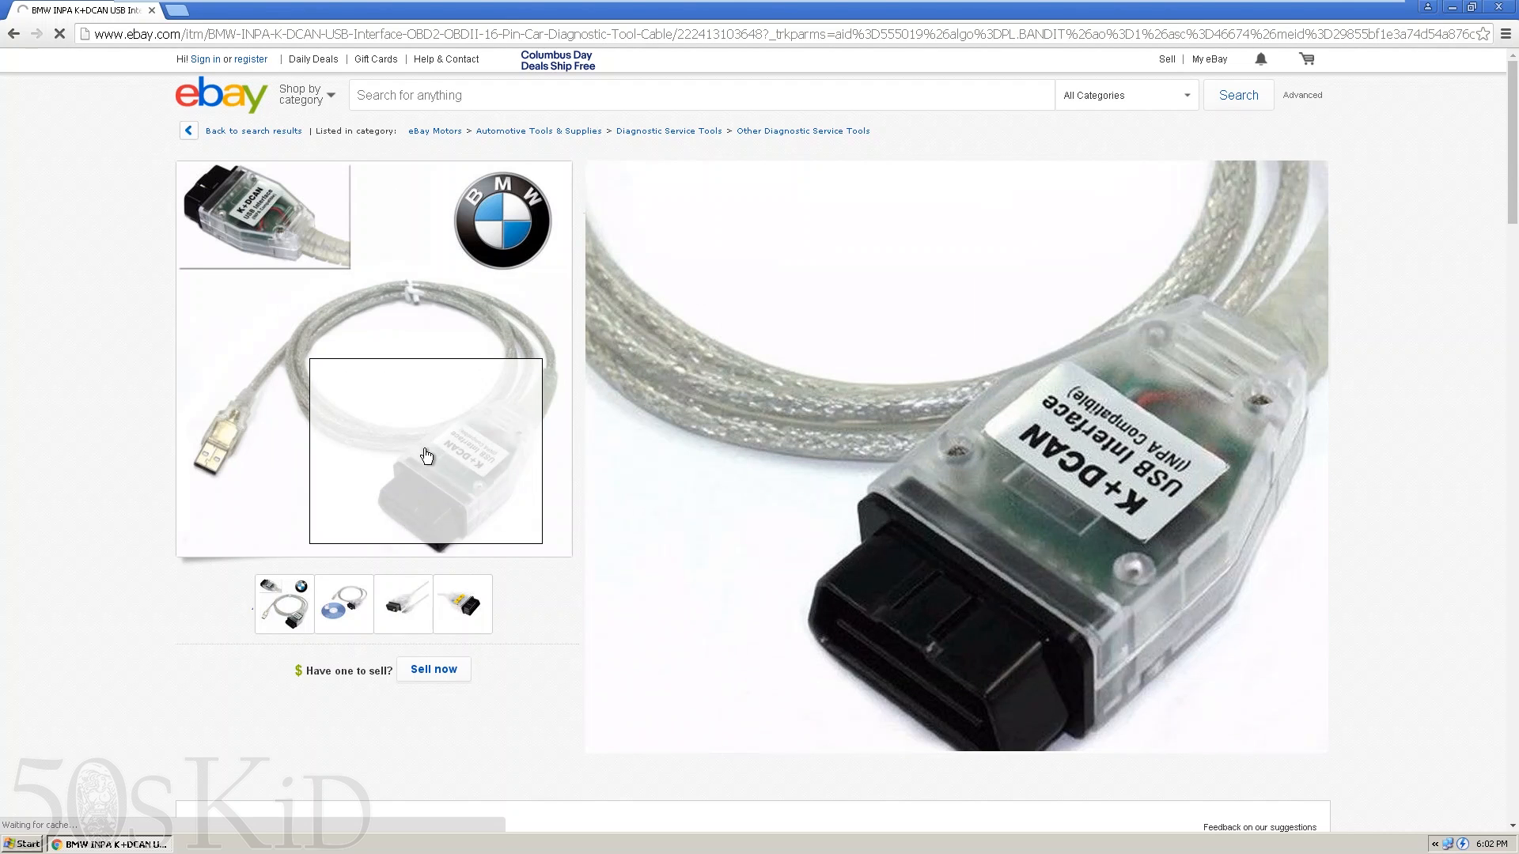
pyautogui.moveTo(394, 454)
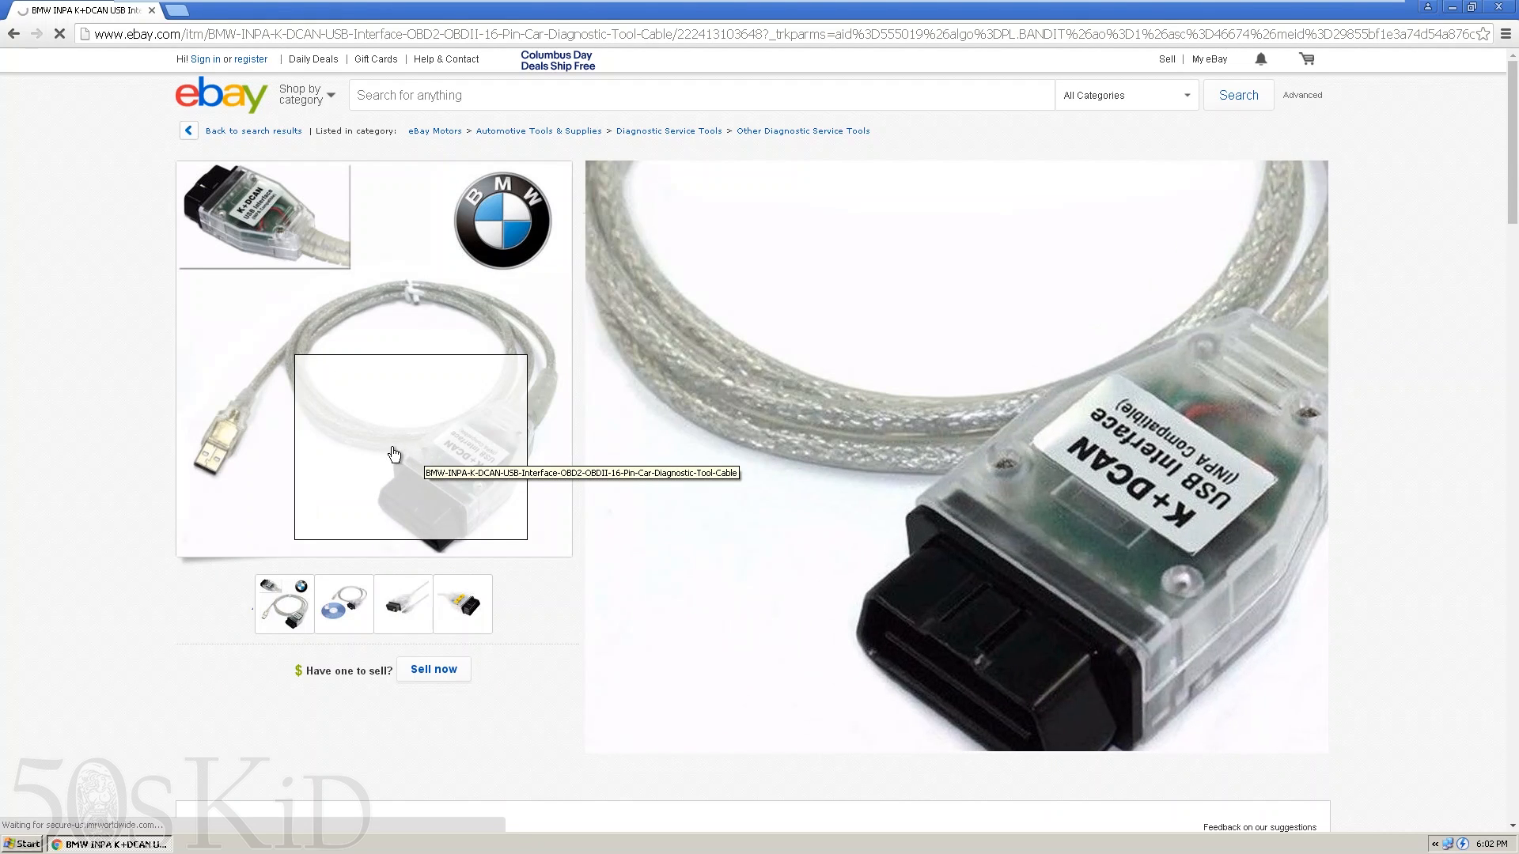
pyautogui.click(343, 603)
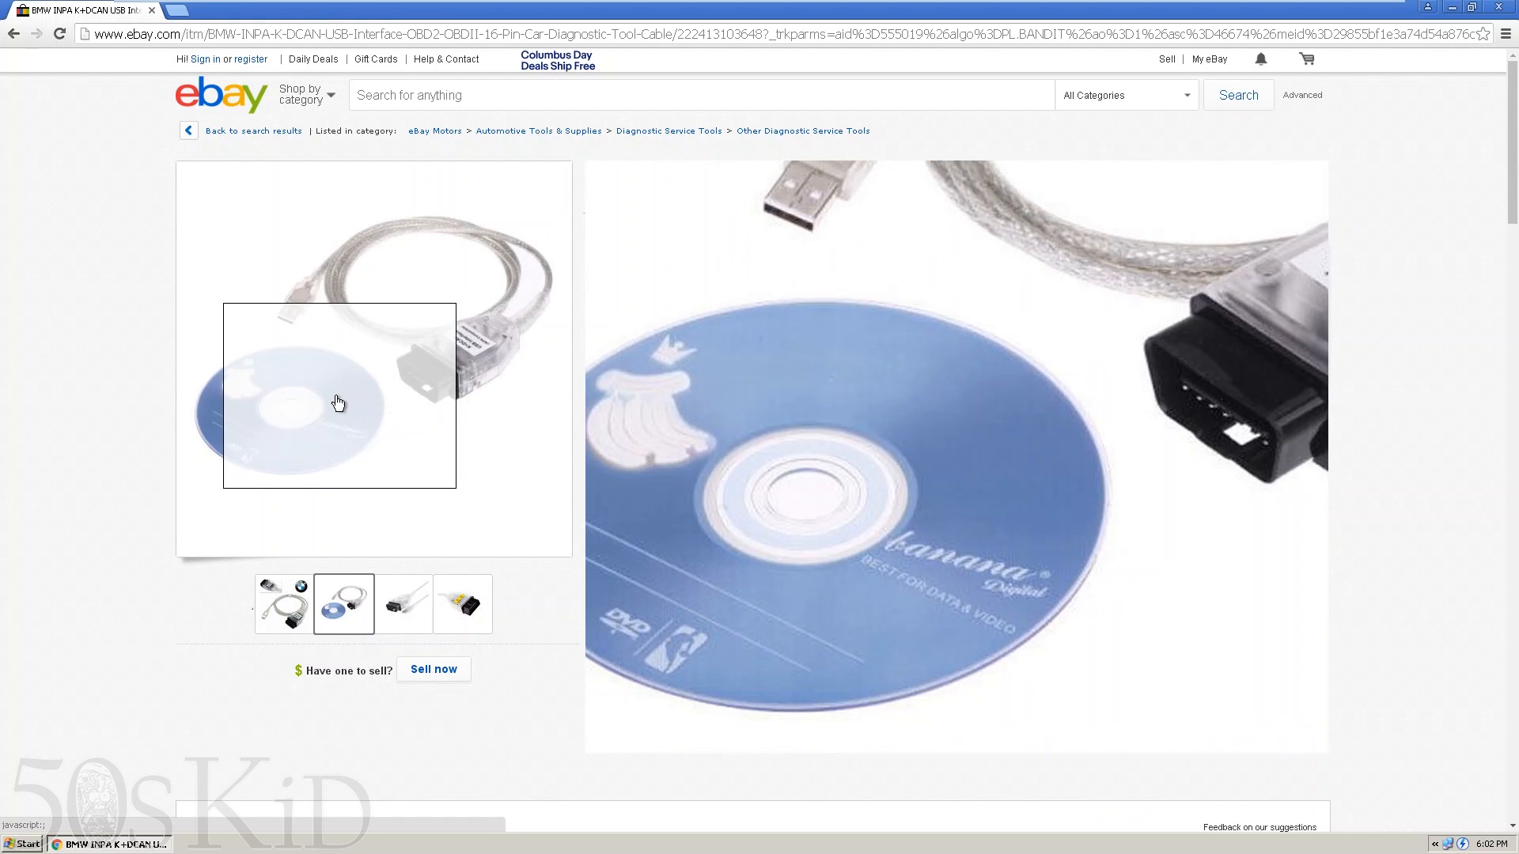
pyautogui.moveTo(308, 396)
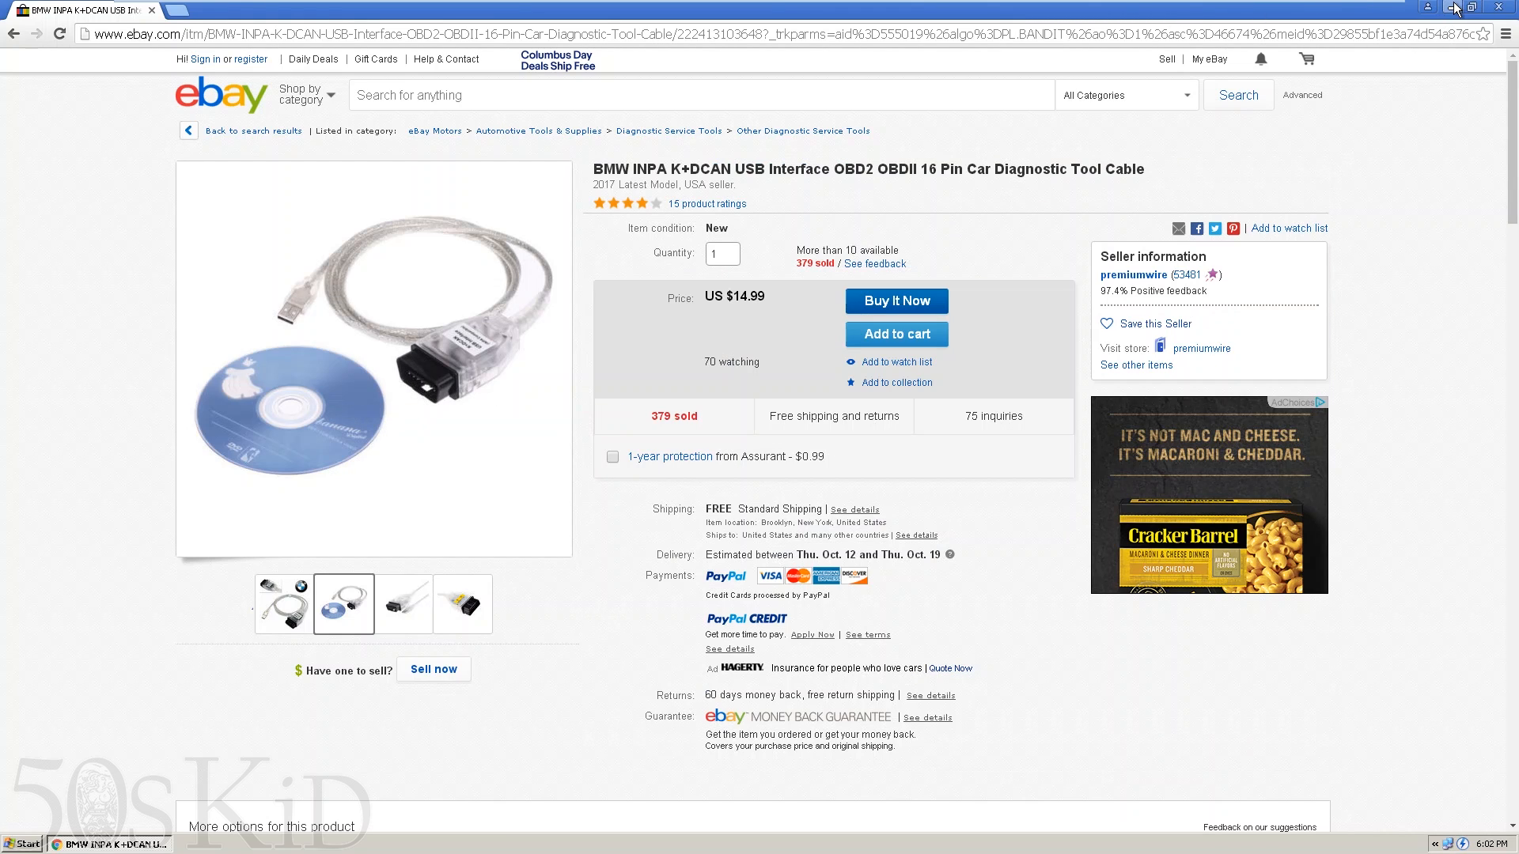
pyautogui.moveTo(1459, 8)
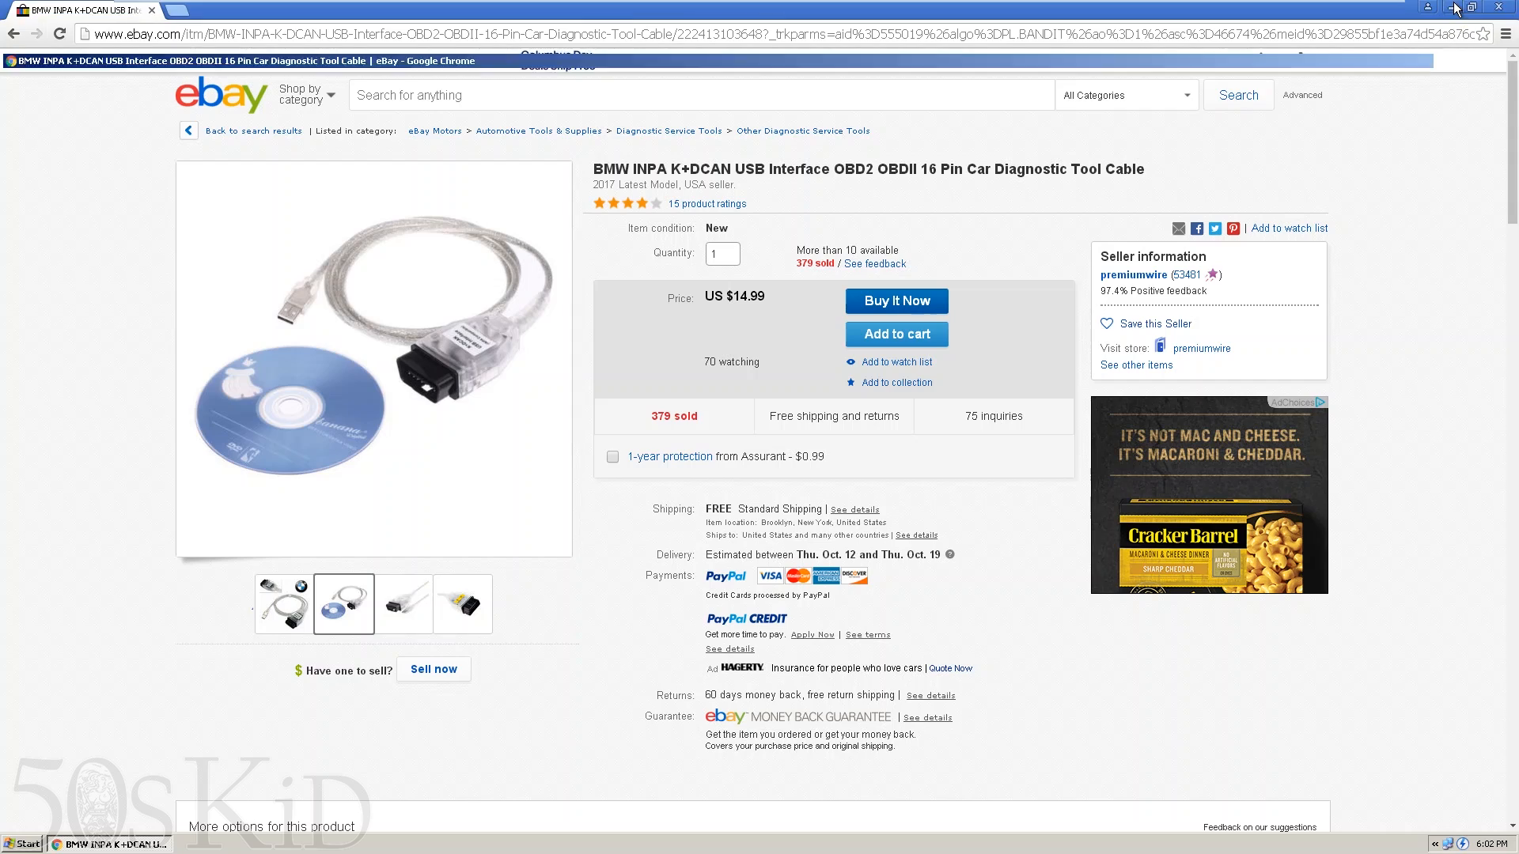
# - Browse from the desktop INPA-CD folder into inpa V5.02 and its Driver_D_CAN_USB subfolder
pyautogui.click(1472, 8)
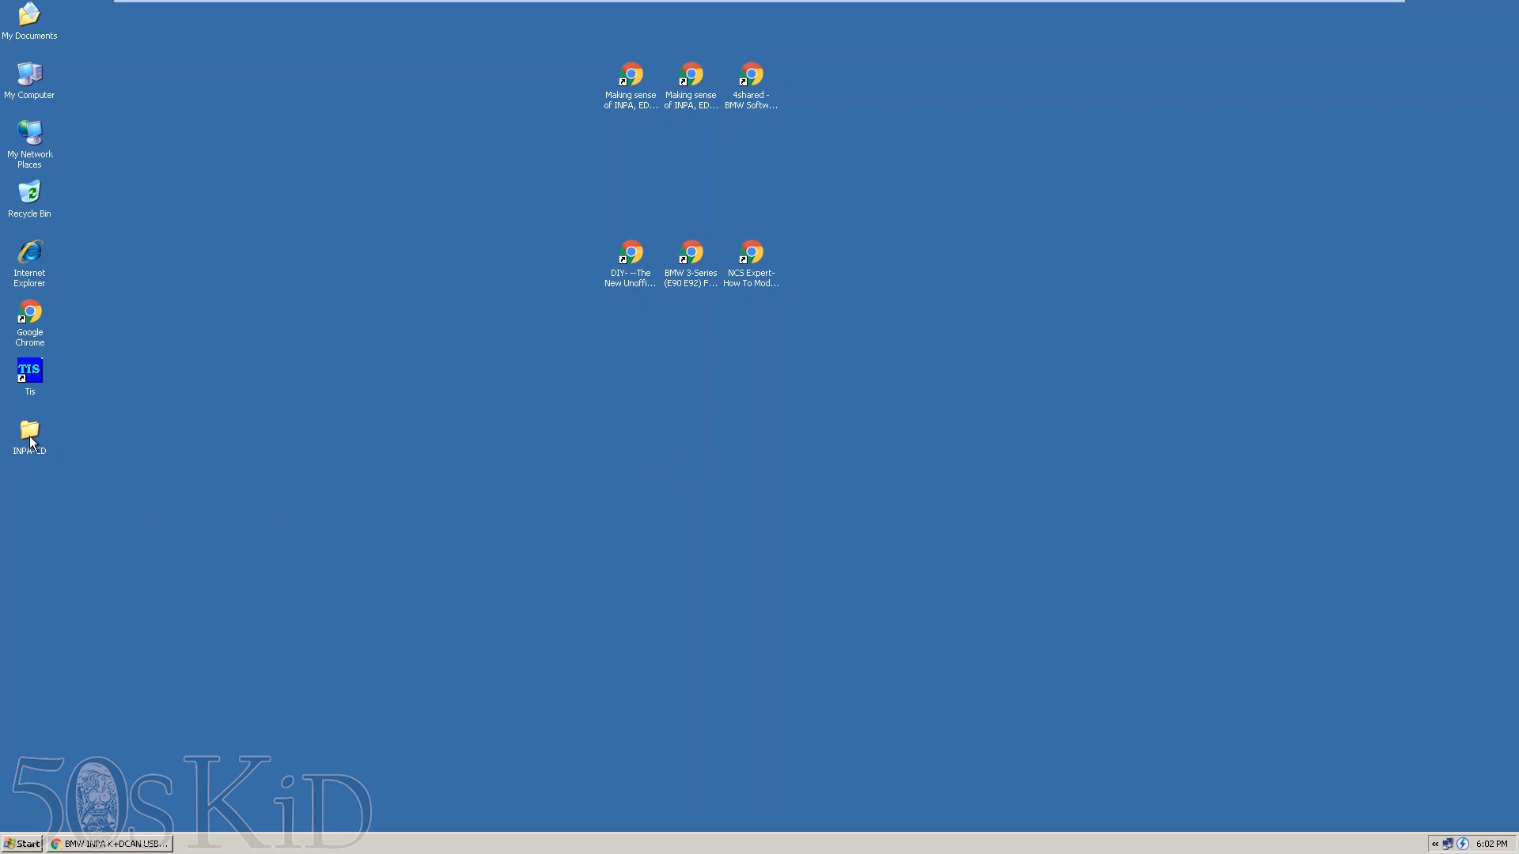
pyautogui.doubleClick(28, 431)
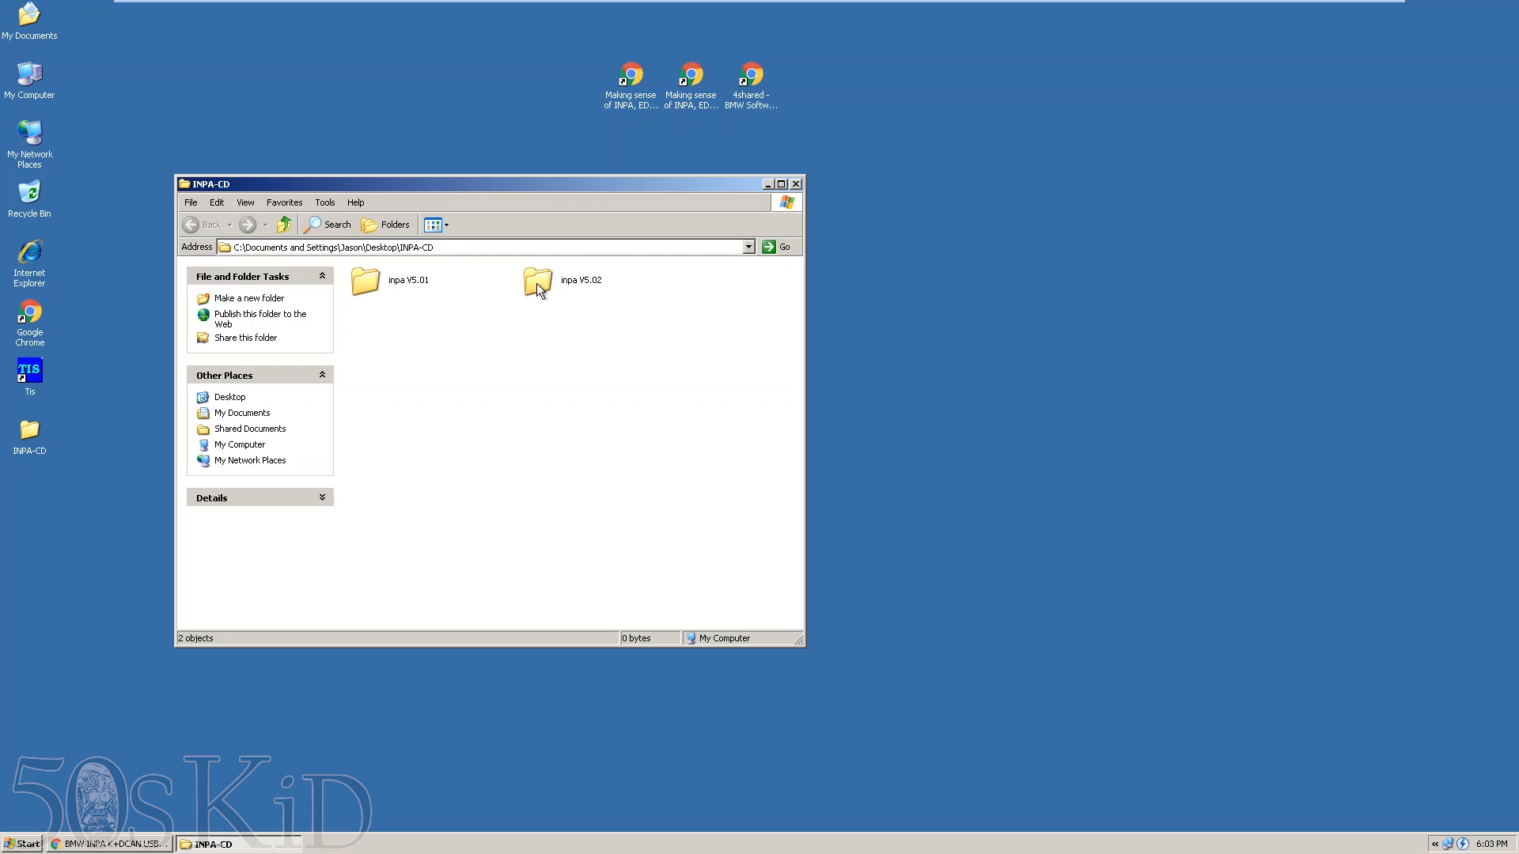
pyautogui.moveTo(407, 288)
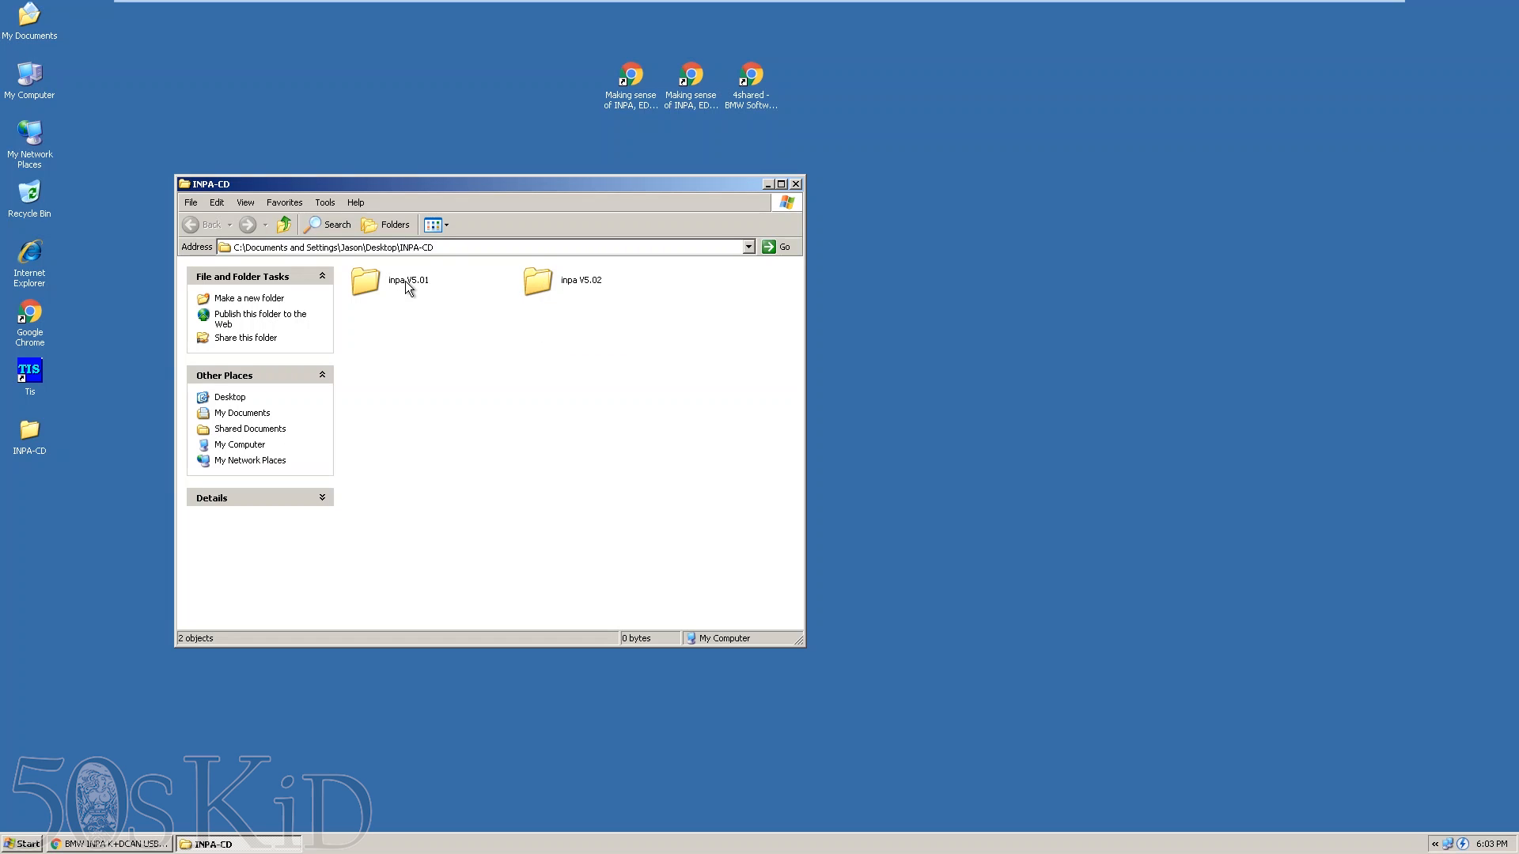
pyautogui.moveTo(429, 306)
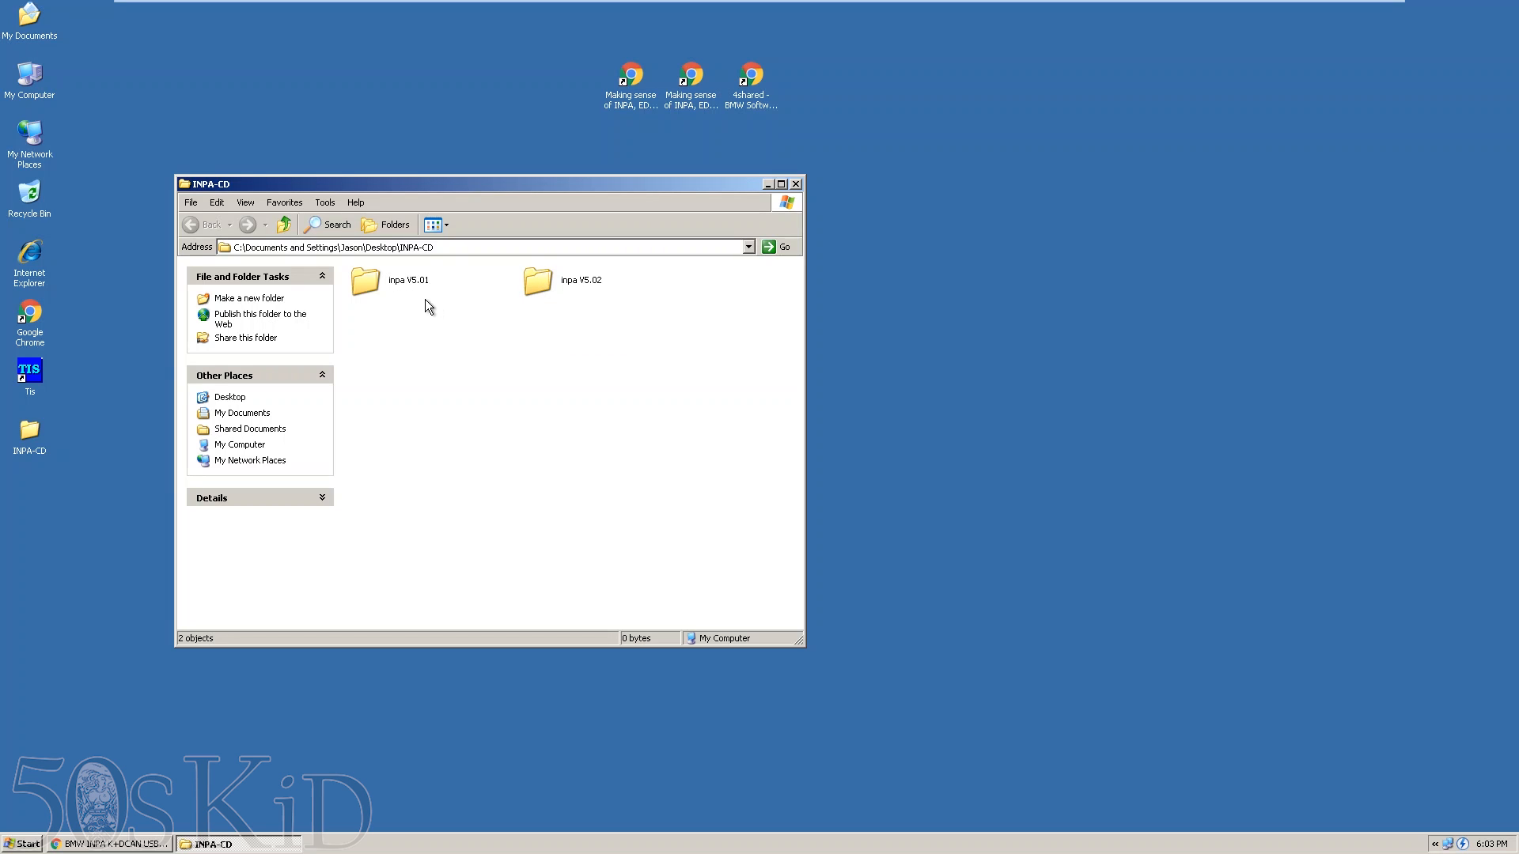
pyautogui.moveTo(414, 295)
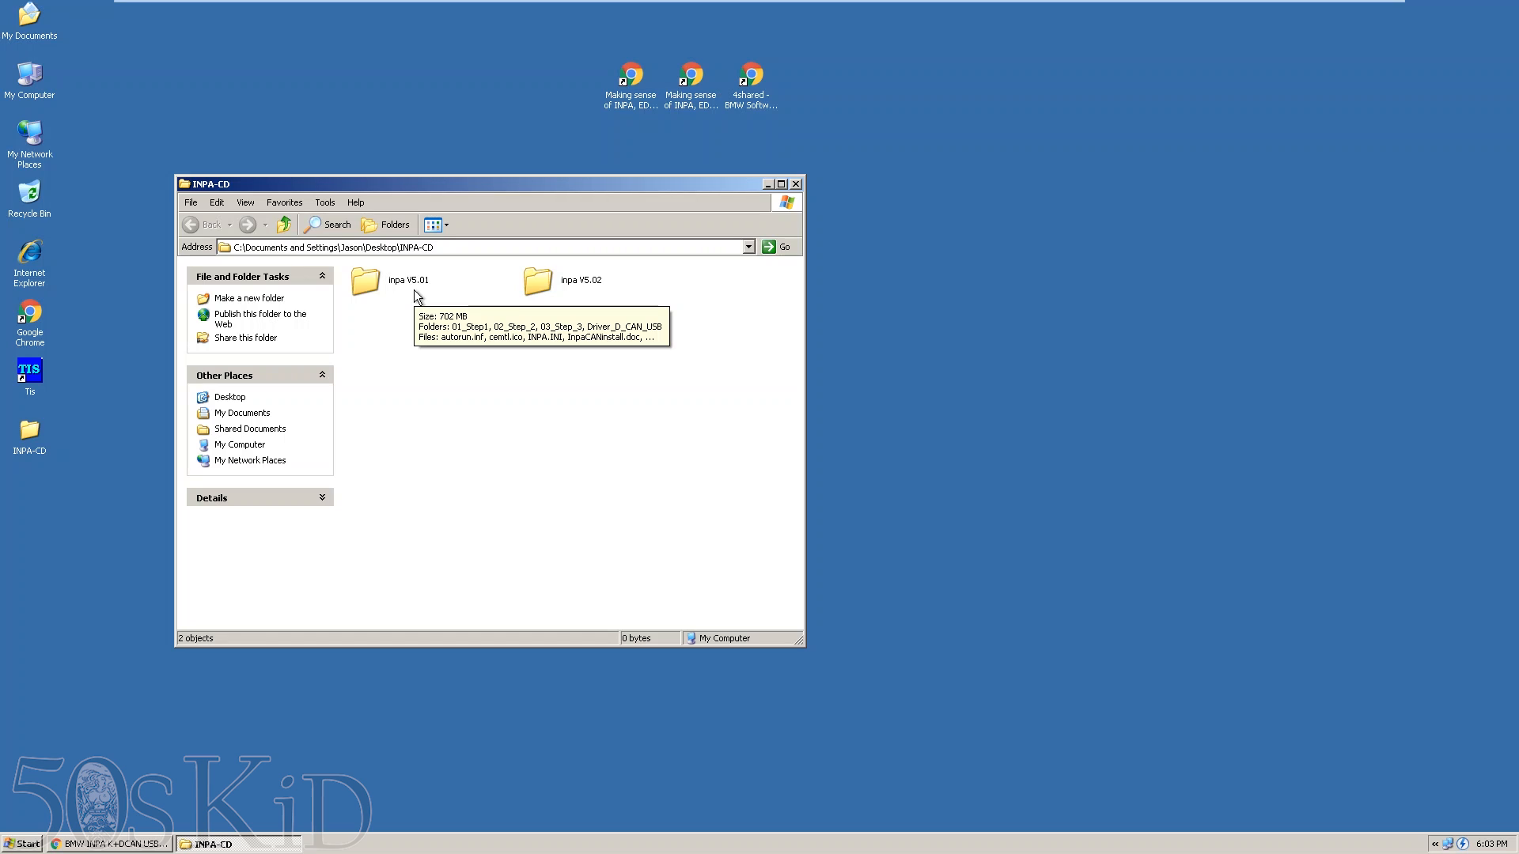
pyautogui.moveTo(465, 315)
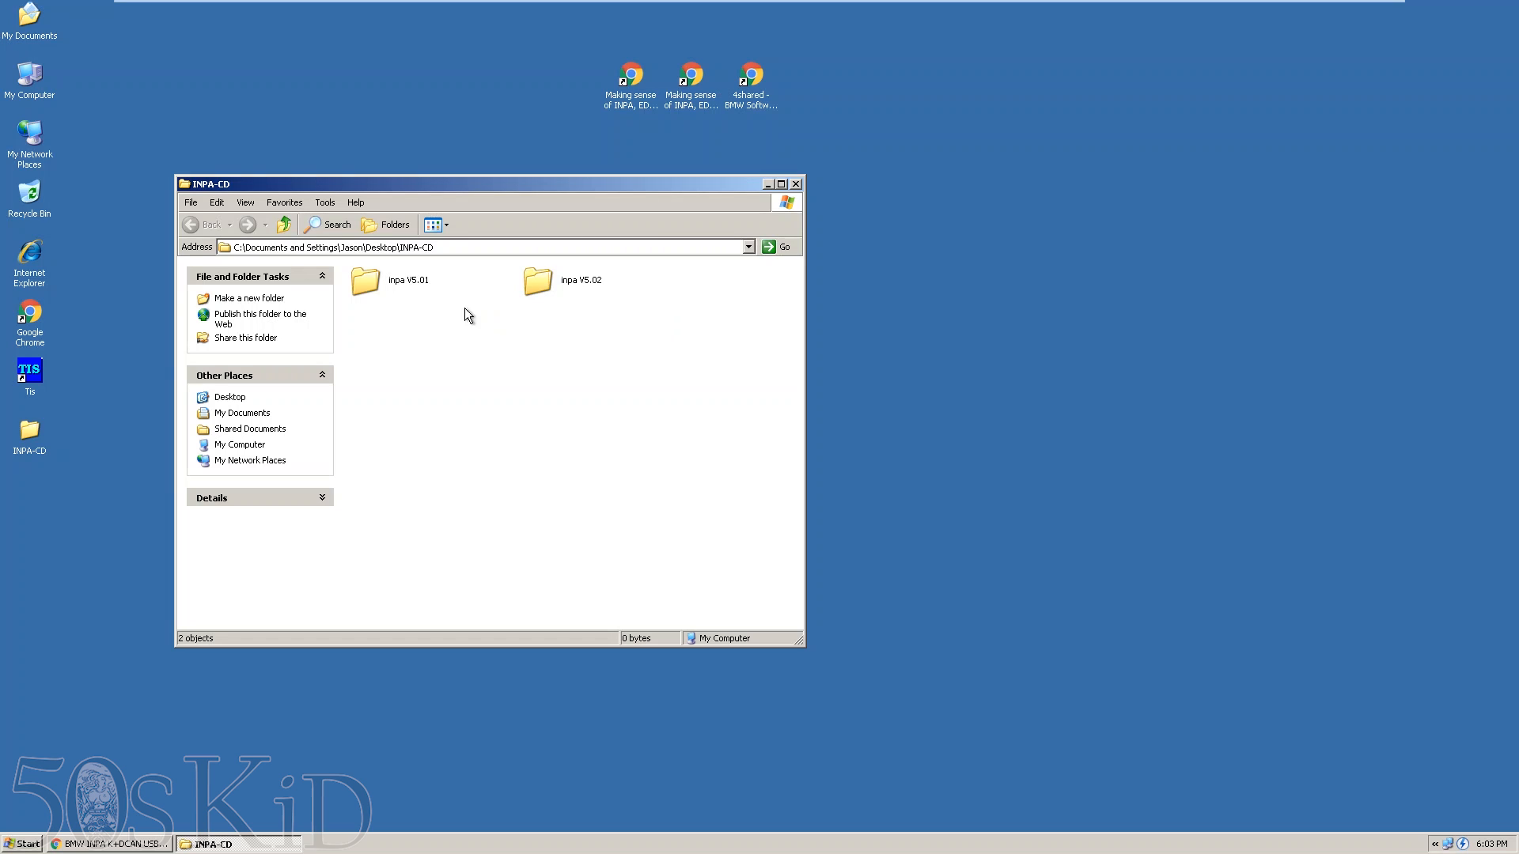
pyautogui.moveTo(565, 294)
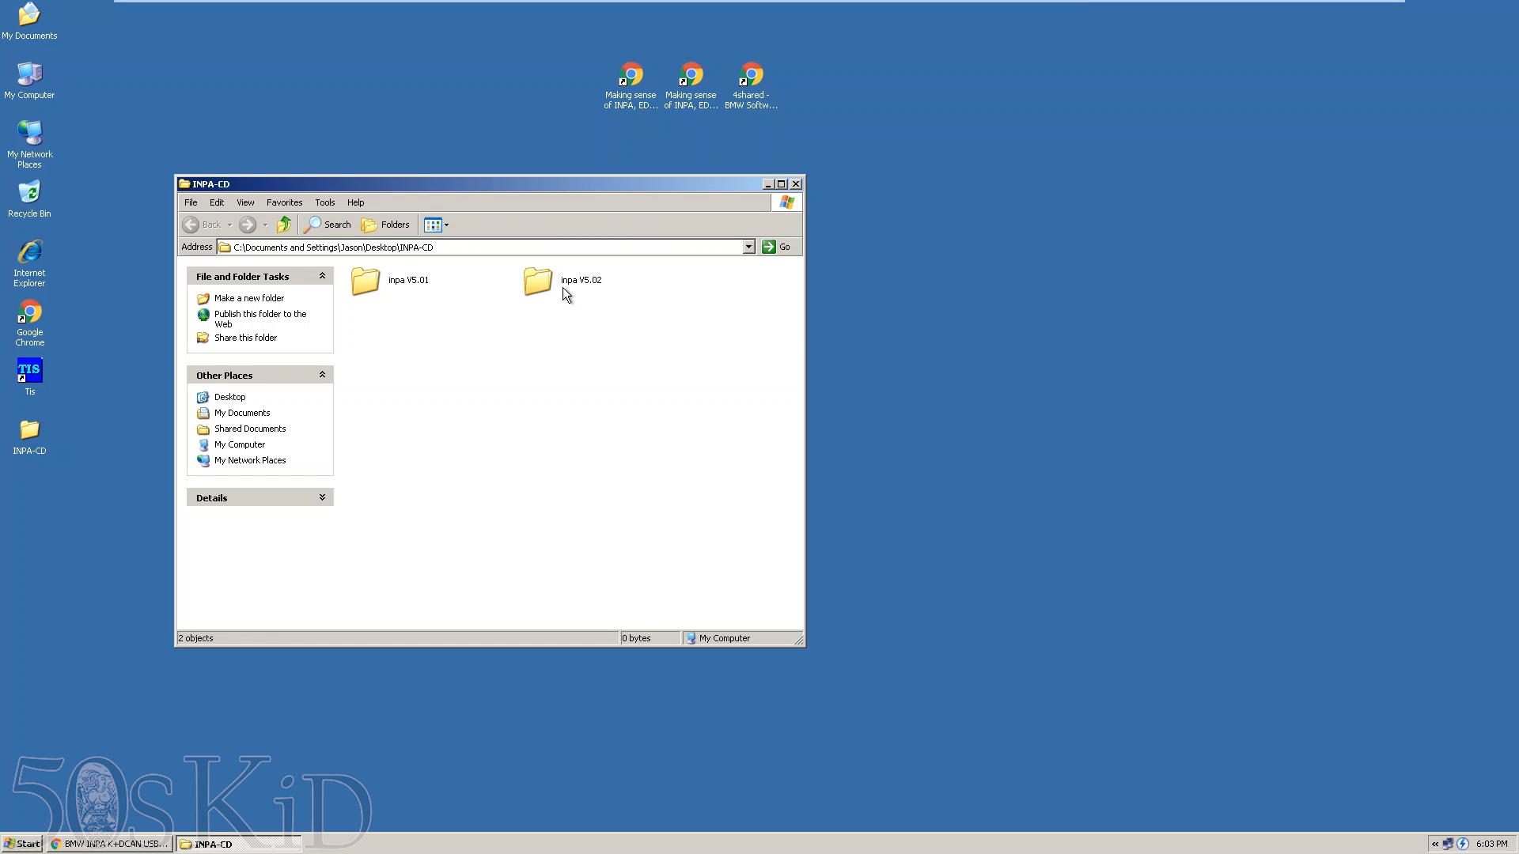
pyautogui.moveTo(582, 407)
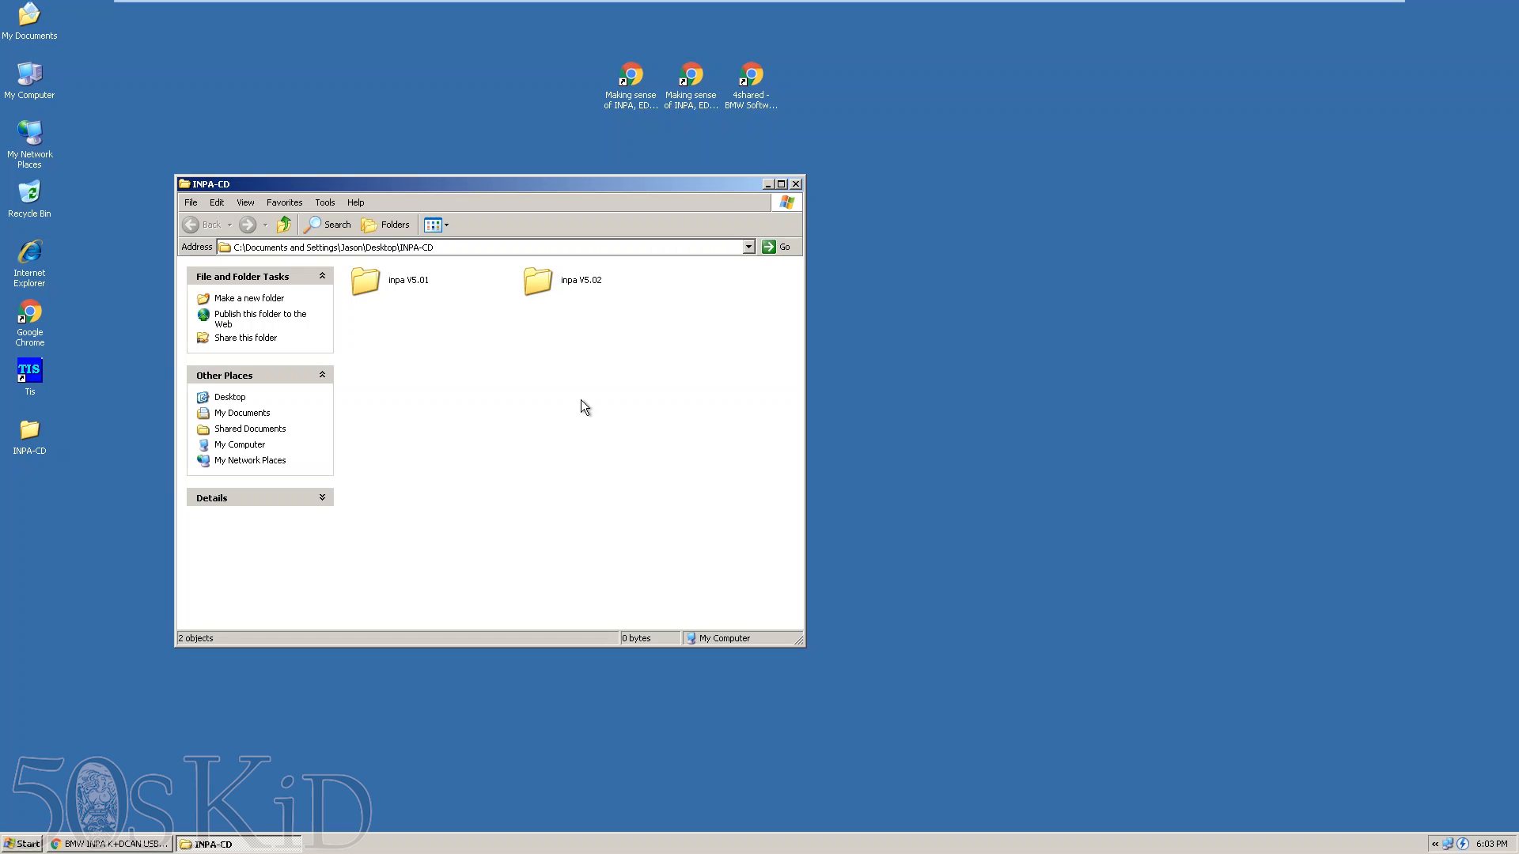
pyautogui.moveTo(554, 288)
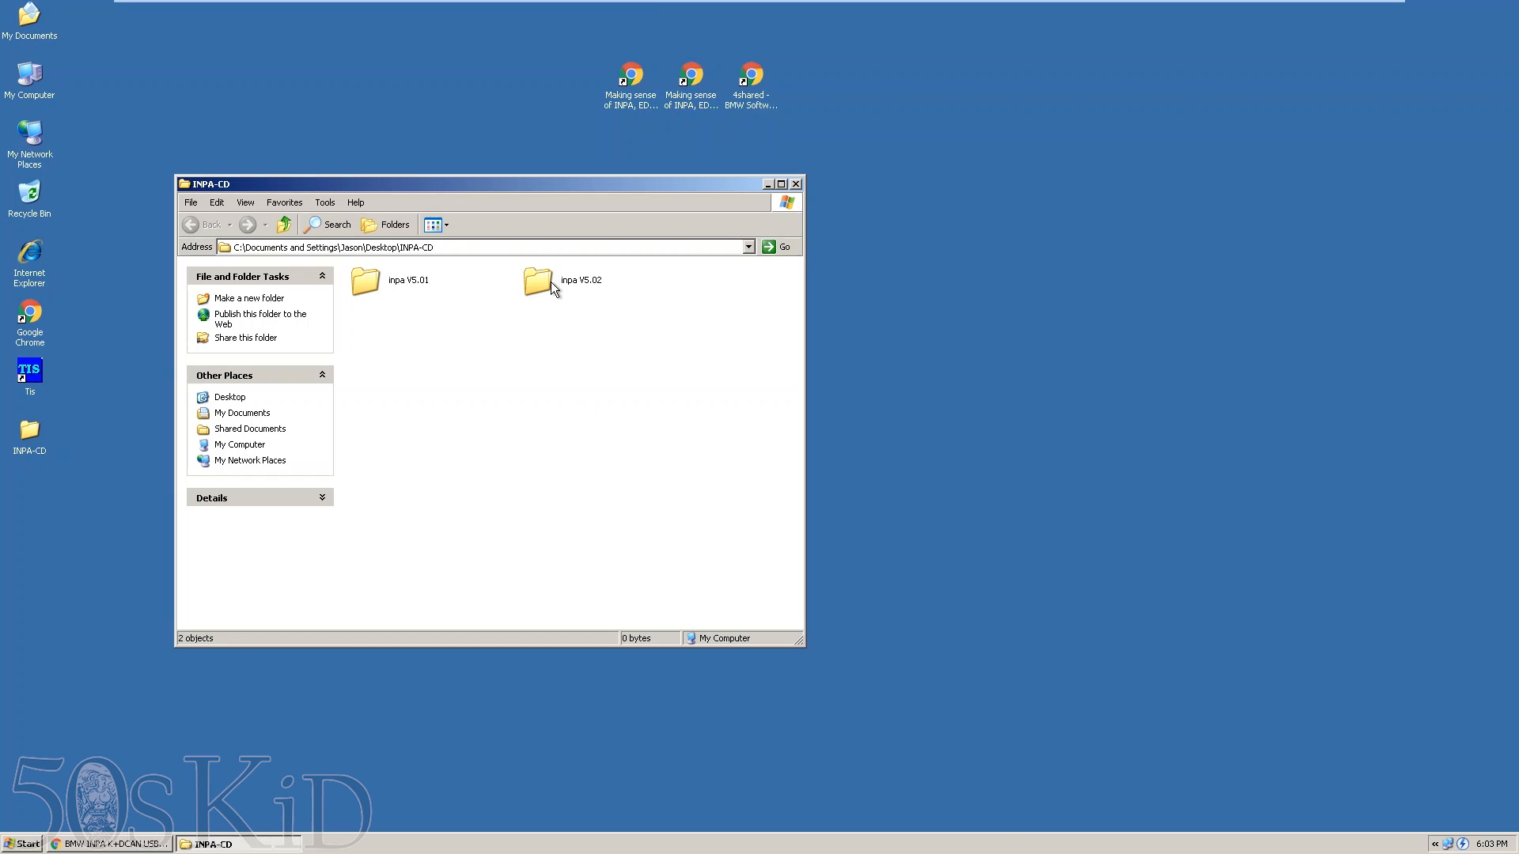
pyautogui.moveTo(538, 284)
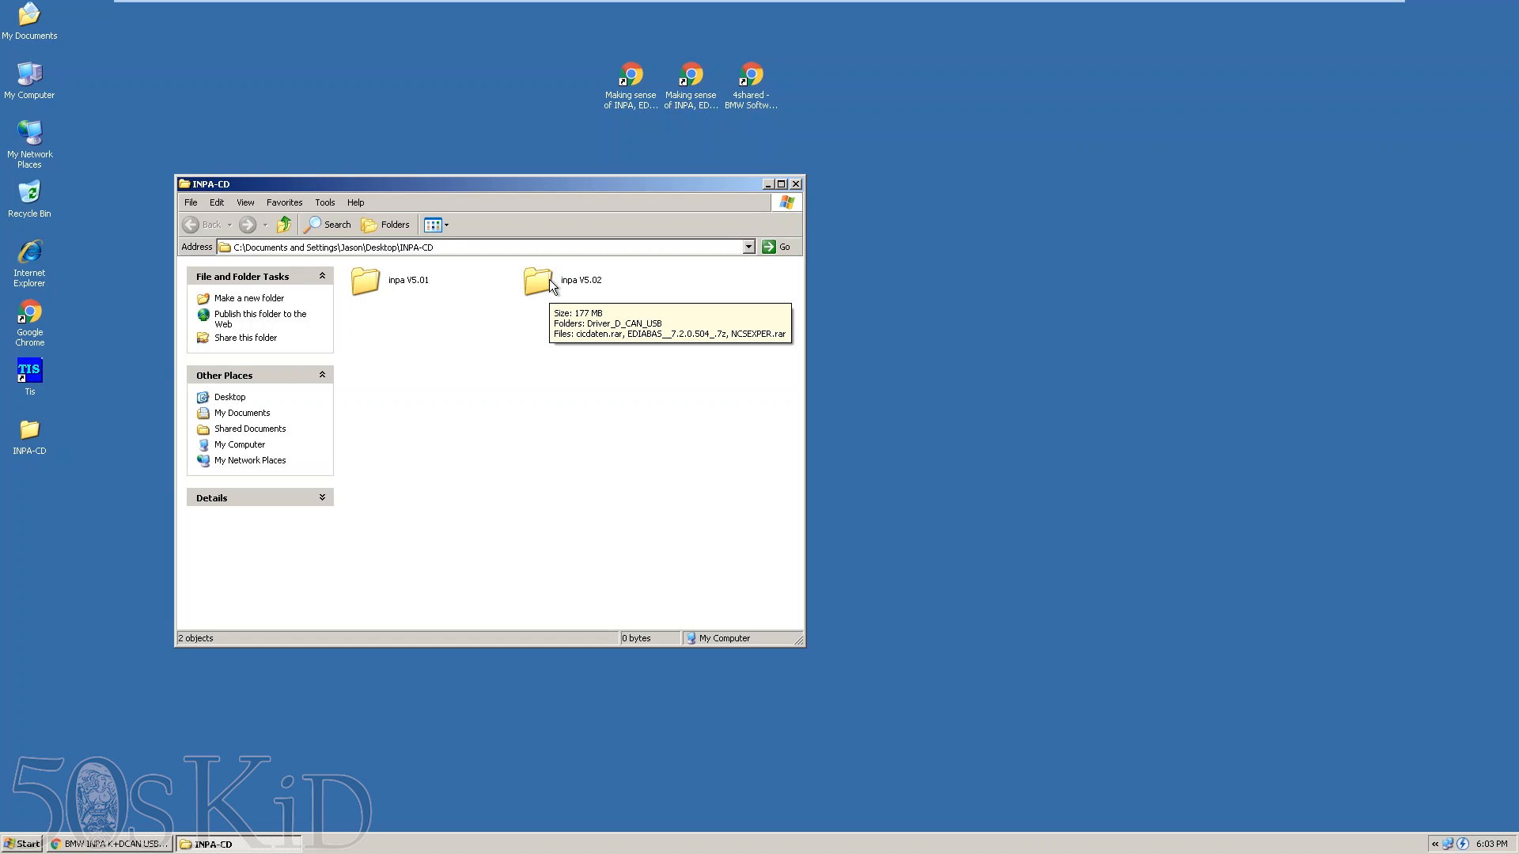
pyautogui.doubleClick(539, 282)
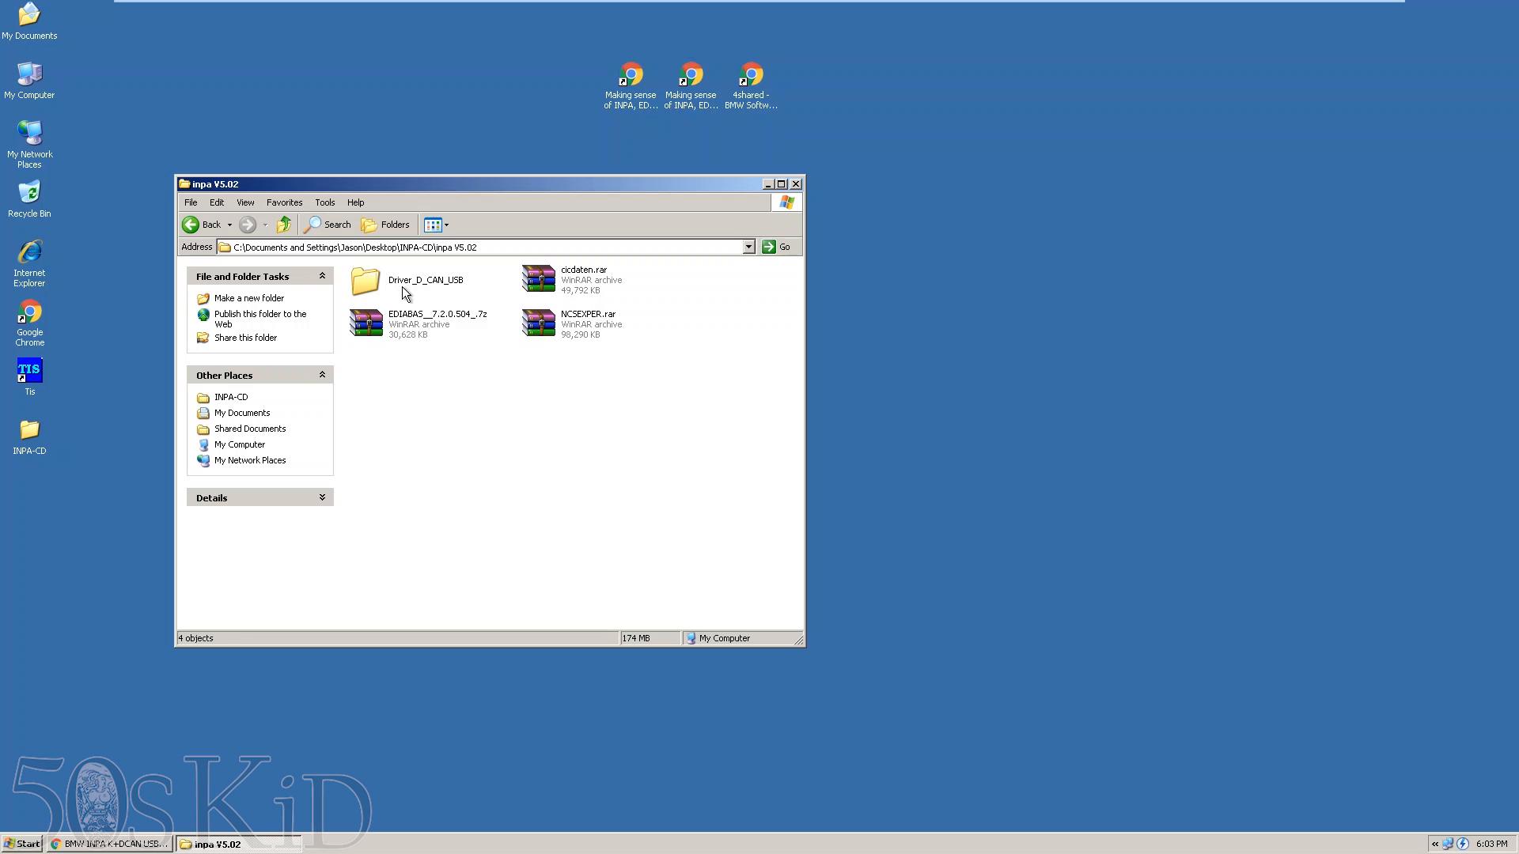
pyautogui.doubleClick(365, 285)
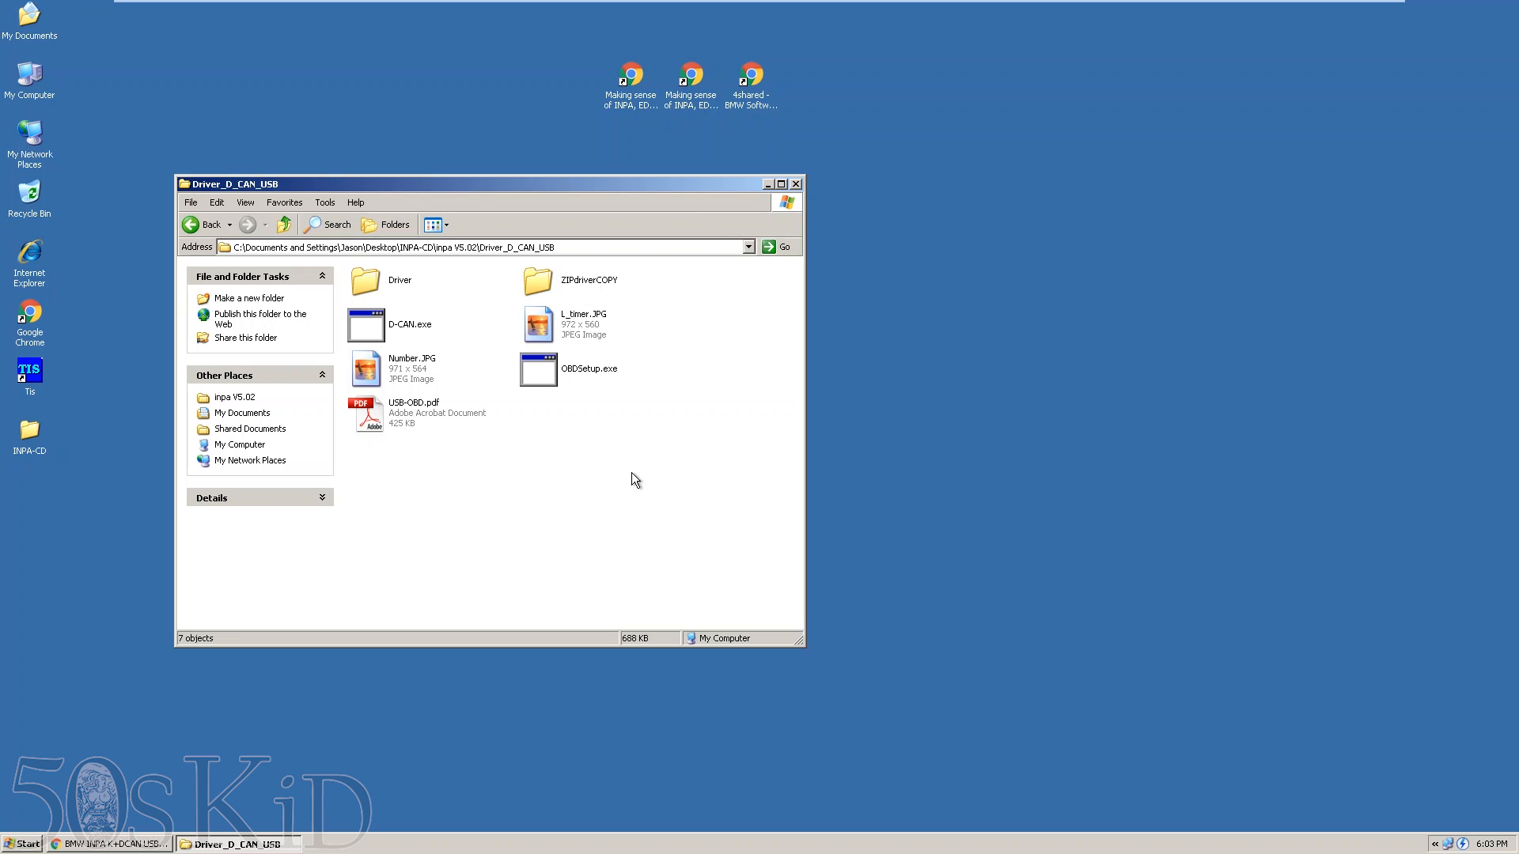
pyautogui.moveTo(1095, 621)
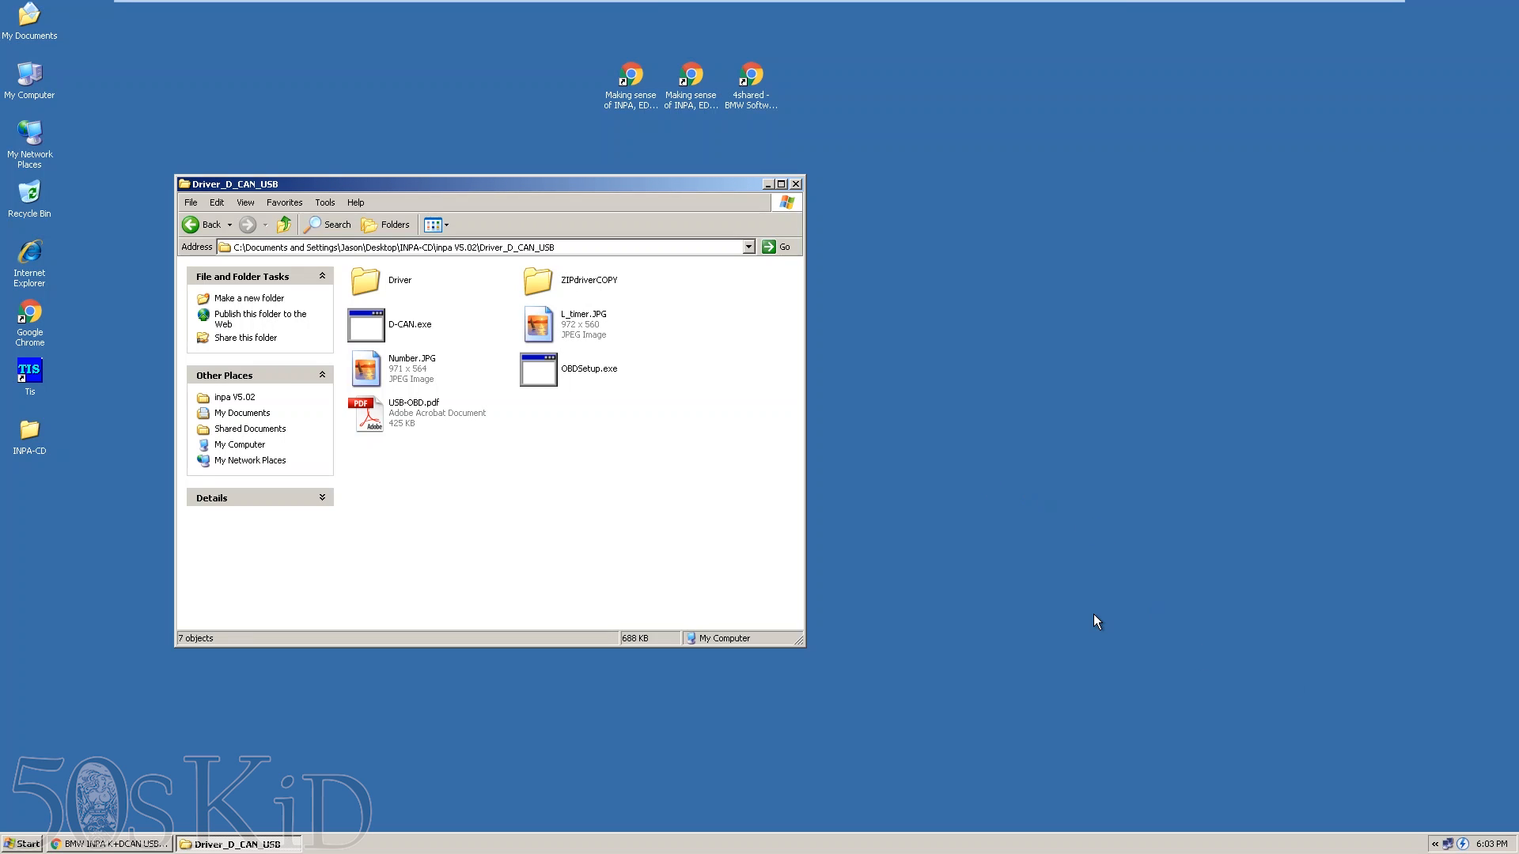
pyautogui.moveTo(729, 550)
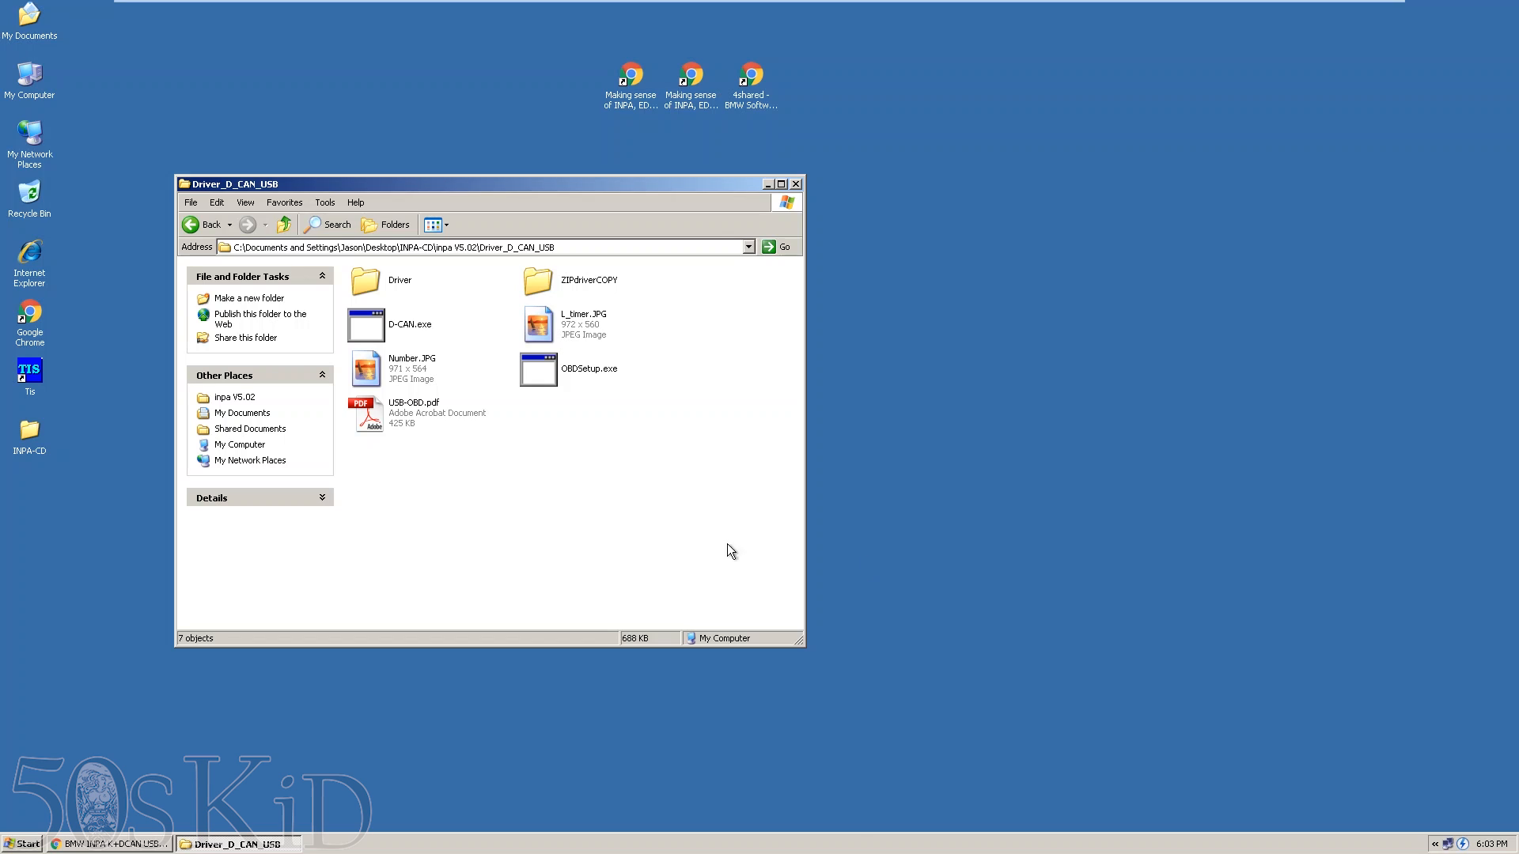
pyautogui.moveTo(611, 476)
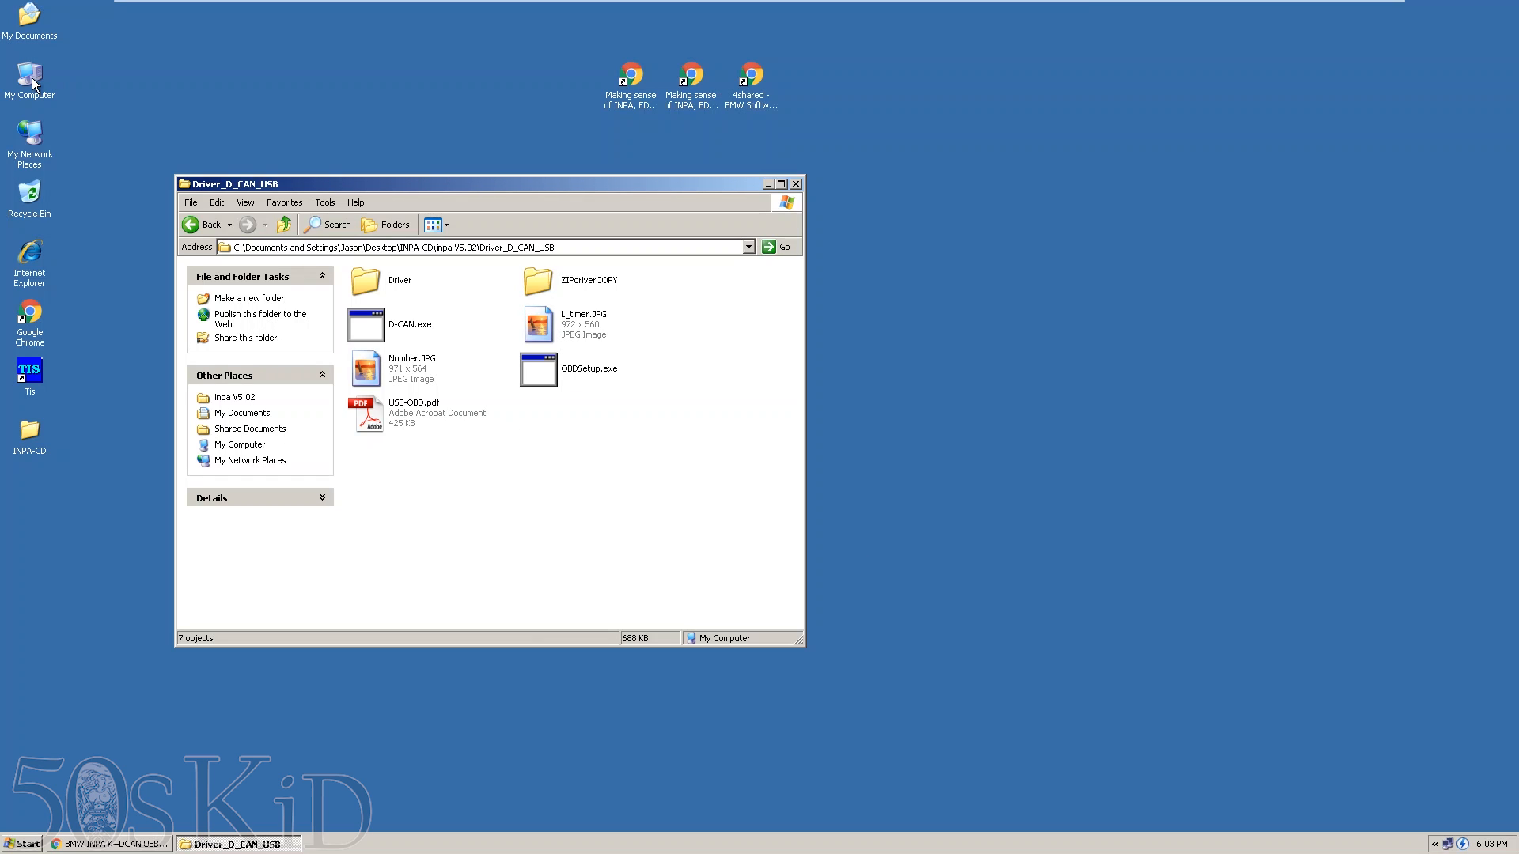
# - Reach Device Manager via My Computer properties and select the USB Serial Port on COM3
pyautogui.rightClick(29, 76)
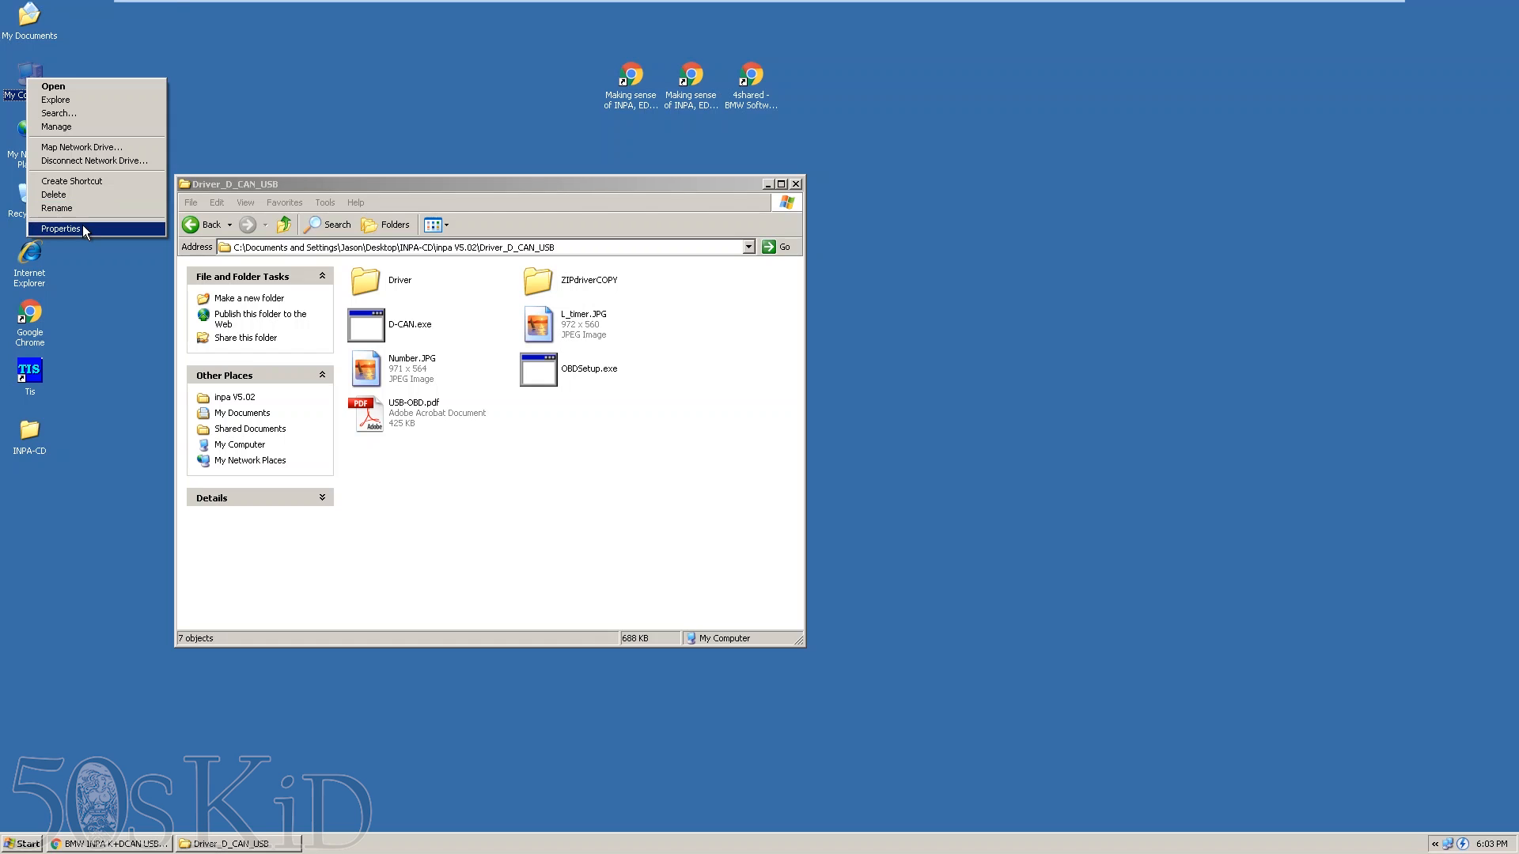
pyautogui.click(60, 228)
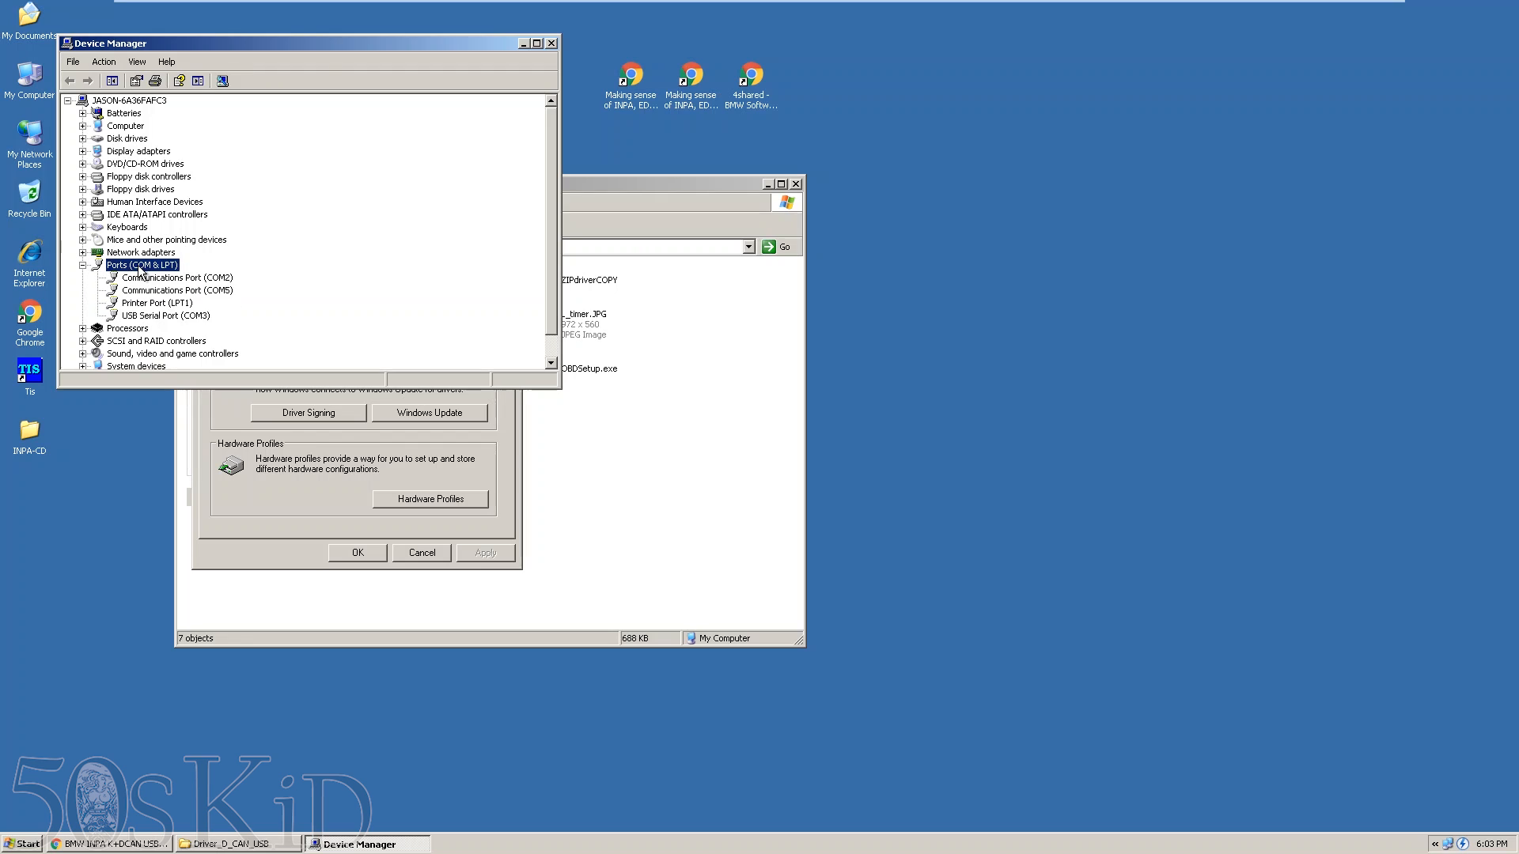
pyautogui.moveTo(155, 321)
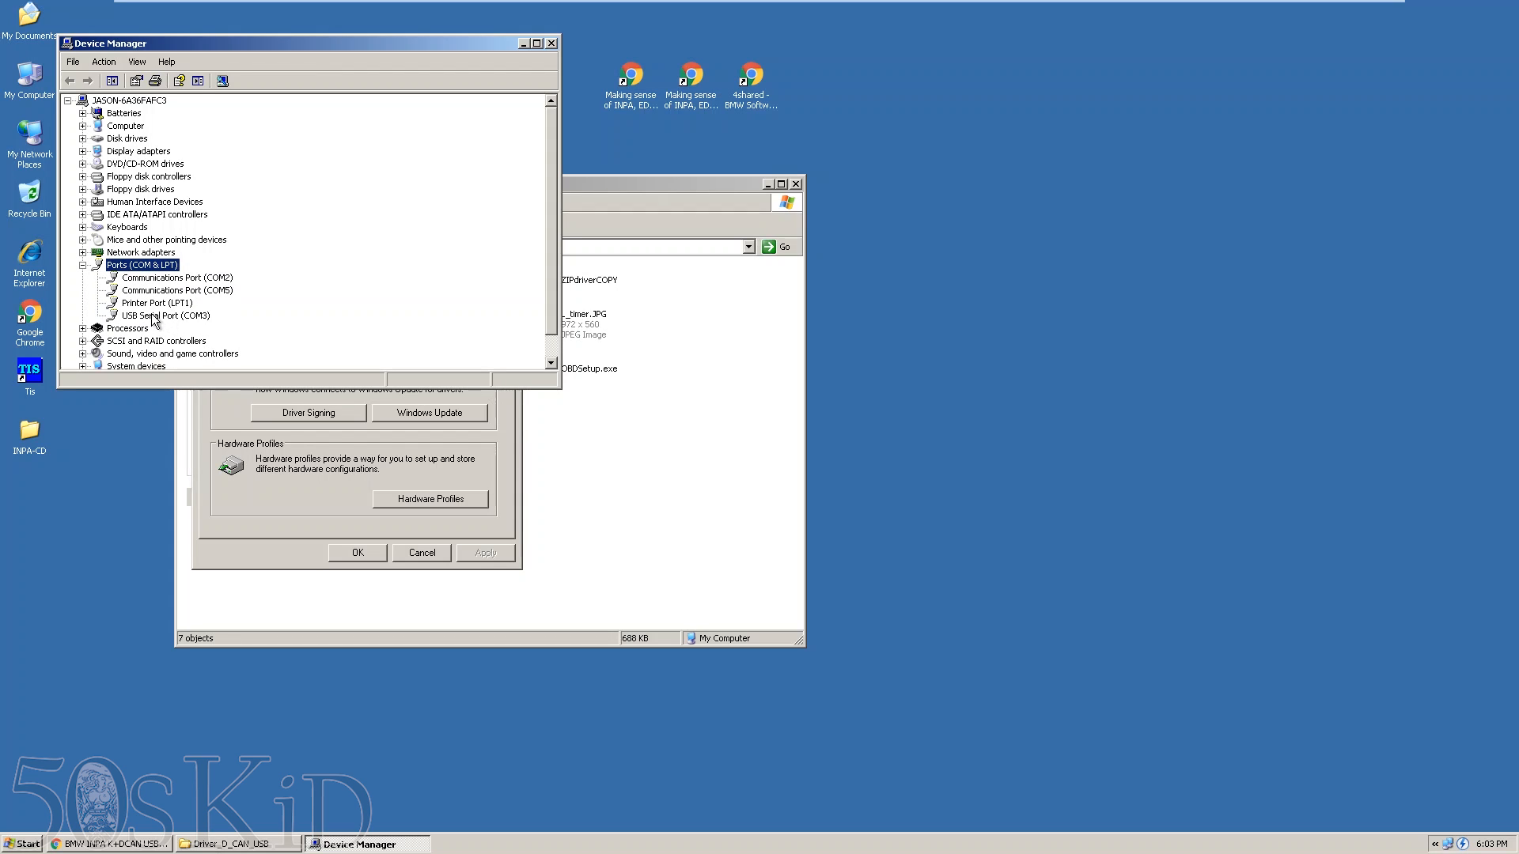
pyautogui.moveTo(163, 325)
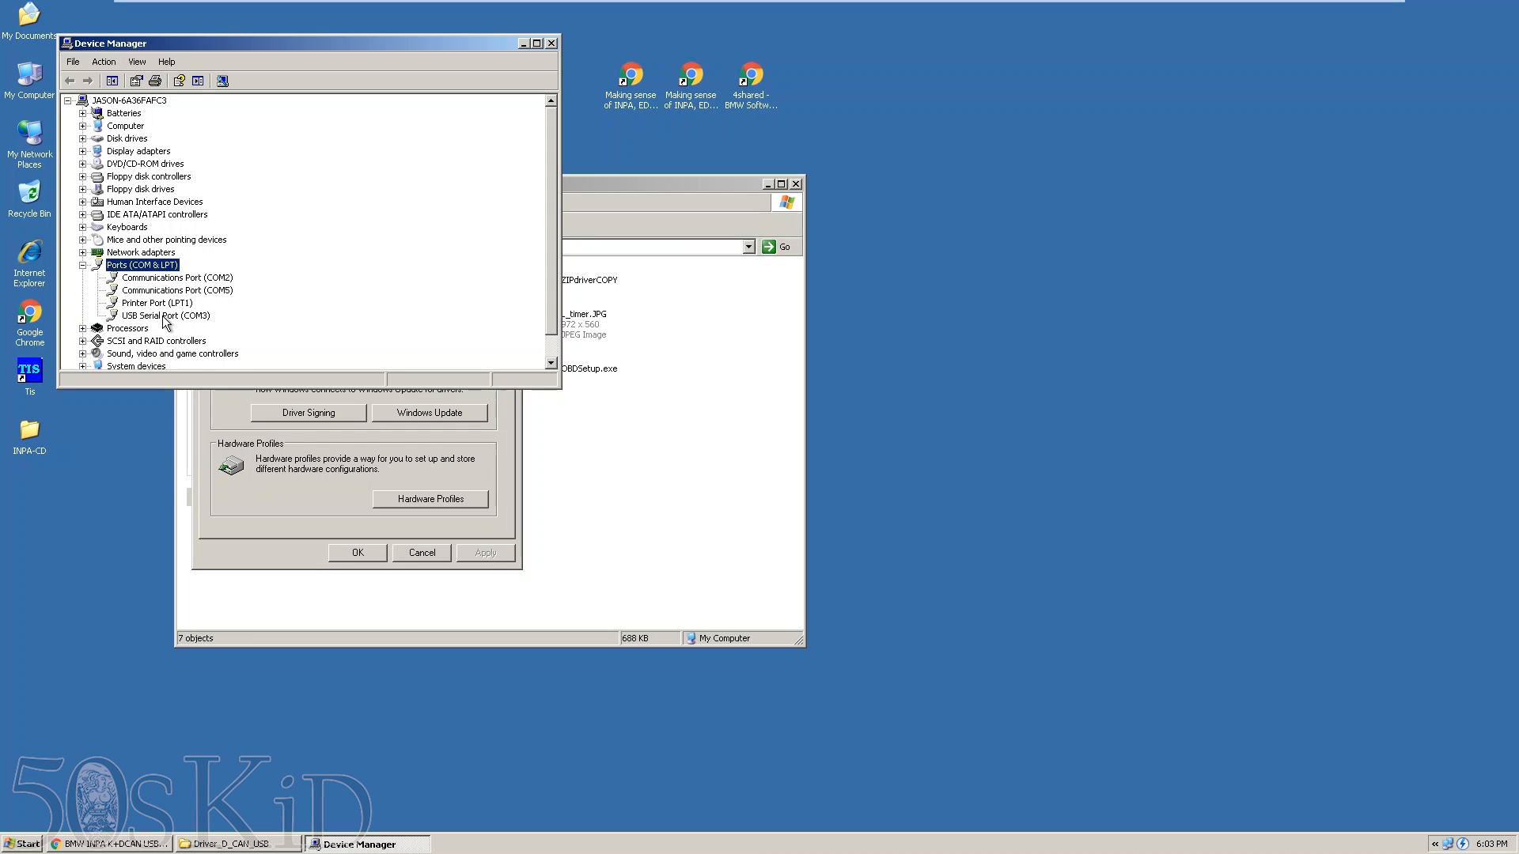
pyautogui.click(166, 315)
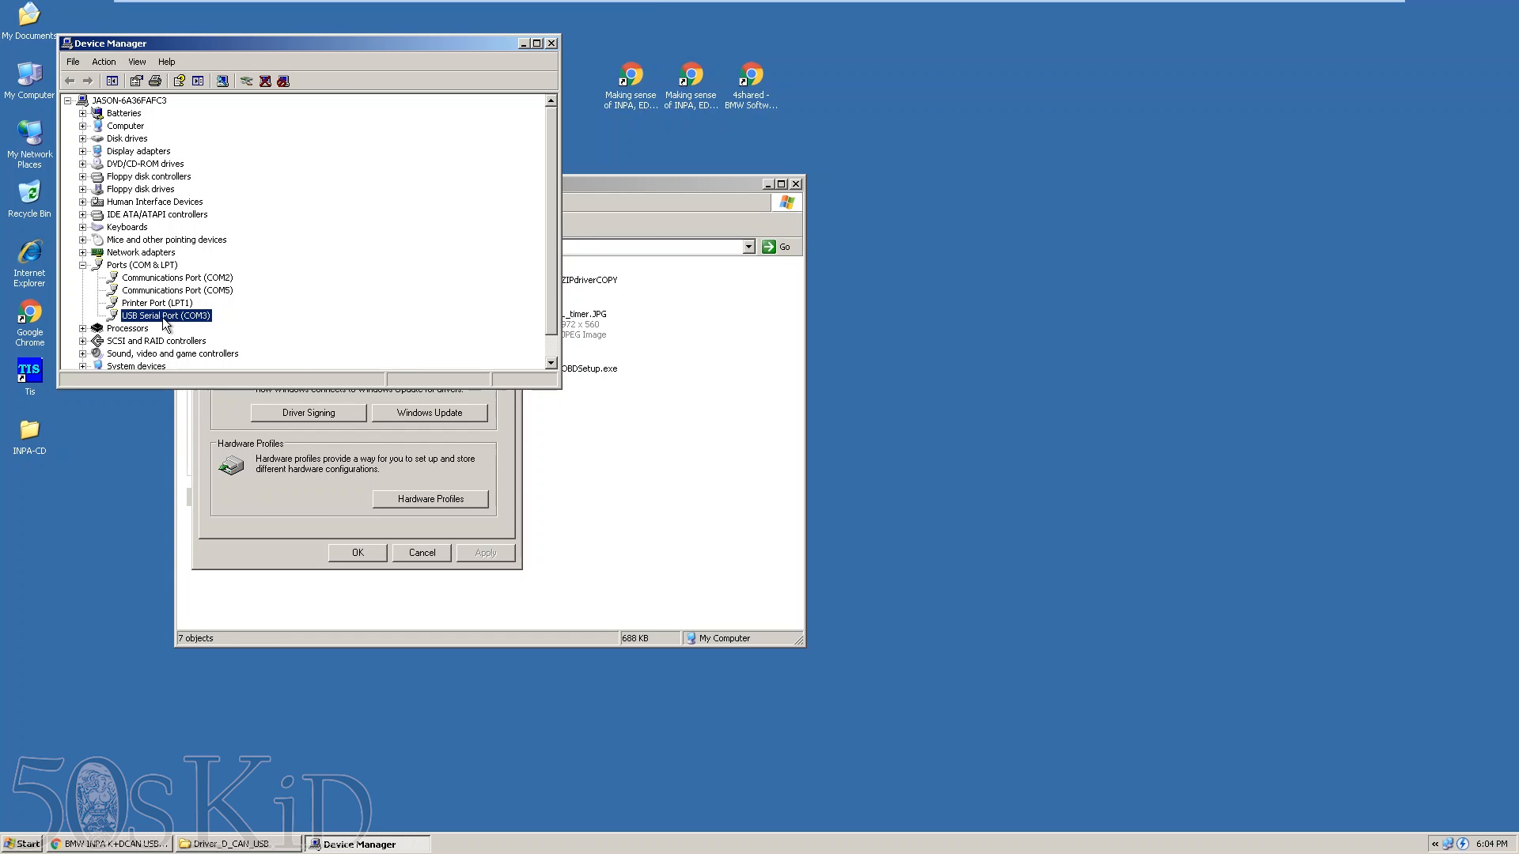
pyautogui.moveTo(214, 404)
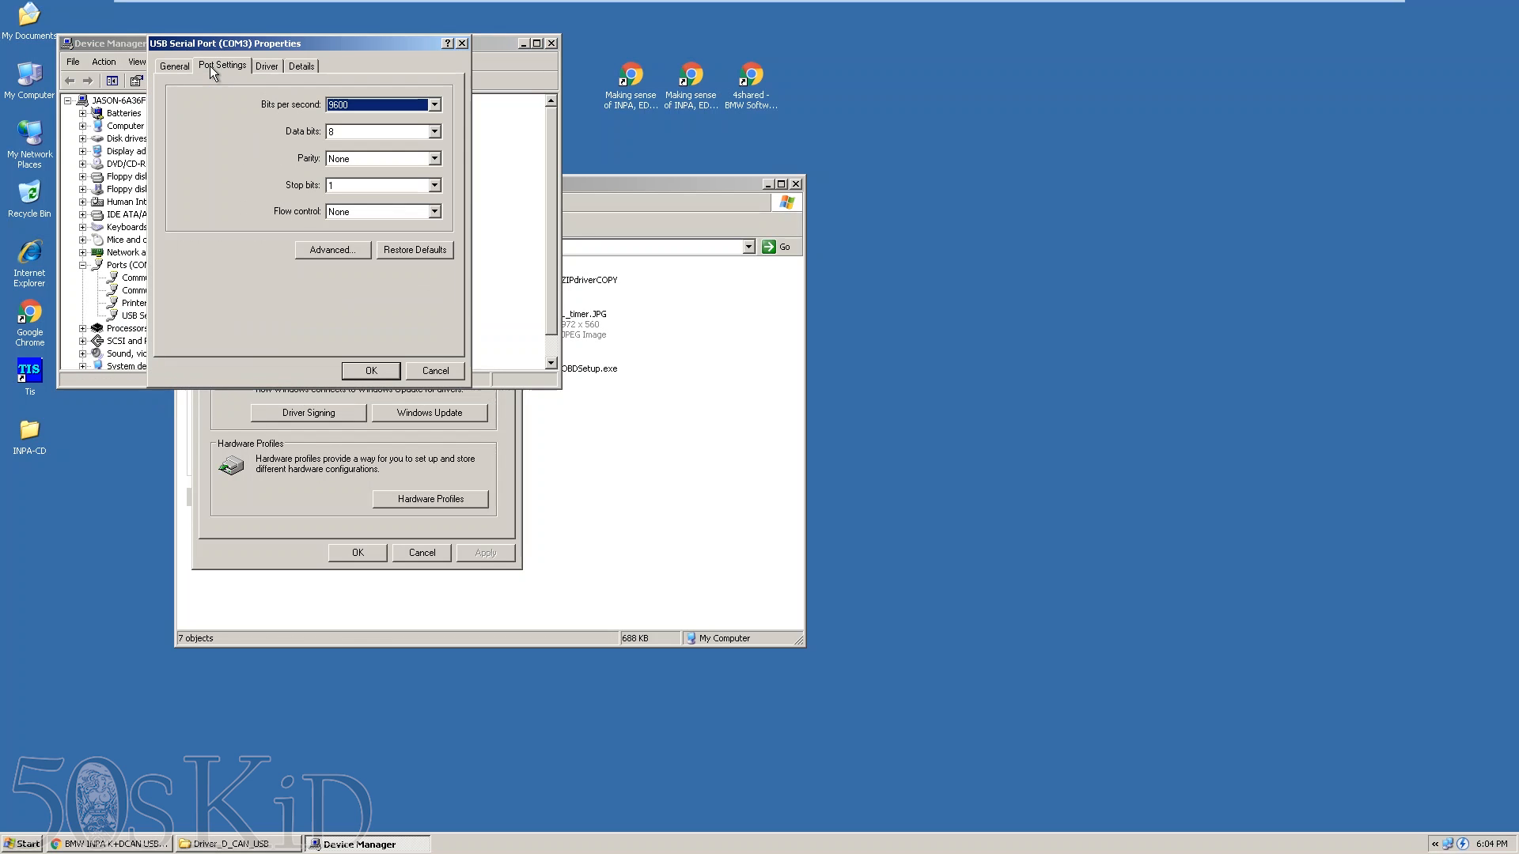
# - In the port's advanced settings assign COM1 with a lower latency timer and confirm
pyautogui.click(332, 248)
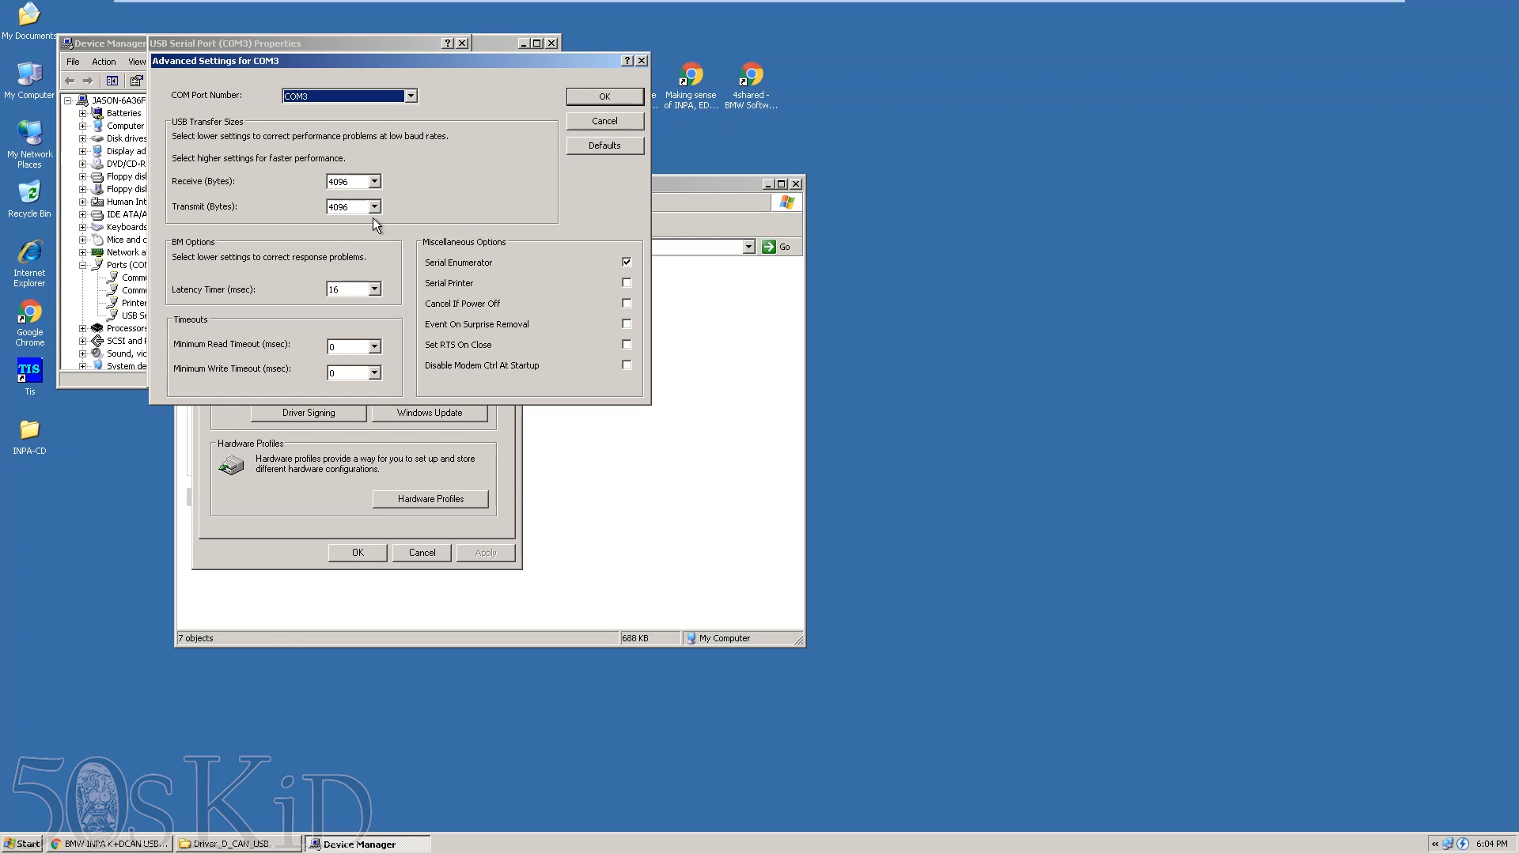
pyautogui.click(410, 95)
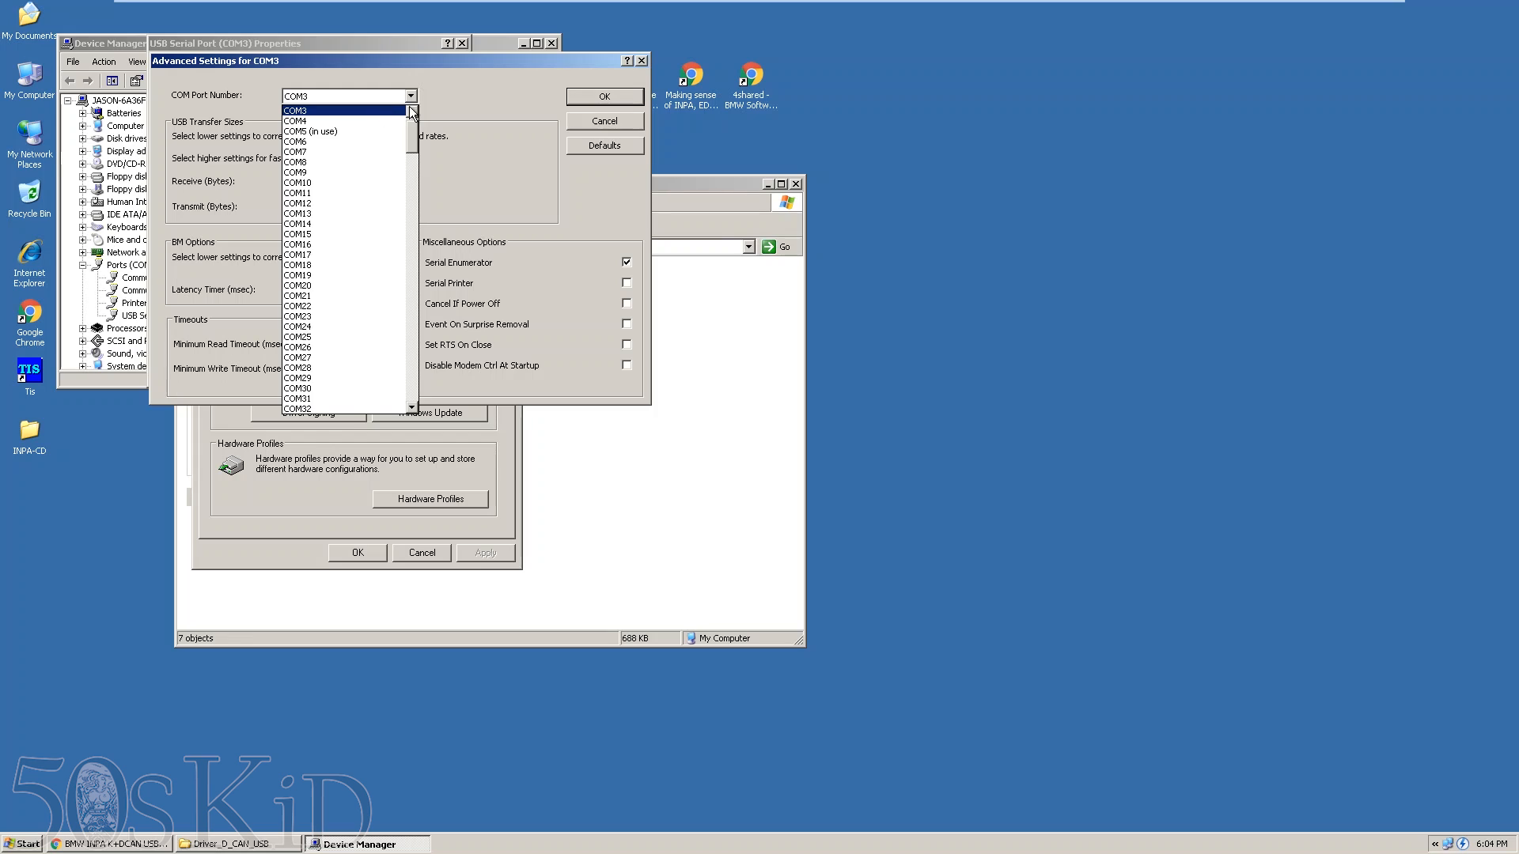
pyautogui.click(294, 120)
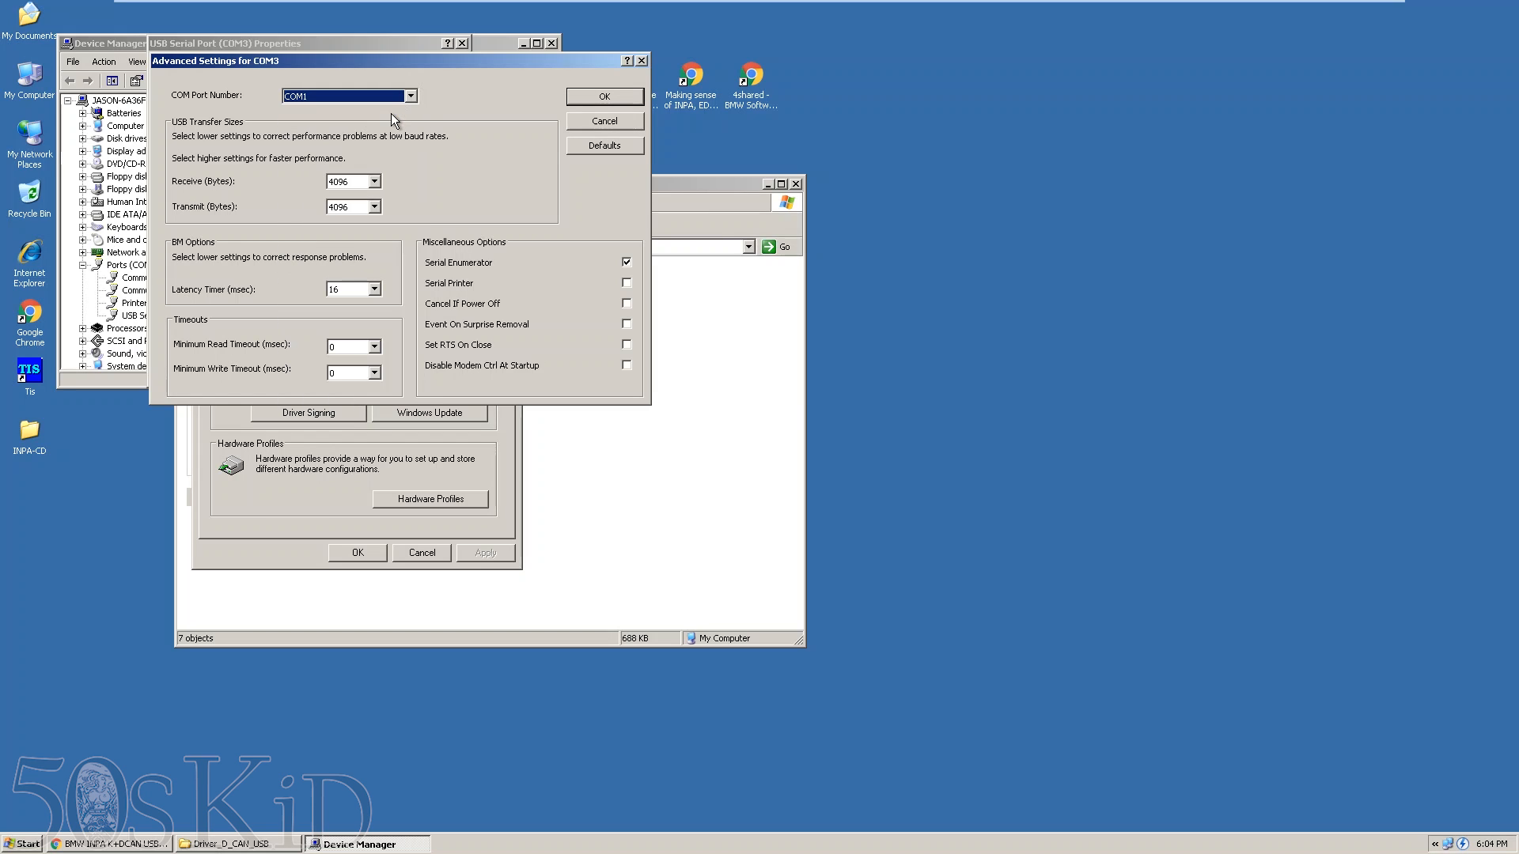
pyautogui.click(373, 288)
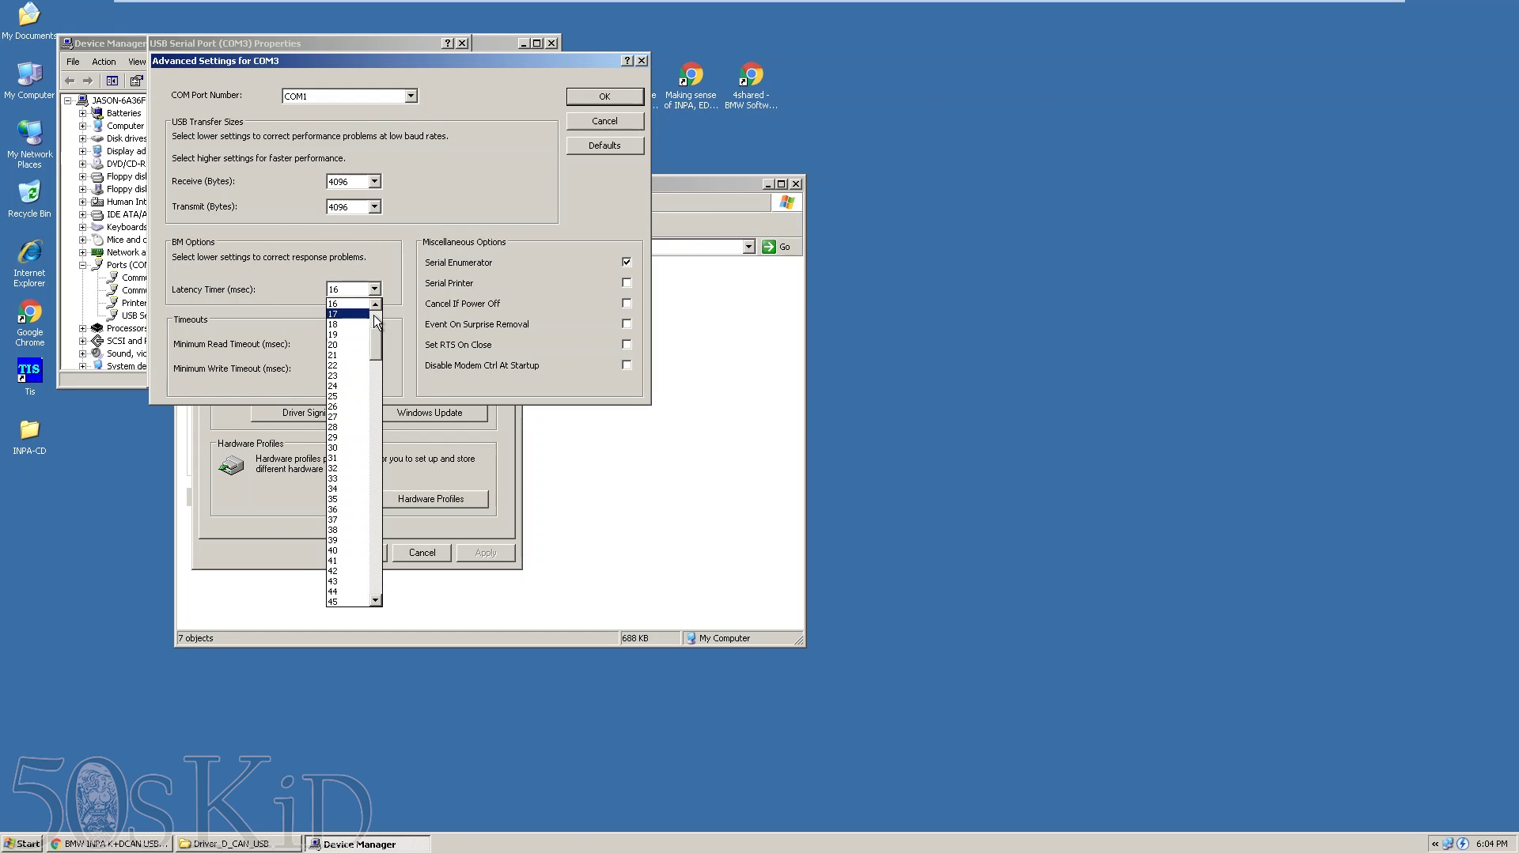
pyautogui.click(346, 304)
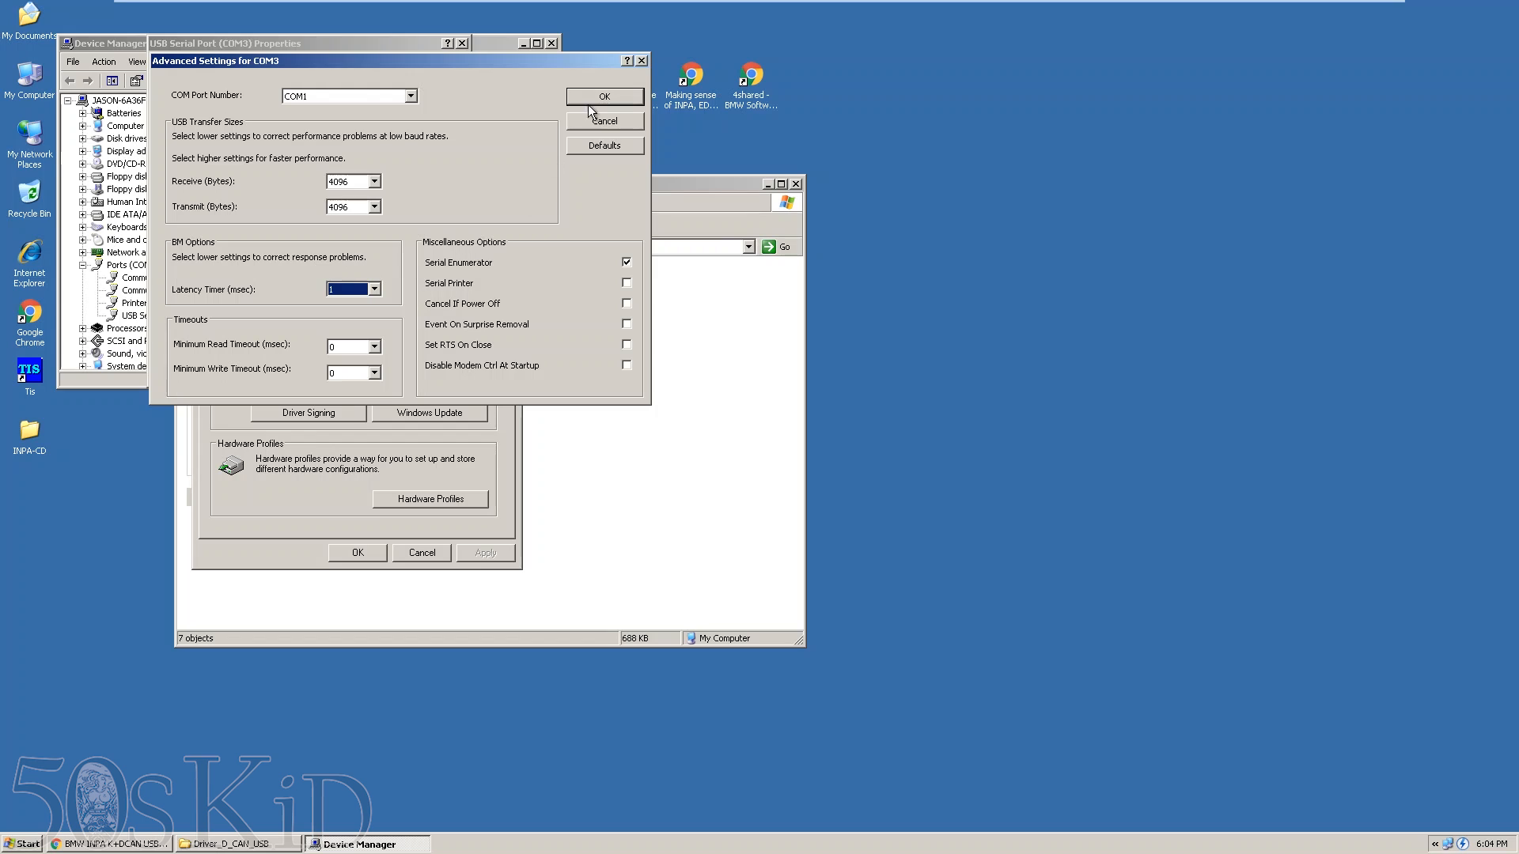
pyautogui.click(603, 97)
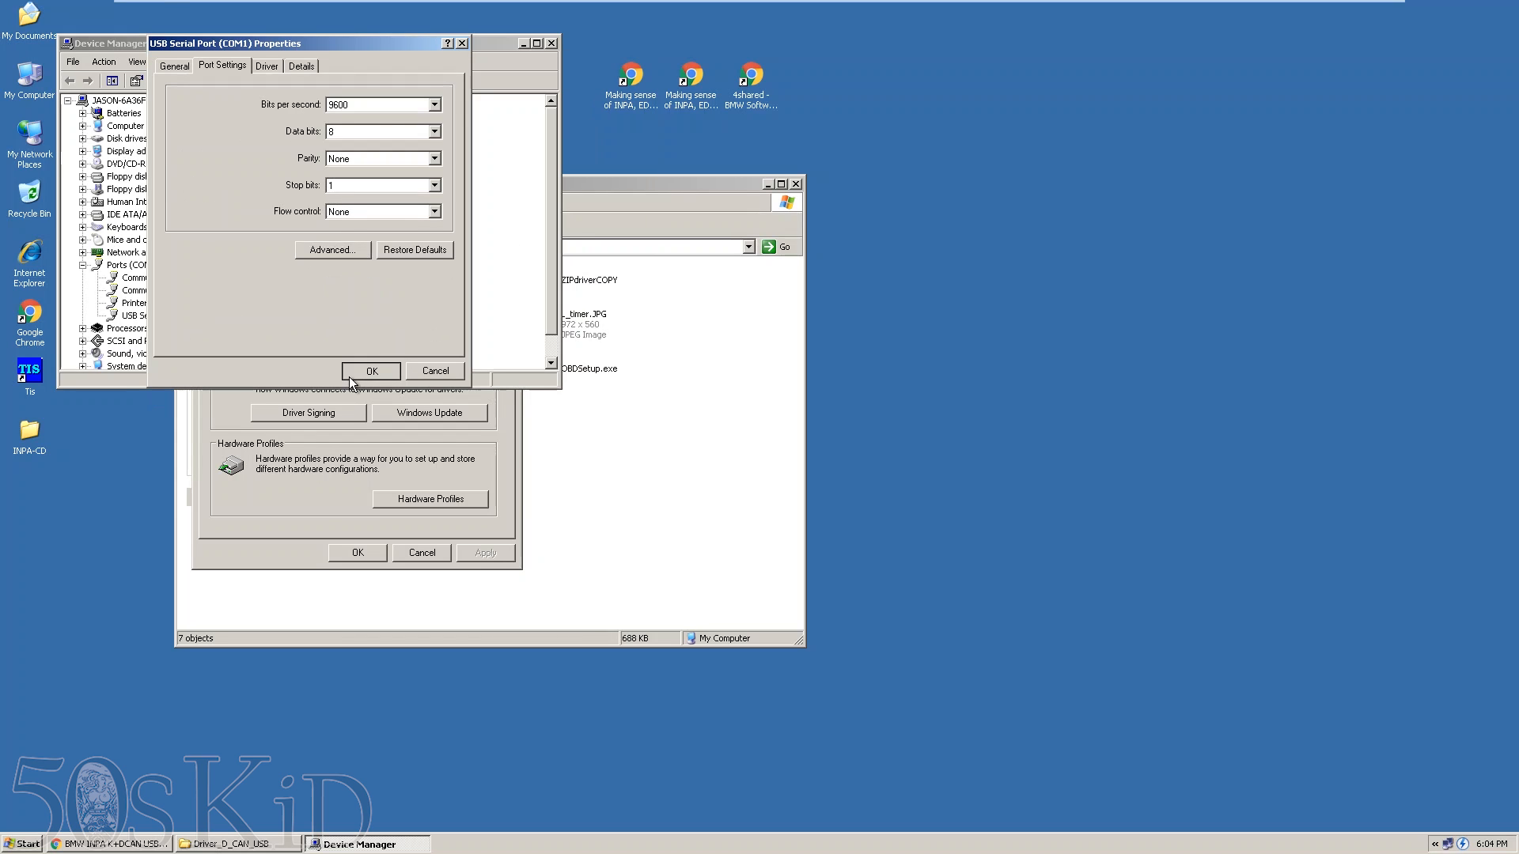
pyautogui.click(370, 370)
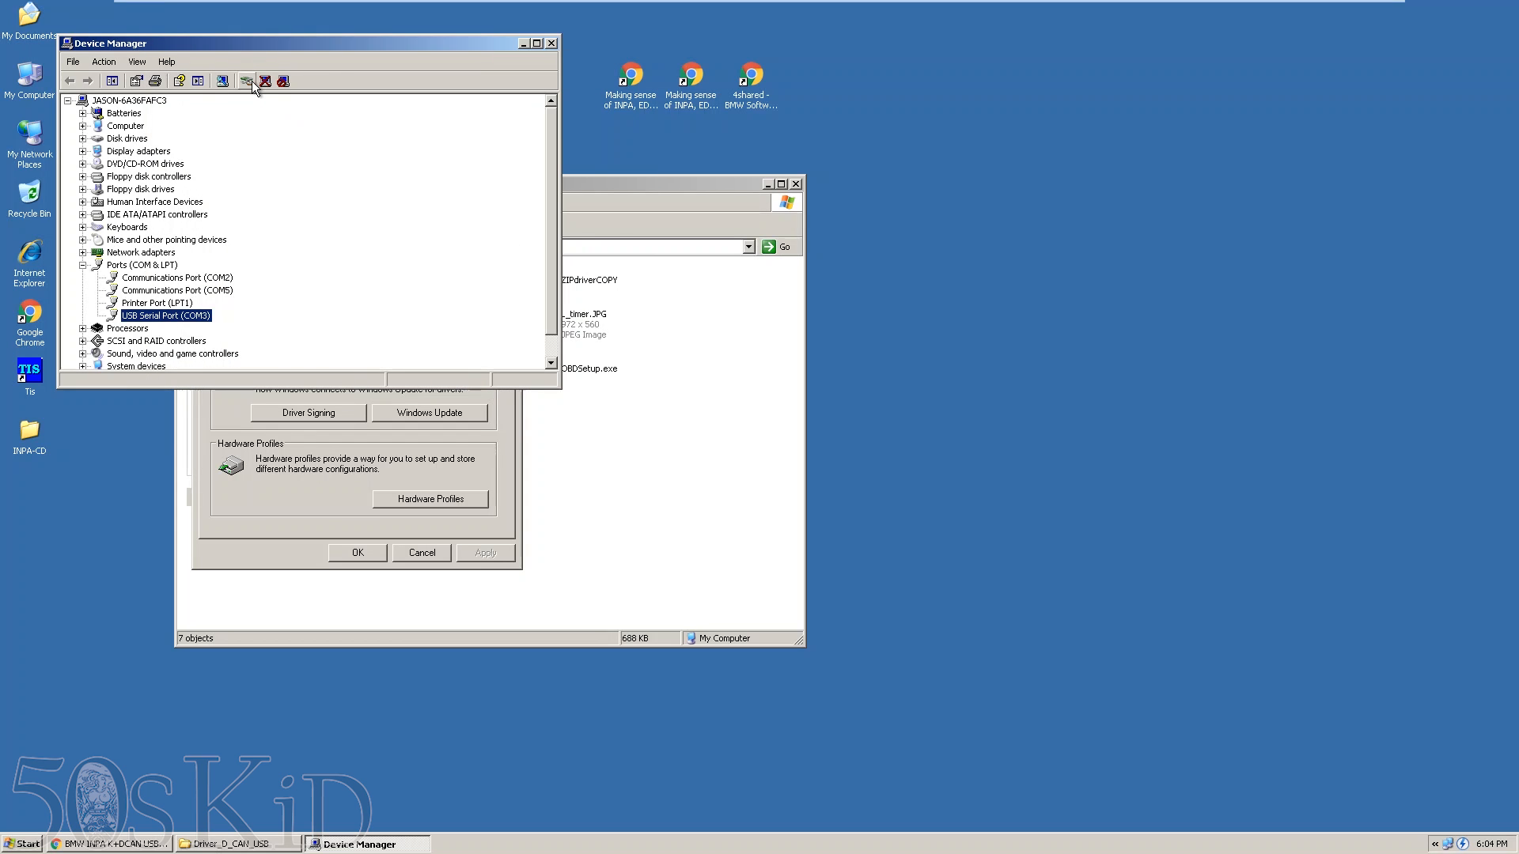
# - Rescan for hardware changes, verify the port now shows COM1, and close Device Manager
pyautogui.click(247, 81)
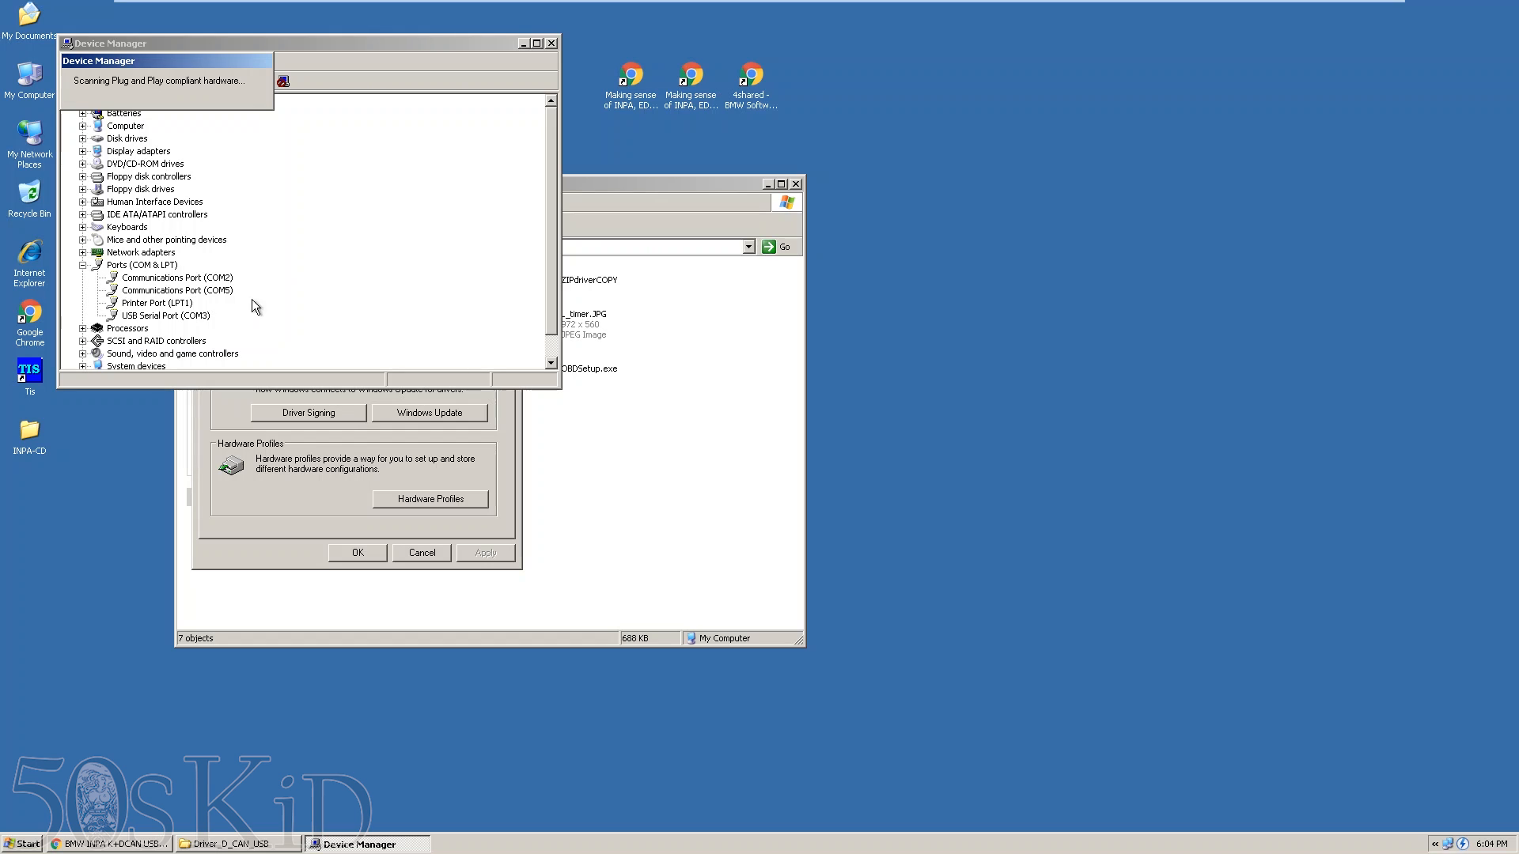
pyautogui.click(166, 316)
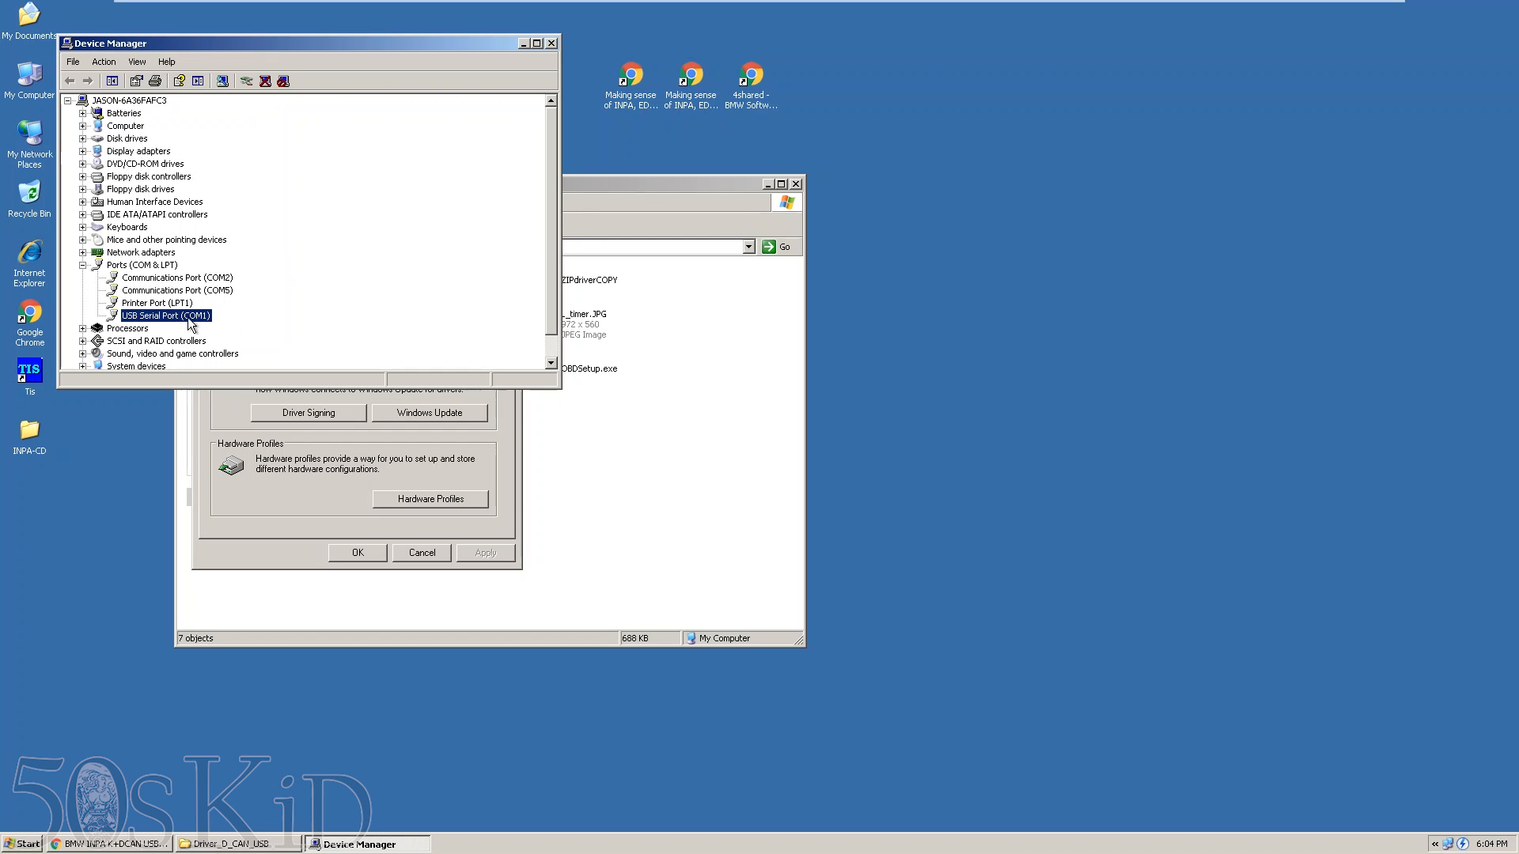
pyautogui.click(552, 42)
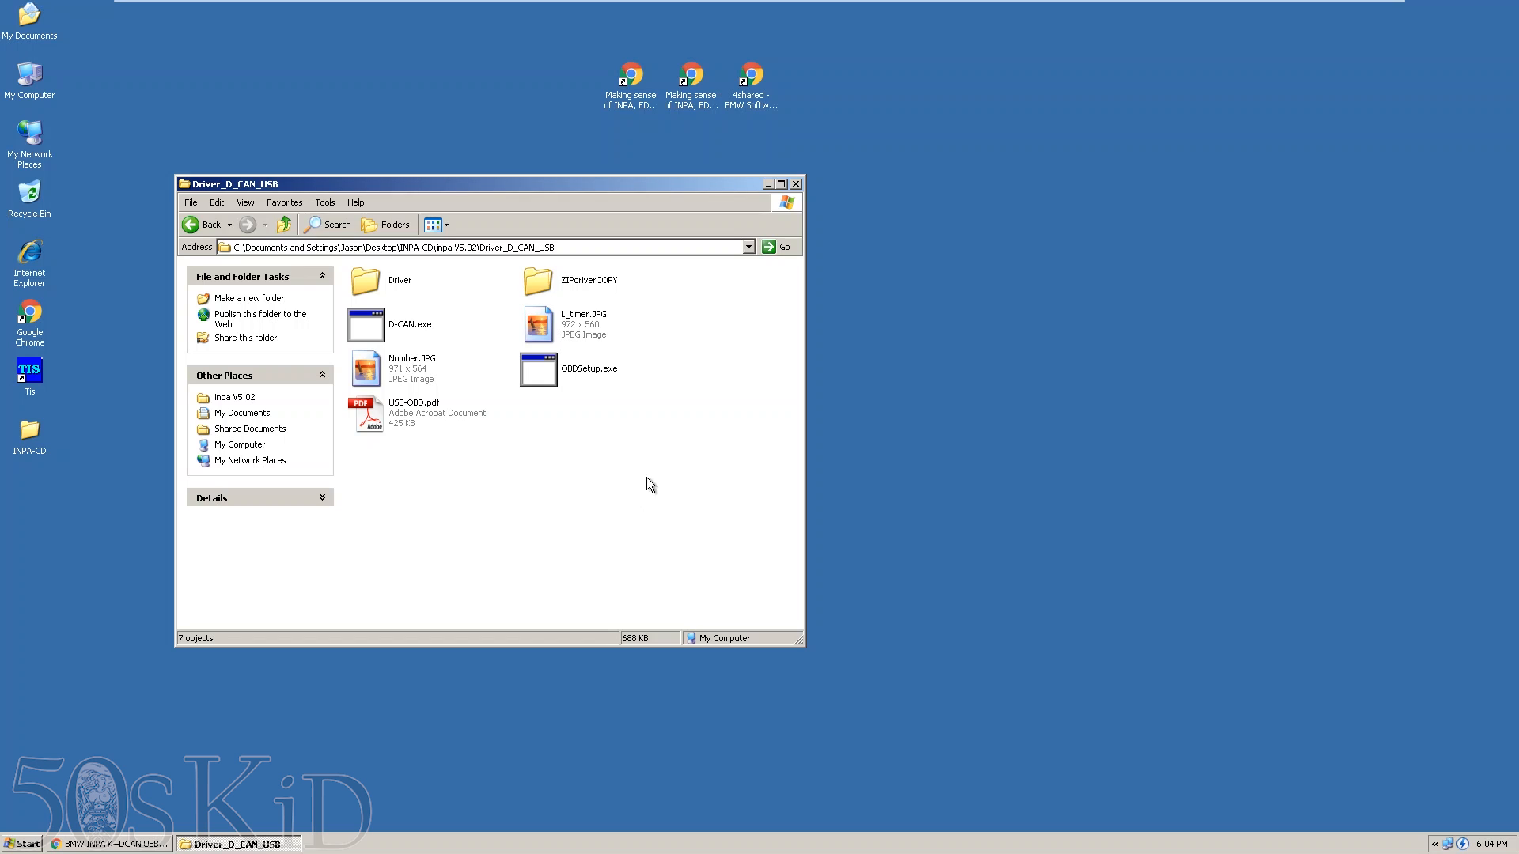
# - Close the Driver_D_CAN_USB folder and dismiss the Start menu, leaving the desktop
pyautogui.click(796, 184)
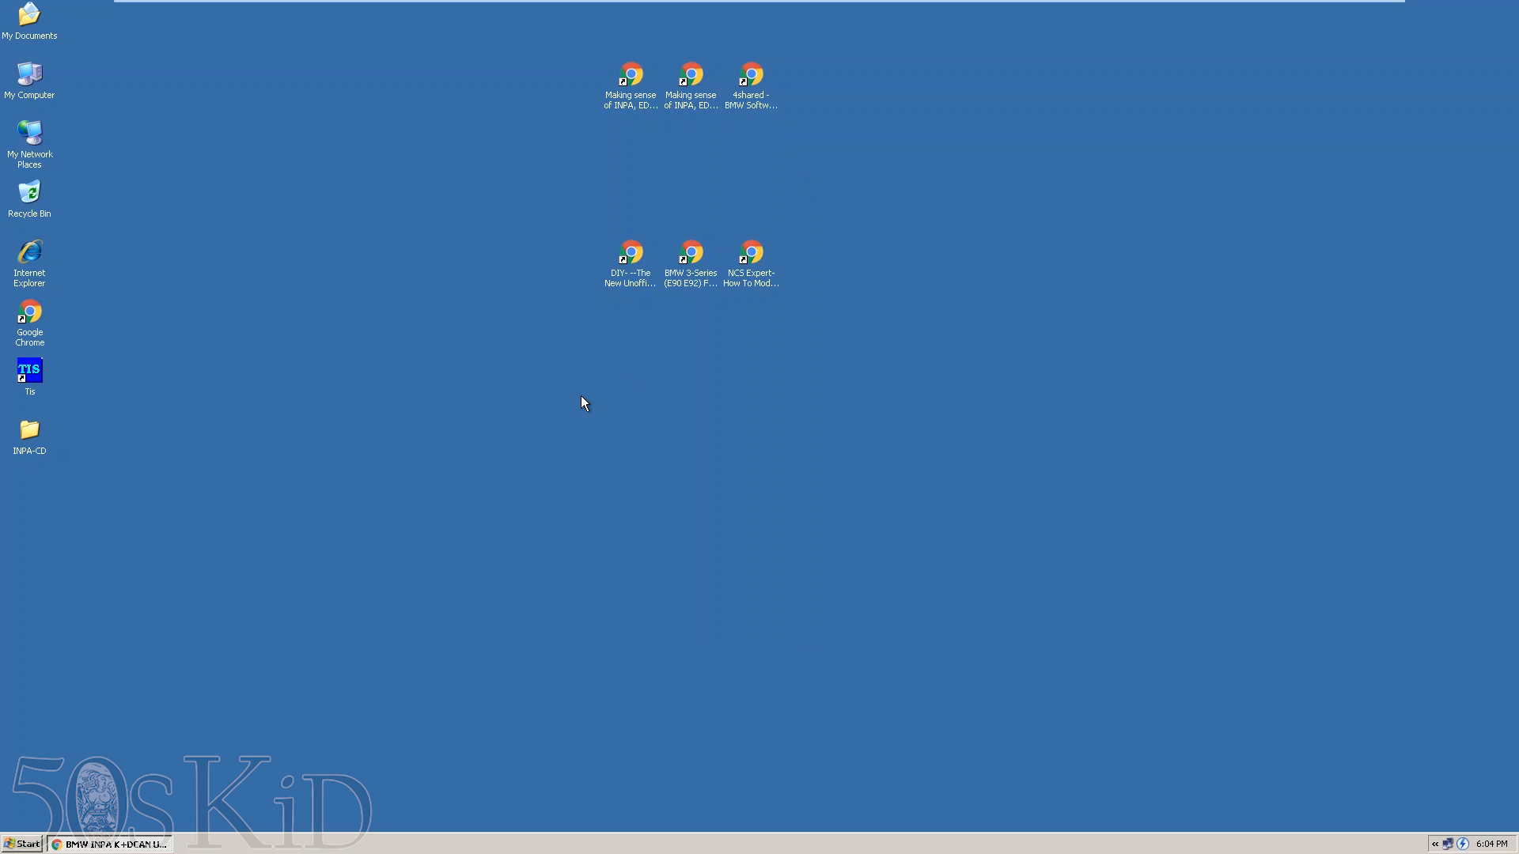
pyautogui.click(21, 843)
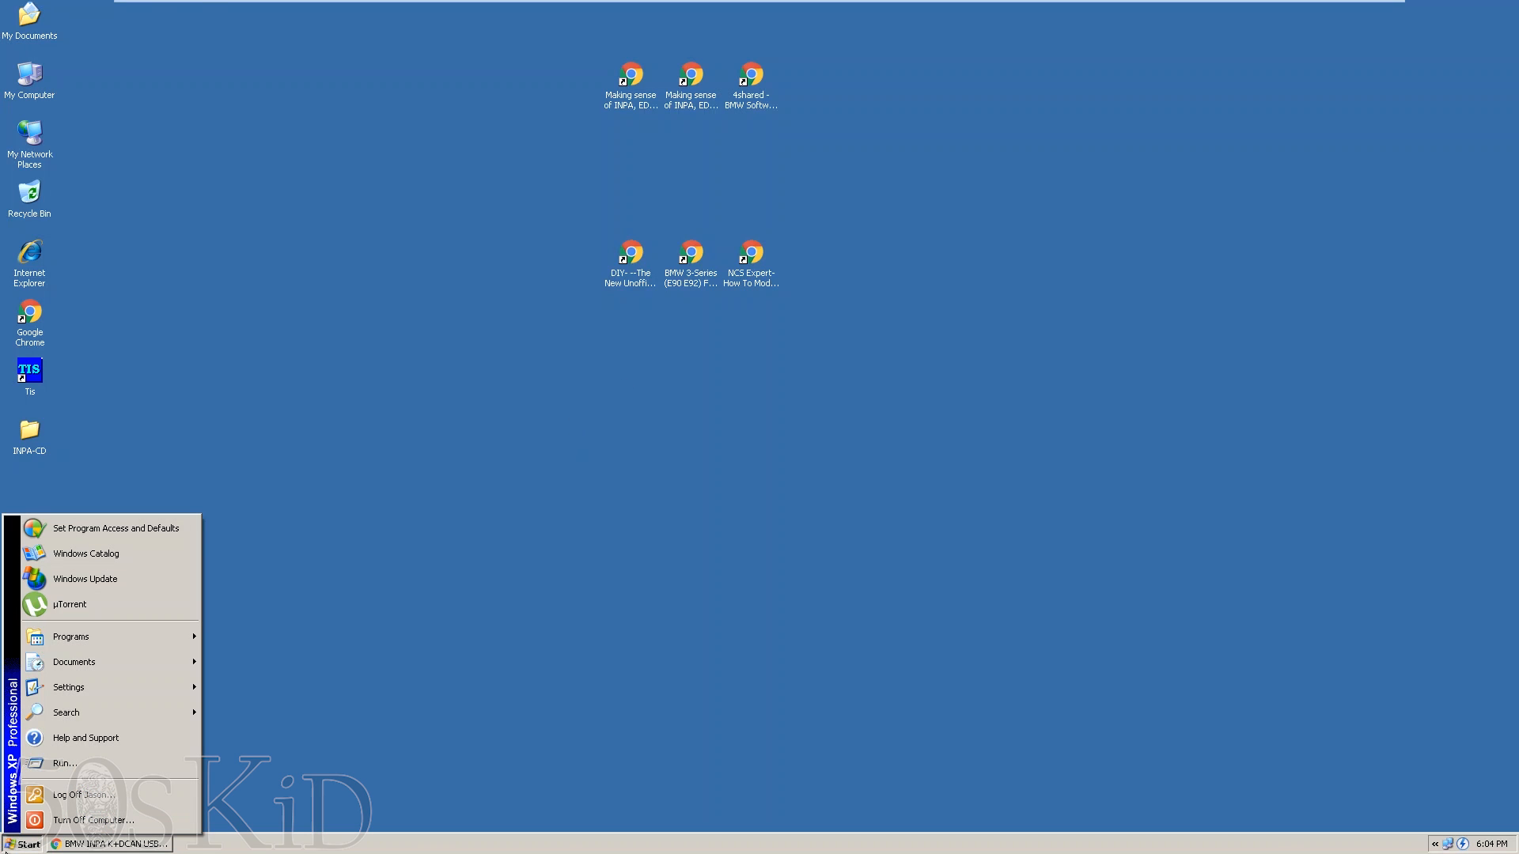
pyautogui.click(981, 408)
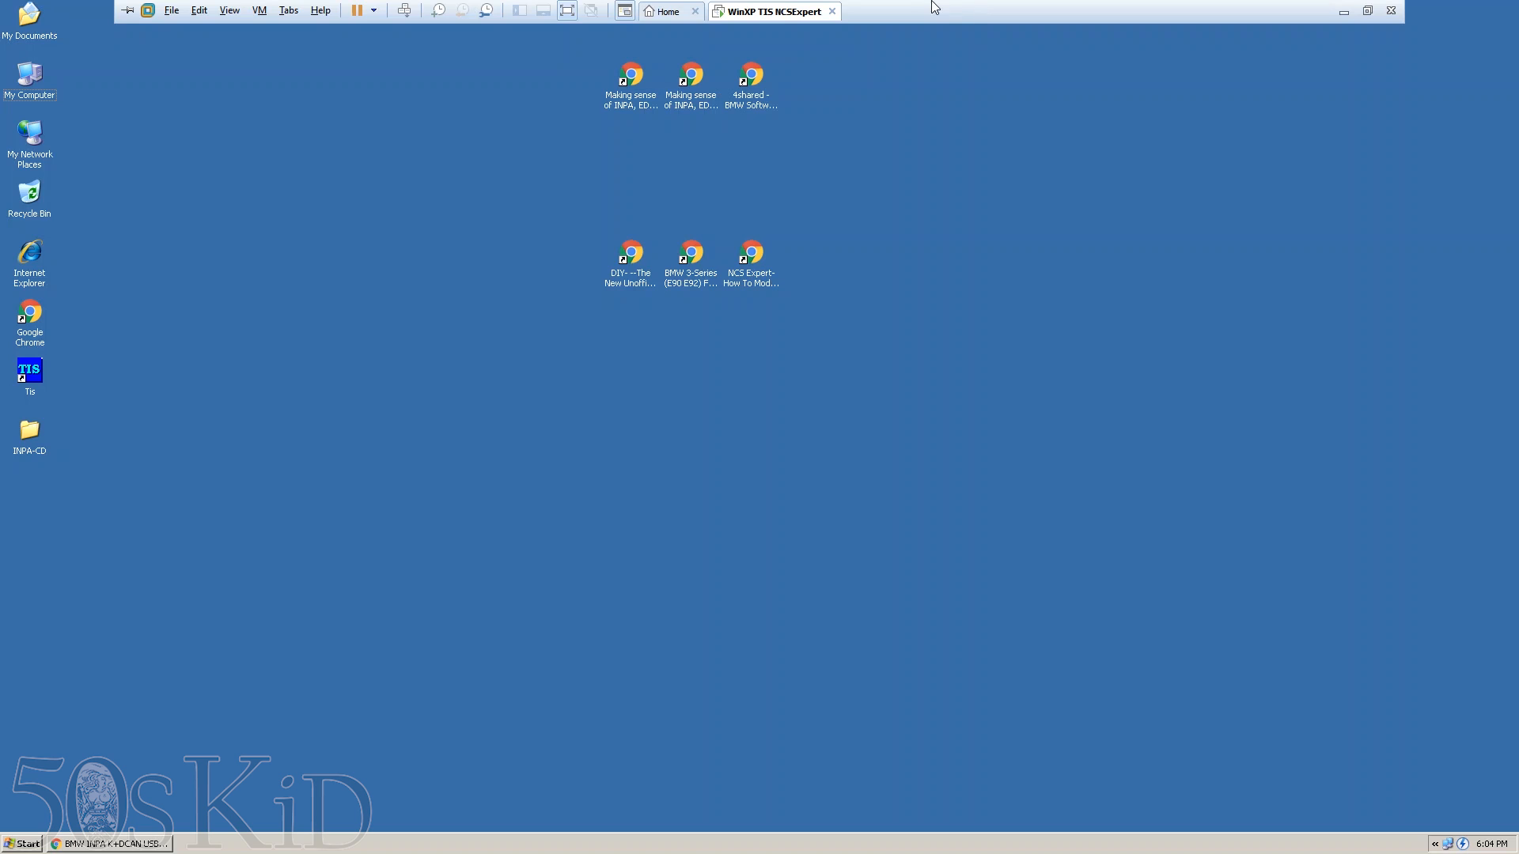
pyautogui.moveTo(794, 11)
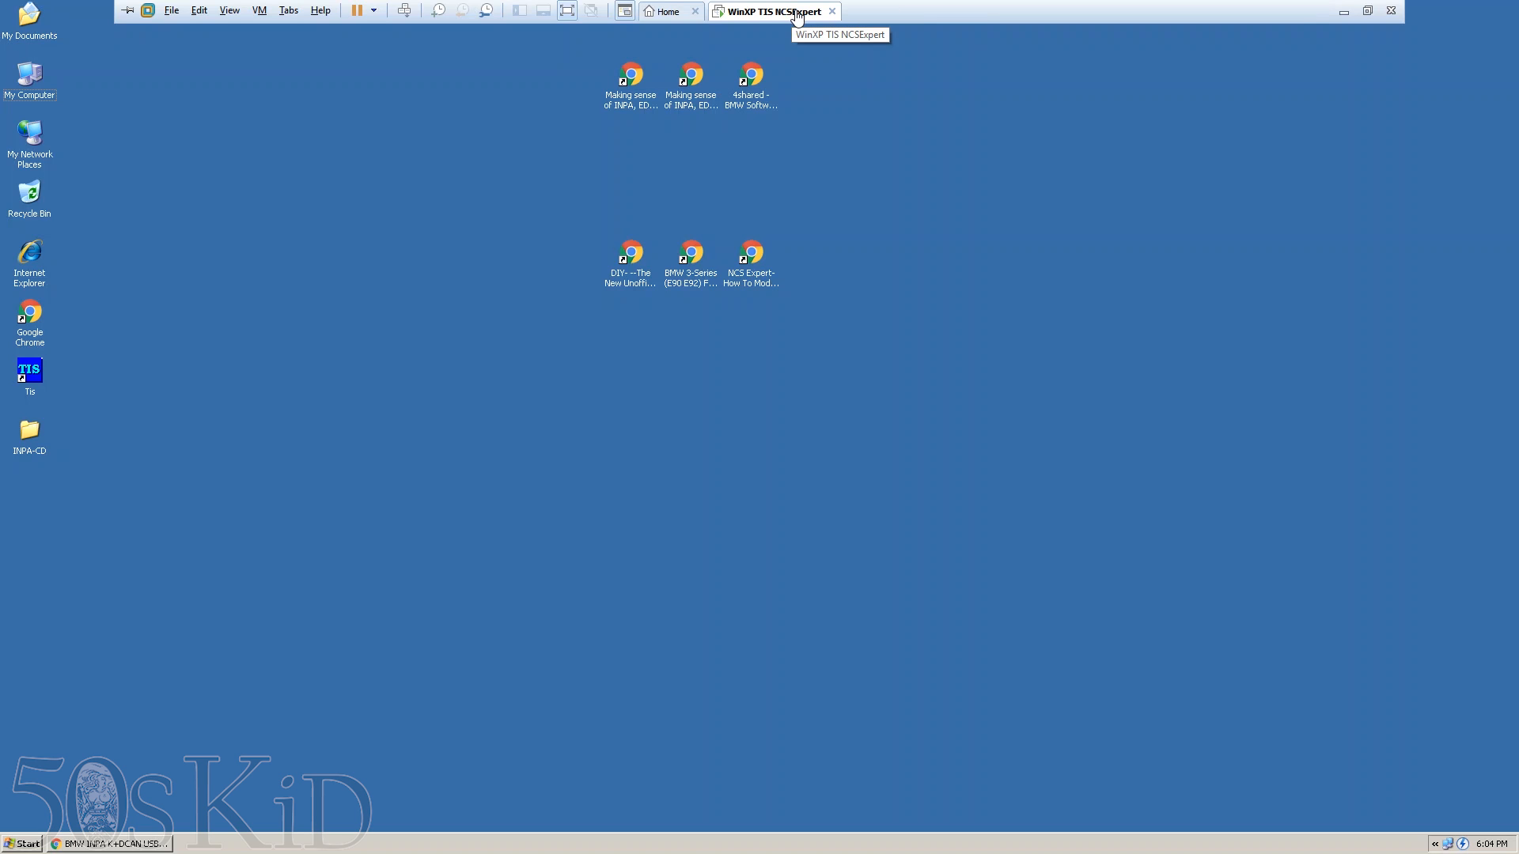
pyautogui.moveTo(778, 19)
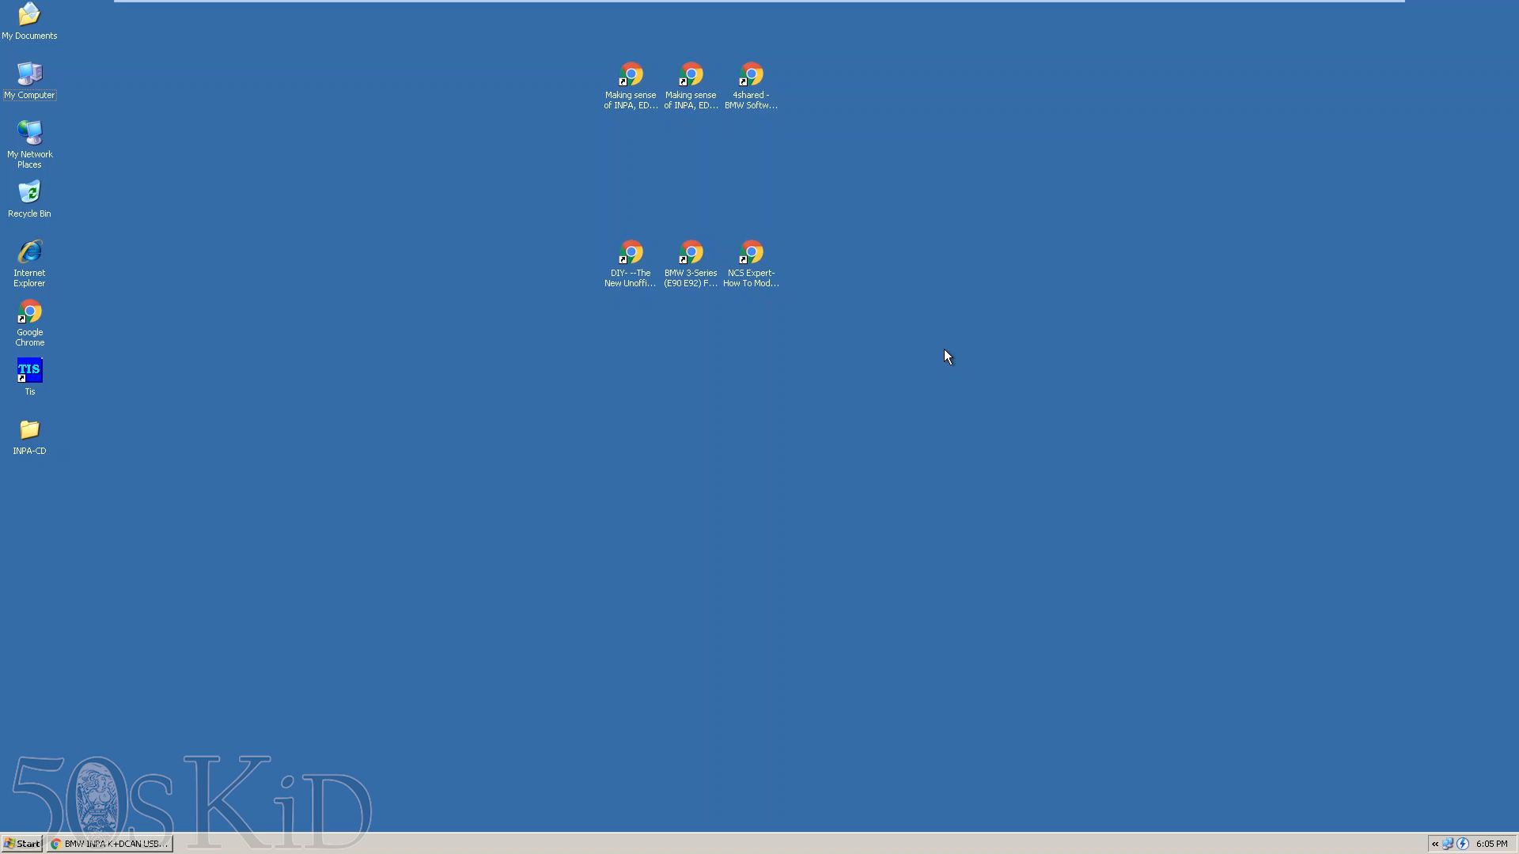
pyautogui.moveTo(583, 470)
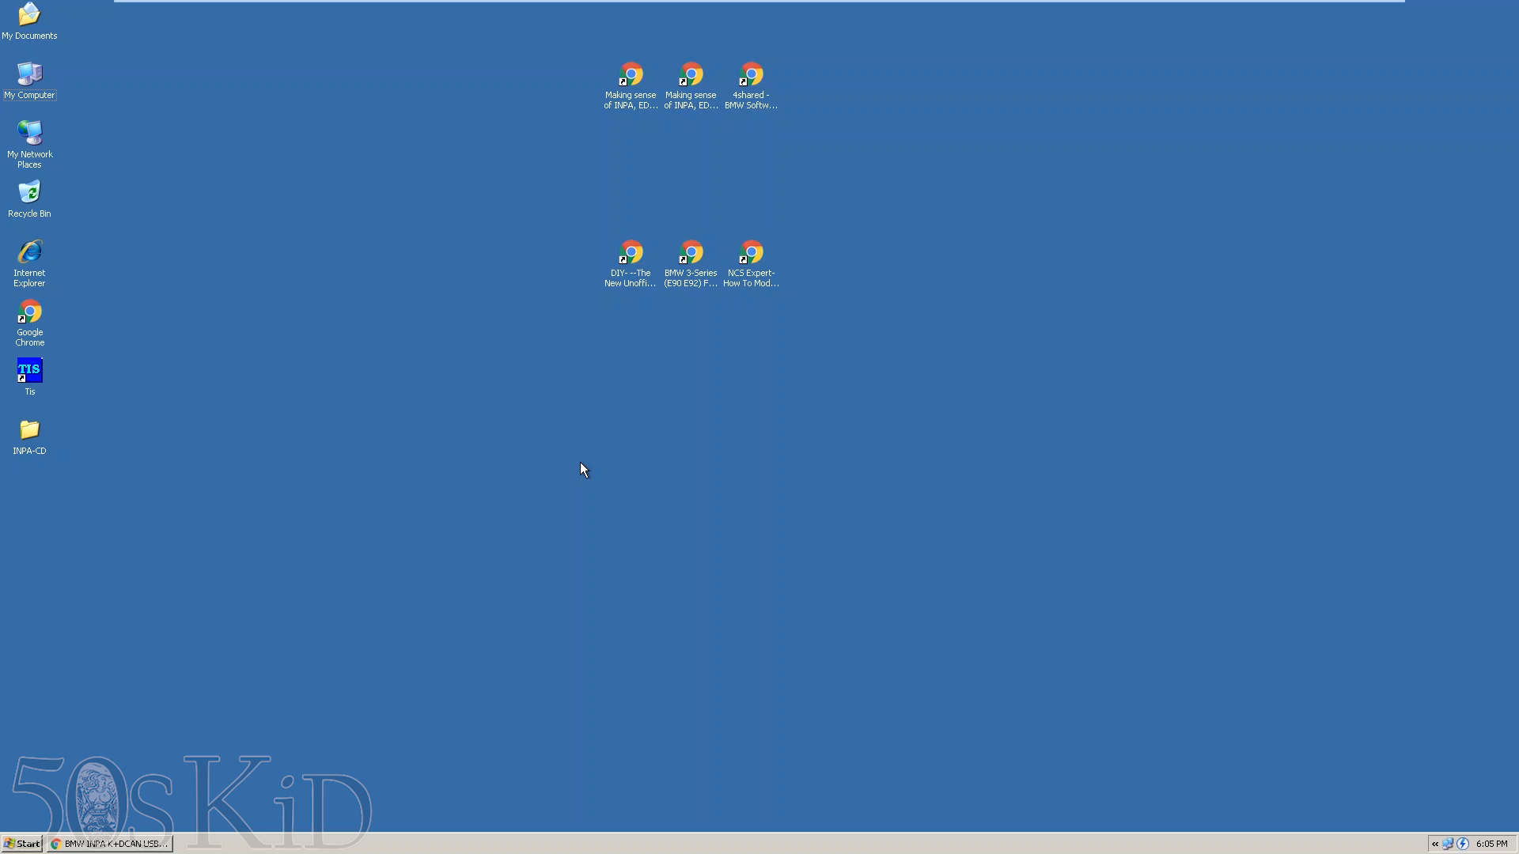
pyautogui.moveTo(525, 498)
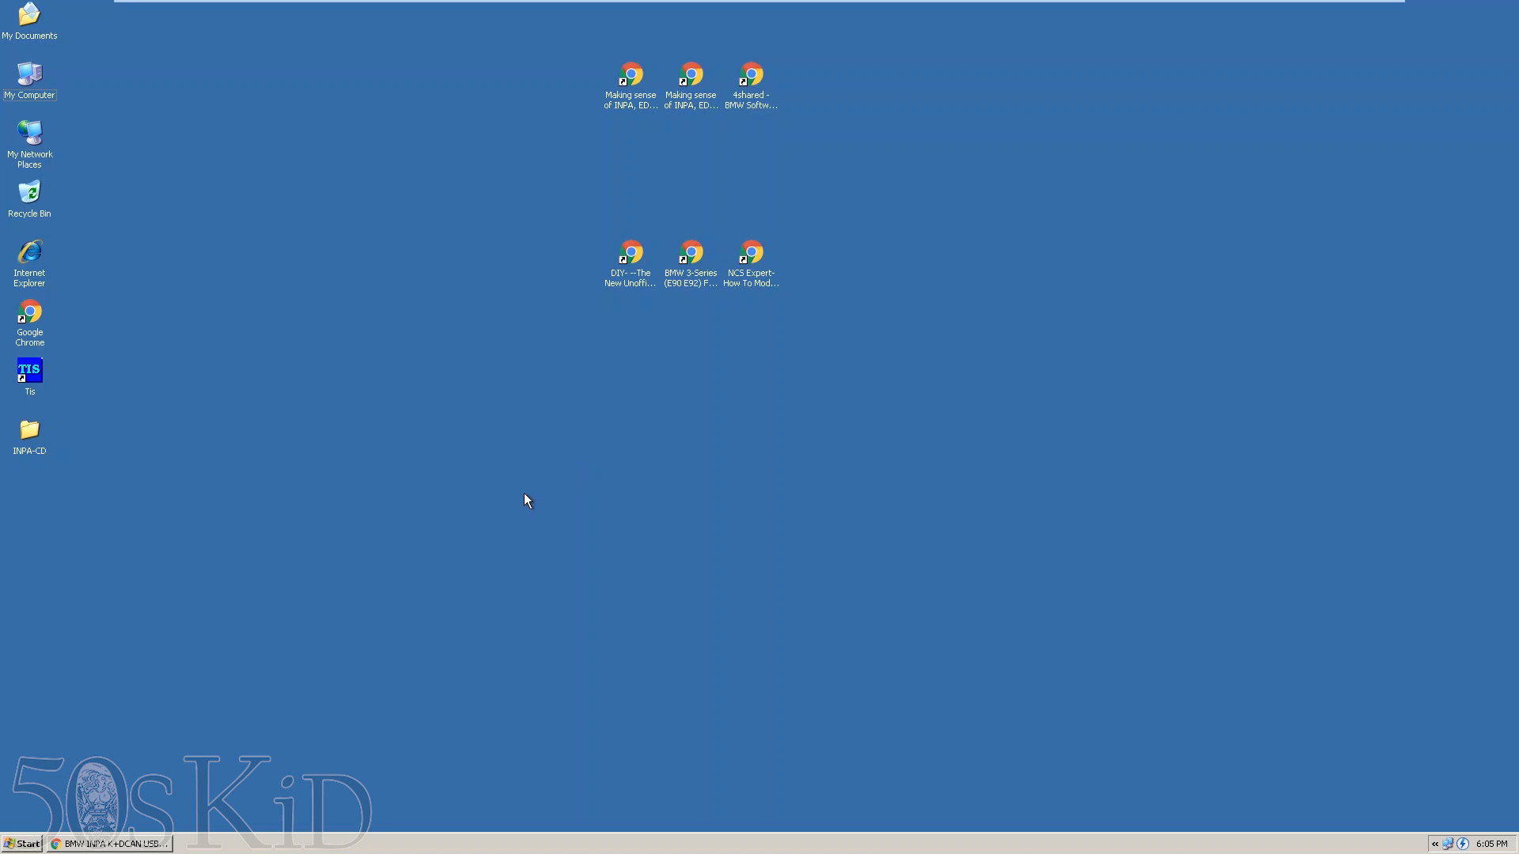
pyautogui.moveTo(888, 278)
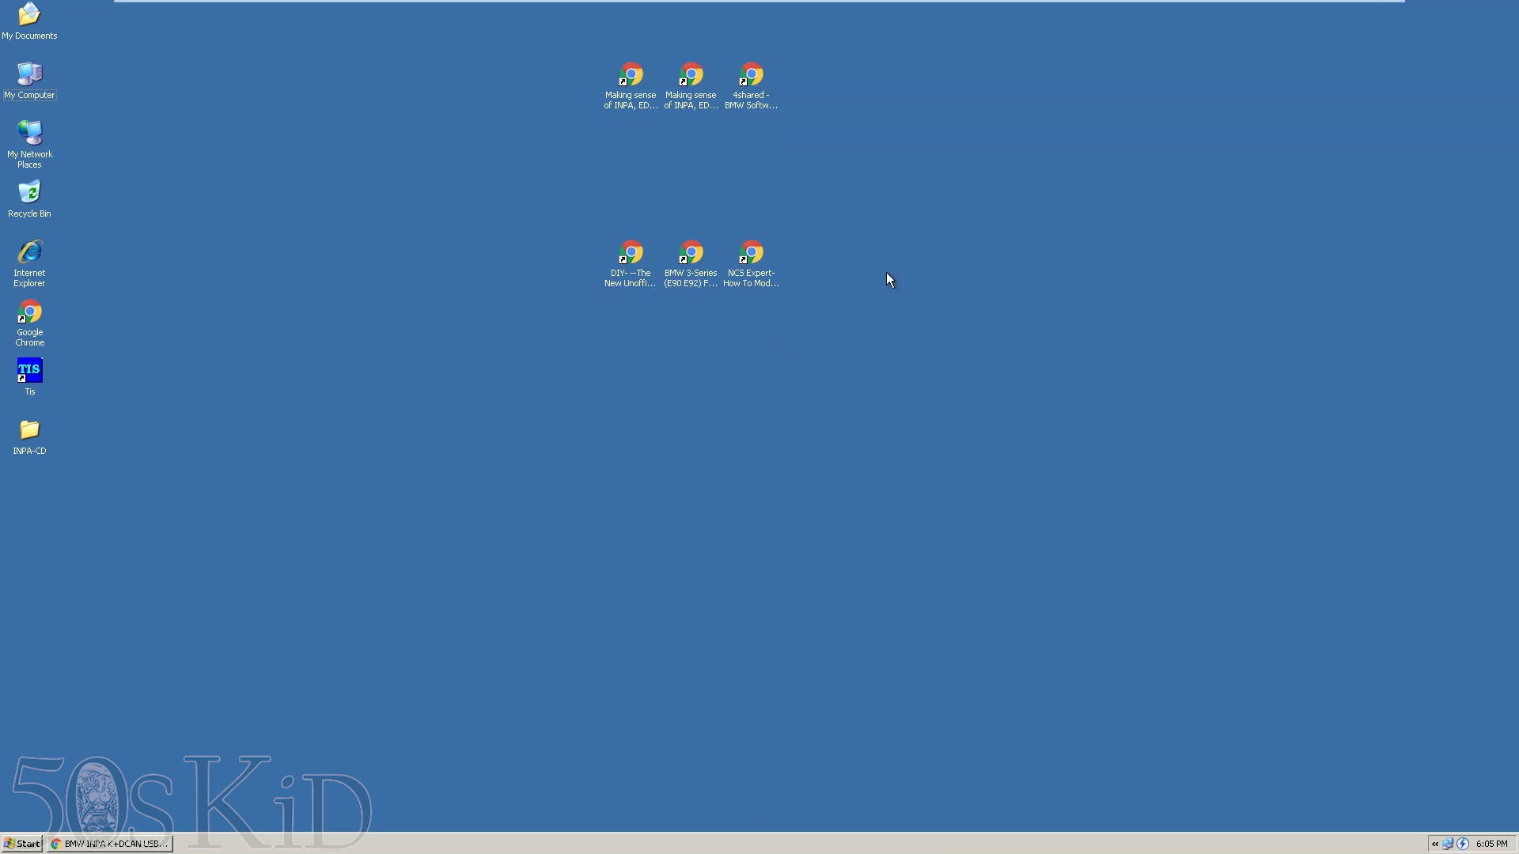
pyautogui.moveTo(733, 171)
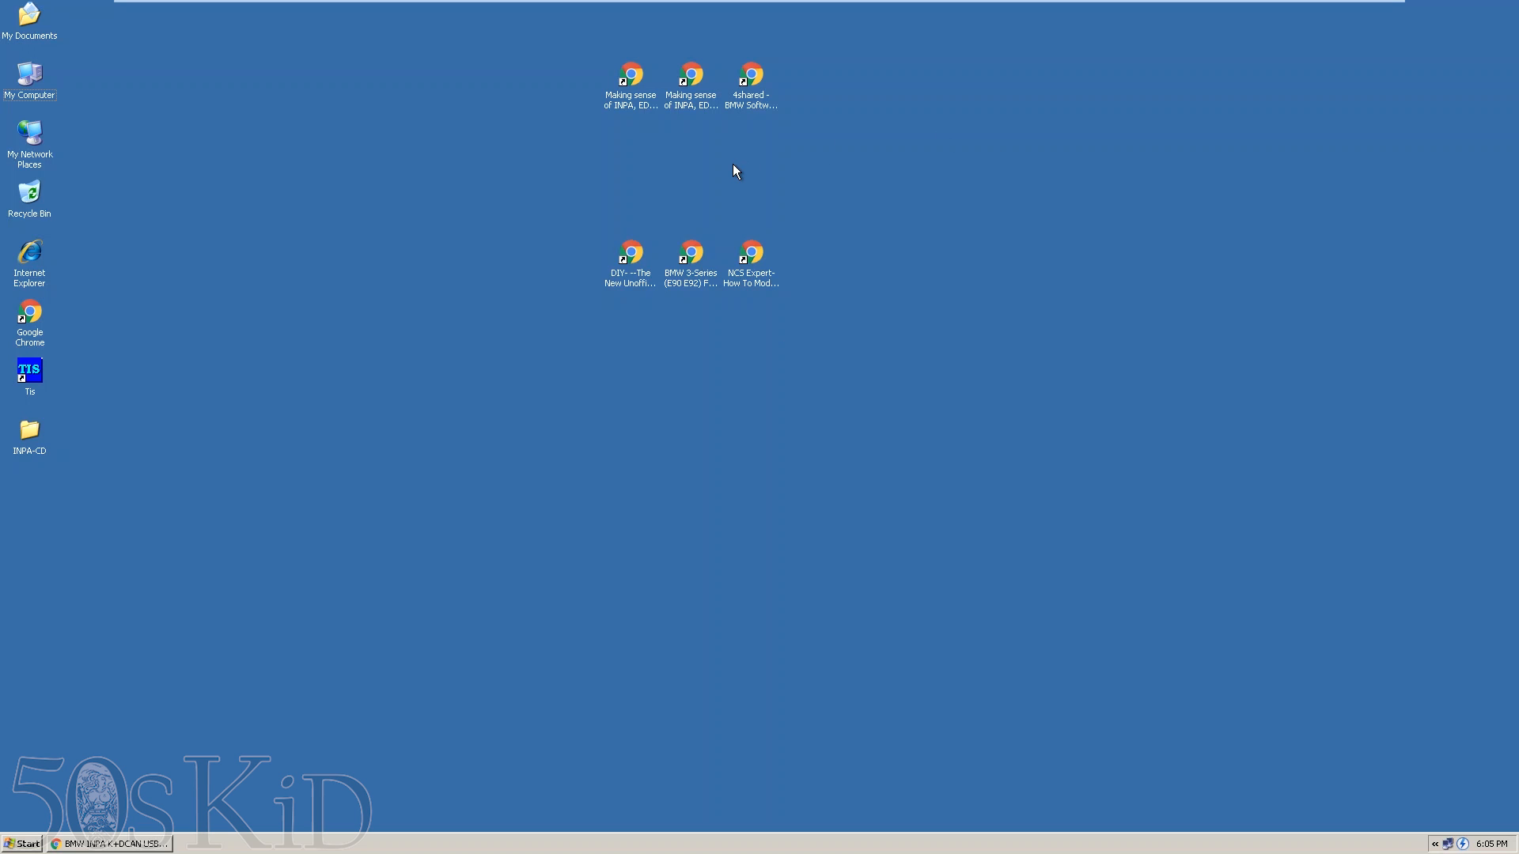
pyautogui.moveTo(630, 87)
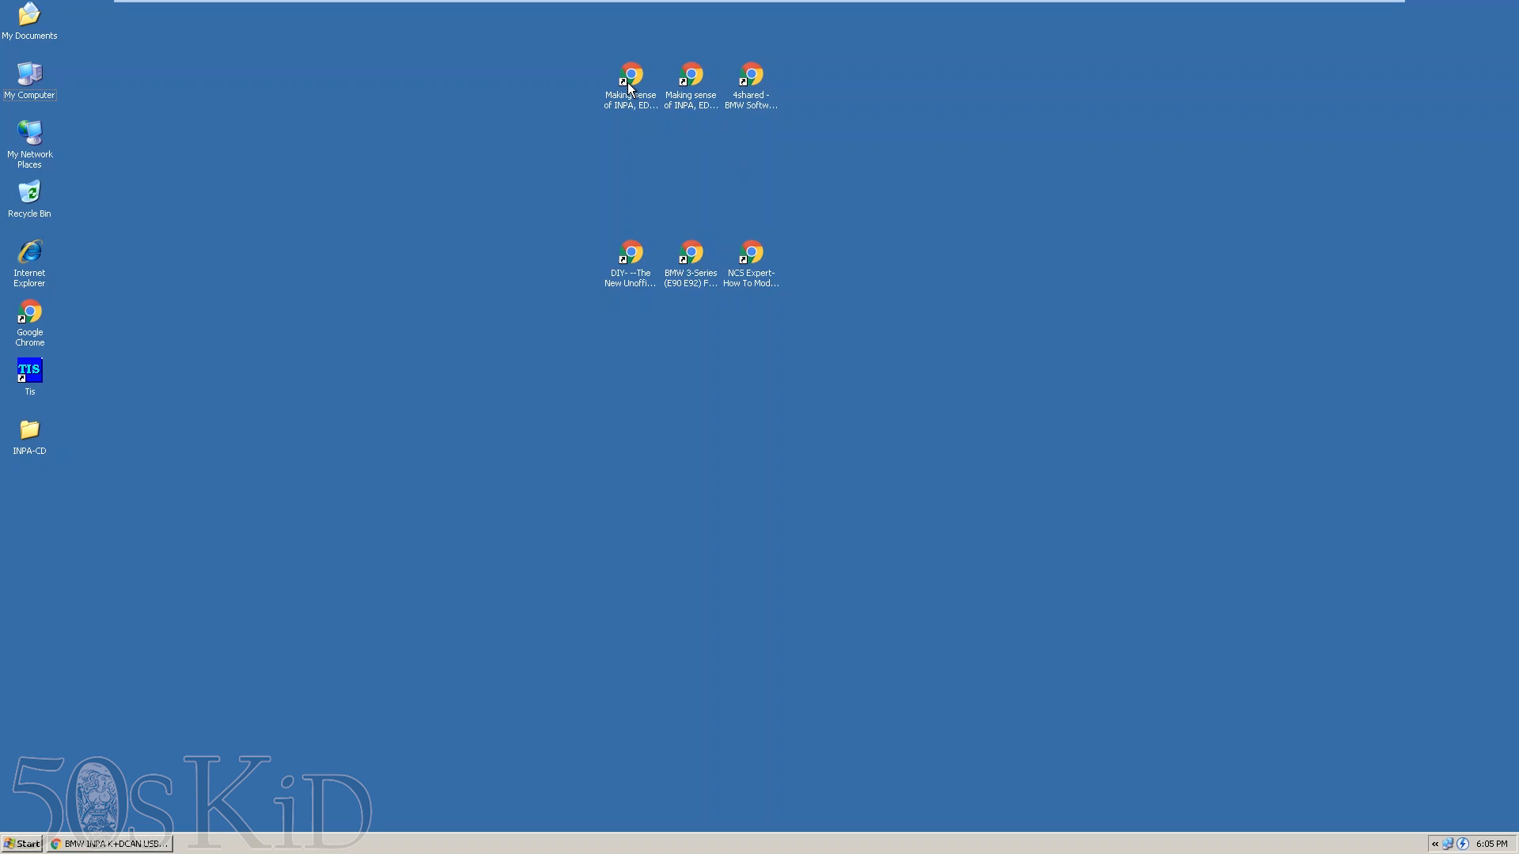
pyautogui.moveTo(629, 78)
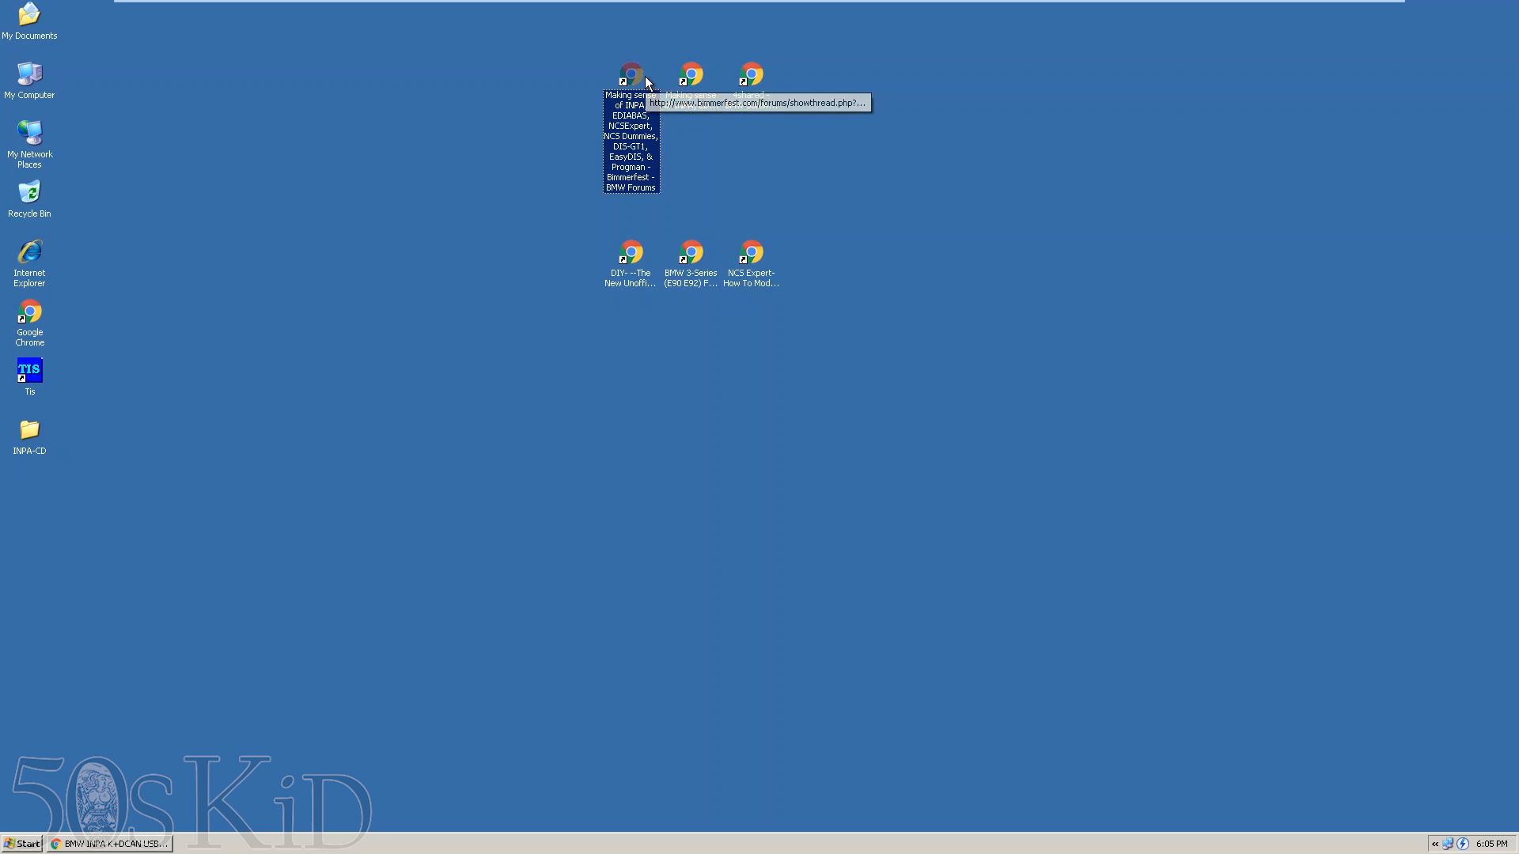
pyautogui.moveTo(557, 146)
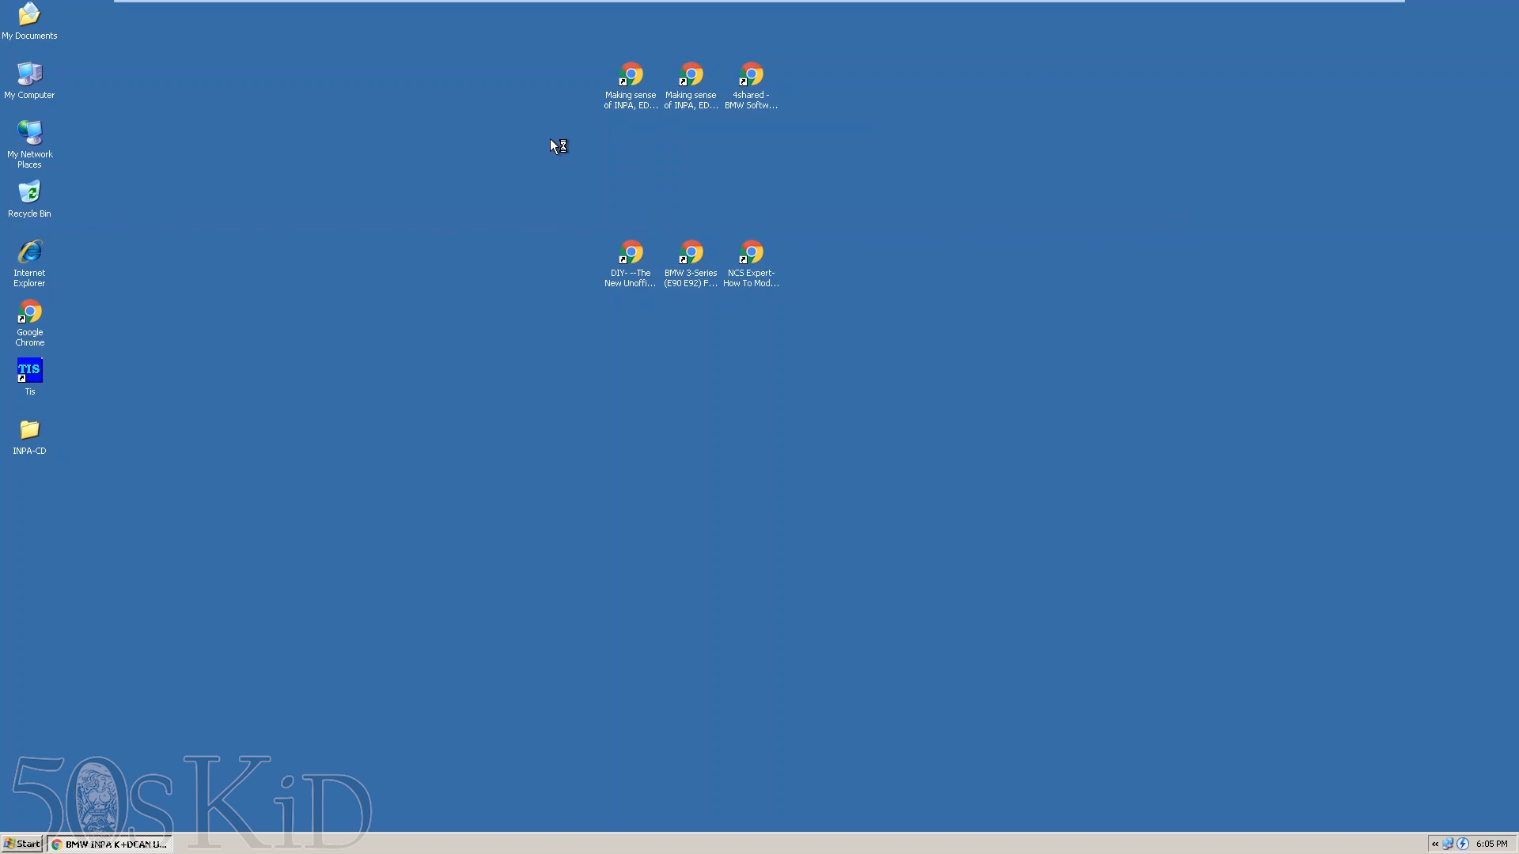
# - Bring up the Bimmerfest 'Making sense of INPA' thread and scroll through the guide
pyautogui.click(109, 844)
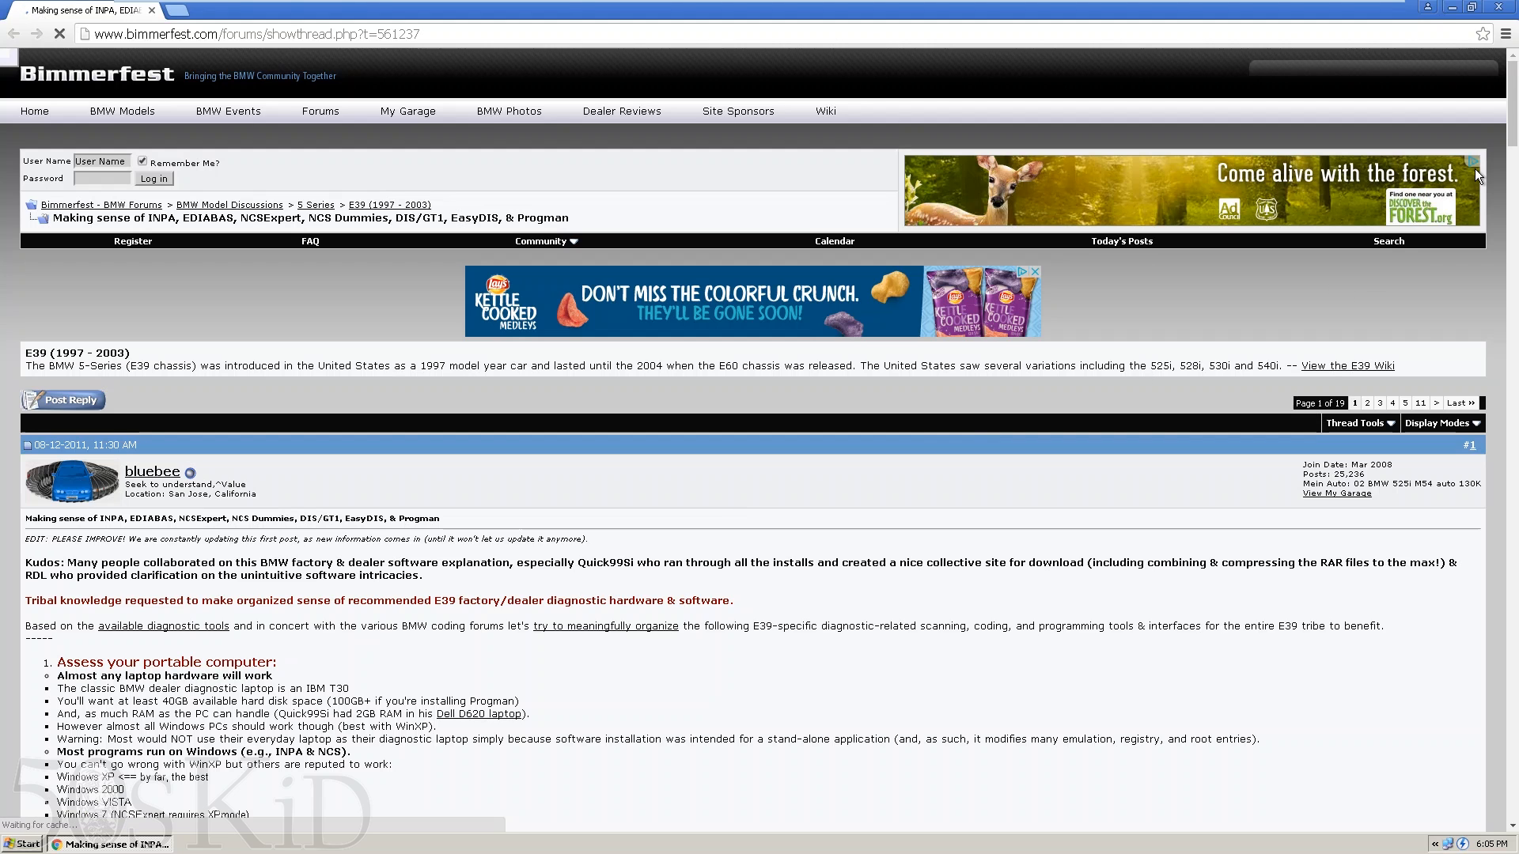
pyautogui.scroll(-3)
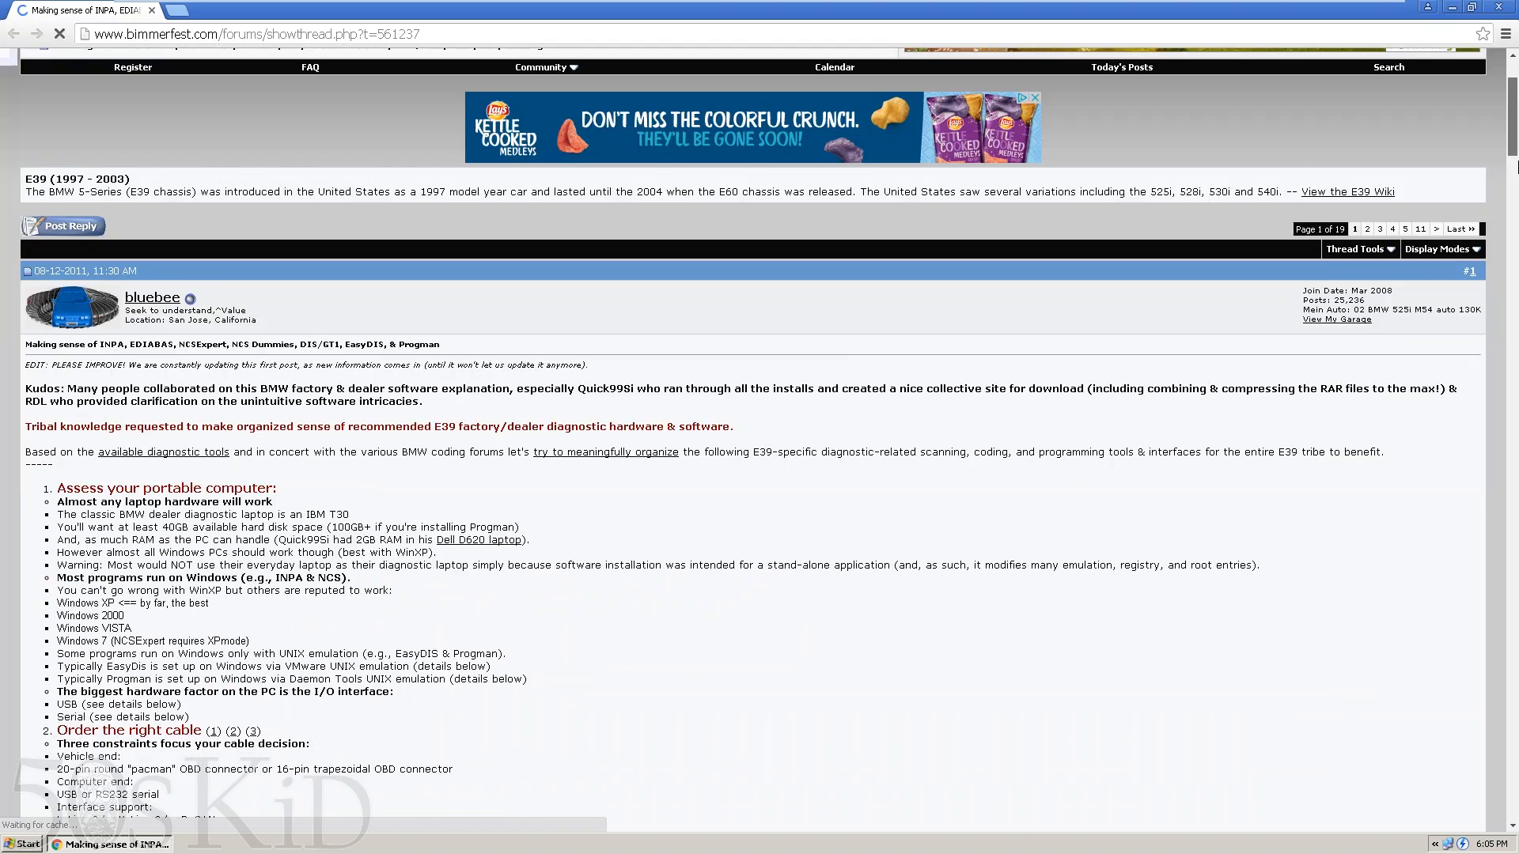
pyautogui.scroll(-3)
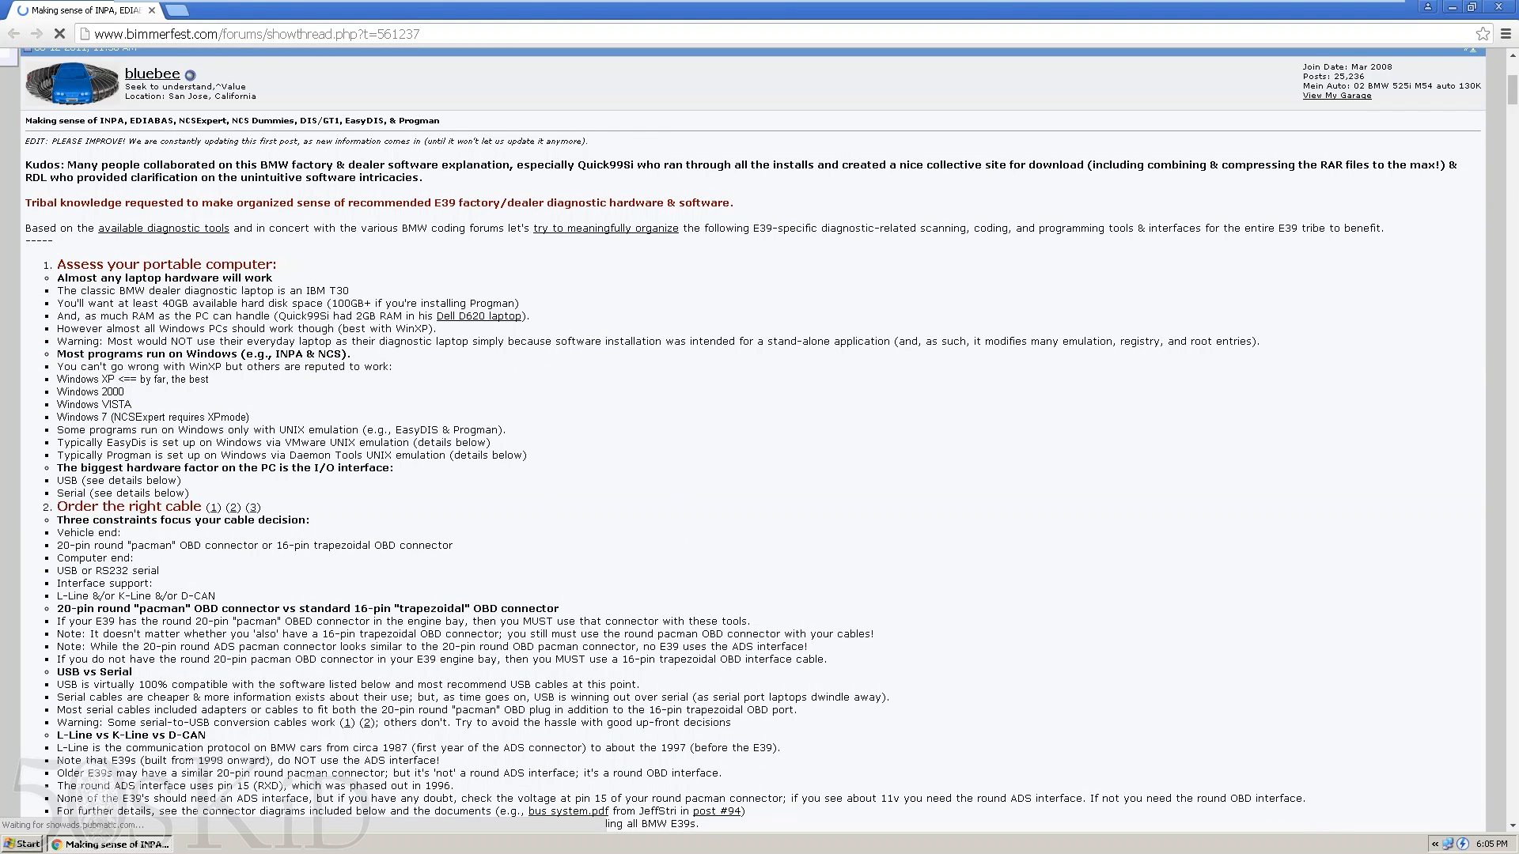
pyautogui.moveTo(536, 433)
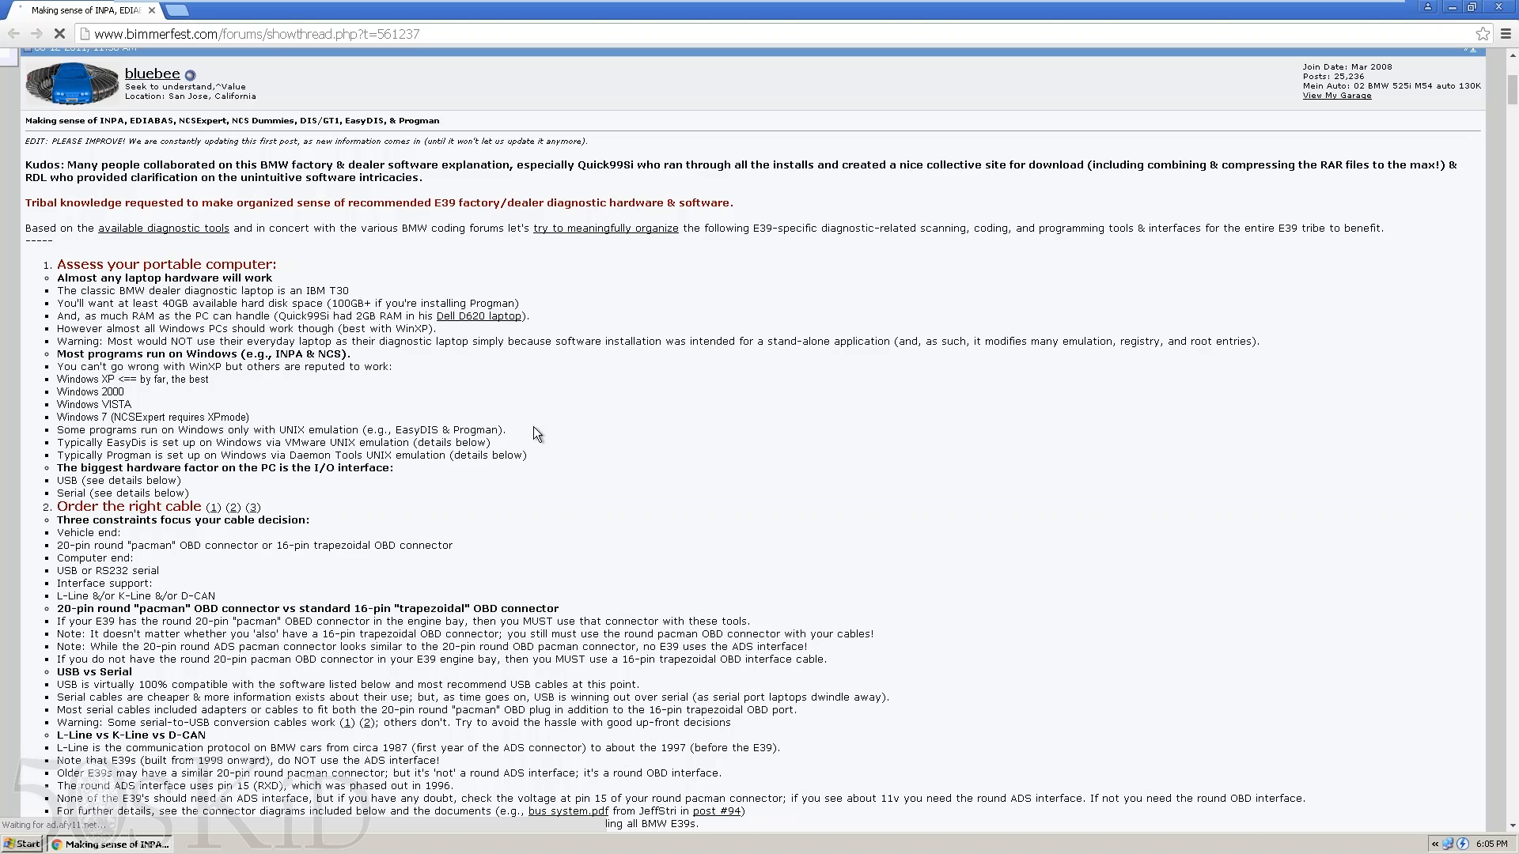
pyautogui.scroll(-3)
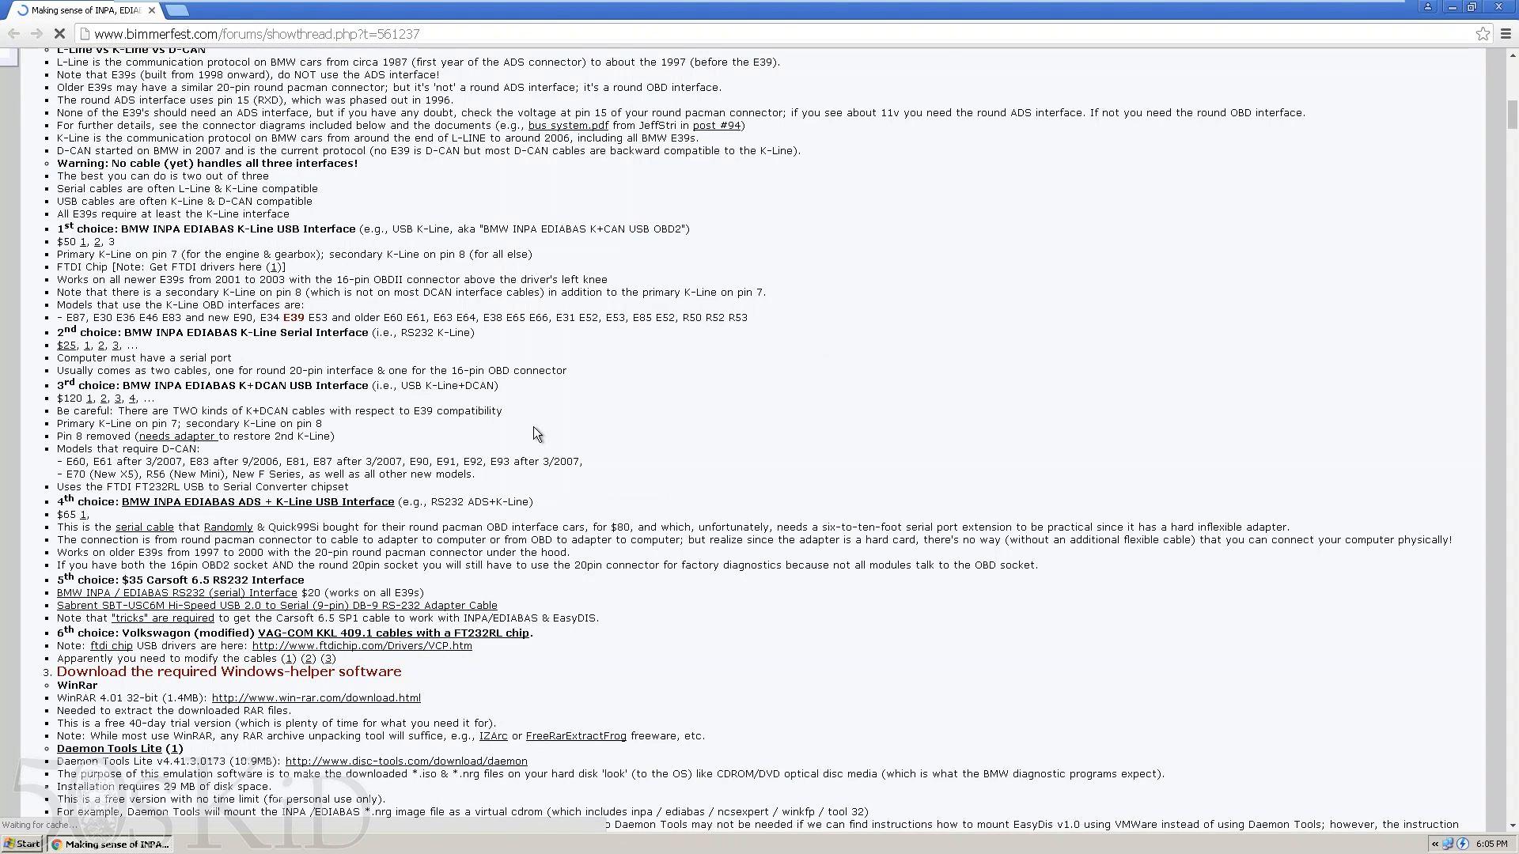
pyautogui.scroll(-3)
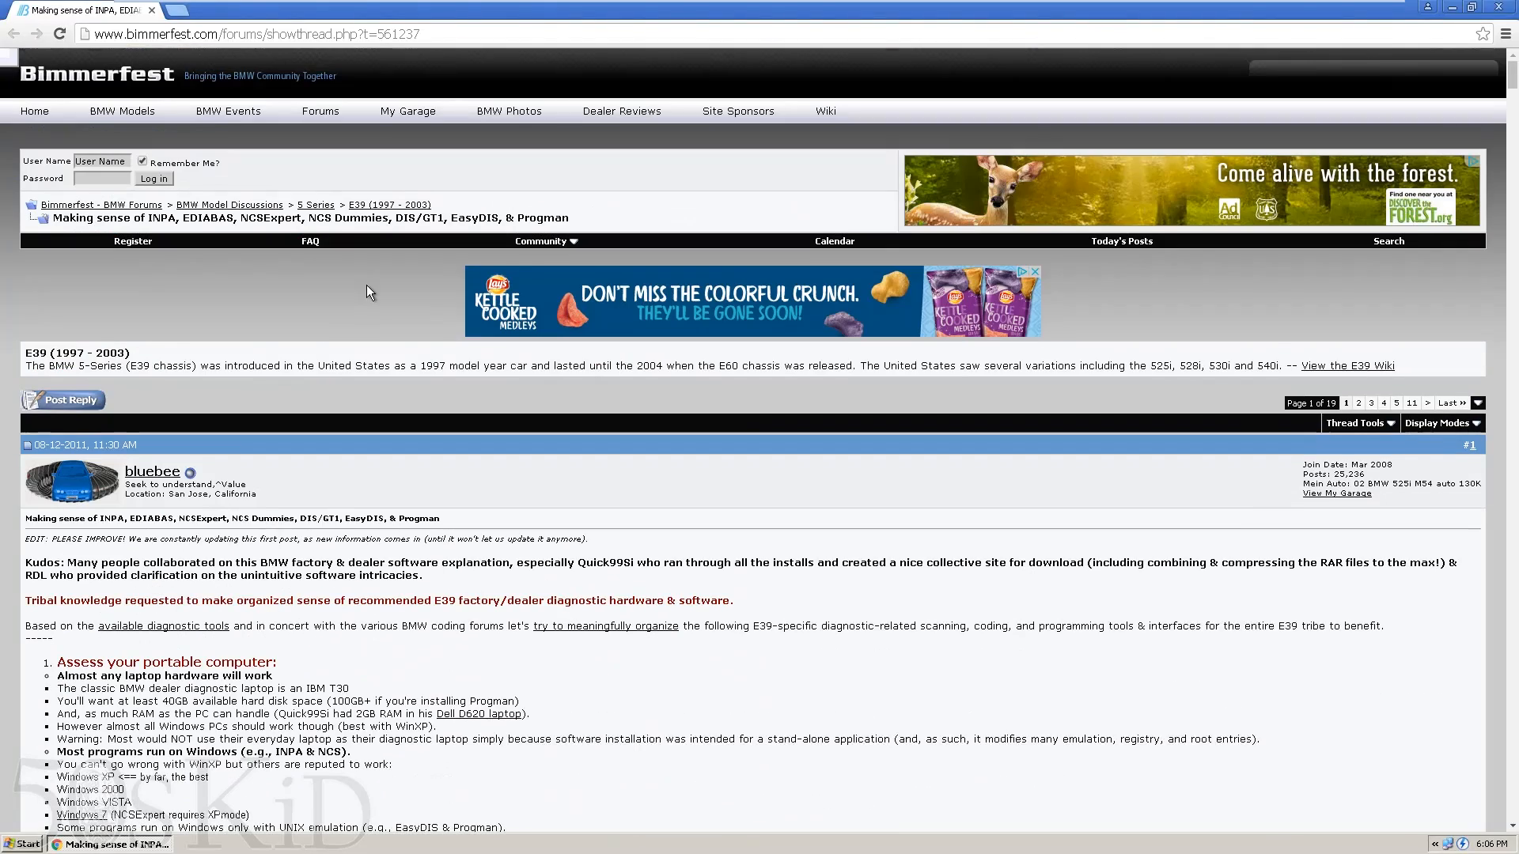
pyautogui.moveTo(1429, 399)
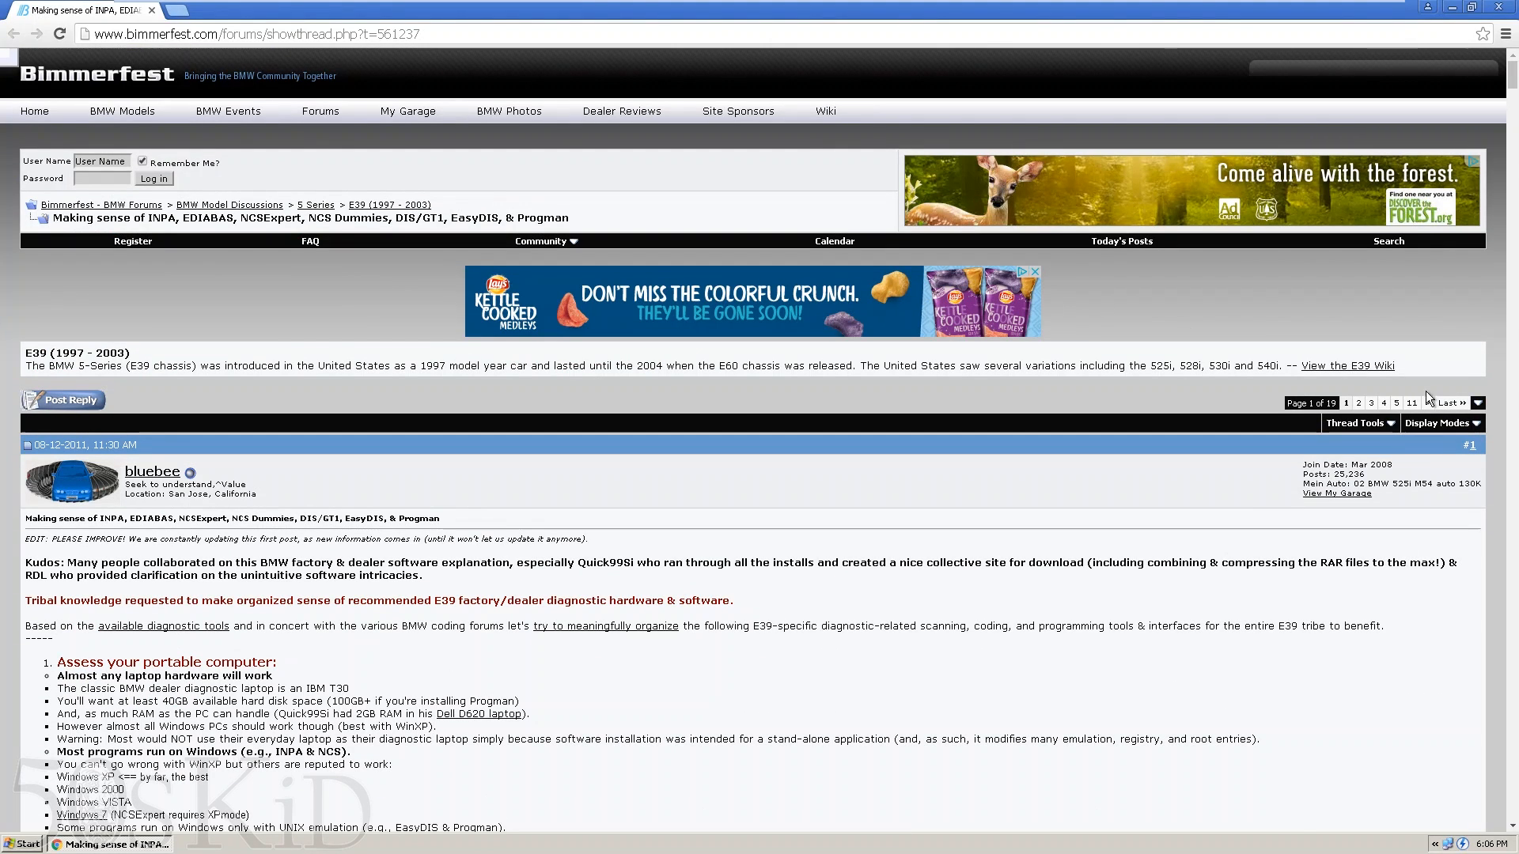
# - Jump to the thread's last page and scroll to the reply with the 4shared BMW Software link
pyautogui.click(1449, 402)
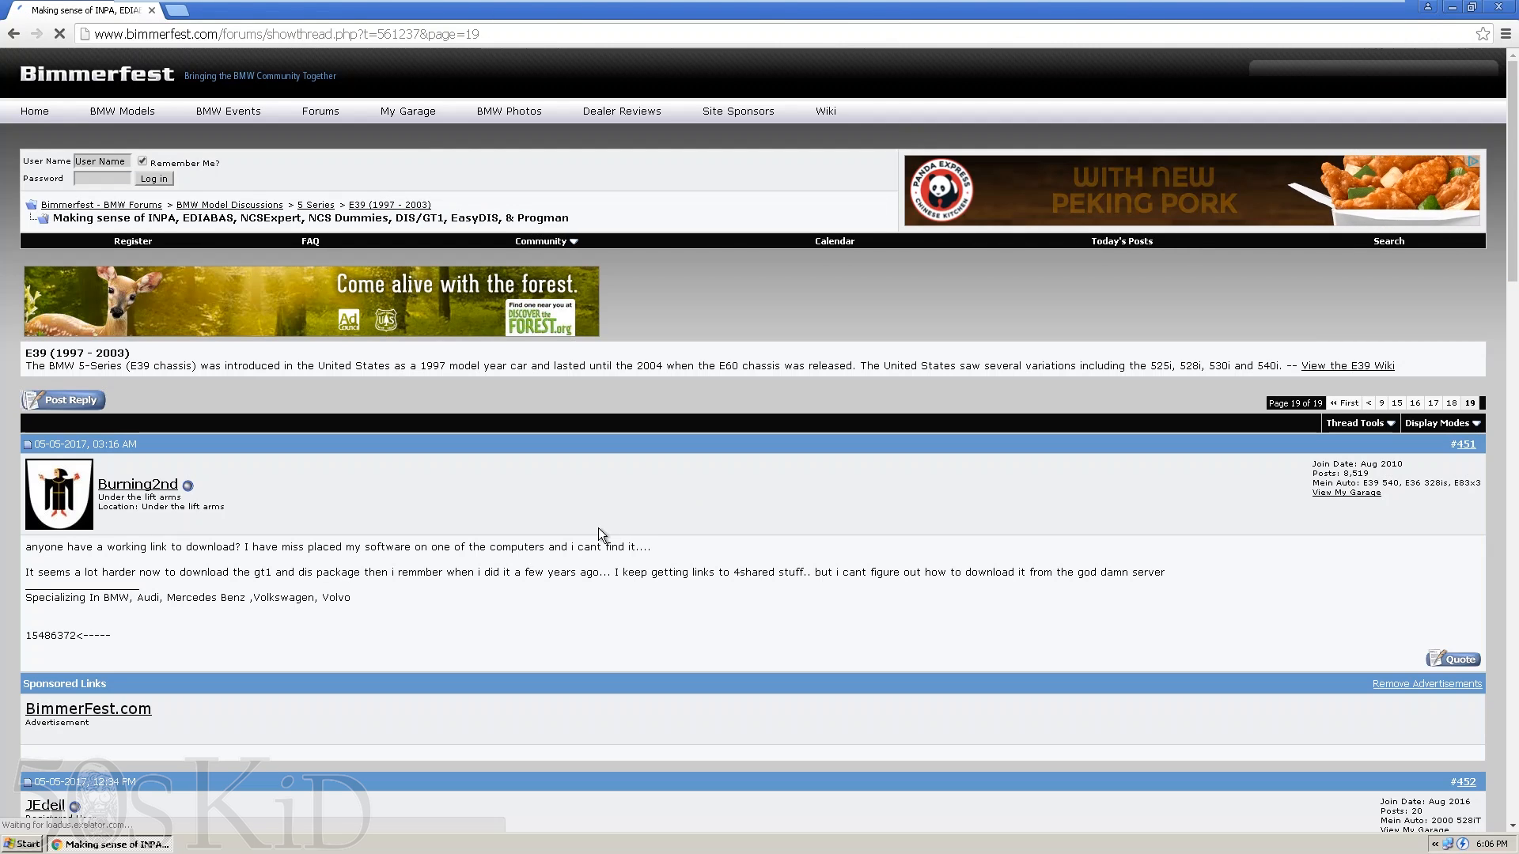
pyautogui.scroll(-3)
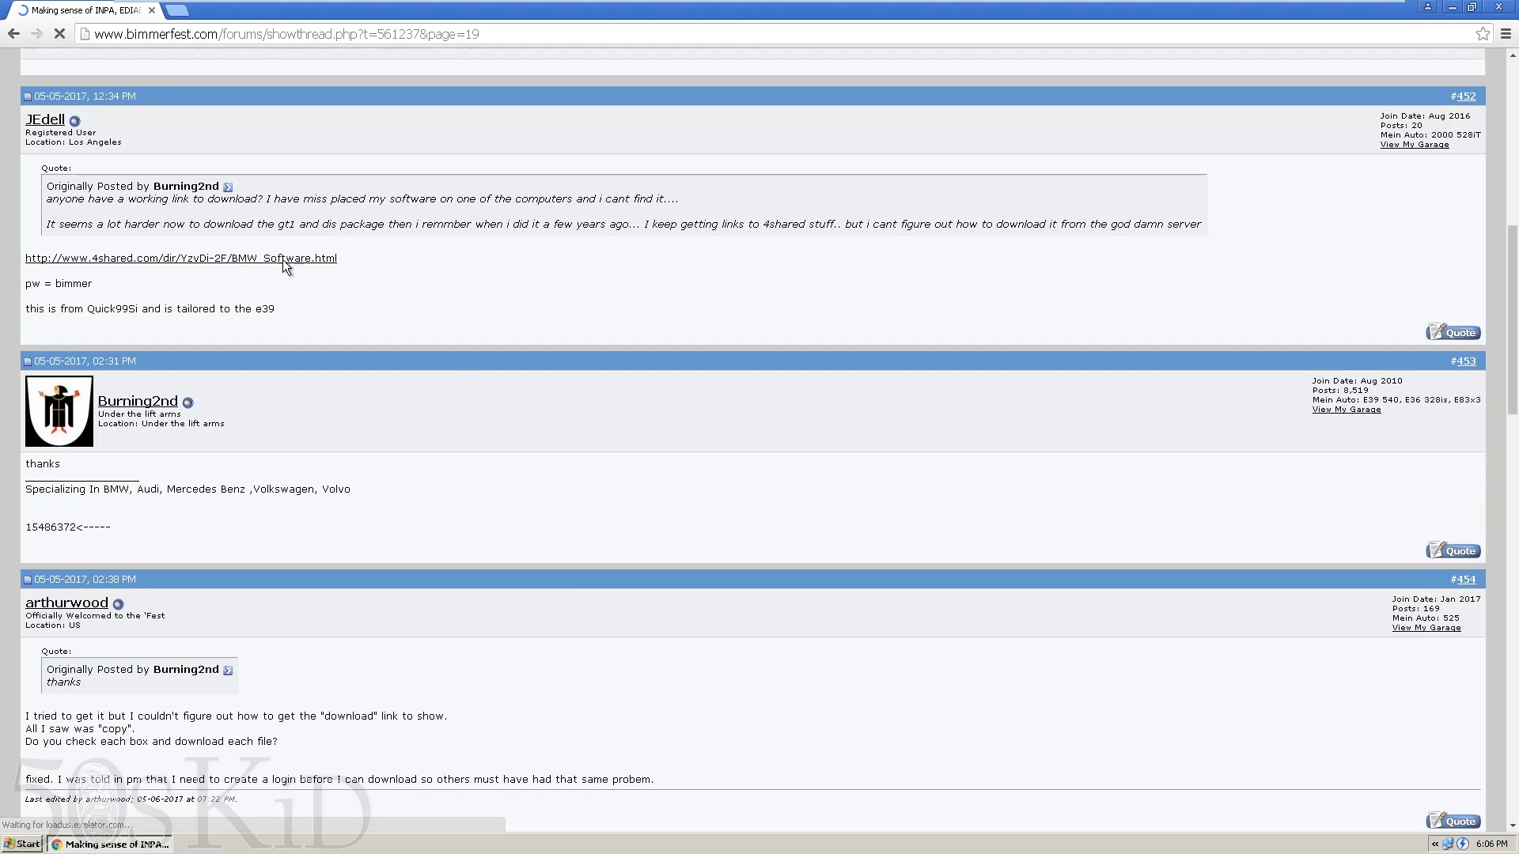
pyautogui.moveTo(1465, 101)
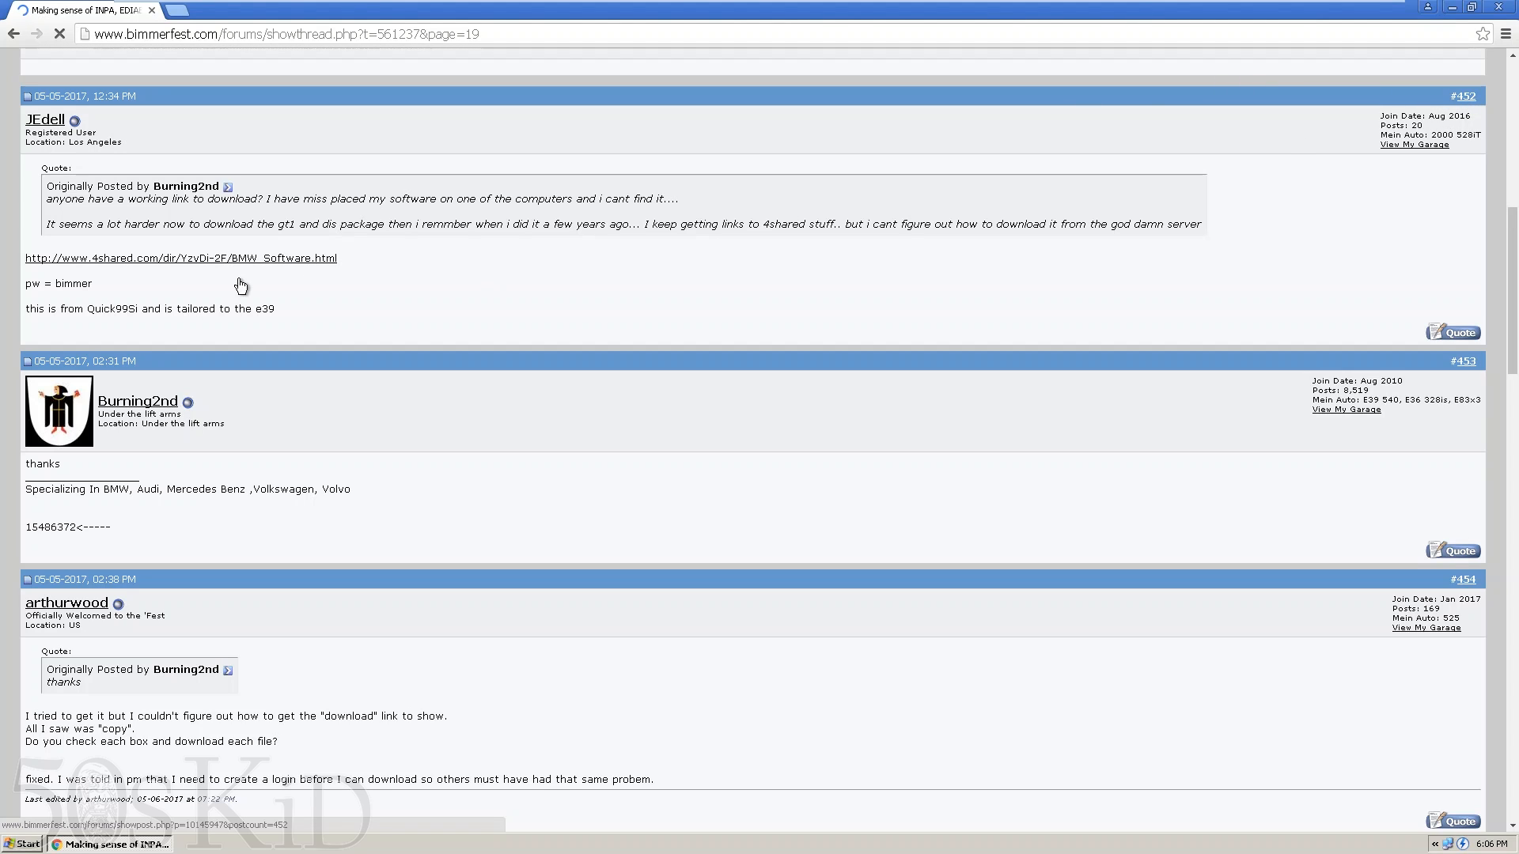
pyautogui.moveTo(187, 264)
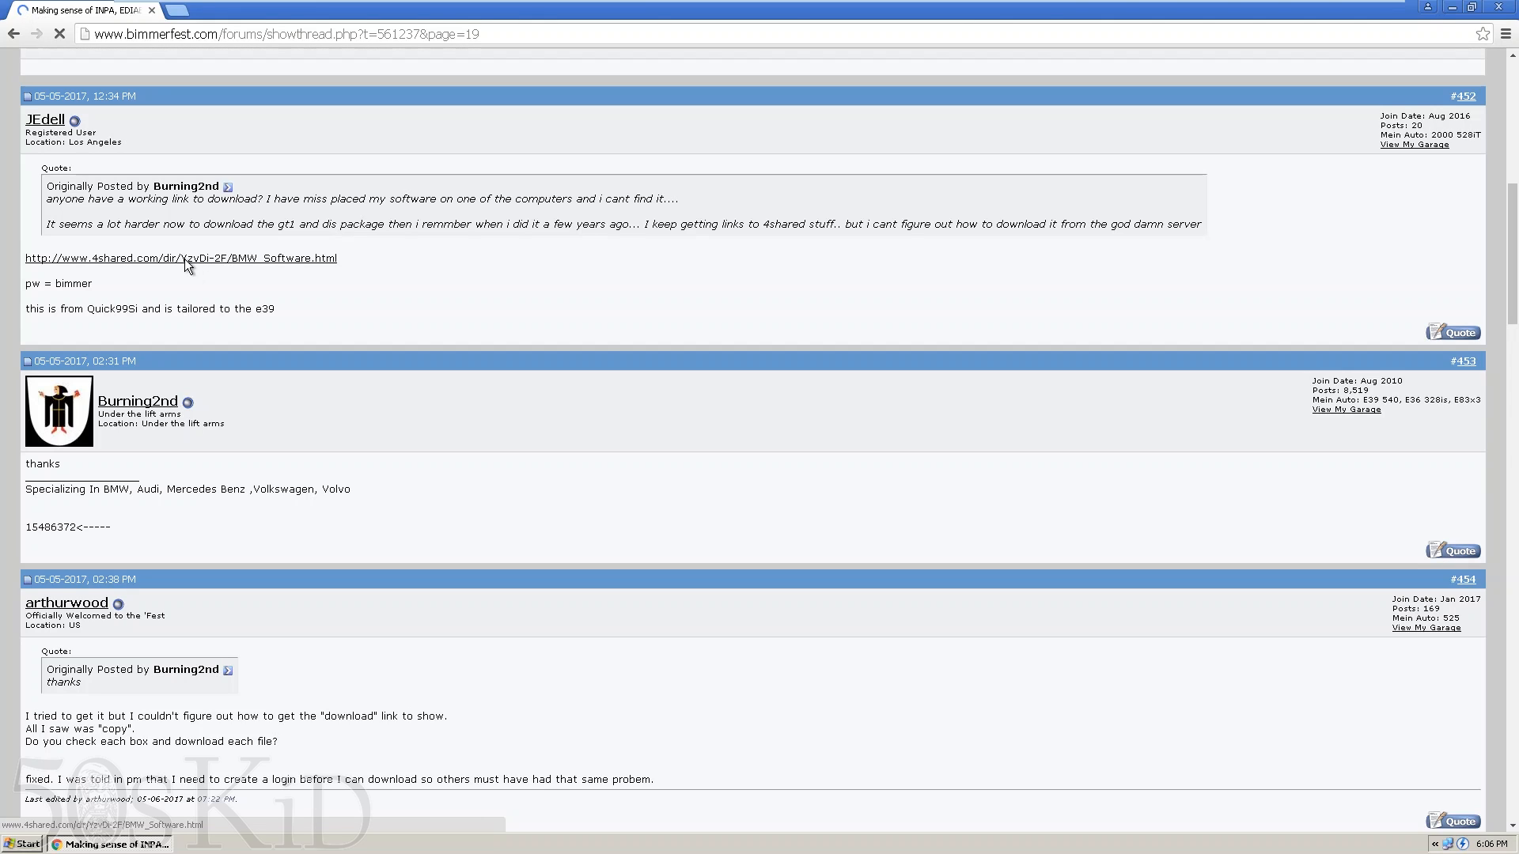
pyautogui.moveTo(71, 296)
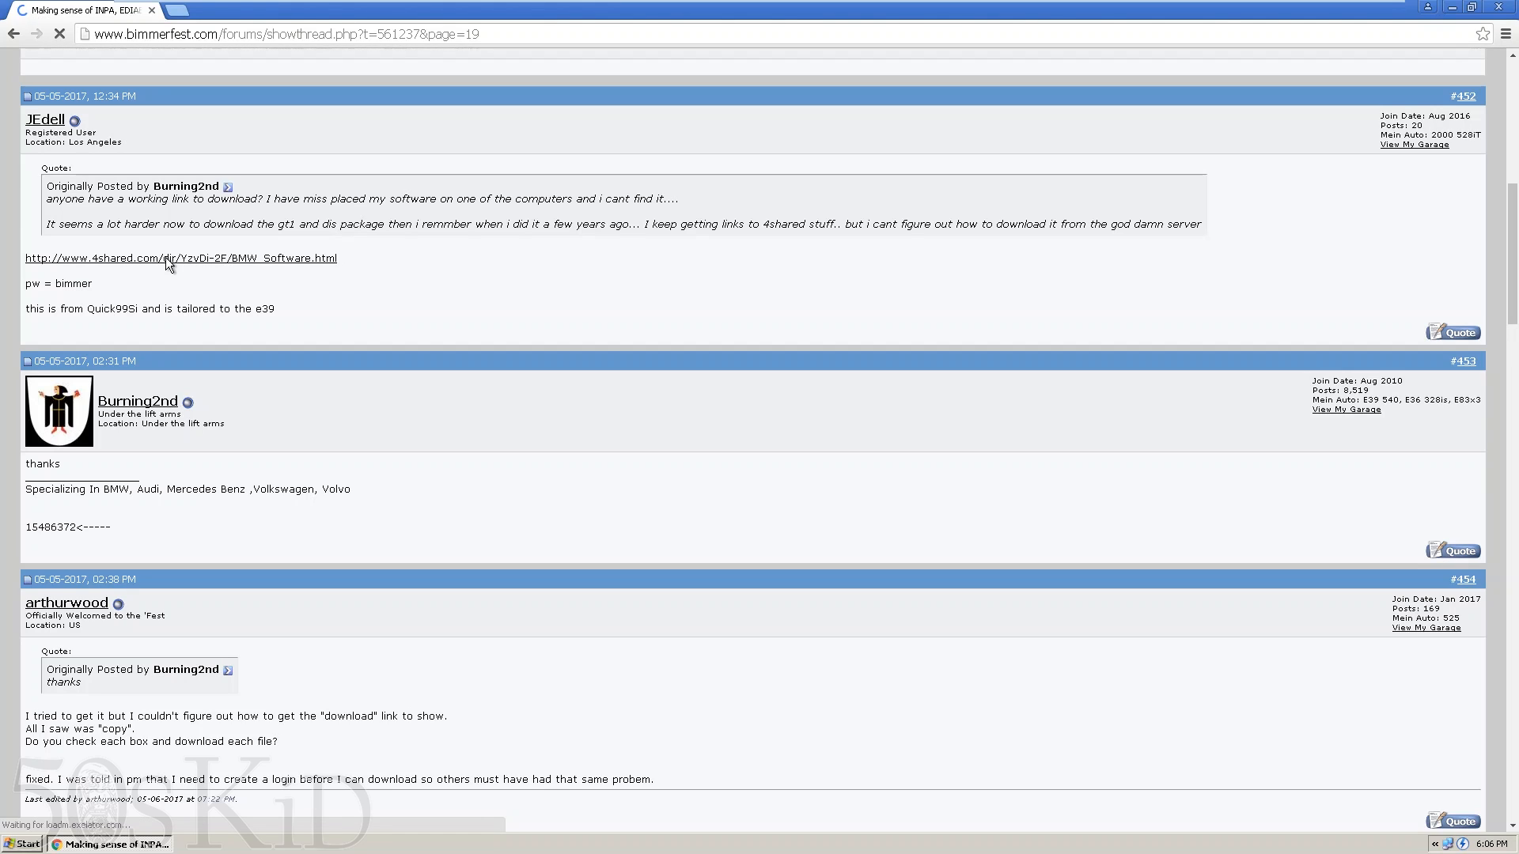
# - Follow the 4shared link and submit the folder password to unlock BMW Software
pyautogui.click(180, 258)
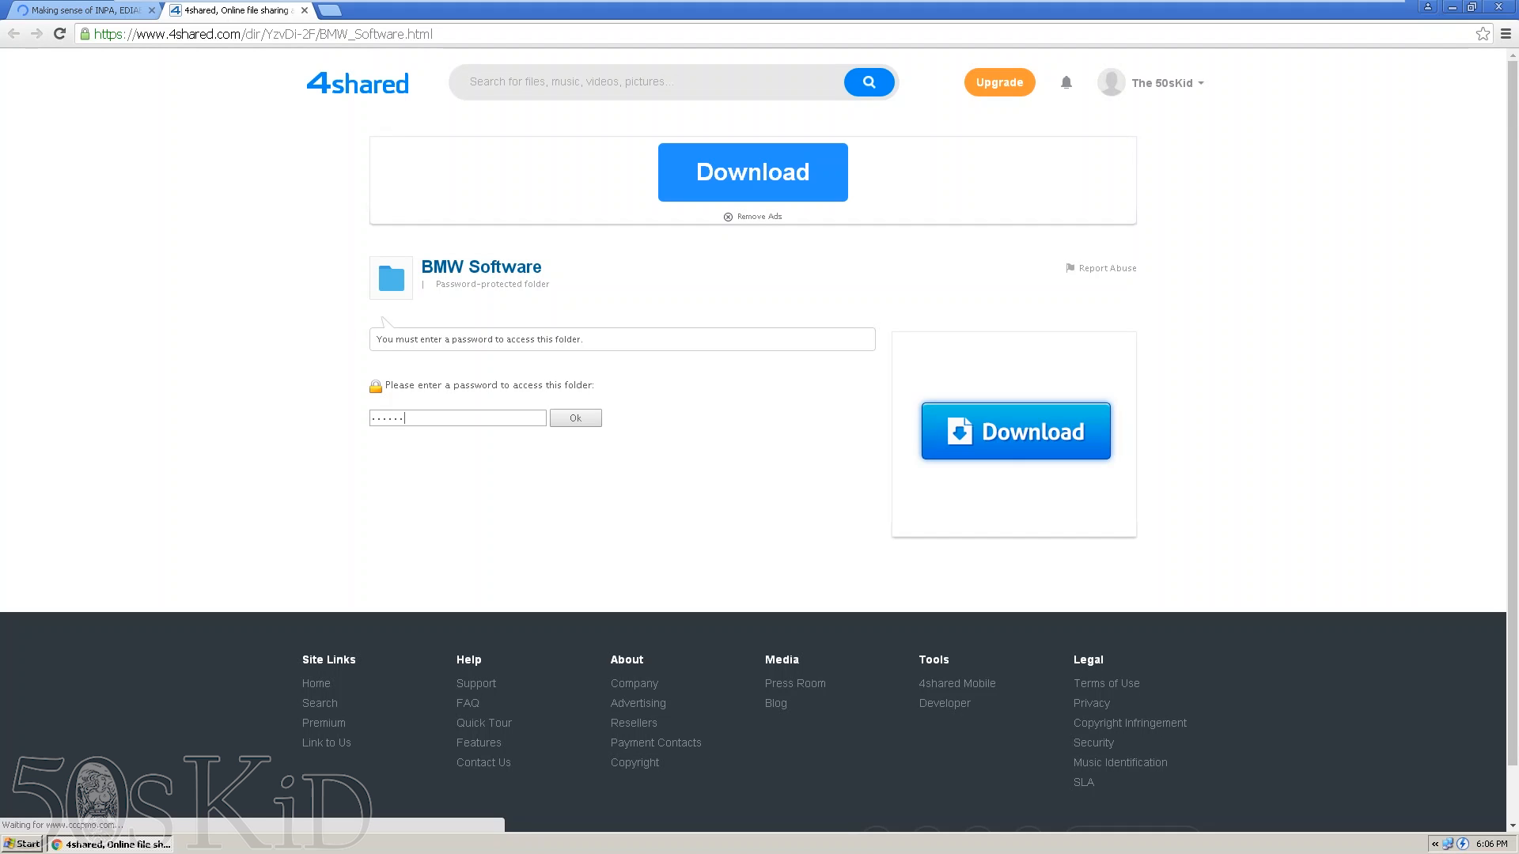
pyautogui.click(575, 418)
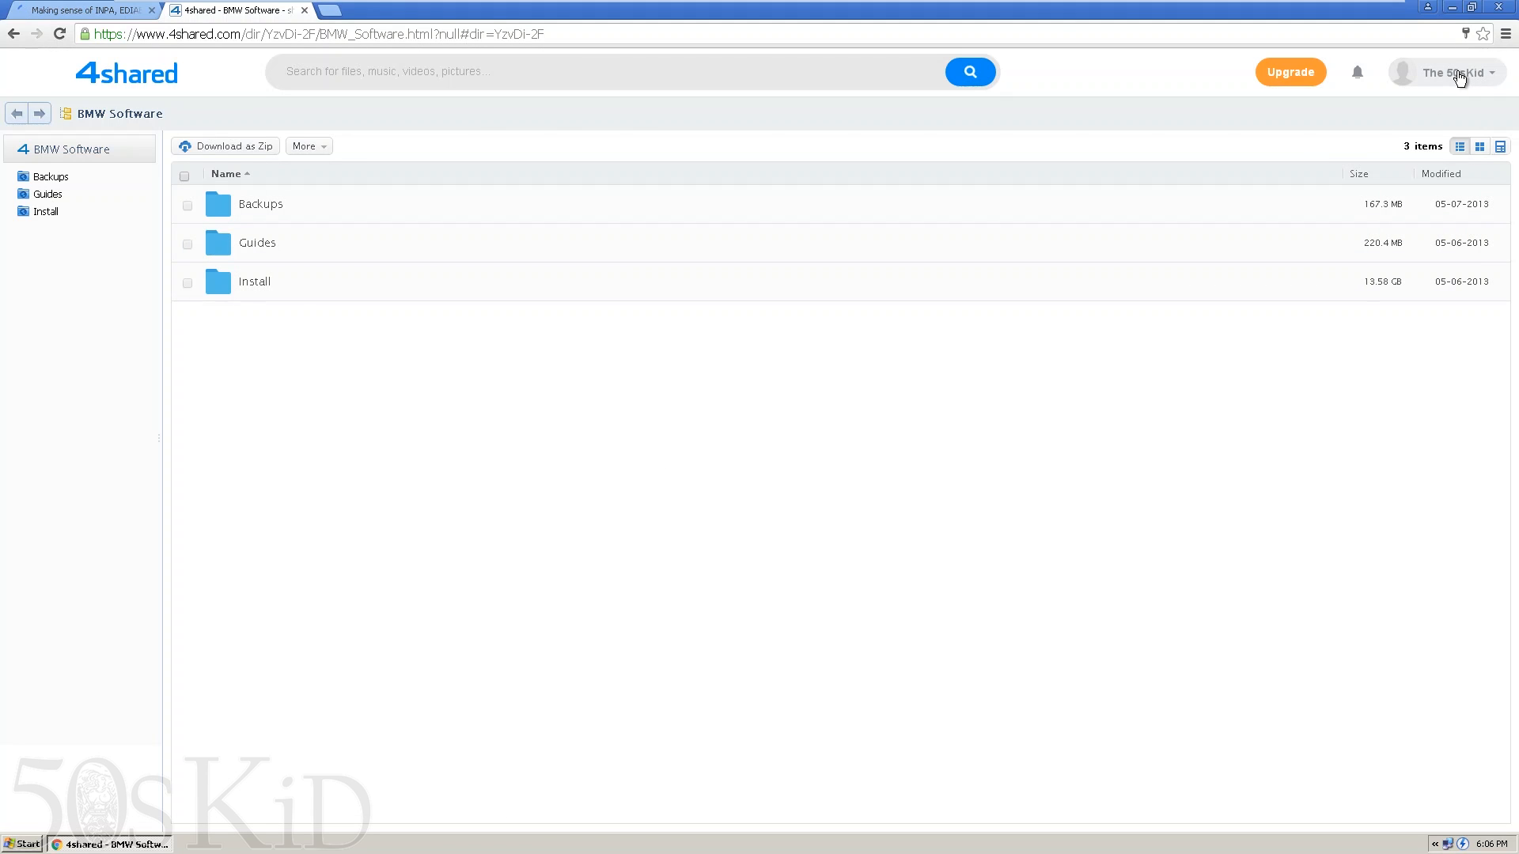
pyautogui.click(1446, 73)
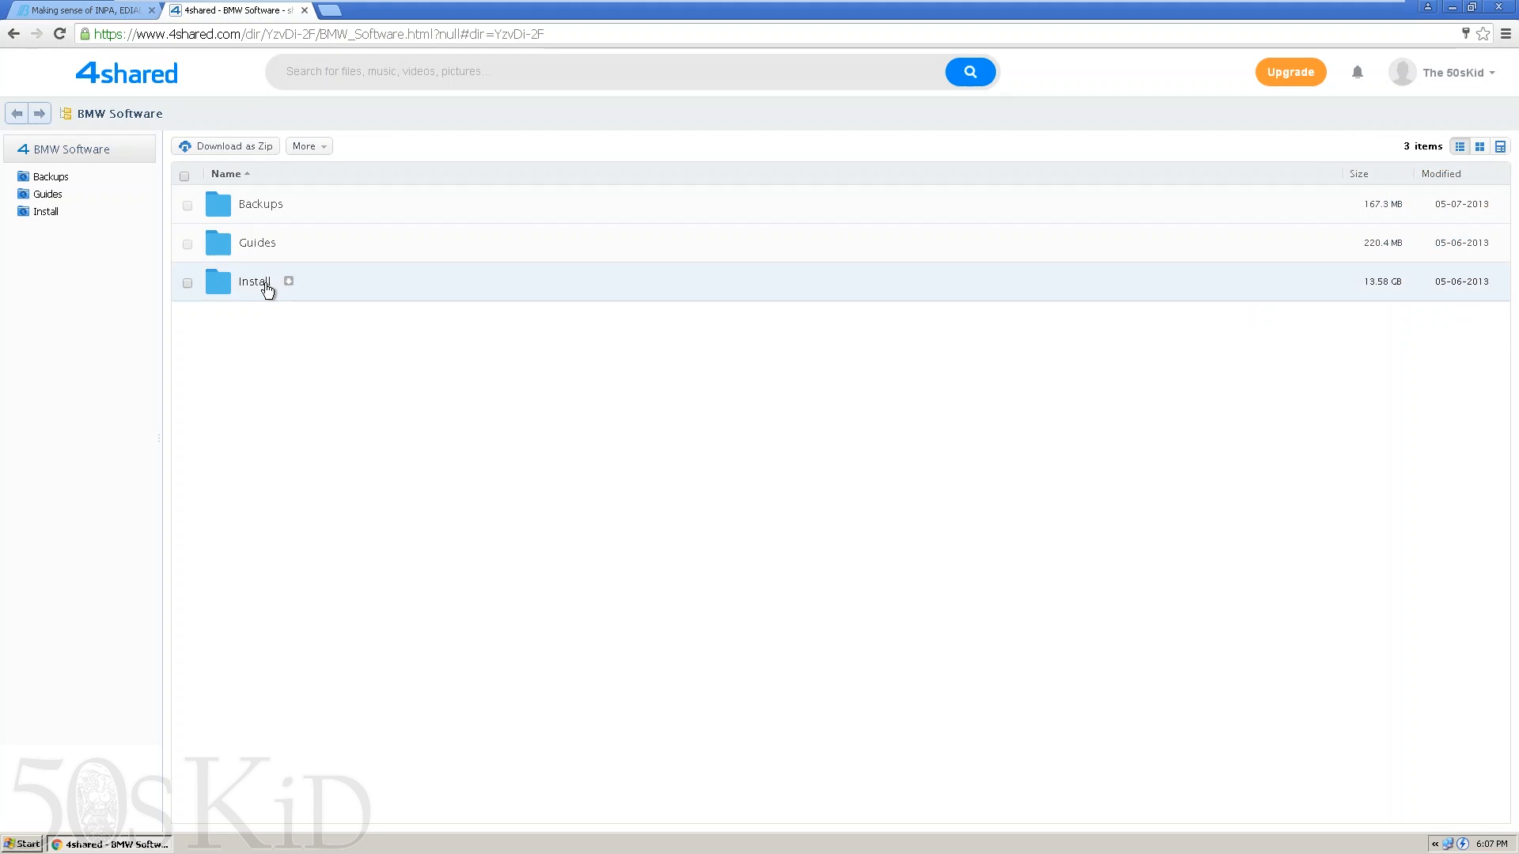
pyautogui.moveTo(288, 282)
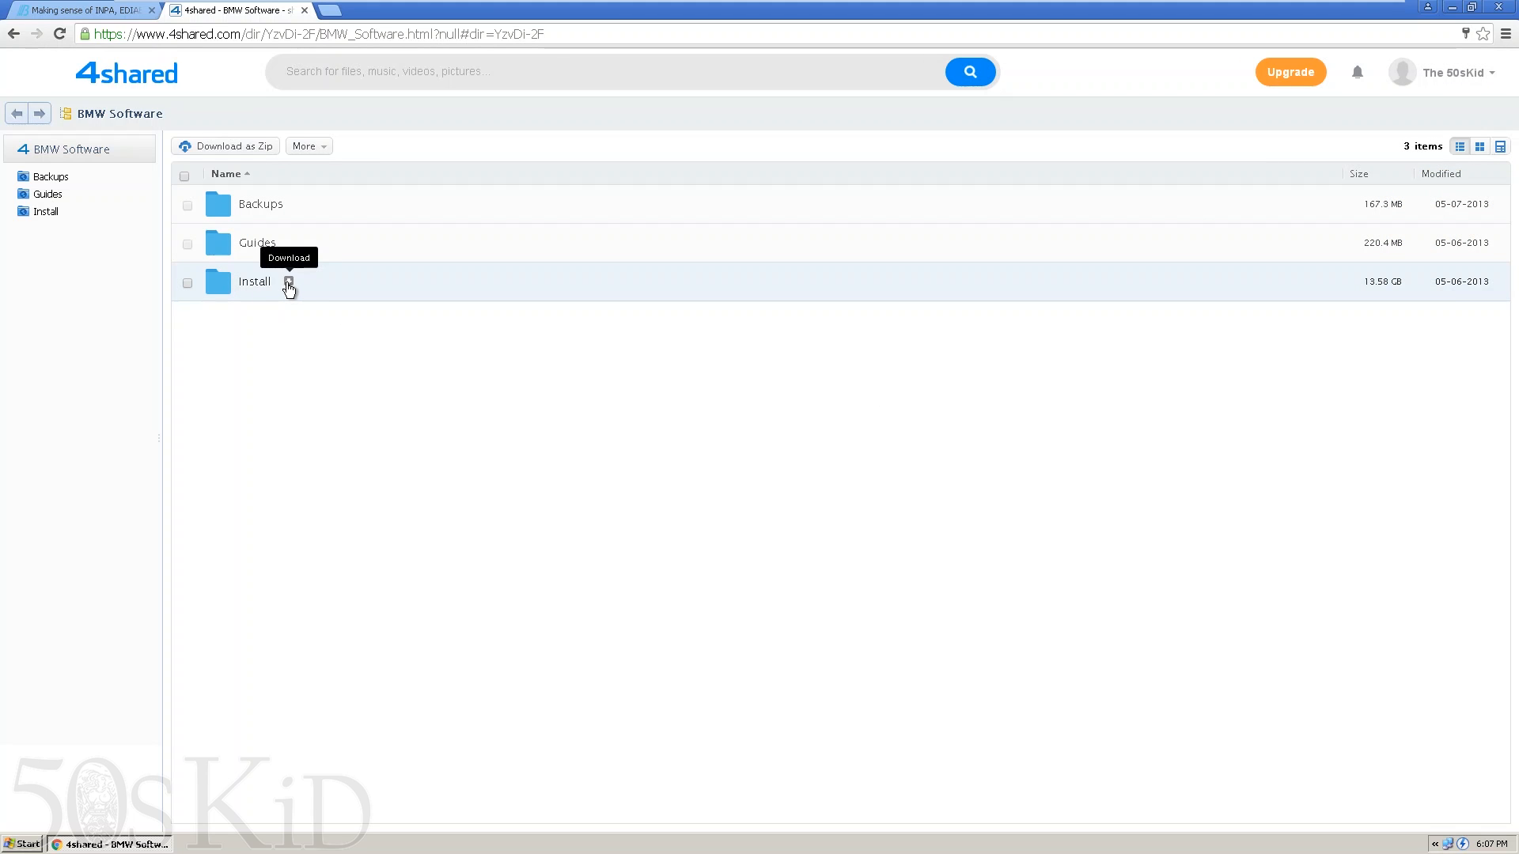
pyautogui.moveTo(312, 375)
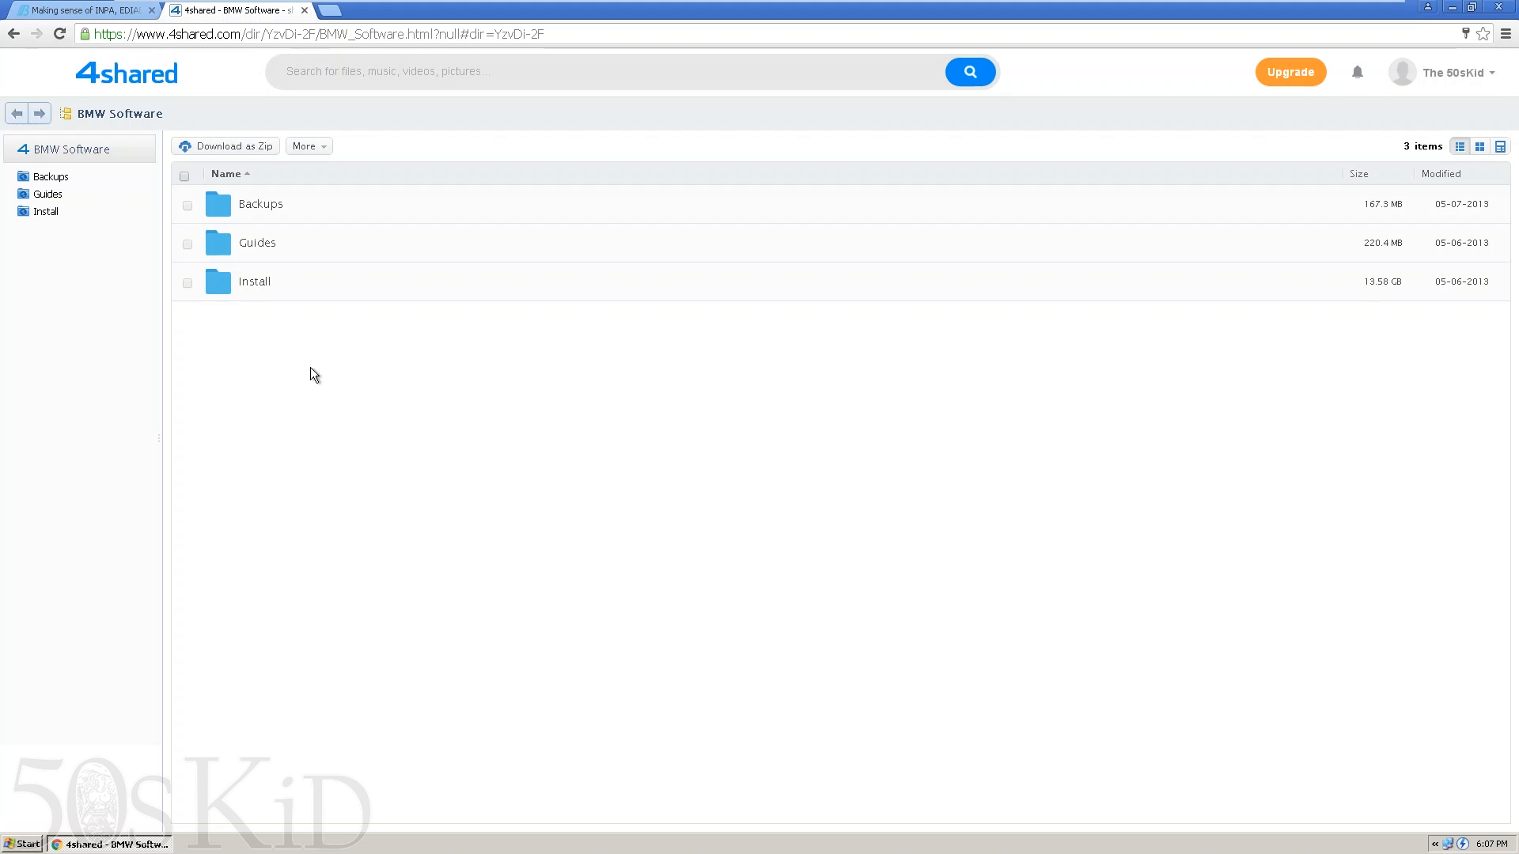
pyautogui.moveTo(254, 282)
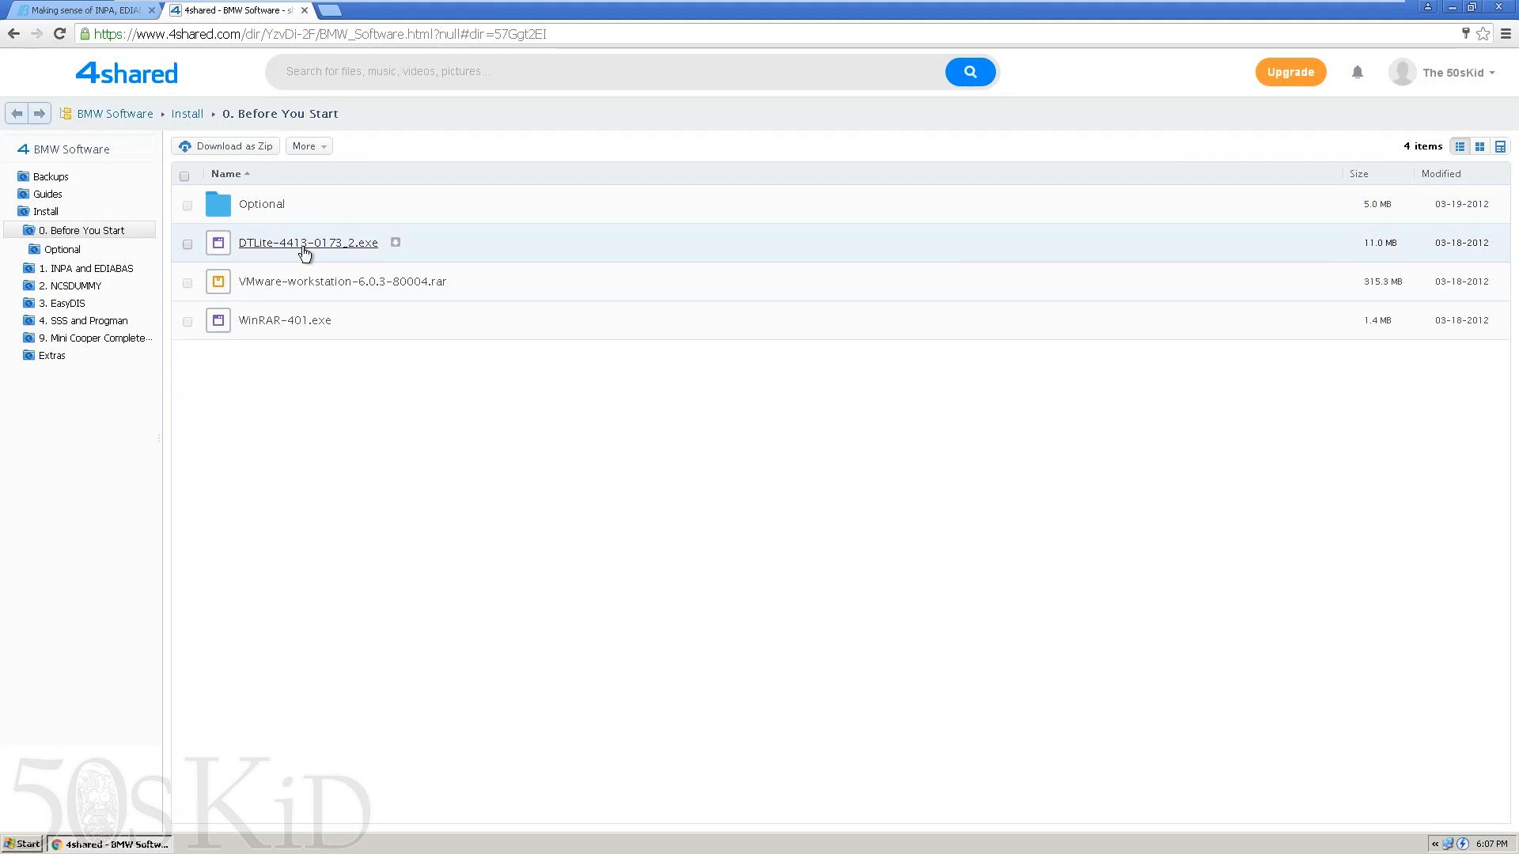
pyautogui.moveTo(338, 251)
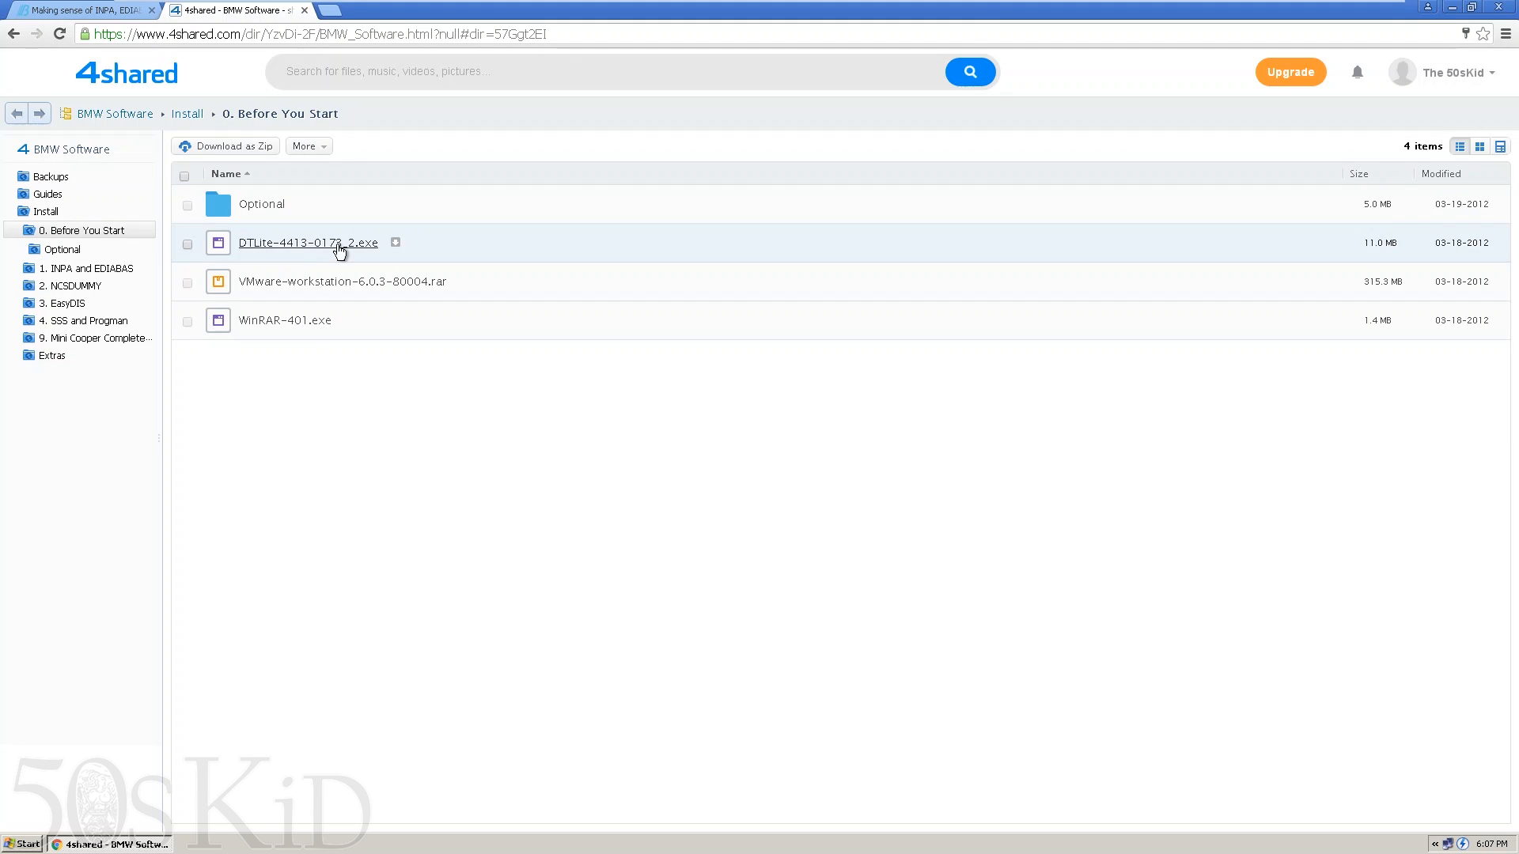
pyautogui.moveTo(1471, 844)
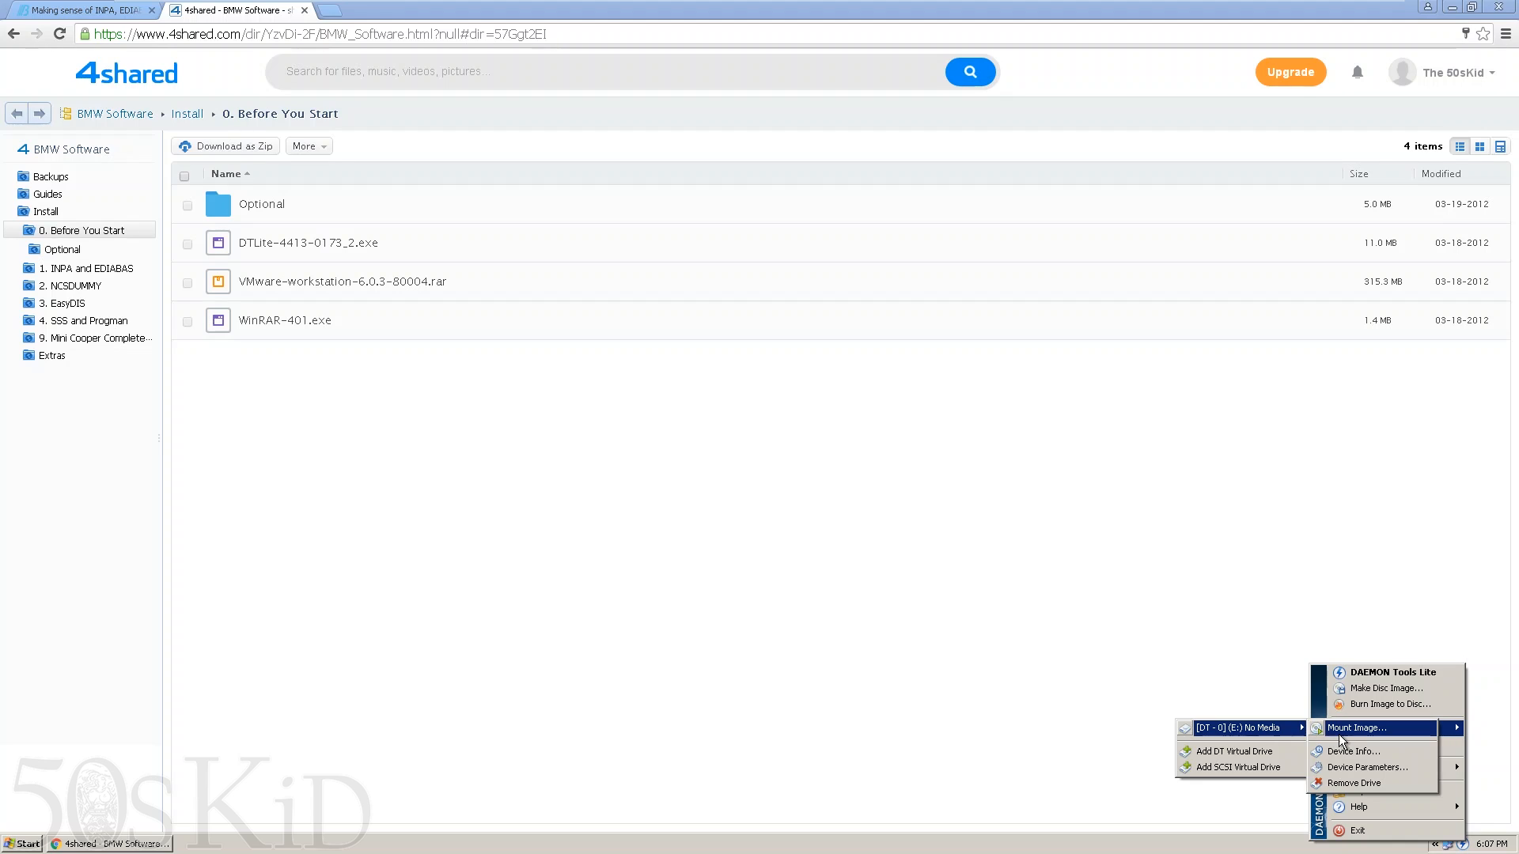
pyautogui.moveTo(671, 585)
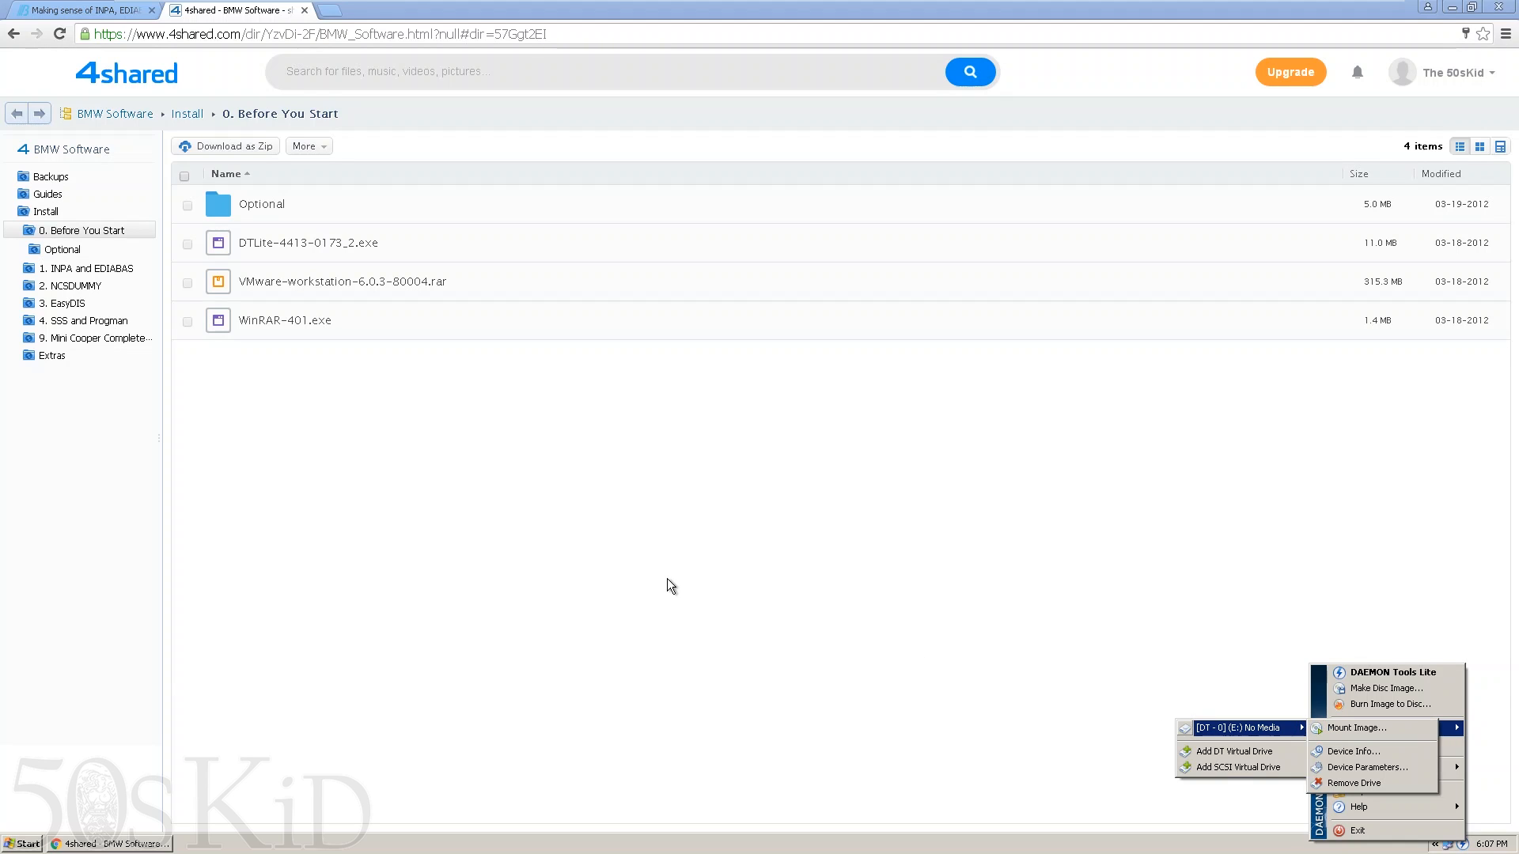
# - Dismiss the DAEMON Tools tray menu while the Before You Start folder is listed
pyautogui.click(449, 424)
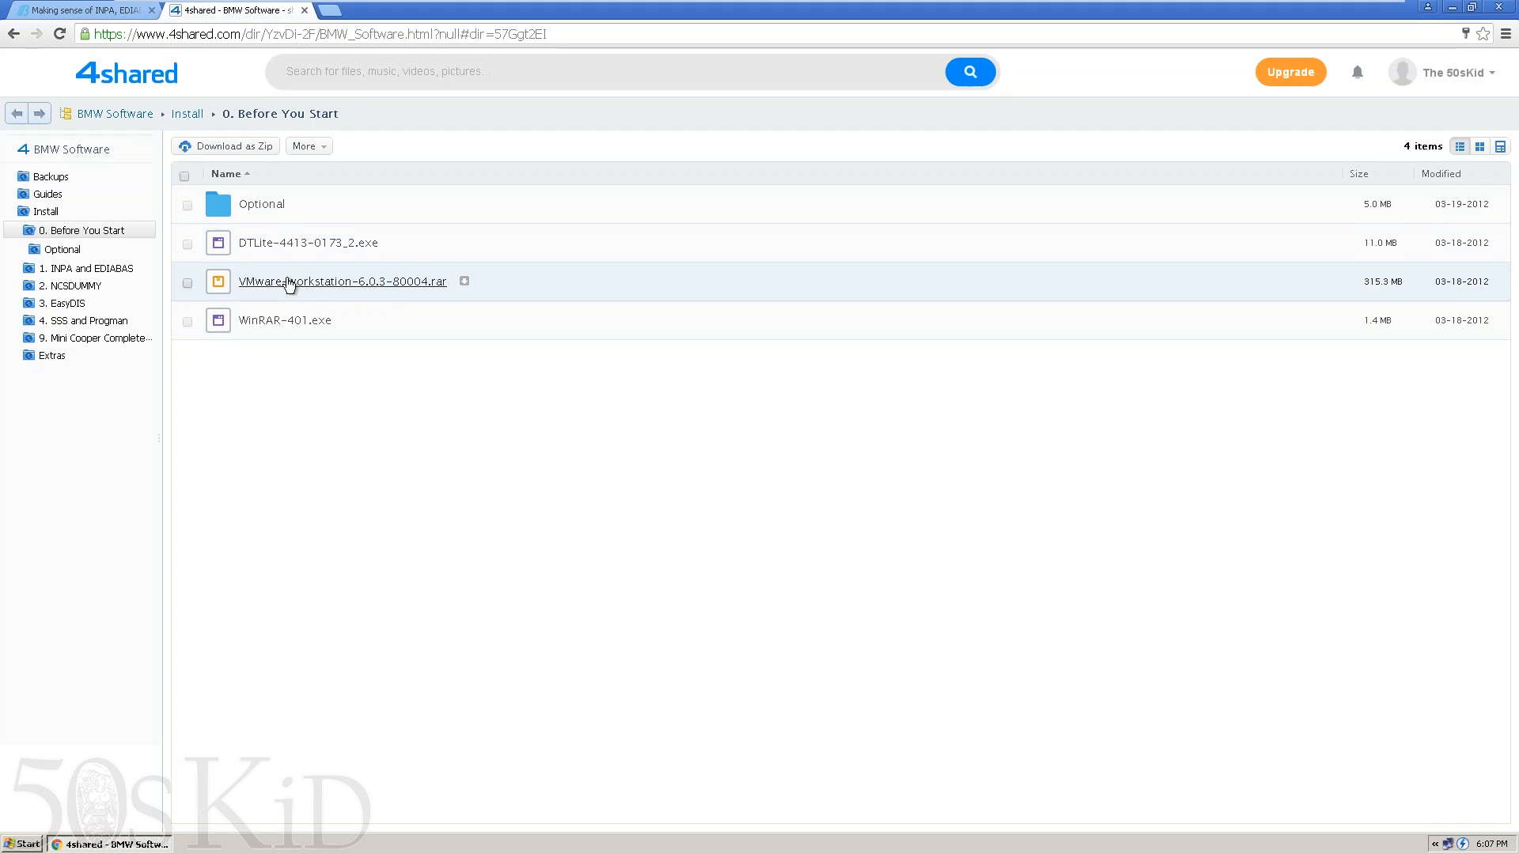
pyautogui.moveTo(295, 289)
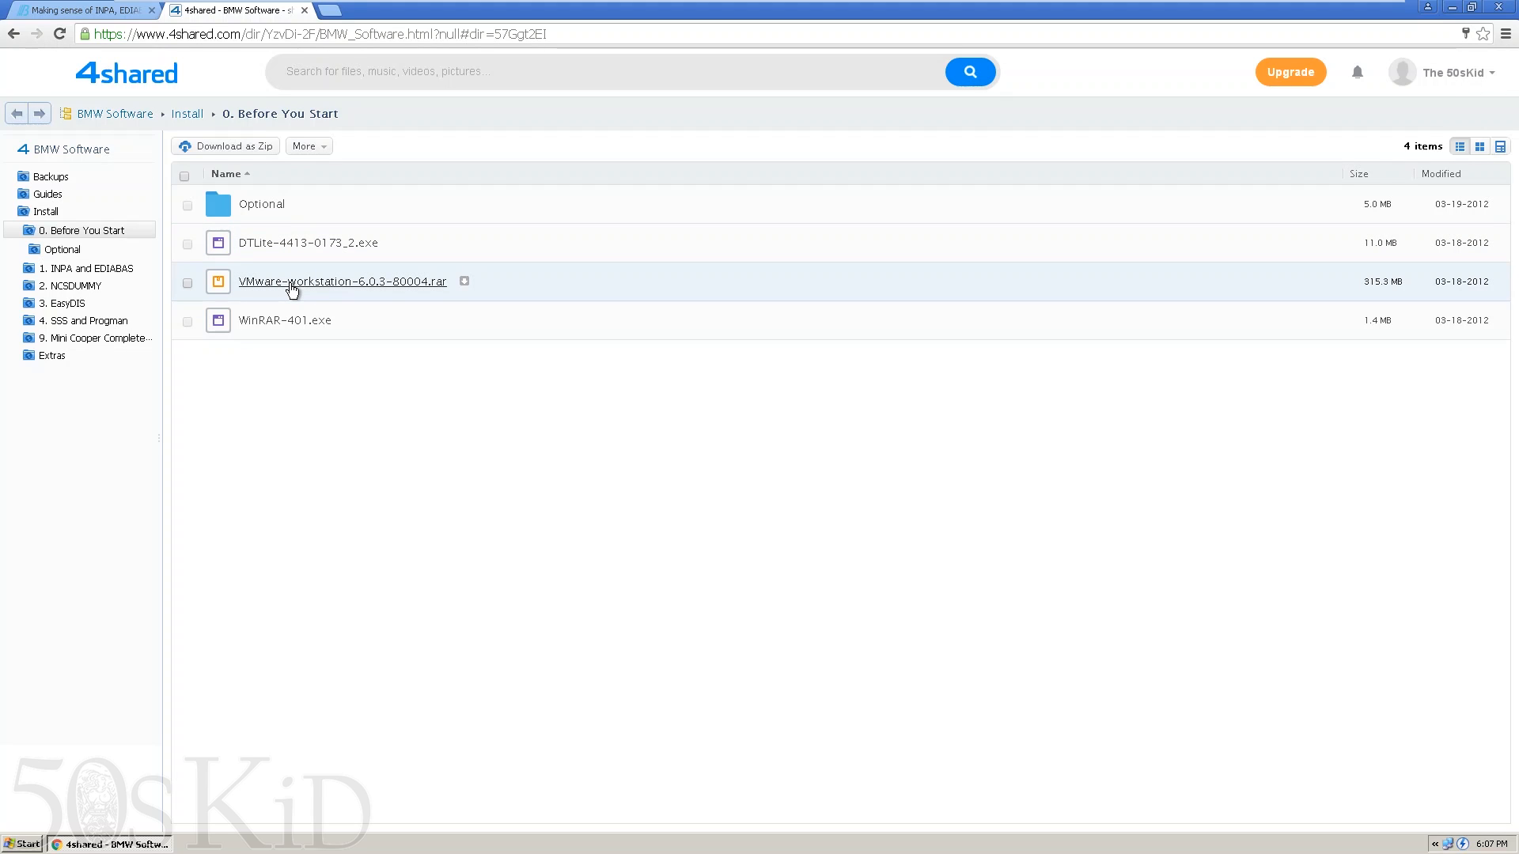
pyautogui.moveTo(852, 8)
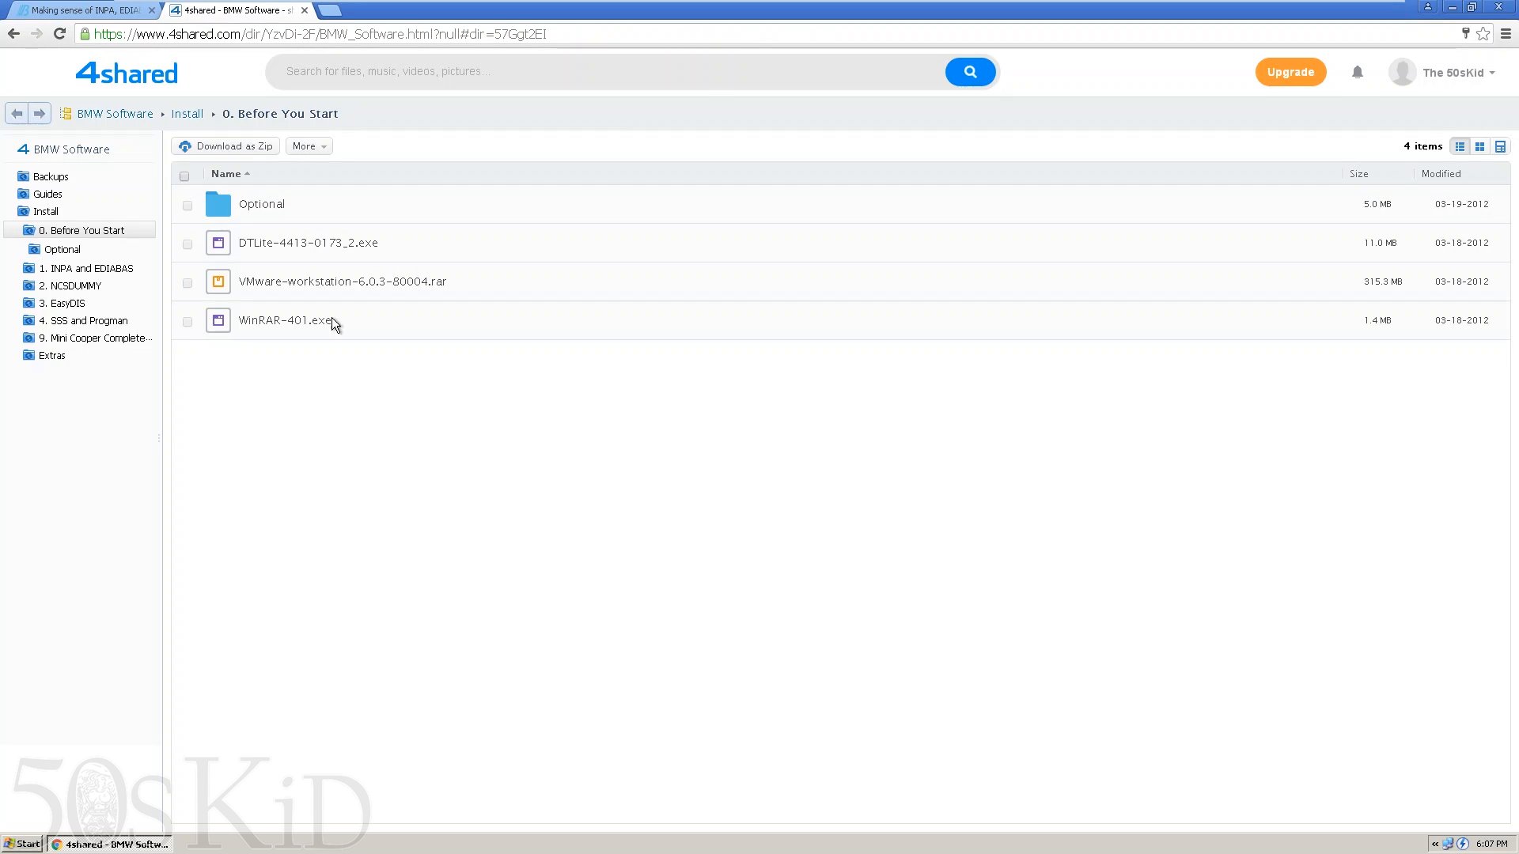
pyautogui.moveTo(326, 291)
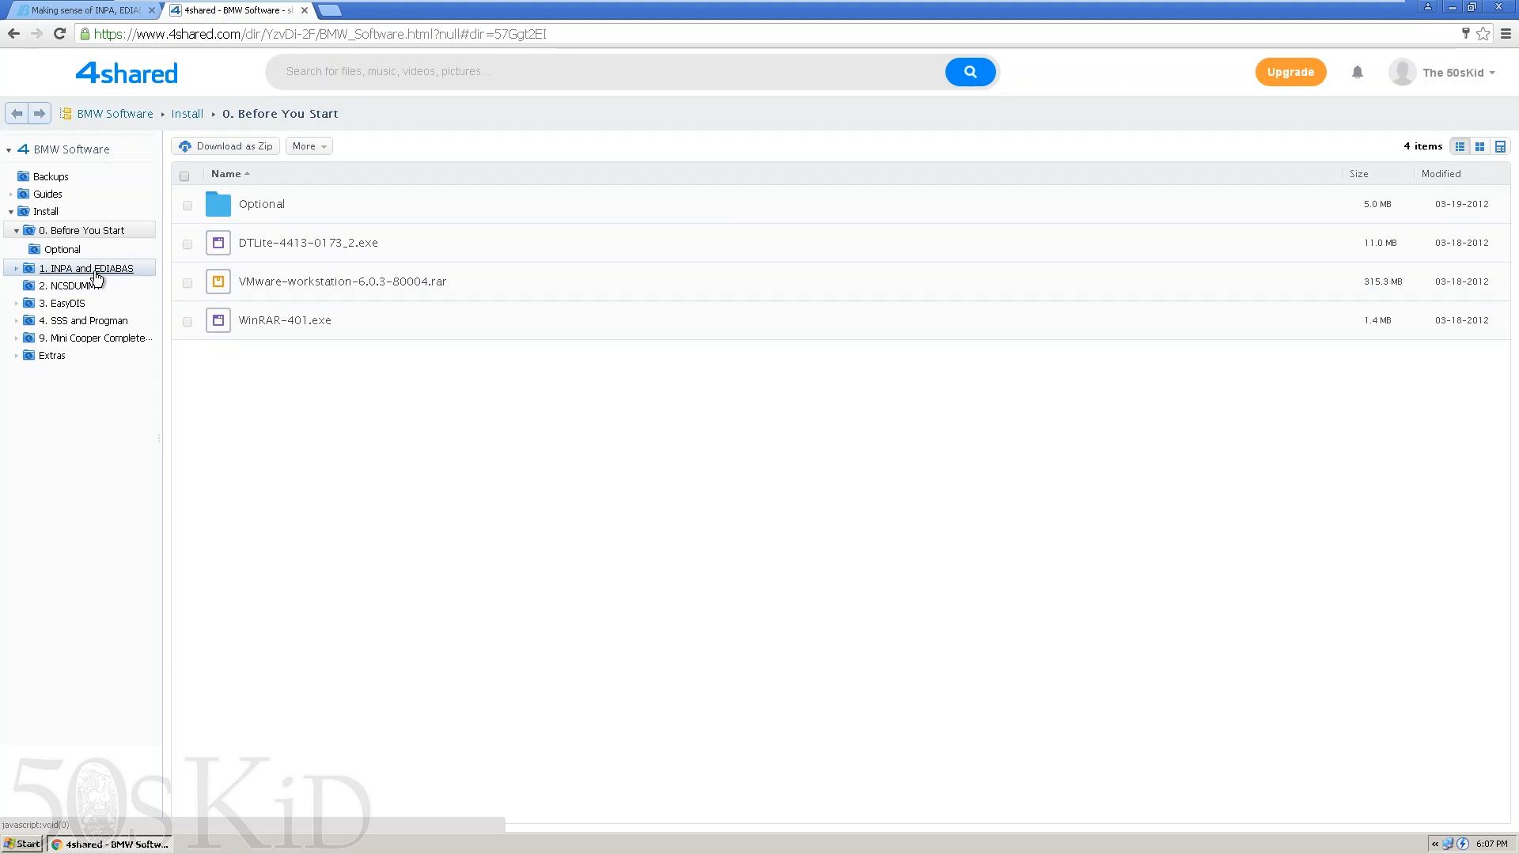
pyautogui.moveTo(65, 304)
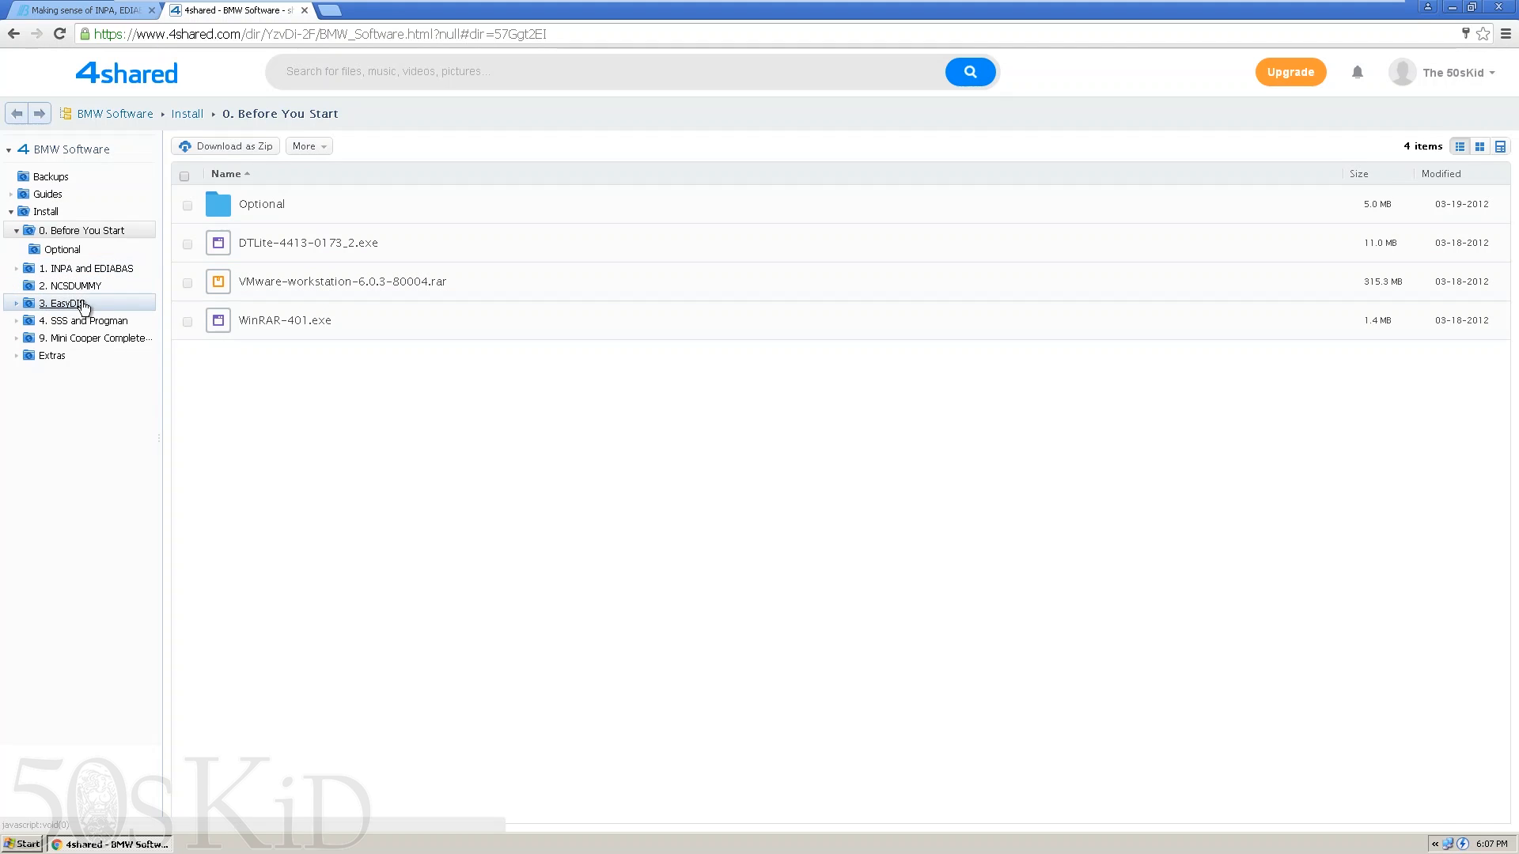
pyautogui.click(63, 304)
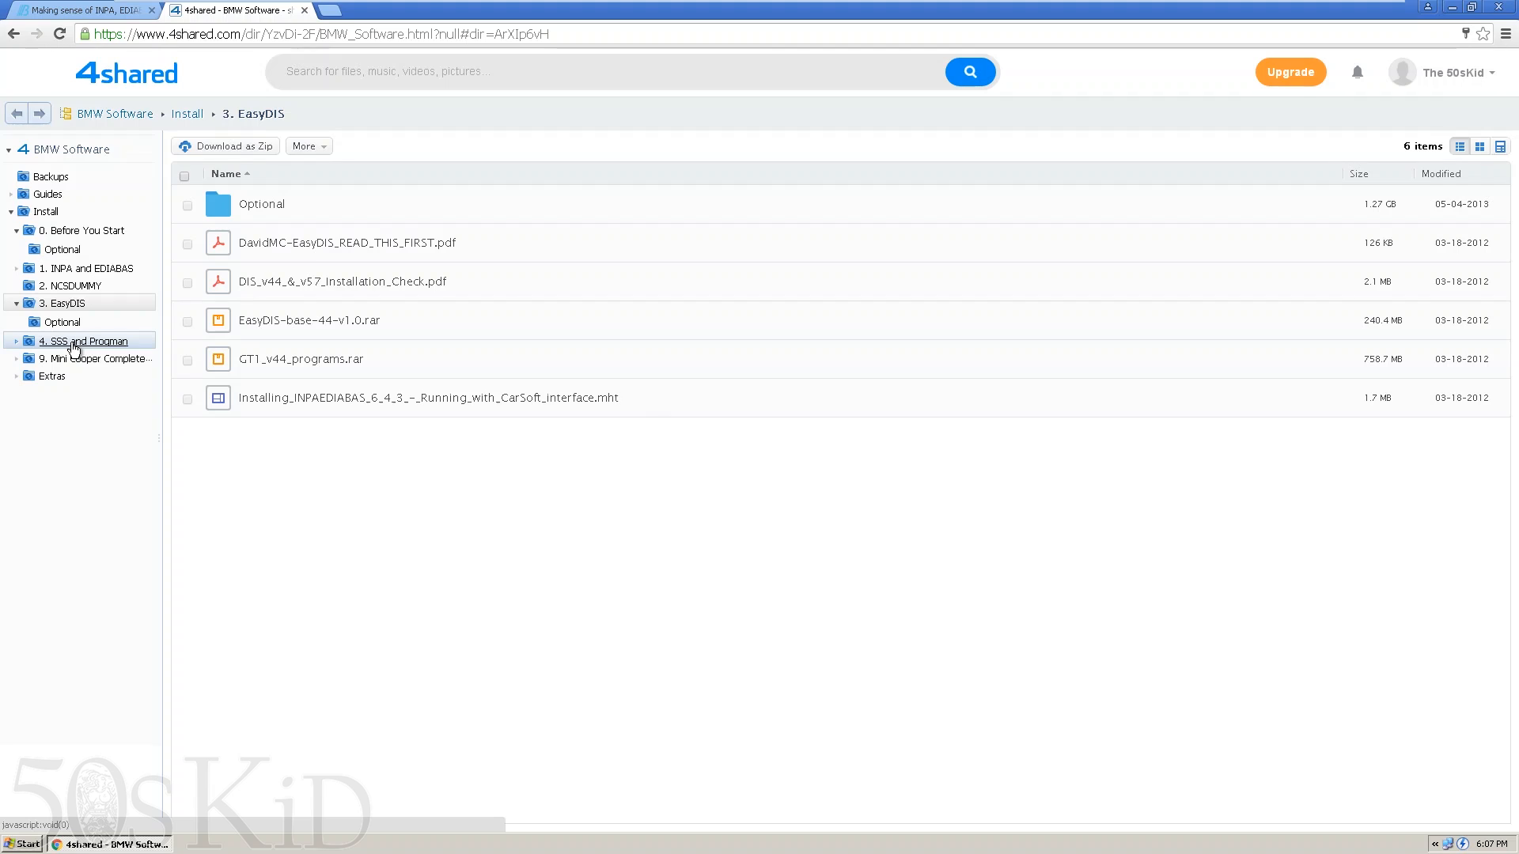
pyautogui.moveTo(92, 346)
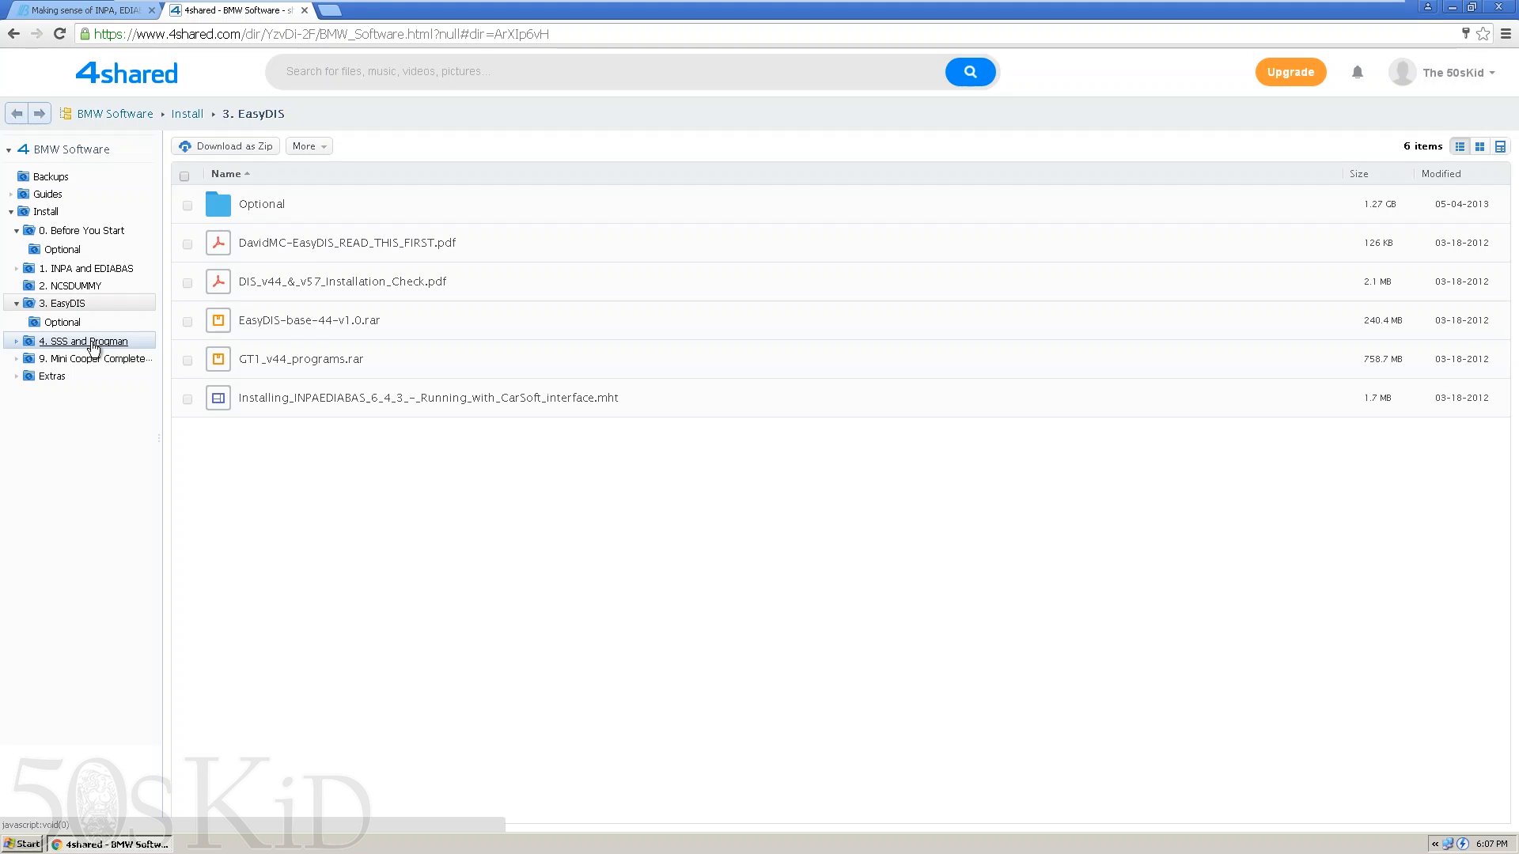
pyautogui.moveTo(61, 322)
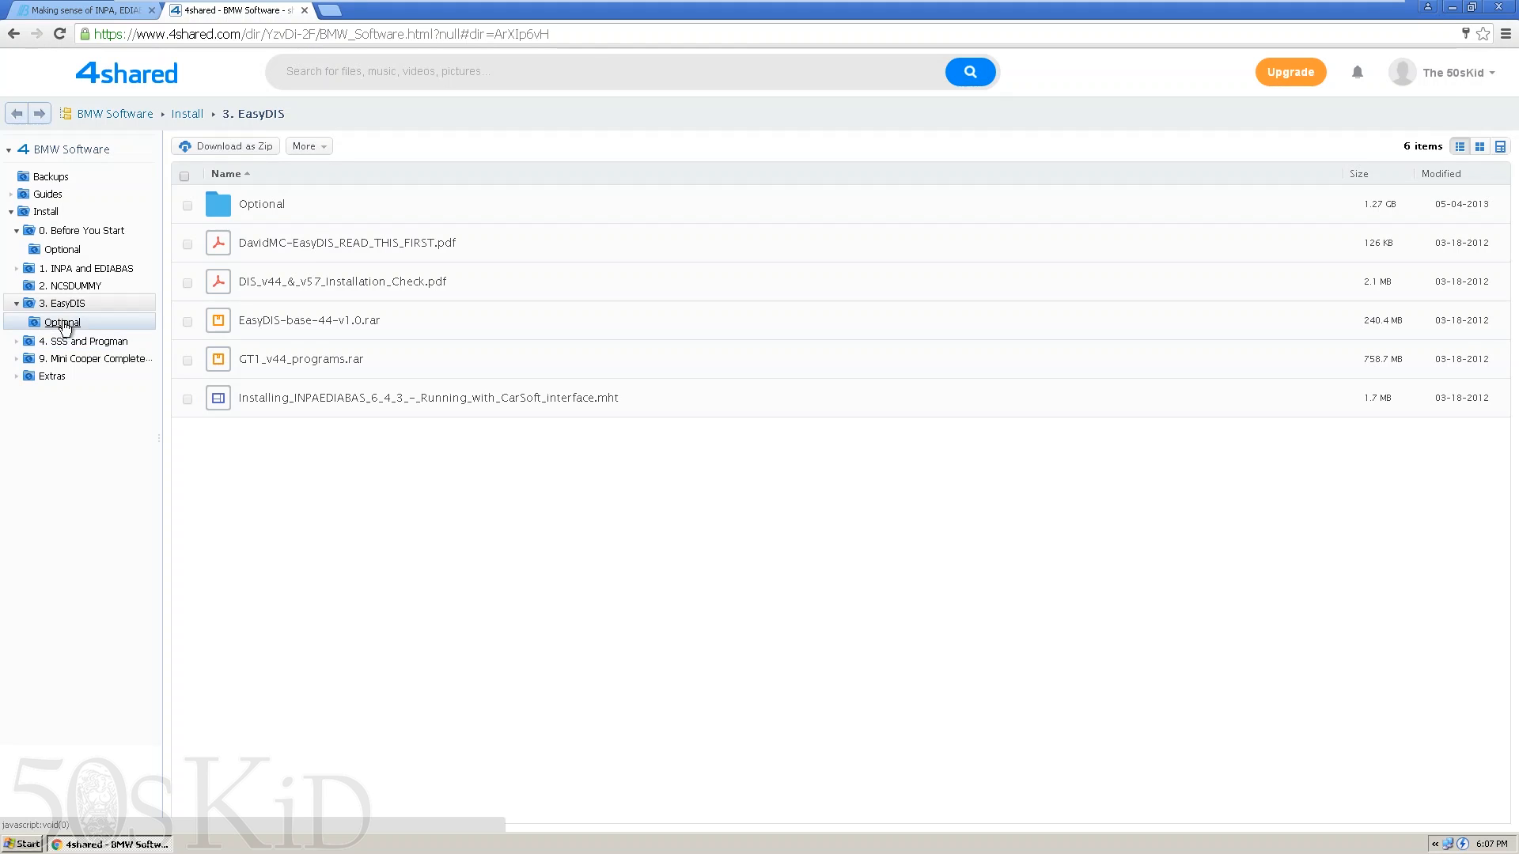
pyautogui.moveTo(324, 266)
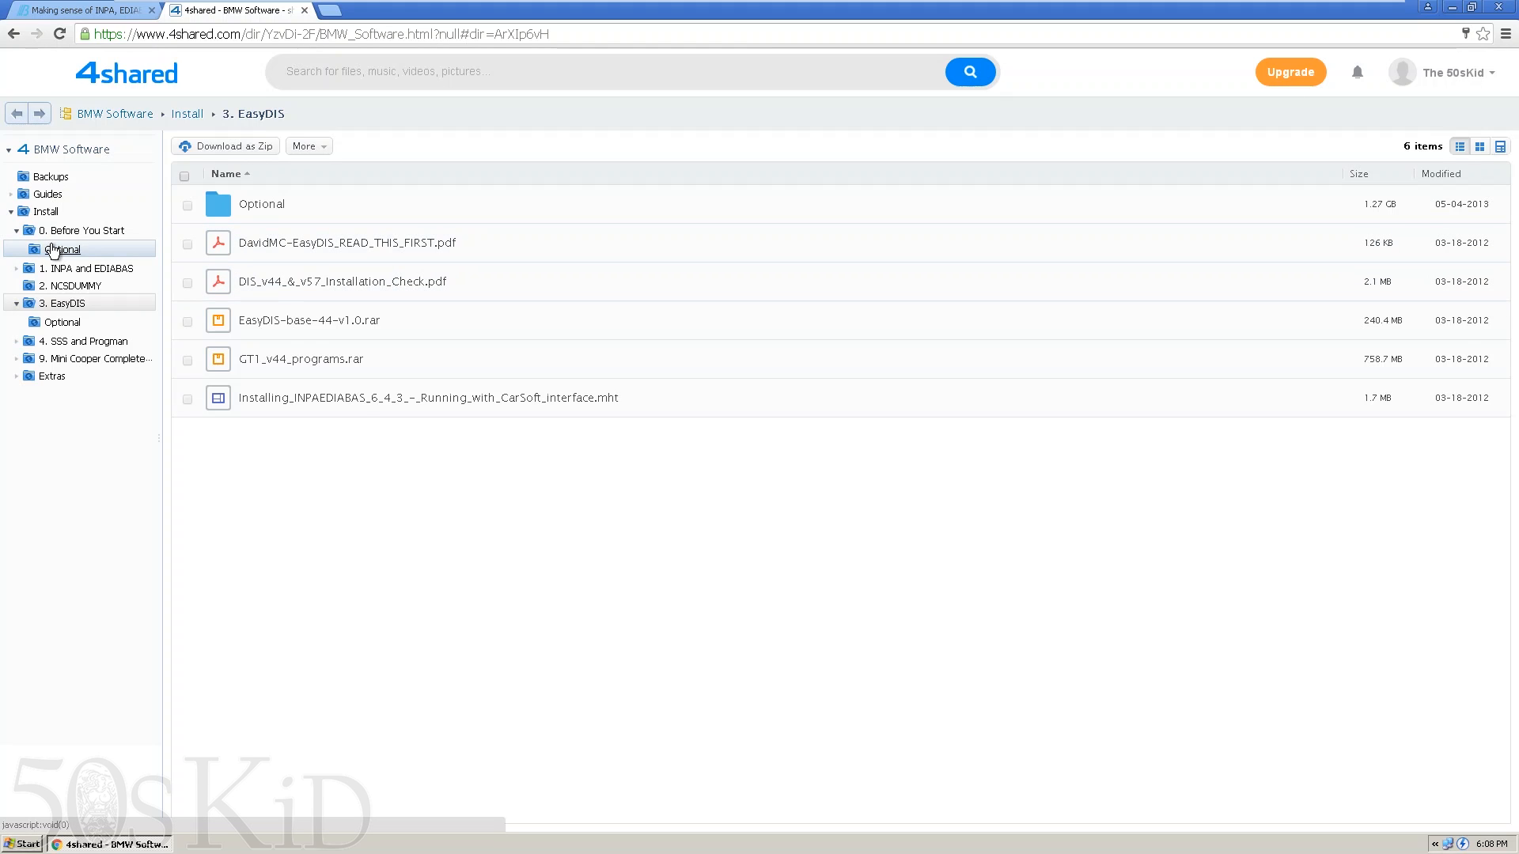
pyautogui.click(61, 249)
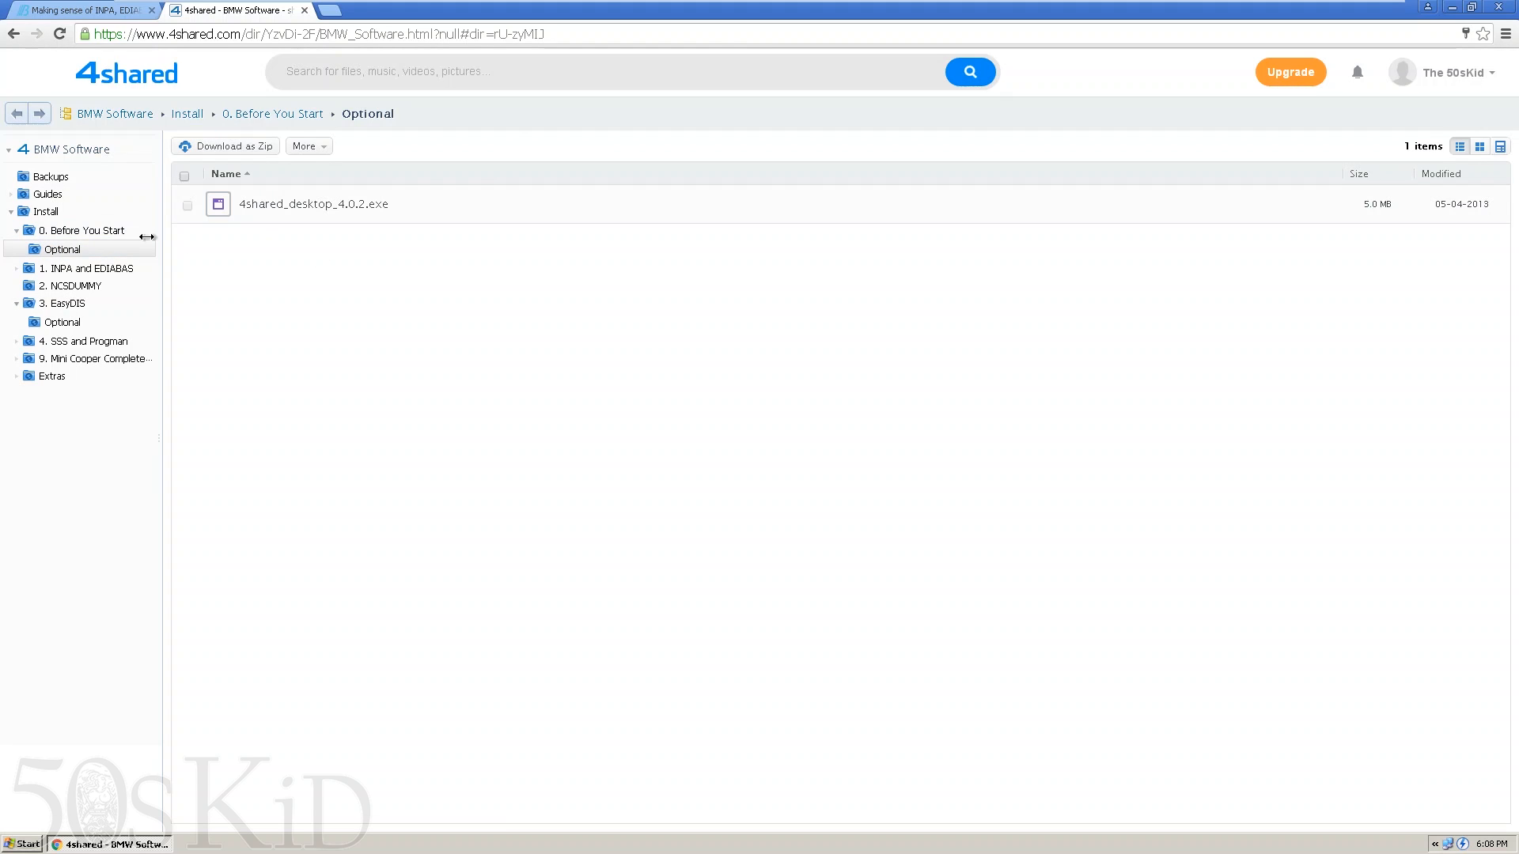
pyautogui.click(277, 114)
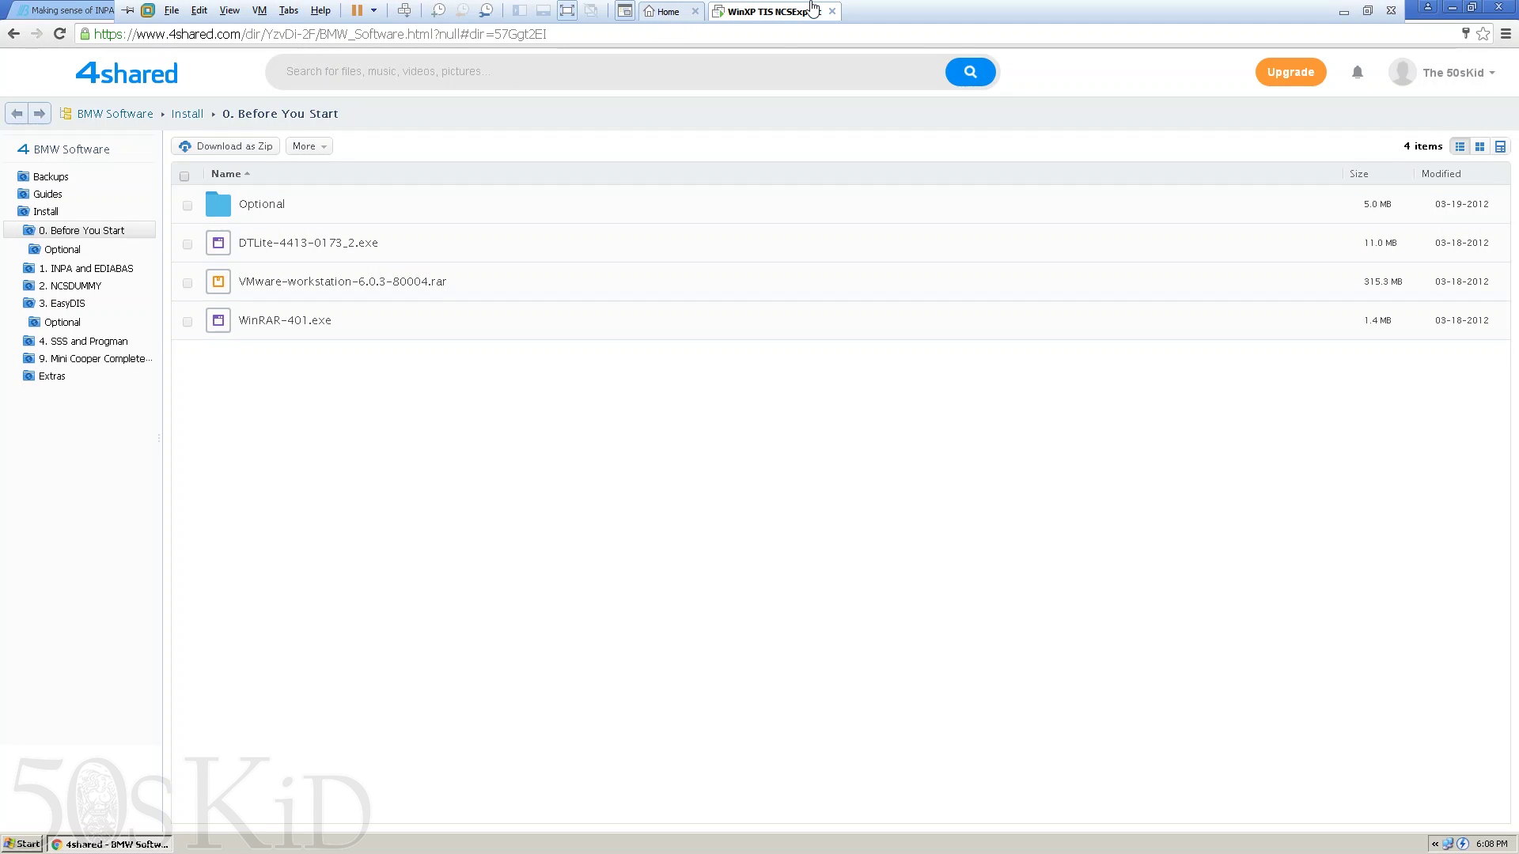
pyautogui.moveTo(809, 11)
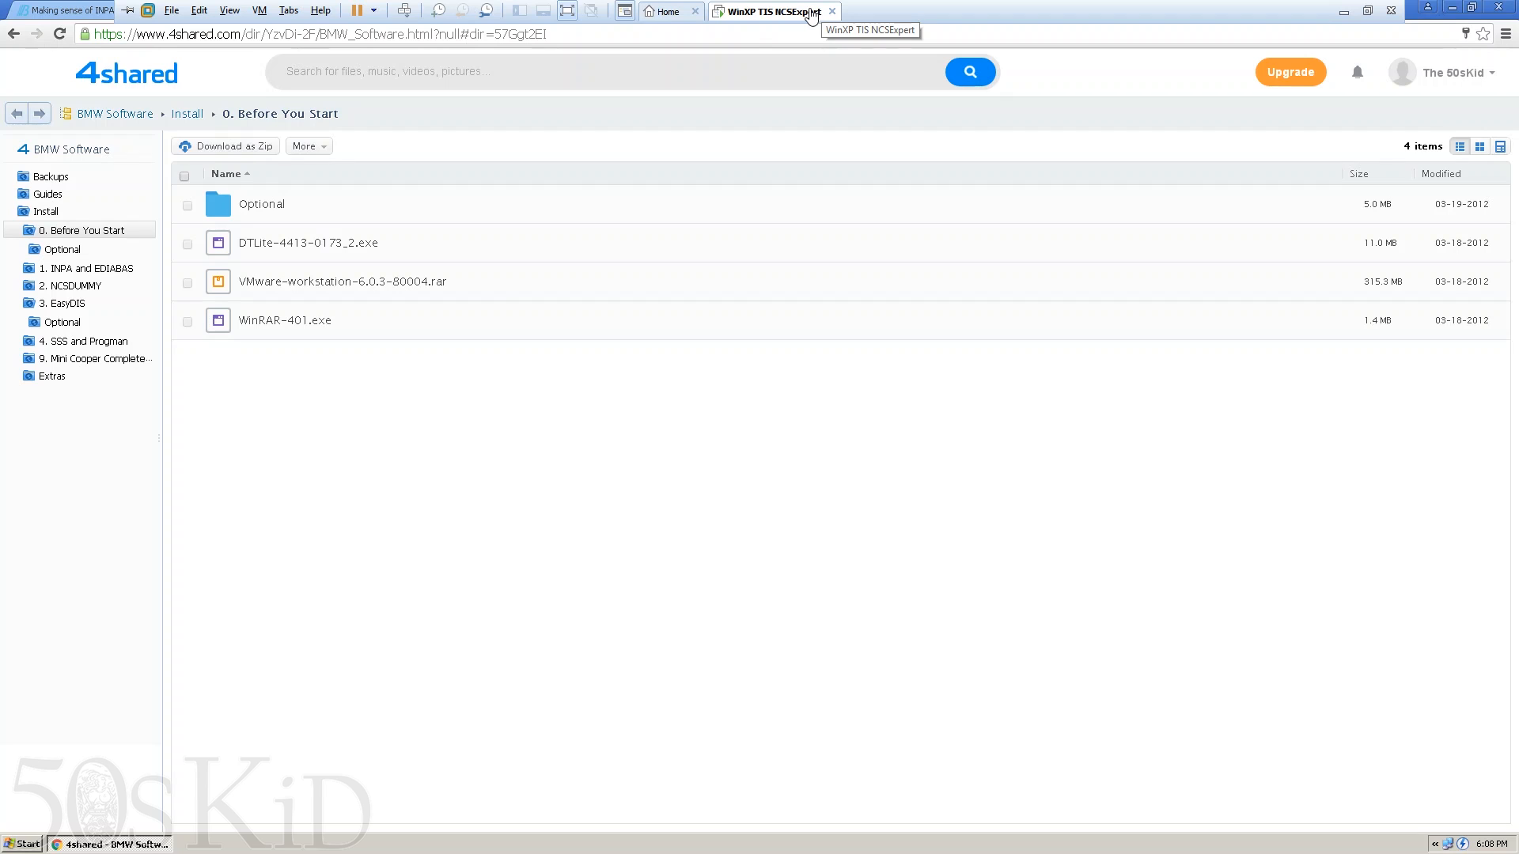
pyautogui.moveTo(356, 282)
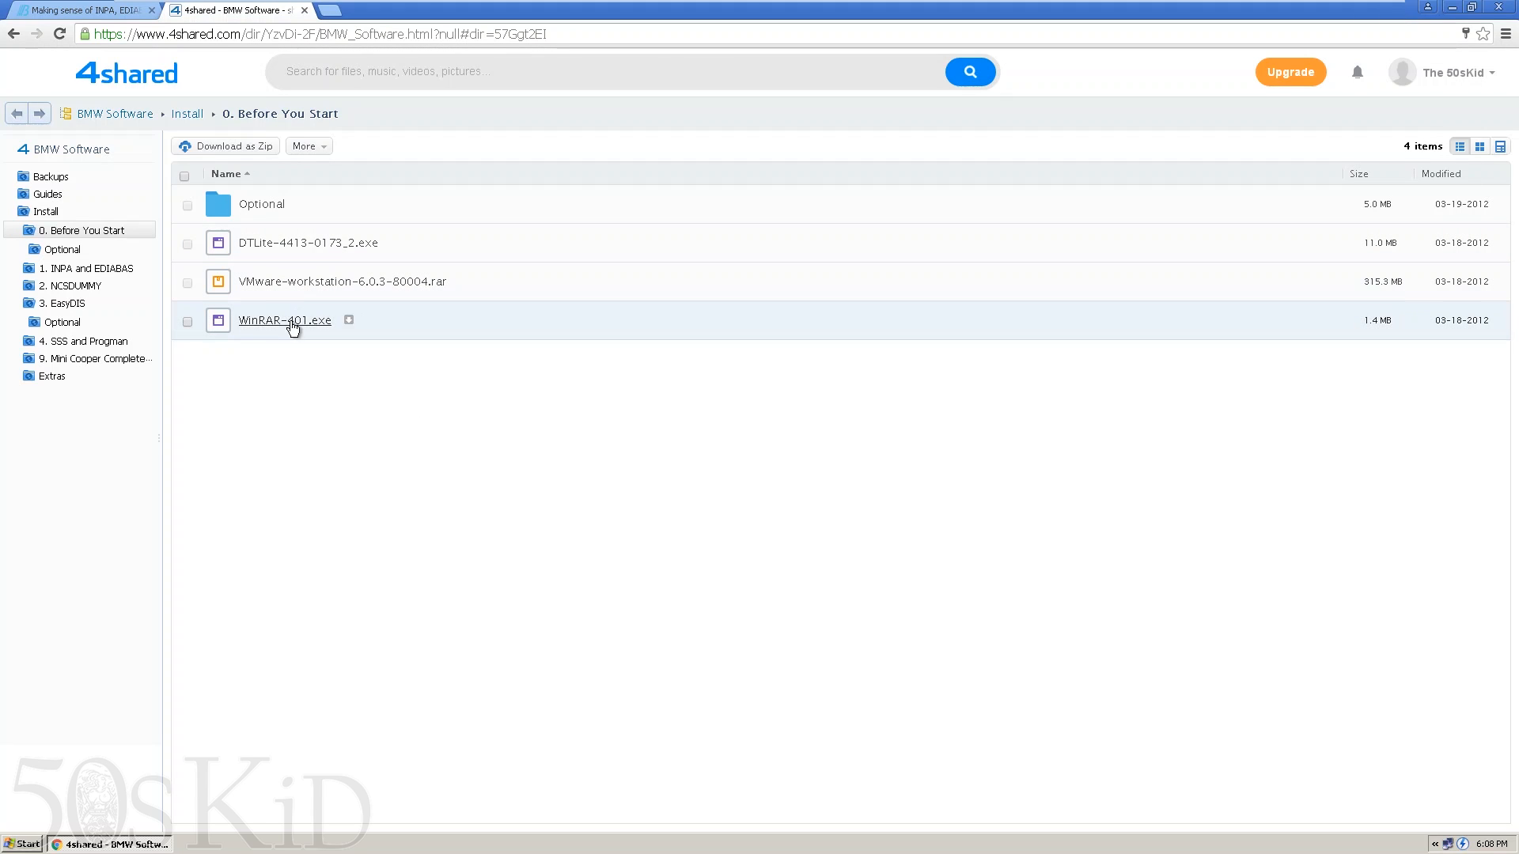
pyautogui.moveTo(307, 302)
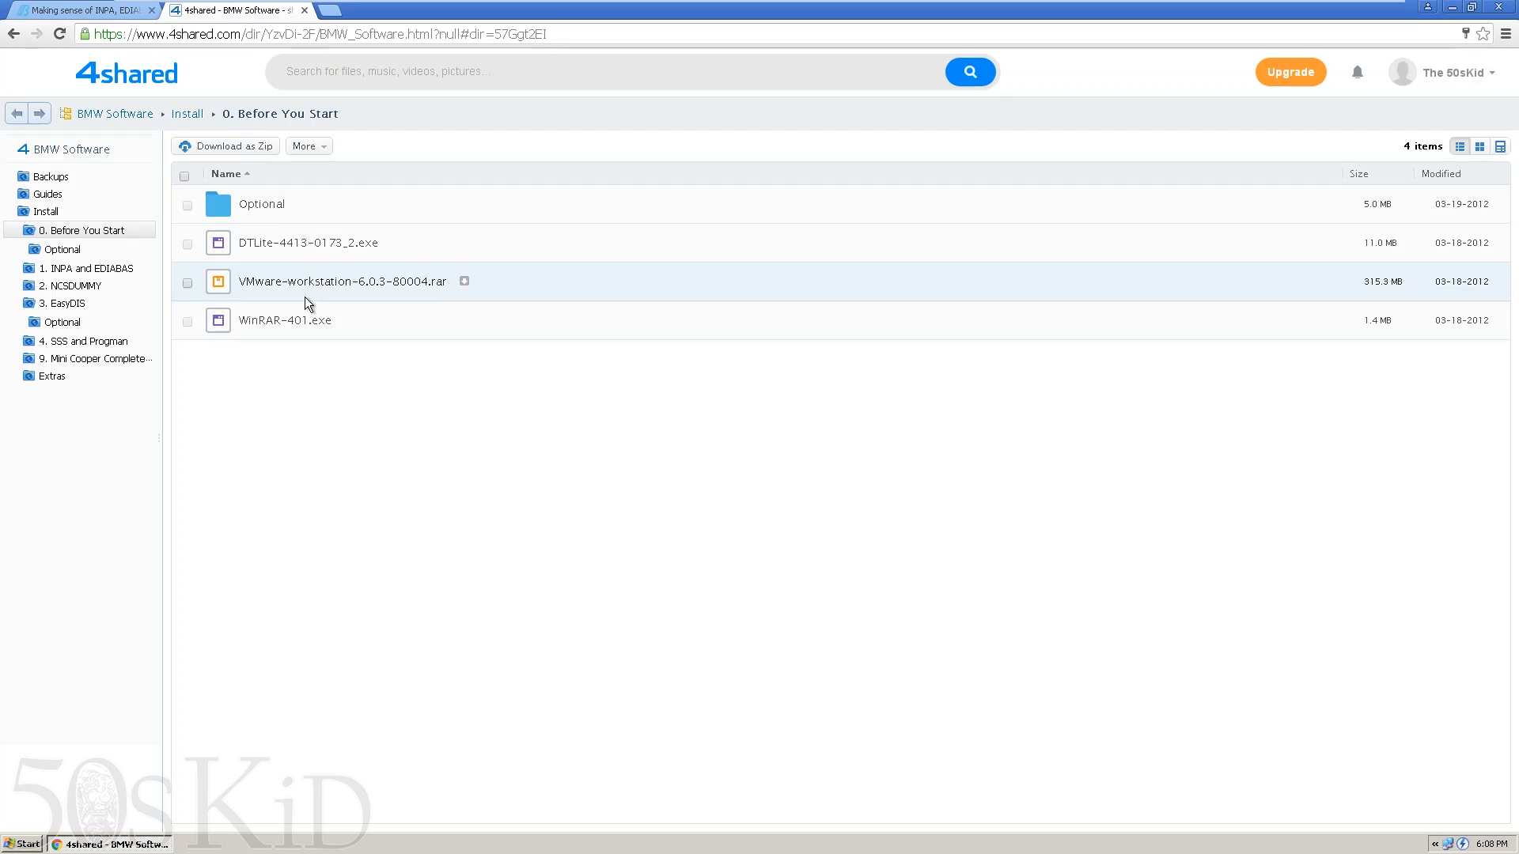
pyautogui.moveTo(283, 320)
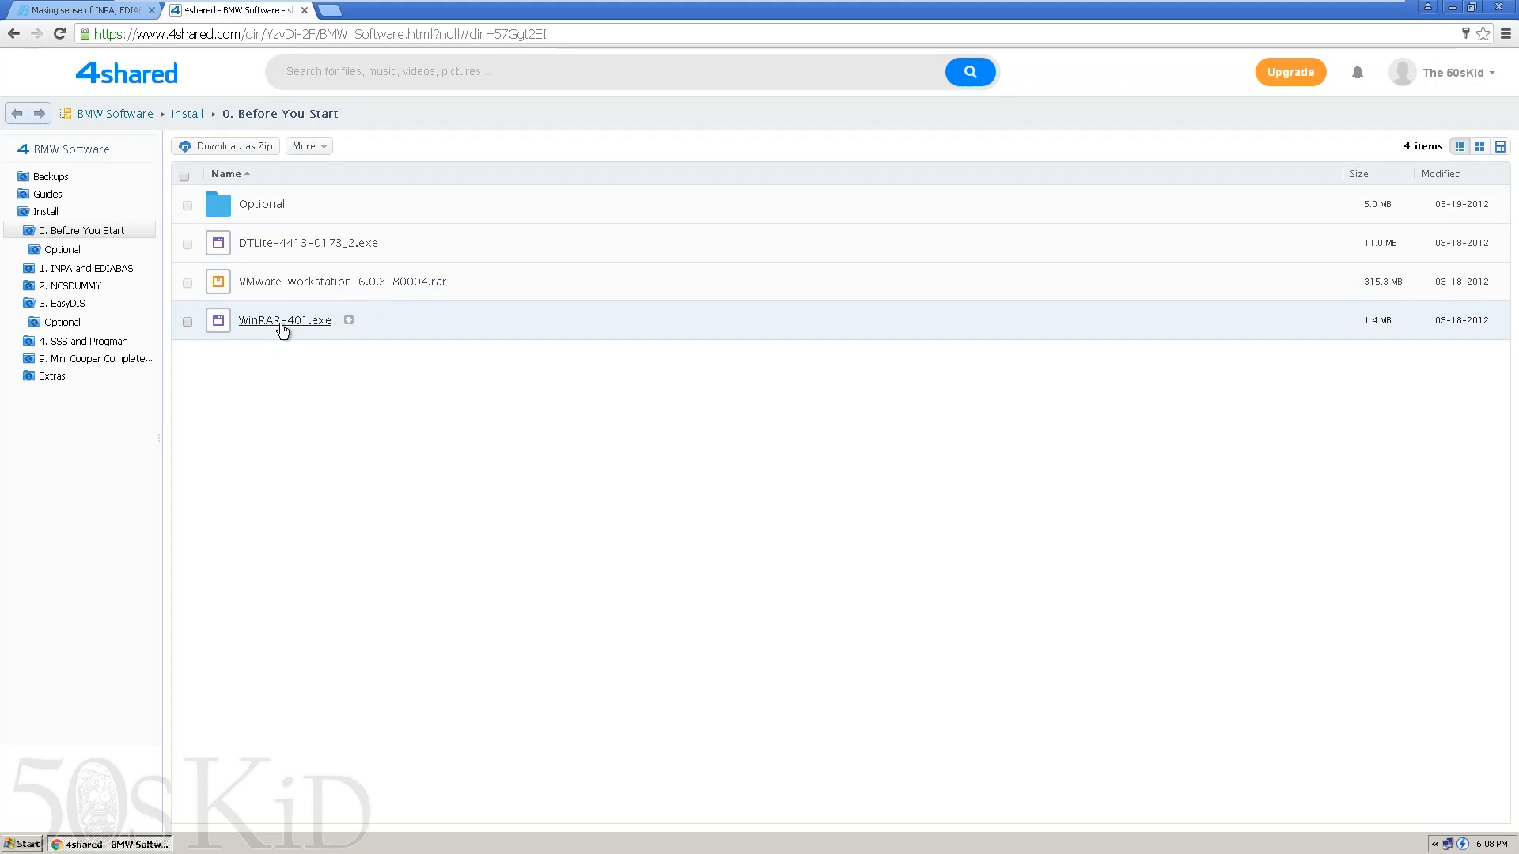
pyautogui.moveTo(295, 334)
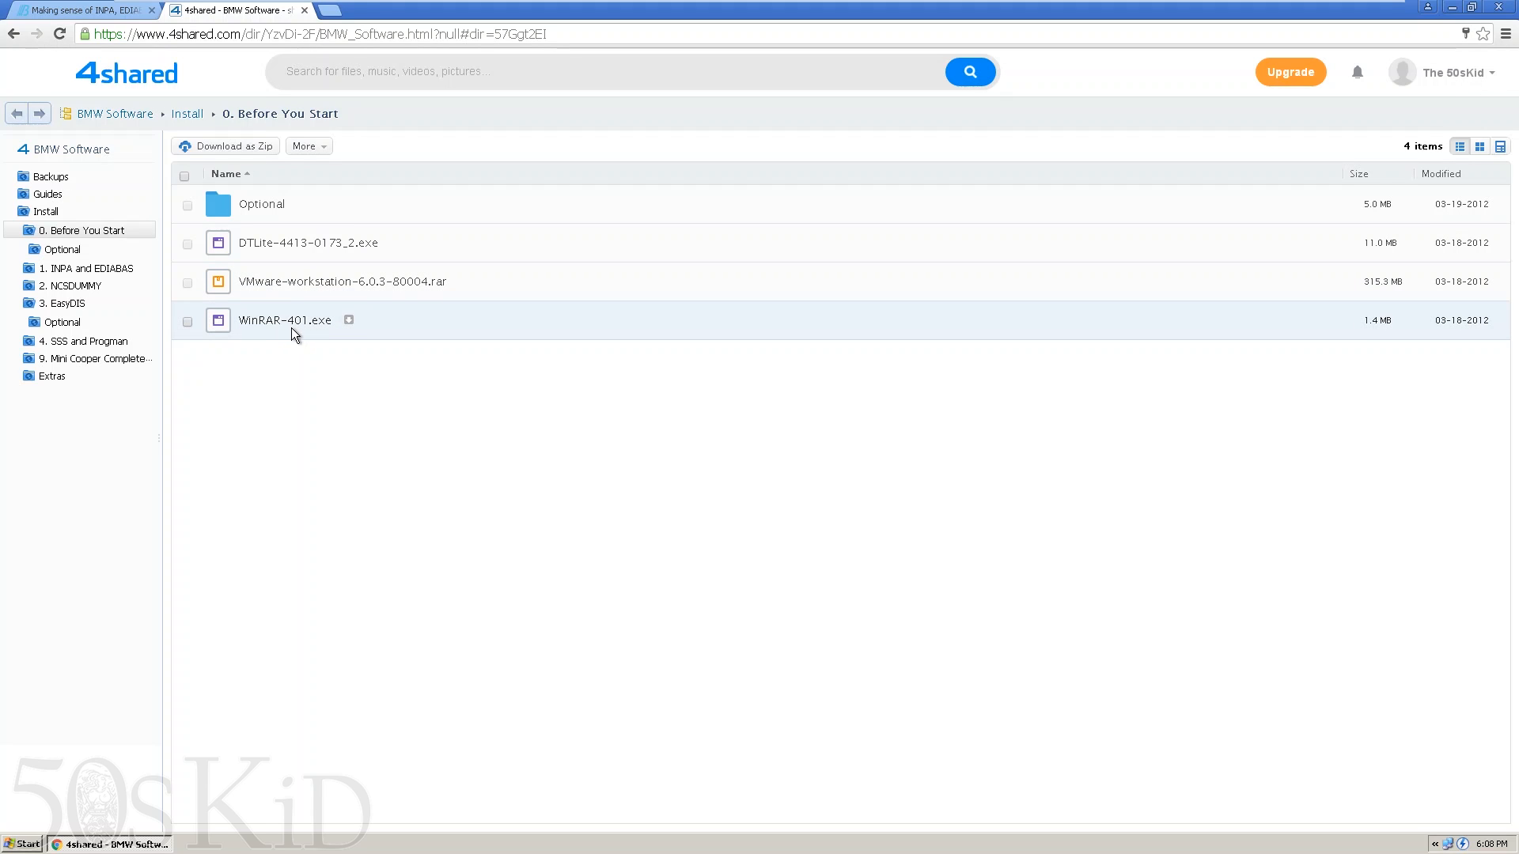
pyautogui.click(63, 304)
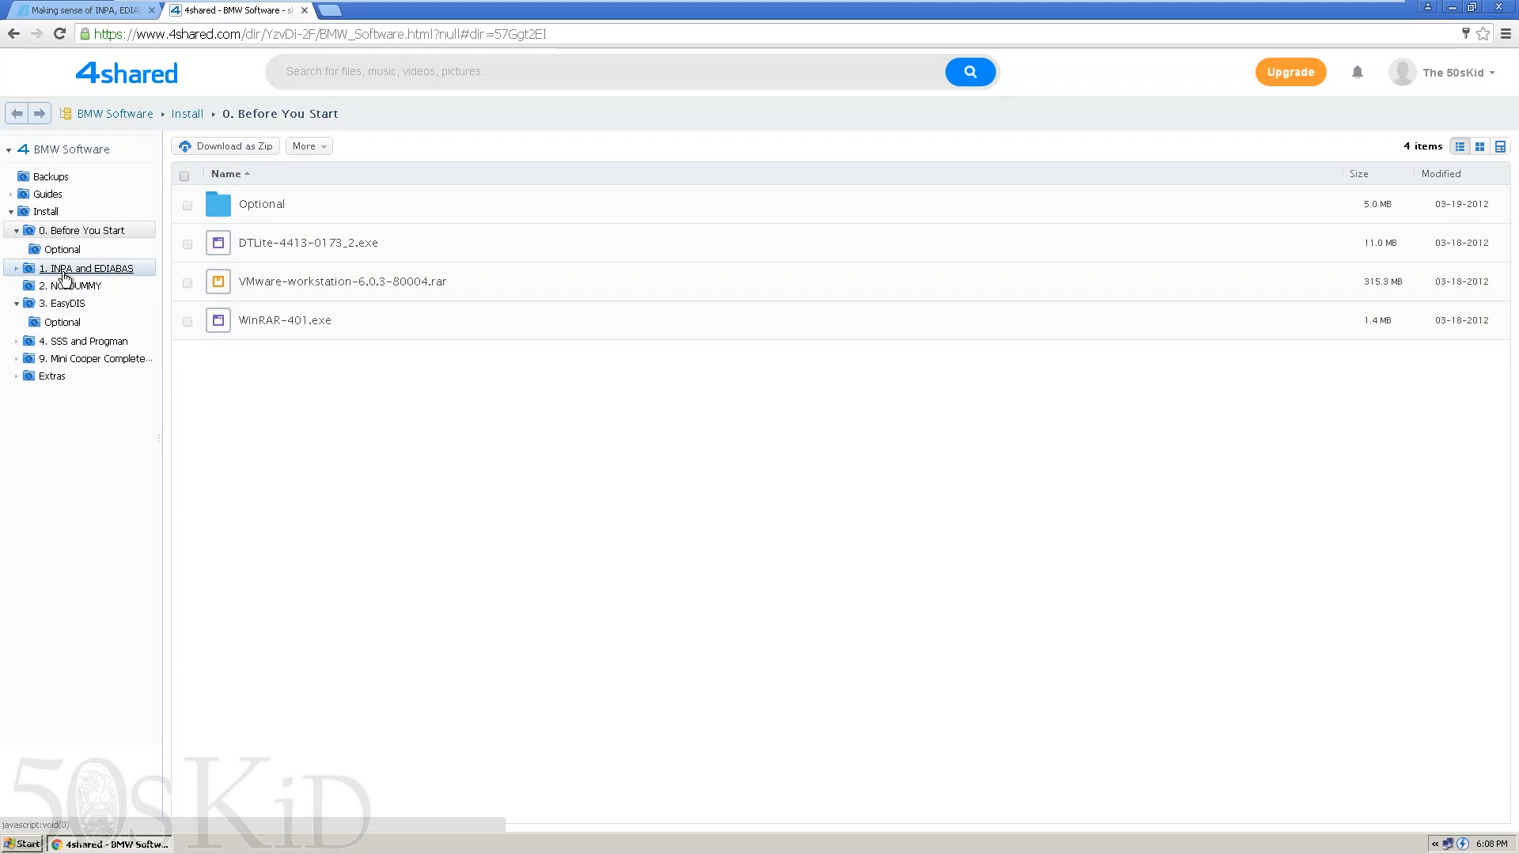
# - From the 1. INPA and EDIABAS folder request the INPA-3.01-and-EDIABAS-6.4.3.rar download
pyautogui.click(87, 267)
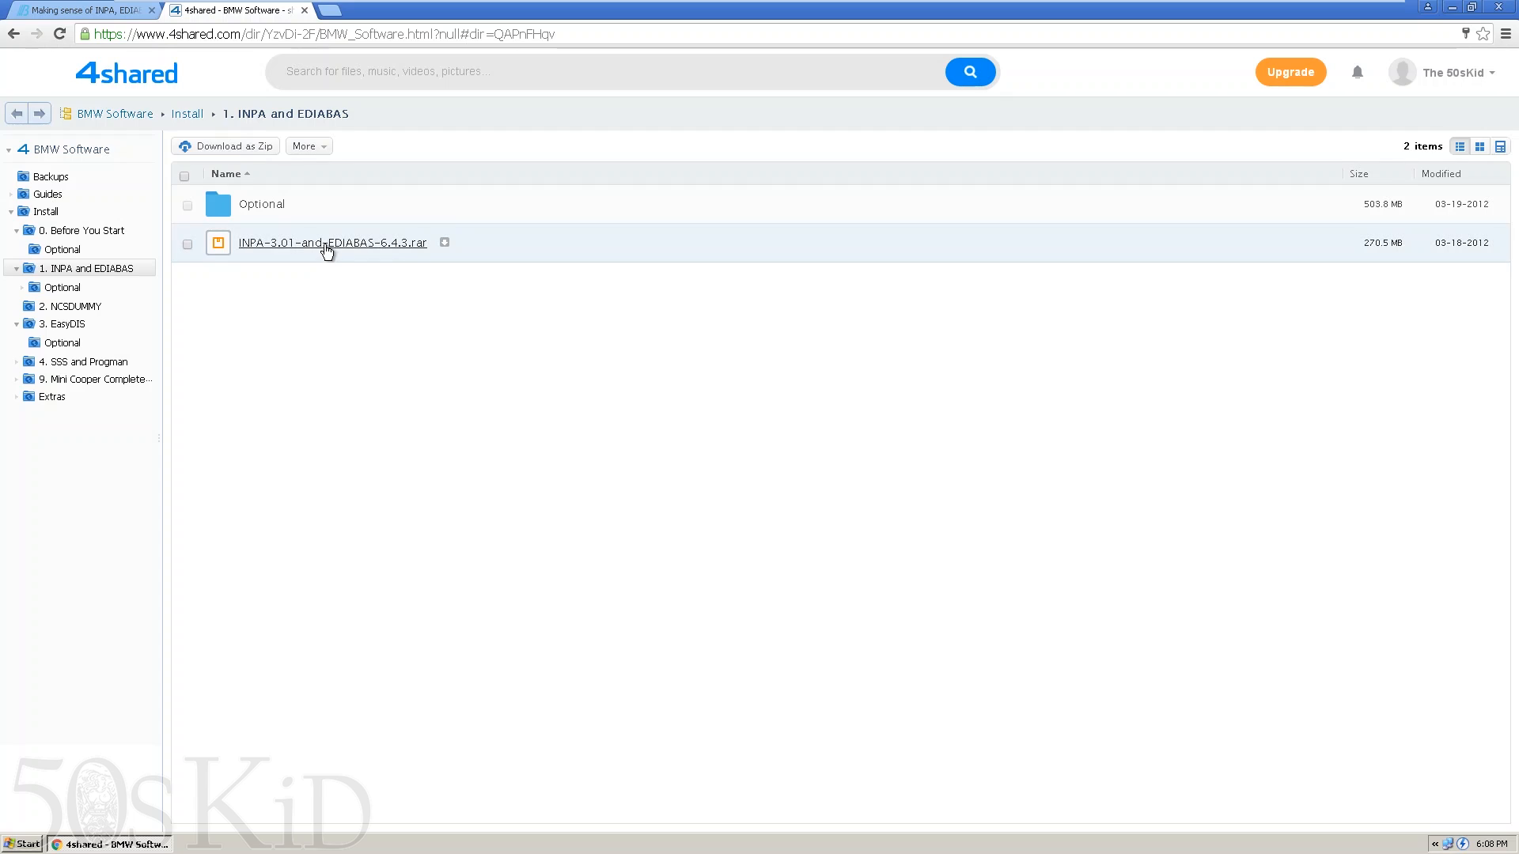
pyautogui.moveTo(414, 252)
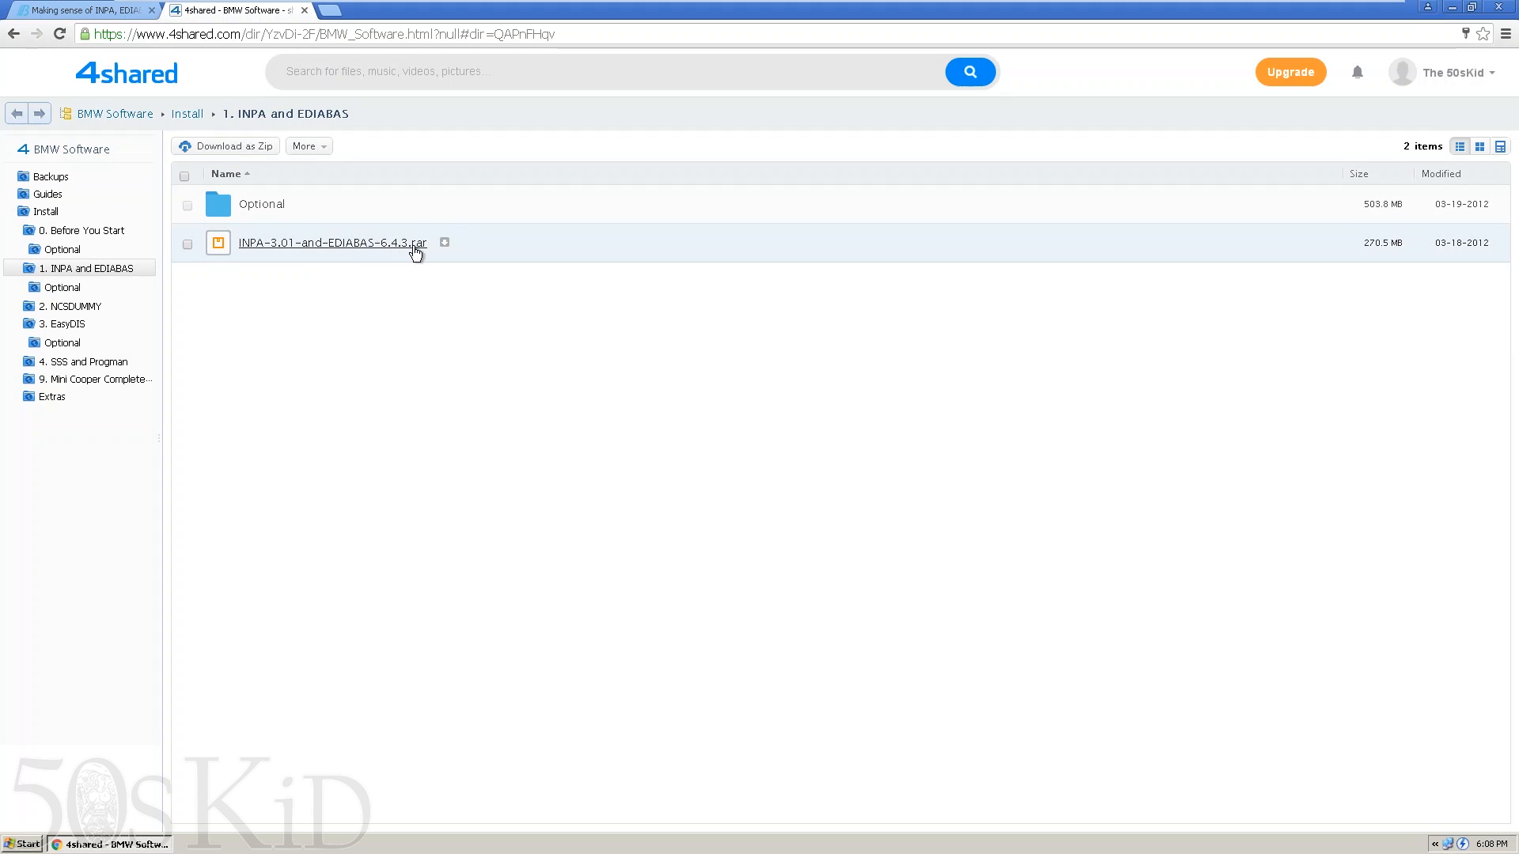
pyautogui.moveTo(393, 252)
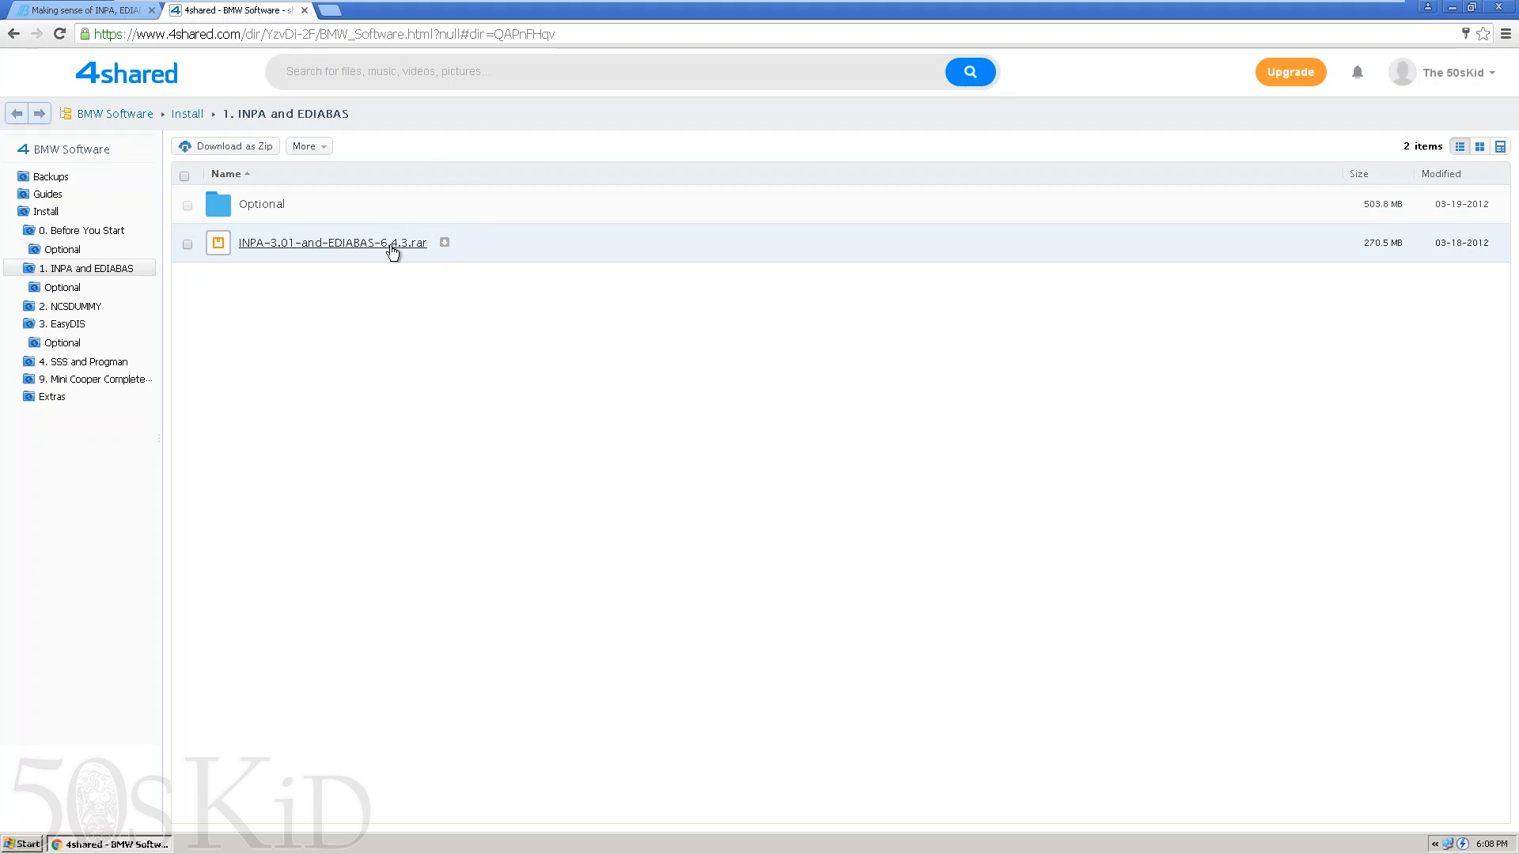
pyautogui.moveTo(447, 244)
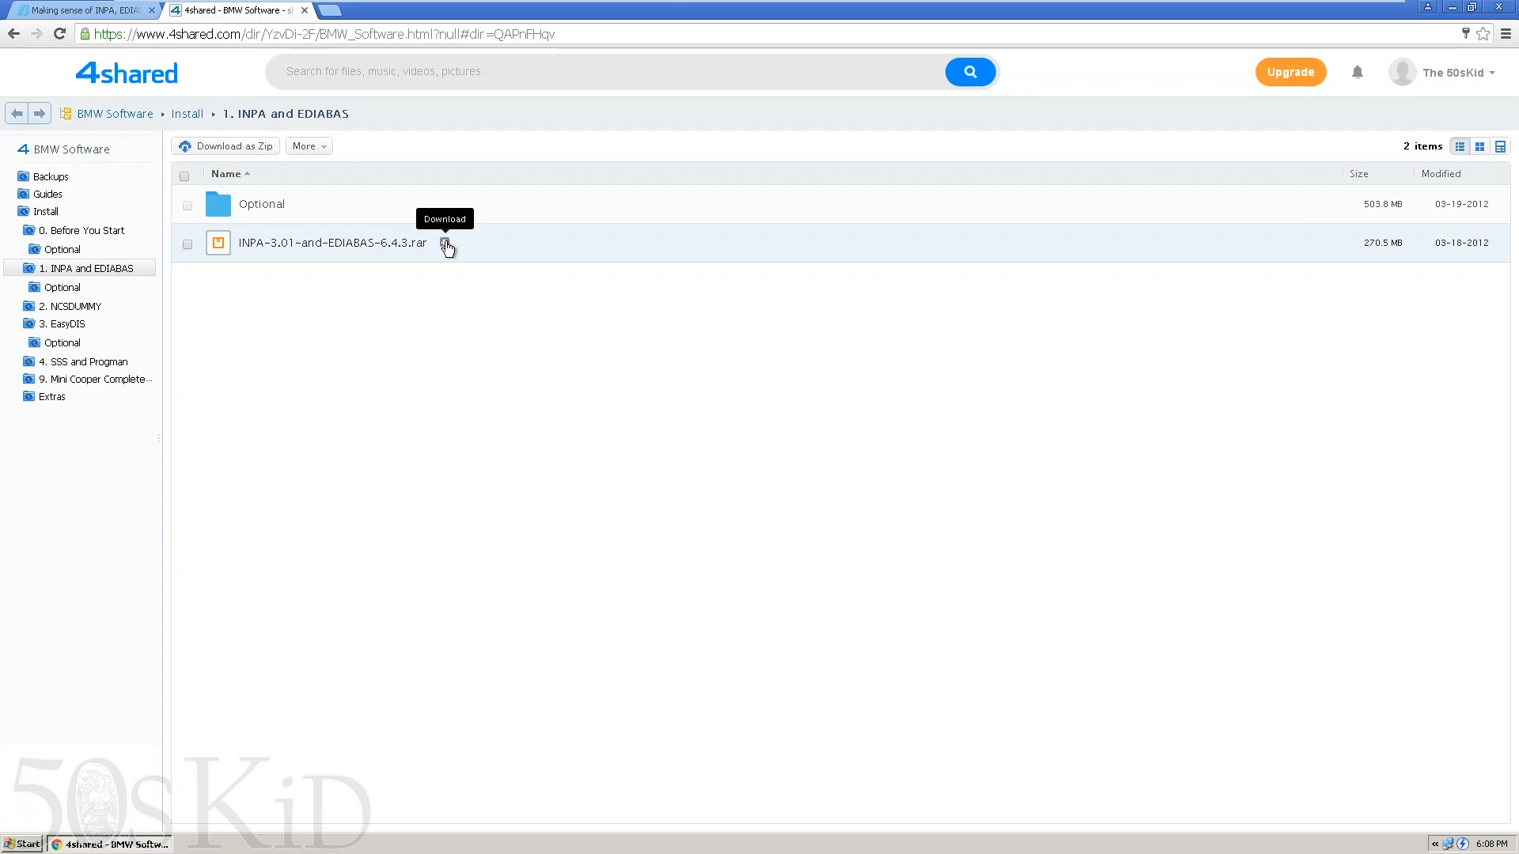
pyautogui.click(446, 244)
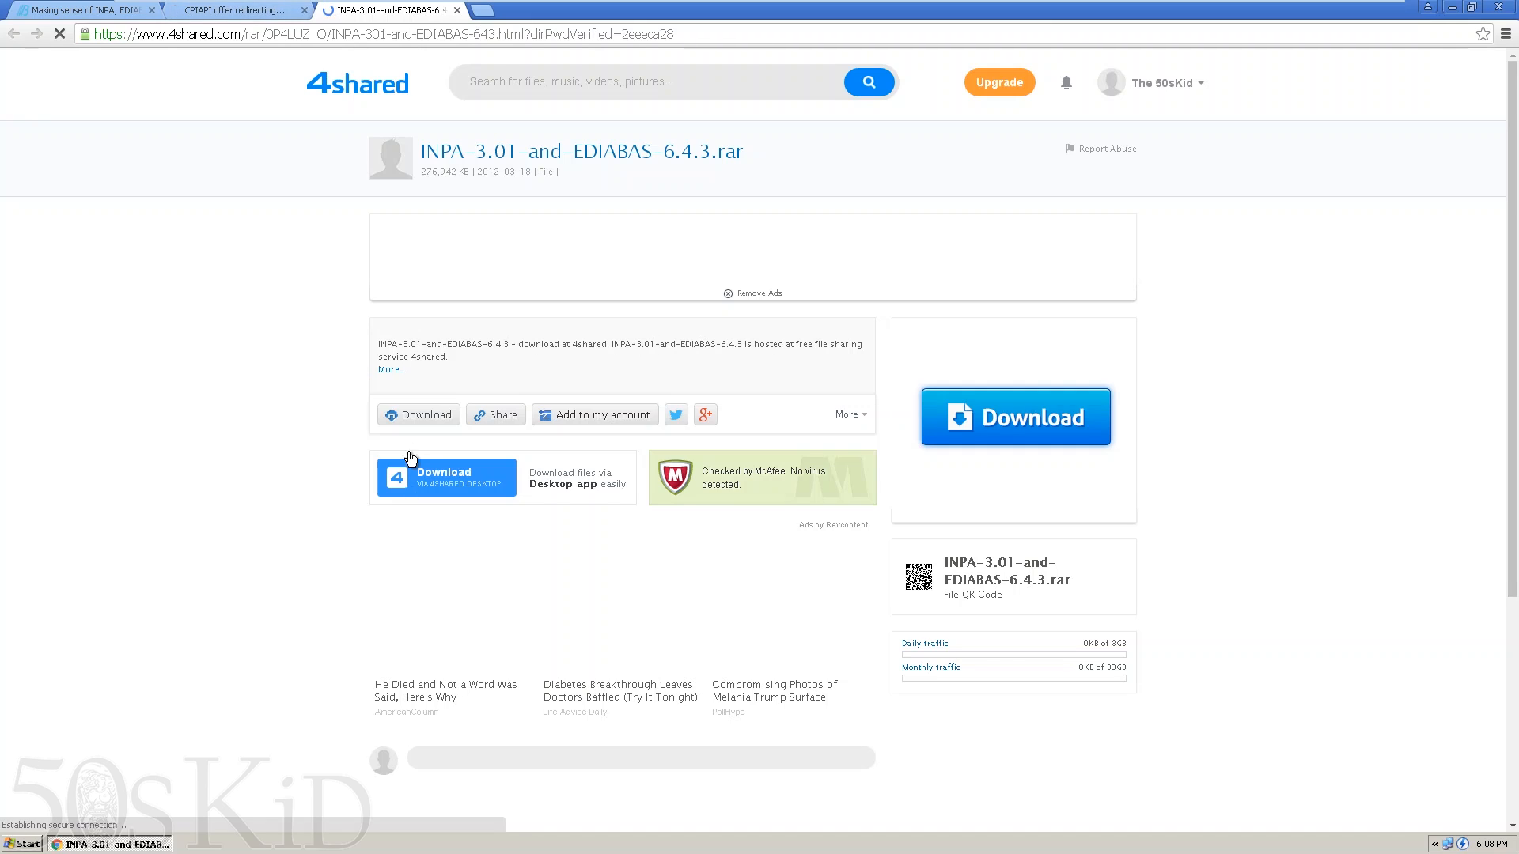
pyautogui.click(418, 415)
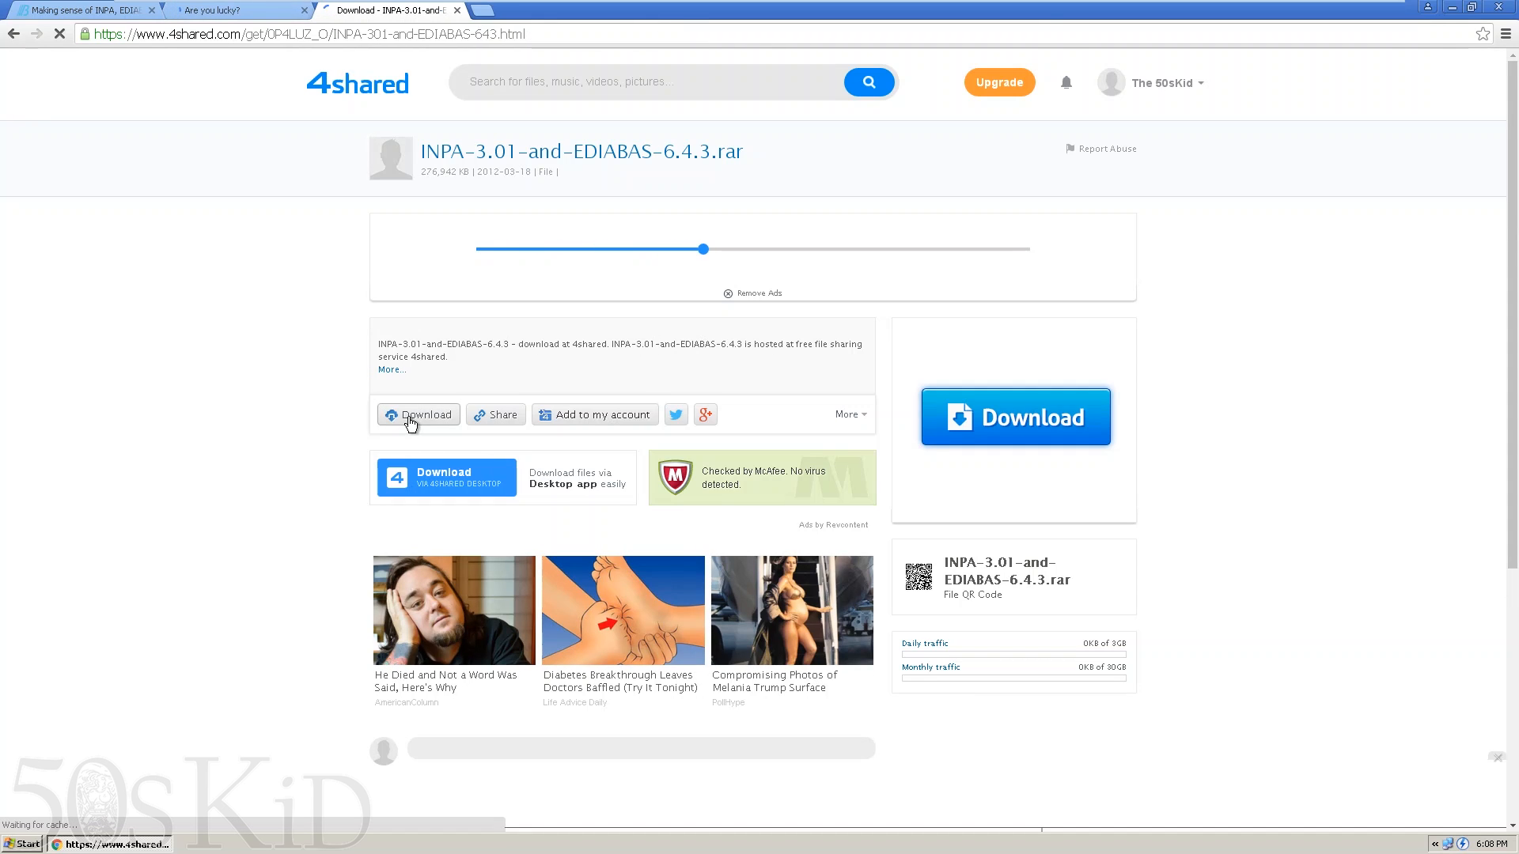
pyautogui.click(418, 415)
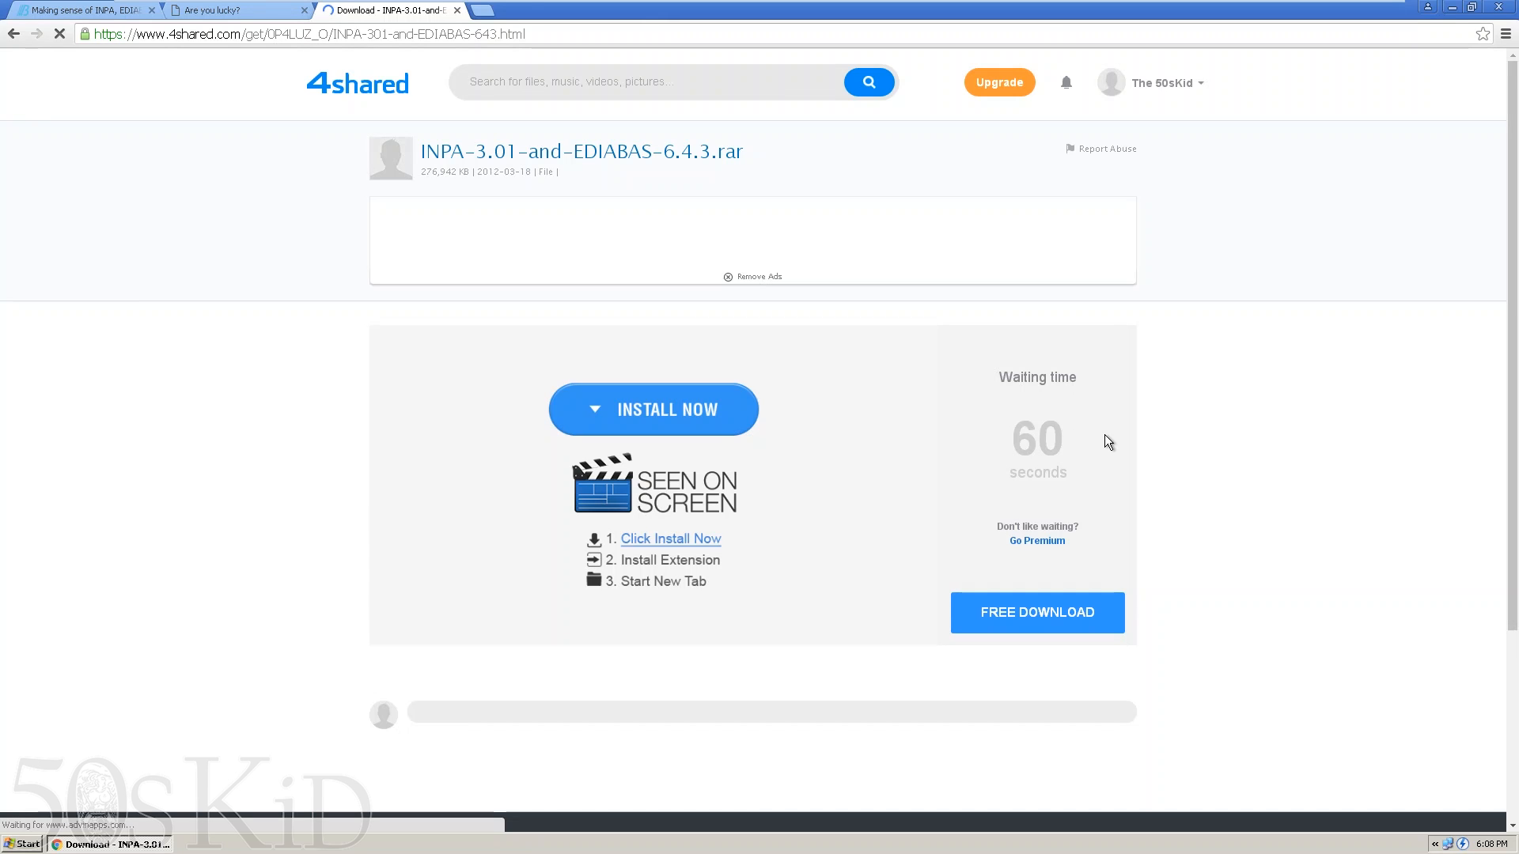
# - Take the free download after the wait and return to the folder listing
pyautogui.click(304, 9)
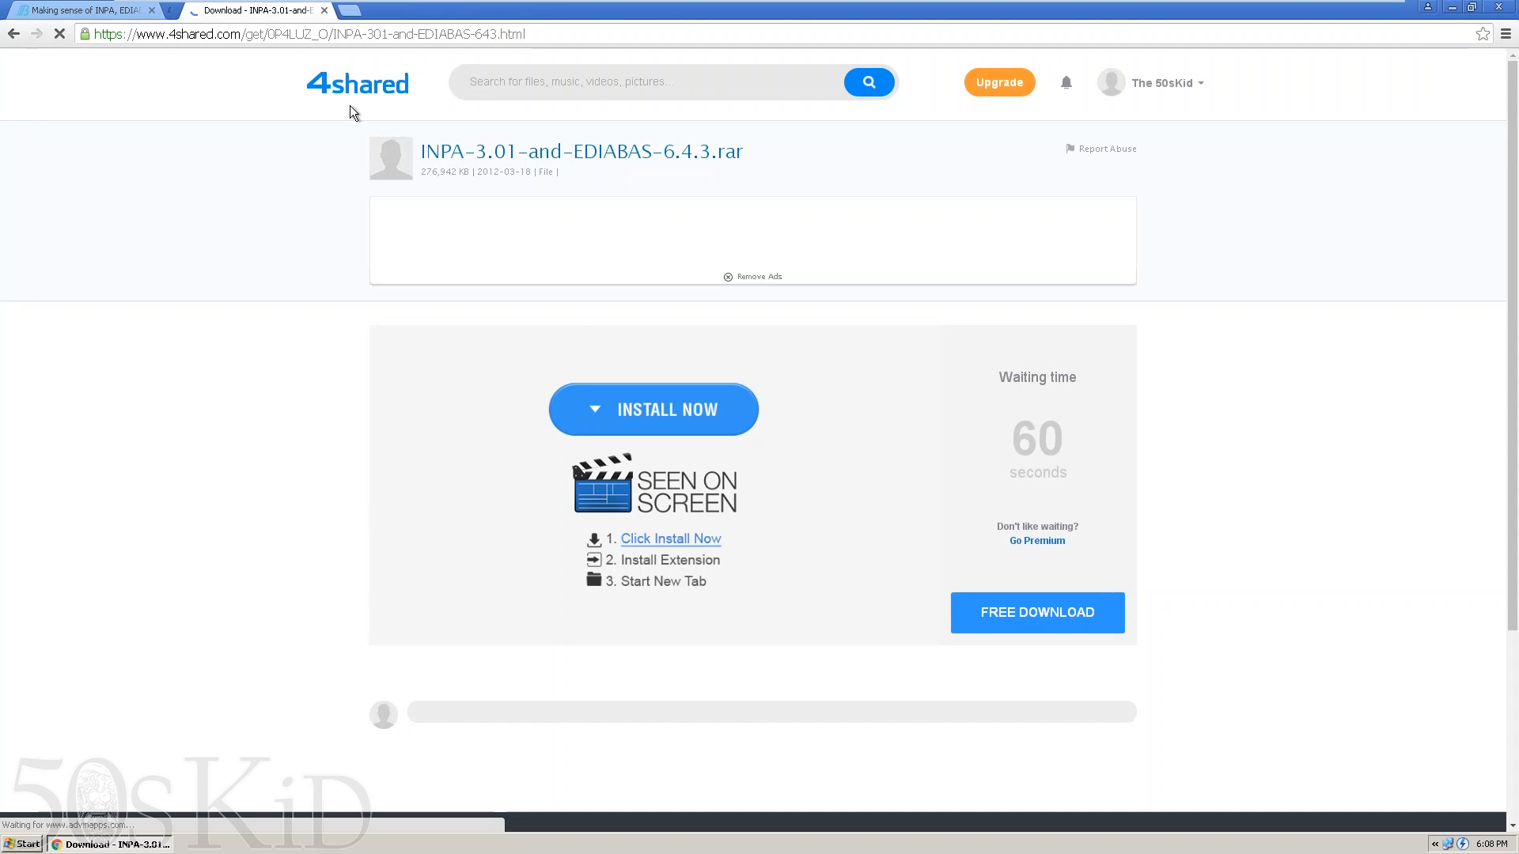
pyautogui.click(1035, 613)
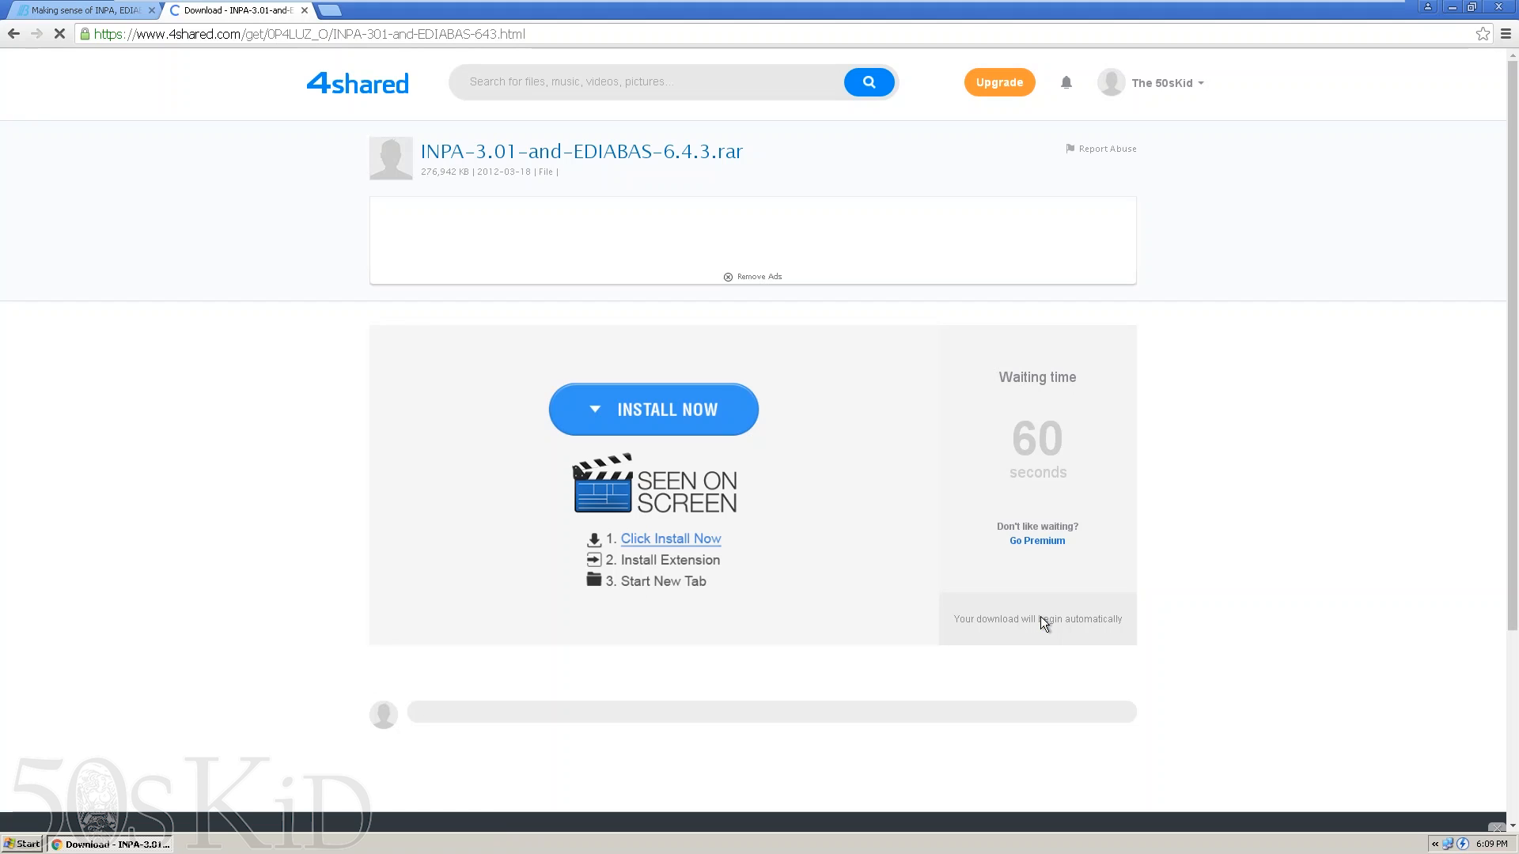
pyautogui.moveTo(1218, 550)
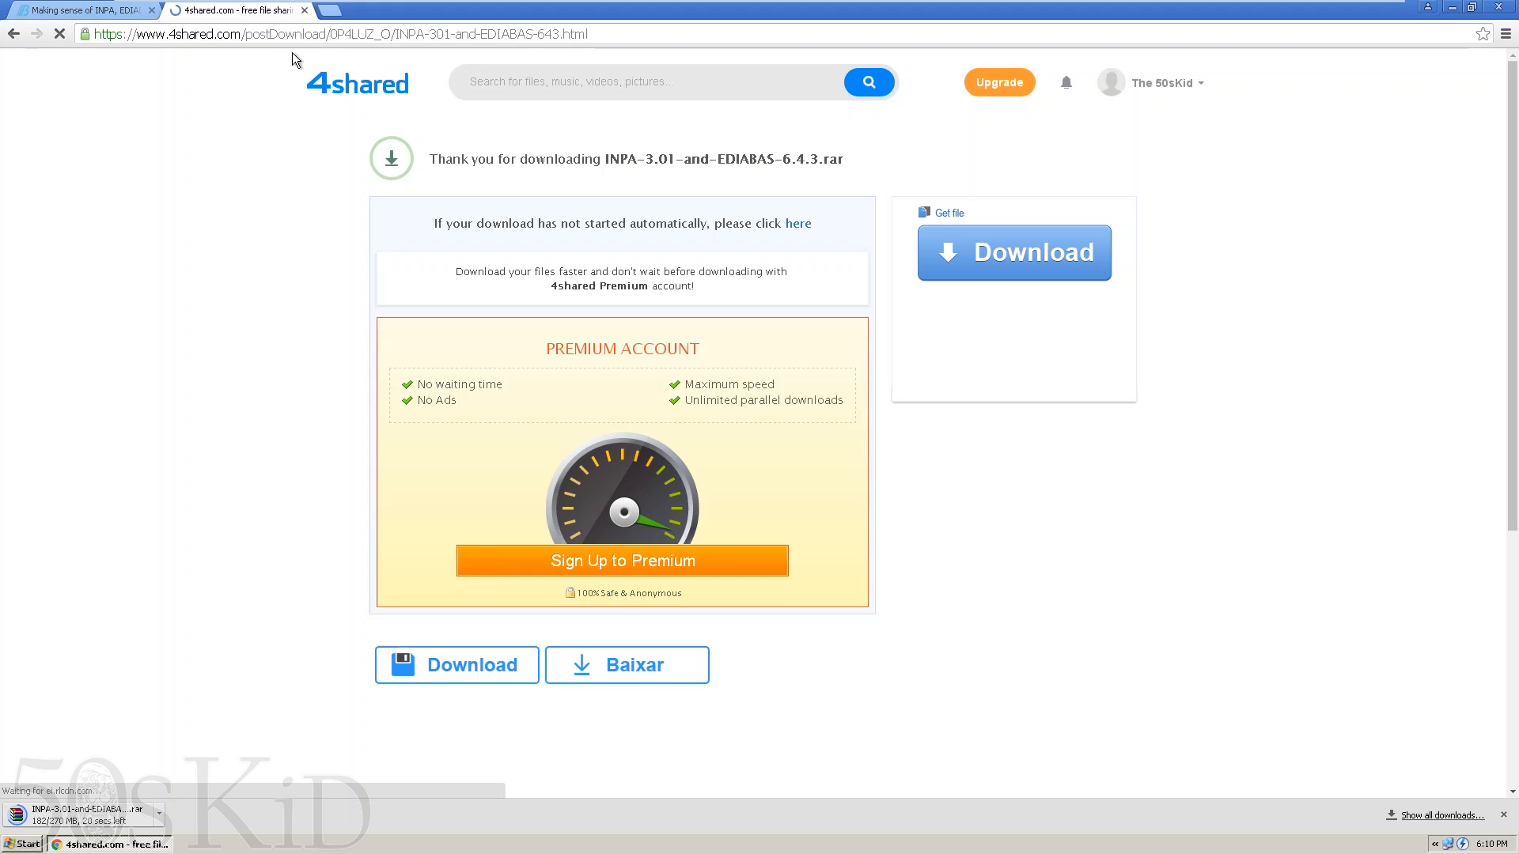
pyautogui.click(304, 10)
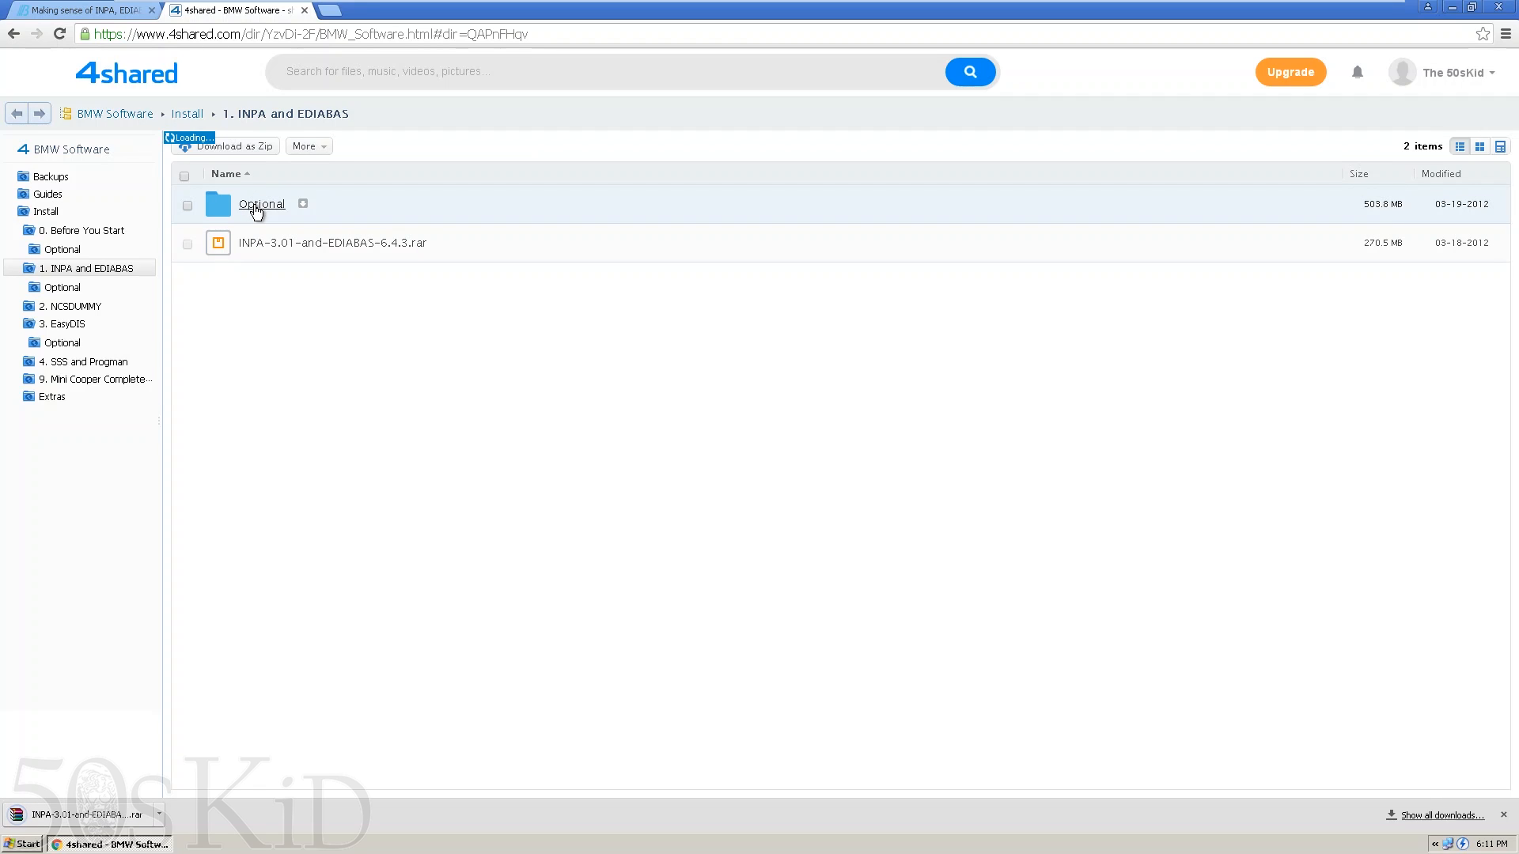
# - Start downloading INPA_502_Updated.rar from the INPA and EDIABAS Optional folder
pyautogui.click(261, 204)
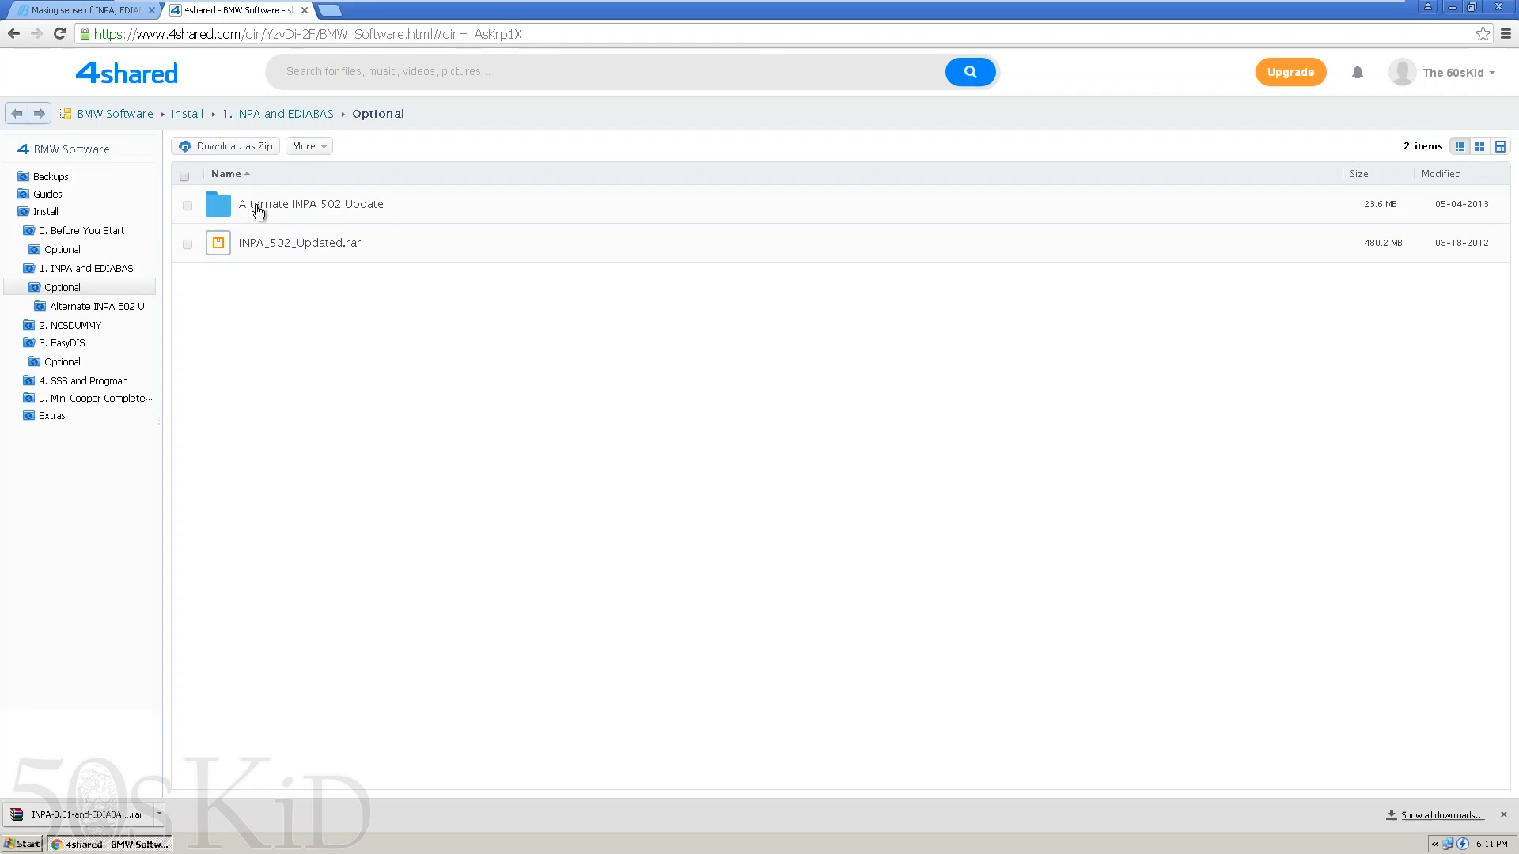
pyautogui.moveTo(338, 244)
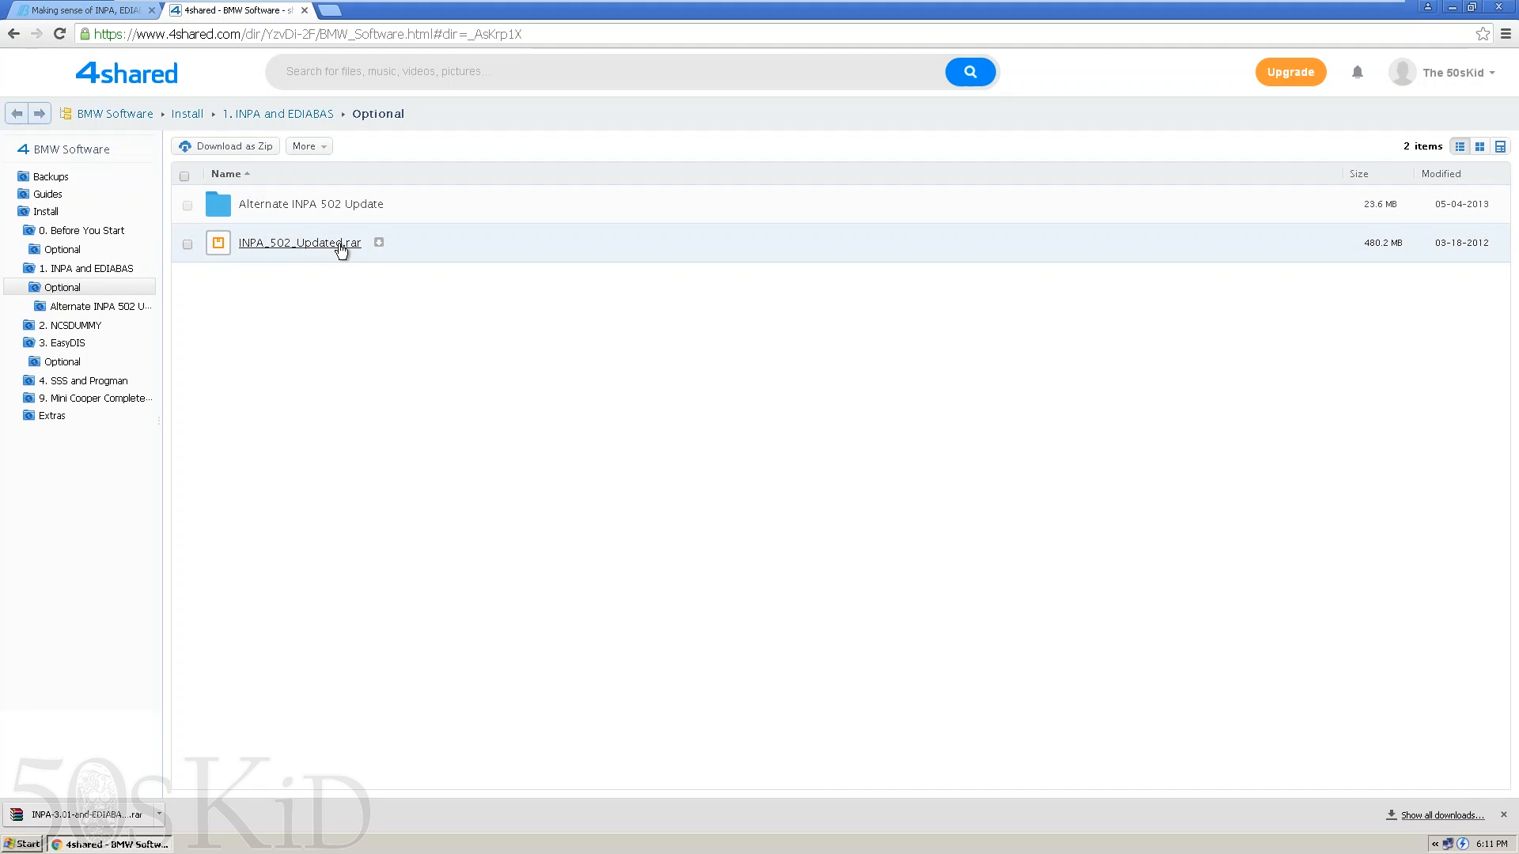
pyautogui.moveTo(378, 242)
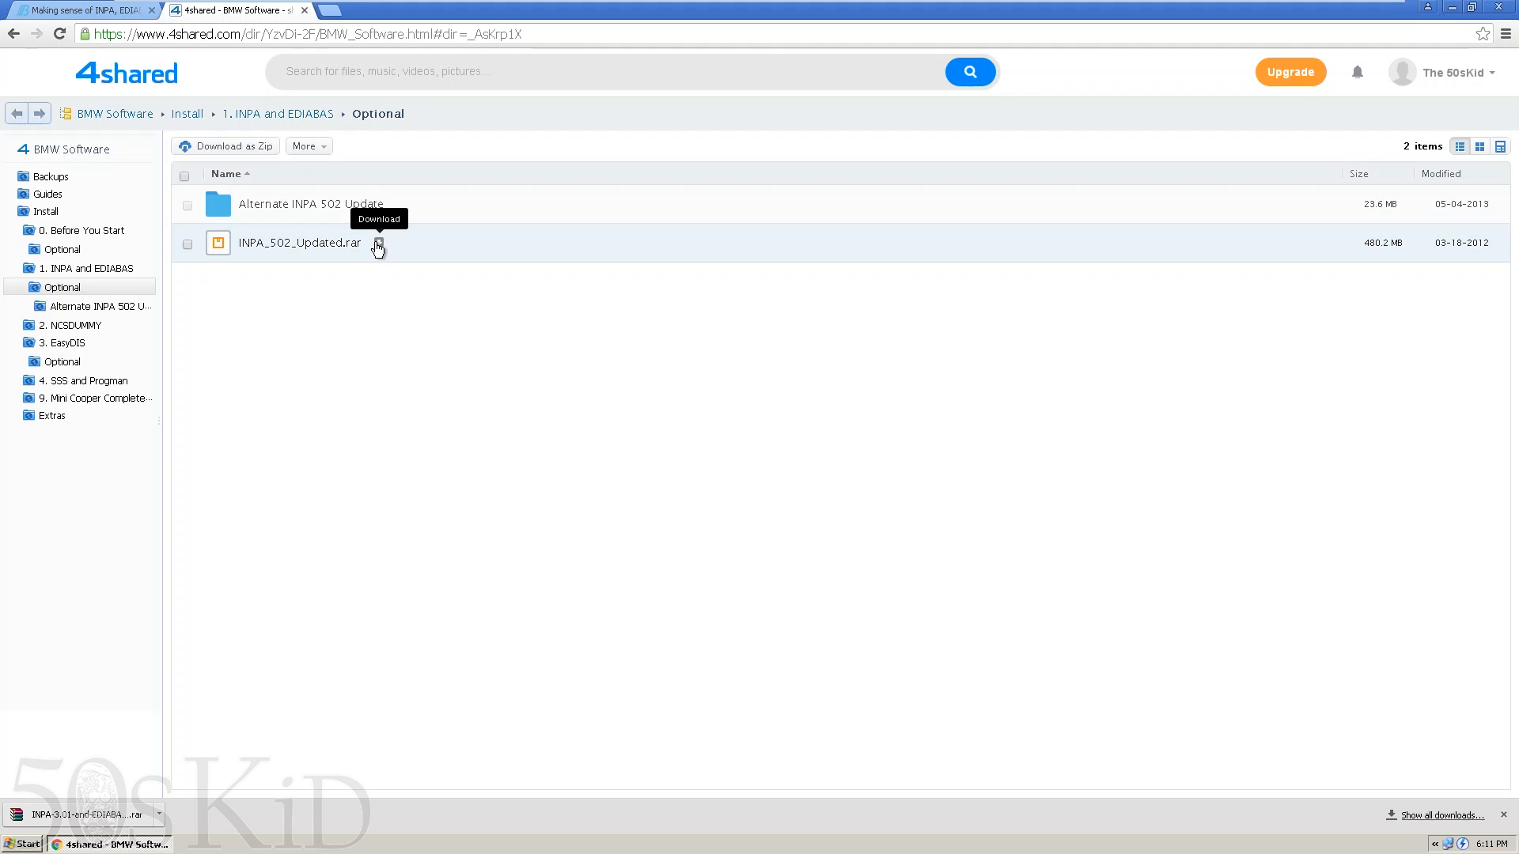
pyautogui.click(377, 247)
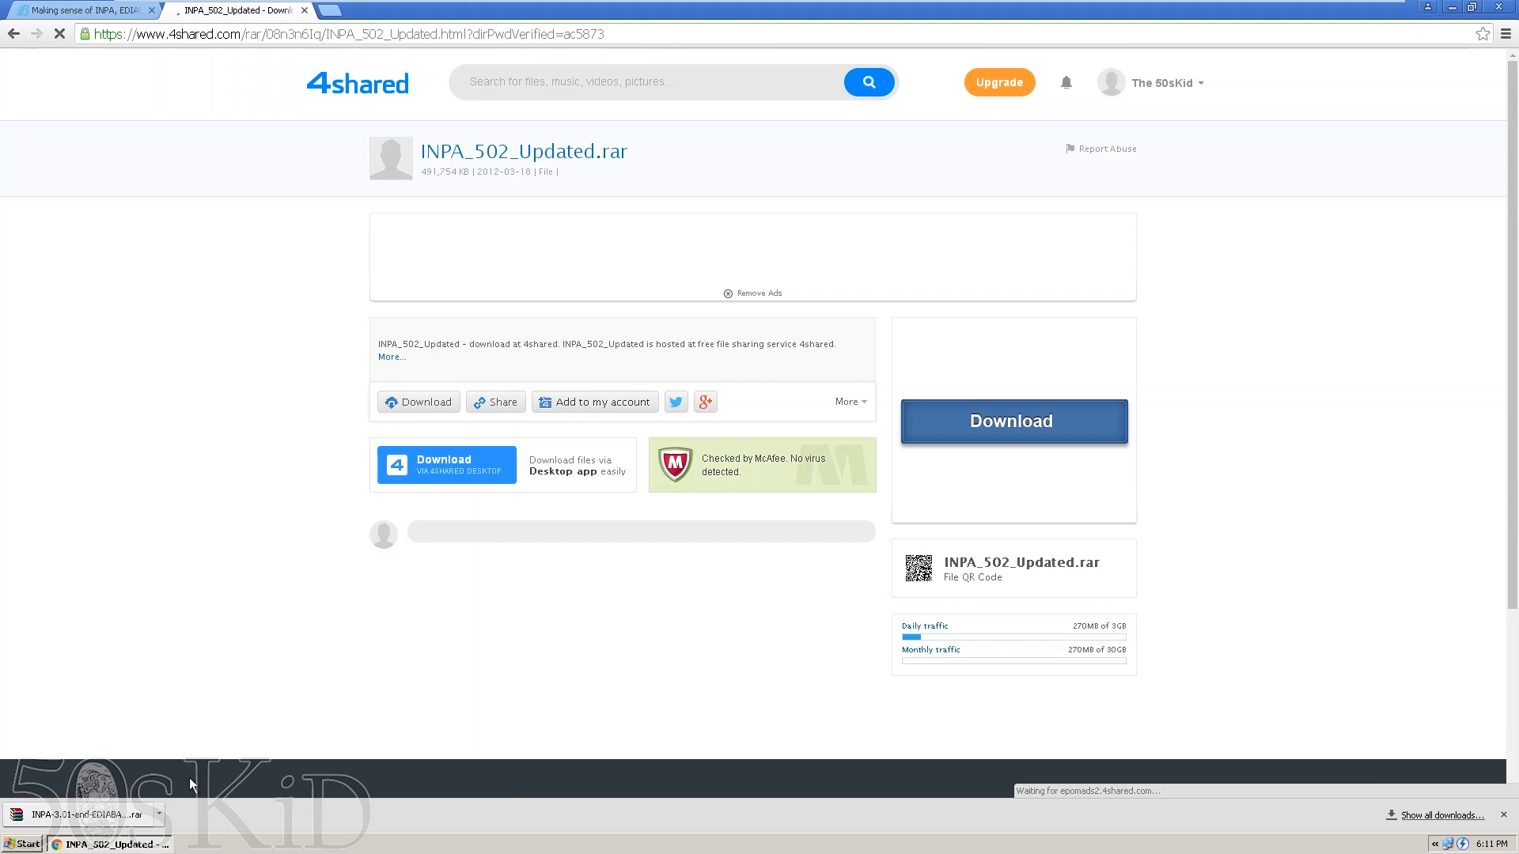
pyautogui.click(418, 402)
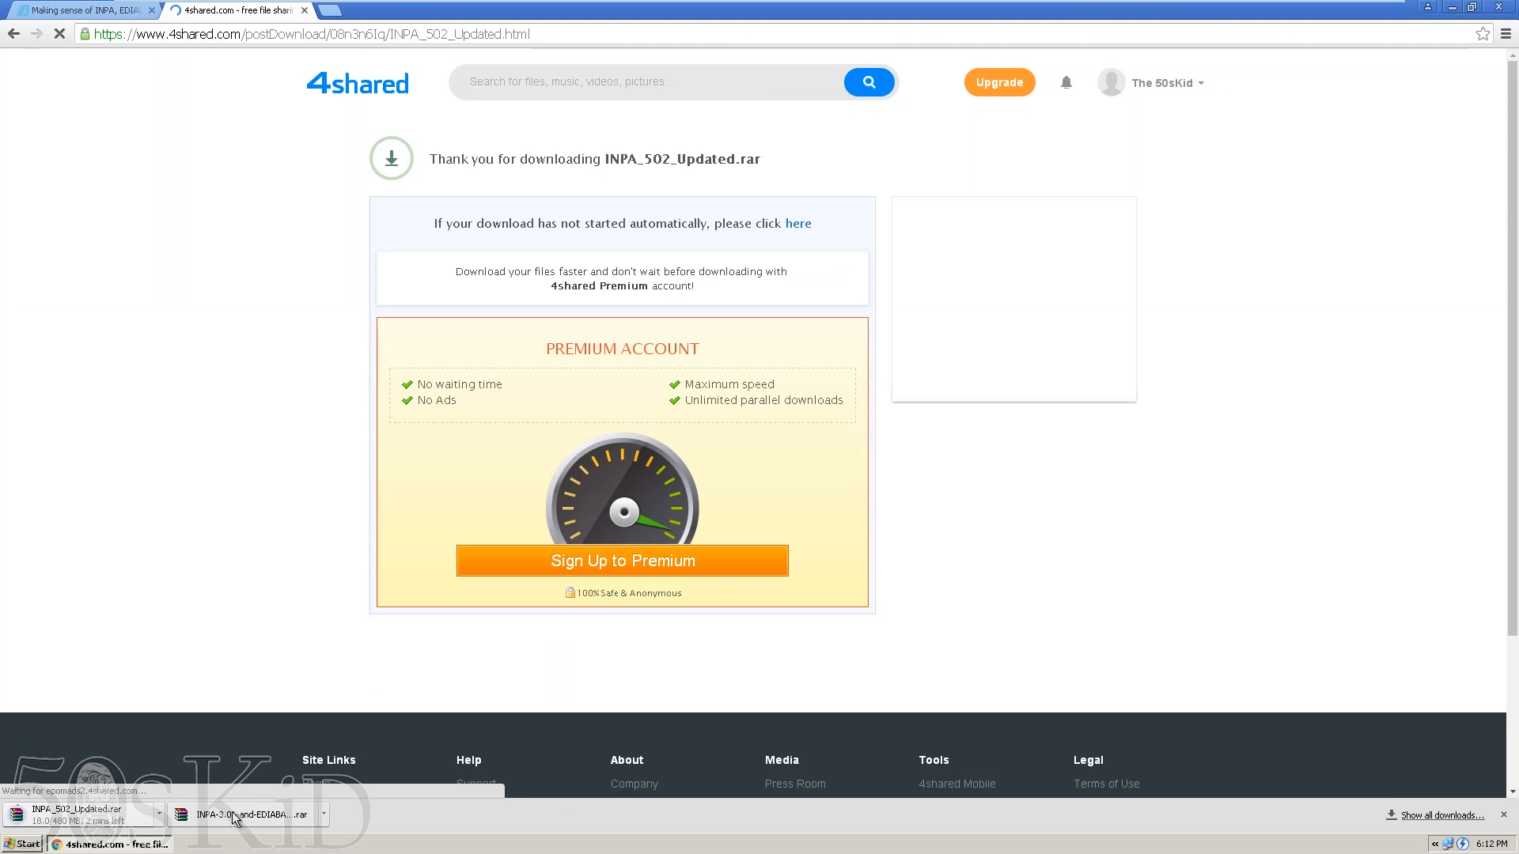
pyautogui.moveTo(396, 826)
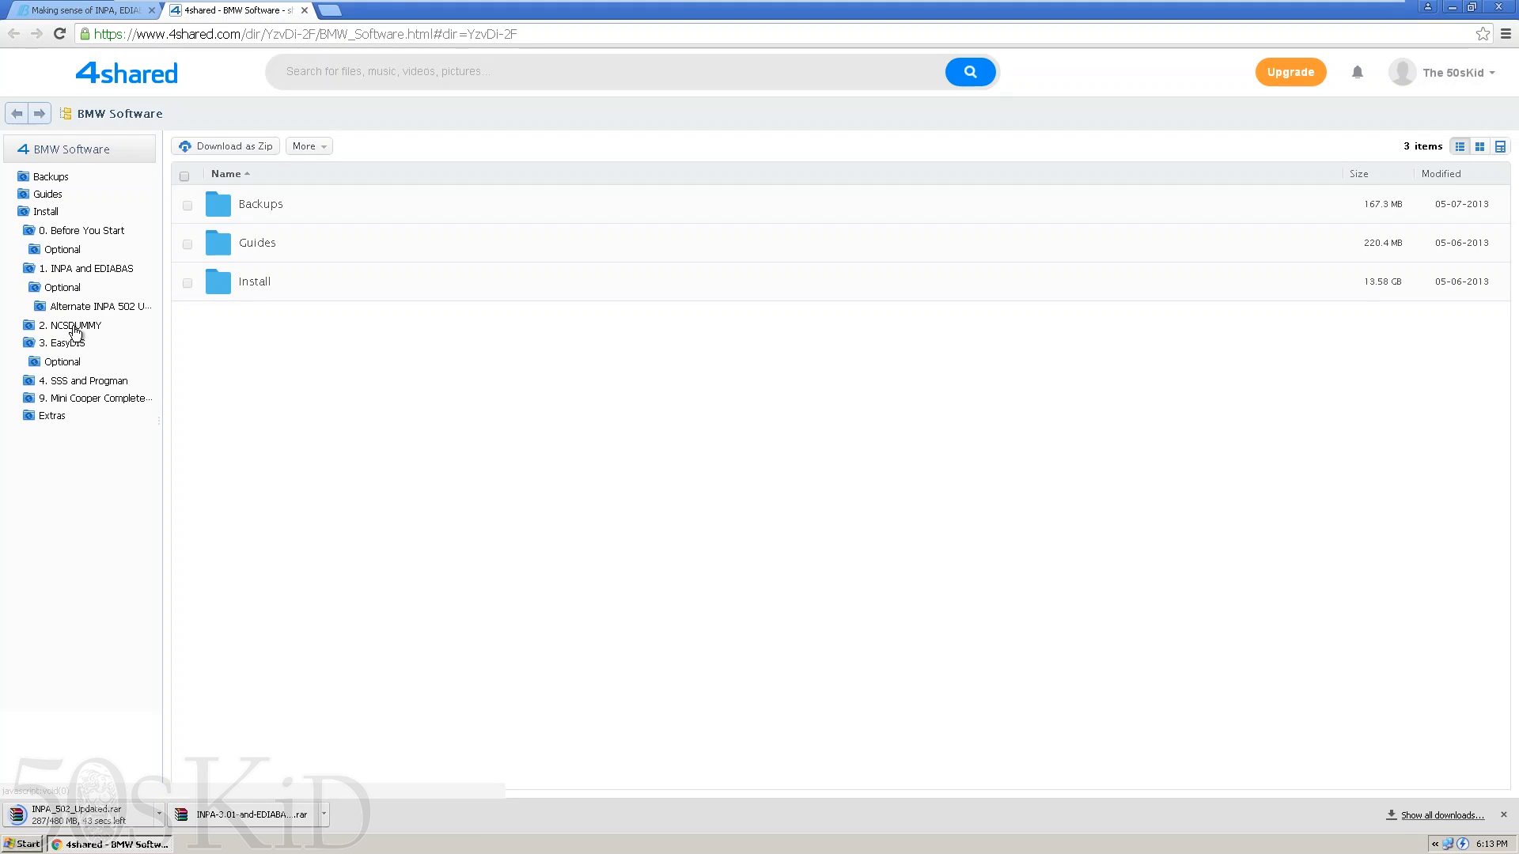
# - Browse the NCSDUMMY folder, then show the downloaded archive in the Windows Downloads folder
pyautogui.click(60, 248)
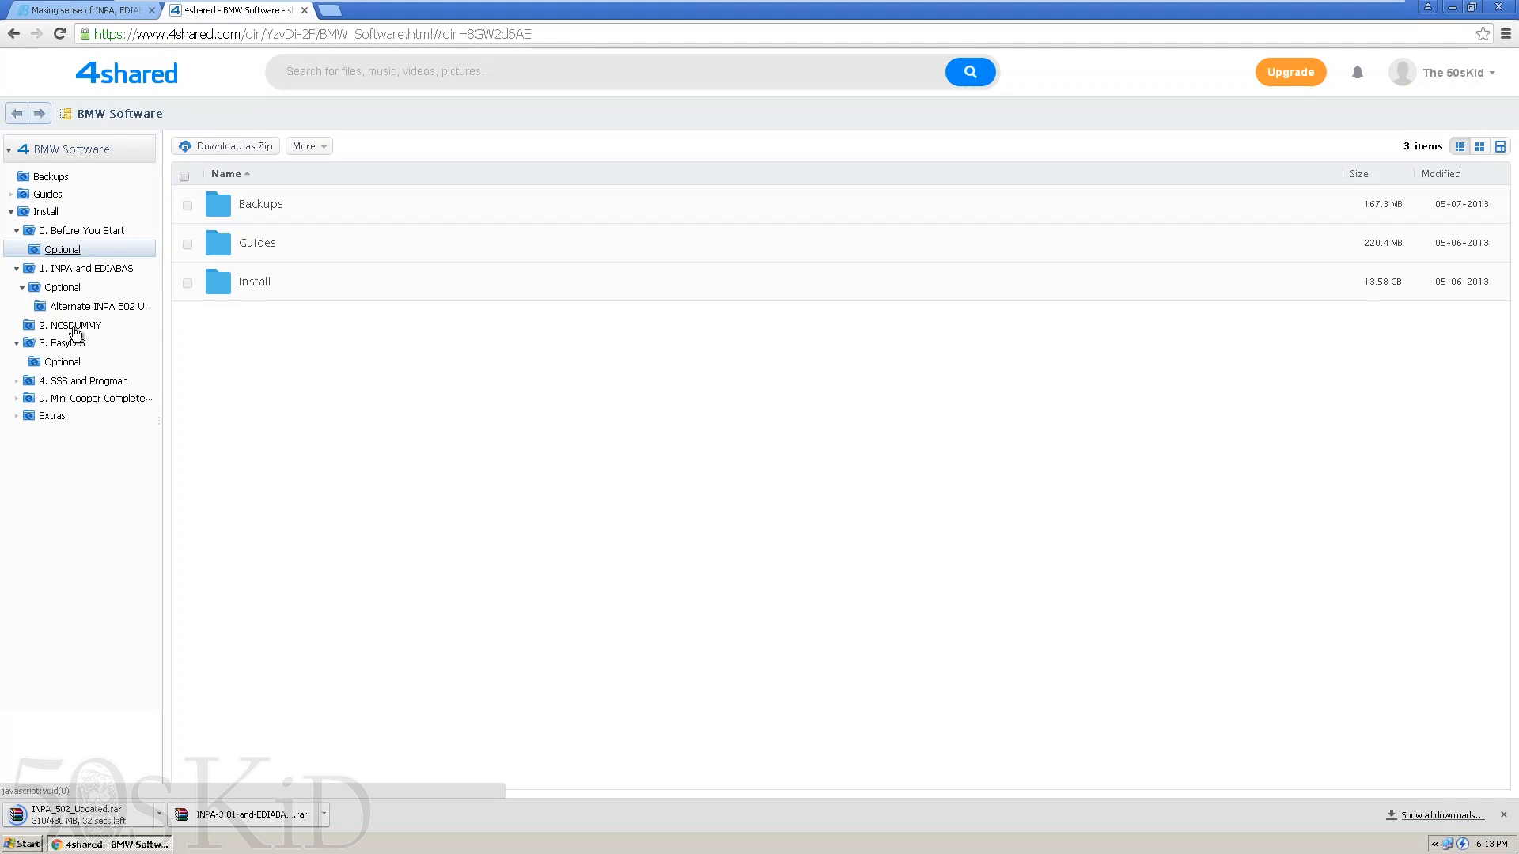
pyautogui.click(72, 324)
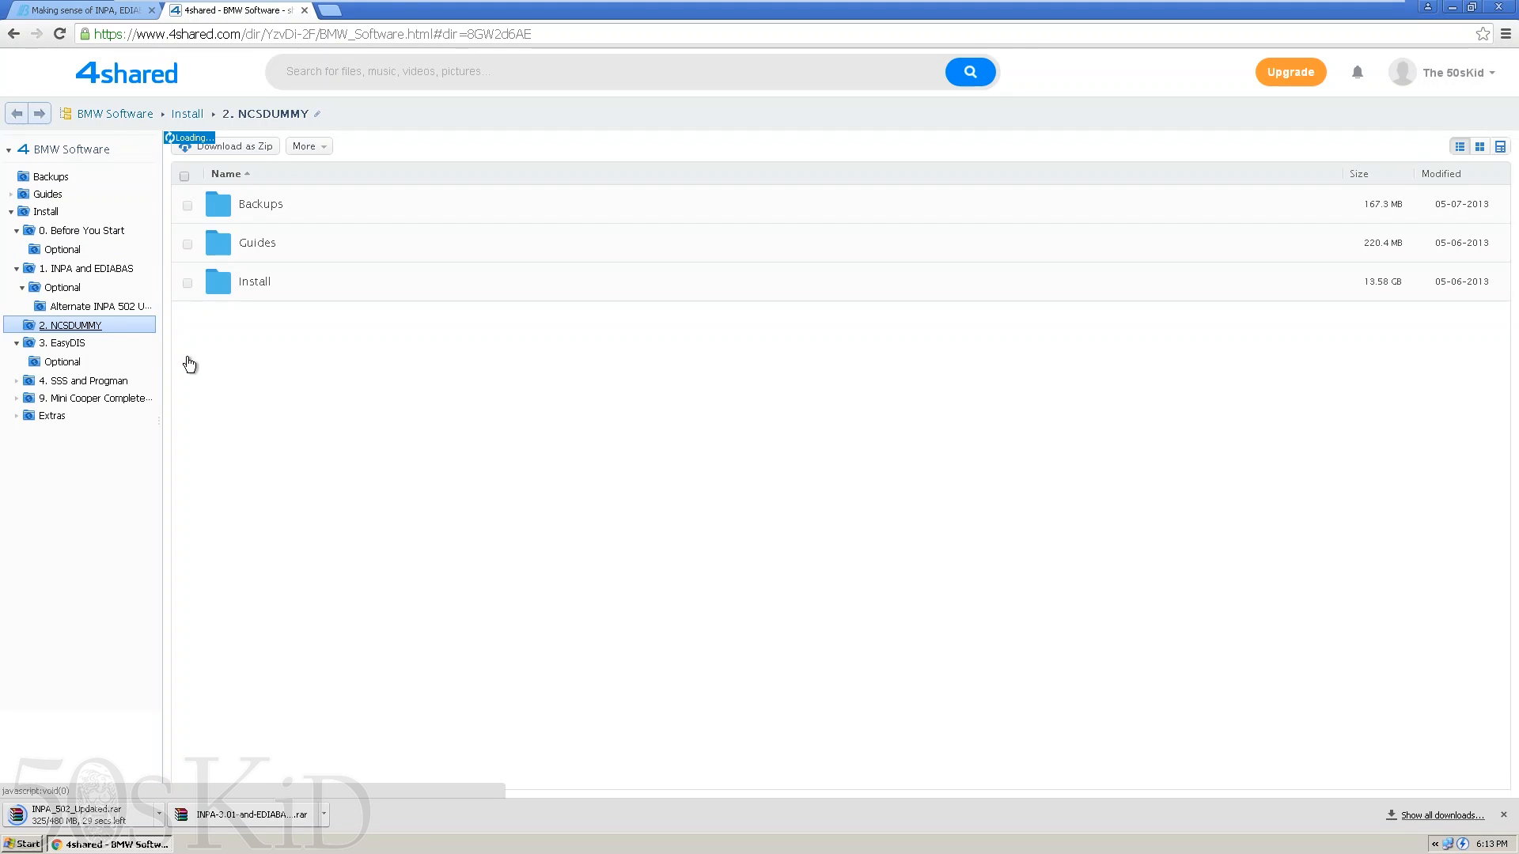
pyautogui.moveTo(334, 401)
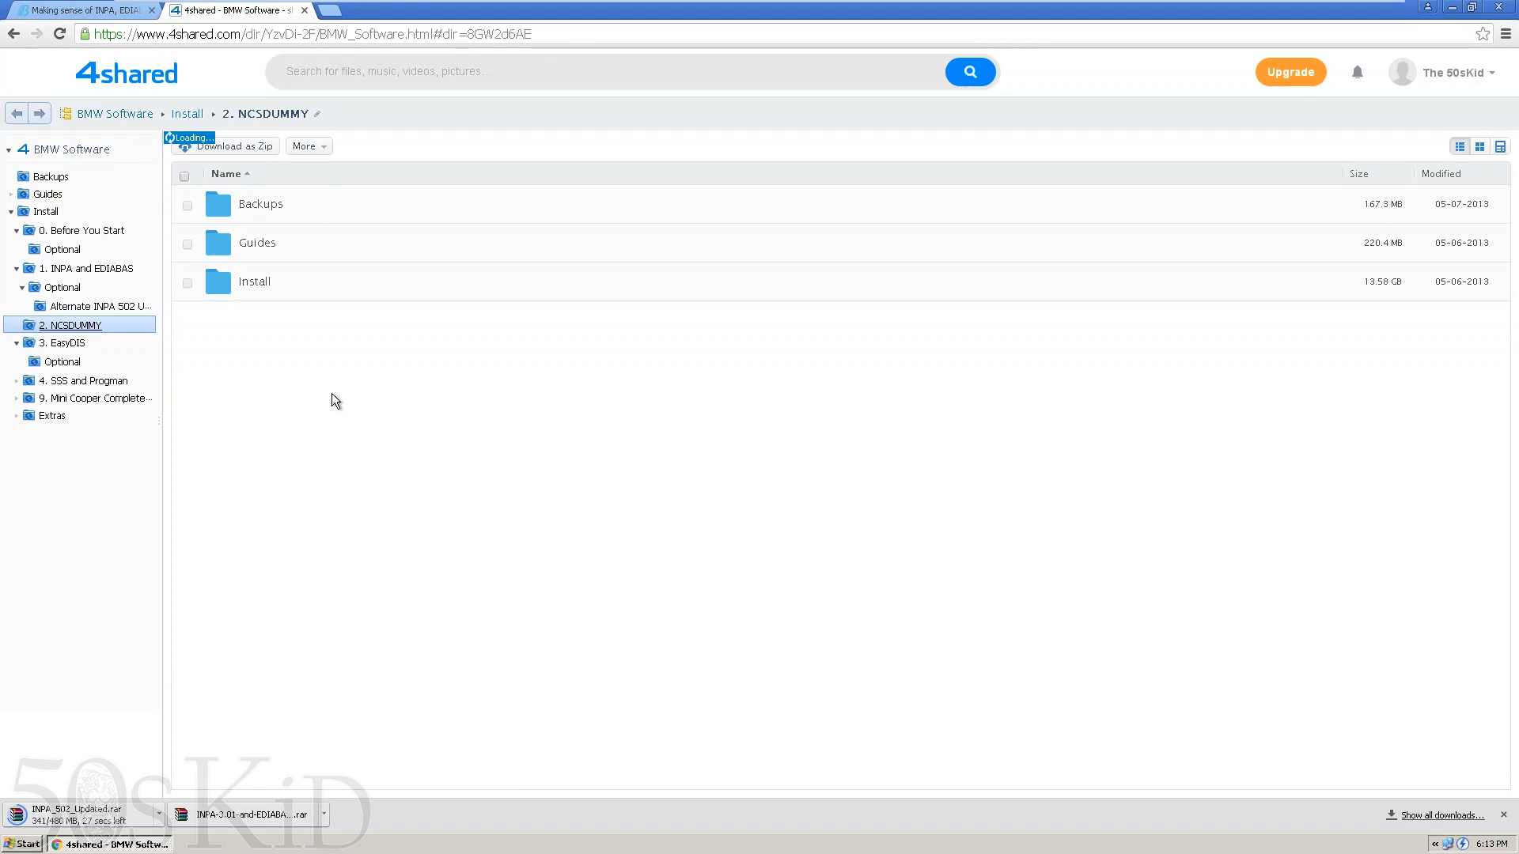
pyautogui.click(186, 114)
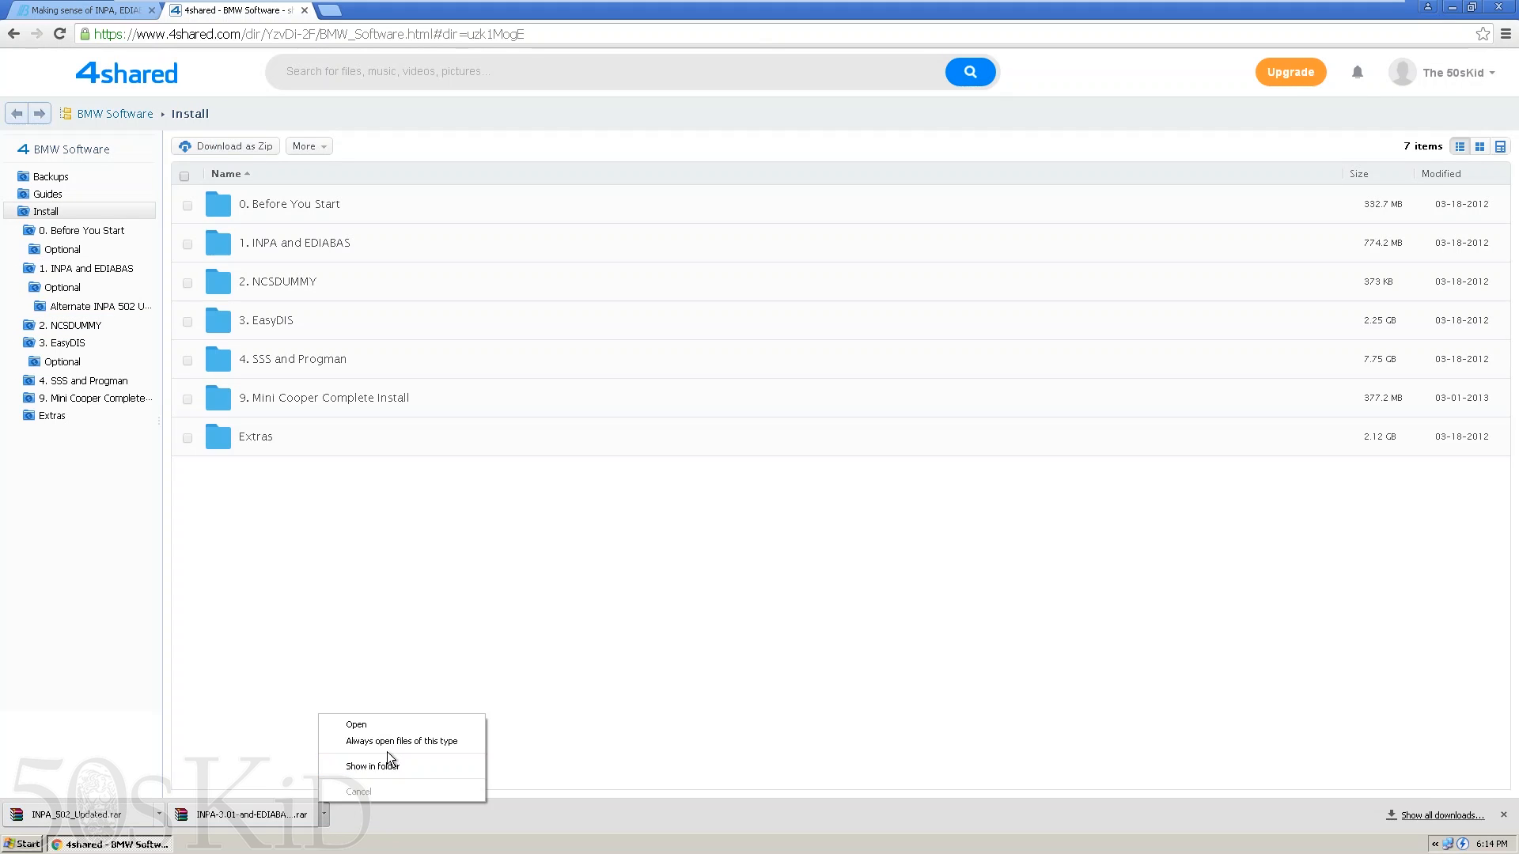
pyautogui.click(371, 766)
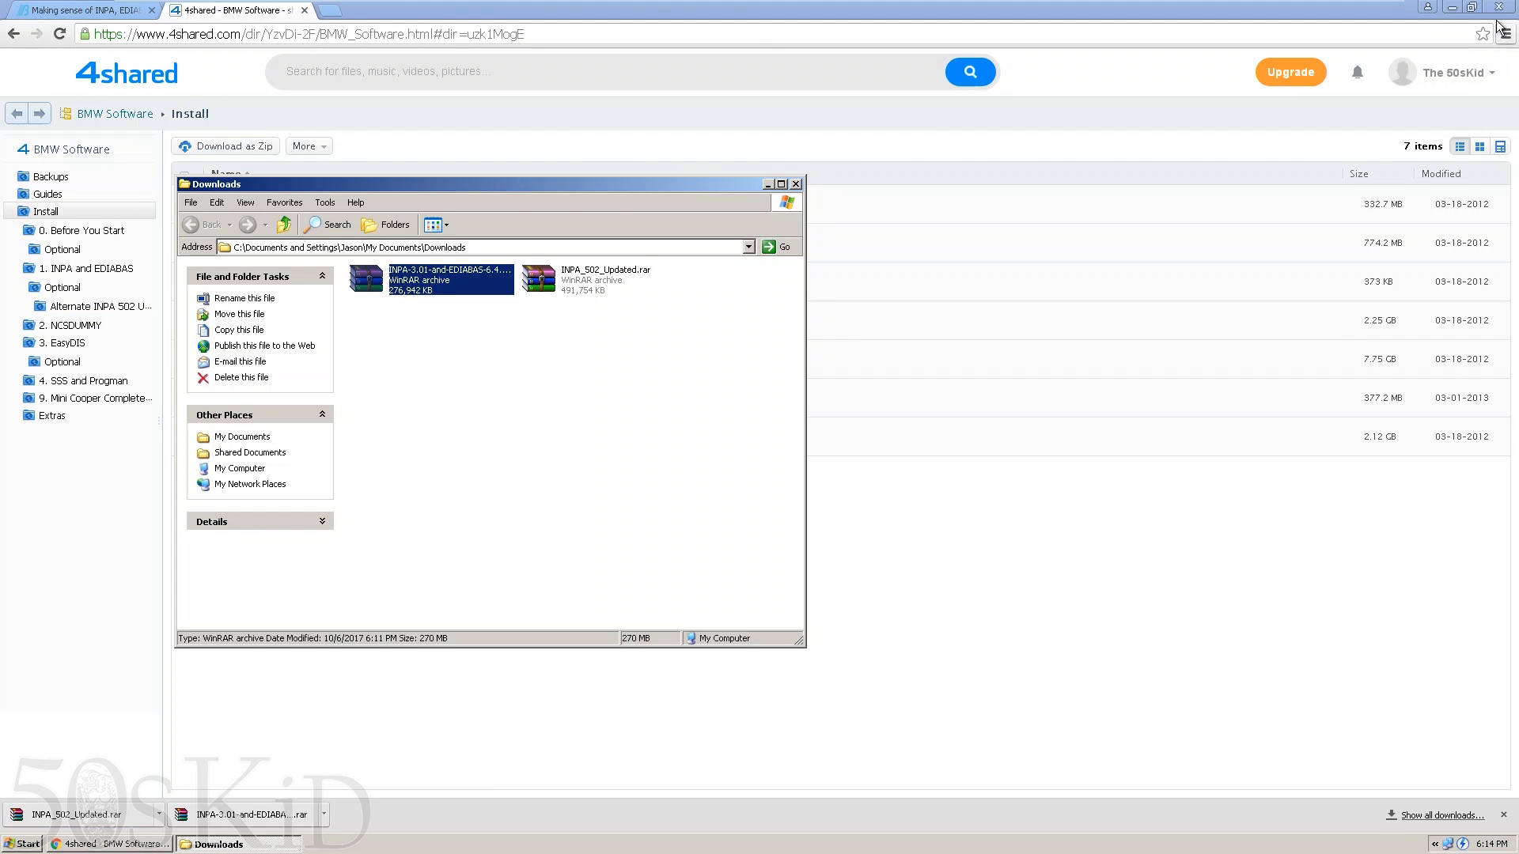
# - Extract both RAR archives into their own folders and open INPA-3.01-and-EDIABAS-6.4.3
pyautogui.click(1472, 7)
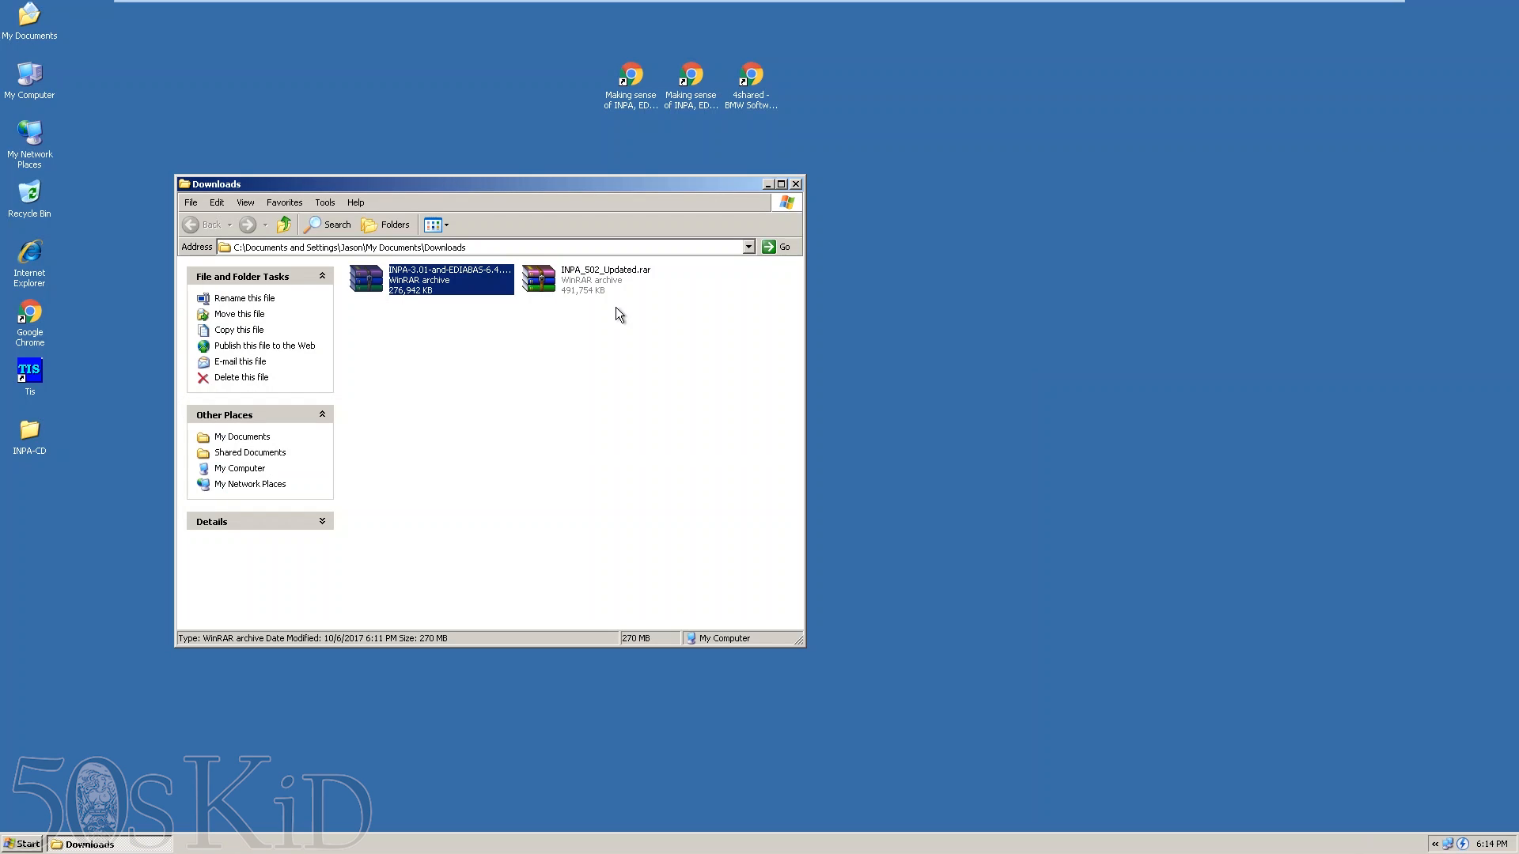
pyautogui.rightClick(425, 280)
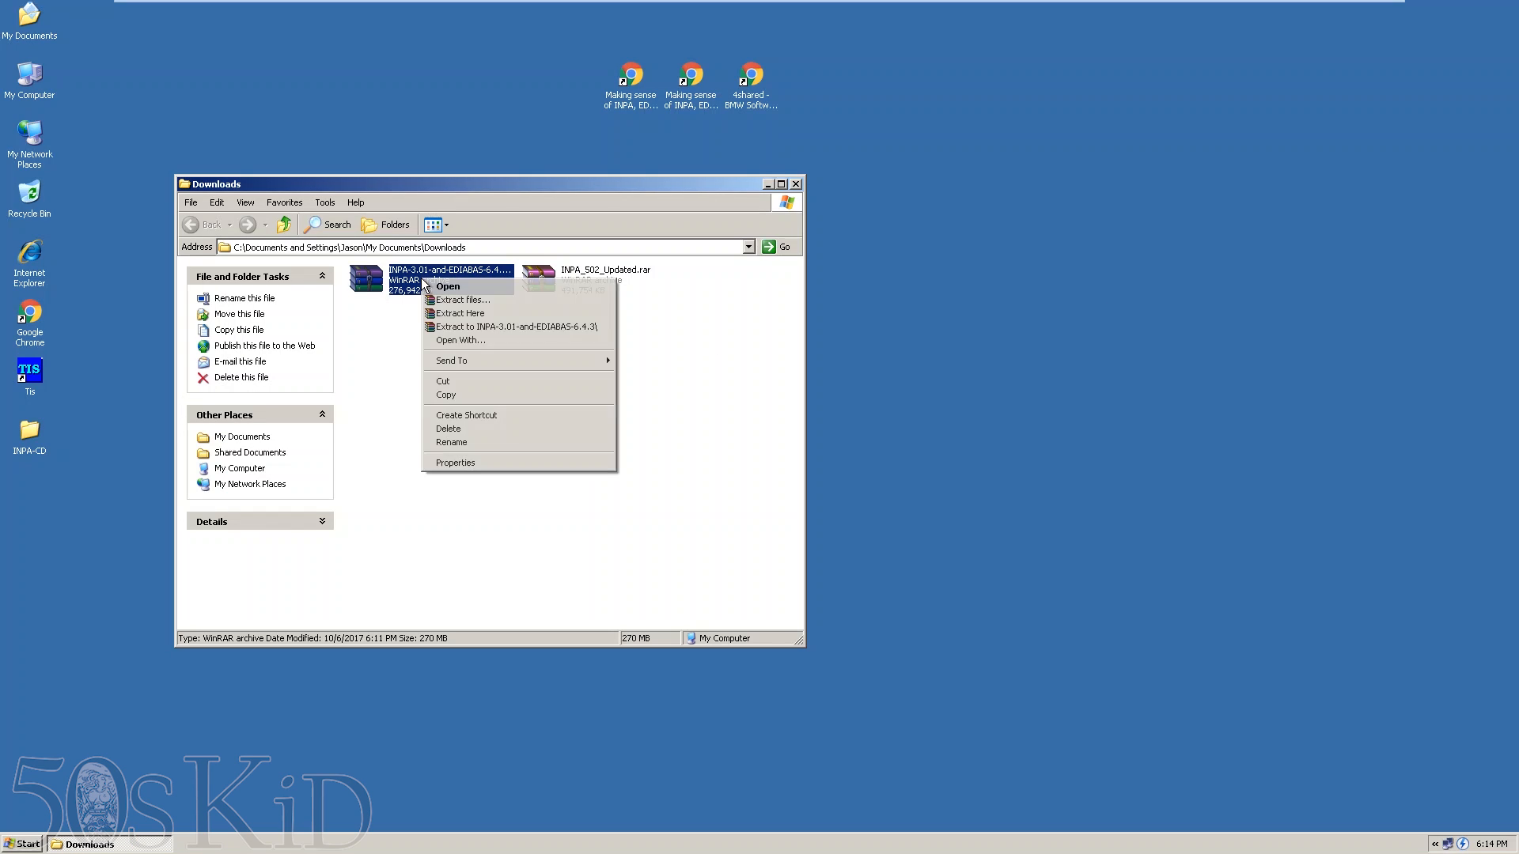
pyautogui.moveTo(519, 326)
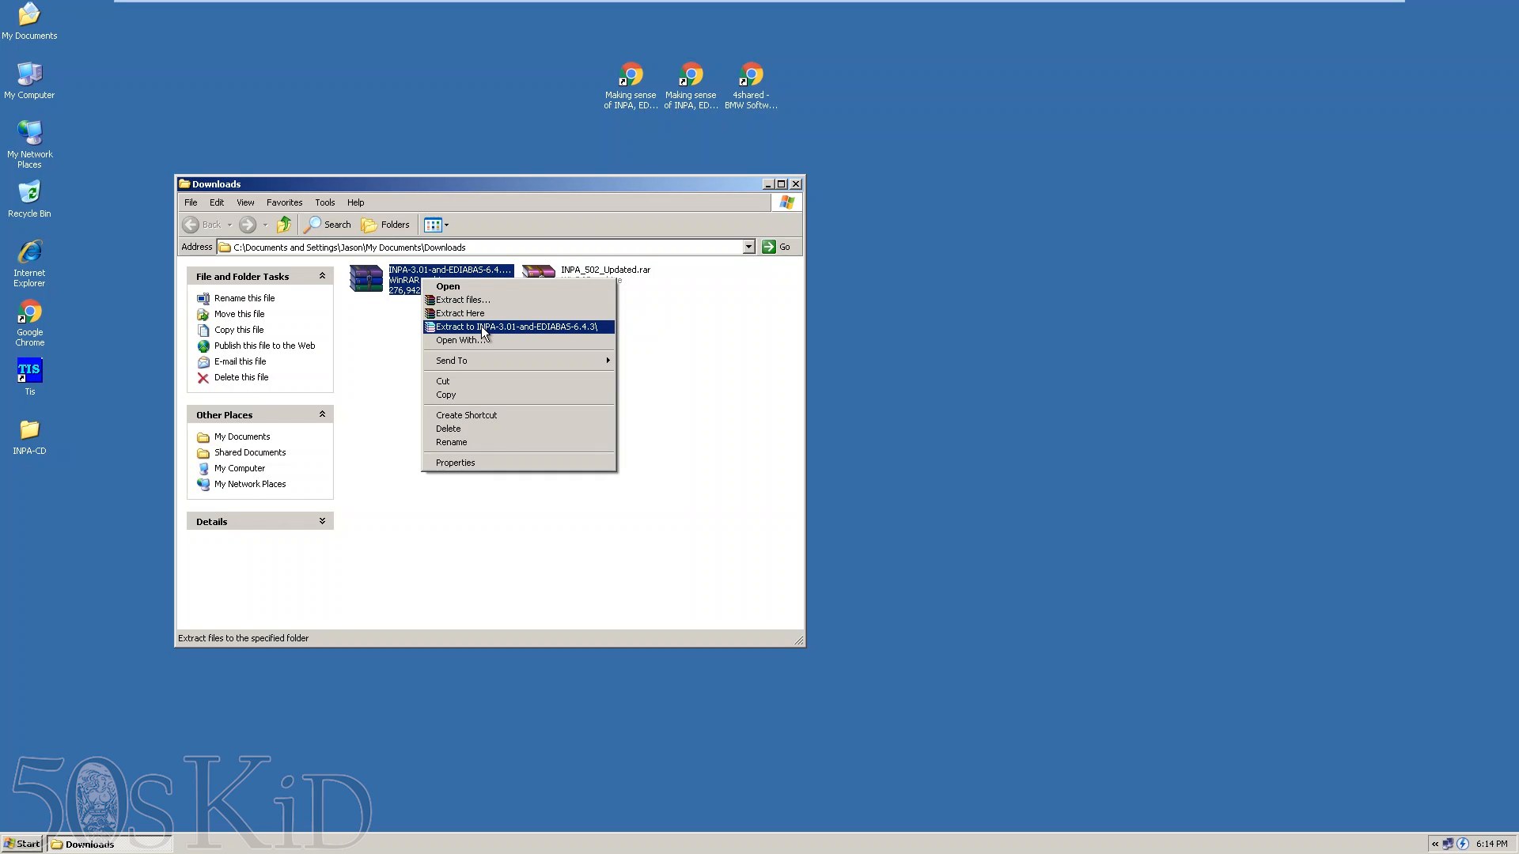
pyautogui.click(484, 326)
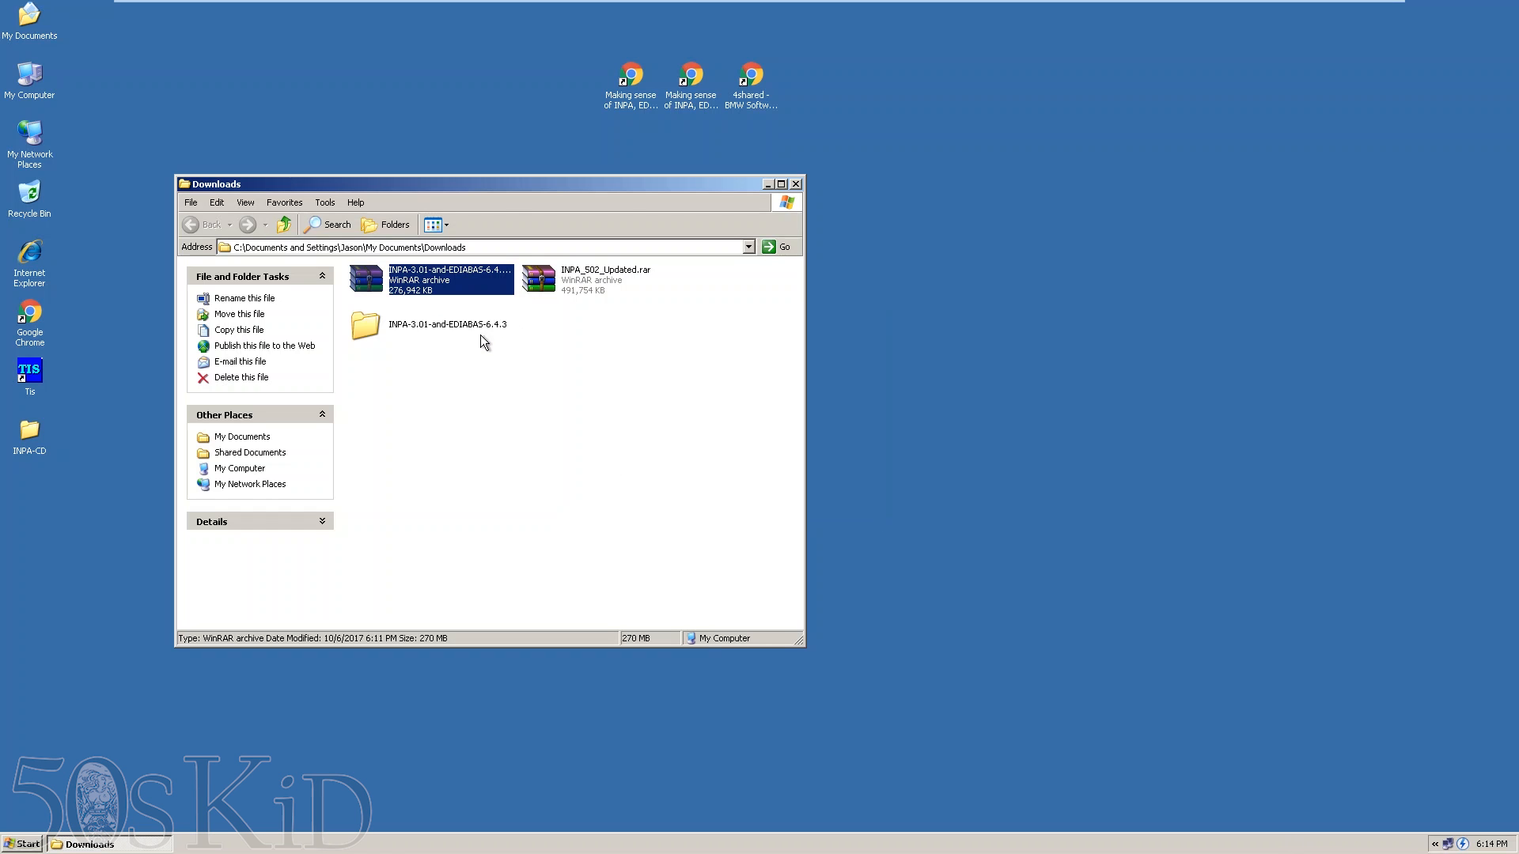
pyautogui.click(606, 281)
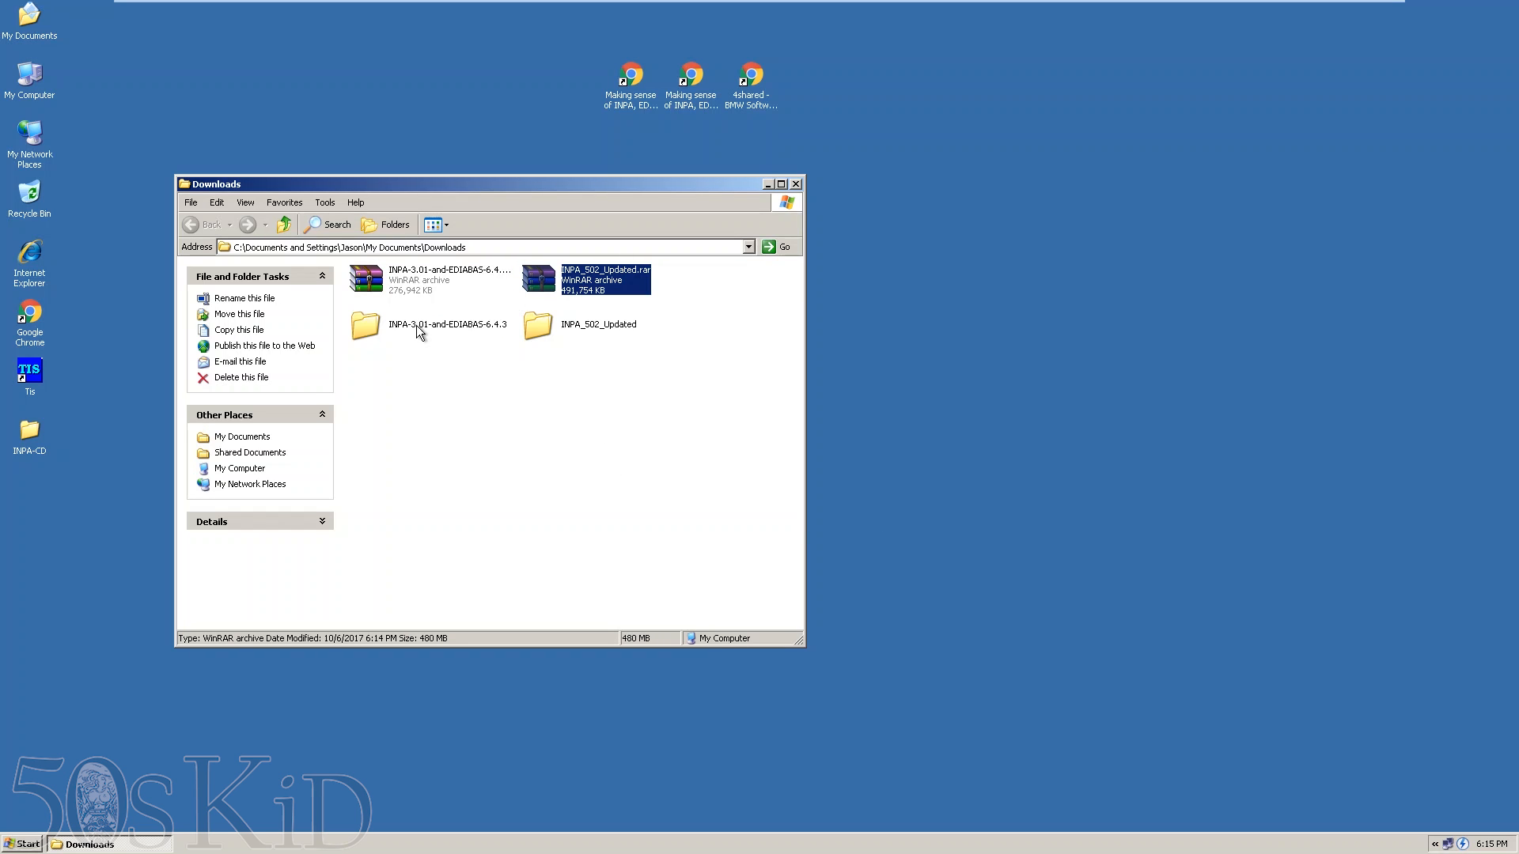
pyautogui.doubleClick(366, 323)
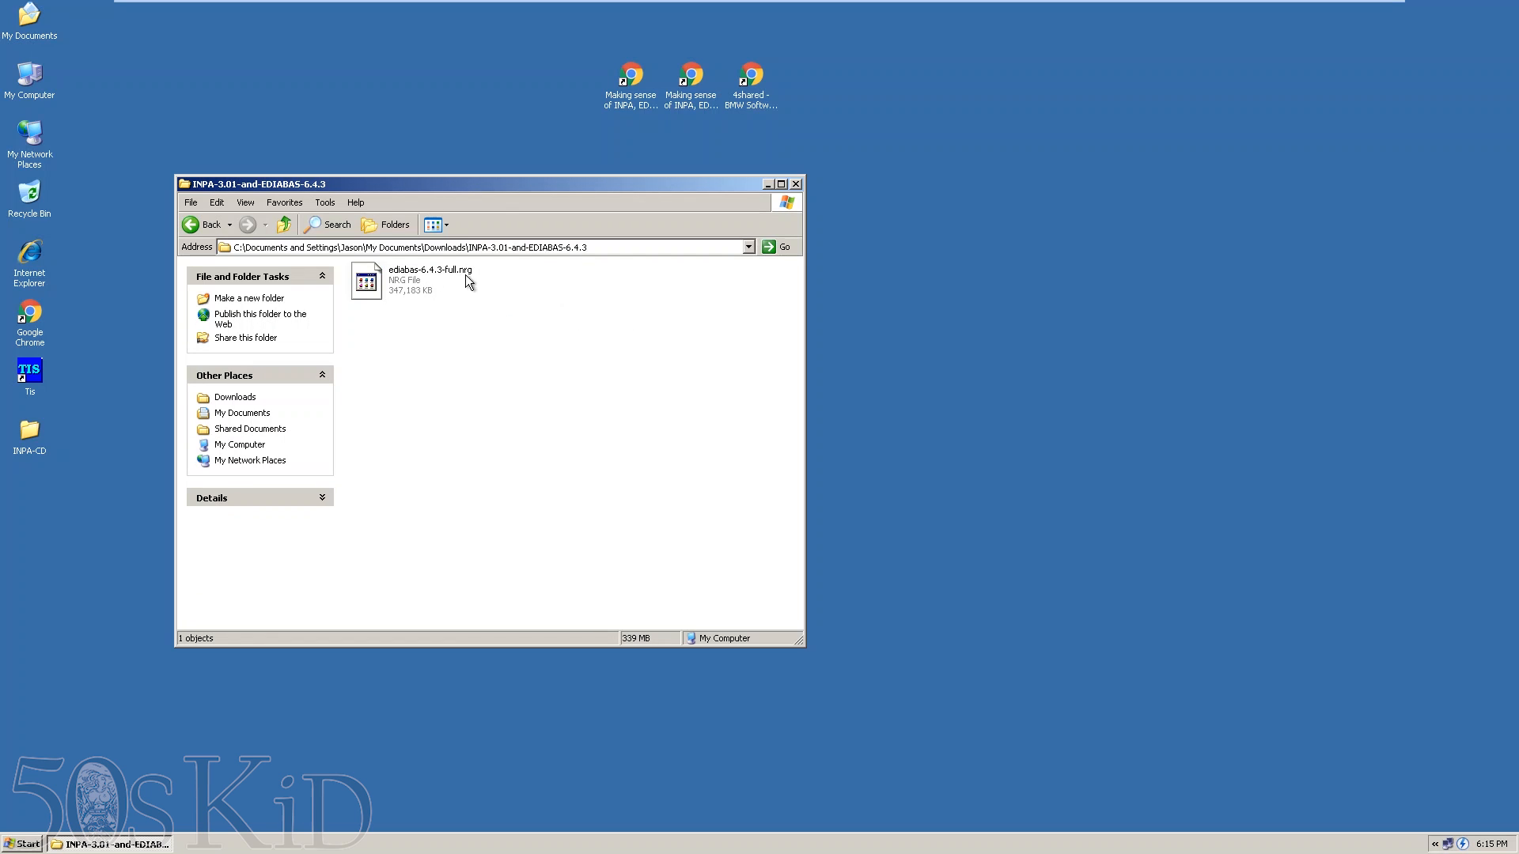
pyautogui.moveTo(443, 287)
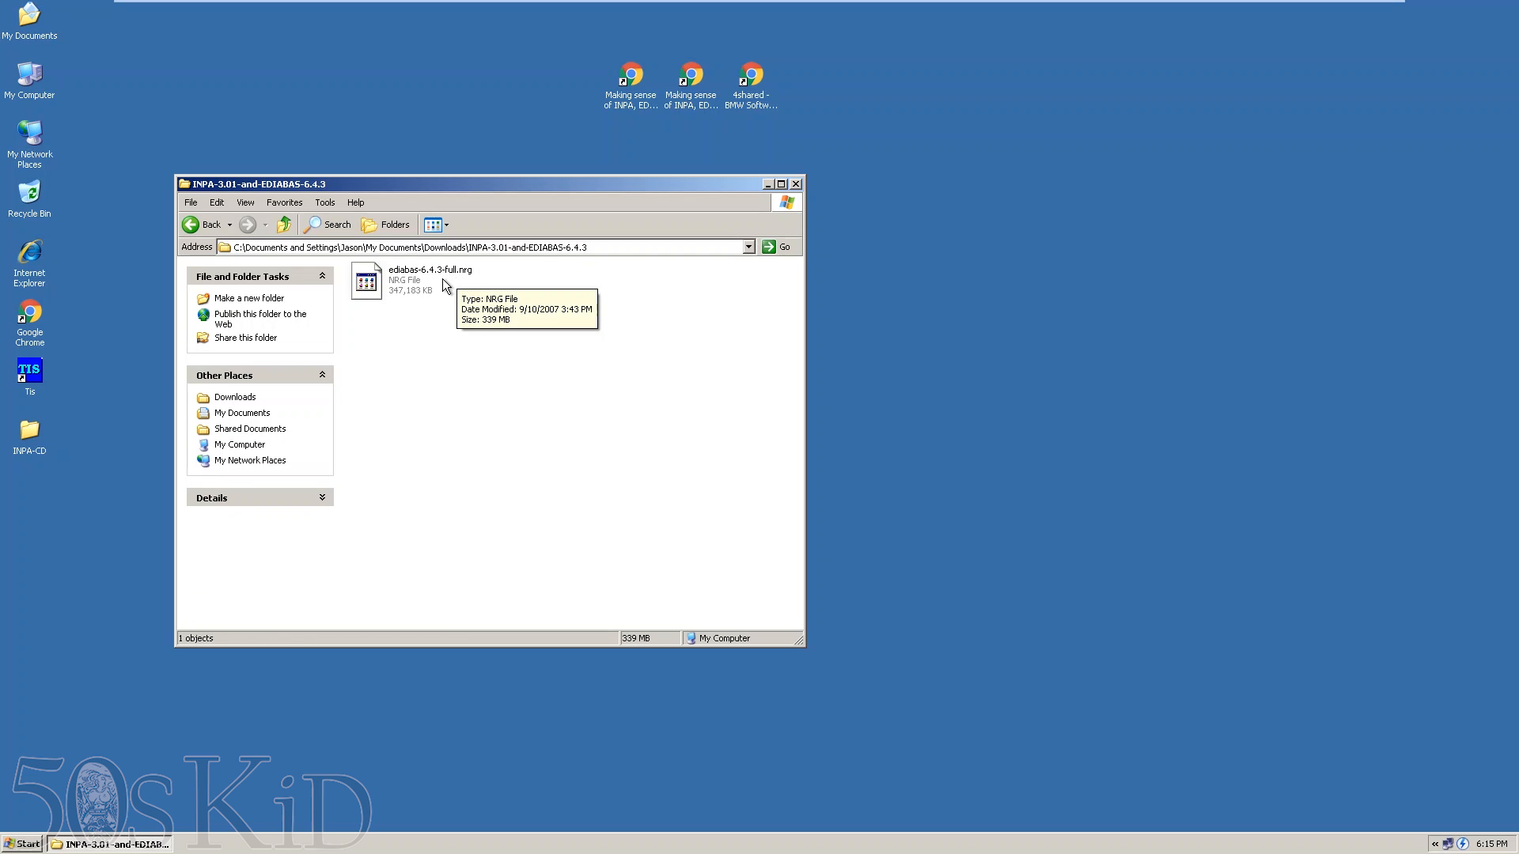
pyautogui.moveTo(438, 285)
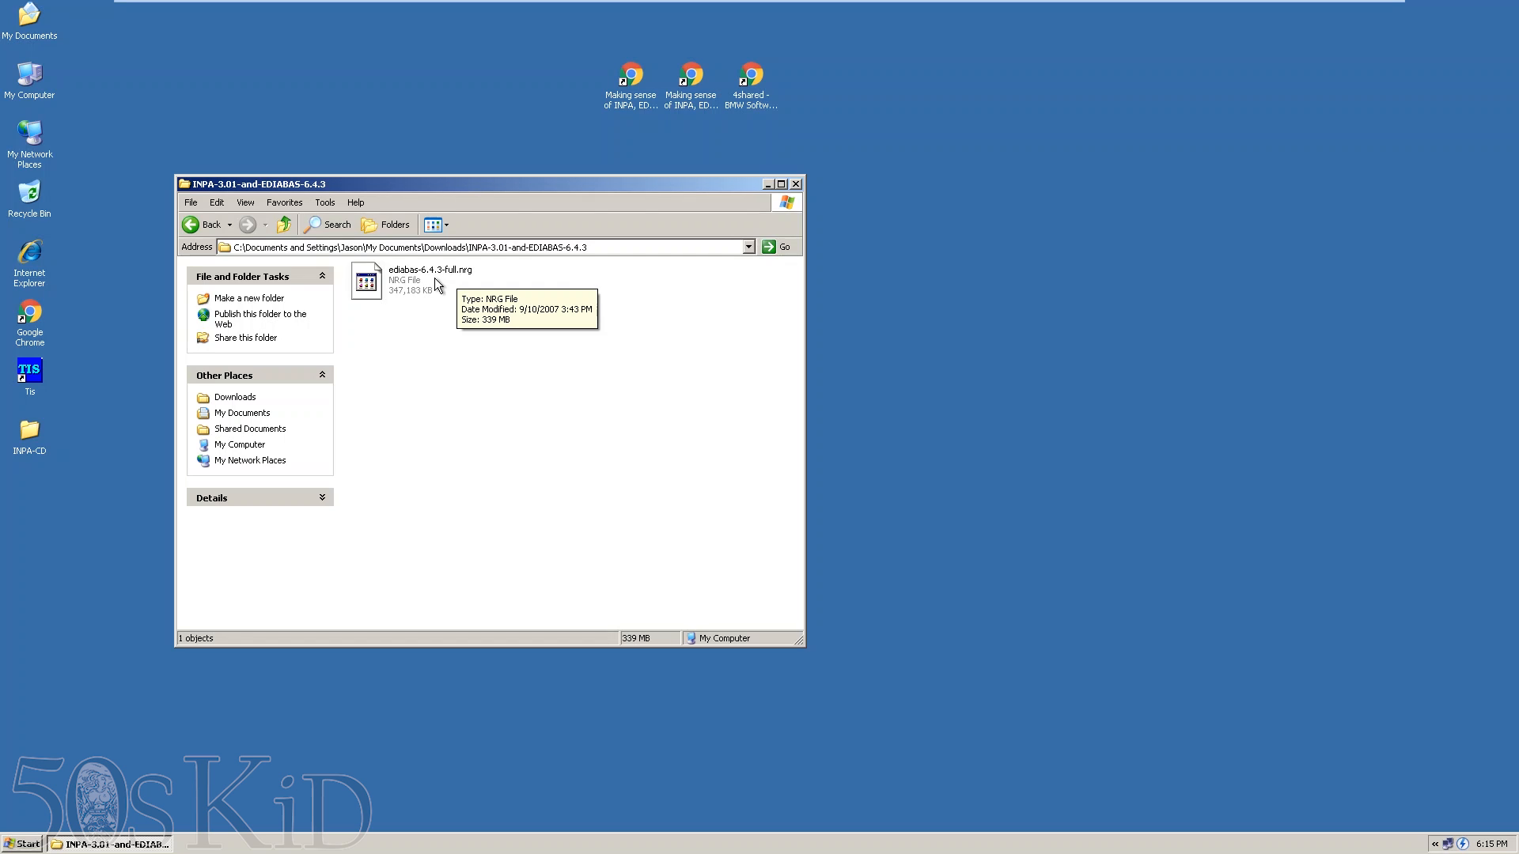
# - Mount ediabas-6.4.3-full.nrg with DAEMON Tools Lite and go up to My Documents
pyautogui.click(429, 278)
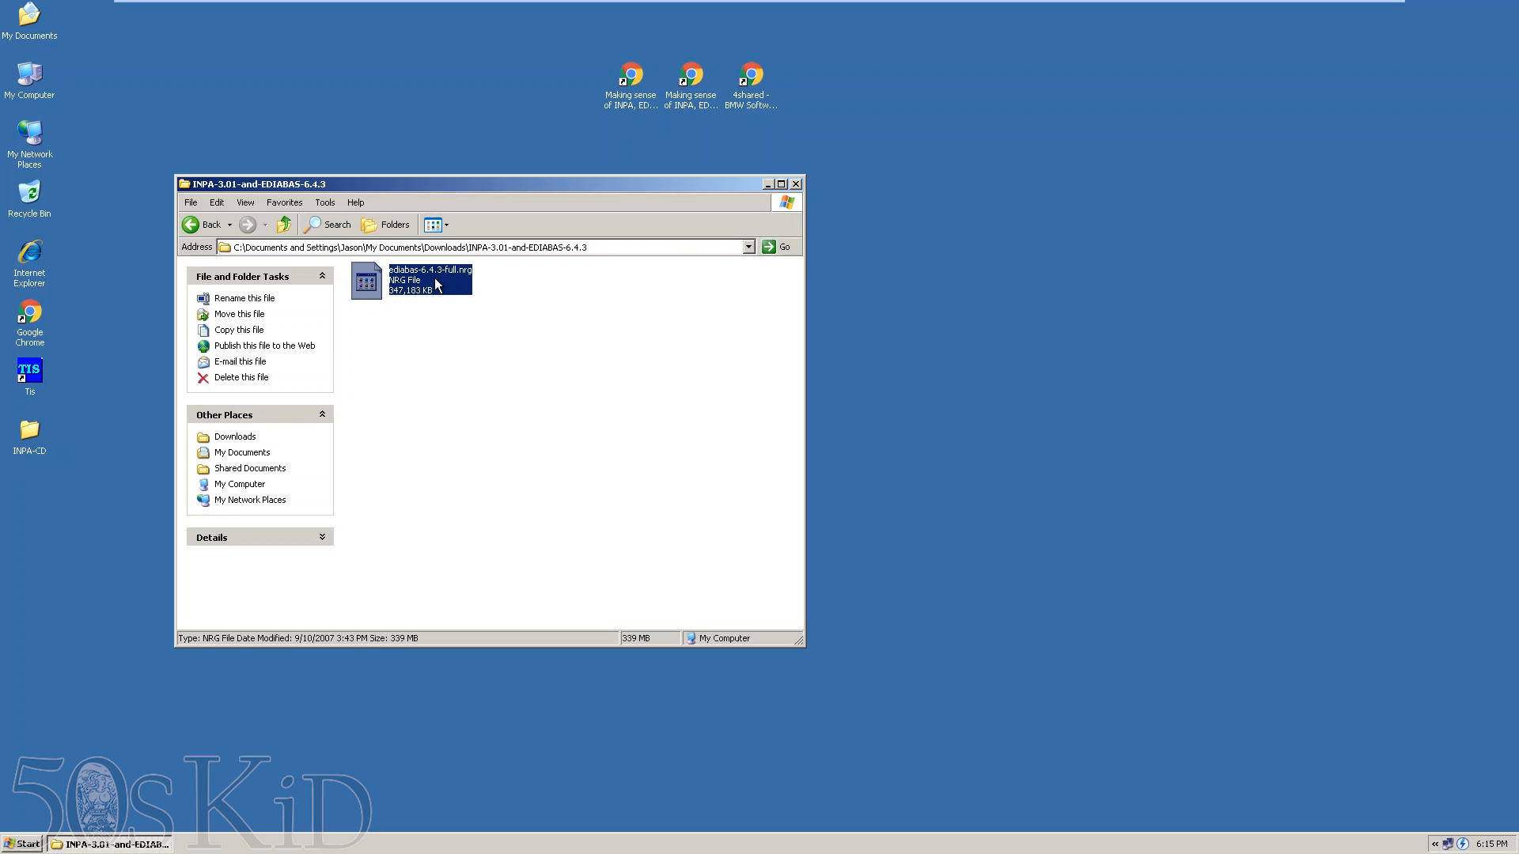
pyautogui.moveTo(1309, 827)
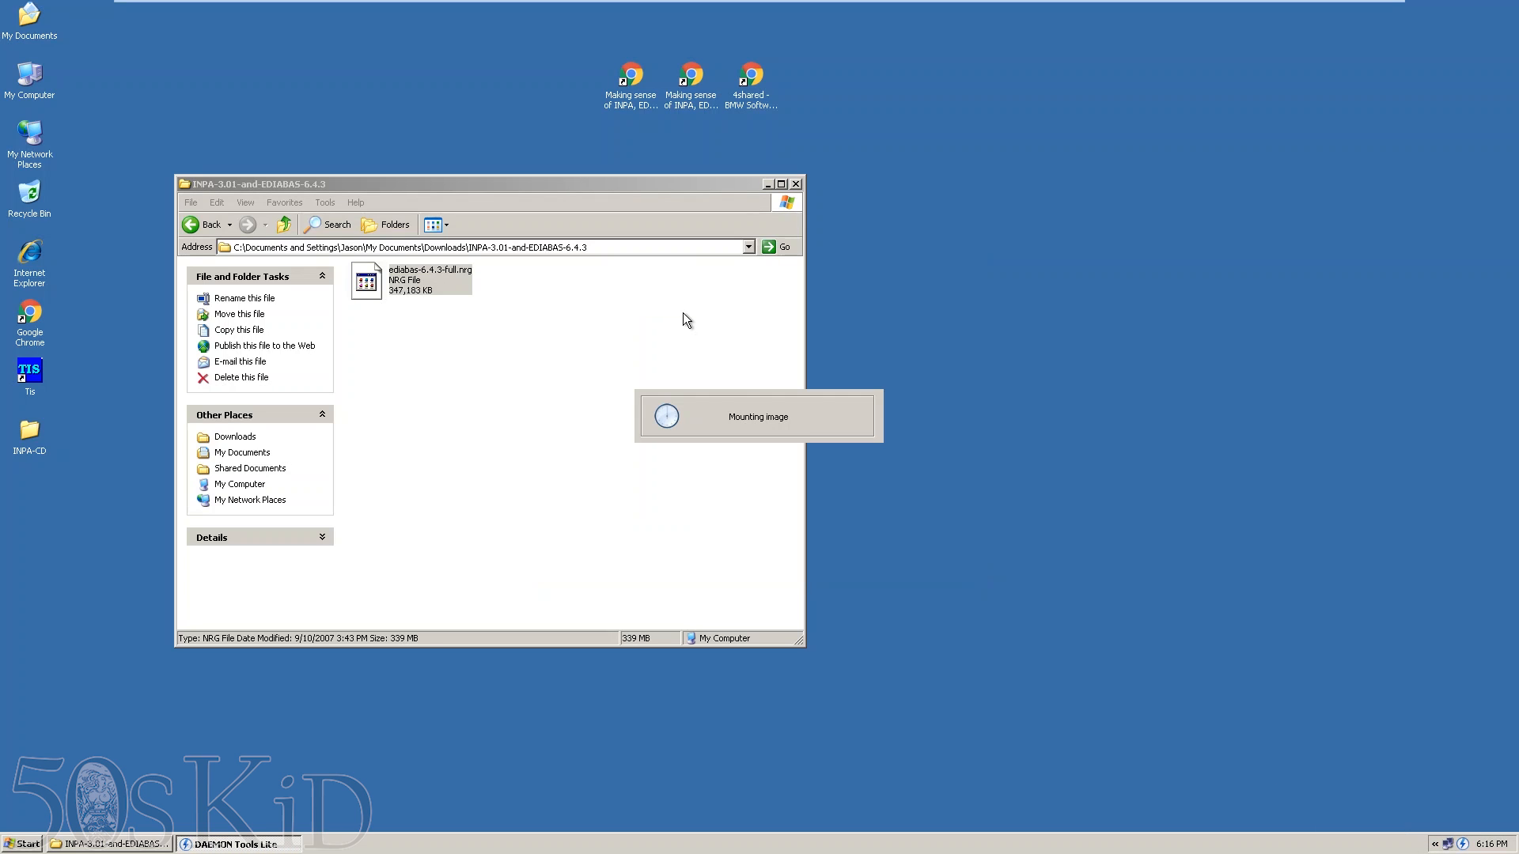
pyautogui.moveTo(726, 424)
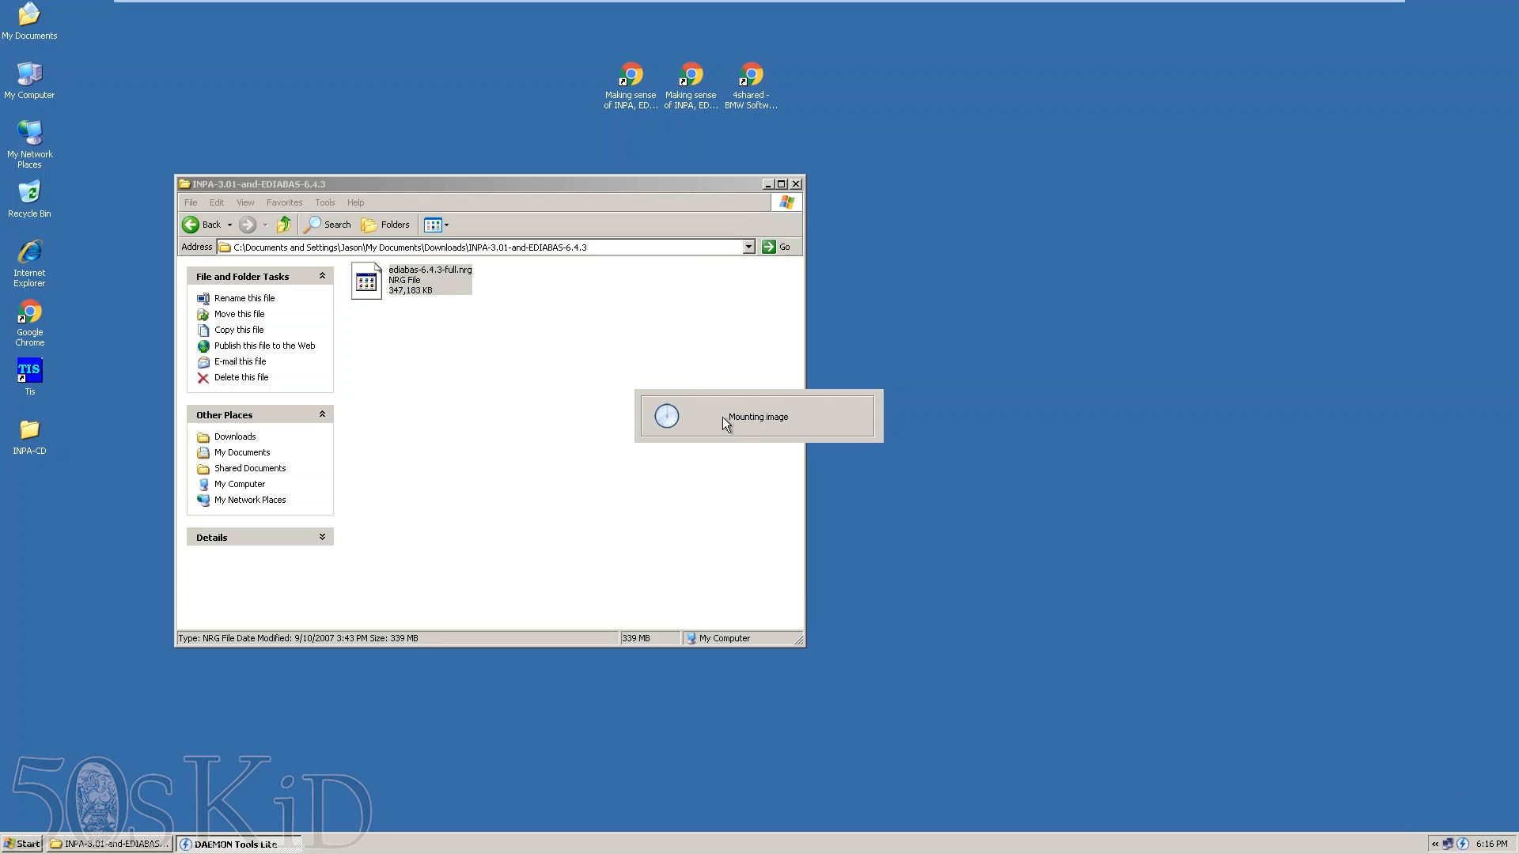
pyautogui.click(282, 223)
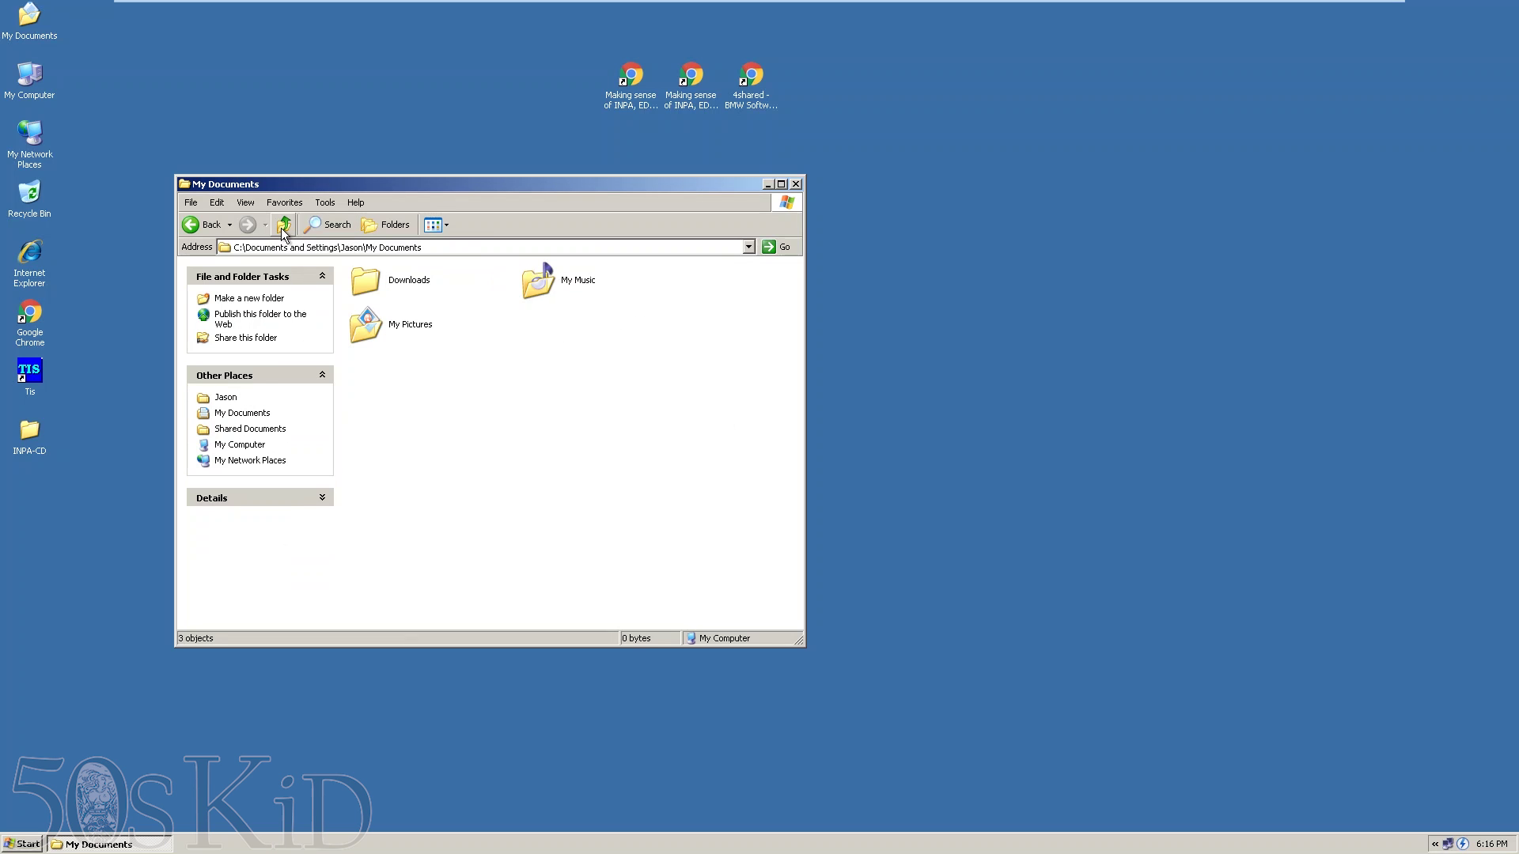
# - Launch Instprog.exe from Referenz\INSTALL on the mounted NEU (E:) disc
pyautogui.click(283, 225)
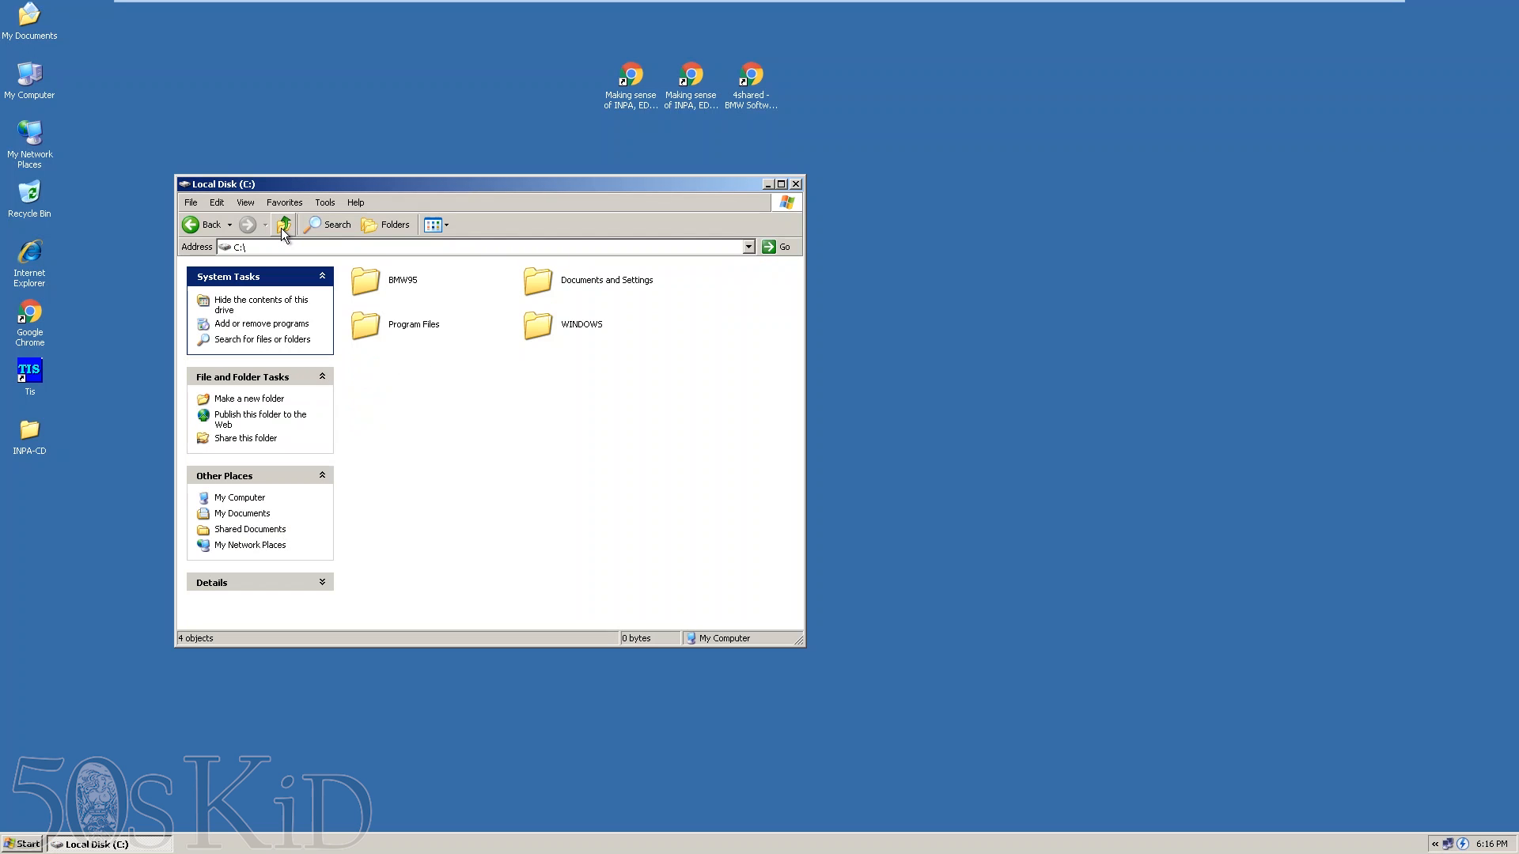
pyautogui.click(283, 224)
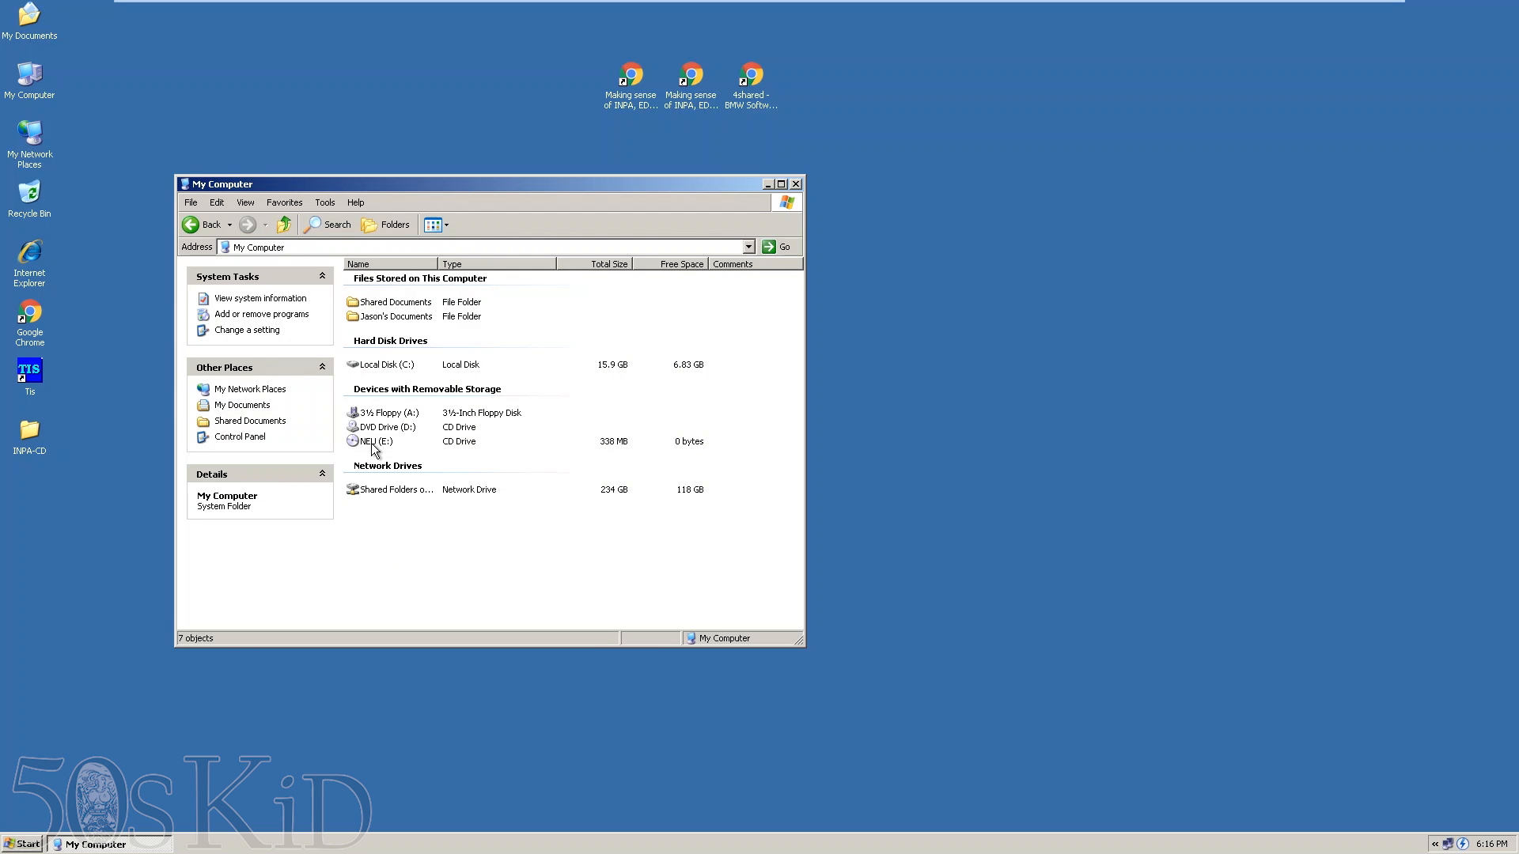
pyautogui.doubleClick(374, 441)
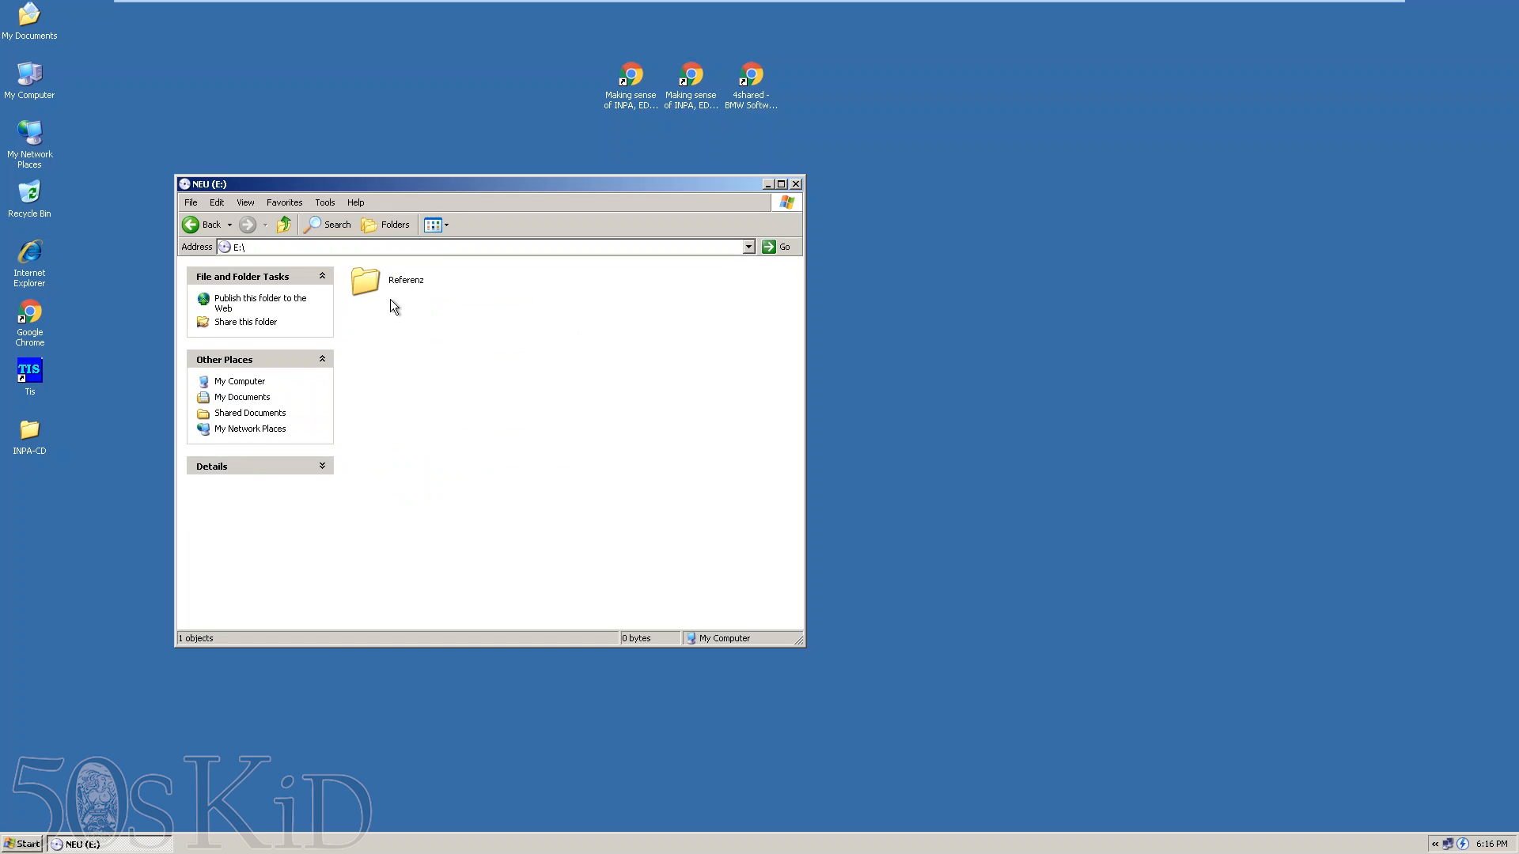
pyautogui.doubleClick(364, 281)
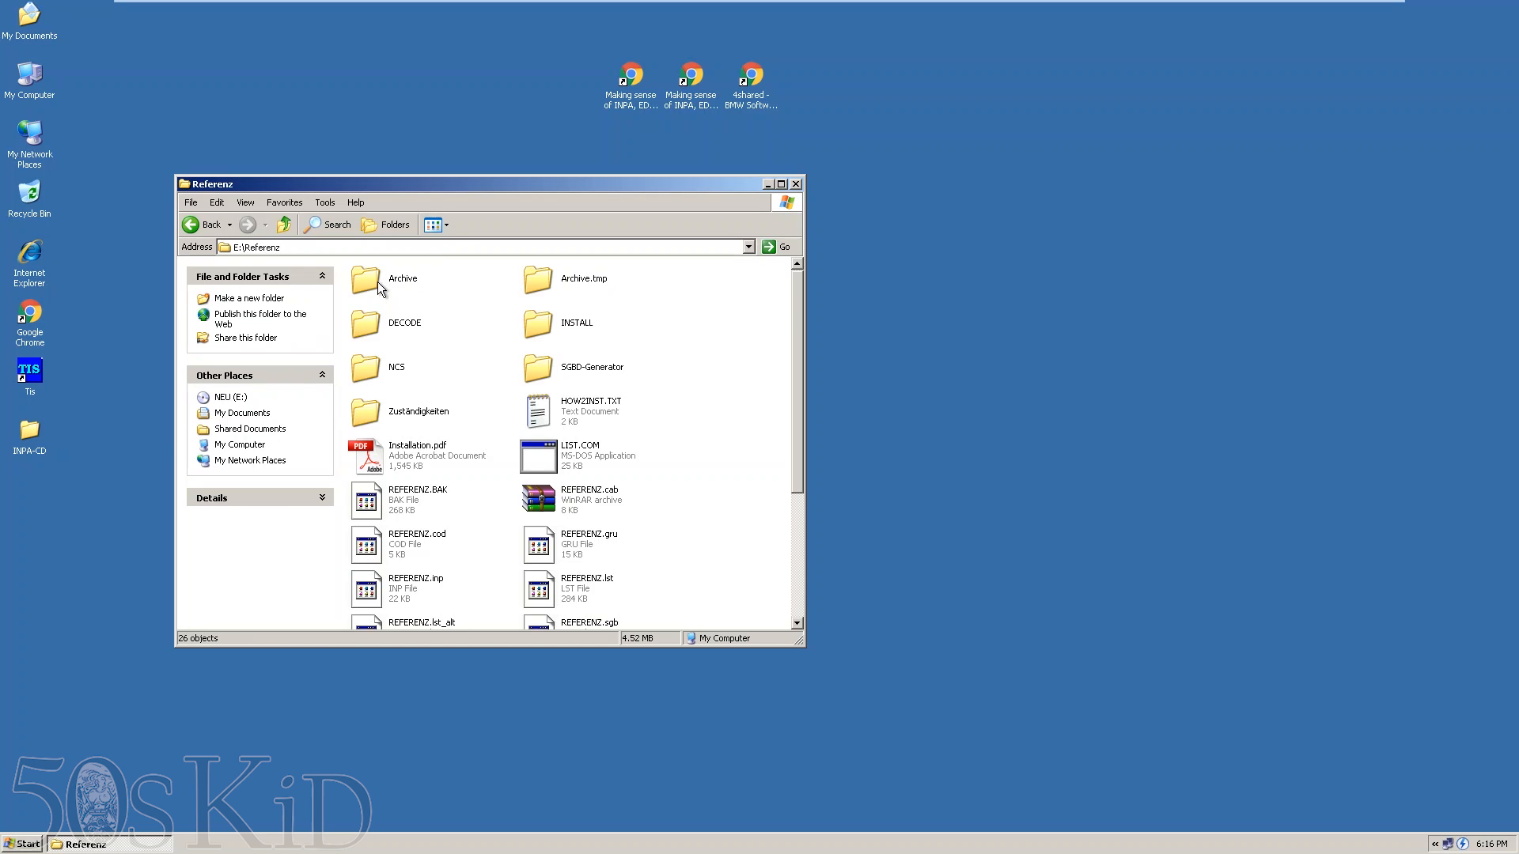
pyautogui.doubleClick(537, 323)
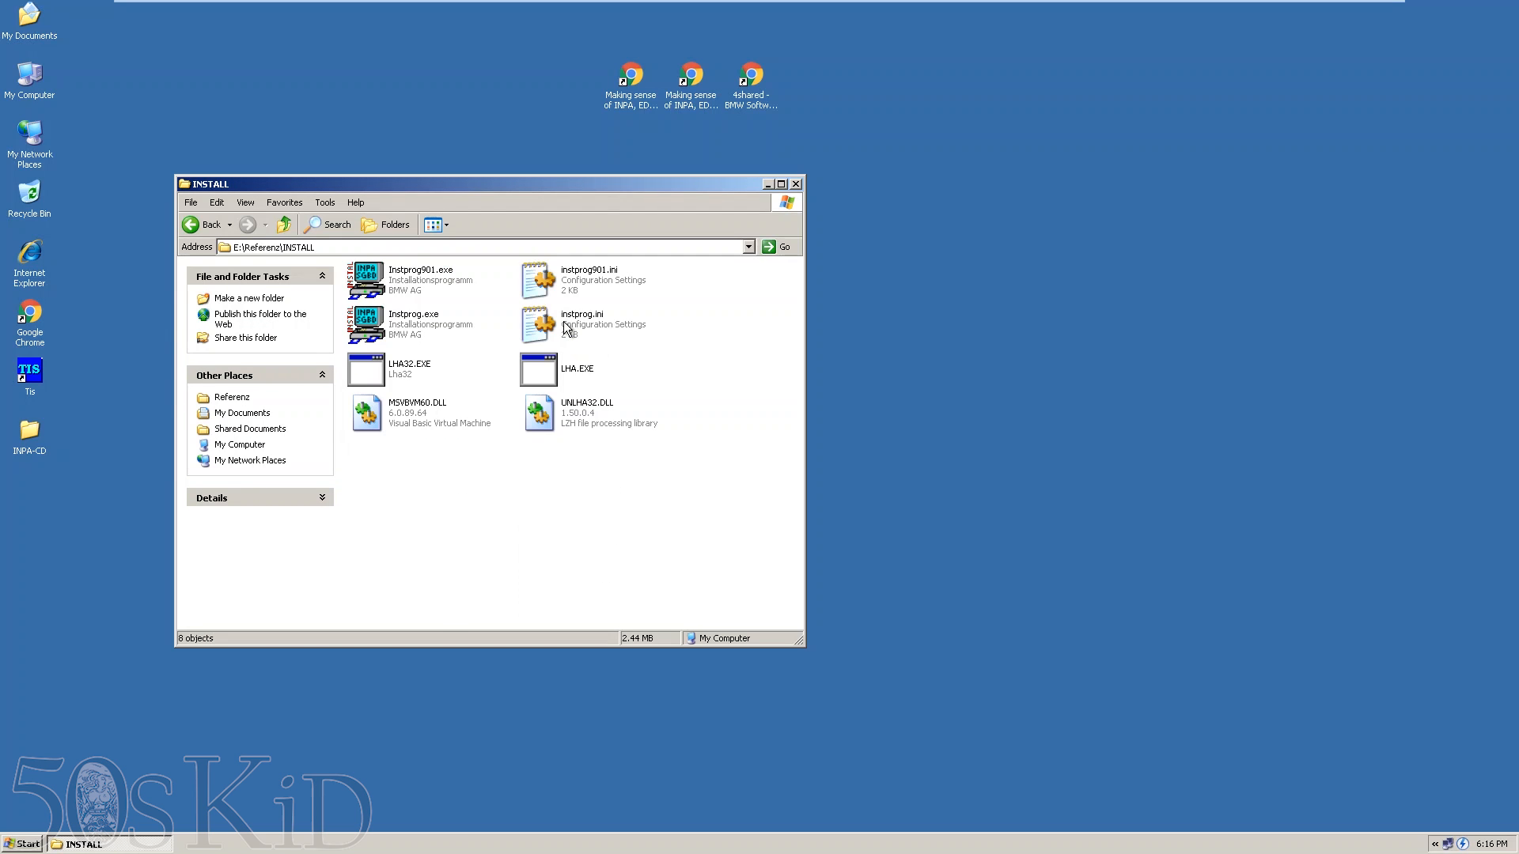
pyautogui.moveTo(411, 329)
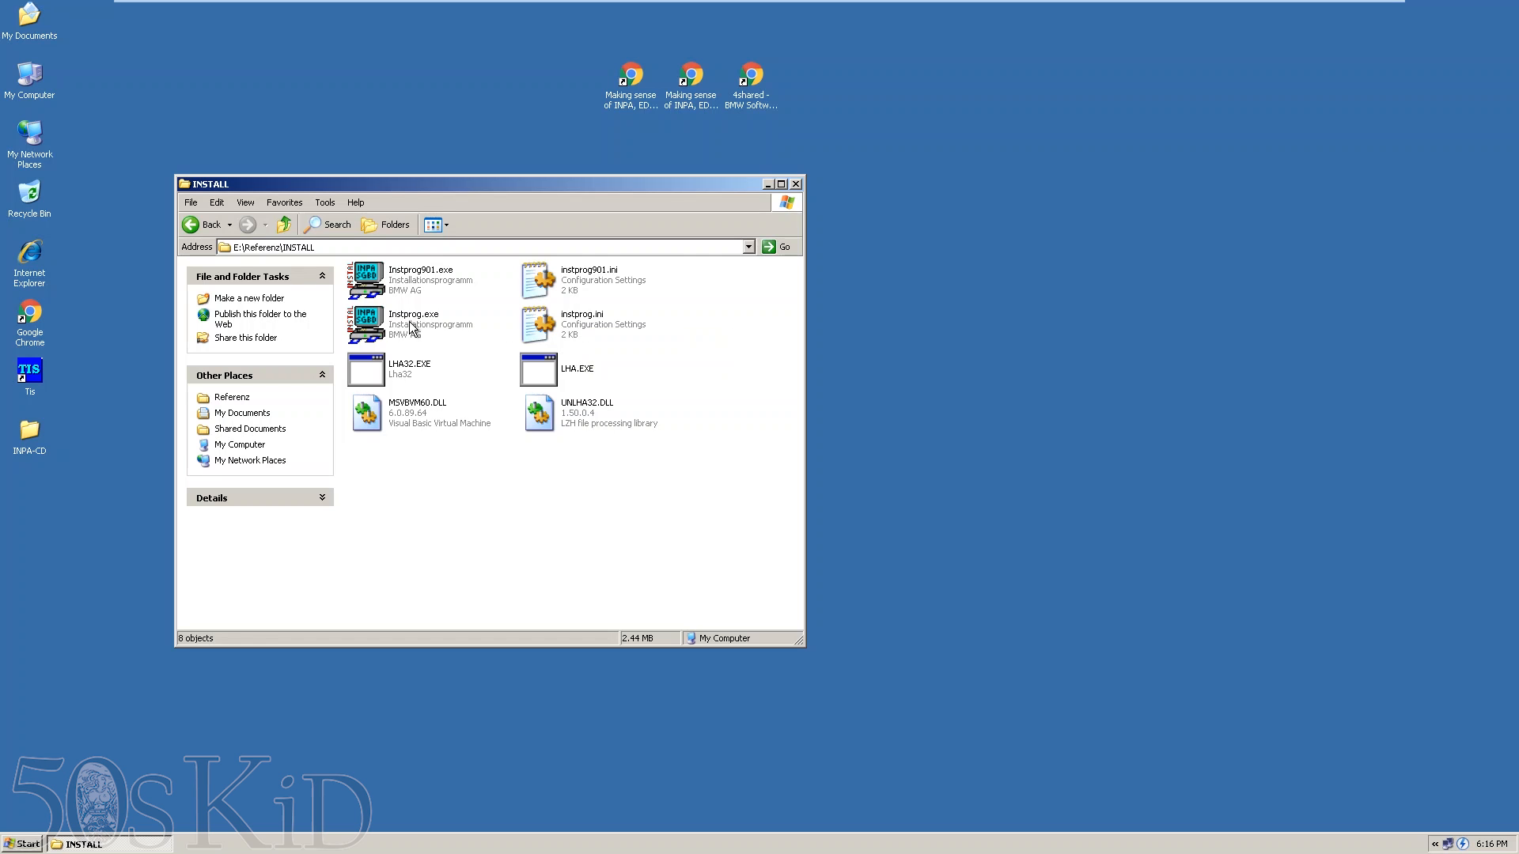
pyautogui.doubleClick(366, 323)
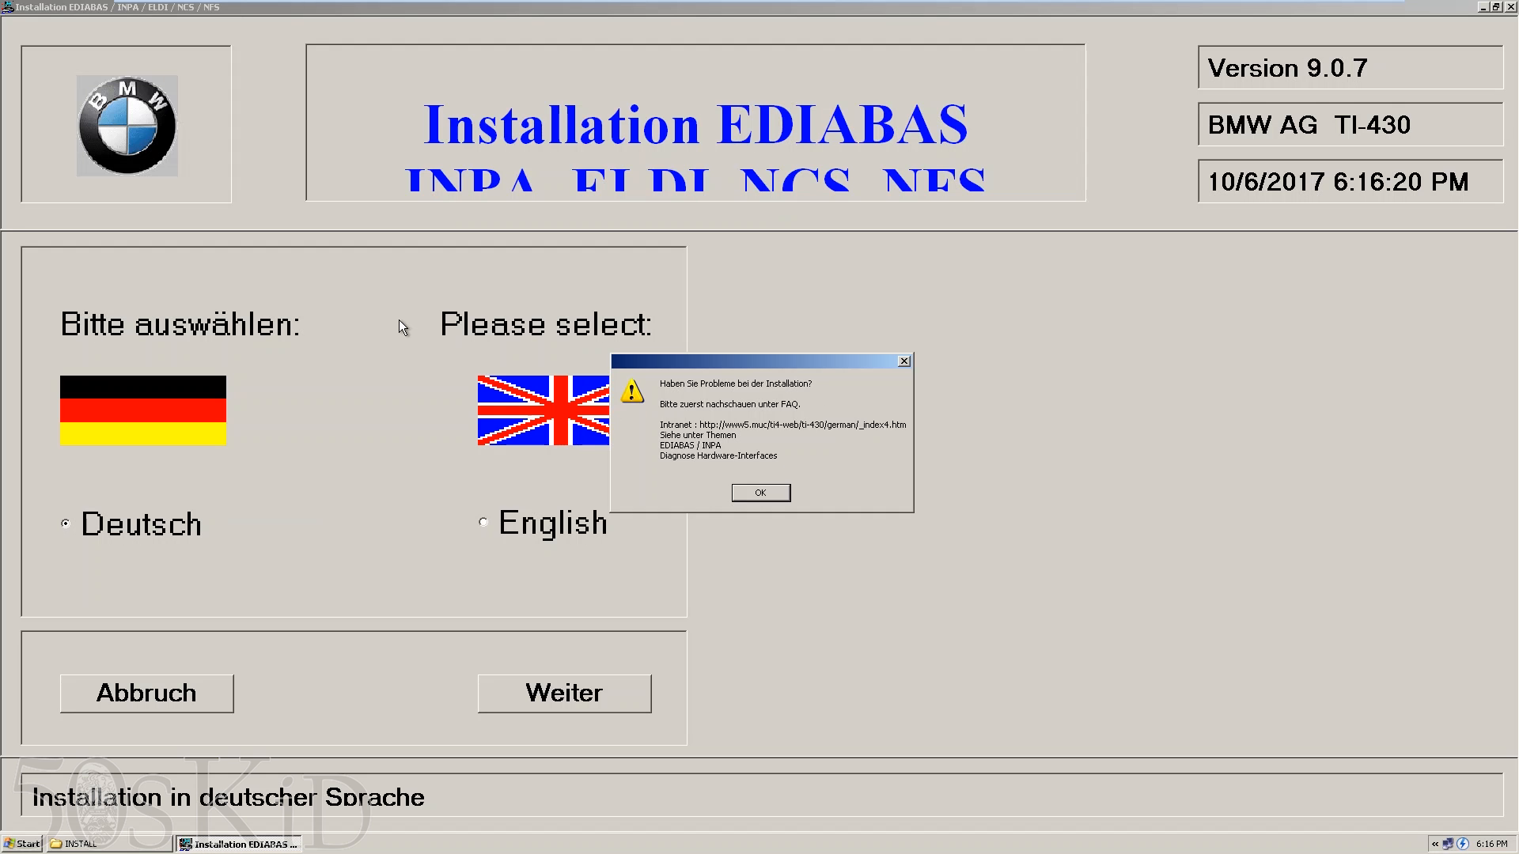
# - Install EDIABAS in English with the BMW Group Rectification programs USA configuration over the OBD interface
pyautogui.click(760, 493)
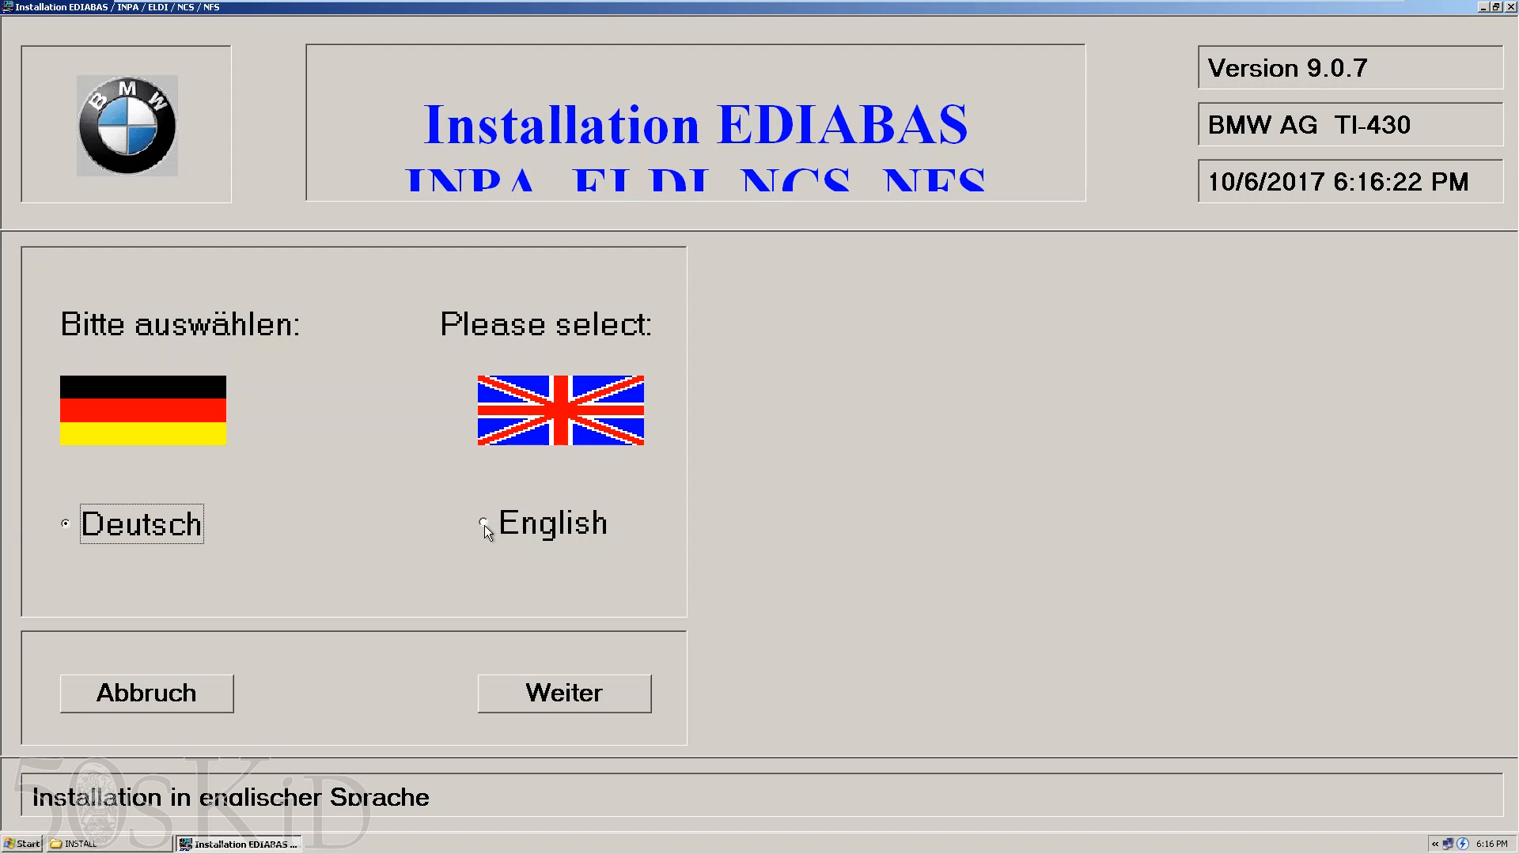
pyautogui.click(564, 693)
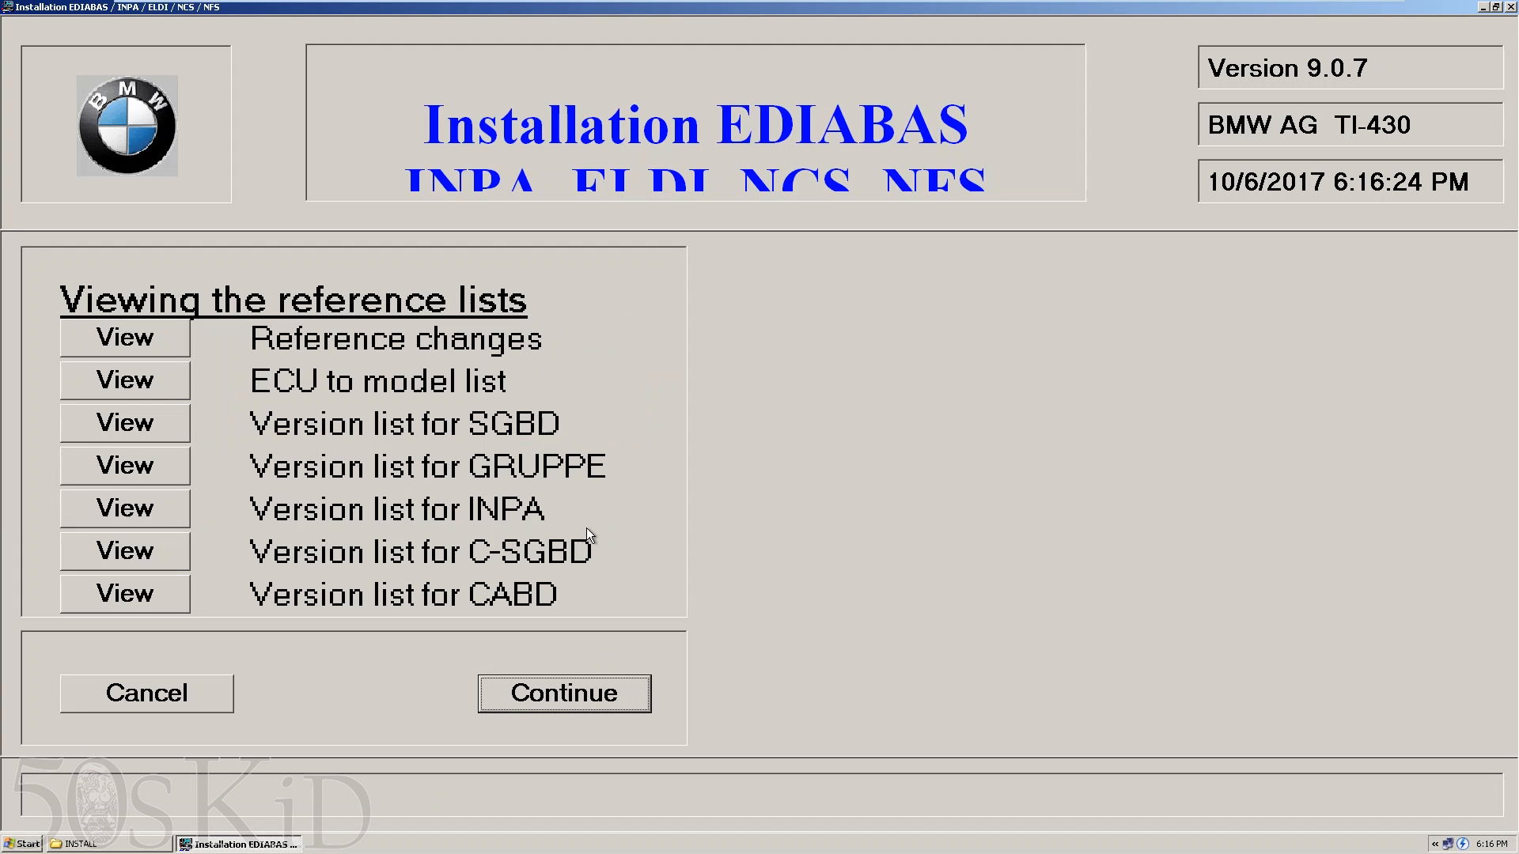
pyautogui.click(564, 693)
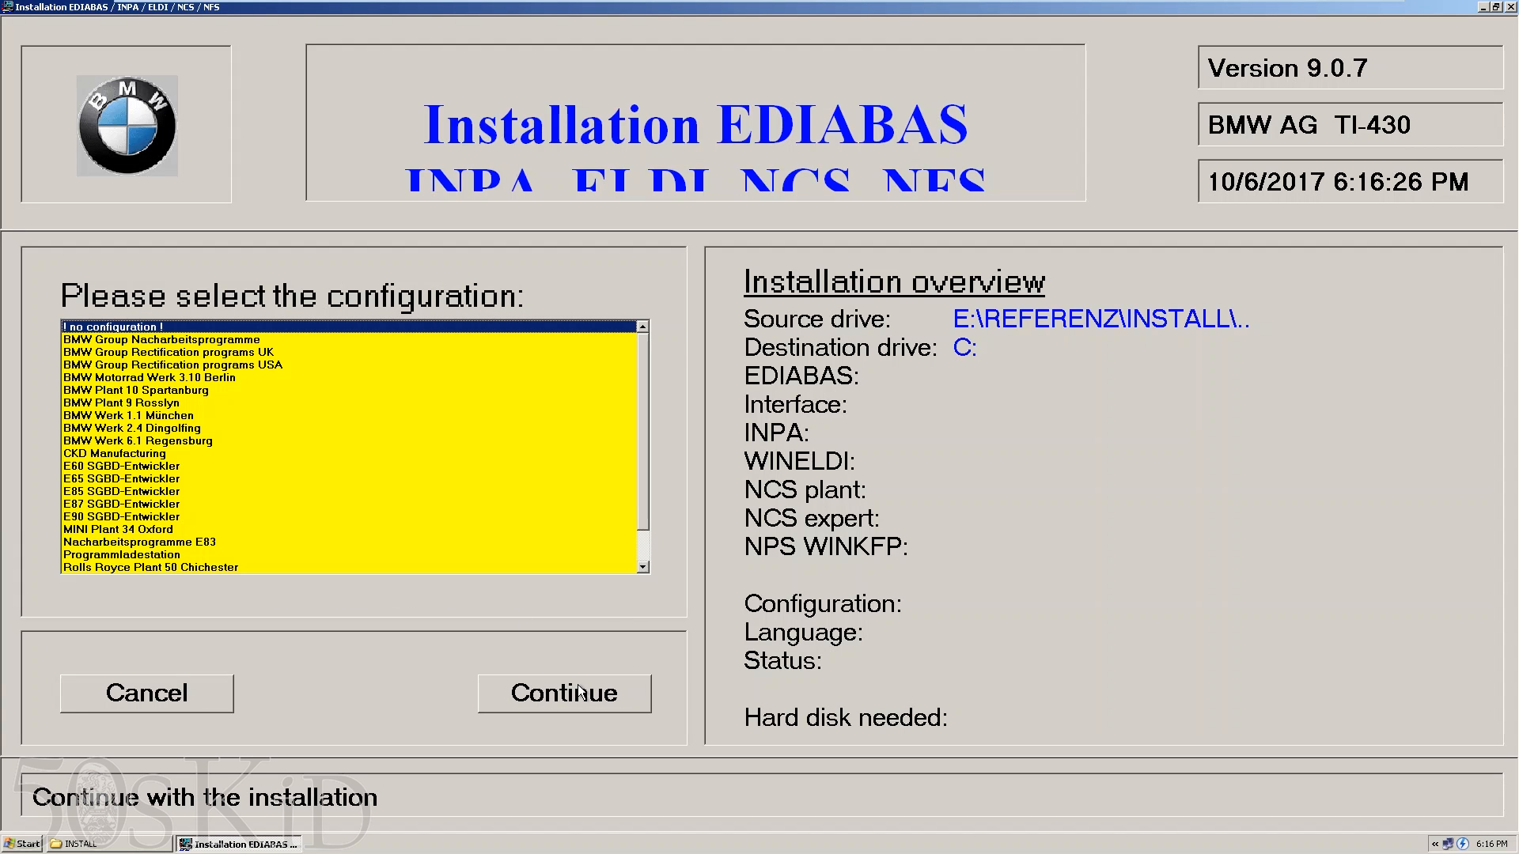
pyautogui.click(172, 364)
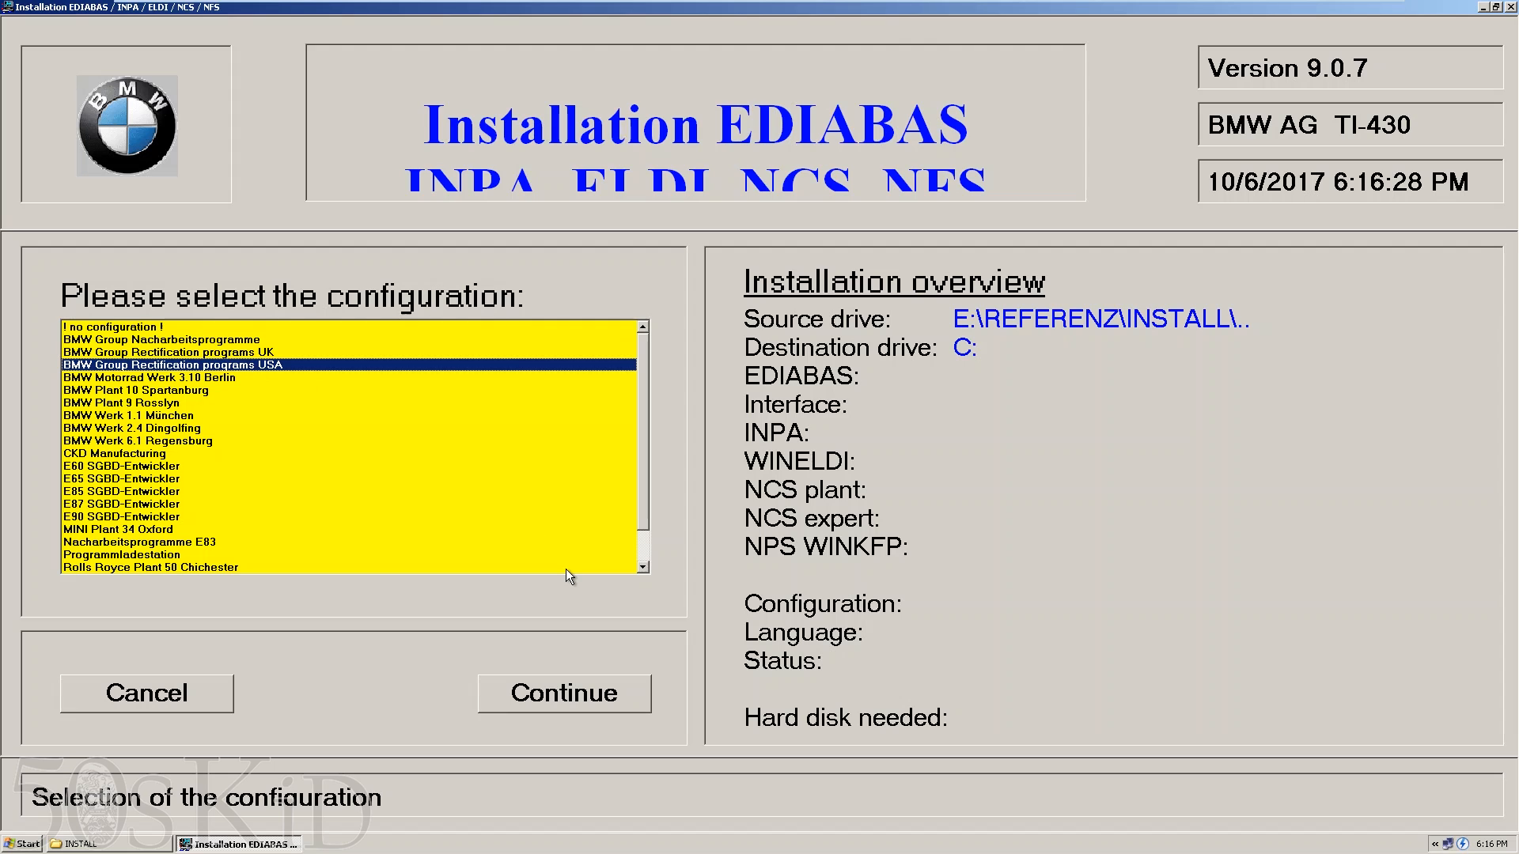
pyautogui.click(563, 693)
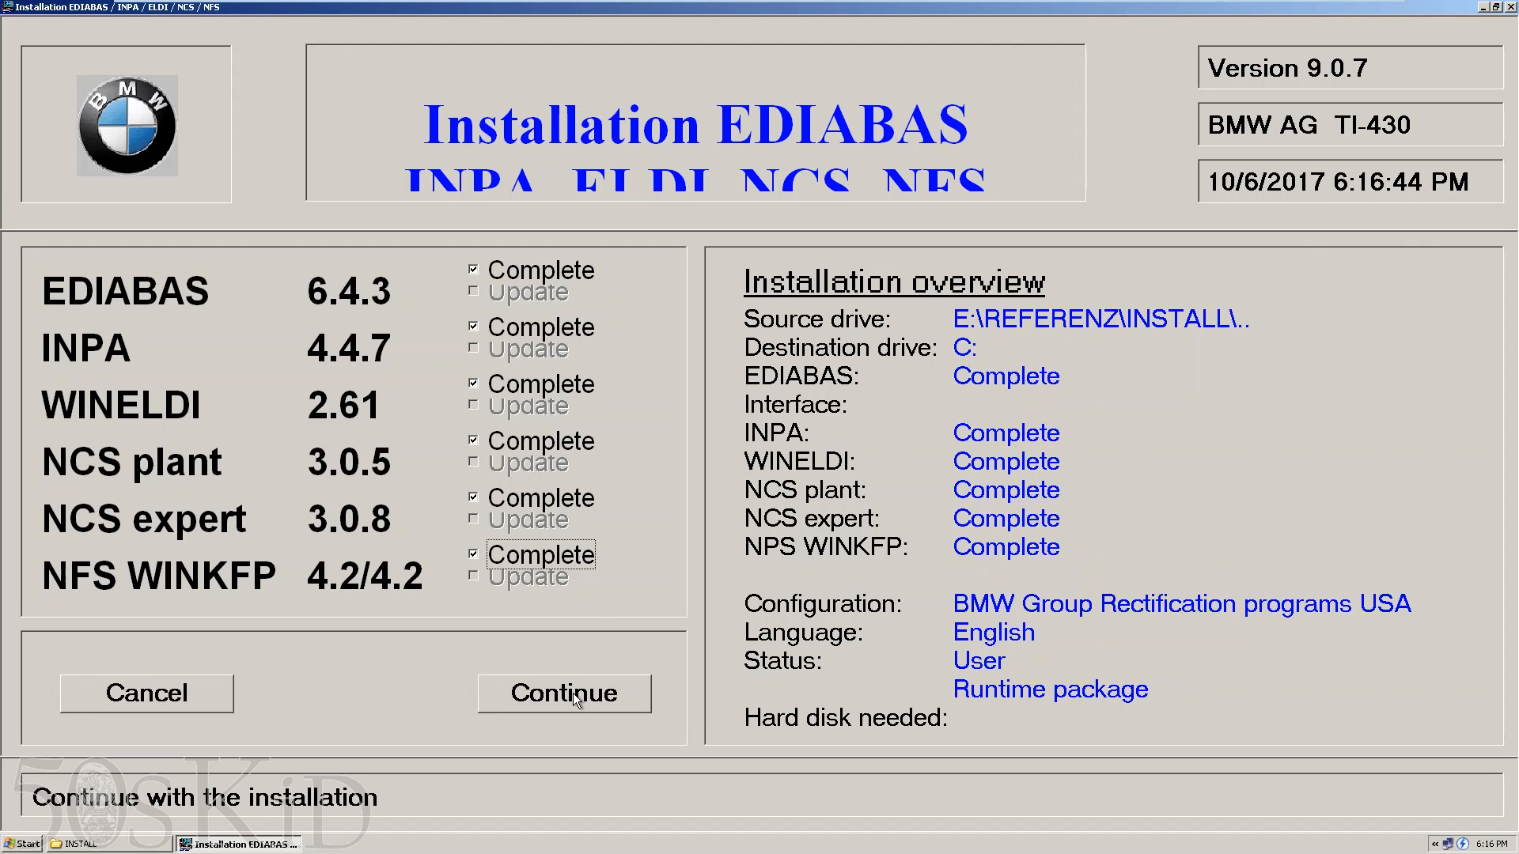
pyautogui.click(564, 693)
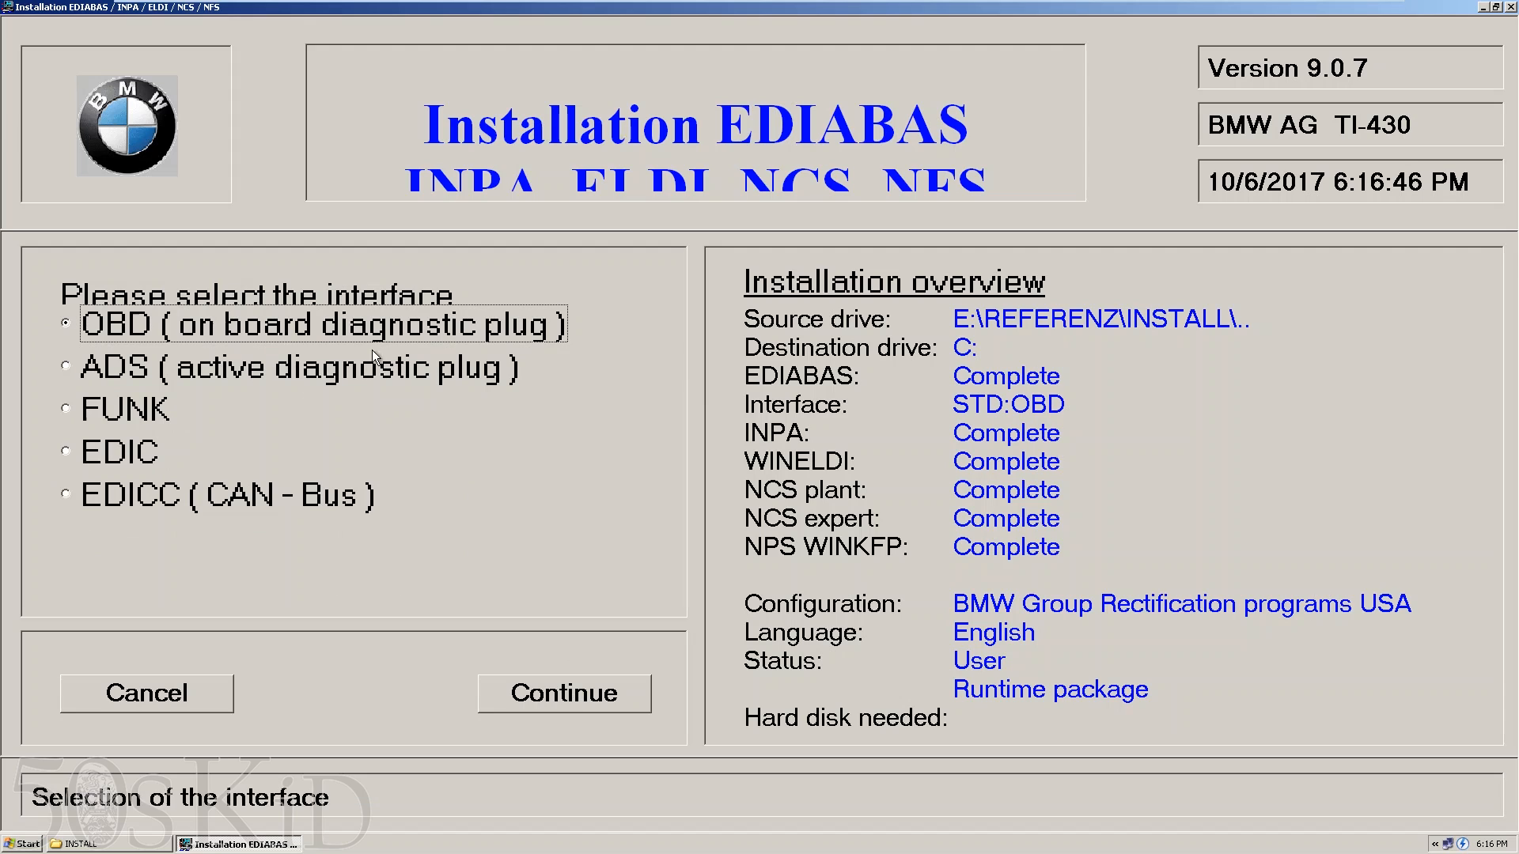
pyautogui.click(564, 693)
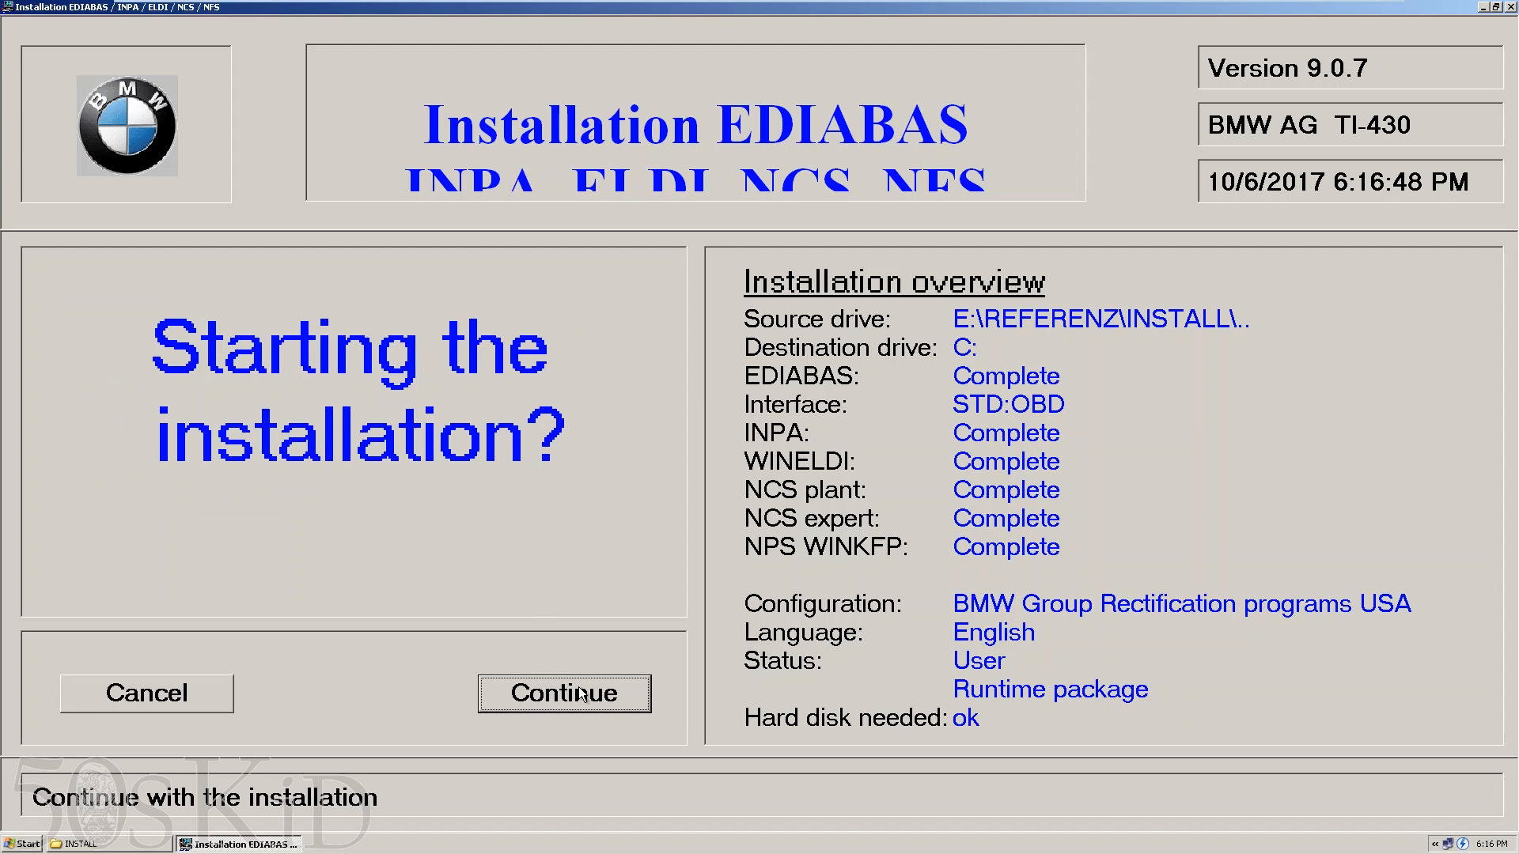
pyautogui.click(563, 693)
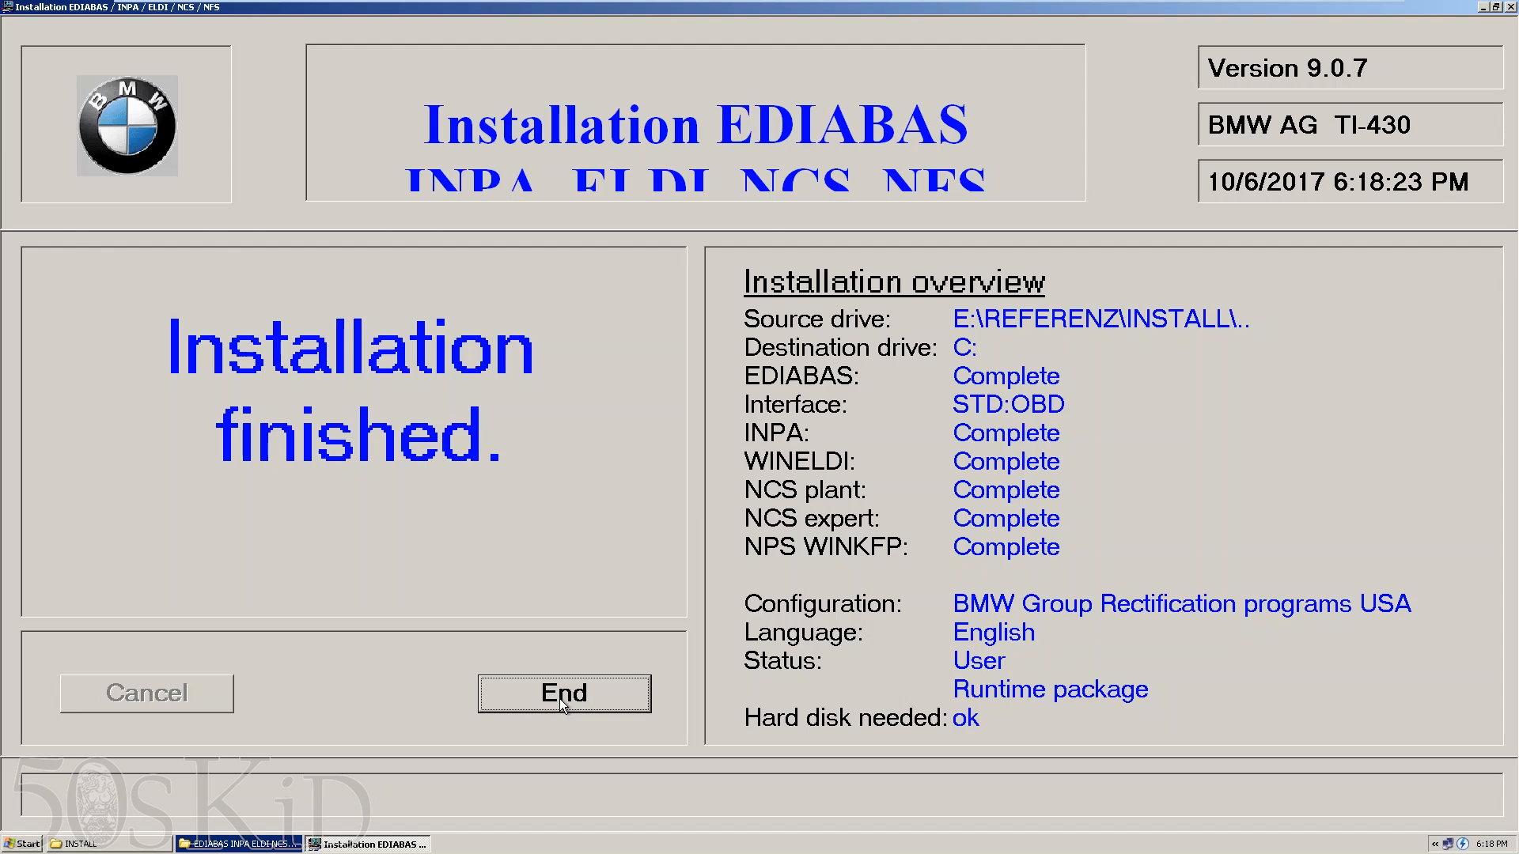
# - Close the finished installer and INSTALL window, then launch NCS Expert from its shortcut
pyautogui.click(563, 694)
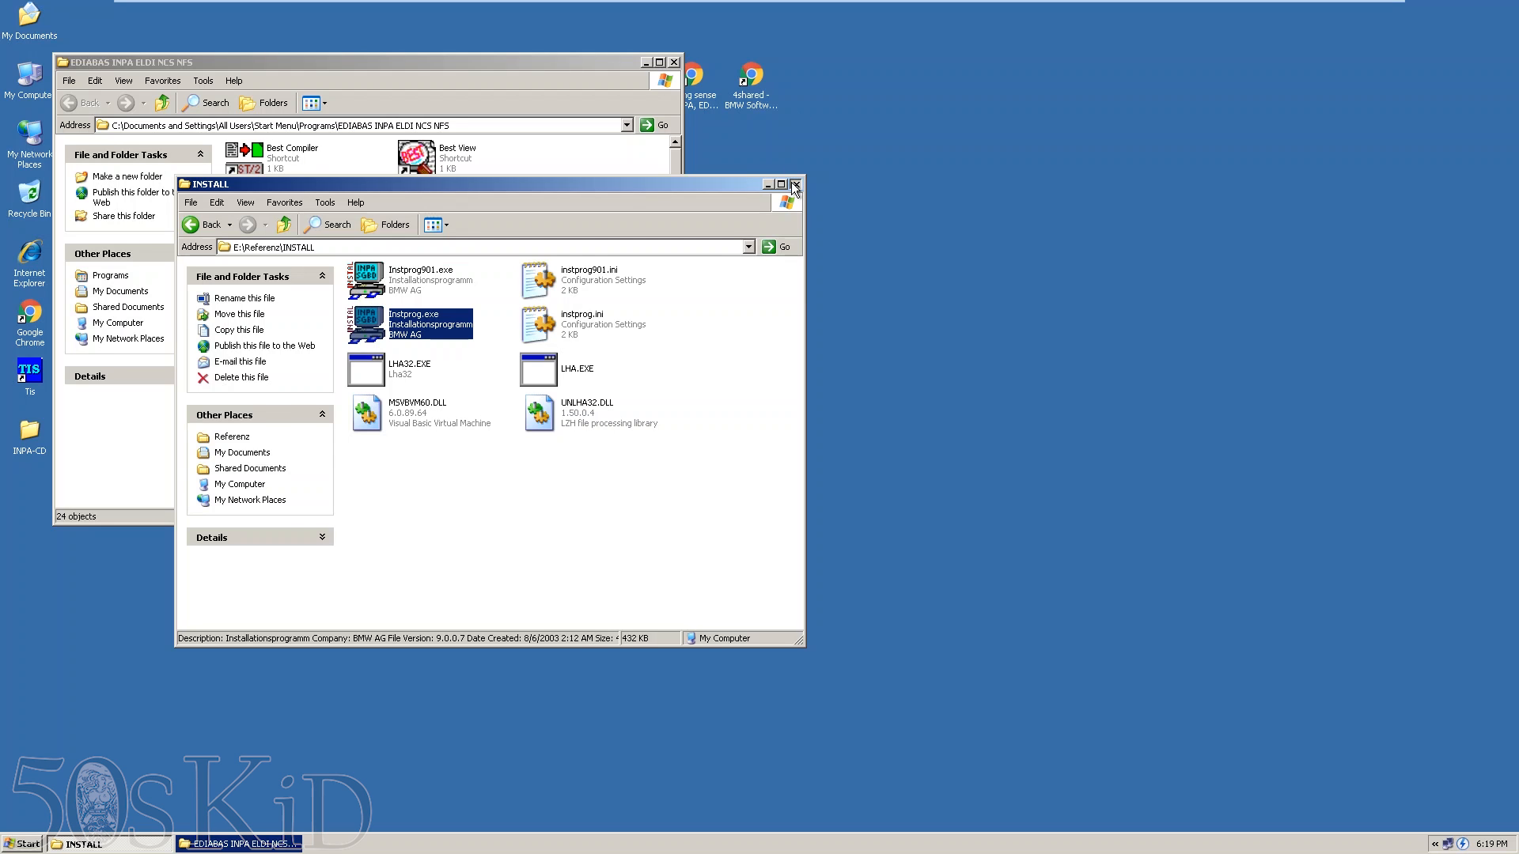
pyautogui.click(792, 183)
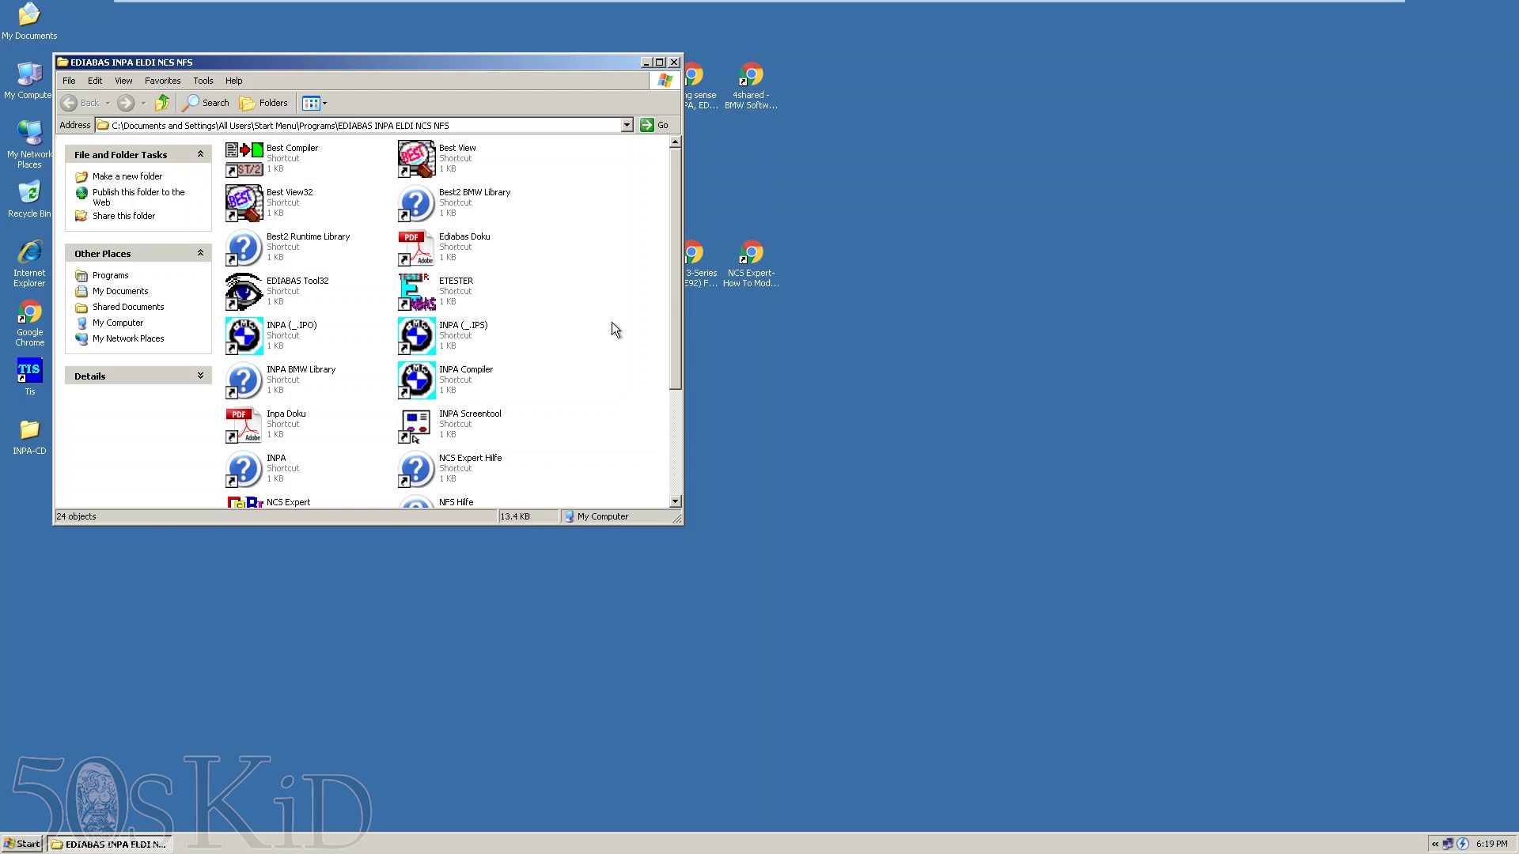
pyautogui.moveTo(543, 299)
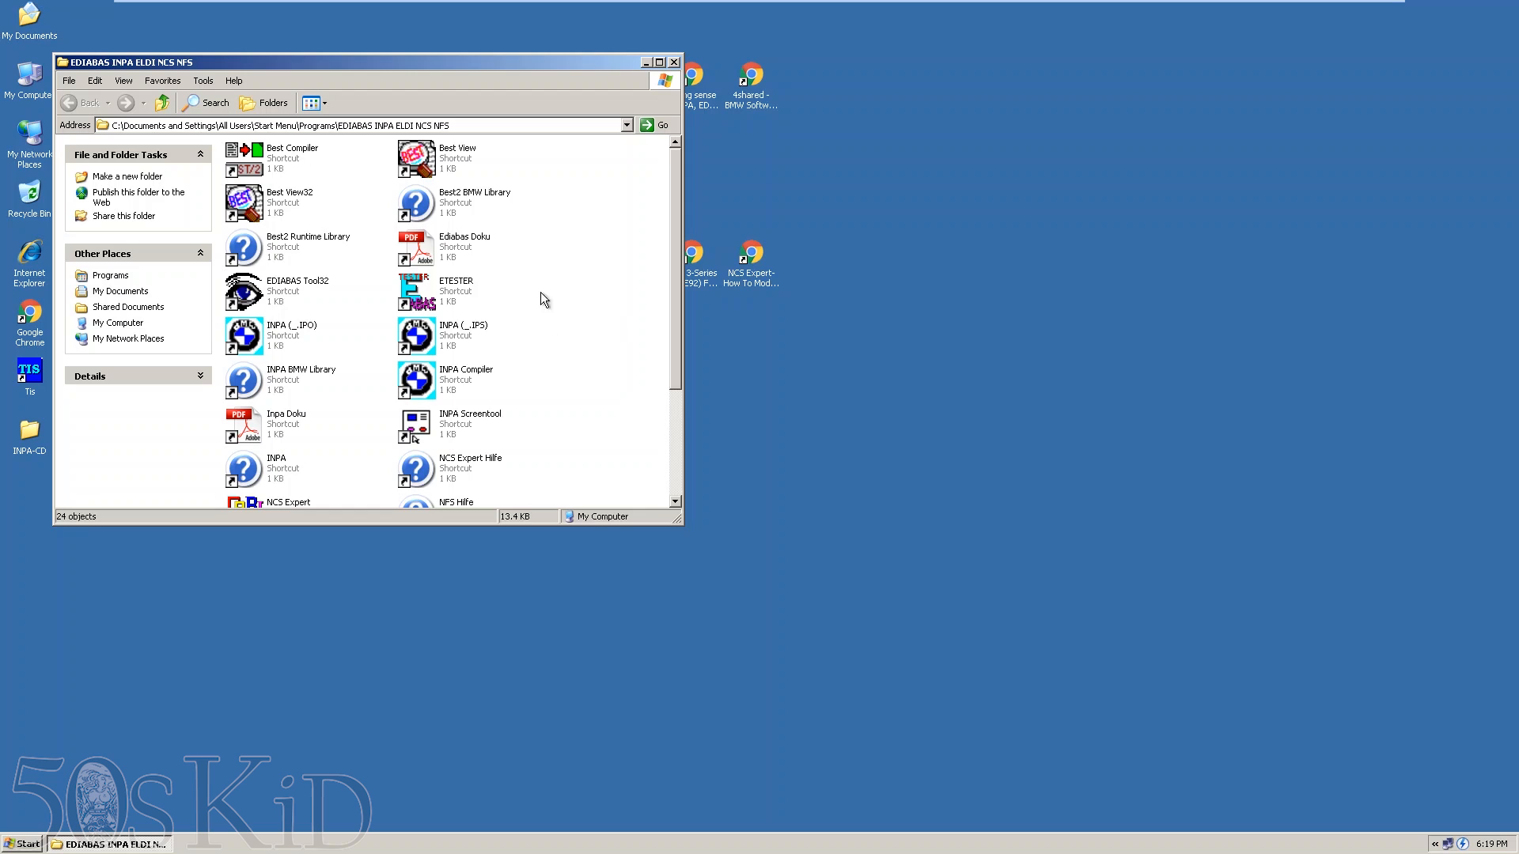
pyautogui.scroll(-3)
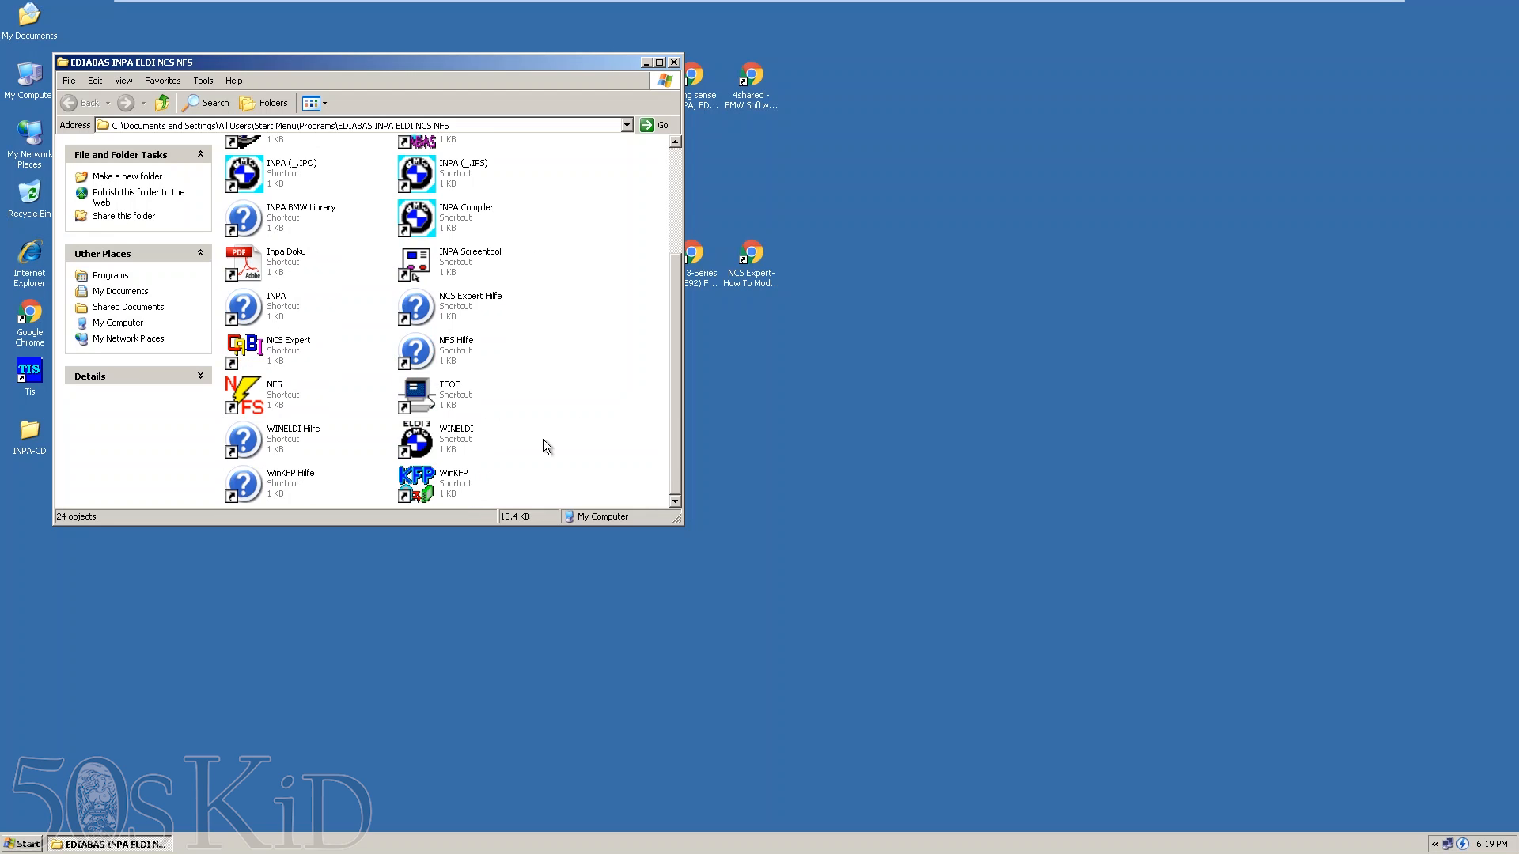
pyautogui.doubleClick(274, 343)
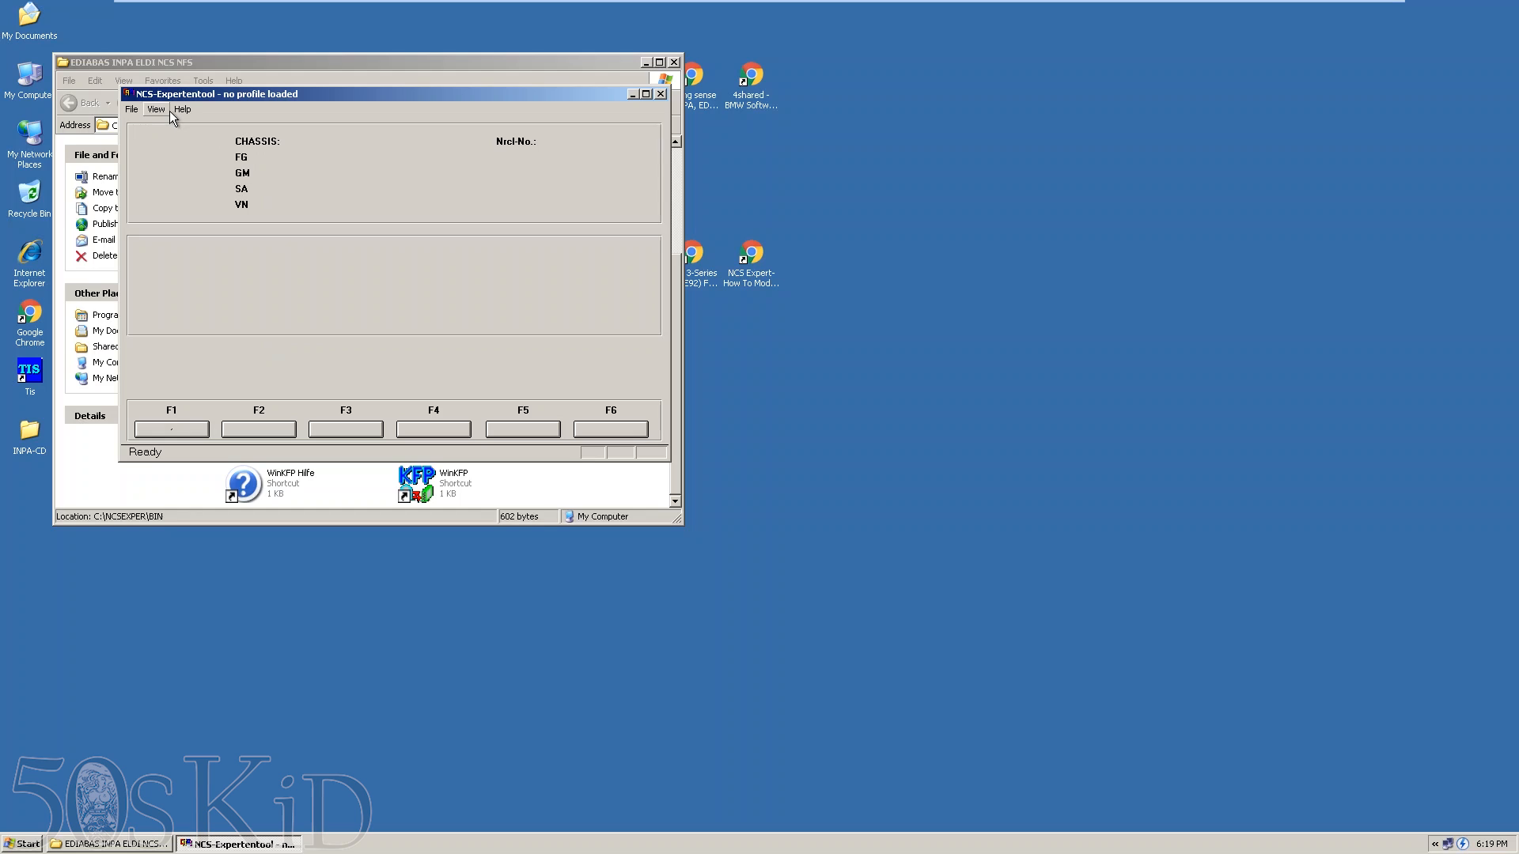
# - Check NCS-Expertentool is V3.0.8 via Help > About, then close it
pyautogui.click(182, 109)
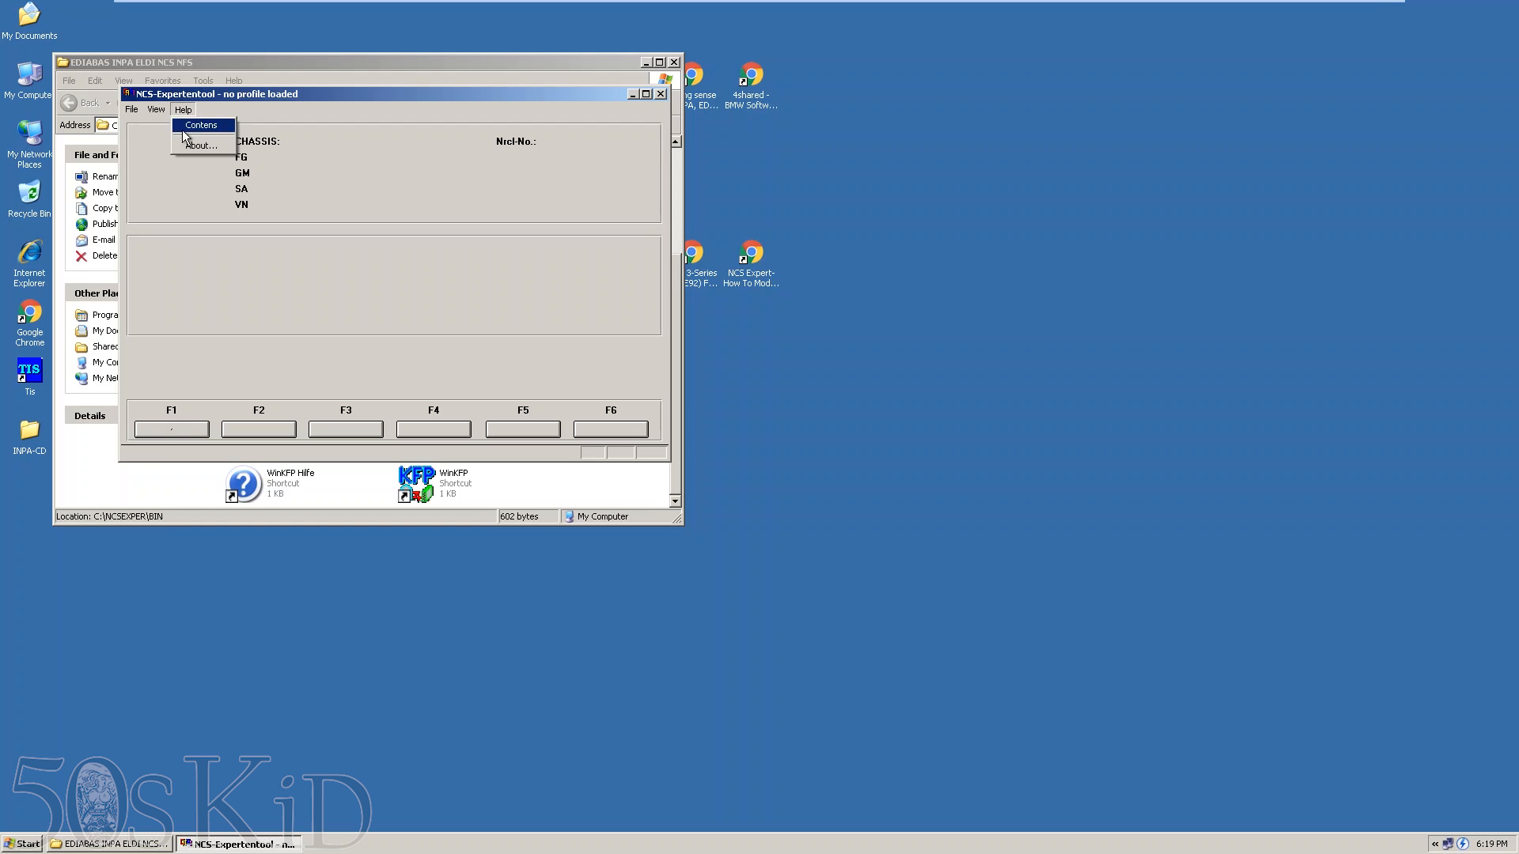
pyautogui.click(199, 146)
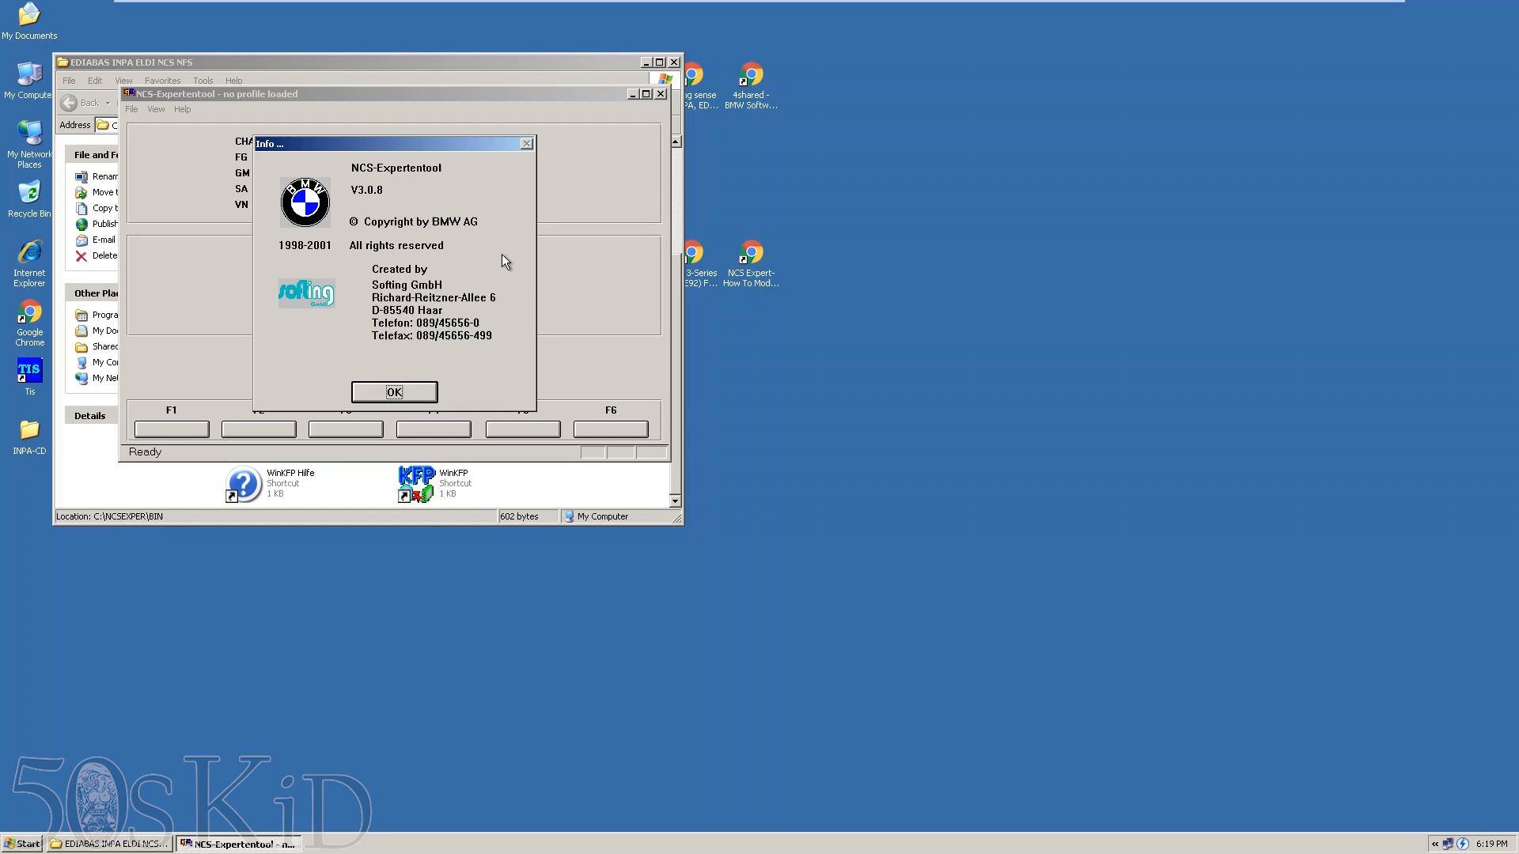
pyautogui.click(394, 391)
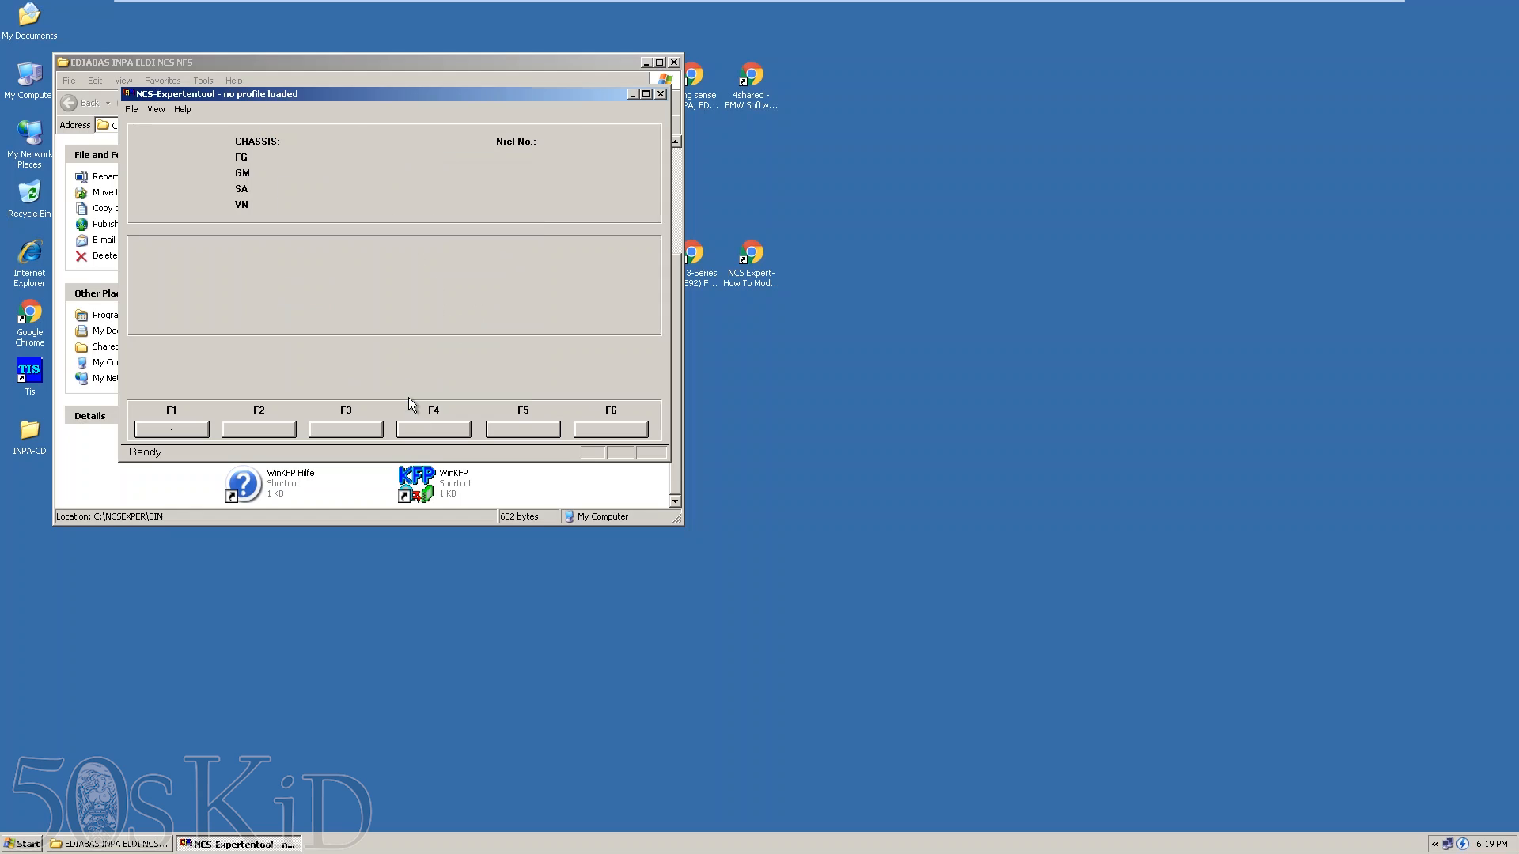
pyautogui.click(661, 93)
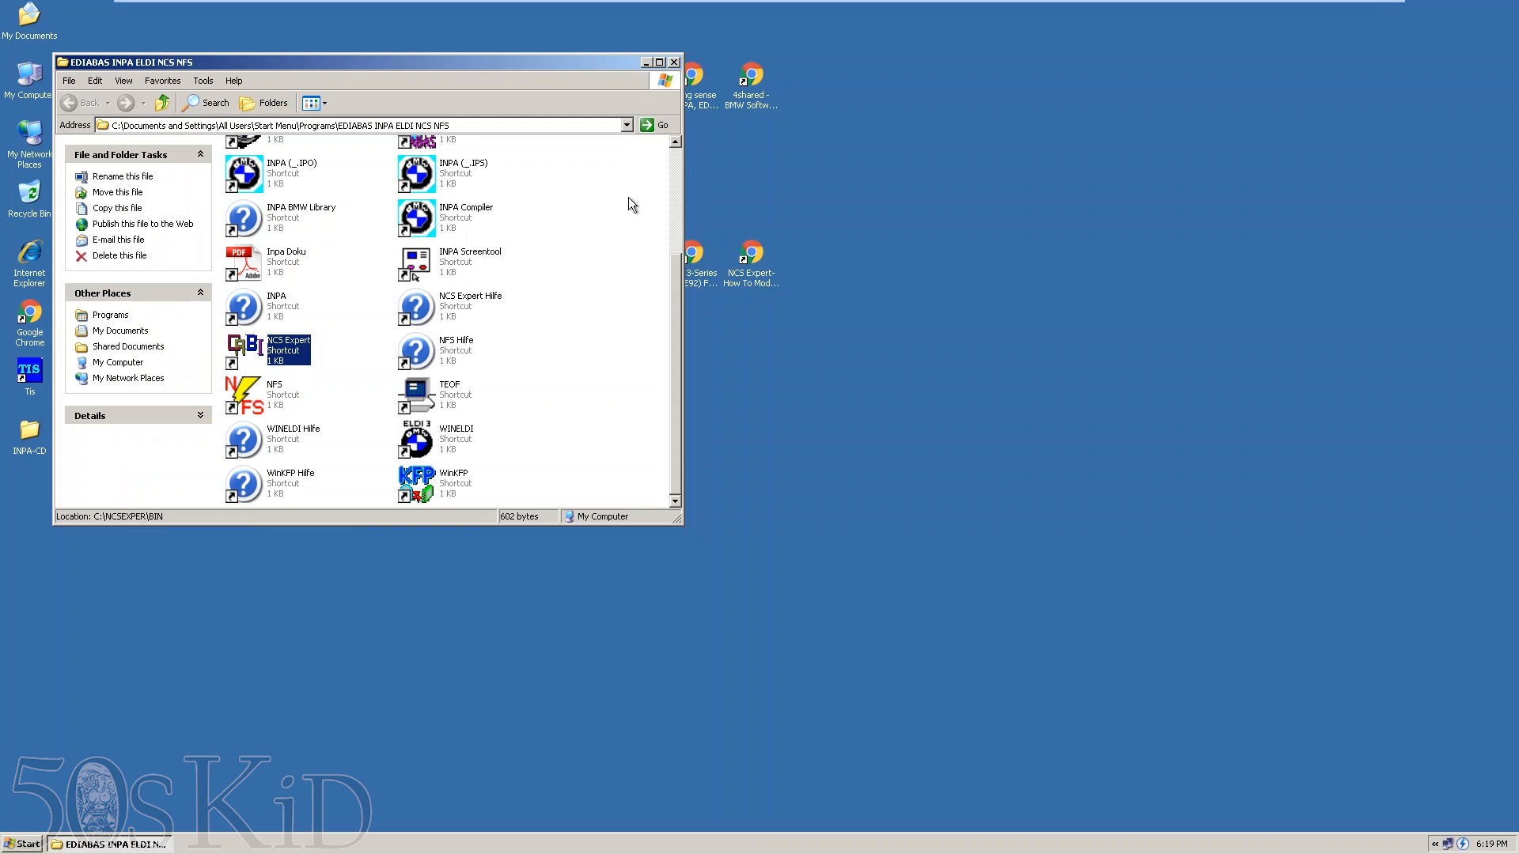
pyautogui.click(674, 62)
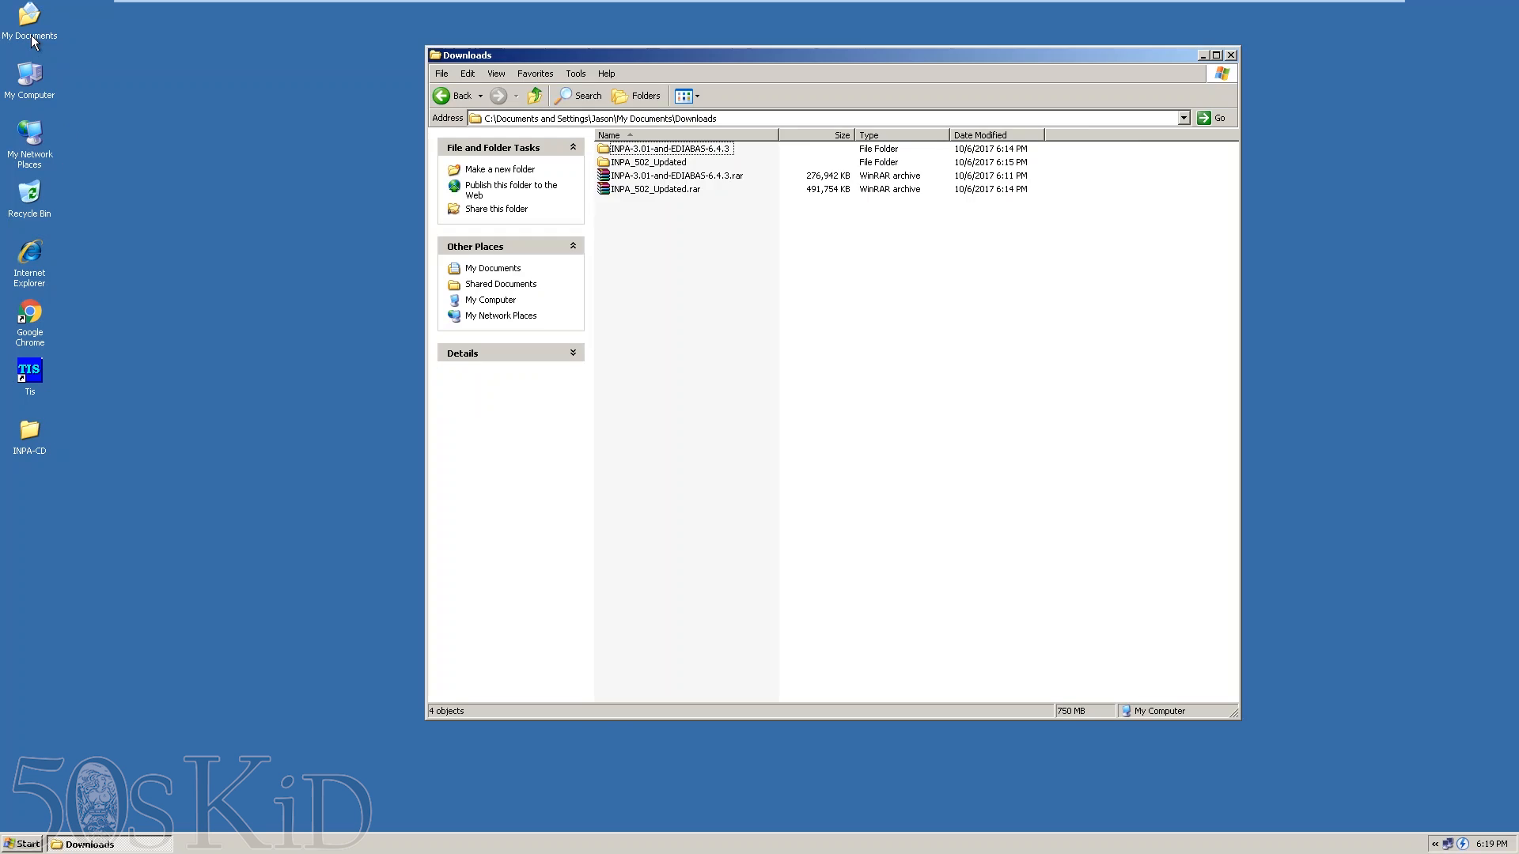
pyautogui.moveTo(1475, 830)
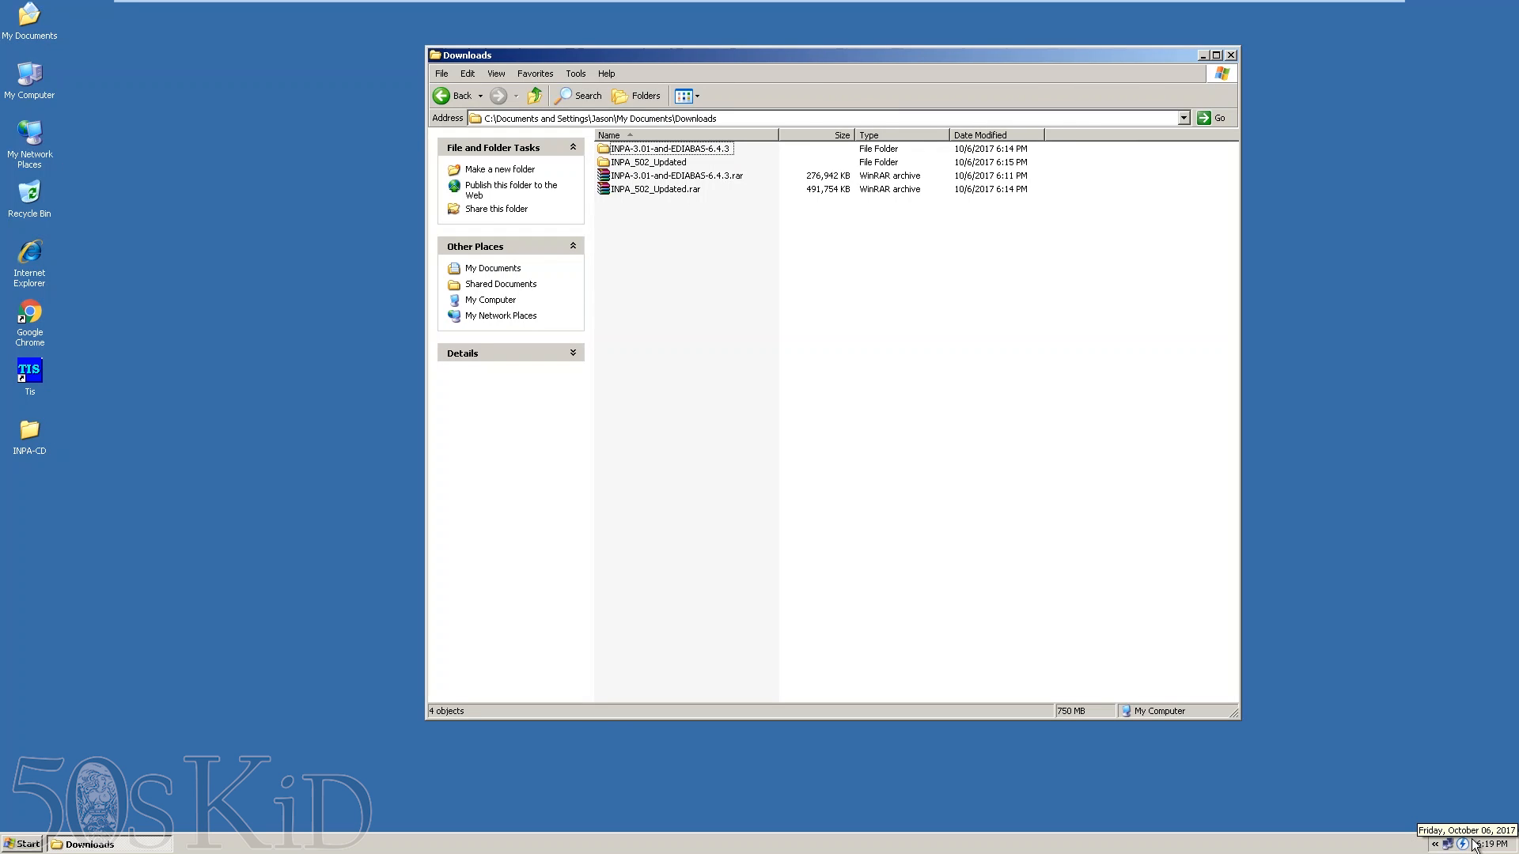
# - Dismiss the virtual drive tray menu and open the INPA_502_Updated folder in Downloads
pyautogui.click(1475, 845)
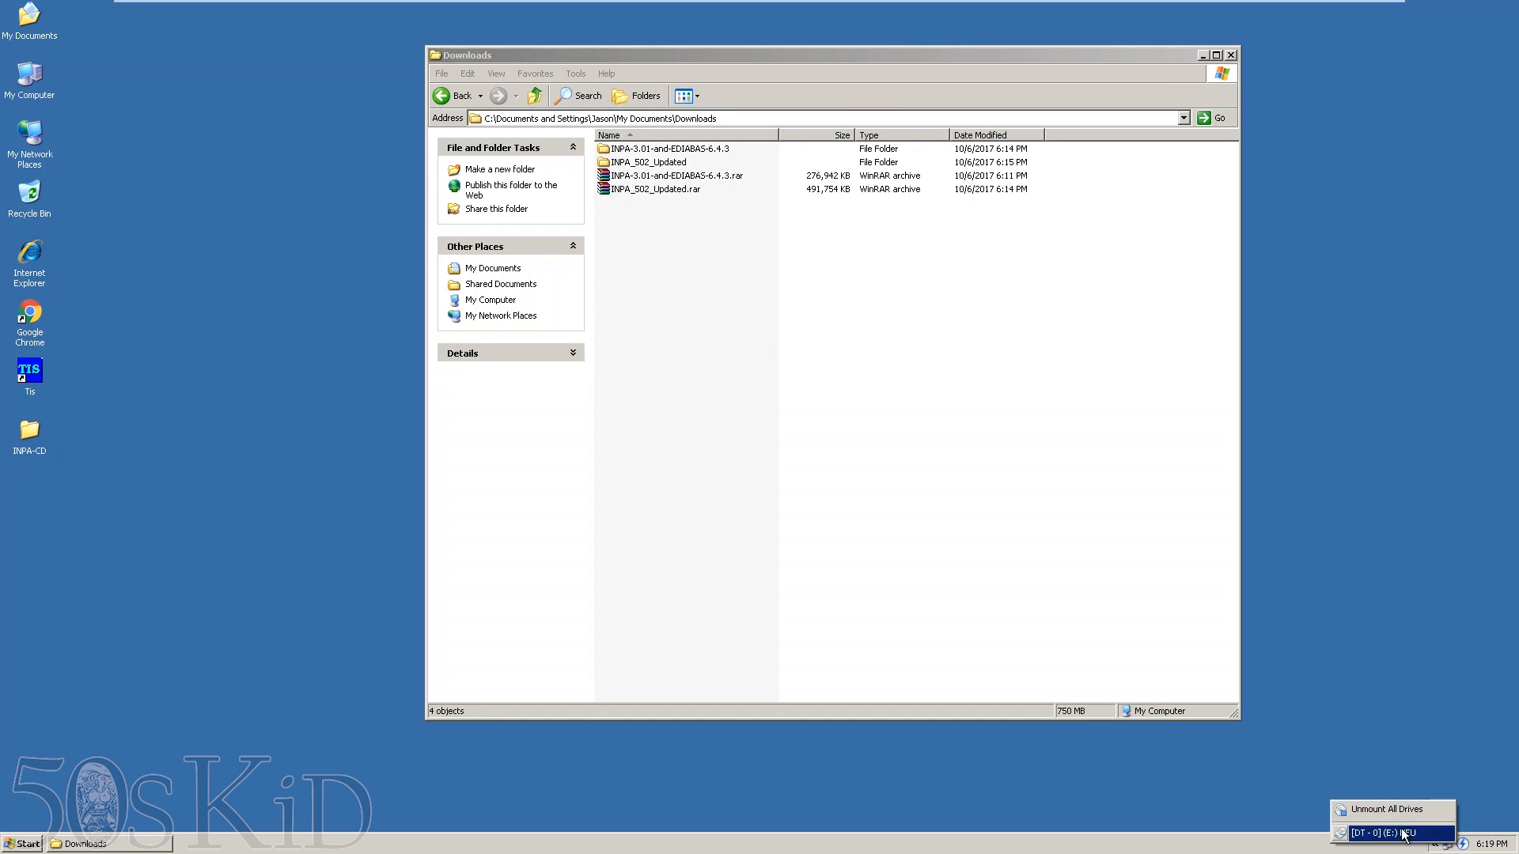
pyautogui.click(777, 382)
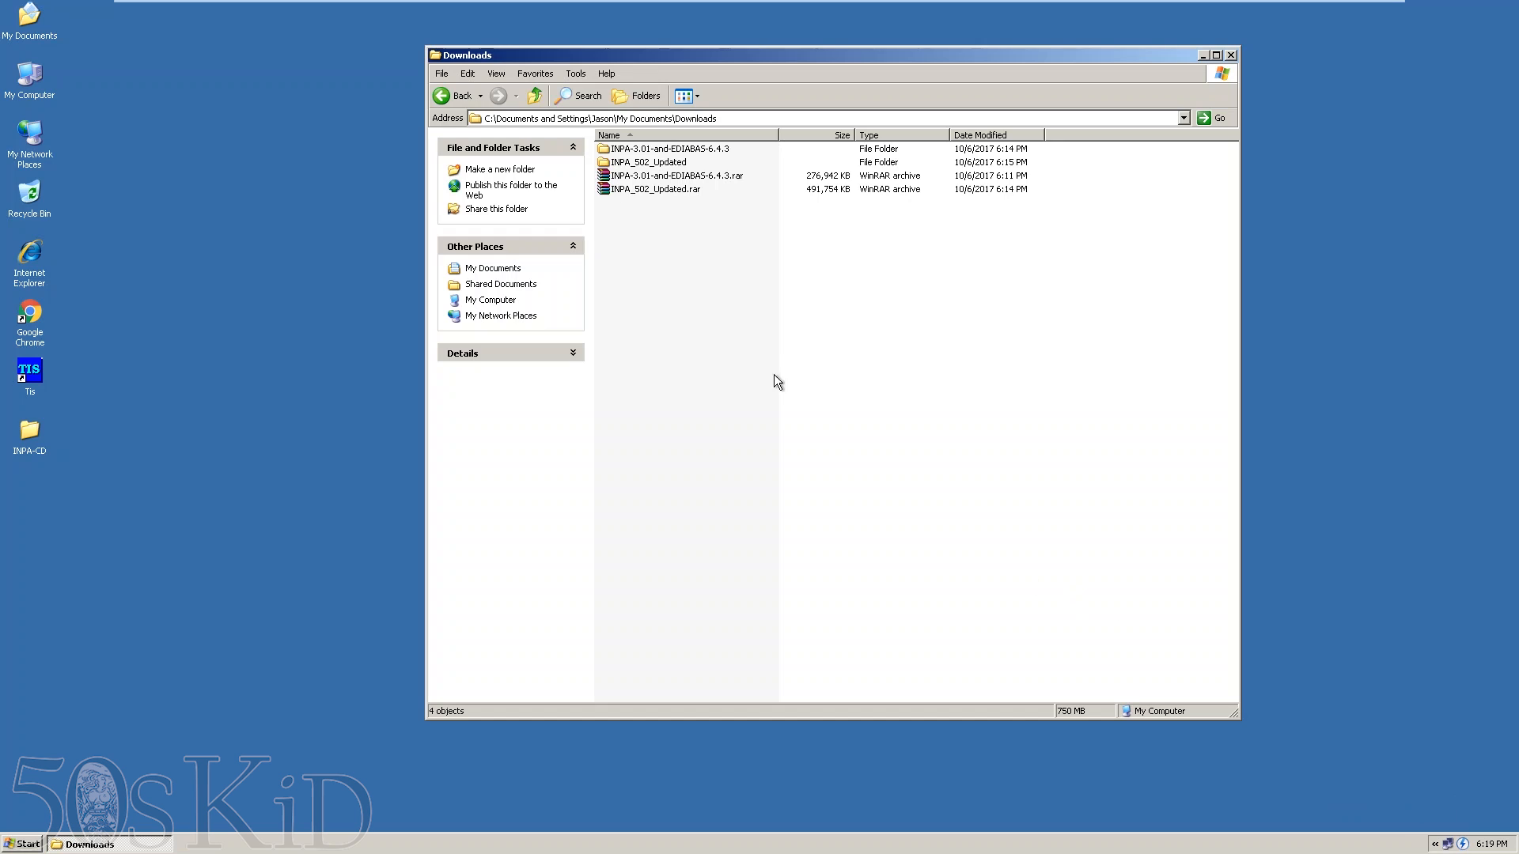
pyautogui.click(646, 162)
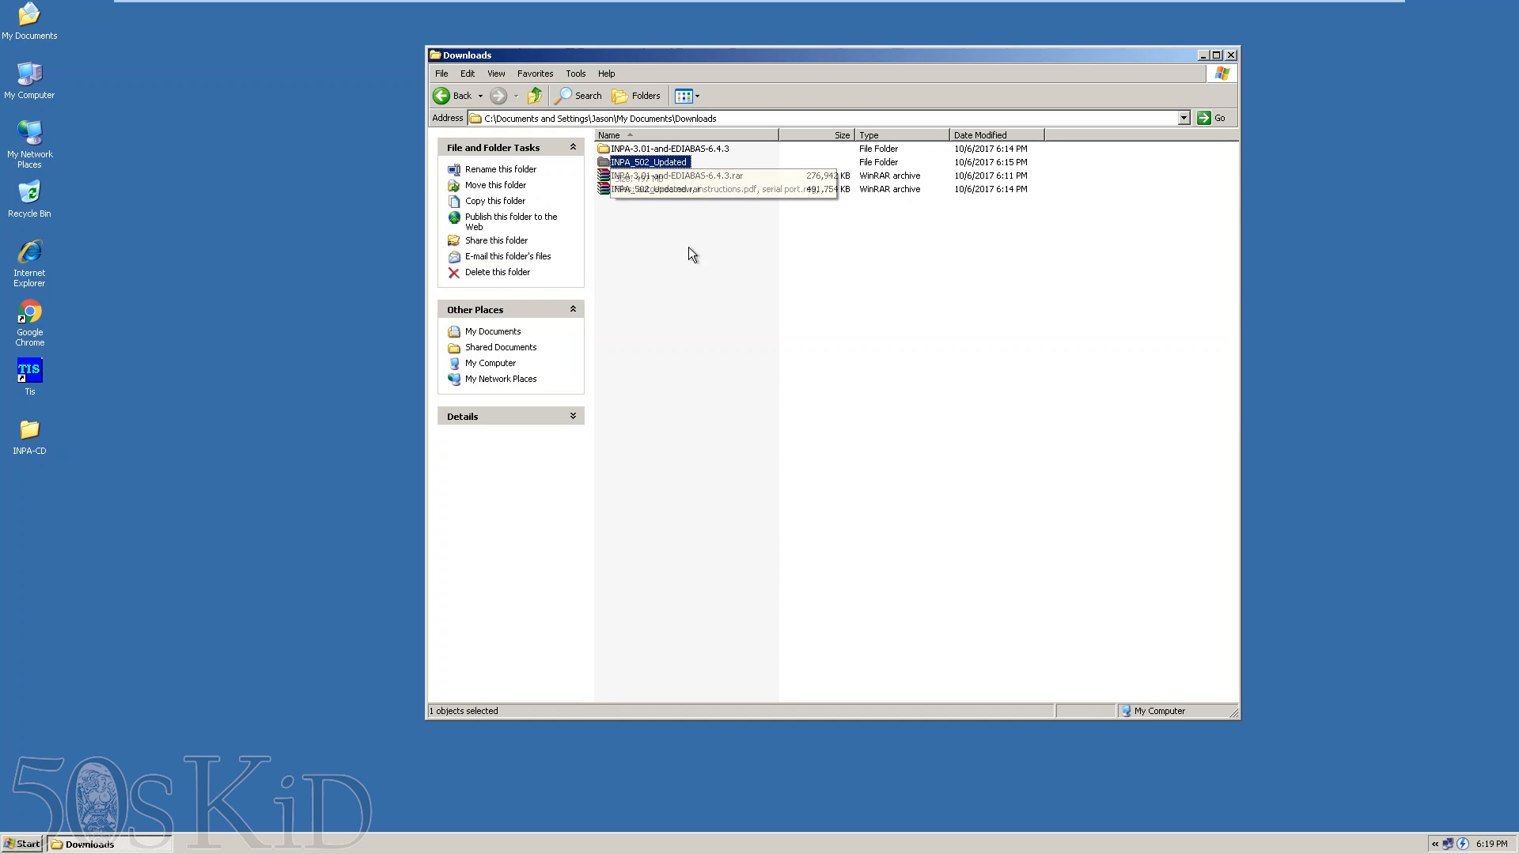
pyautogui.doubleClick(647, 162)
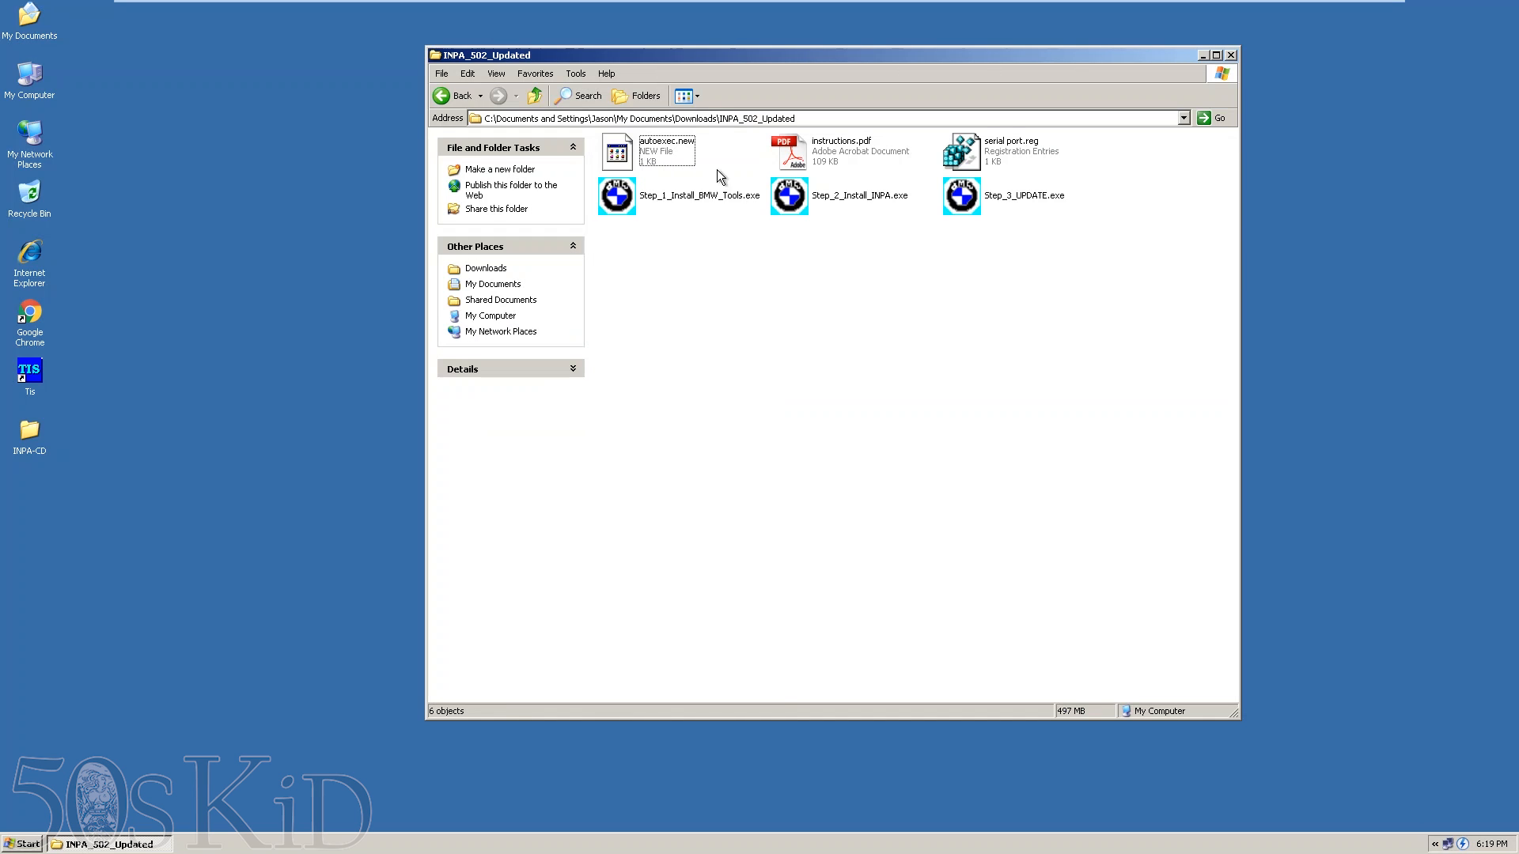
pyautogui.moveTo(804, 204)
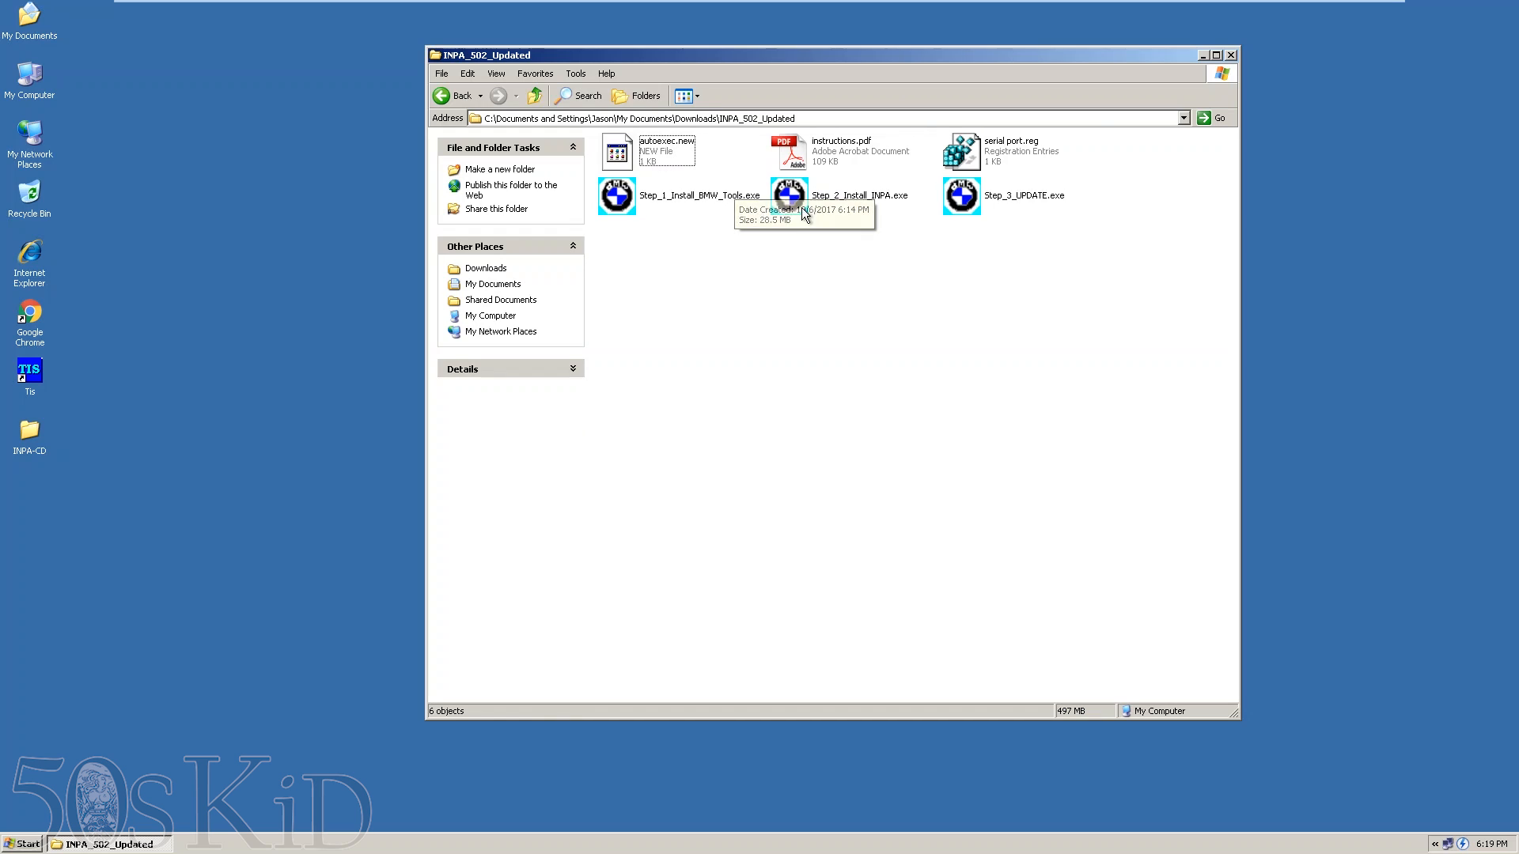
pyautogui.moveTo(617, 196)
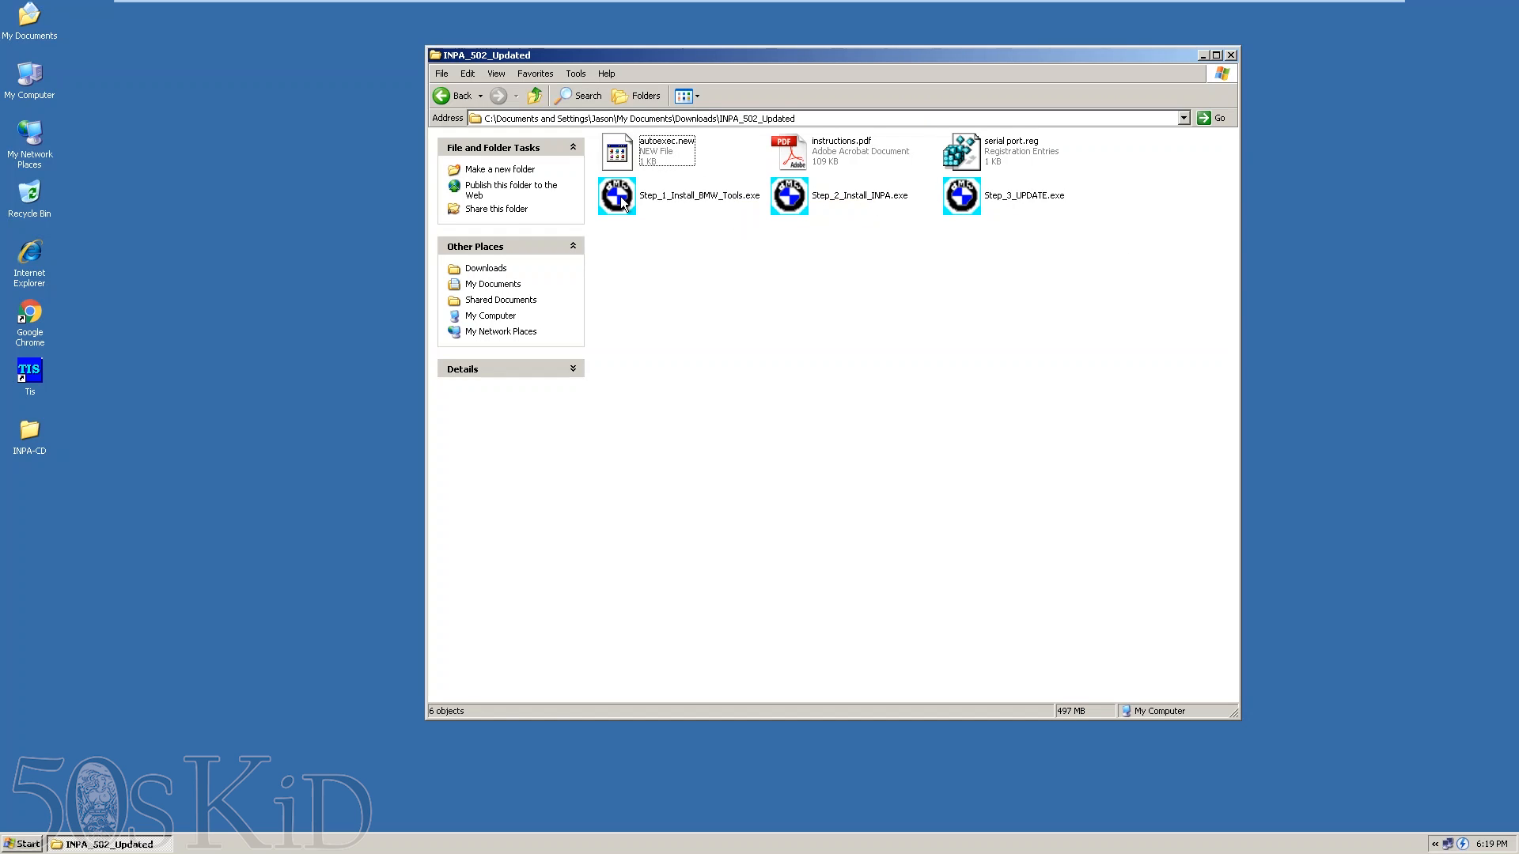
# - Run Step_1_Install_BMW_Tools.exe, extract to C:\temp and accept the license agreement
pyautogui.doubleClick(616, 194)
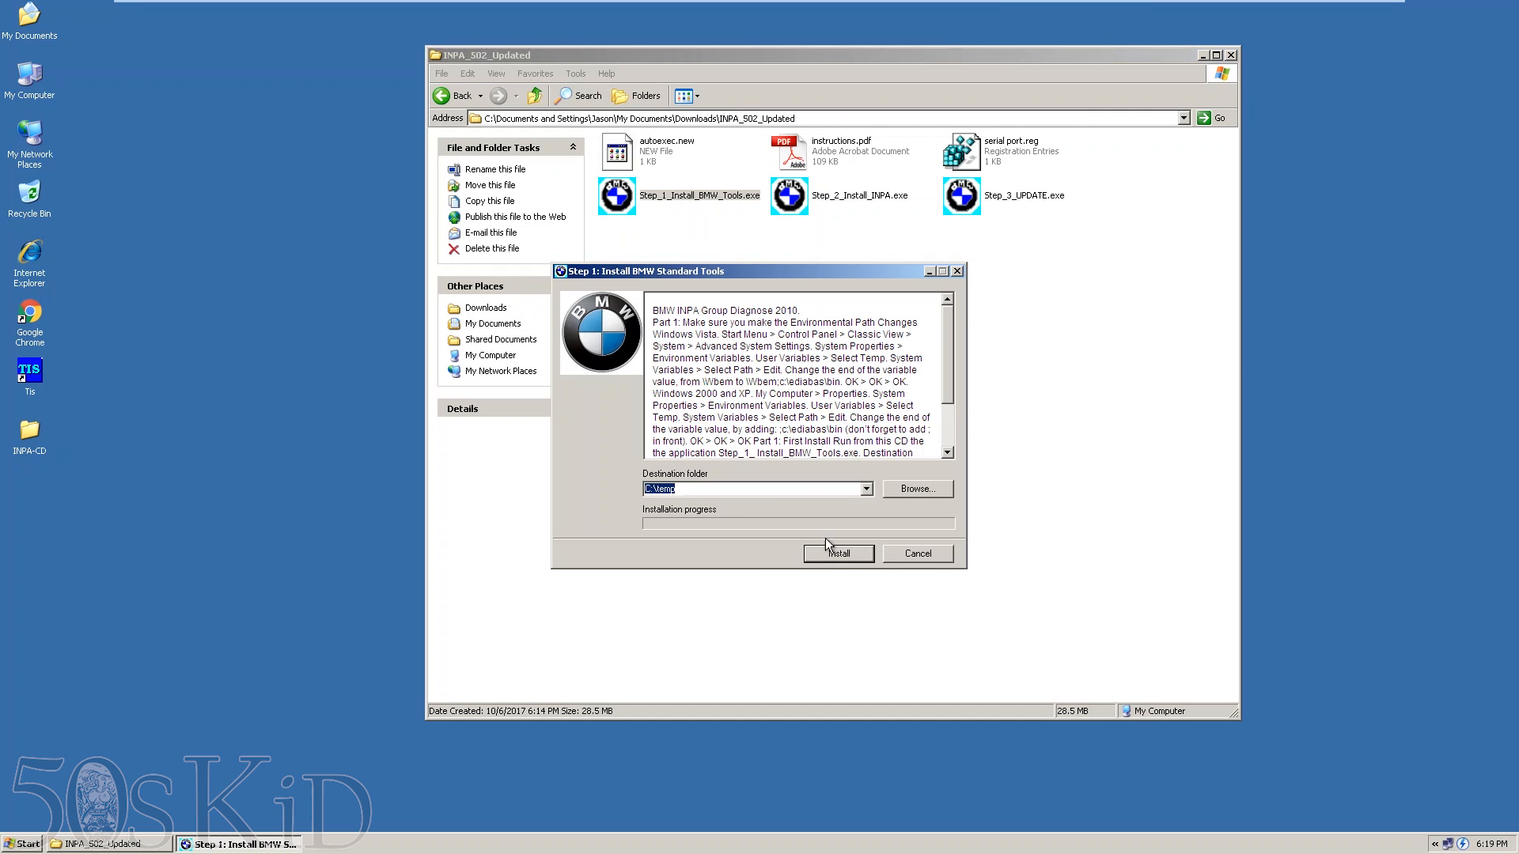
pyautogui.click(836, 554)
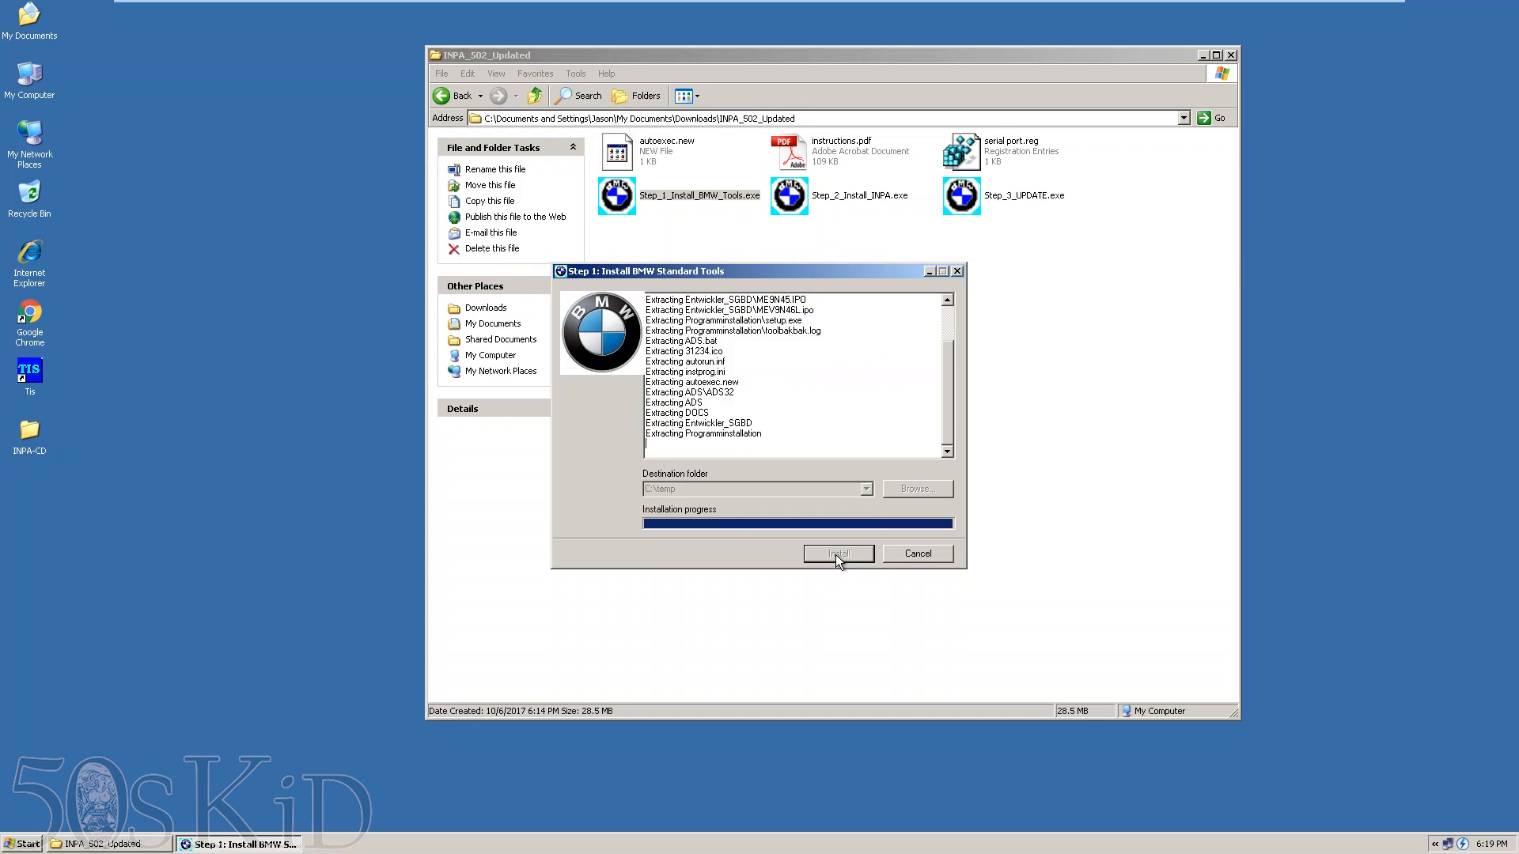
pyautogui.click(837, 554)
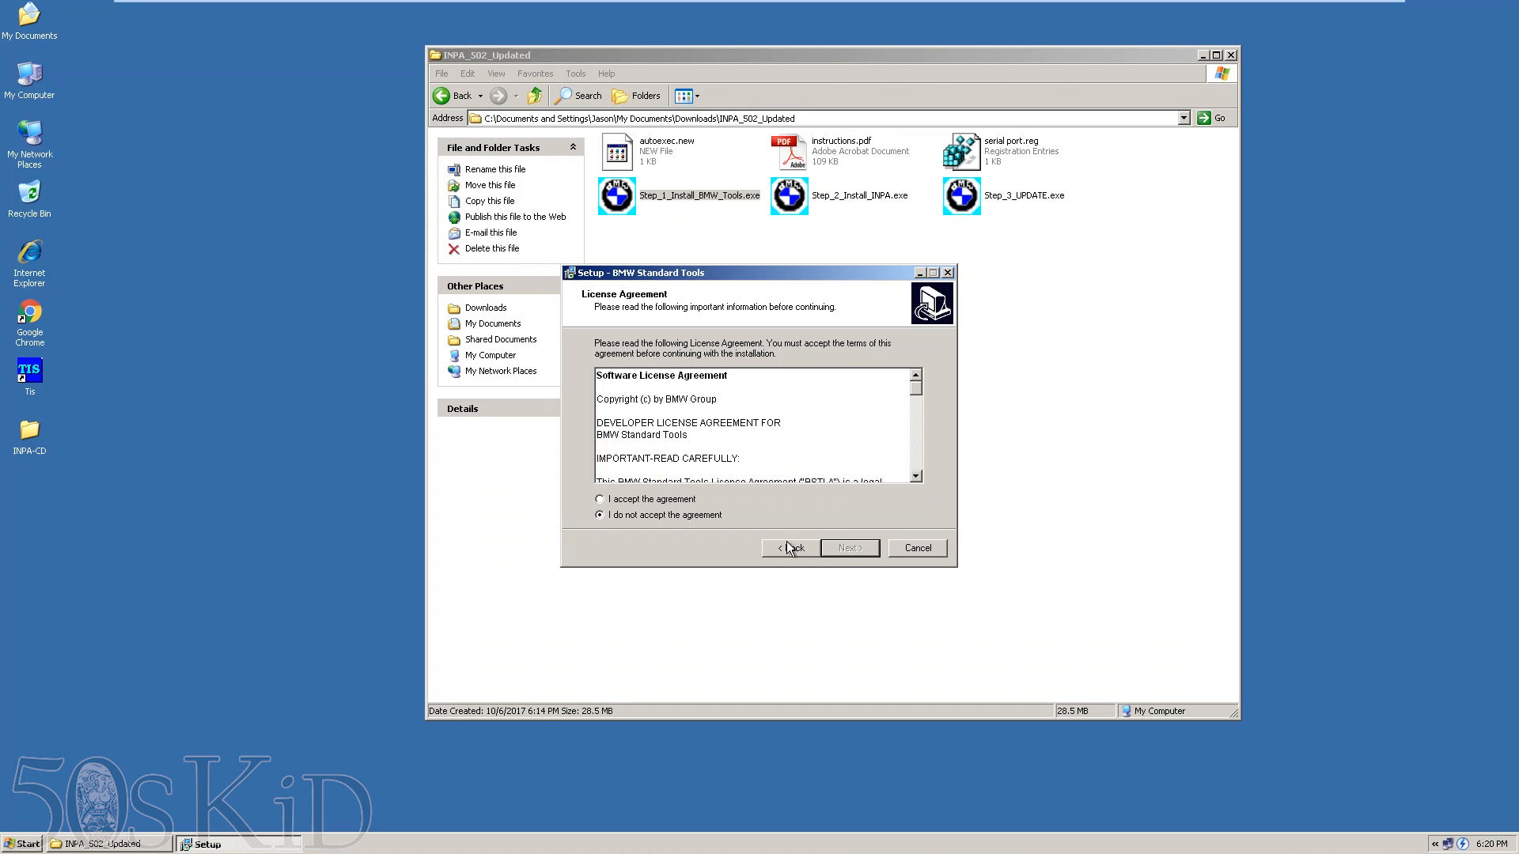
pyautogui.click(848, 548)
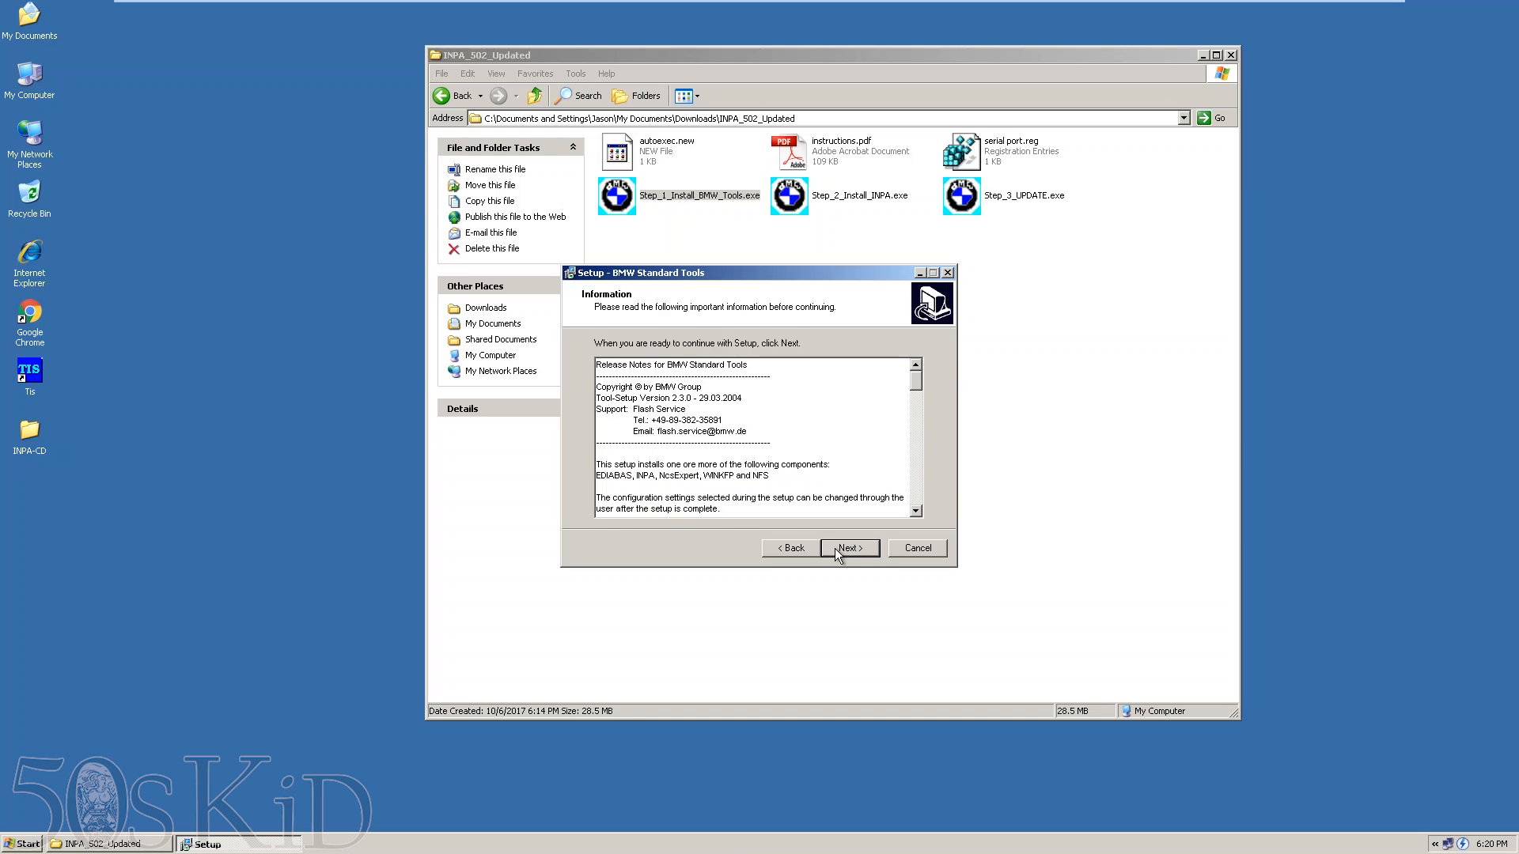
pyautogui.click(848, 548)
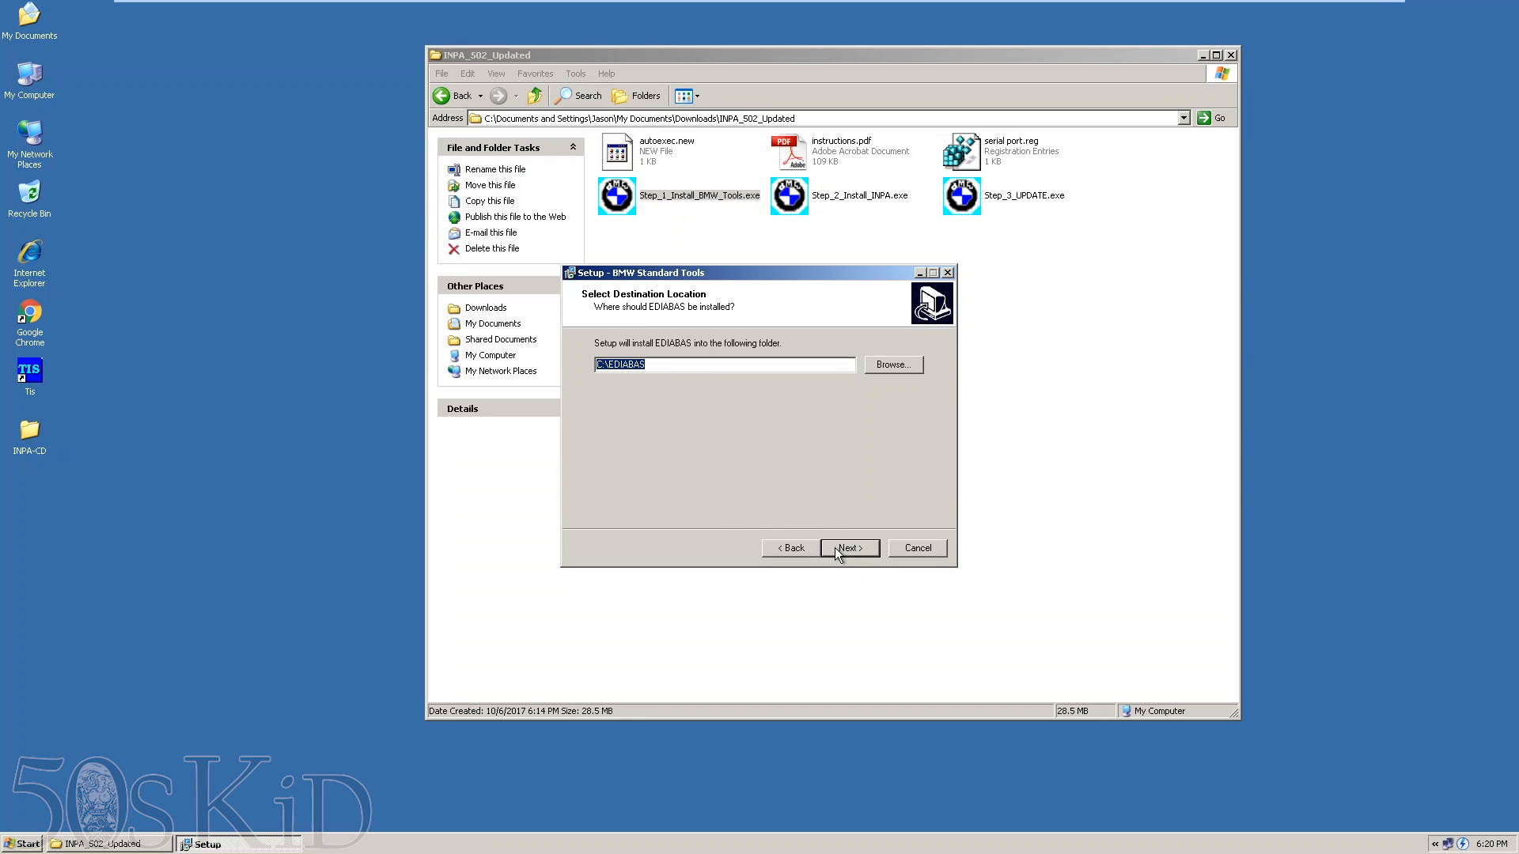
# - Keep the default C:\EDIABAS and C:\EC-APPS\INPA folders, extra tasks and Com1 OBD port
pyautogui.click(849, 548)
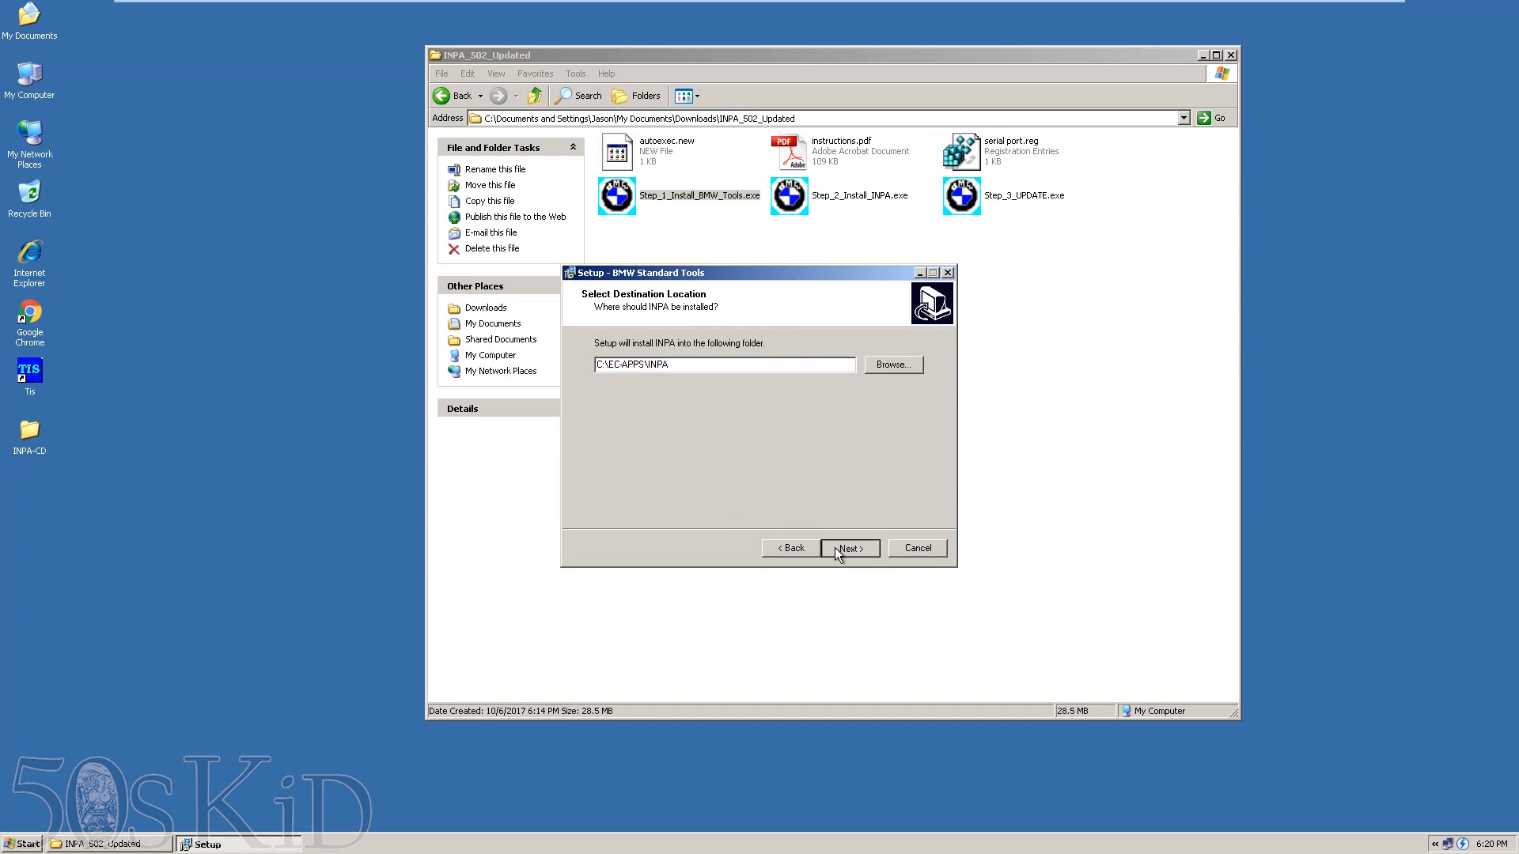
pyautogui.click(848, 548)
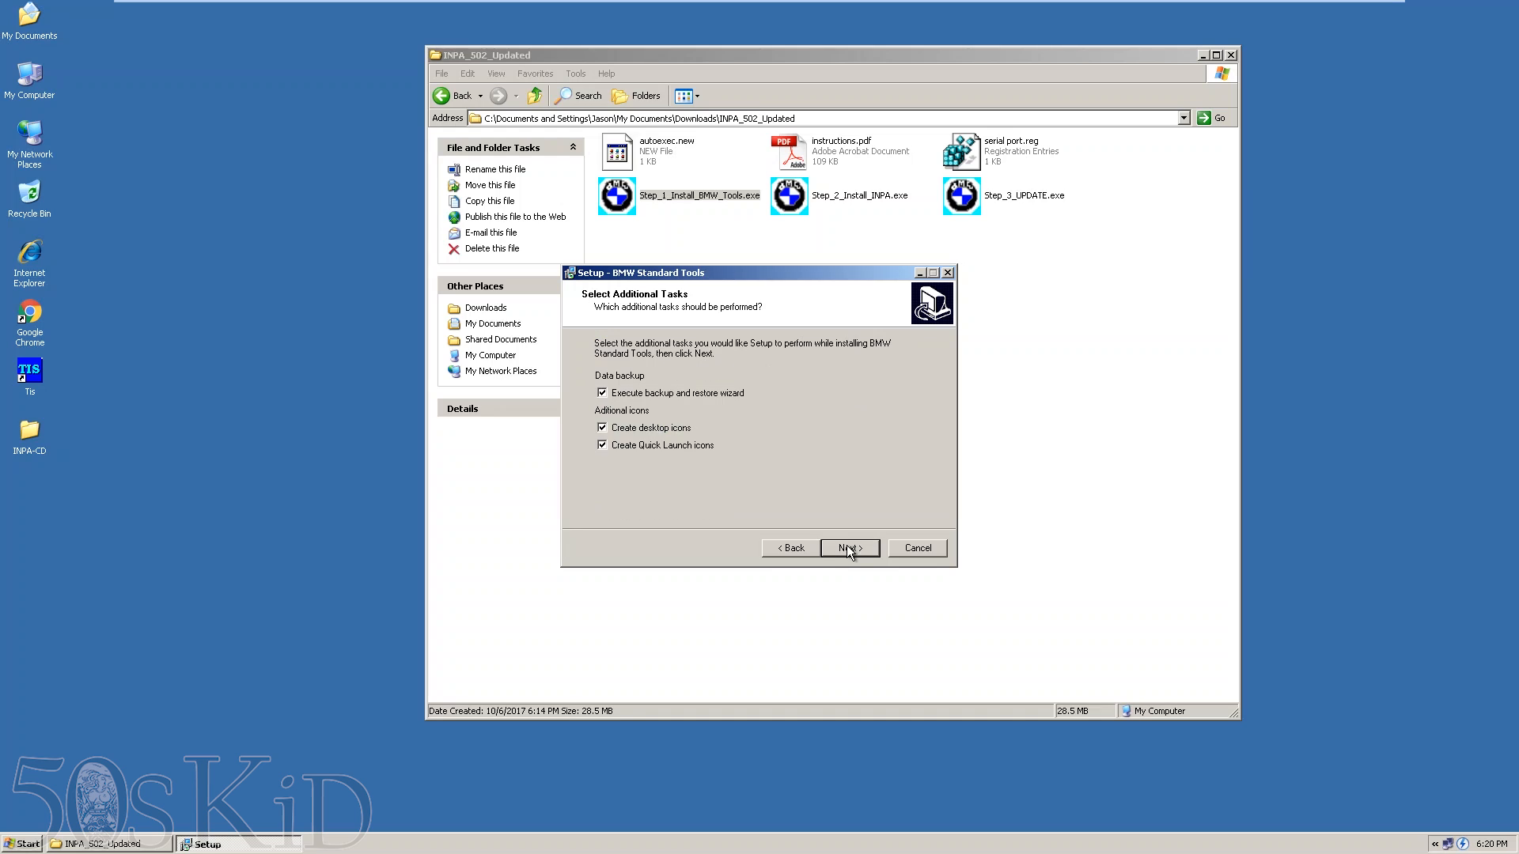
pyautogui.click(848, 547)
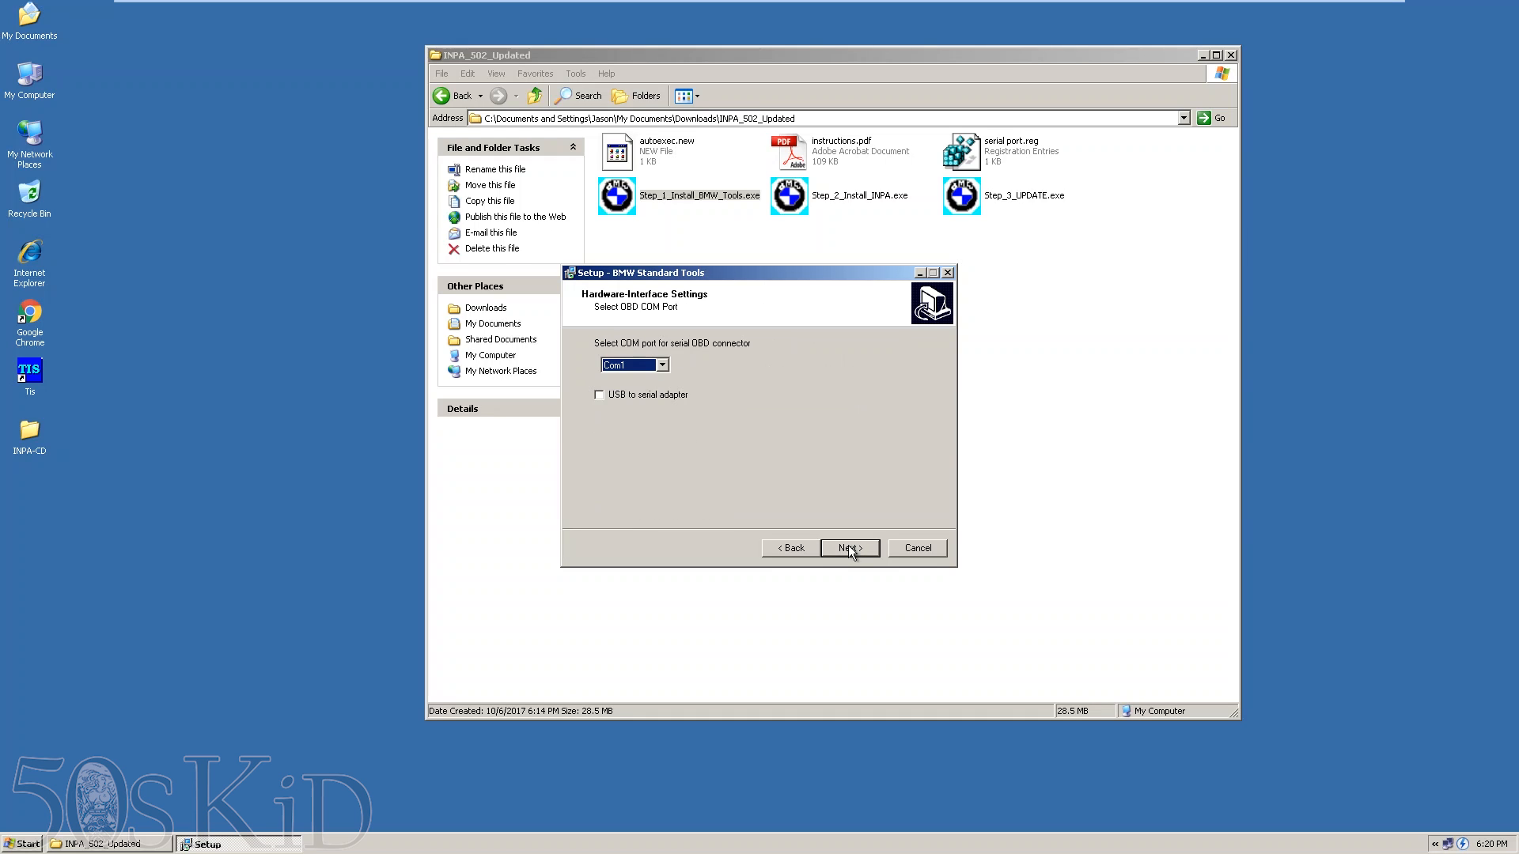
pyautogui.click(848, 549)
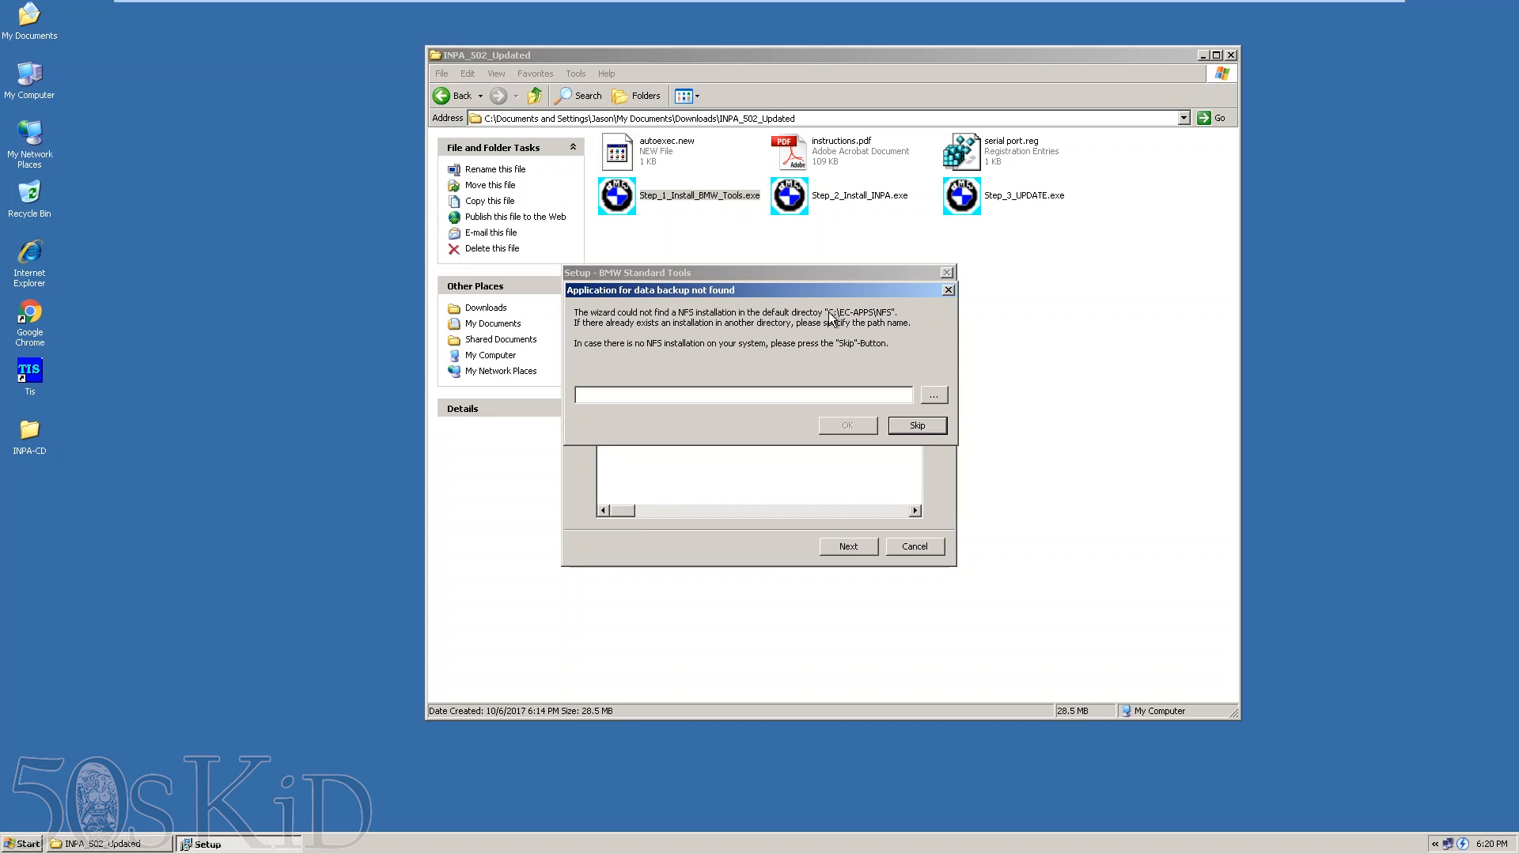
pyautogui.moveTo(931, 397)
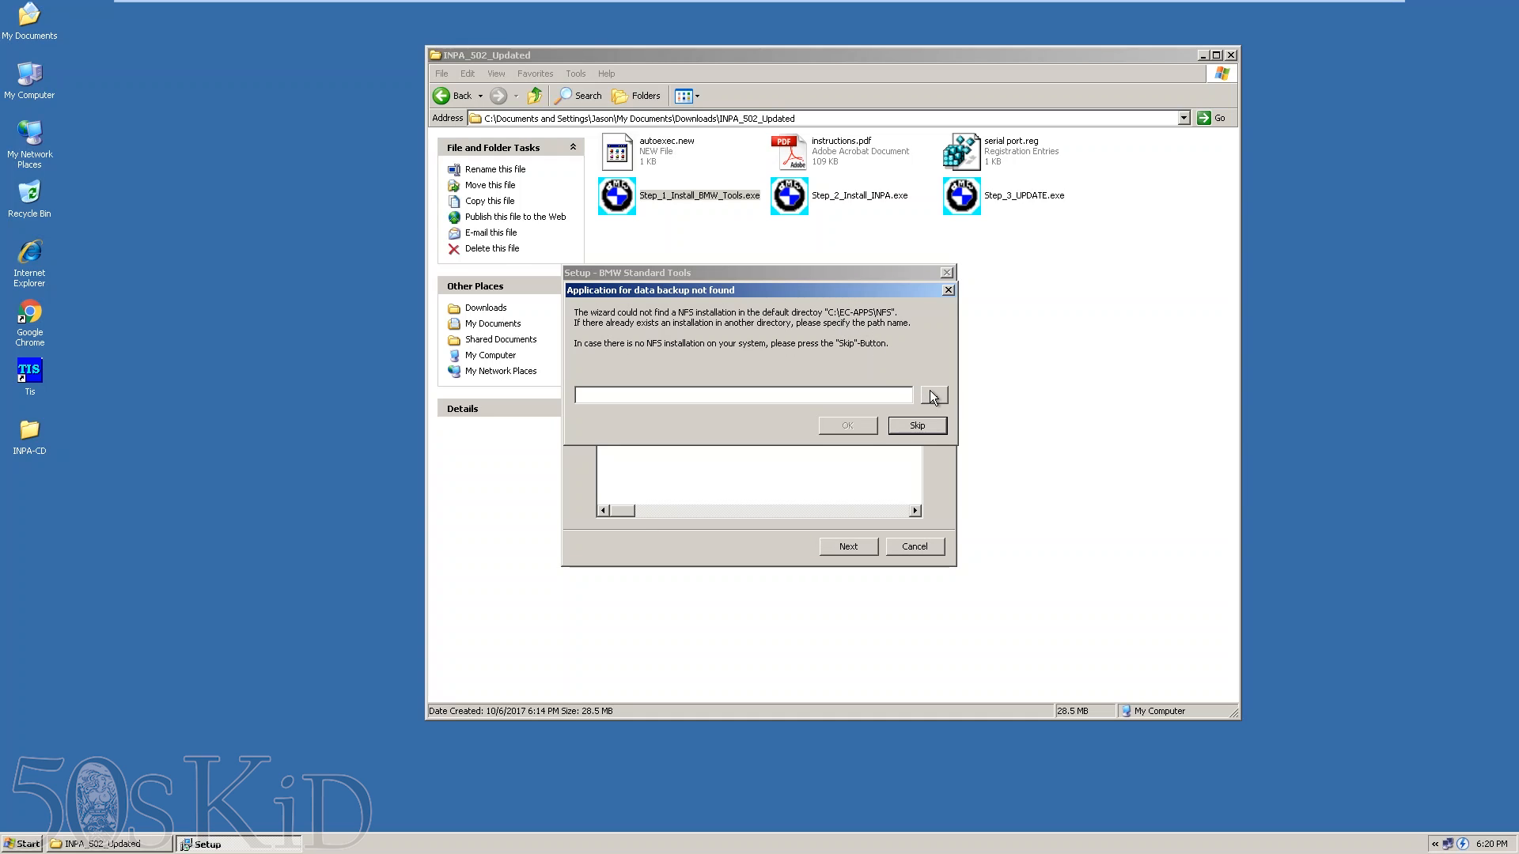
pyautogui.moveTo(921, 394)
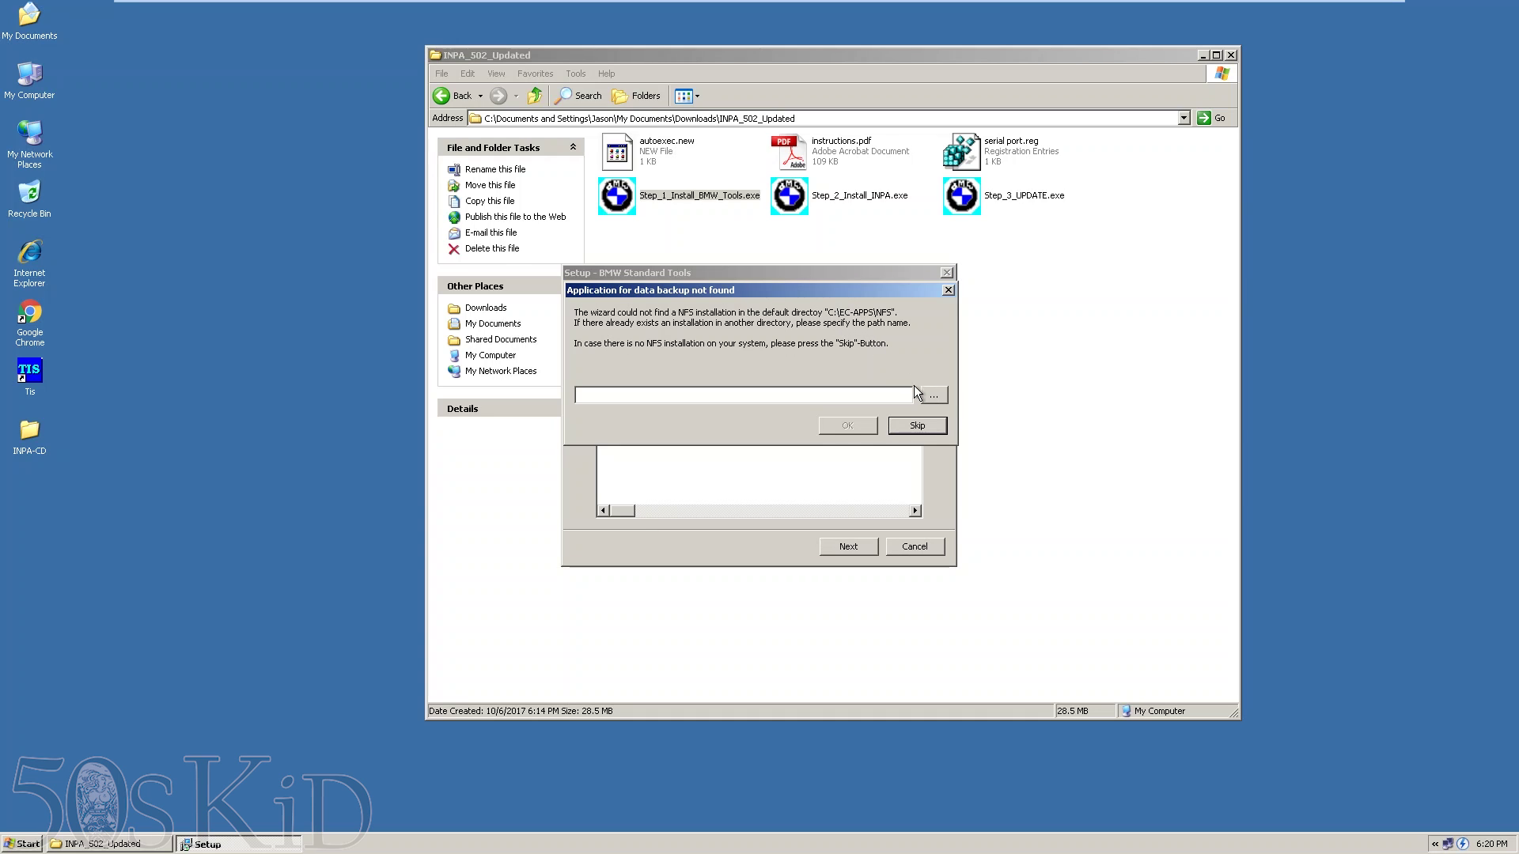
# - Point the existing NFS installation backup to C:\NFS
pyautogui.click(931, 394)
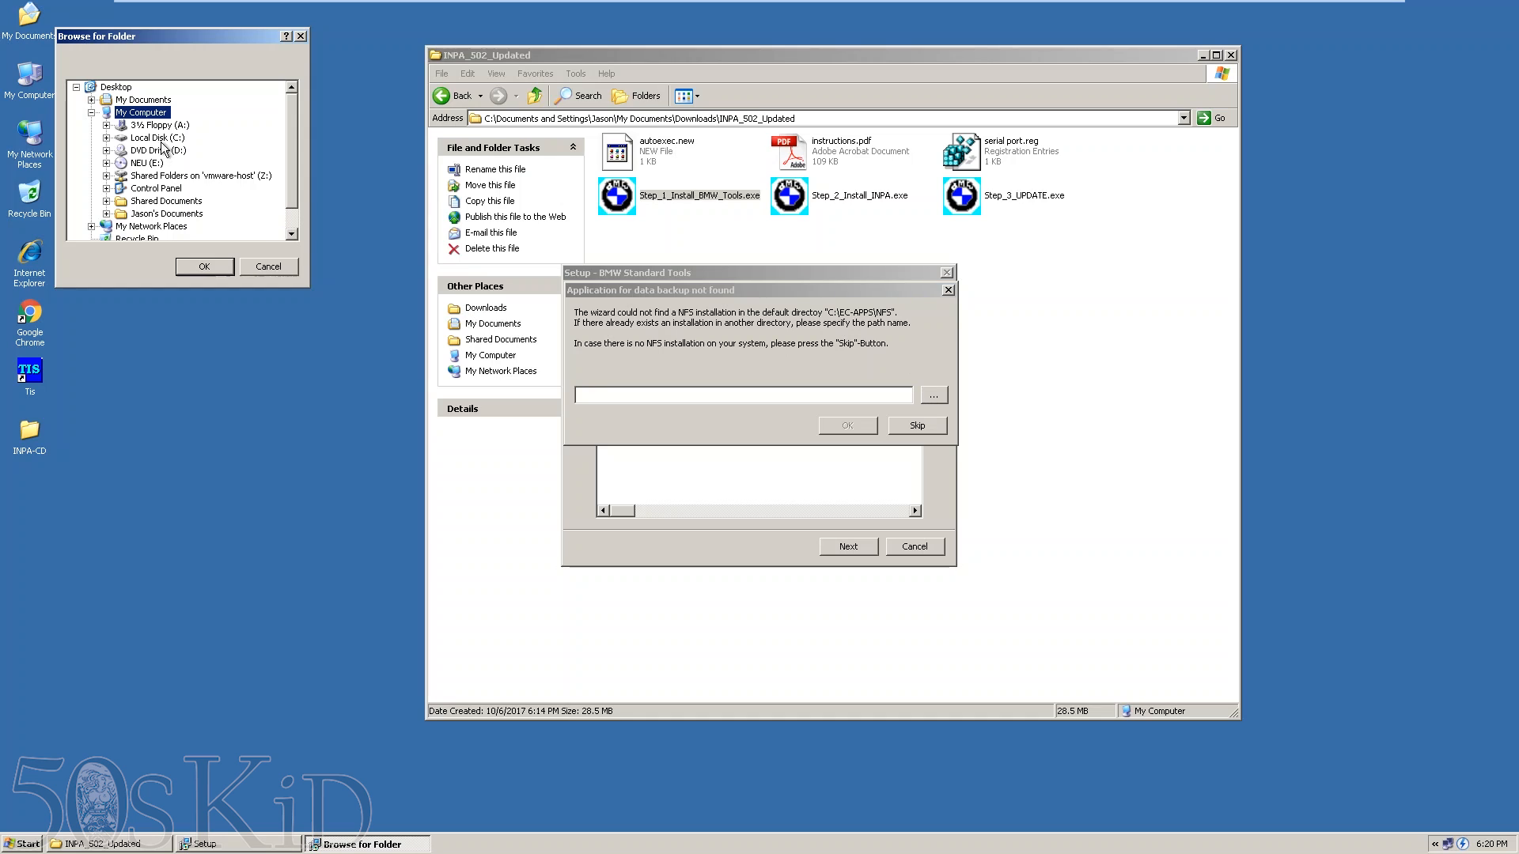
pyautogui.click(106, 138)
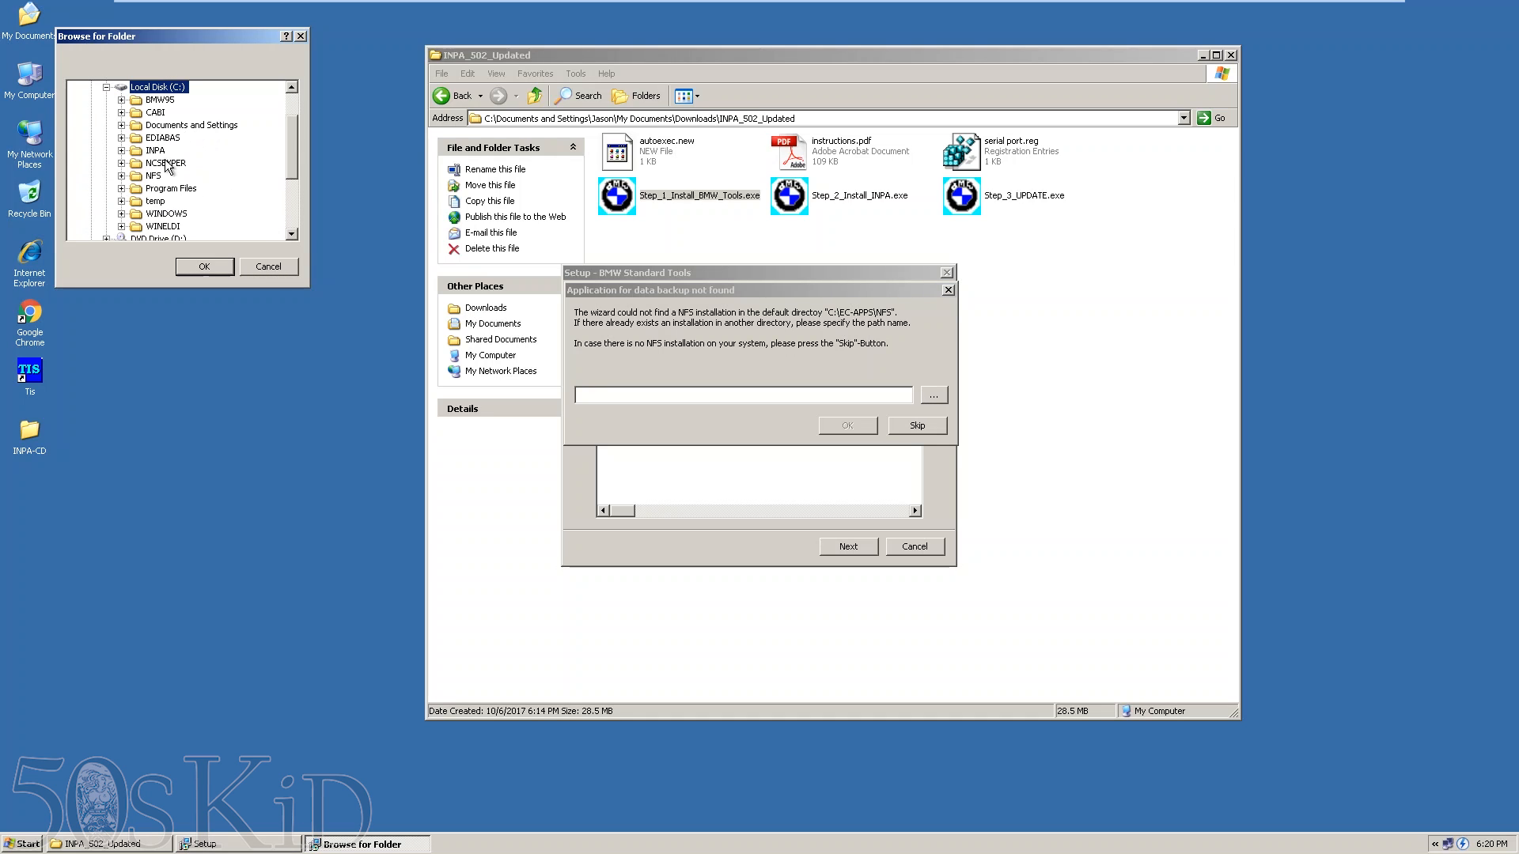
pyautogui.click(204, 265)
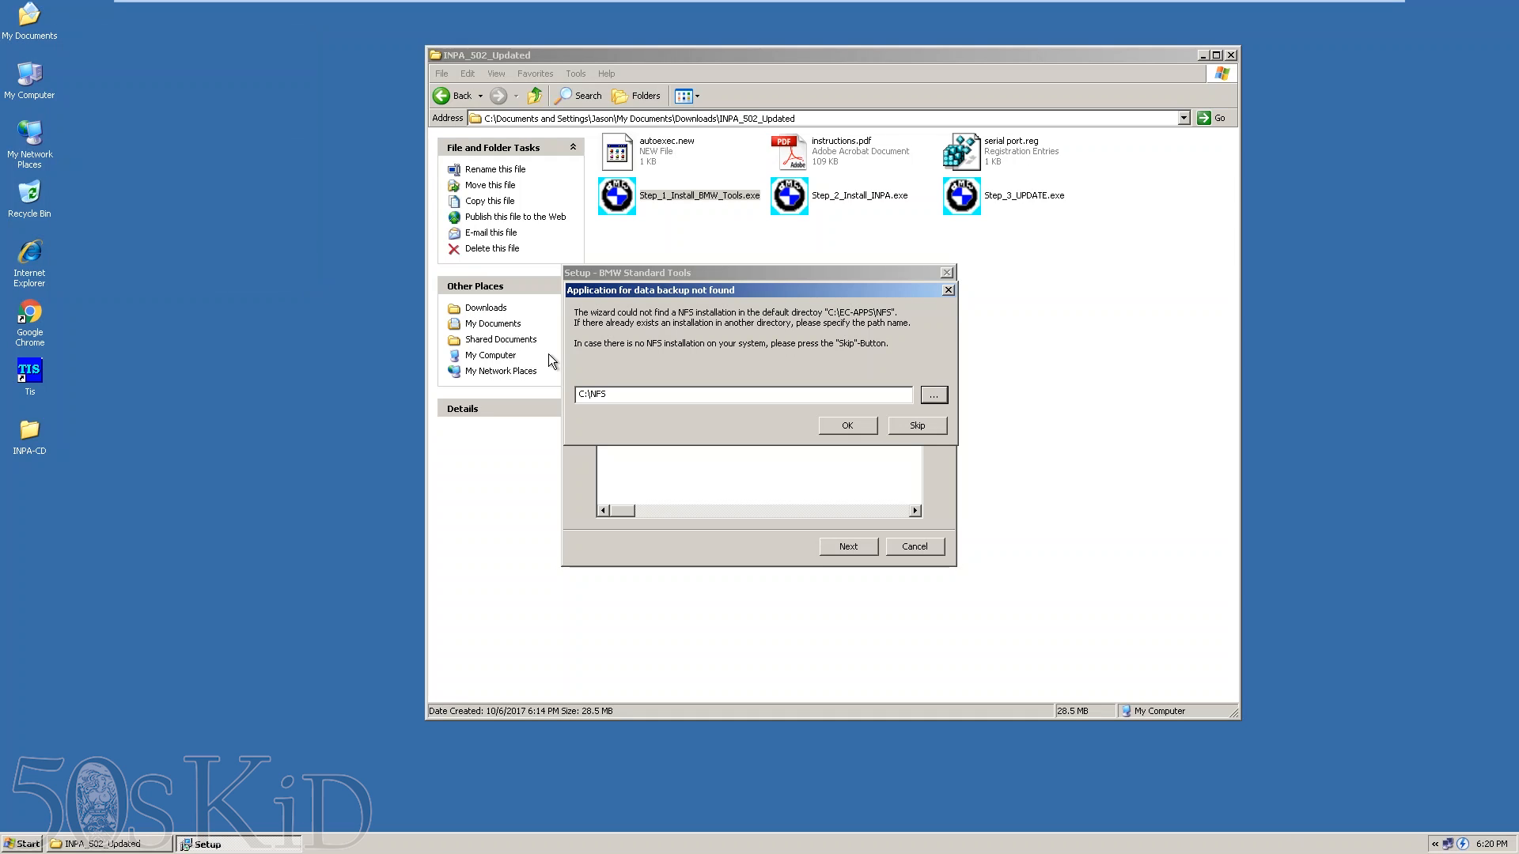
pyautogui.click(915, 425)
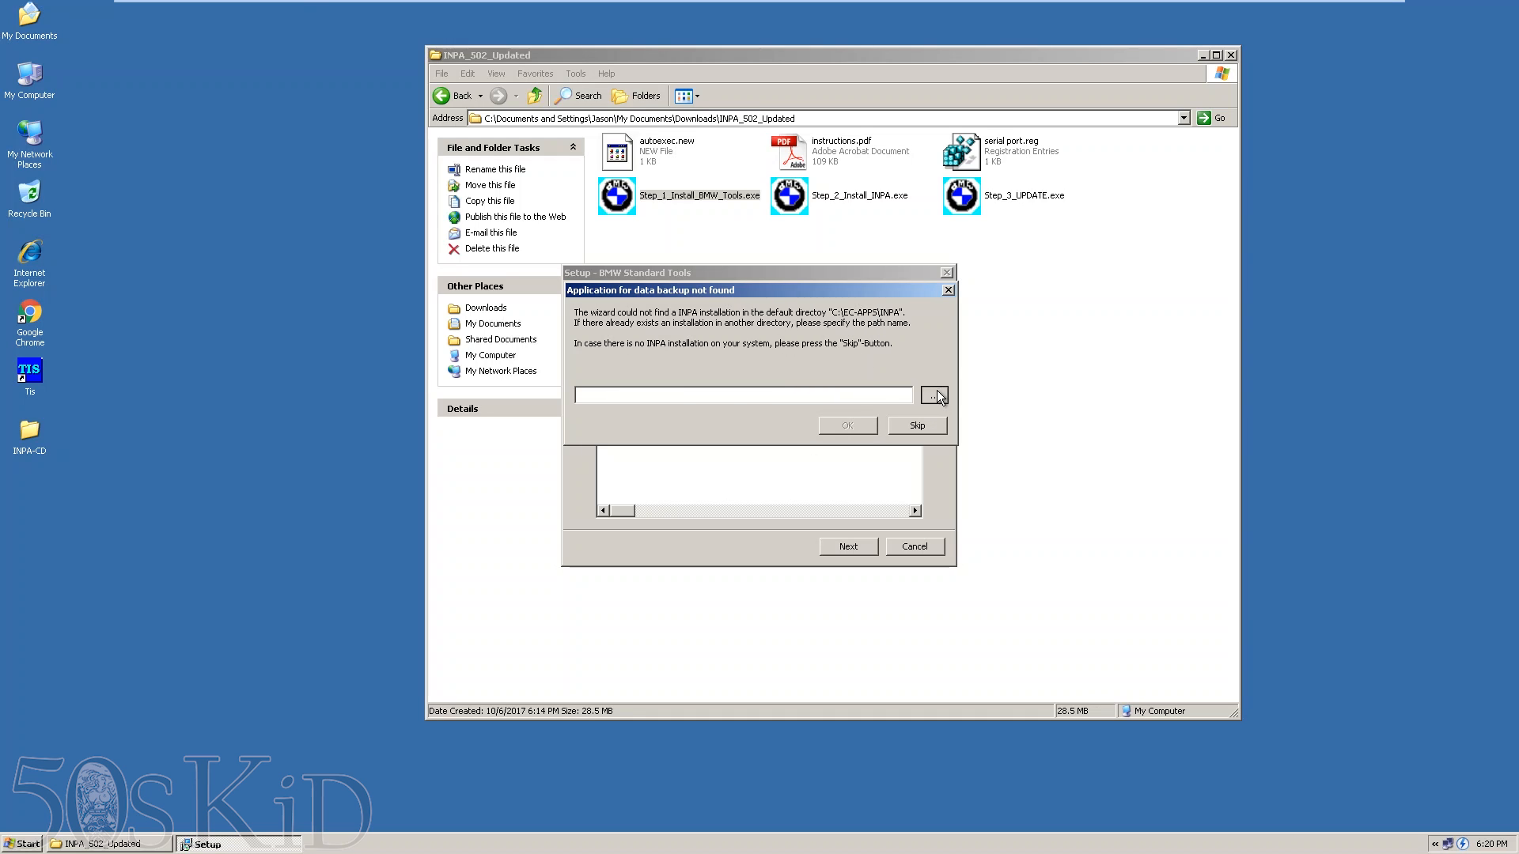
# - Point the INPA backup to C:\INPA and back up all four found applications to finish setup
pyautogui.click(932, 395)
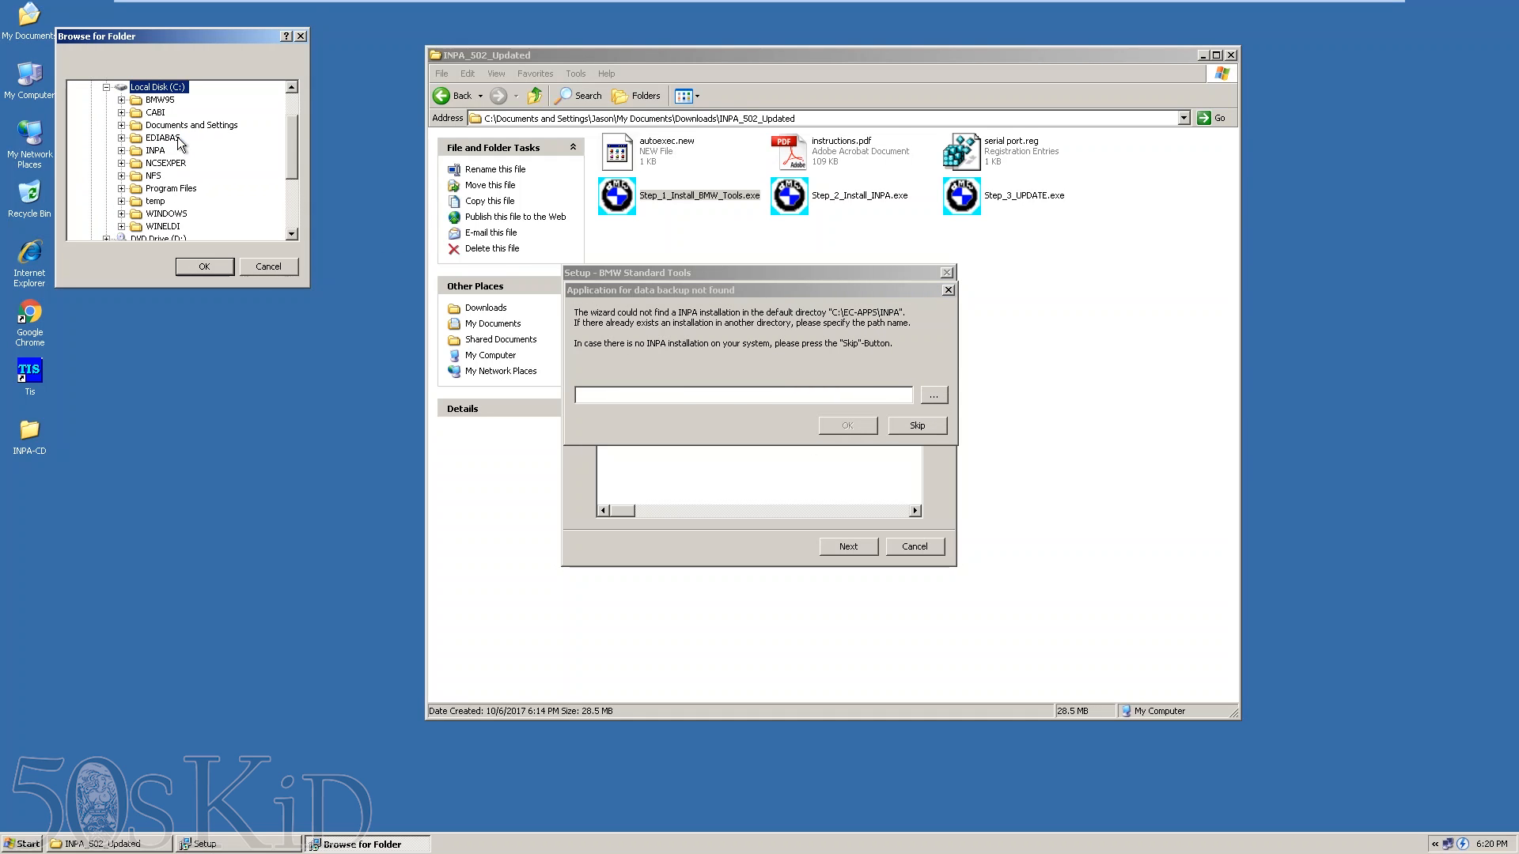
pyautogui.click(204, 265)
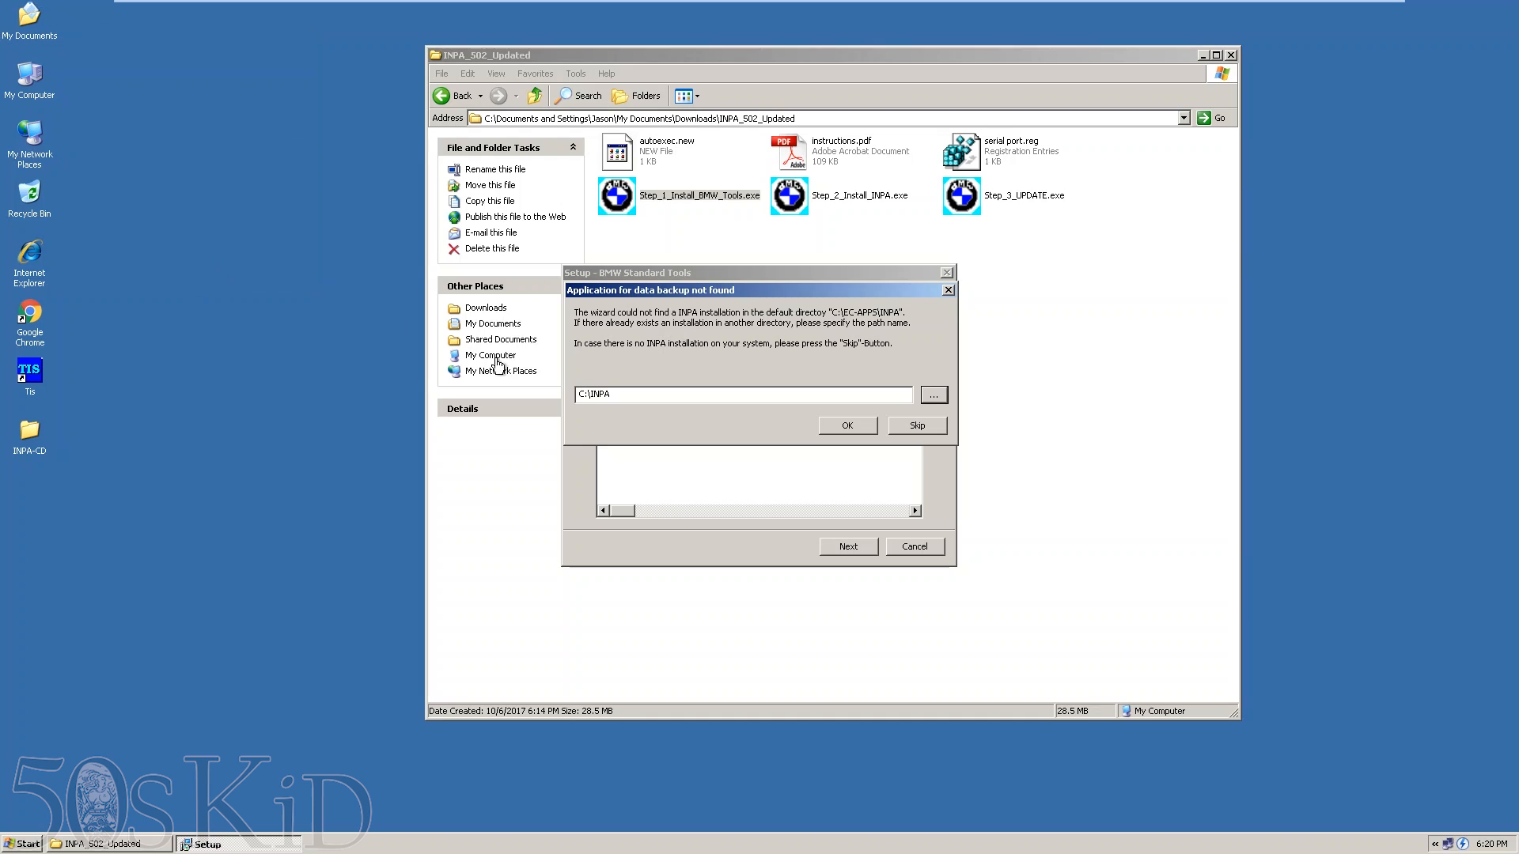
pyautogui.click(915, 426)
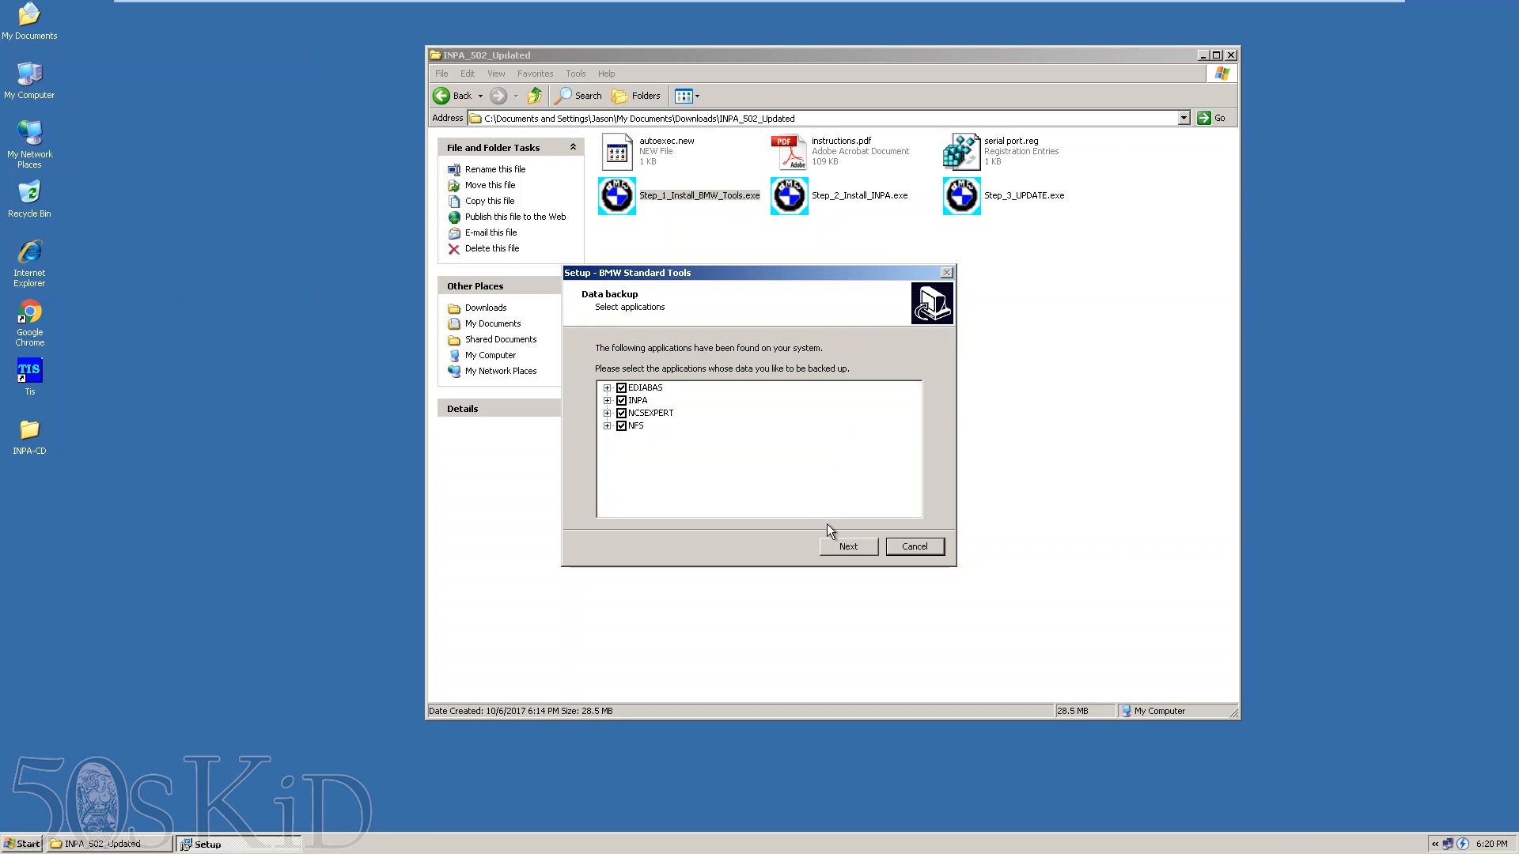
pyautogui.click(846, 546)
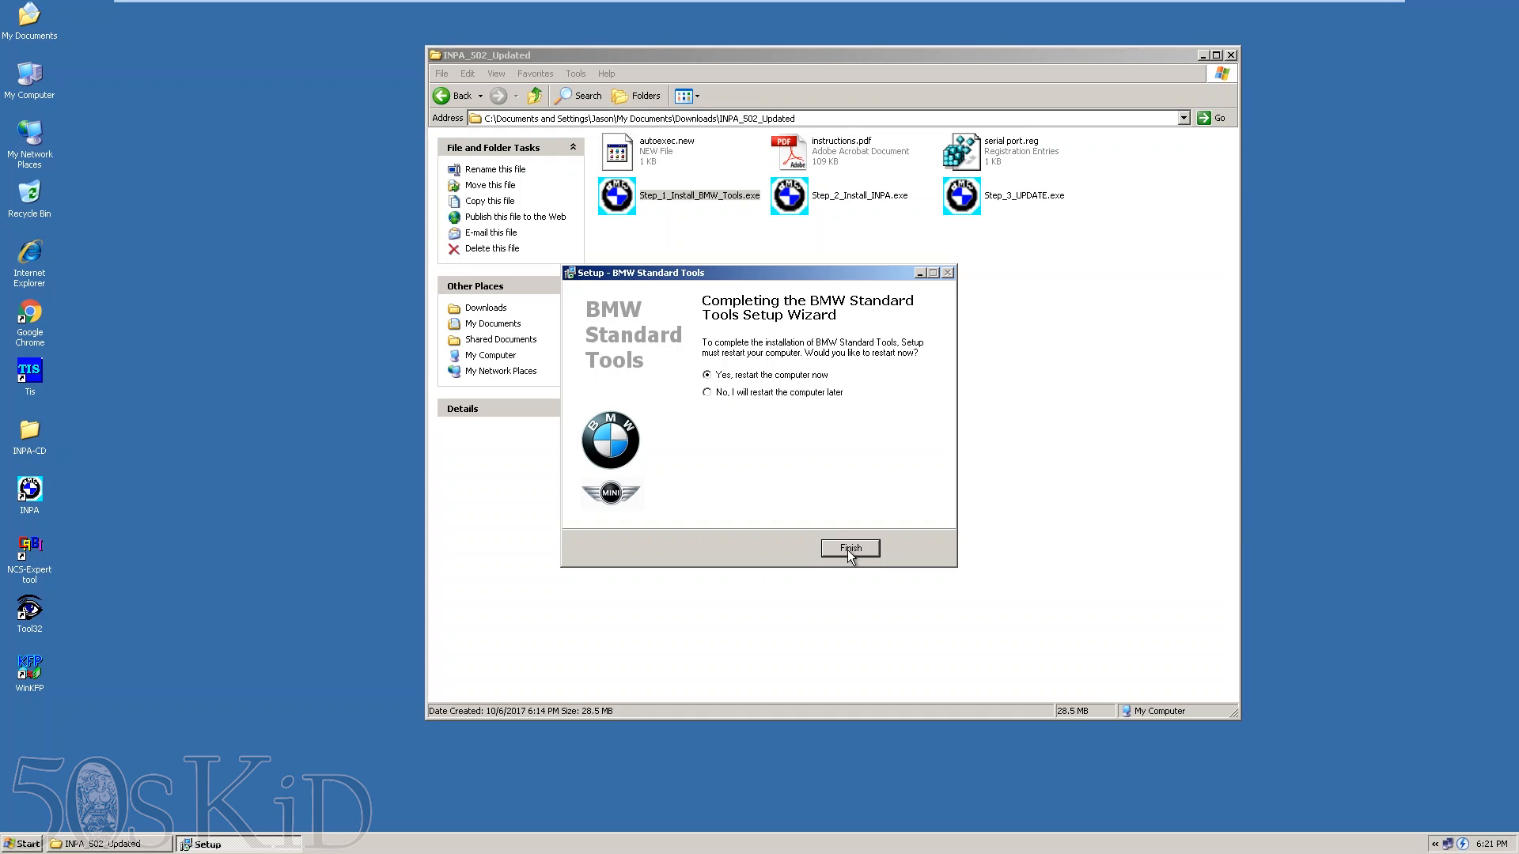
# - Finish BMW Standard Tools Setup with 'restart the computer now' selected
pyautogui.click(848, 549)
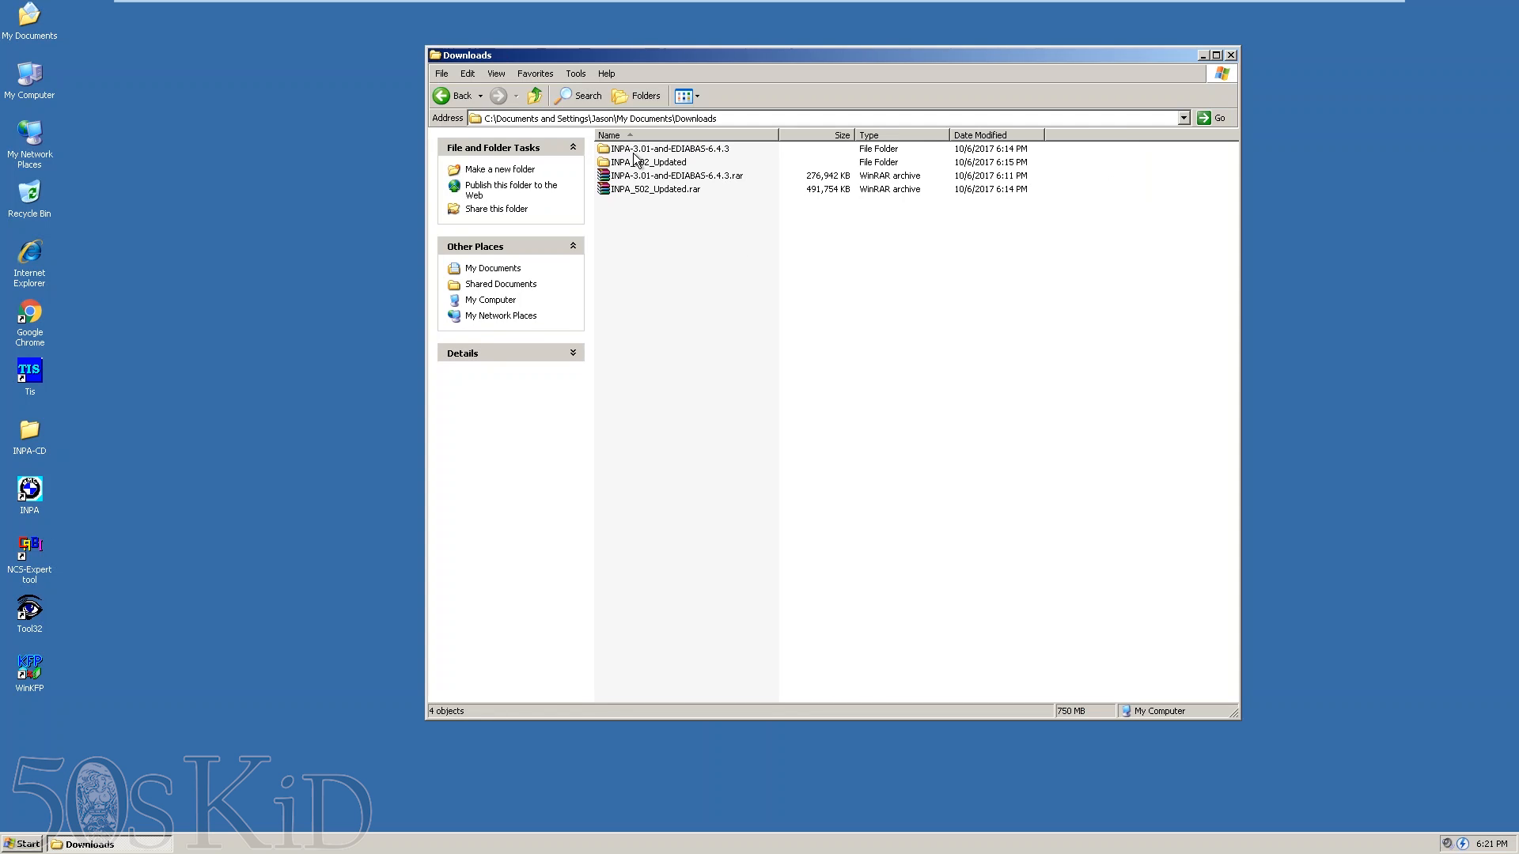
# - Run Step_2_Install_INPA.exe from INPA_502_Updated, extracting to C:\temp and launching the EDIABAS/INPA installer
pyautogui.doubleClick(649, 161)
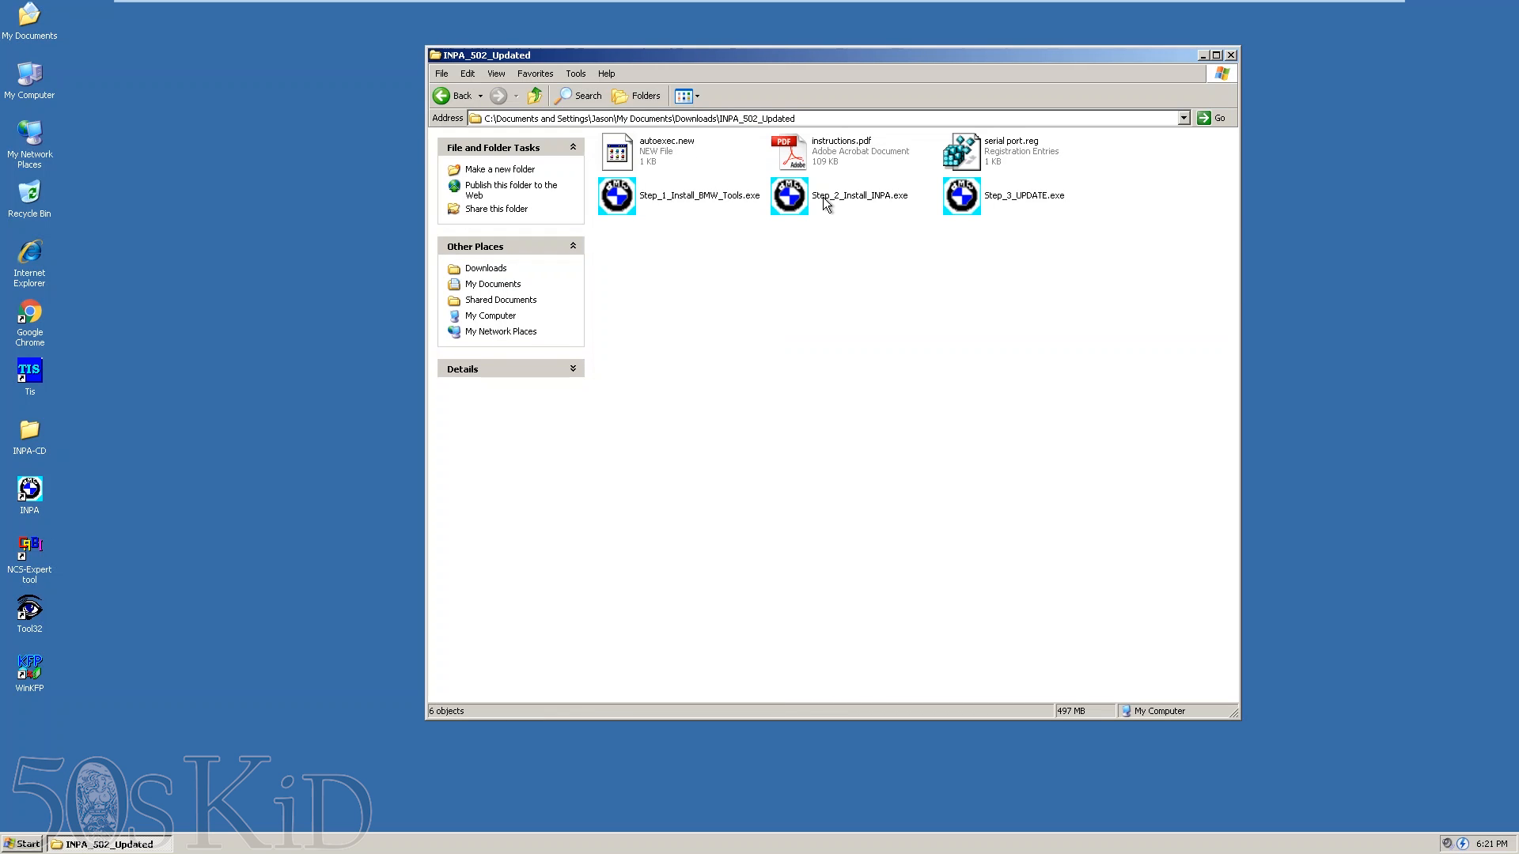
pyautogui.doubleClick(788, 195)
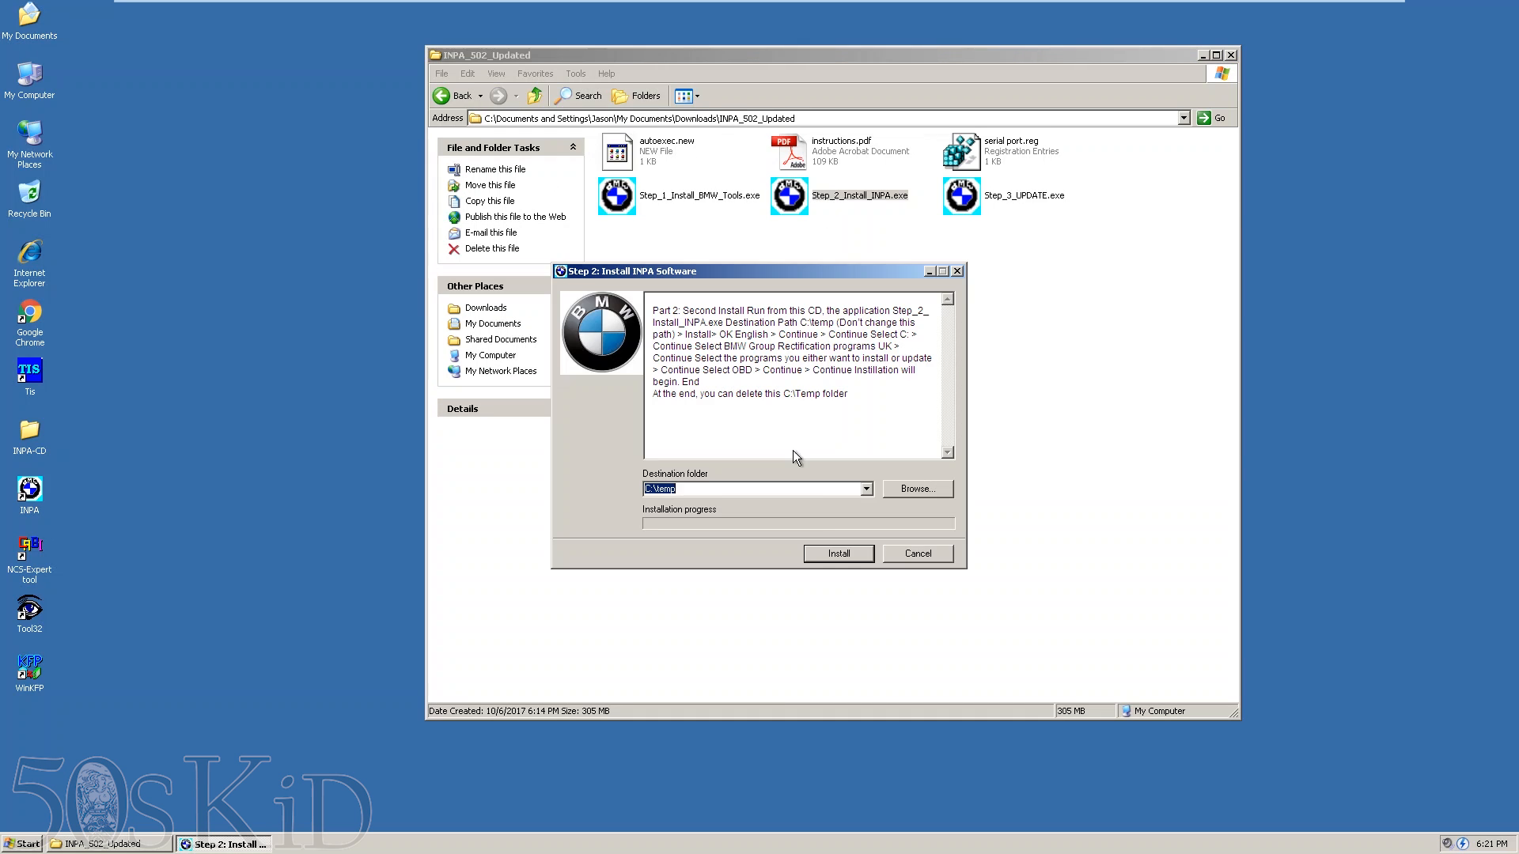
pyautogui.click(838, 554)
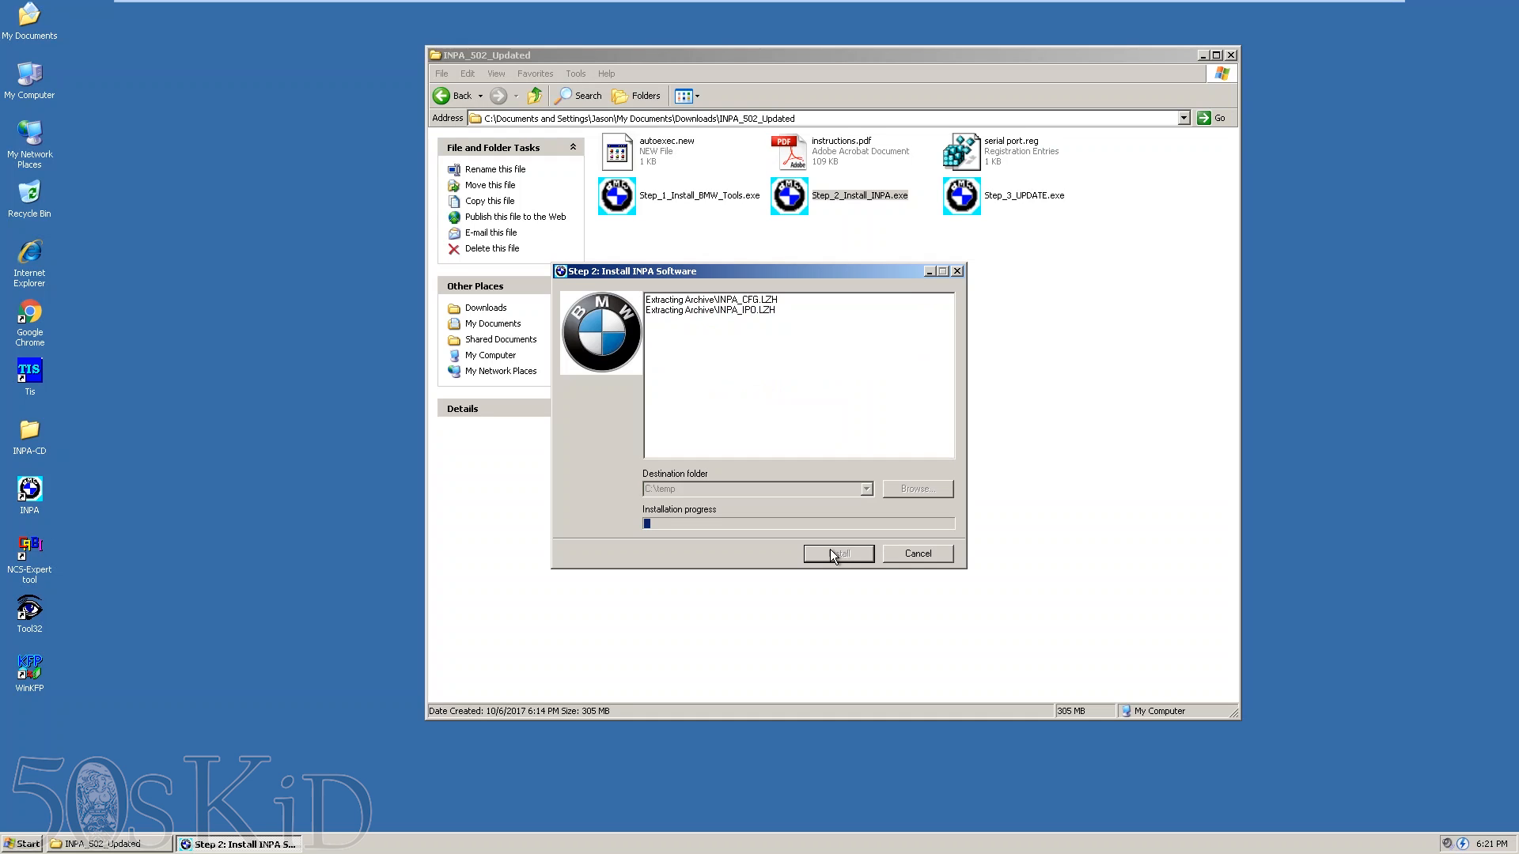
pyautogui.click(837, 554)
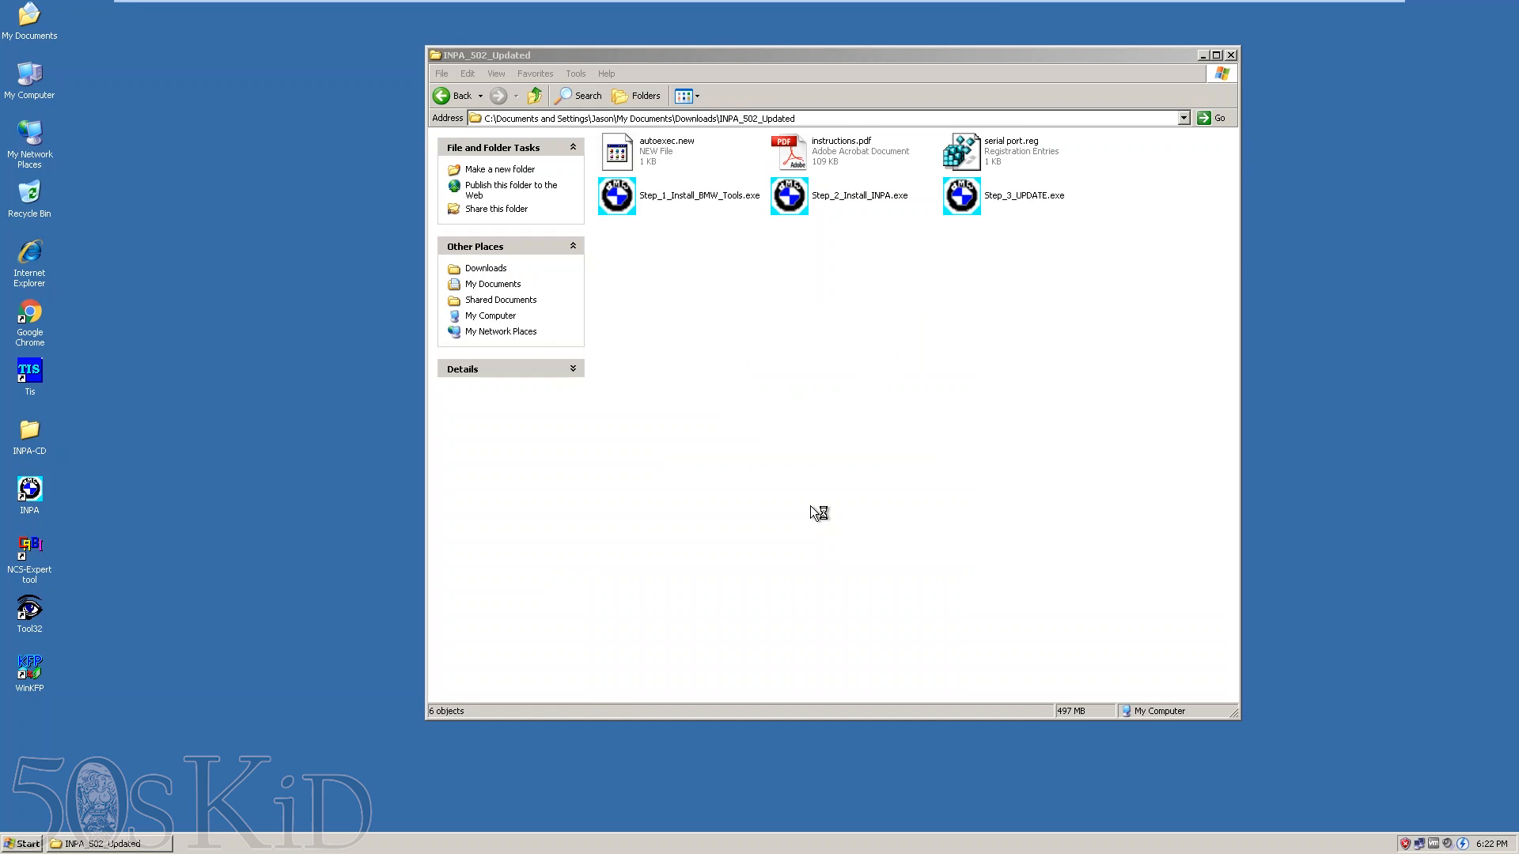
pyautogui.doubleClick(616, 194)
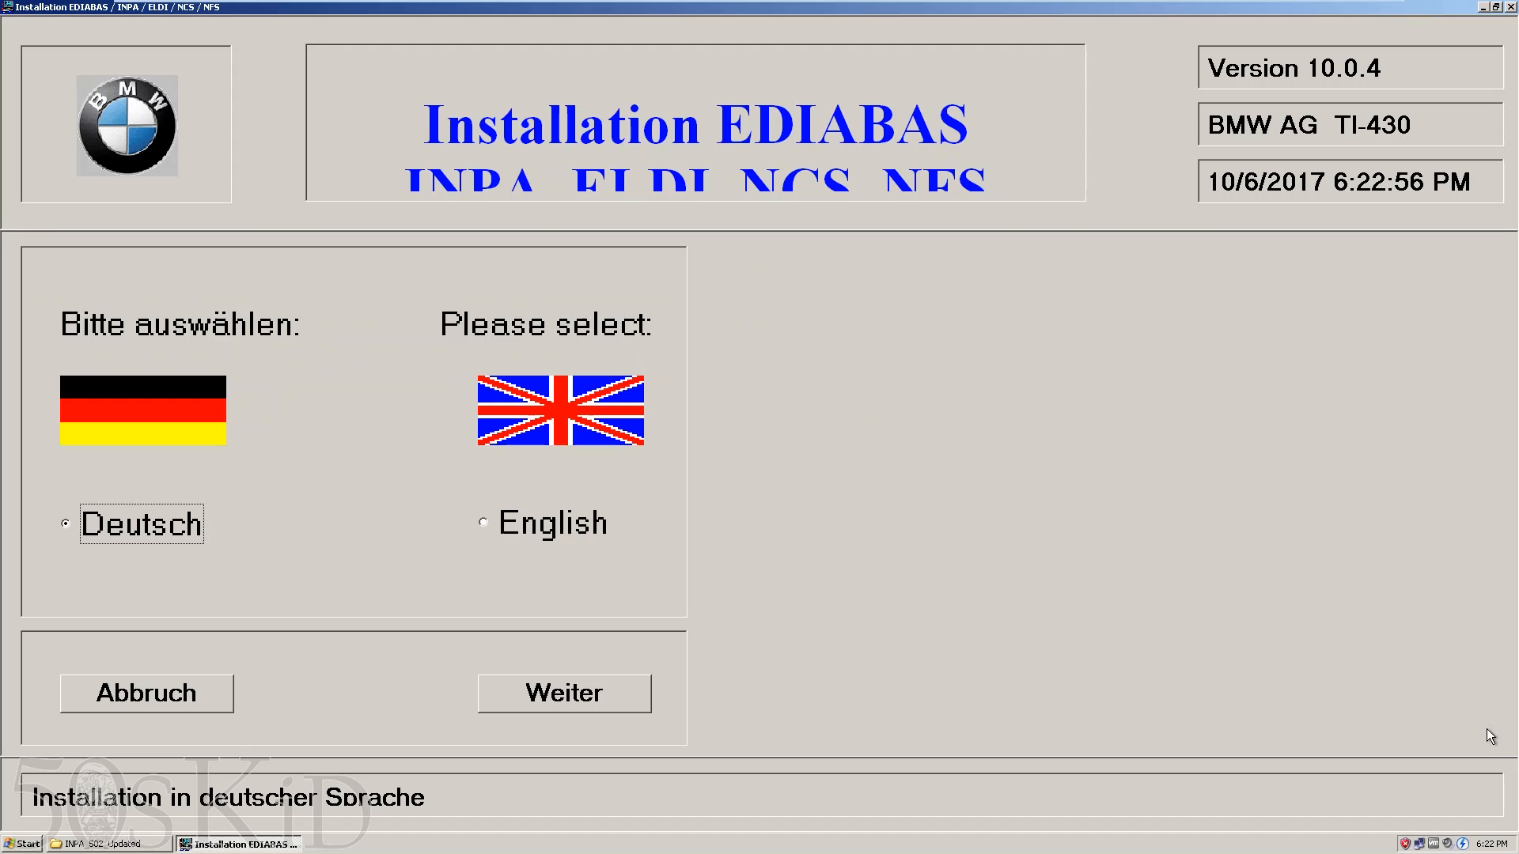
# - Proceed in English past the reference lists and choose the BMW Group Rectification programs USA configuration
pyautogui.click(563, 693)
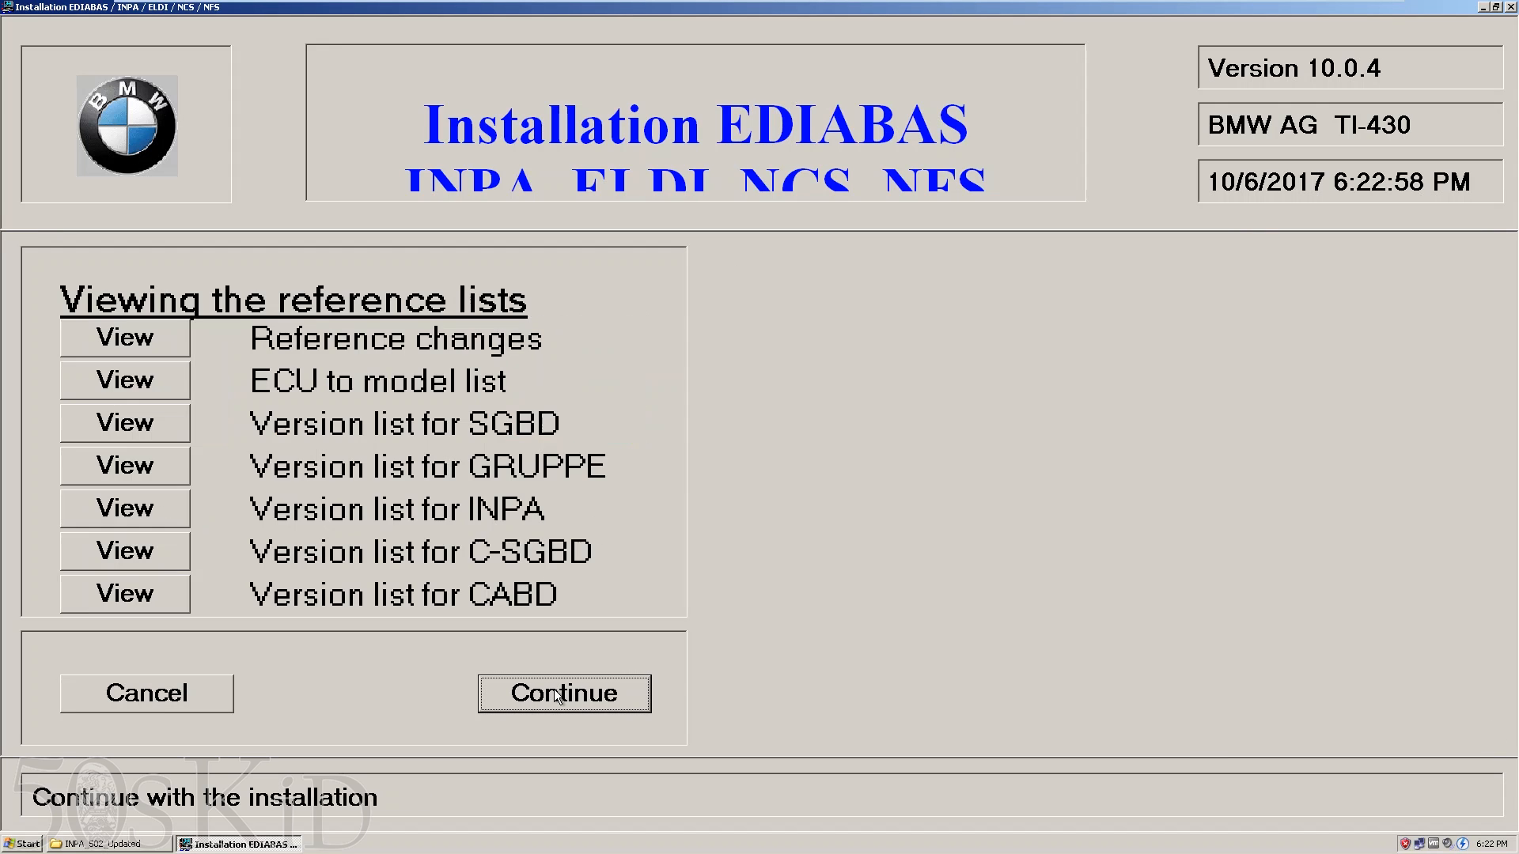
pyautogui.click(564, 693)
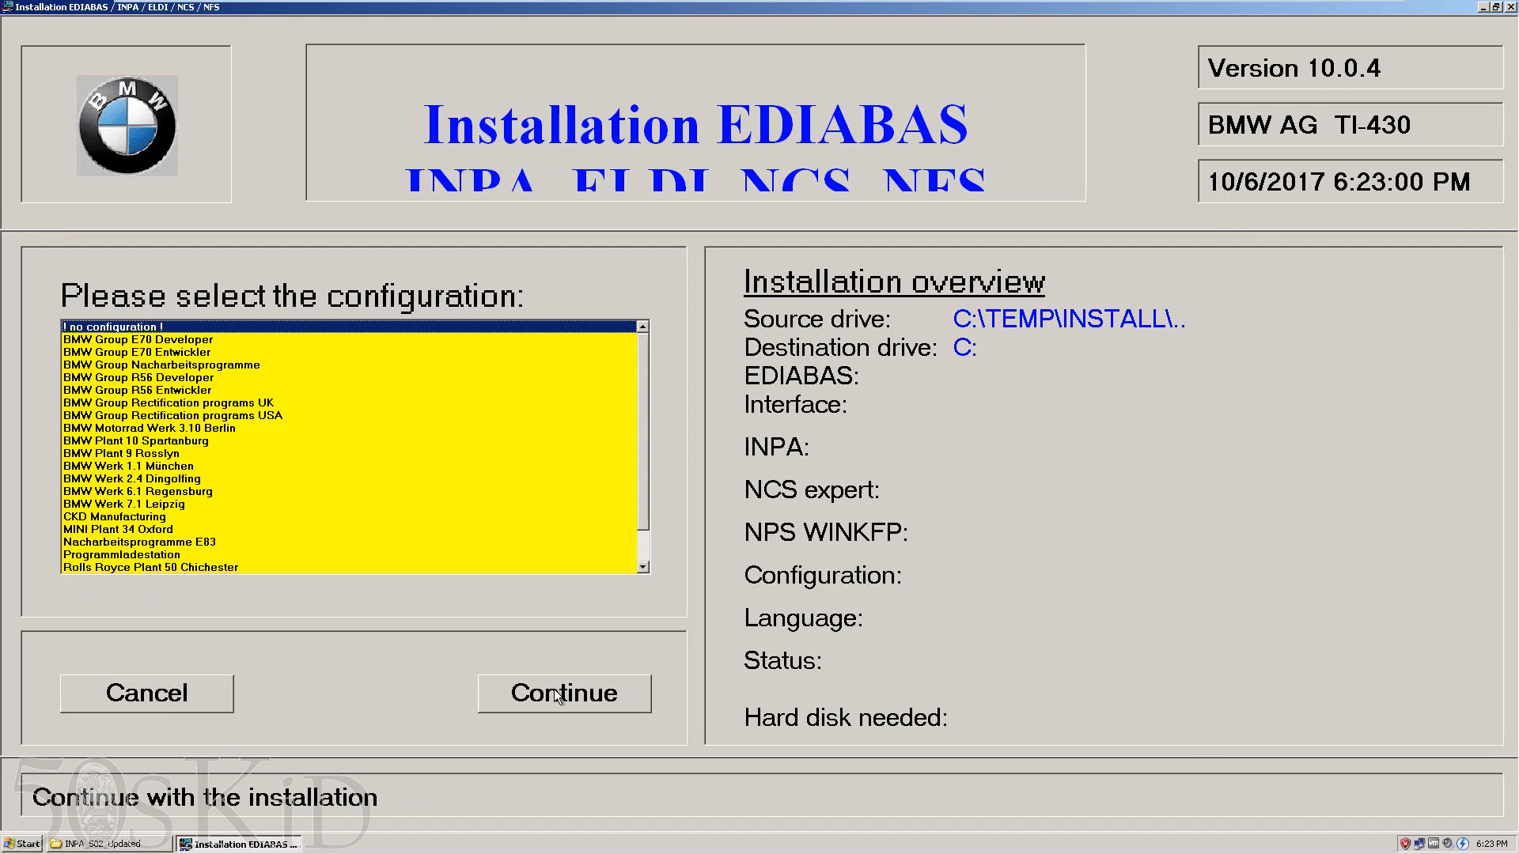
pyautogui.click(172, 416)
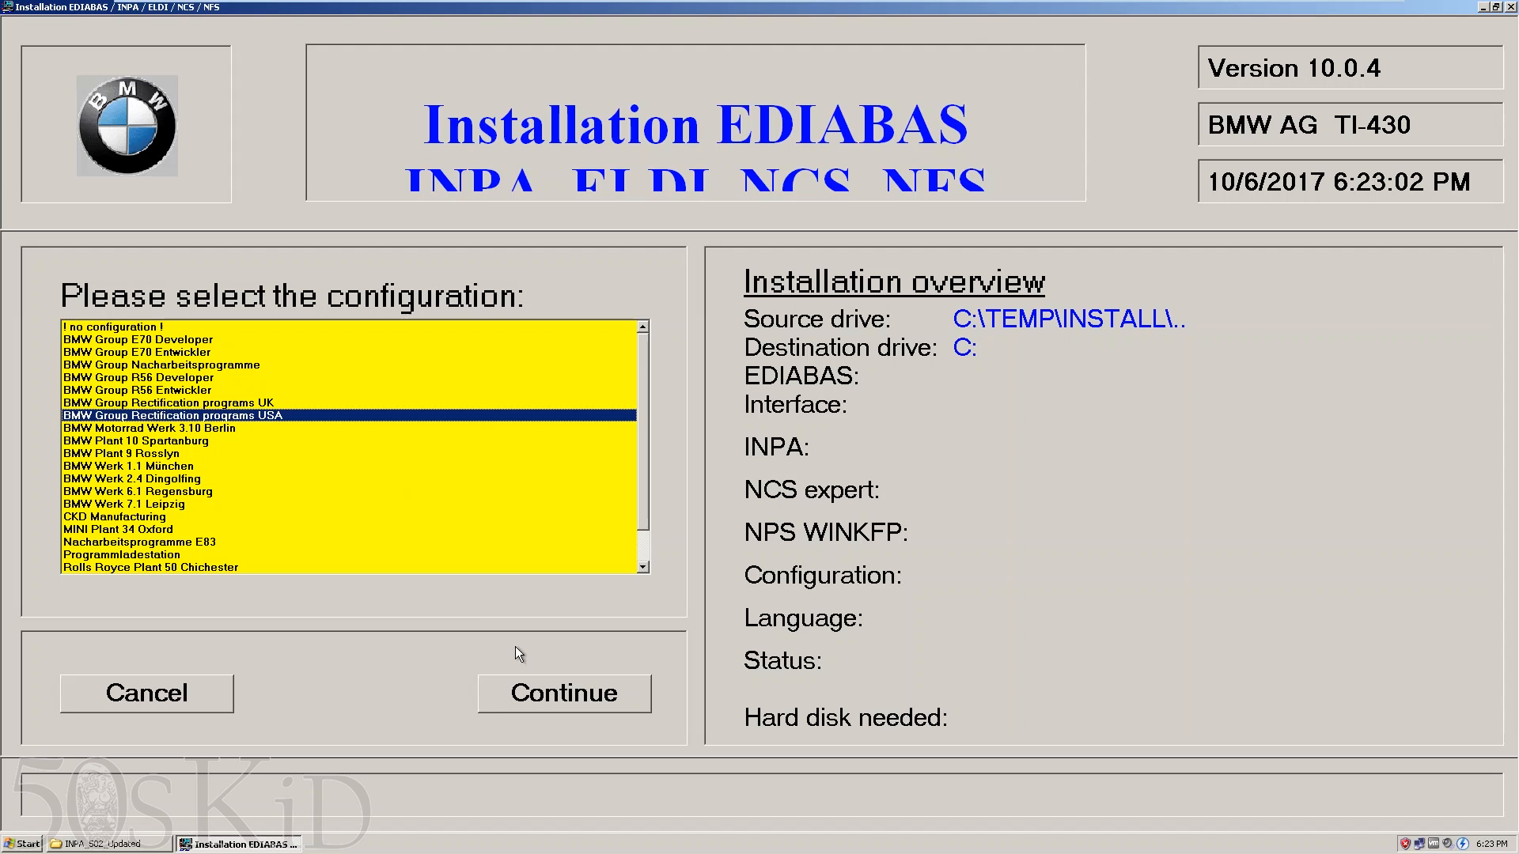
pyautogui.click(563, 693)
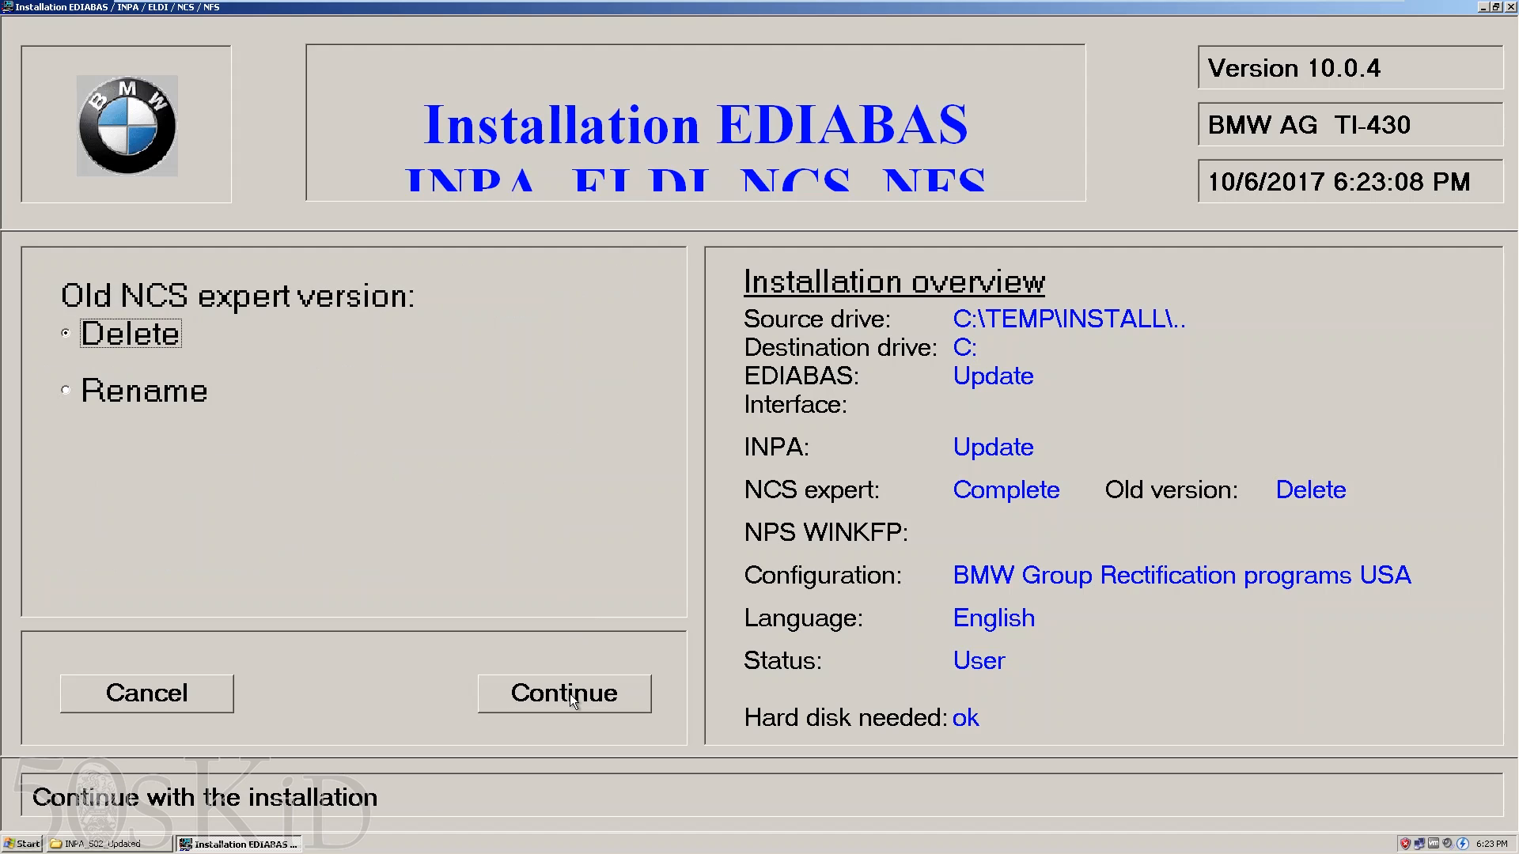
# - Replace the old NCS Expert version, run the installation, and exit the finished installer
pyautogui.click(565, 693)
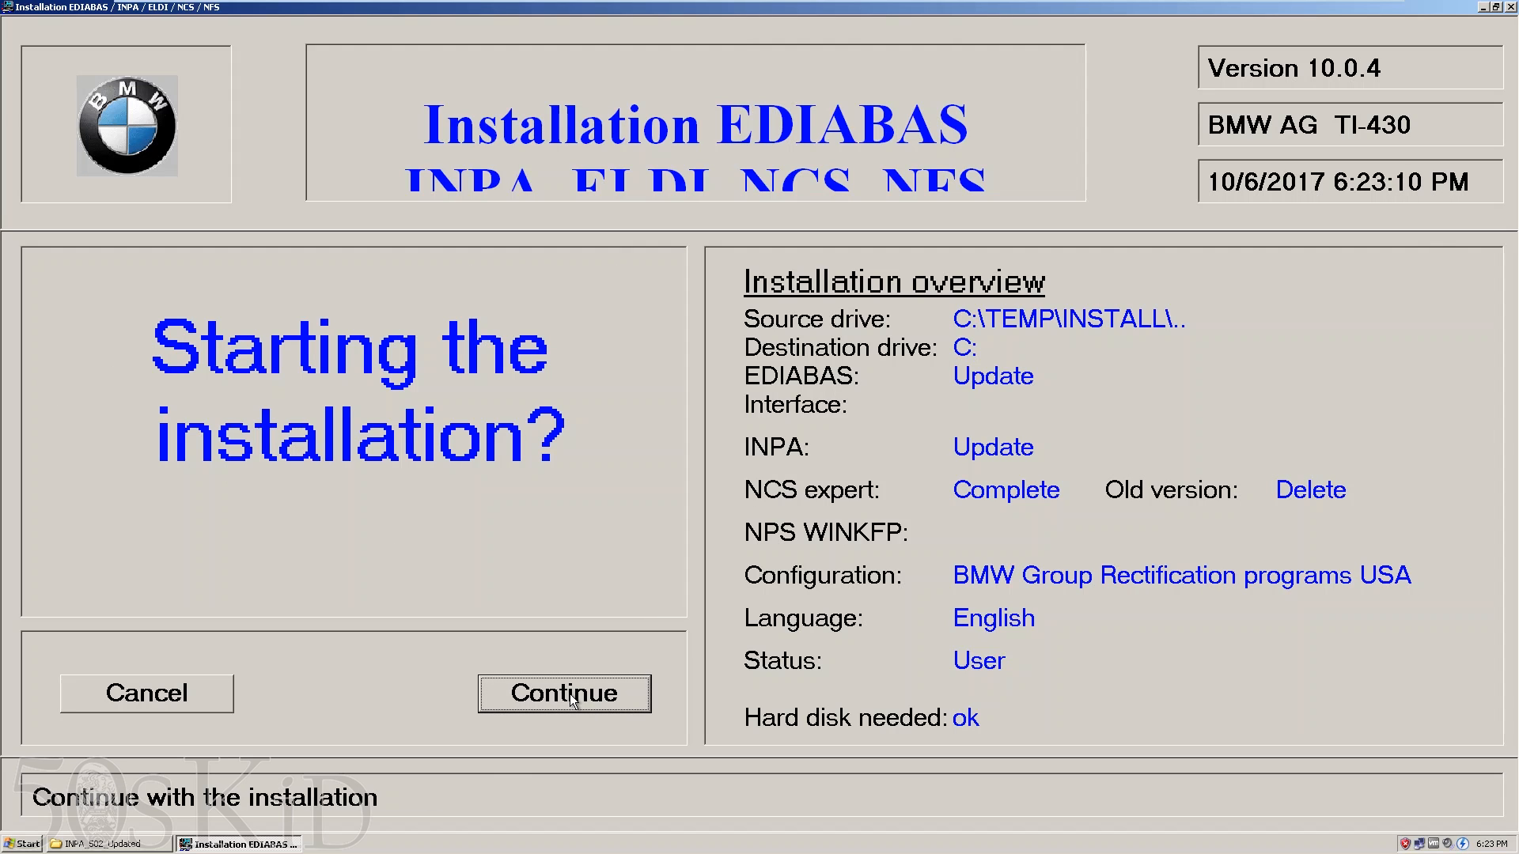
pyautogui.moveTo(437, 690)
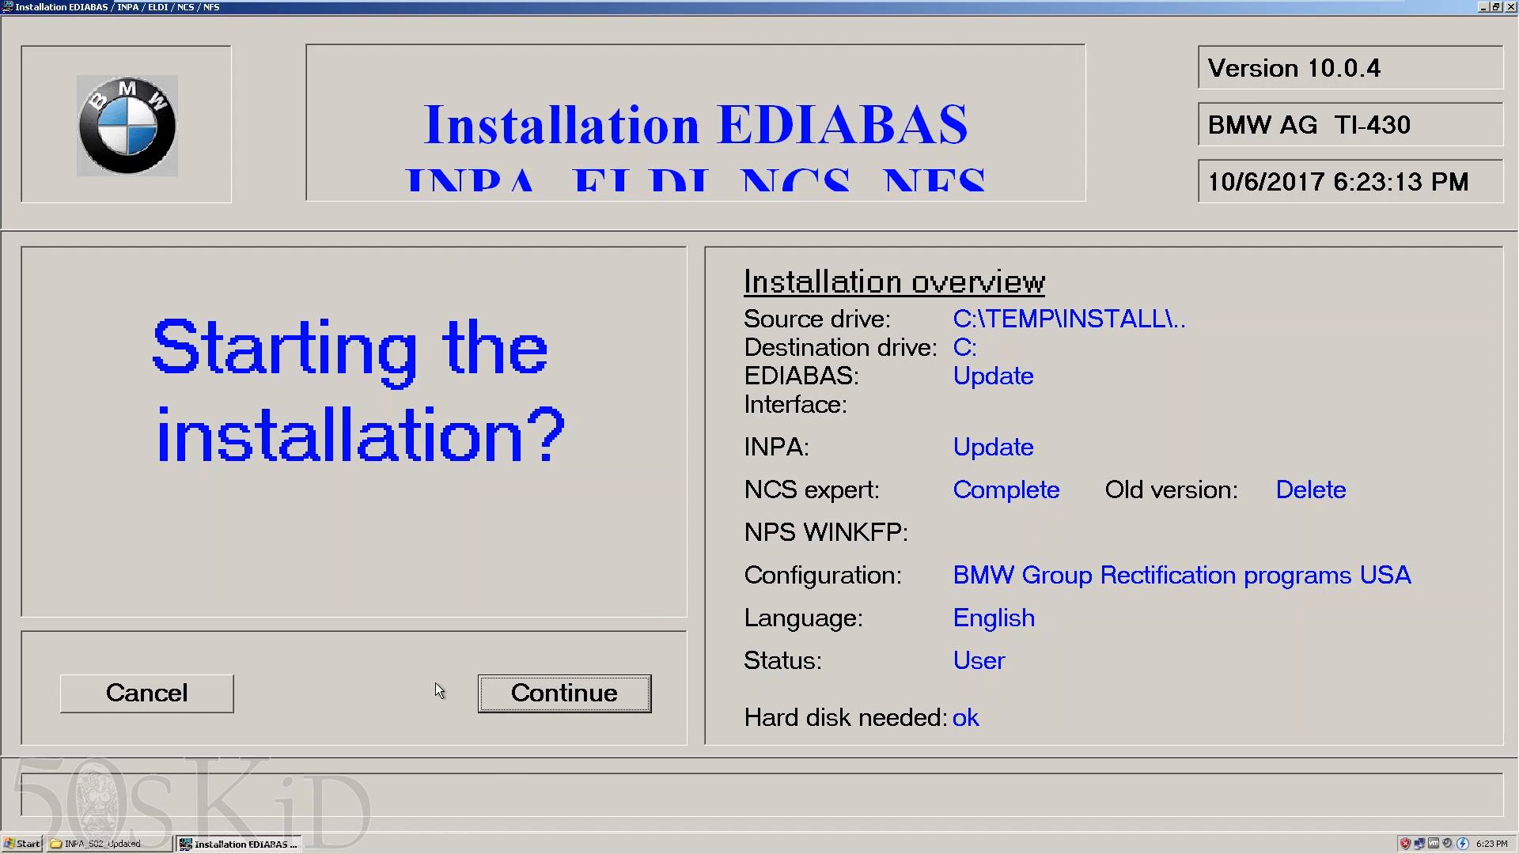
pyautogui.click(563, 693)
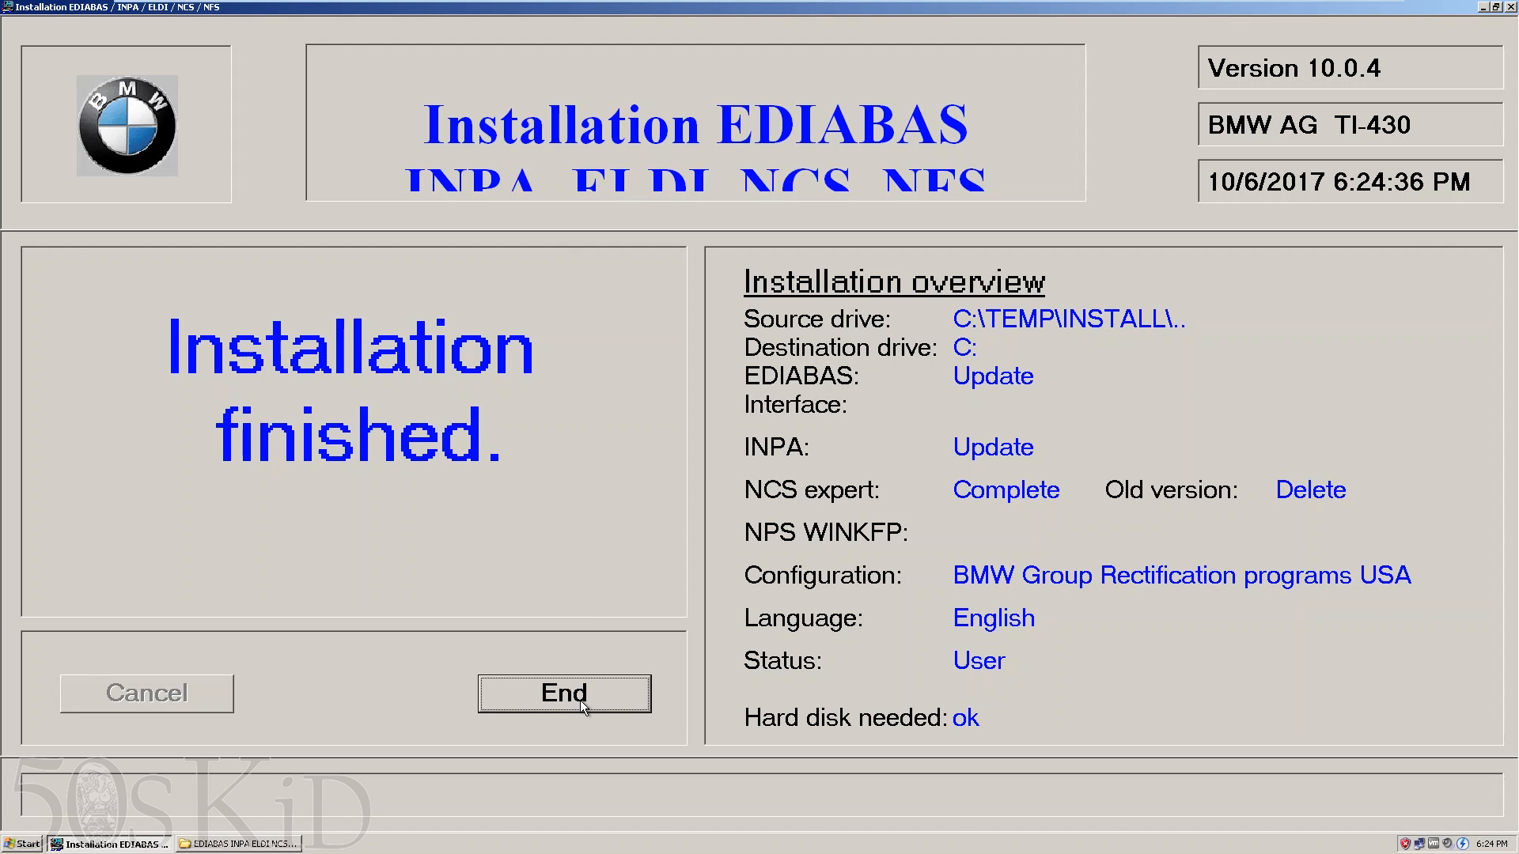
pyautogui.moveTo(565, 646)
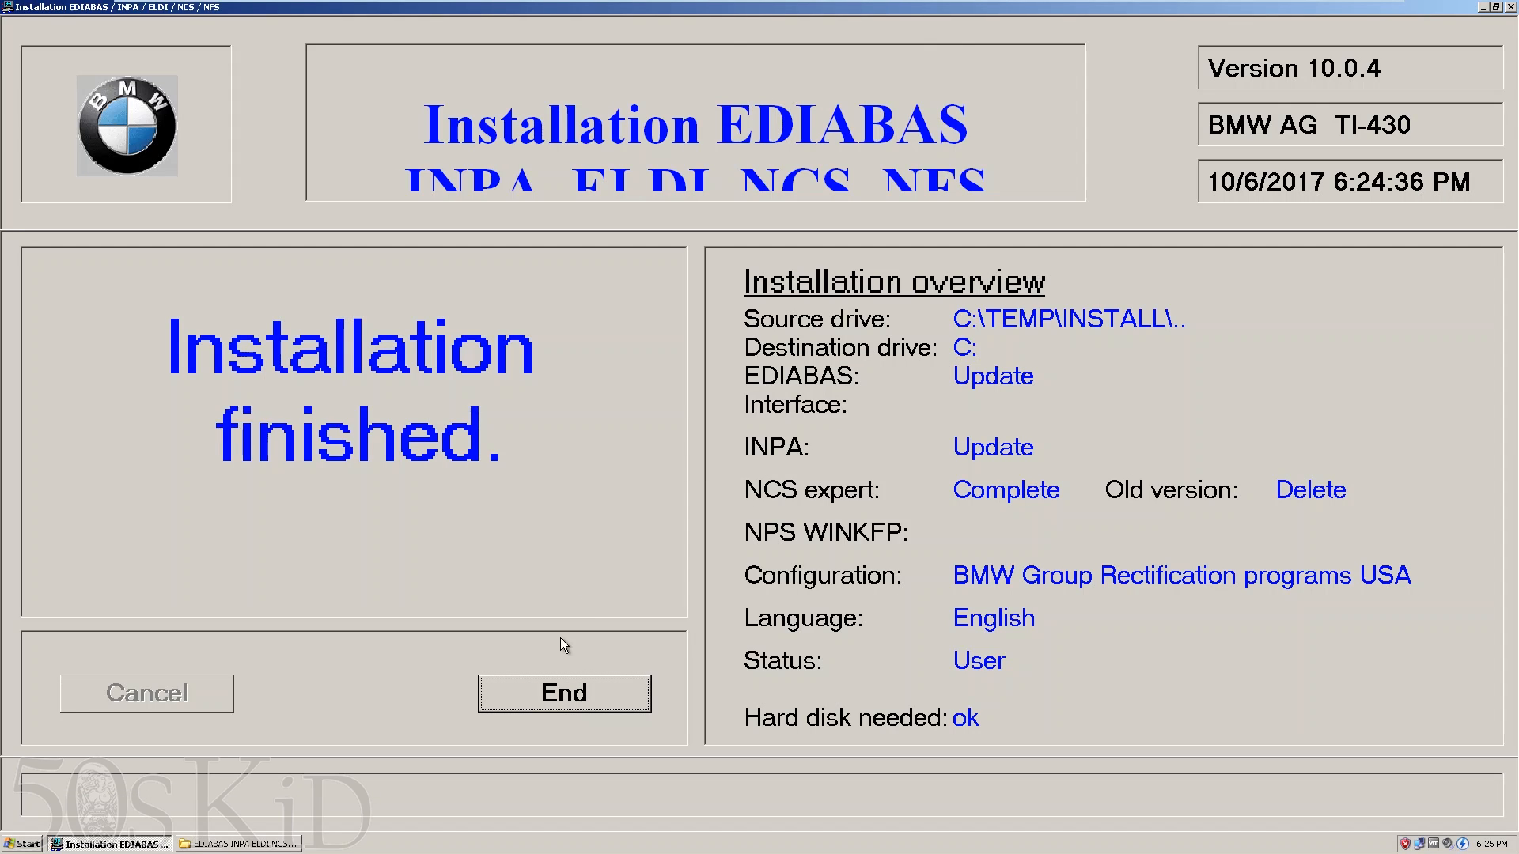
pyautogui.moveTo(571, 711)
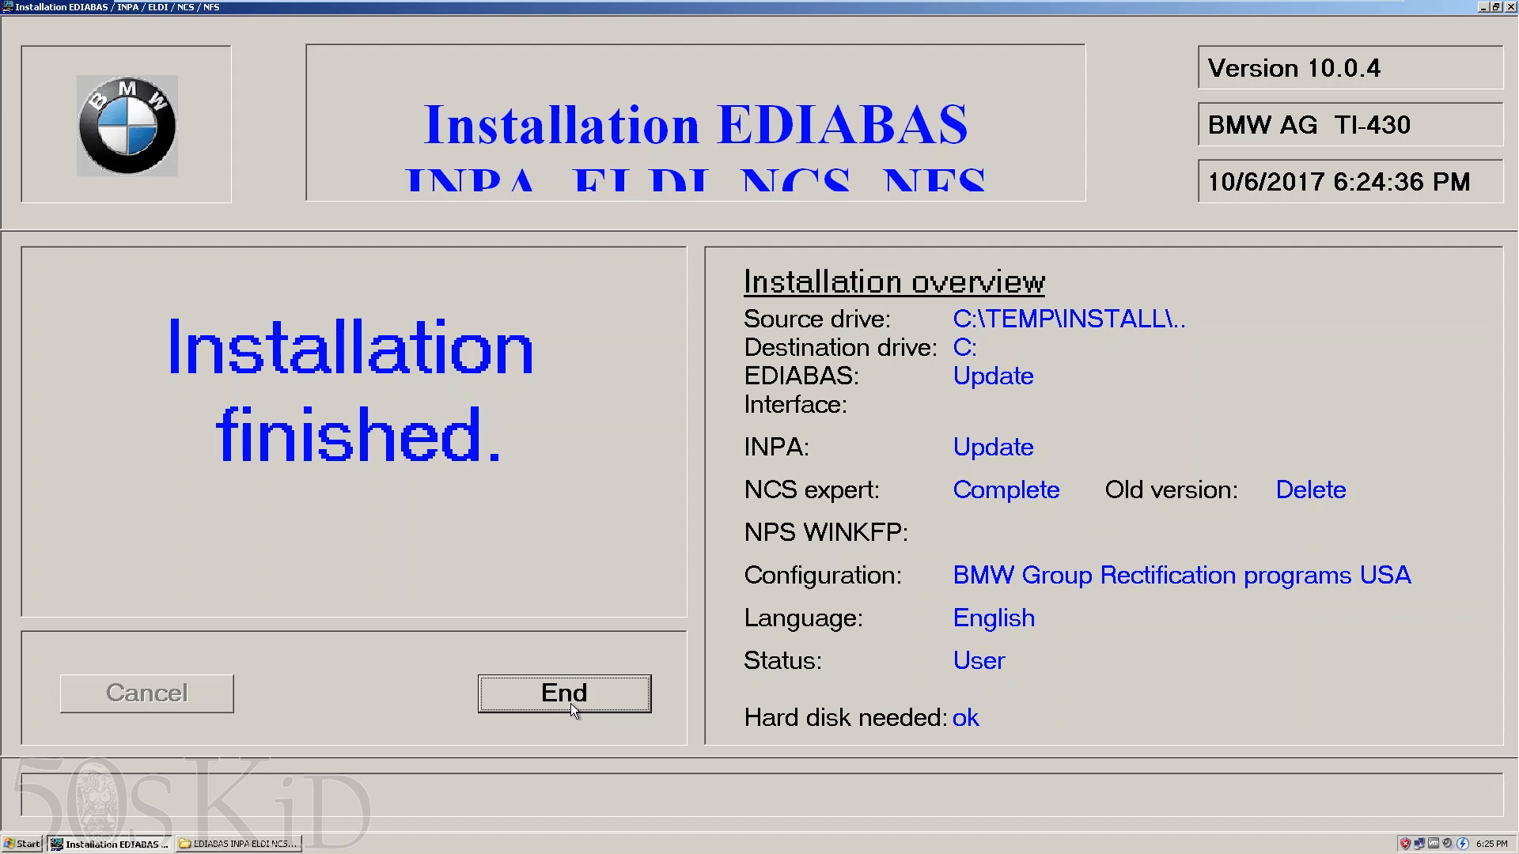
pyautogui.click(563, 693)
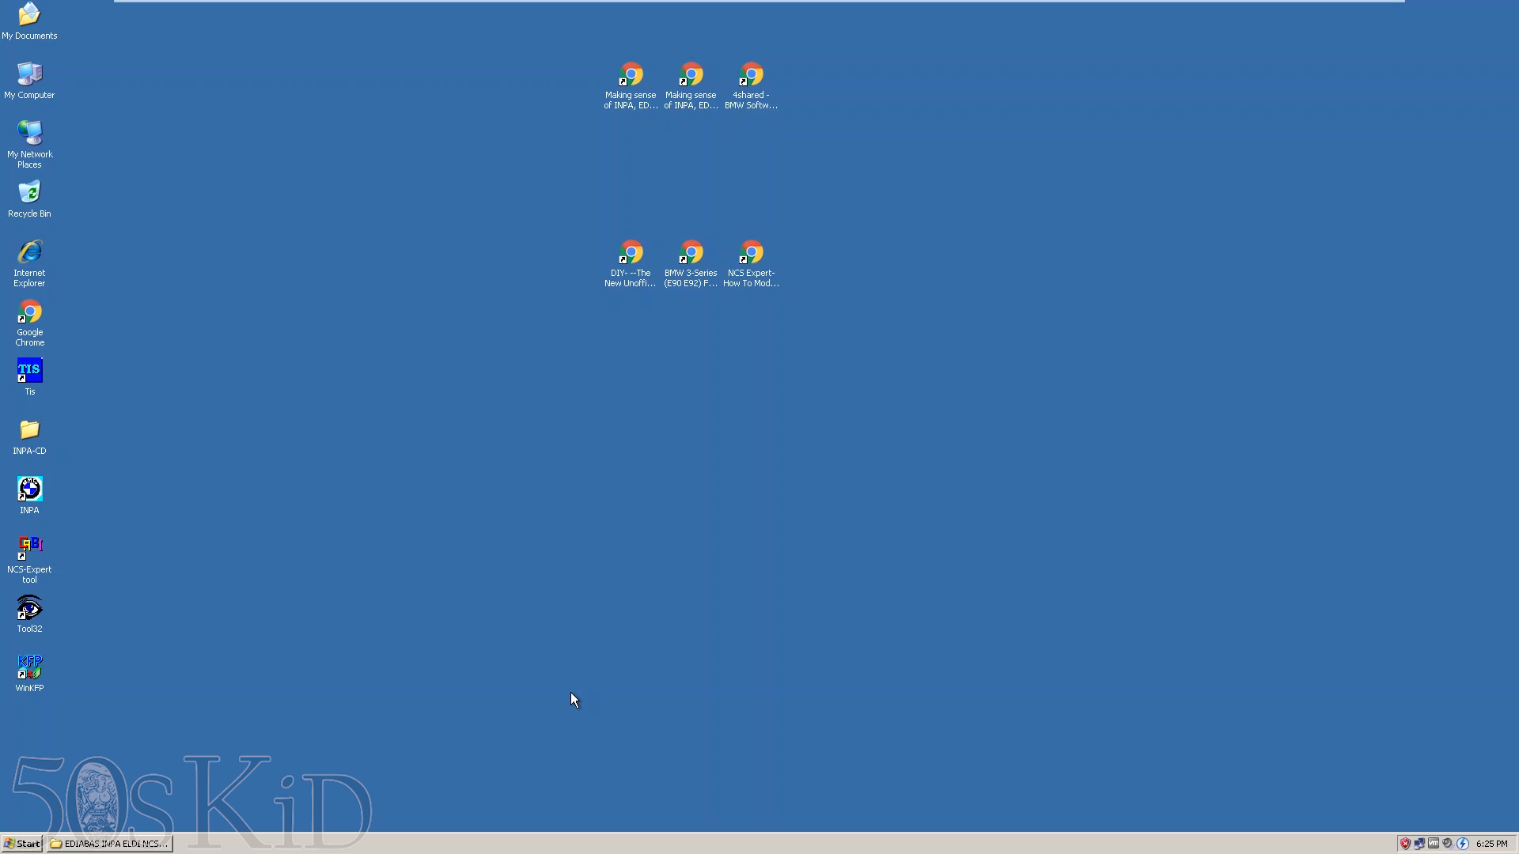
# - Close the EDIABAS INPA ELDI NCS NFS program shortcuts folder, returning to INPA_502_Updated
pyautogui.click(105, 844)
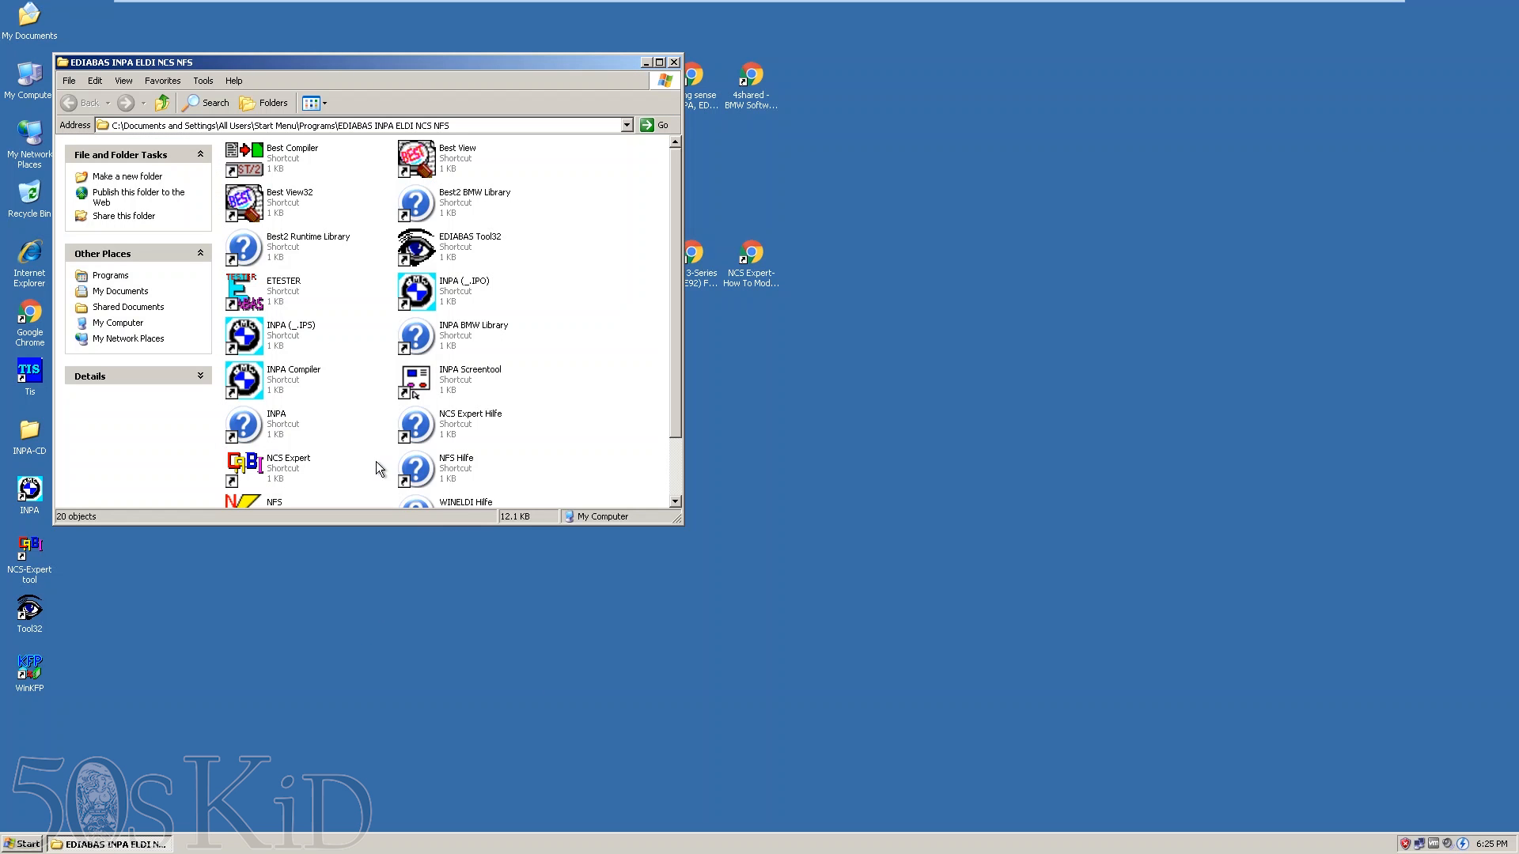
pyautogui.click(674, 62)
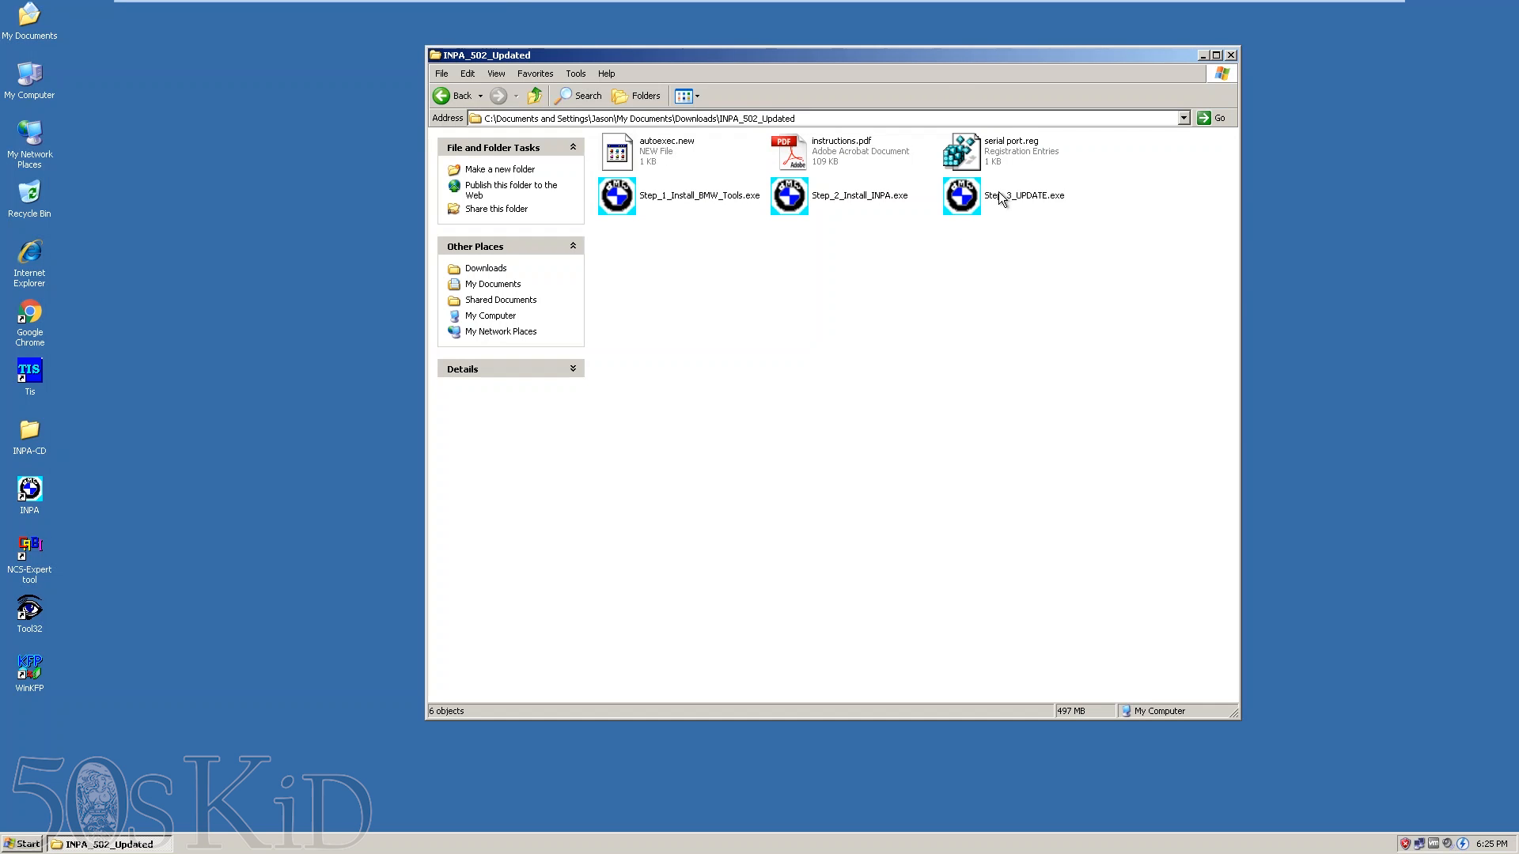
pyautogui.moveTo(28, 78)
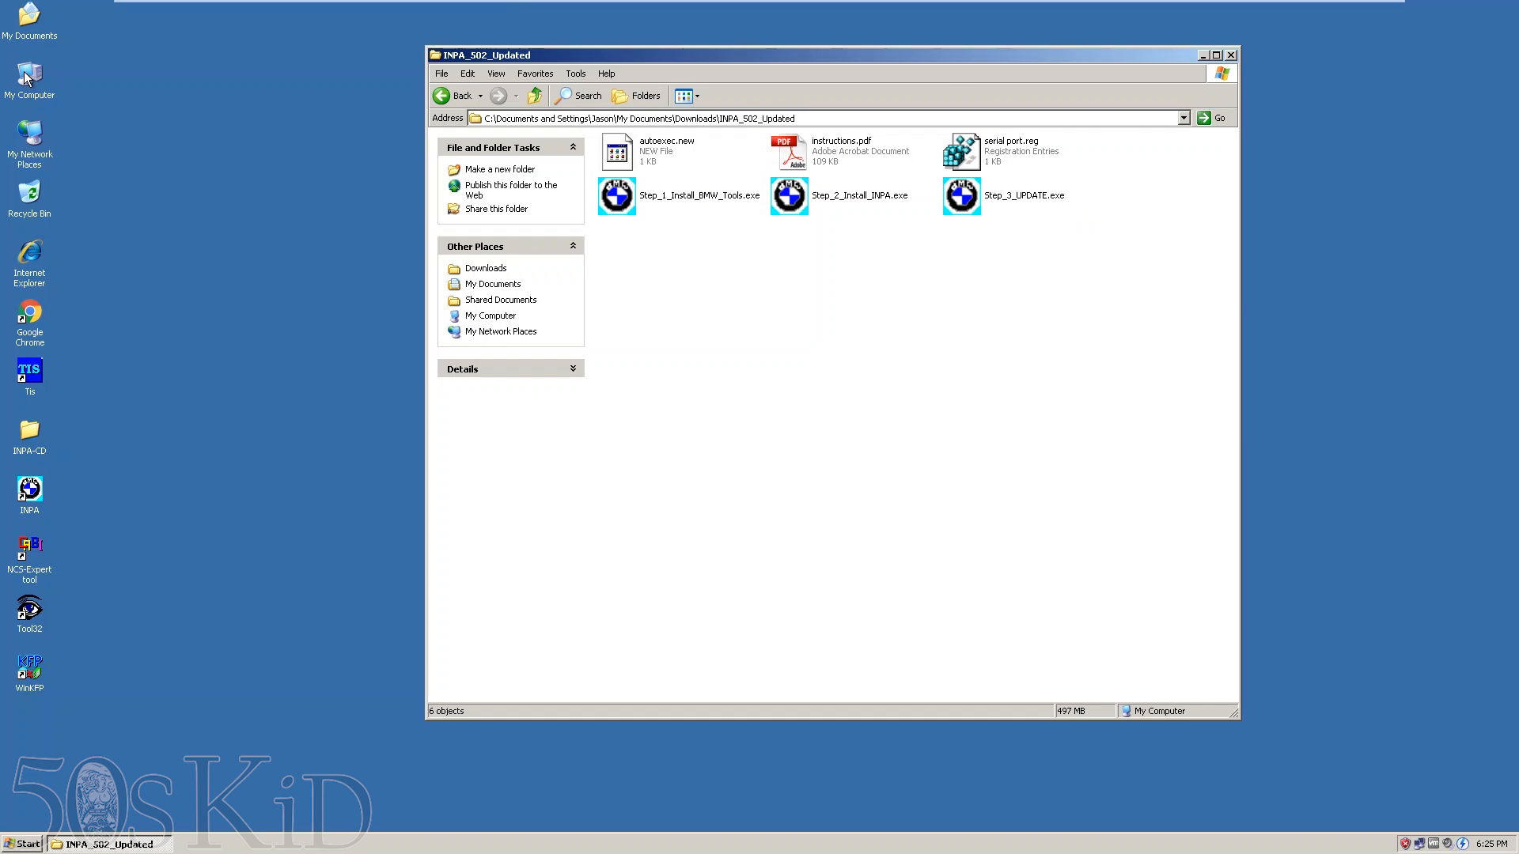
# - Browse to C:\NCSEXPER\CFGDAT and open NCSEXPER.TXT in Notepad
pyautogui.doubleClick(28, 77)
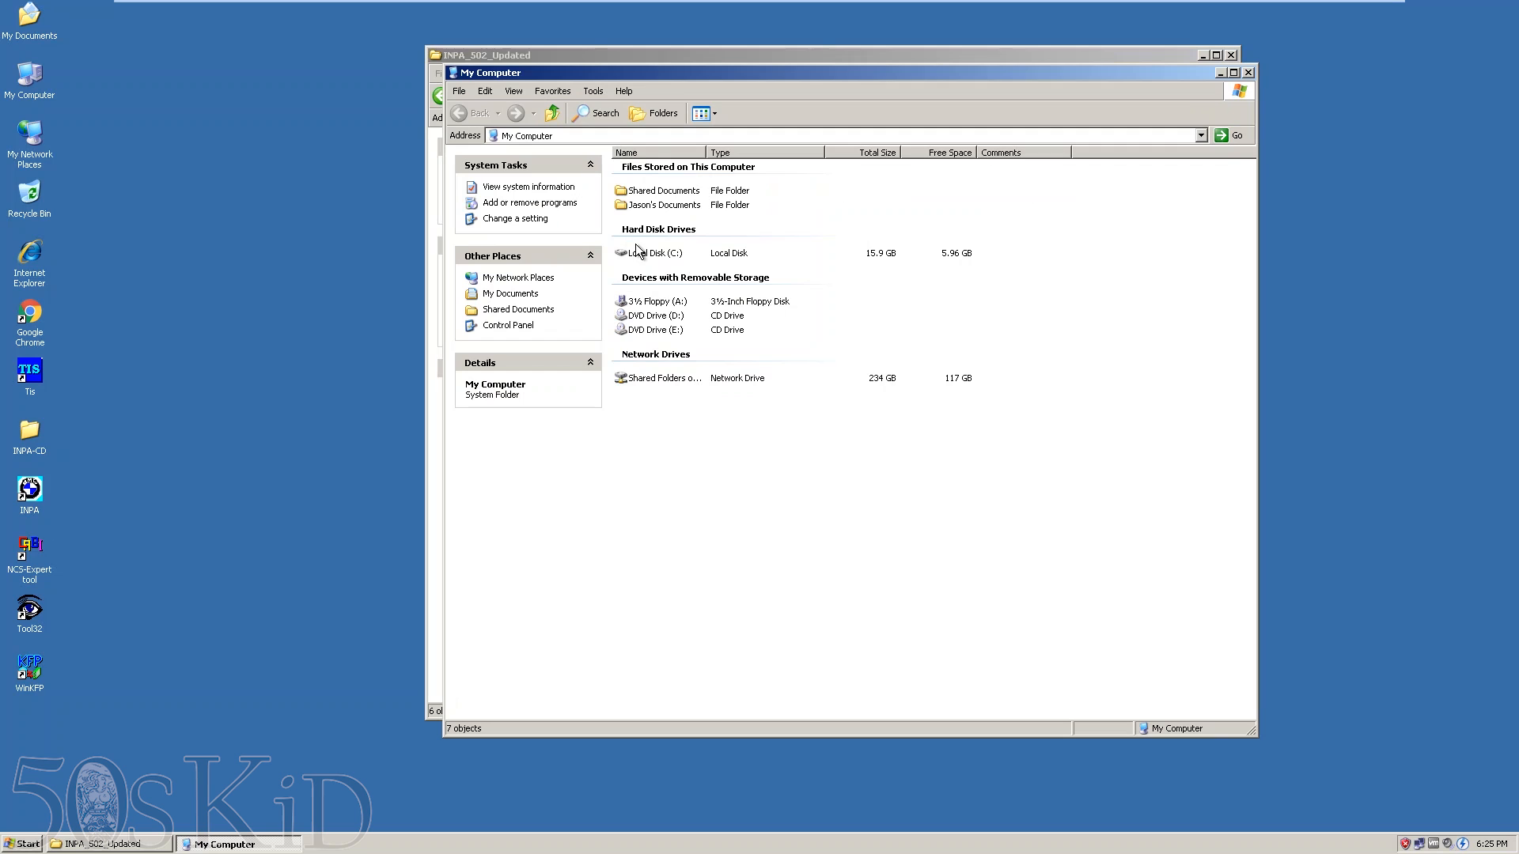
pyautogui.doubleClick(652, 253)
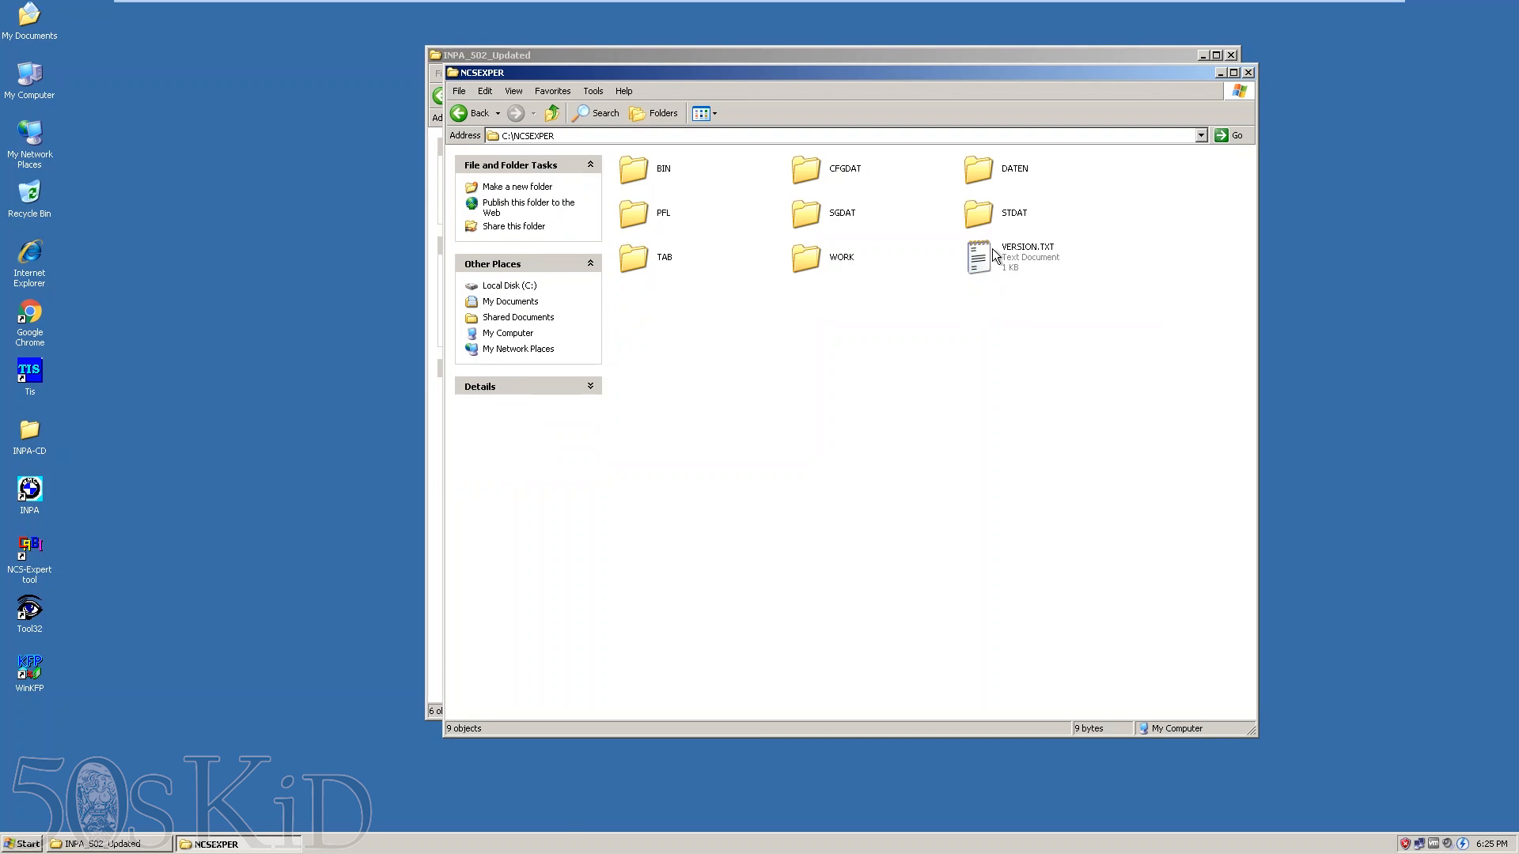
pyautogui.doubleClick(842, 169)
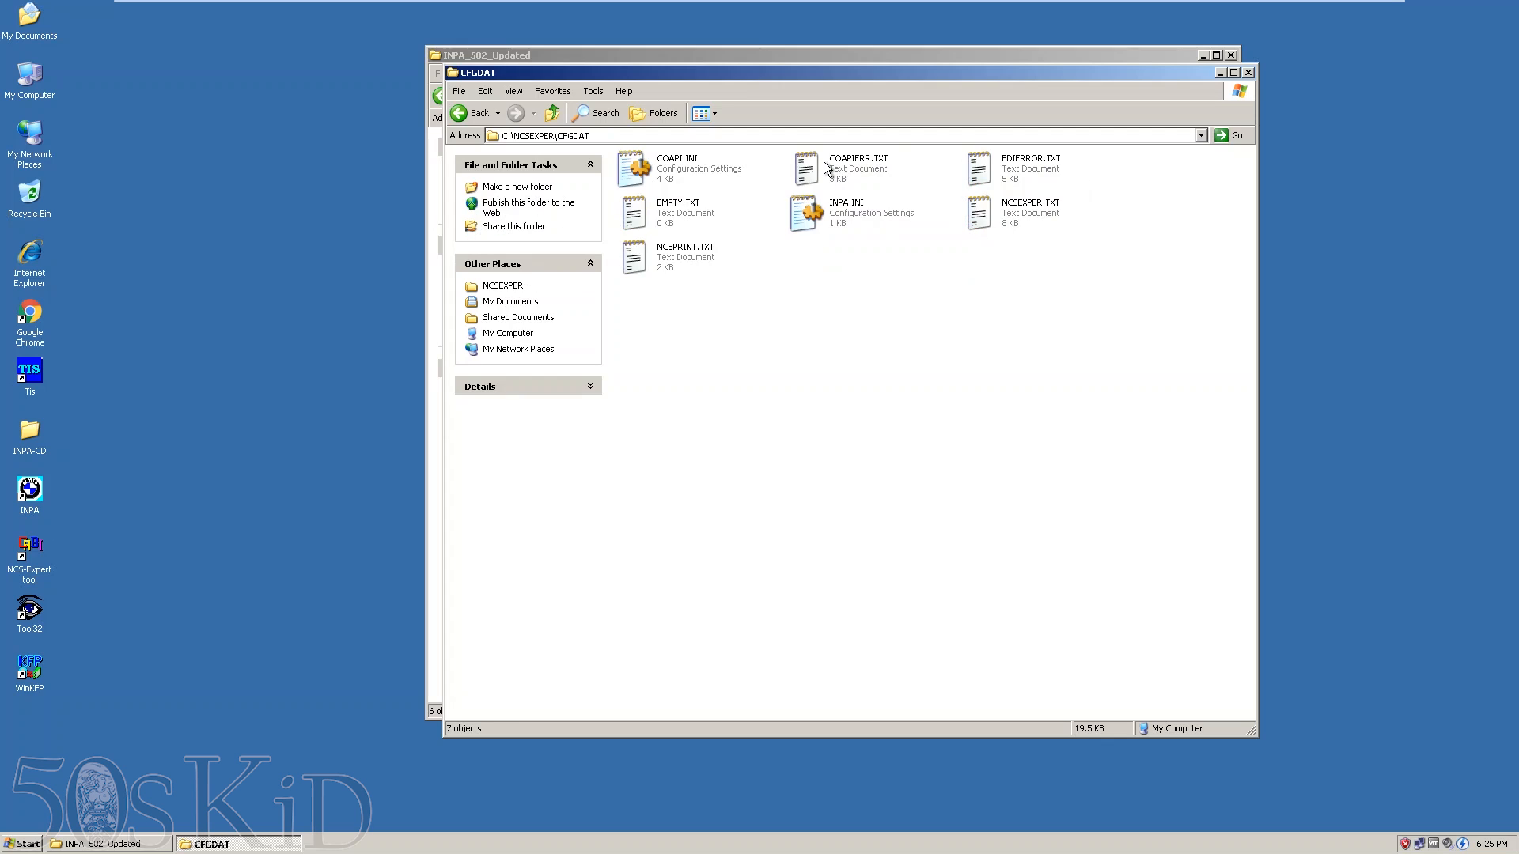
pyautogui.click(1029, 209)
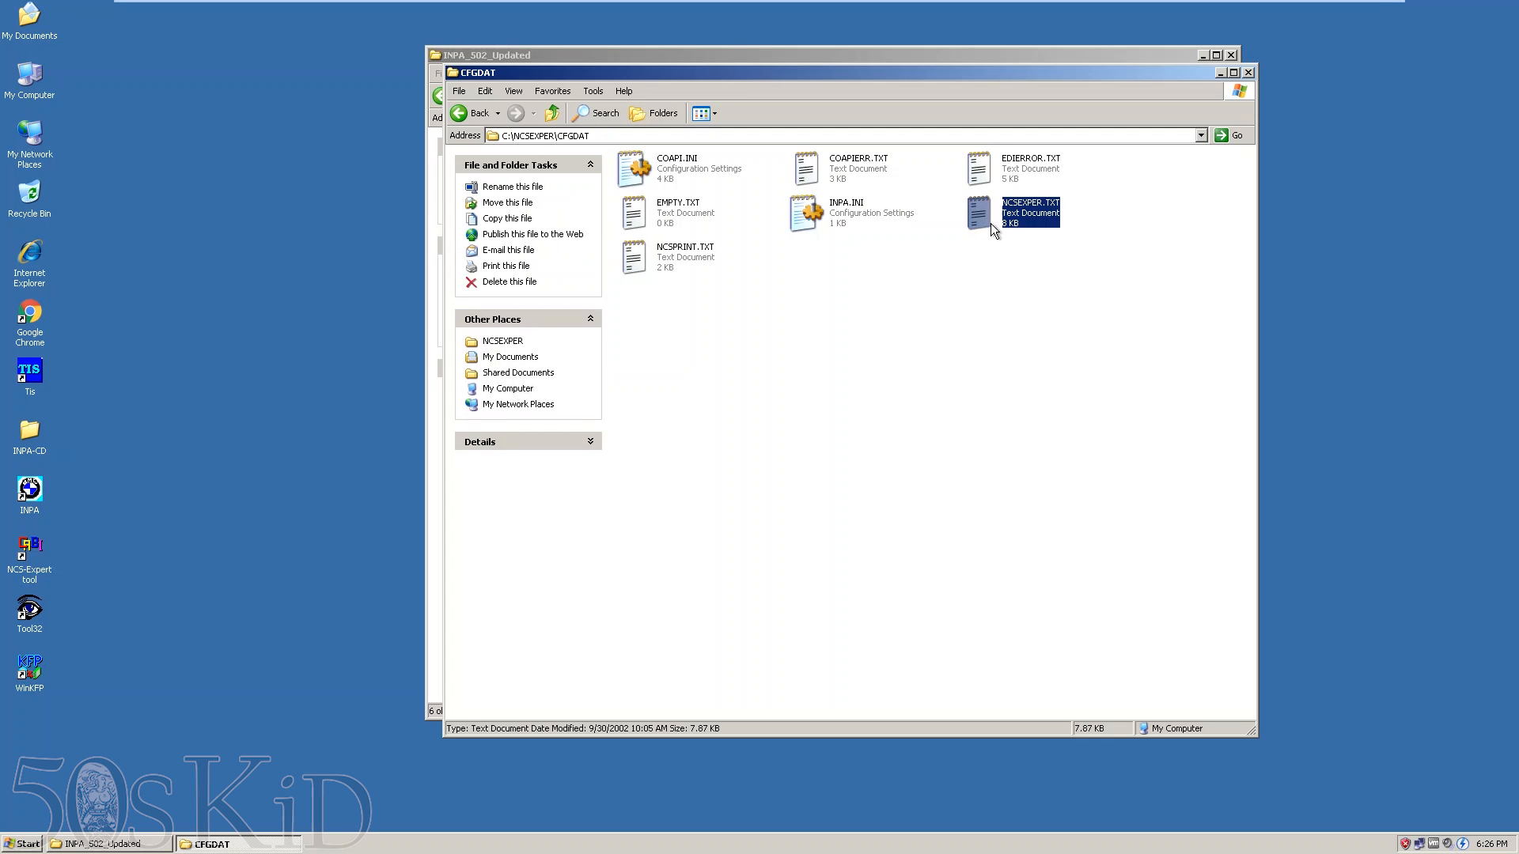
pyautogui.moveTo(1014, 232)
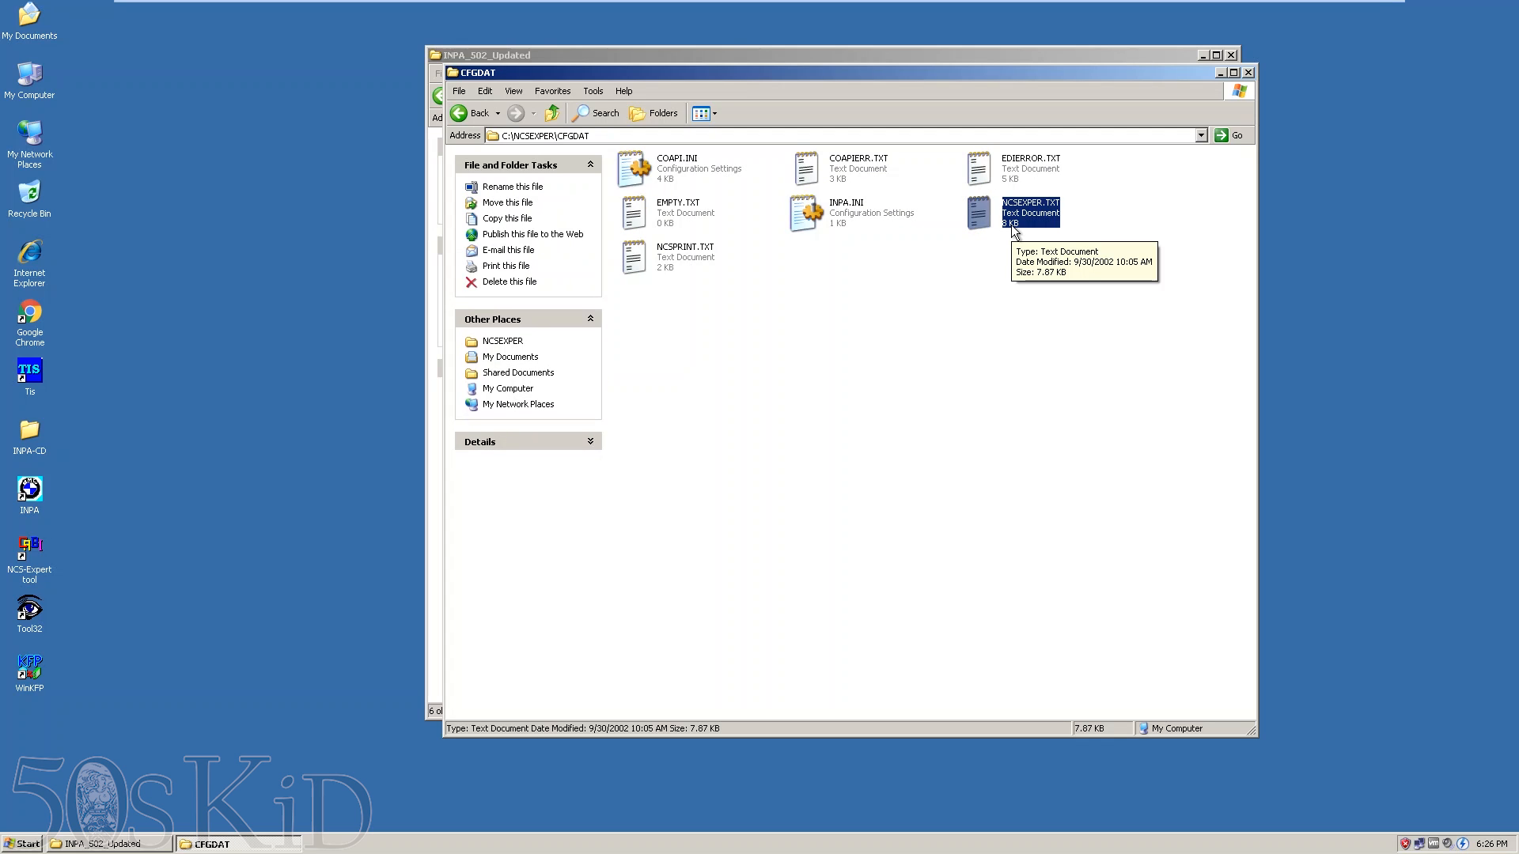
pyautogui.doubleClick(1030, 212)
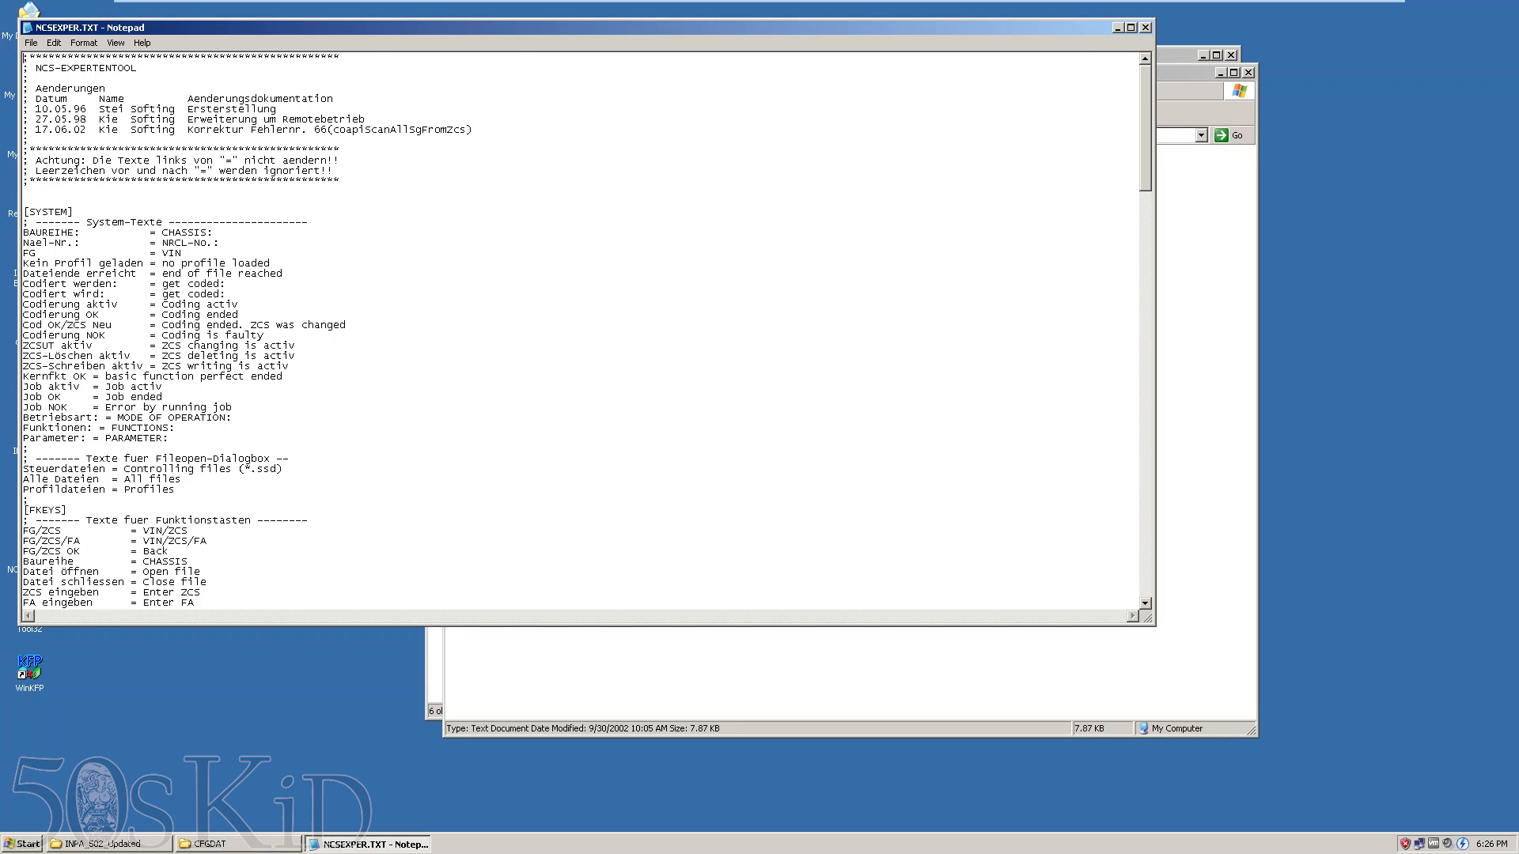
# - Review the NCSEXPER.TXT translations, keep a backup 'Copy of NCSEXPER.TXT', and close the CFGDAT window
pyautogui.scroll(-3)
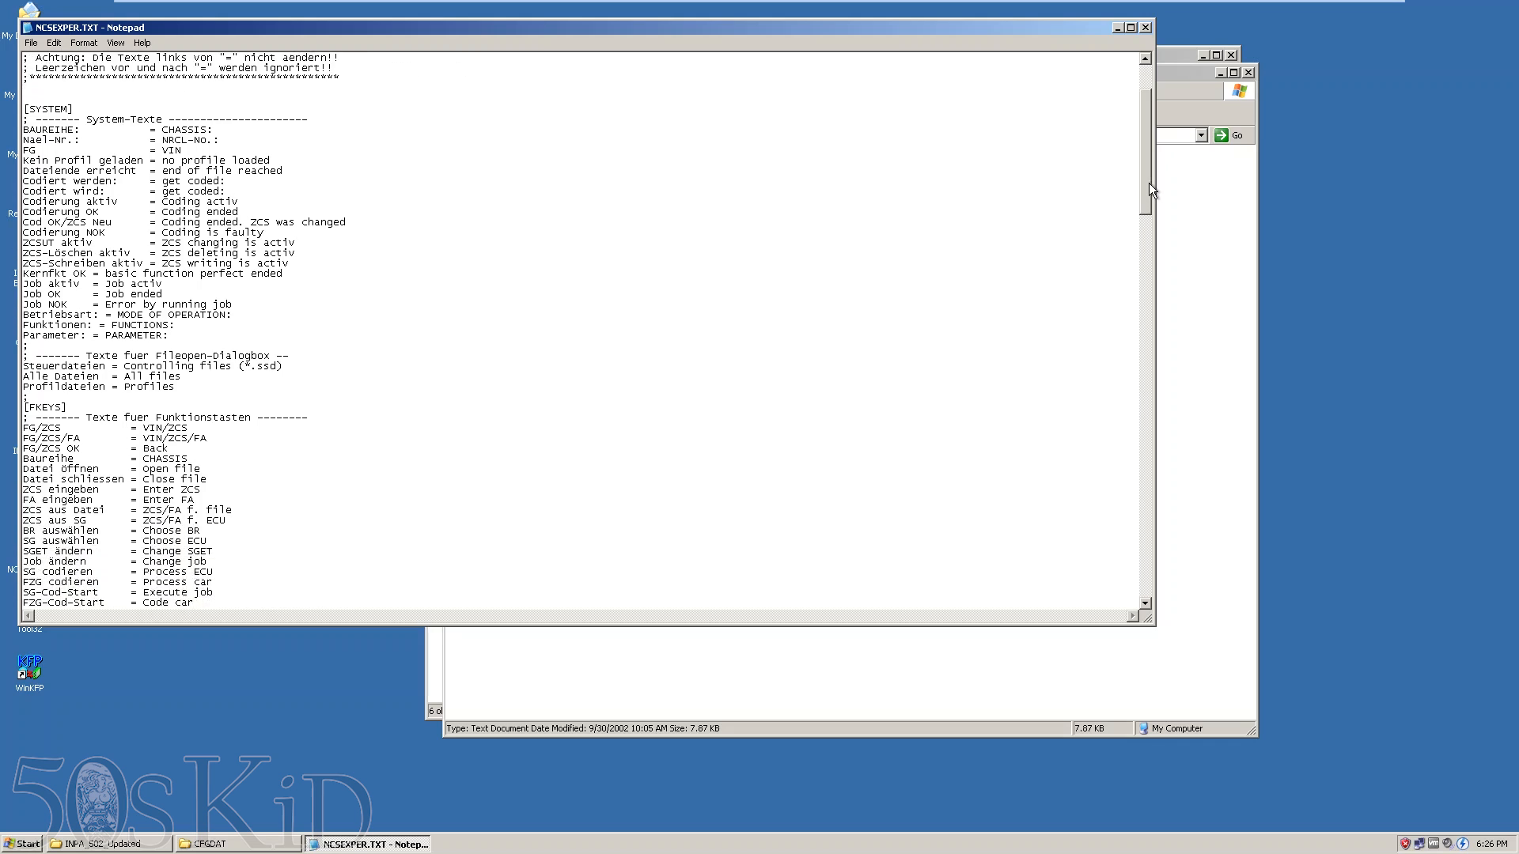
pyautogui.scroll(-3)
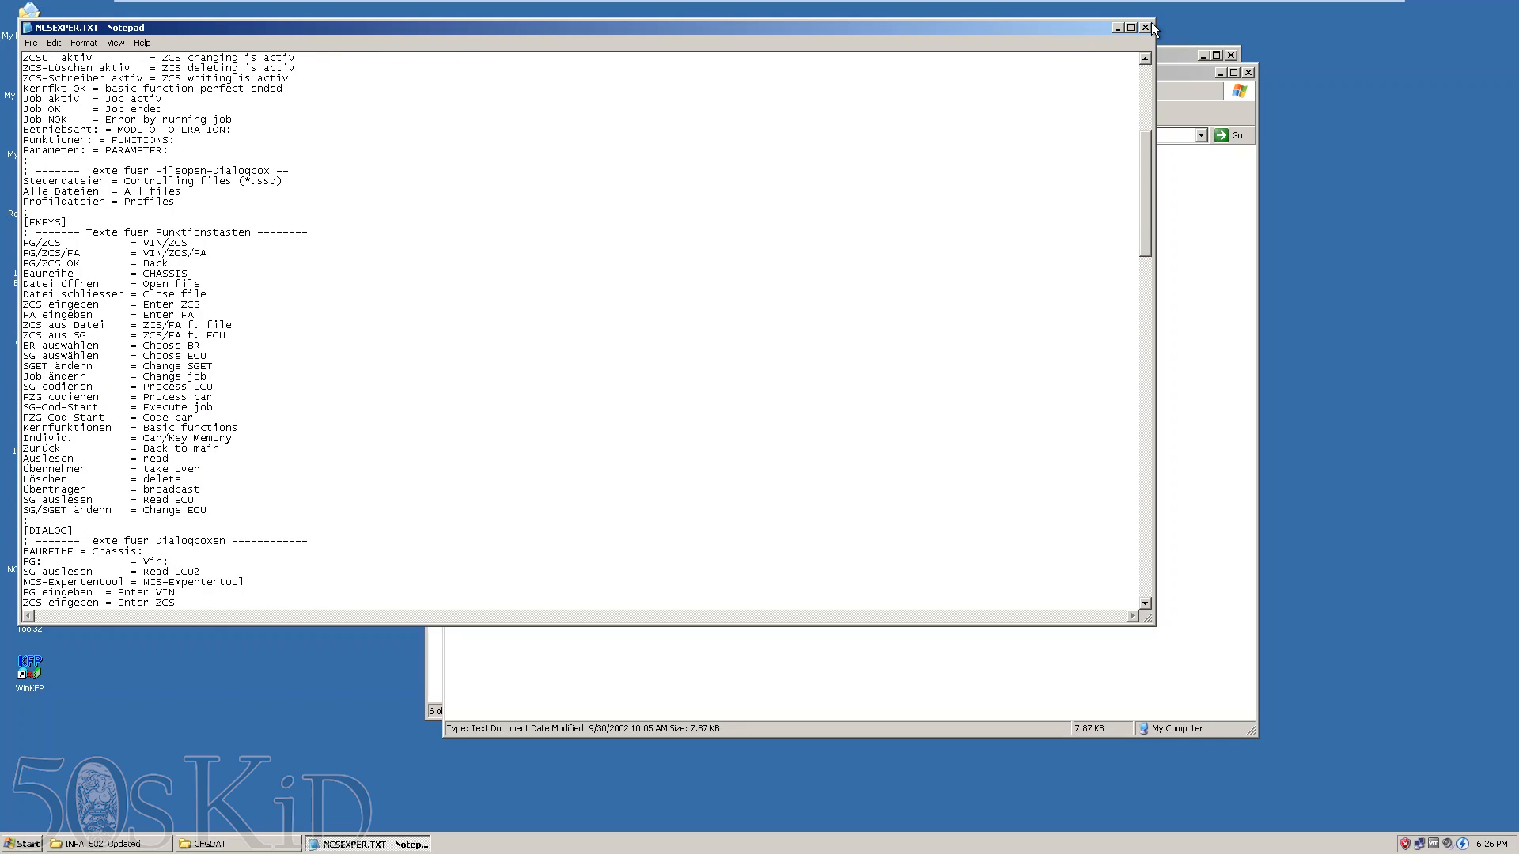
pyautogui.click(1147, 27)
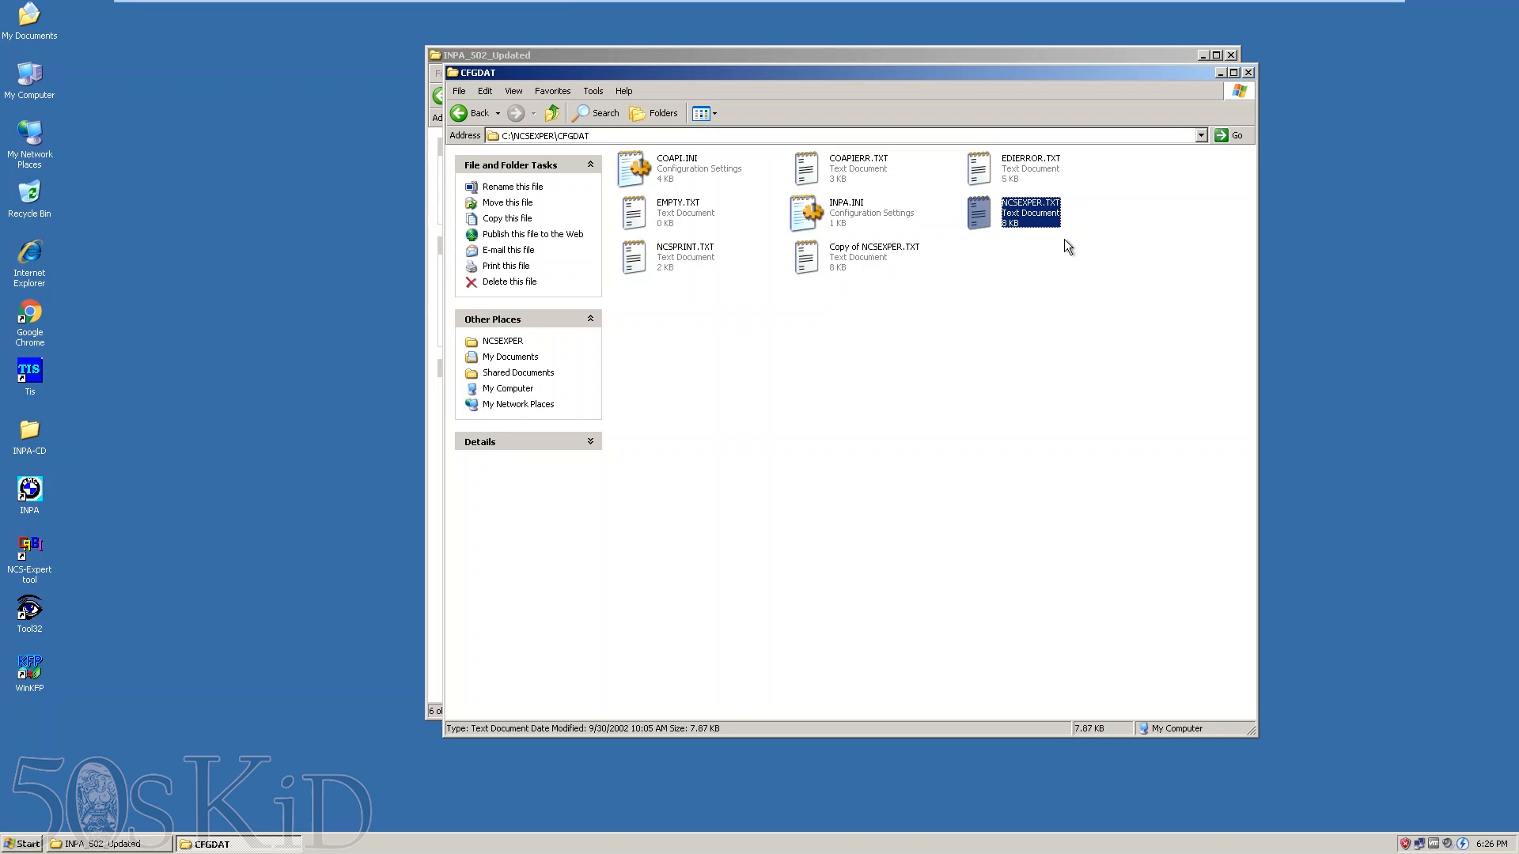
pyautogui.click(872, 256)
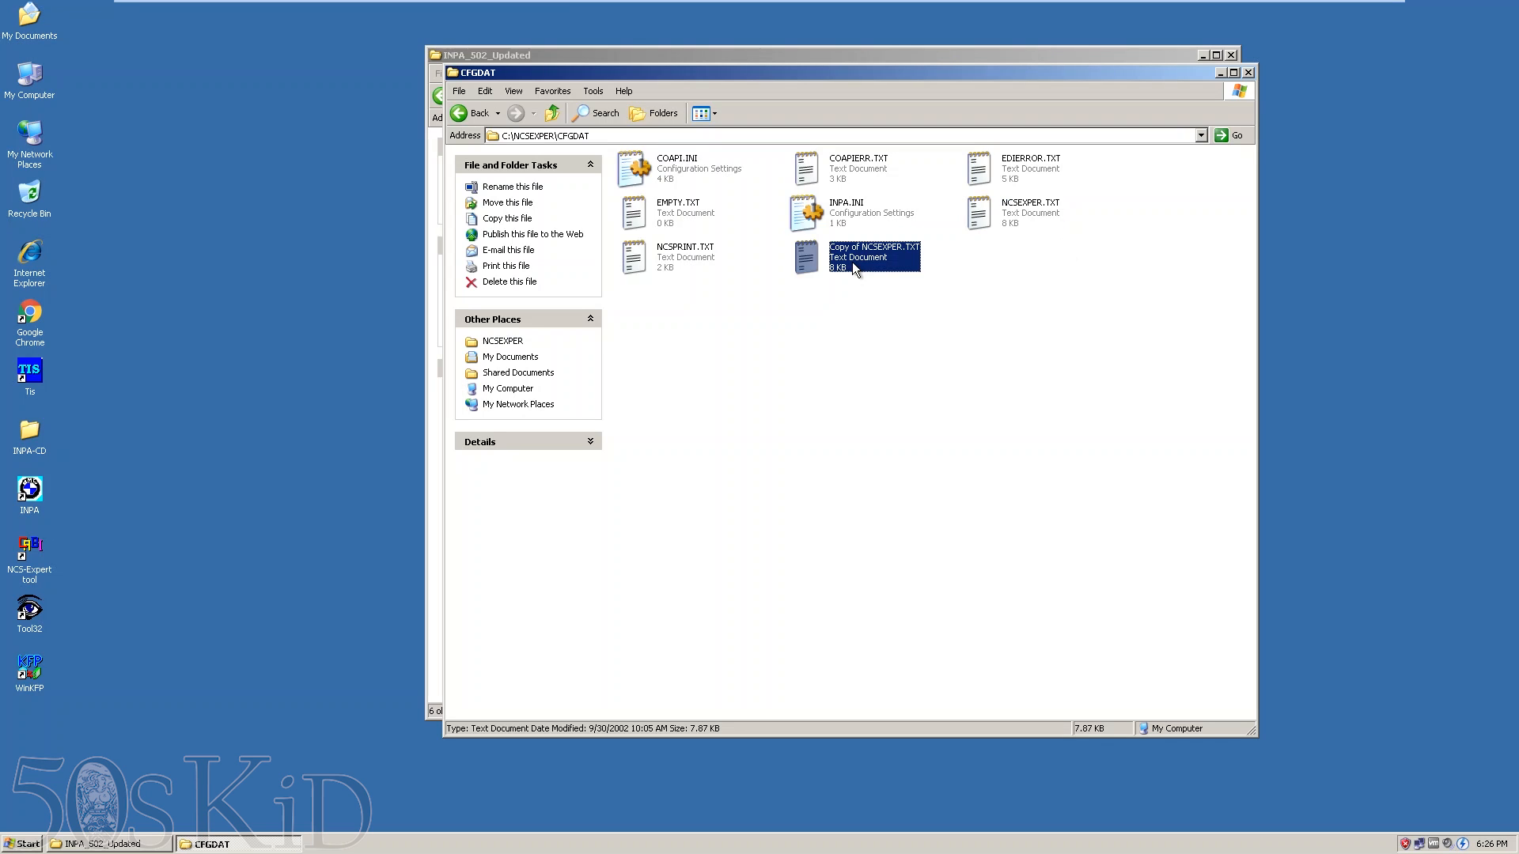
pyautogui.moveTo(945, 266)
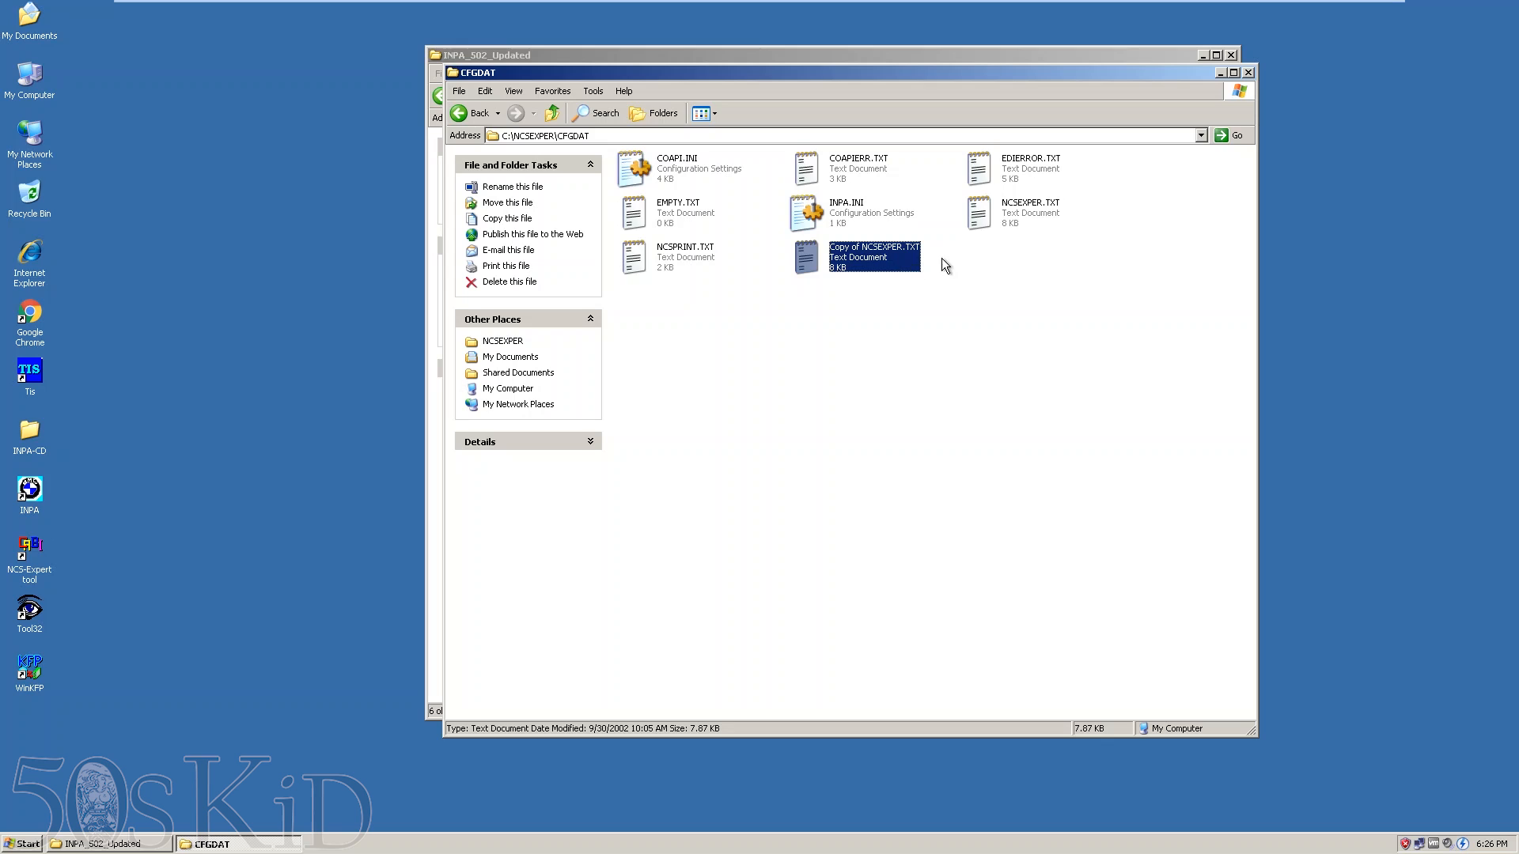
pyautogui.moveTo(1250, 73)
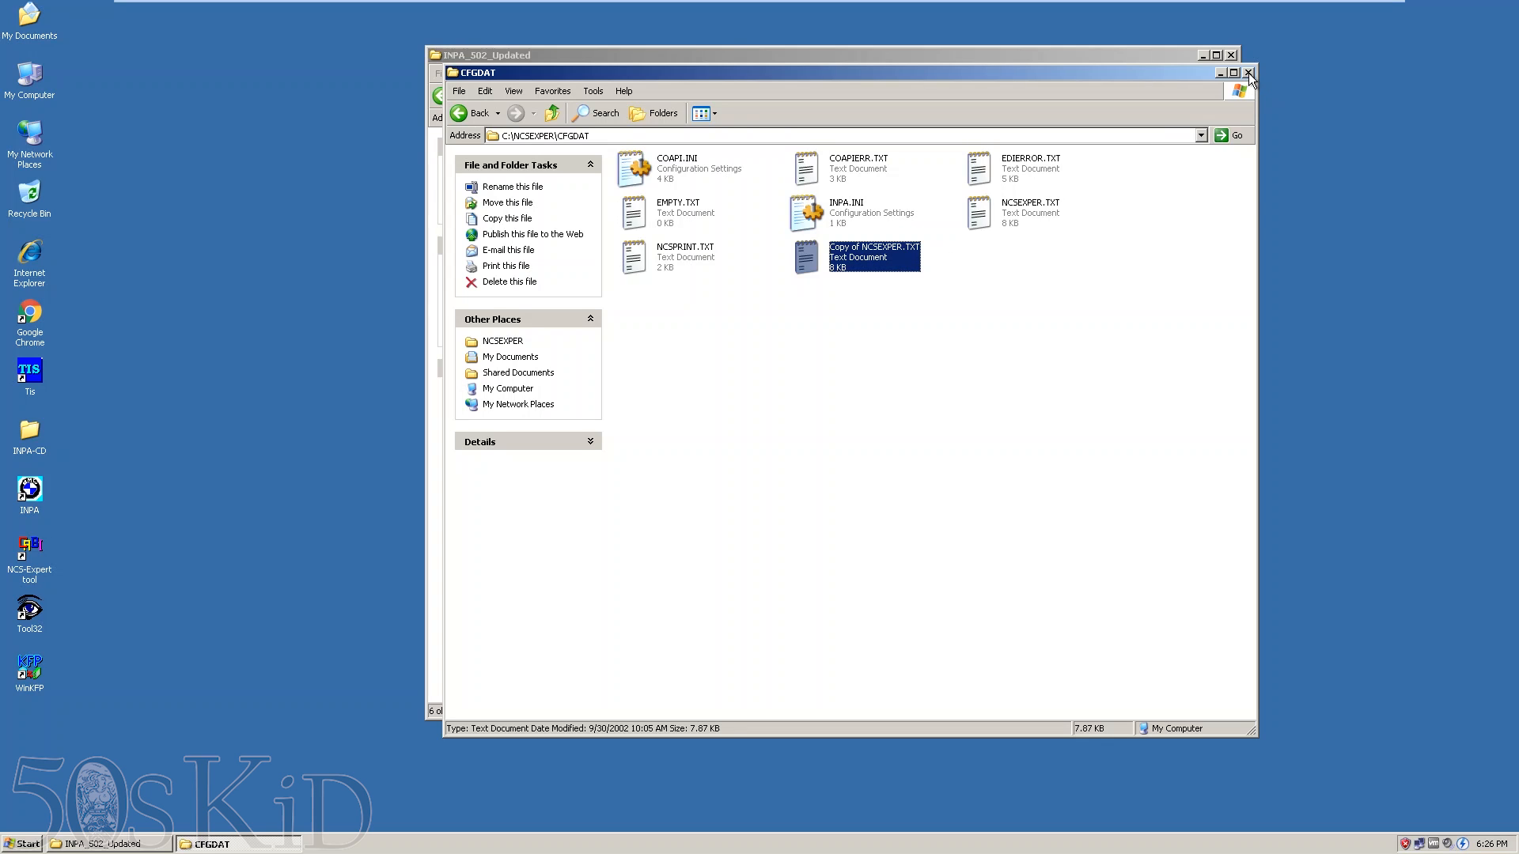
pyautogui.click(1248, 71)
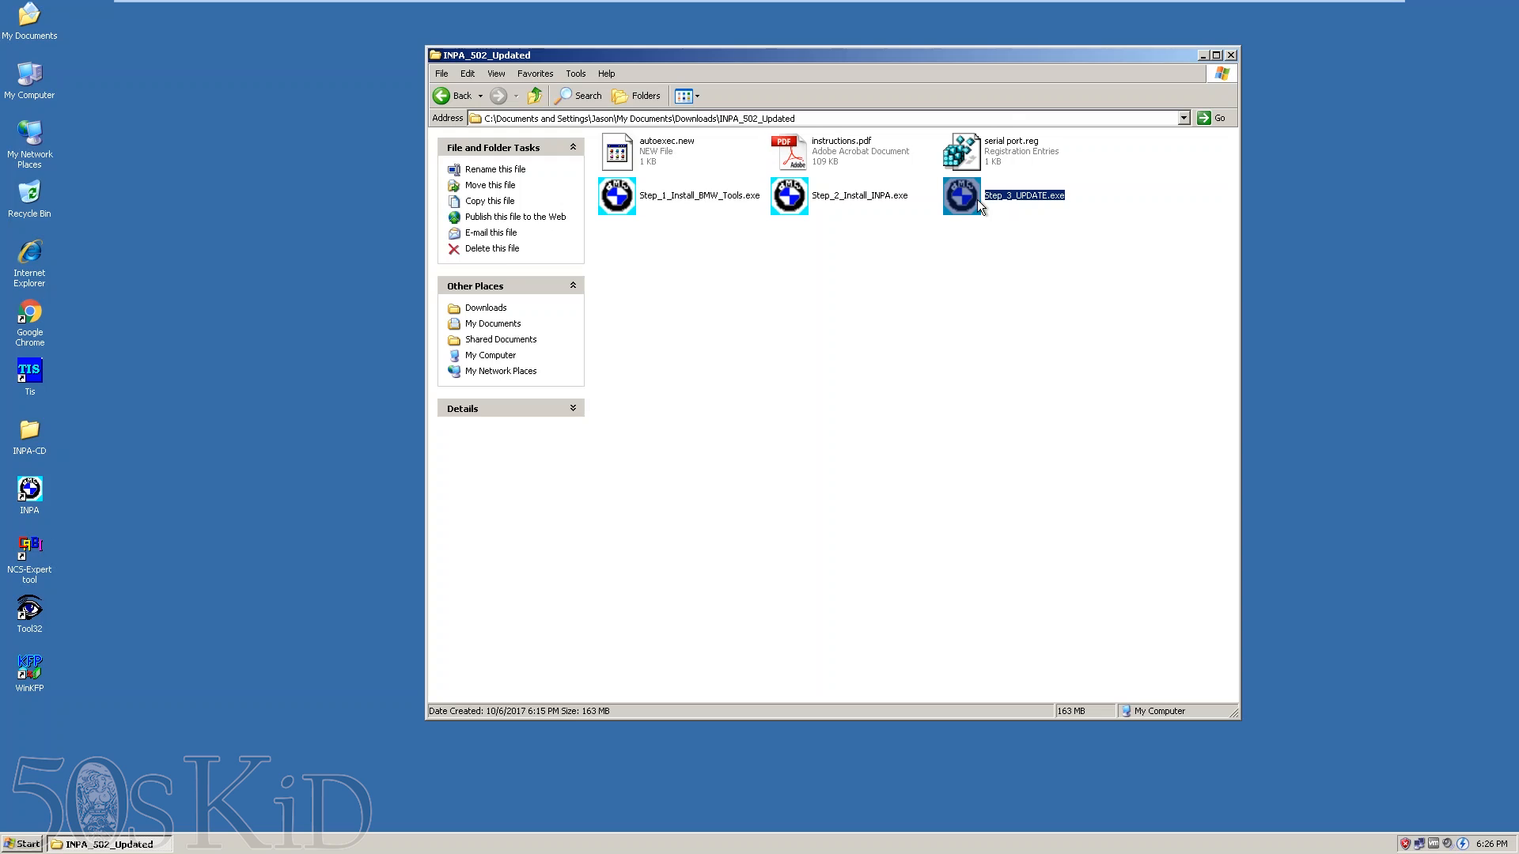
pyautogui.moveTo(1022, 233)
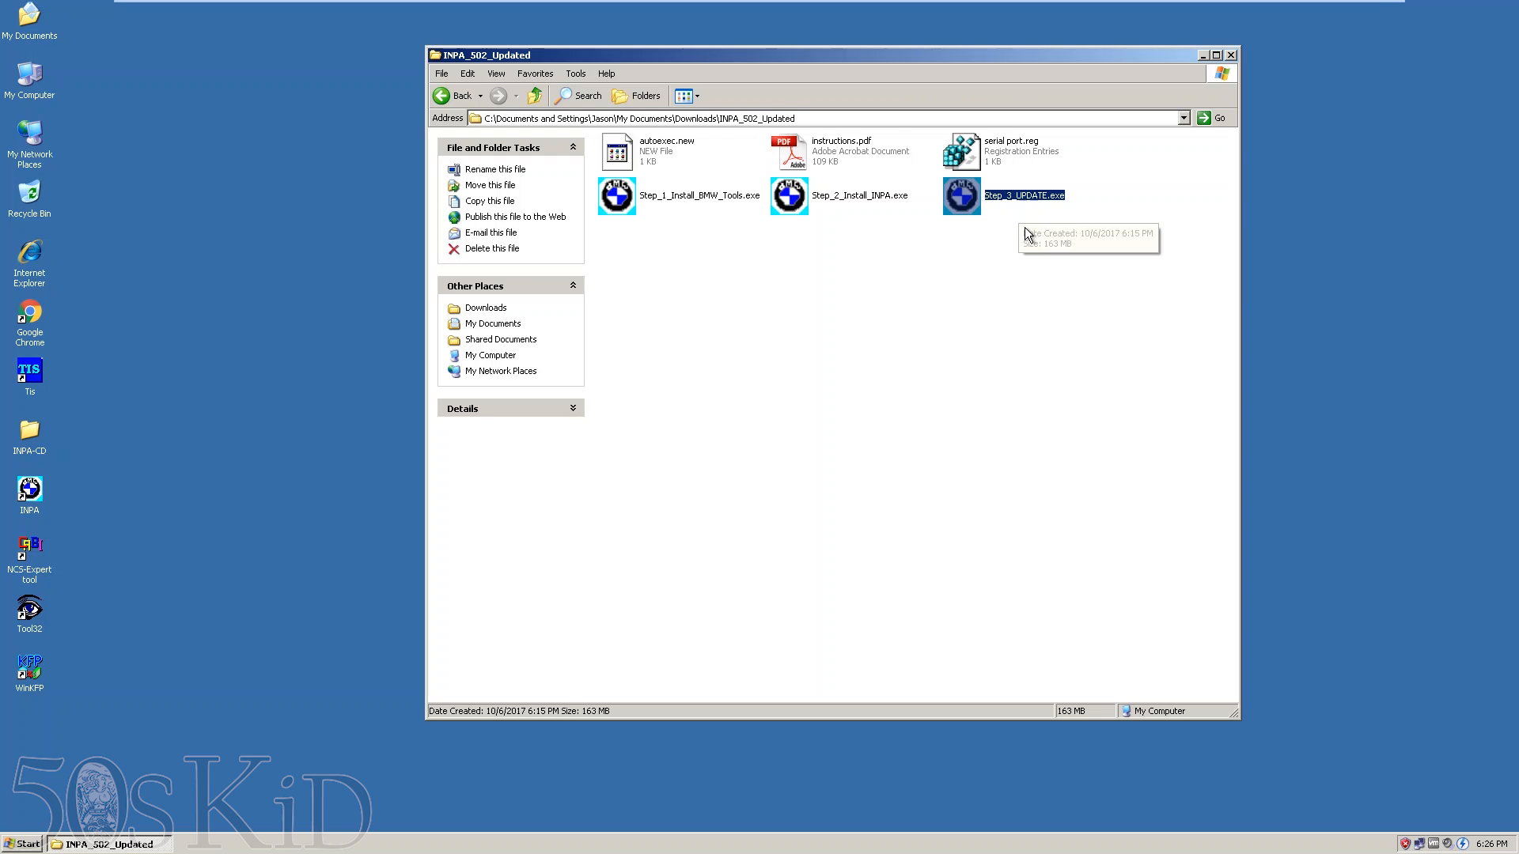
pyautogui.moveTo(973, 213)
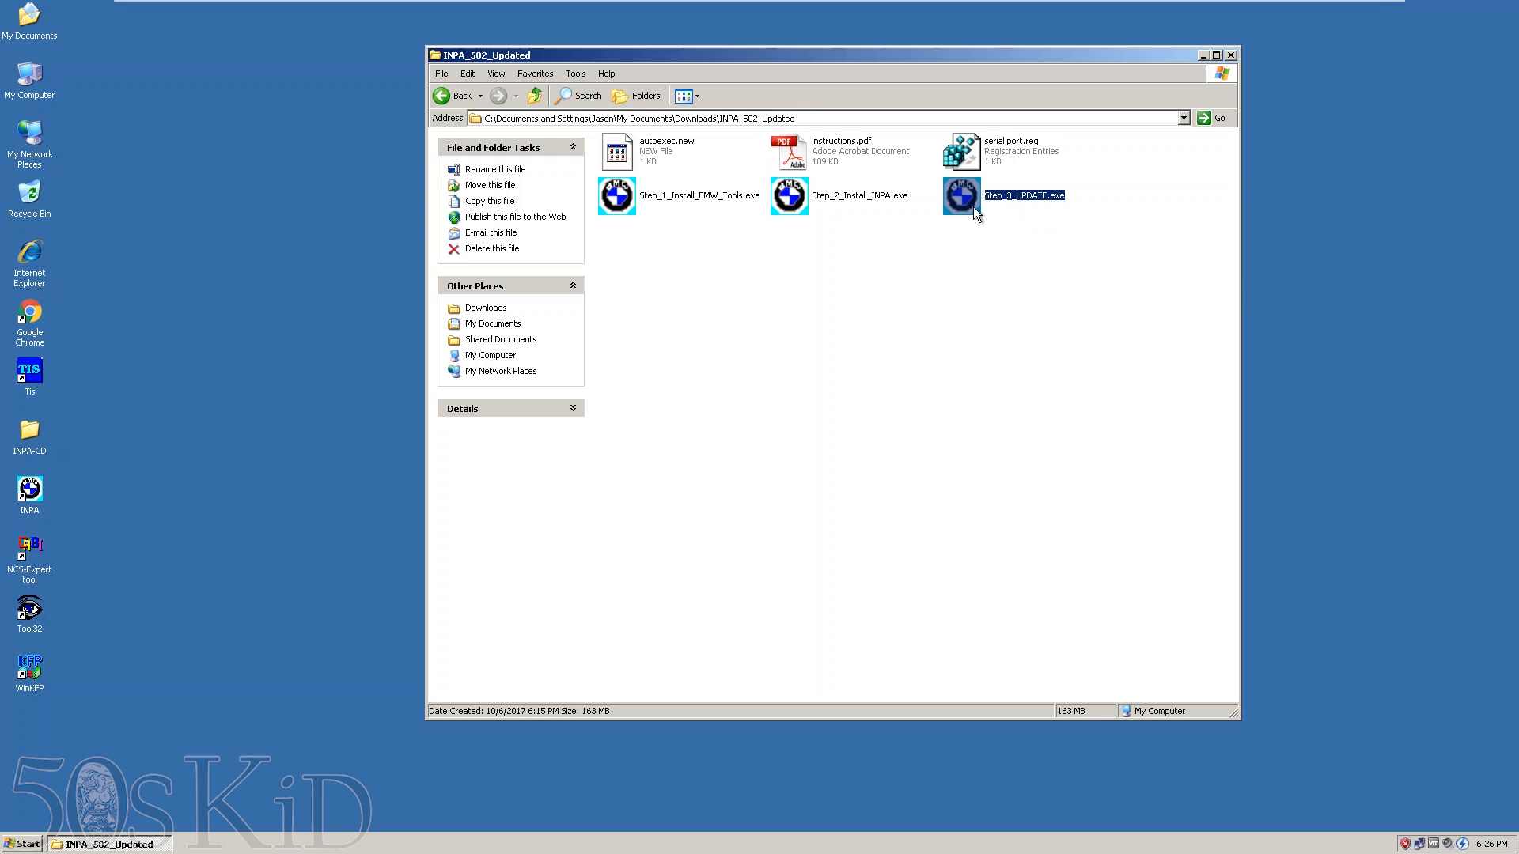
pyautogui.moveTo(990, 255)
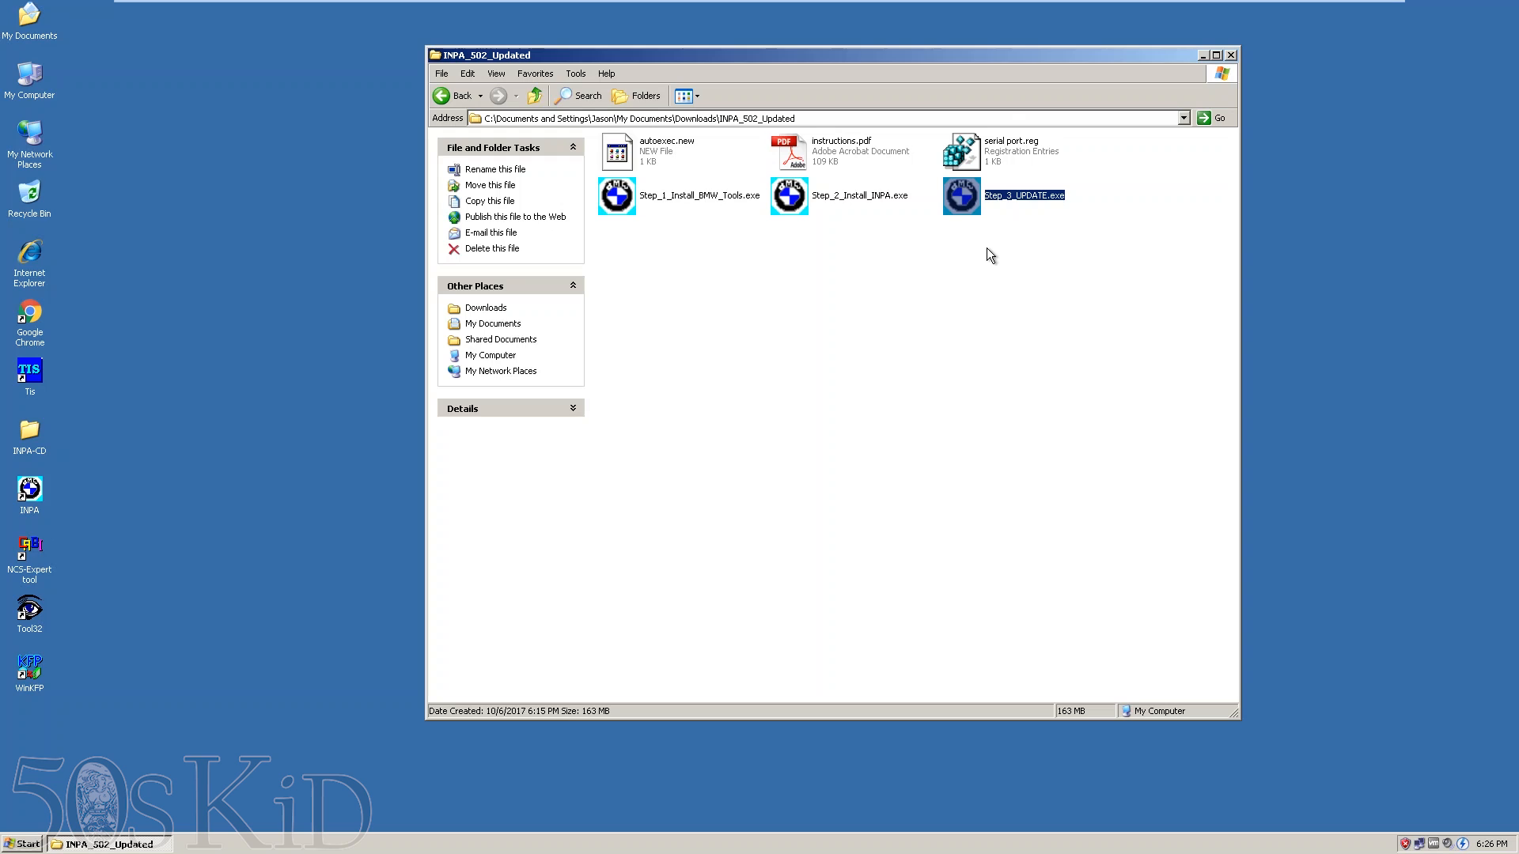
pyautogui.moveTo(979, 204)
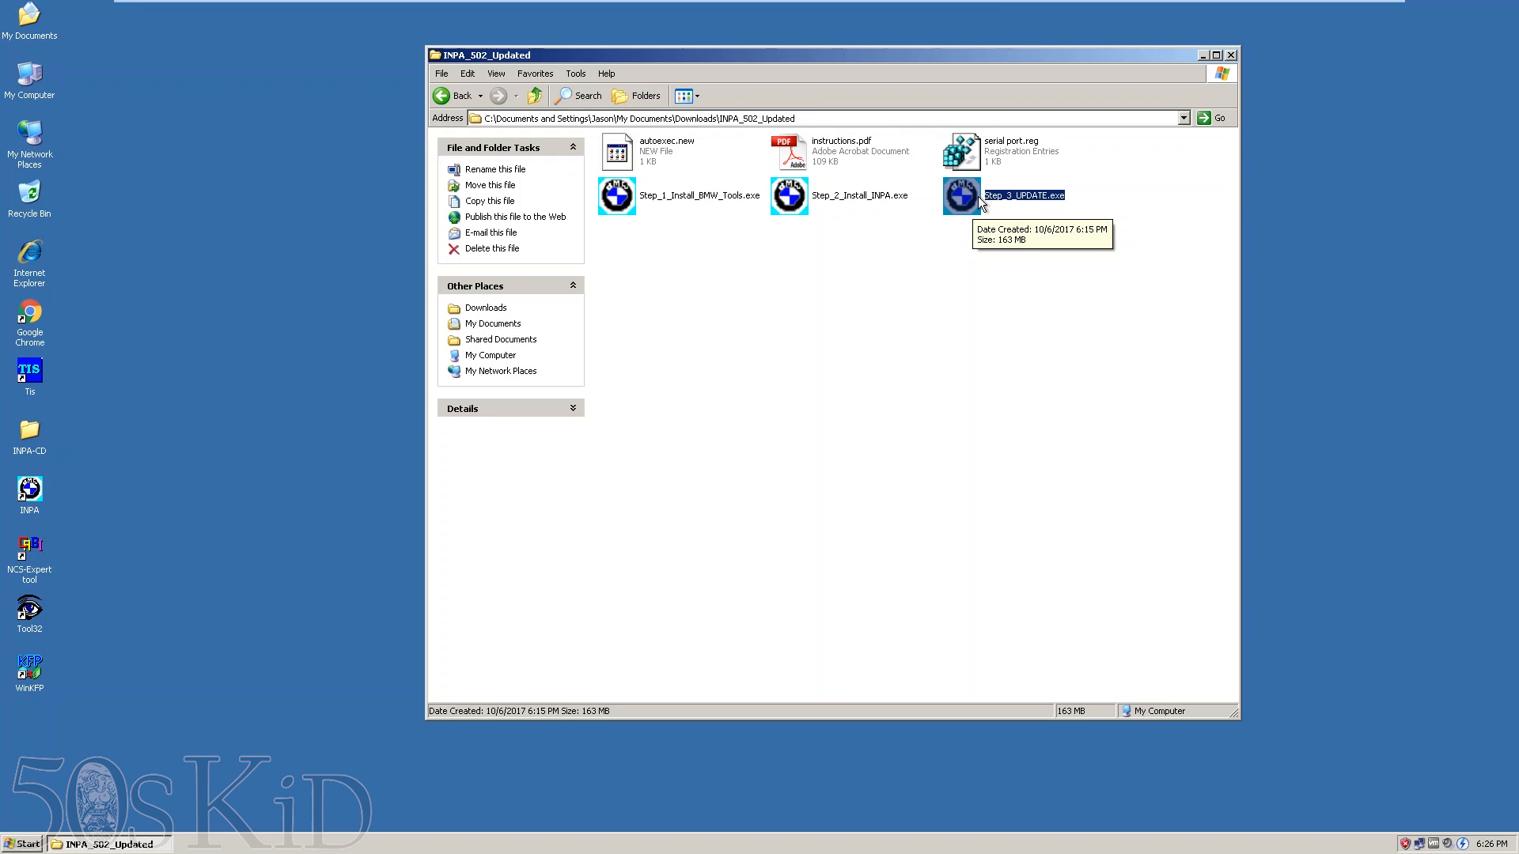
pyautogui.moveTo(1007, 231)
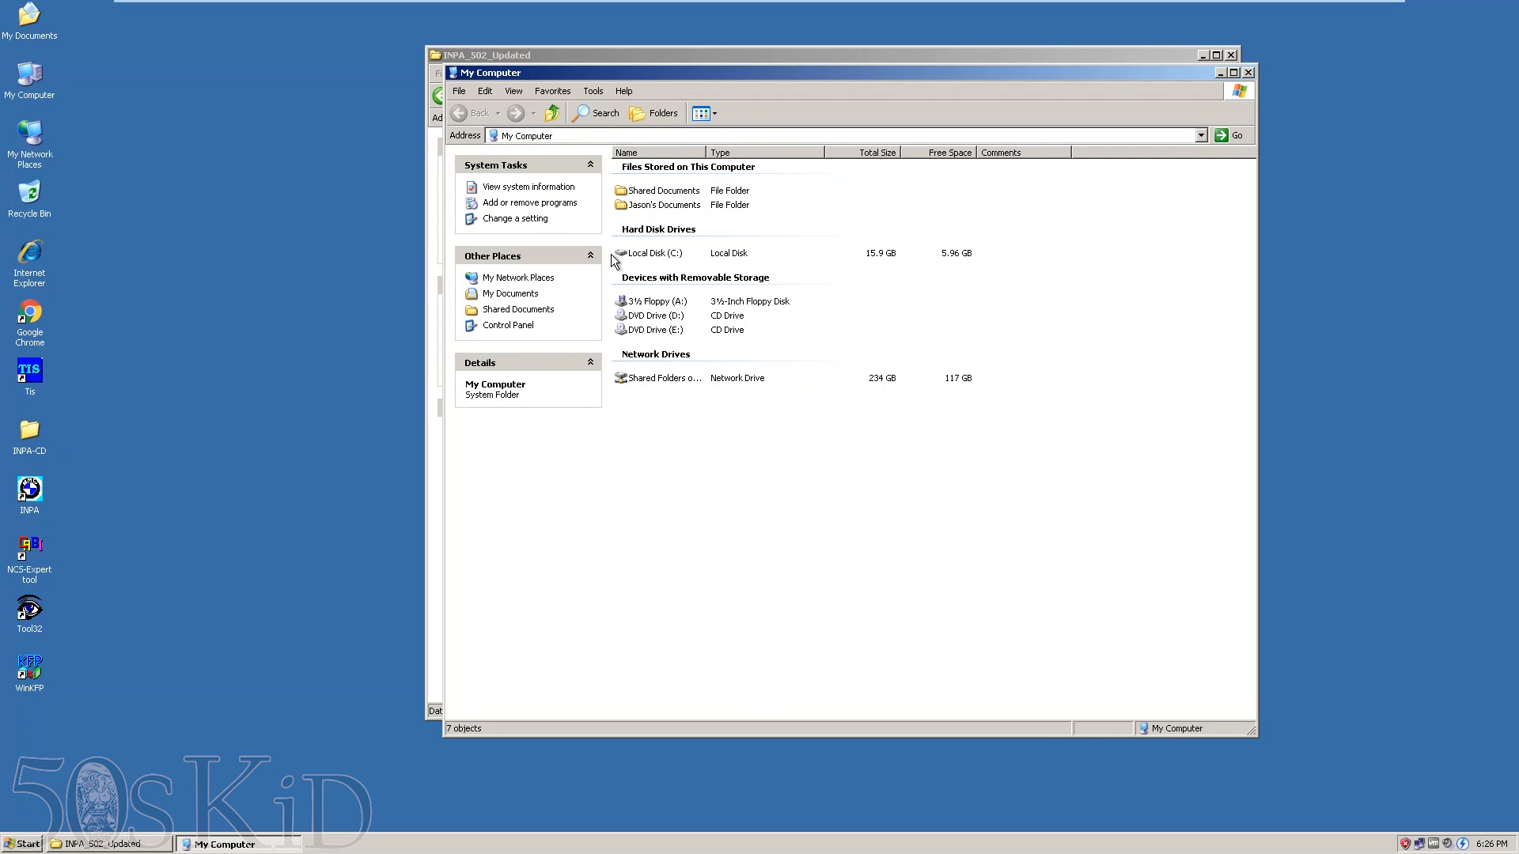
# - Paste Step_3_UPDATE.exe into the root of drive C and launch it
pyautogui.doubleClick(649, 253)
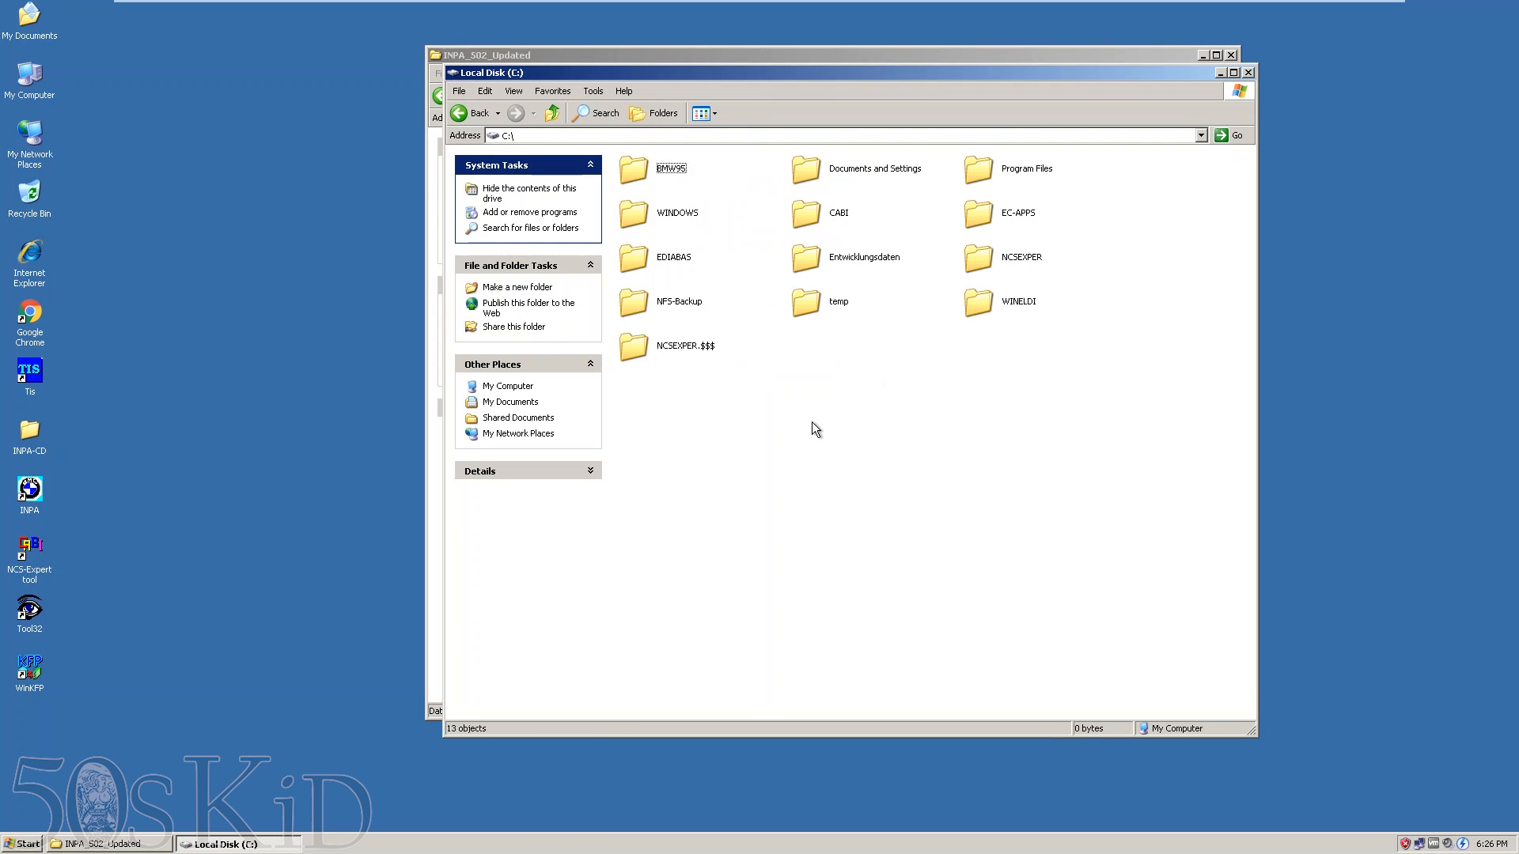
pyautogui.click(807, 347)
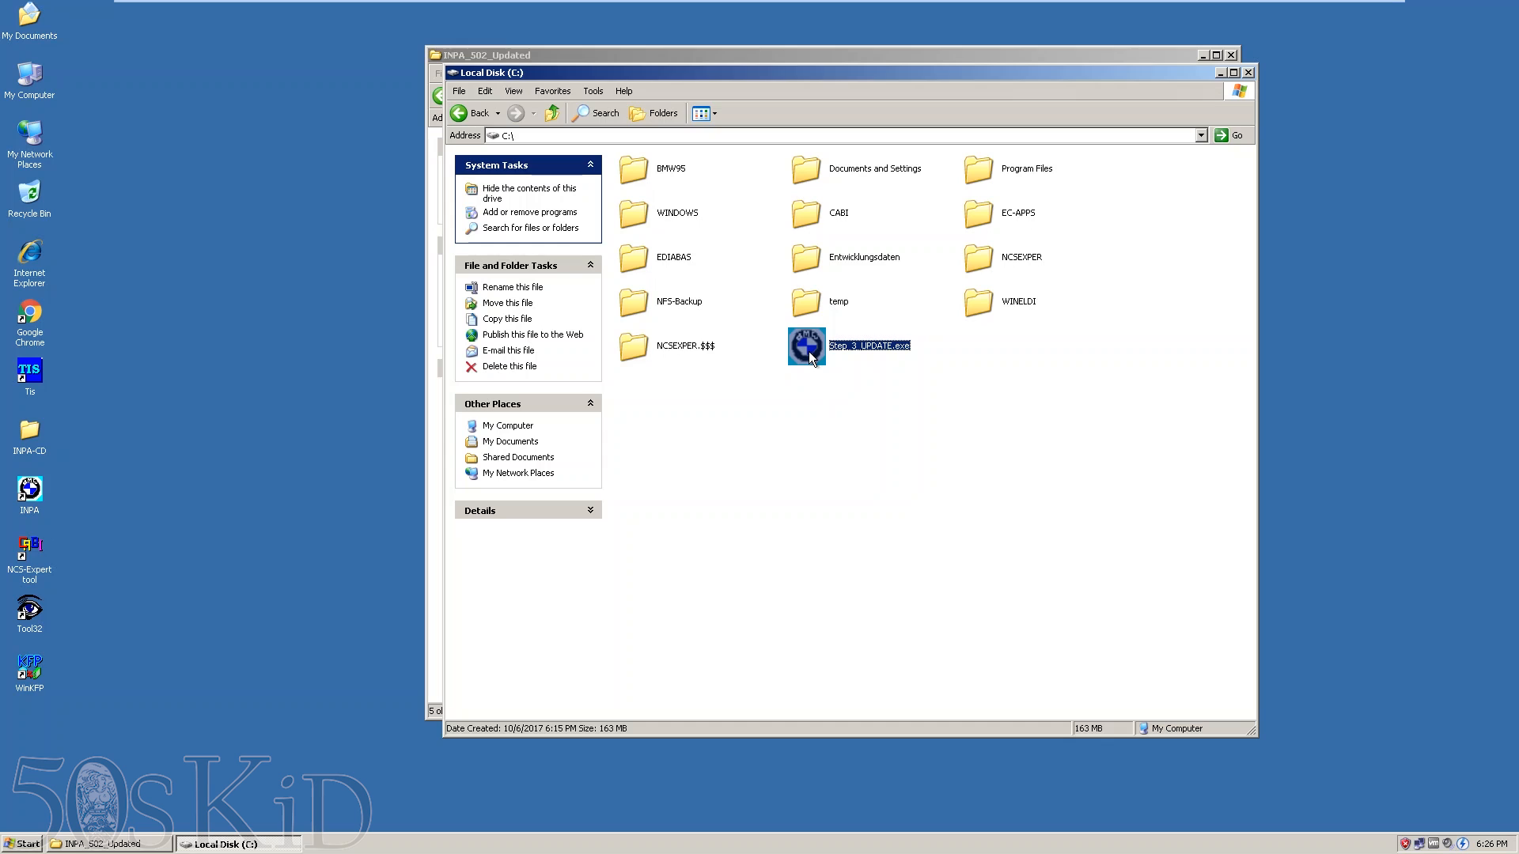
pyautogui.doubleClick(806, 345)
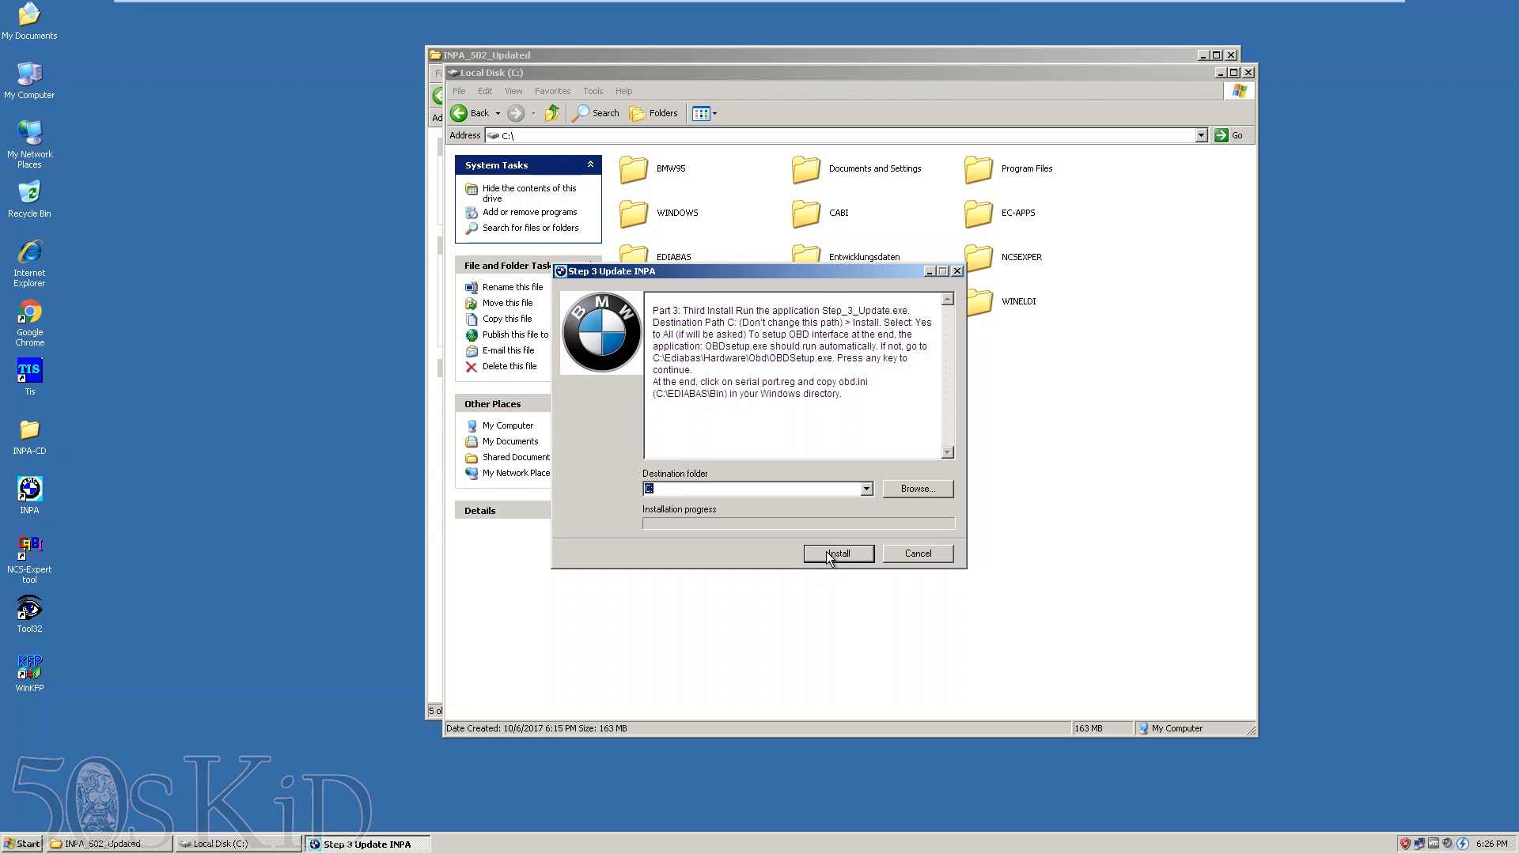
# - Install the Step 3 update, acknowledging the richtx32 and mswinsck RegSvr32 success messages
pyautogui.click(835, 554)
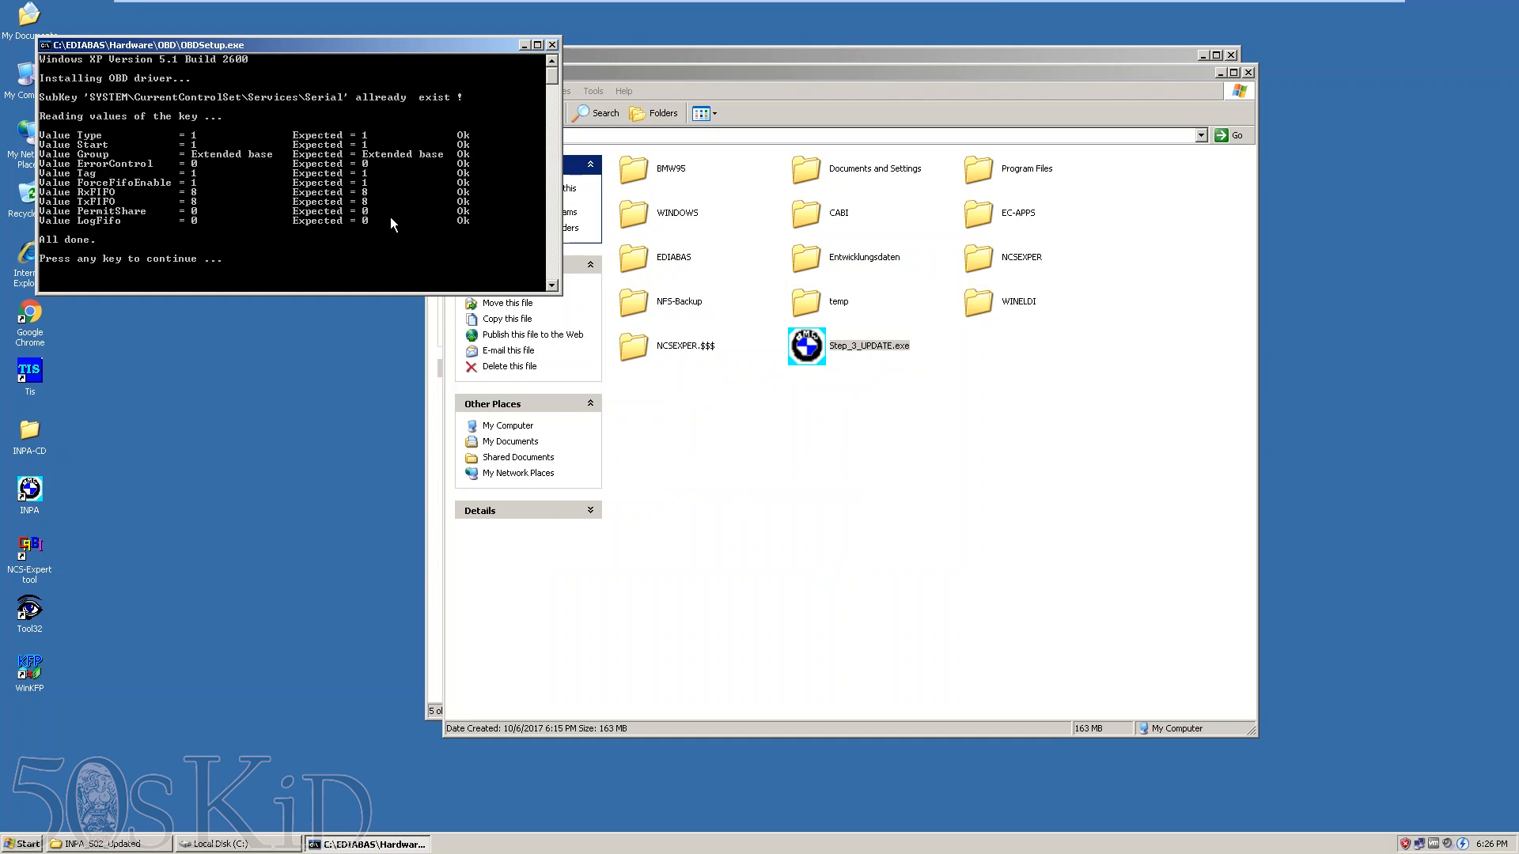
pyautogui.moveTo(475, 166)
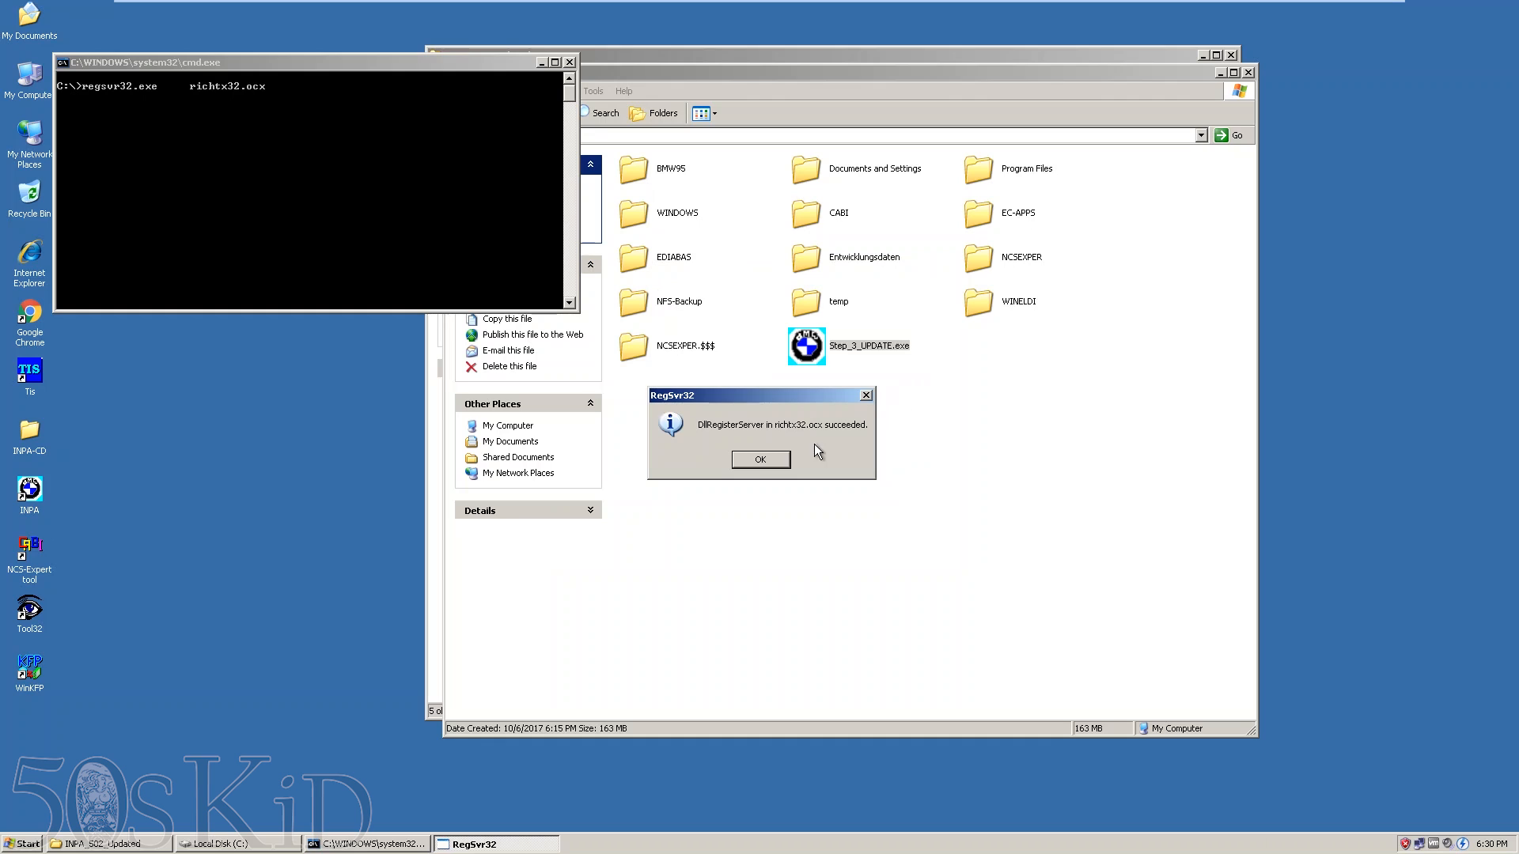
pyautogui.click(760, 459)
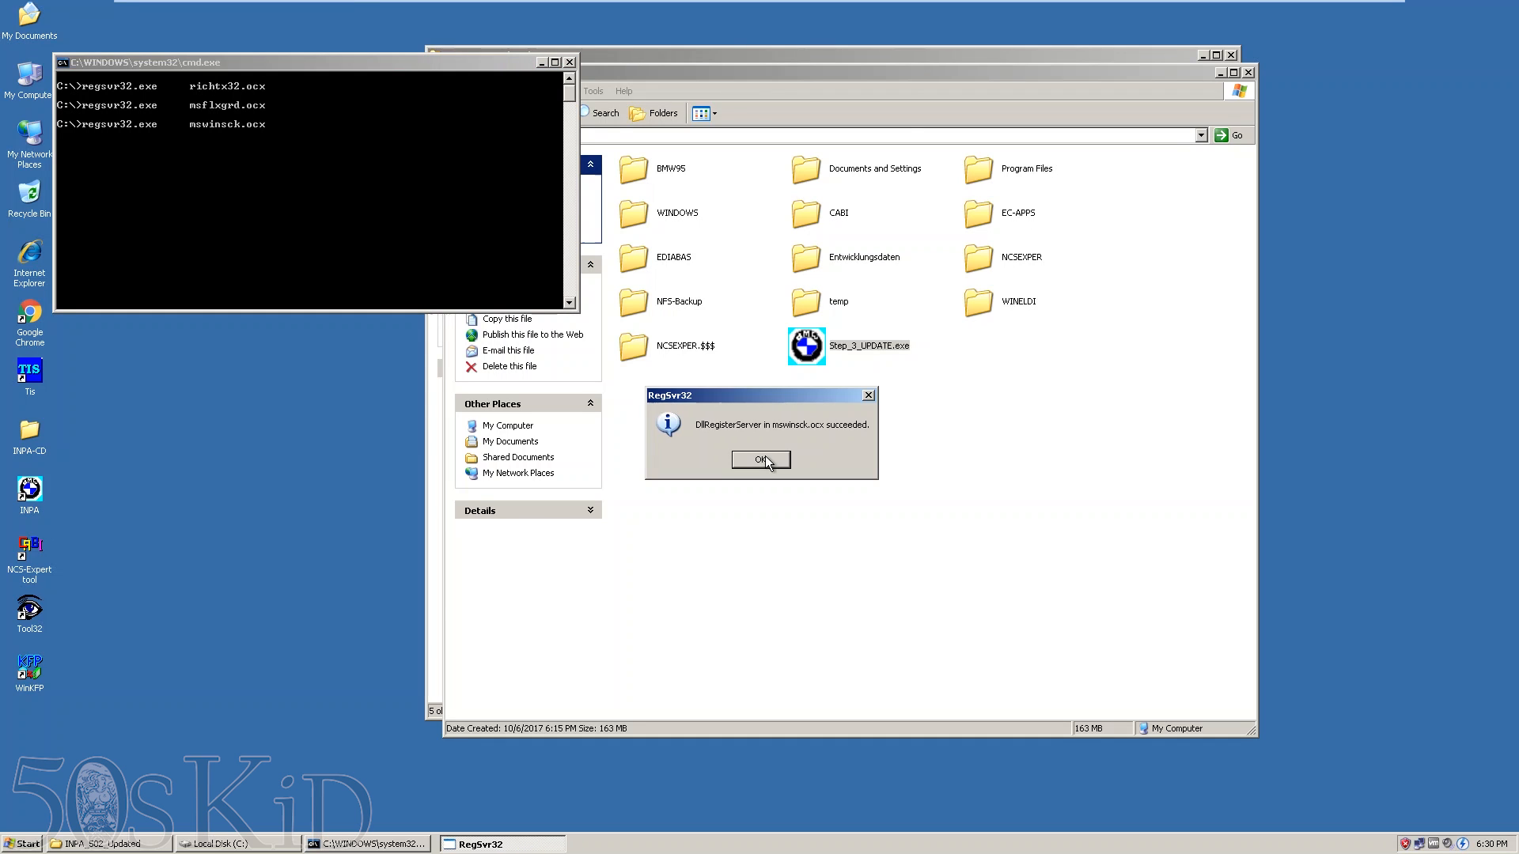
pyautogui.click(761, 459)
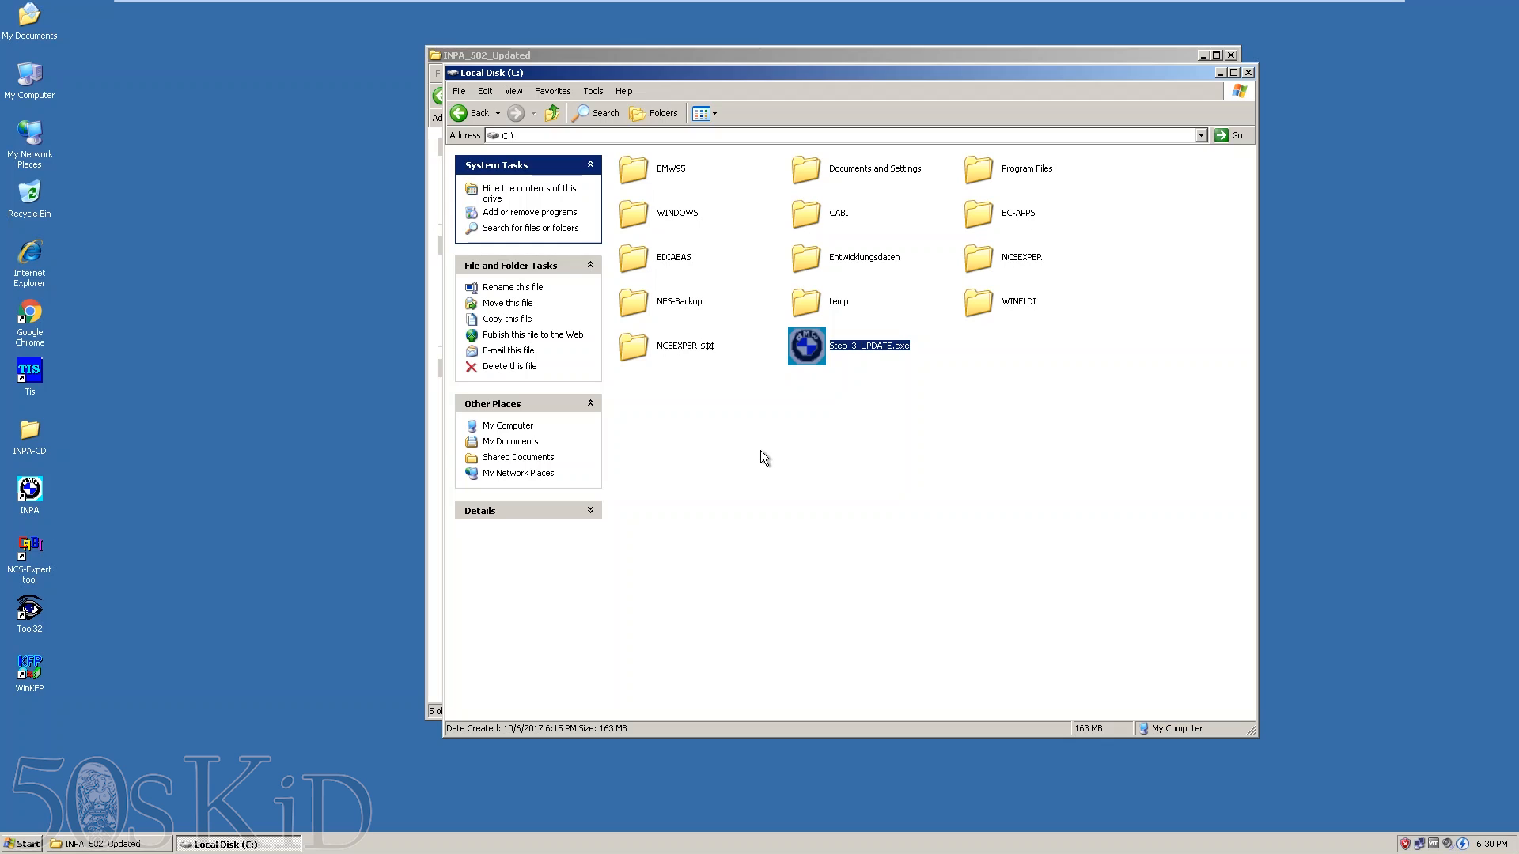
# - Delete Step_3_UPDATE.exe from the root of drive C
pyautogui.rightClick(845, 345)
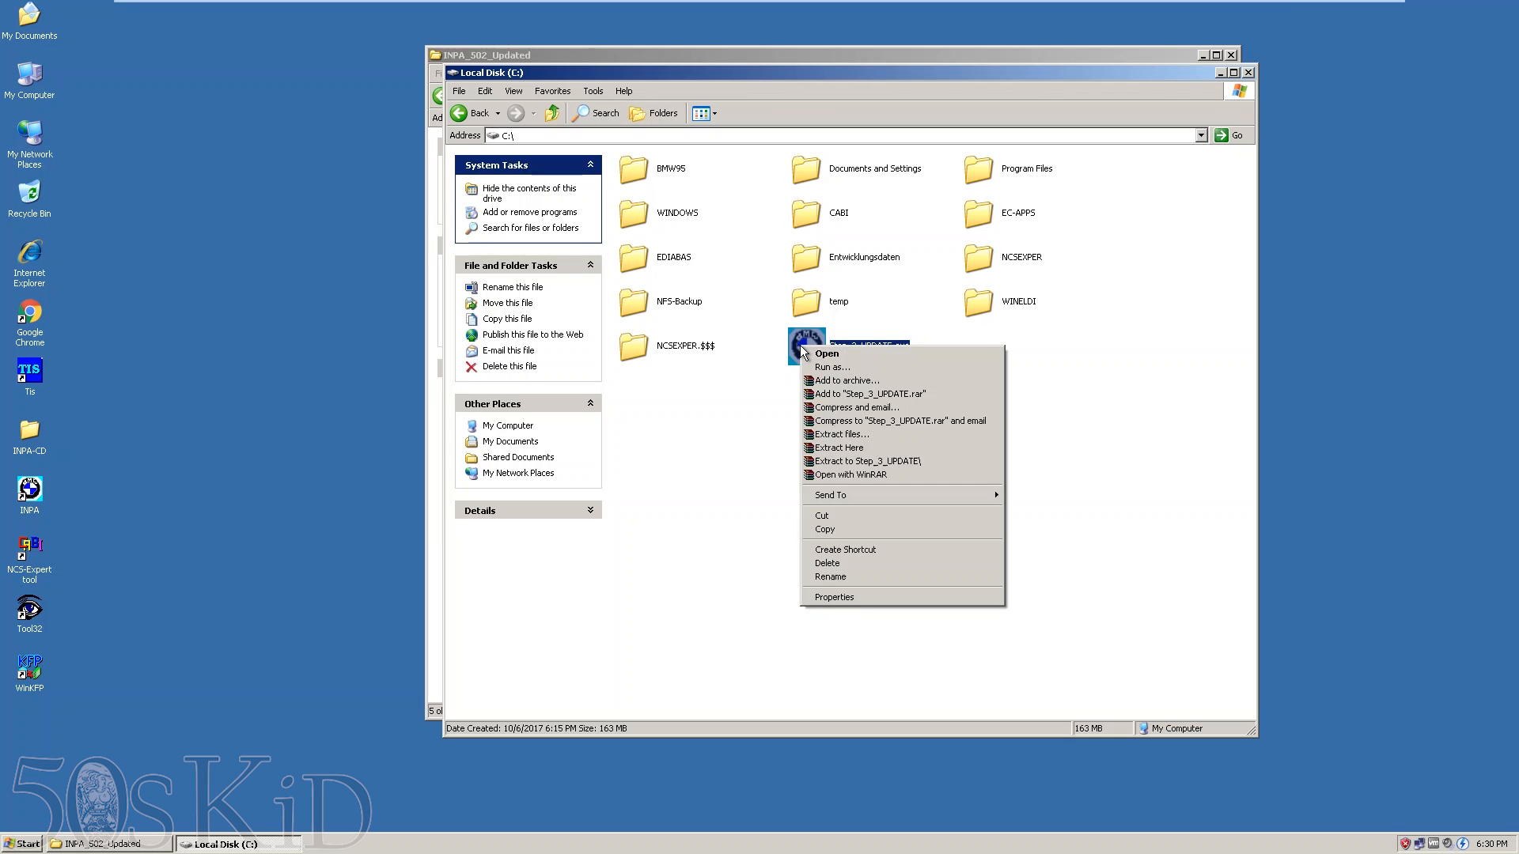
pyautogui.click(826, 564)
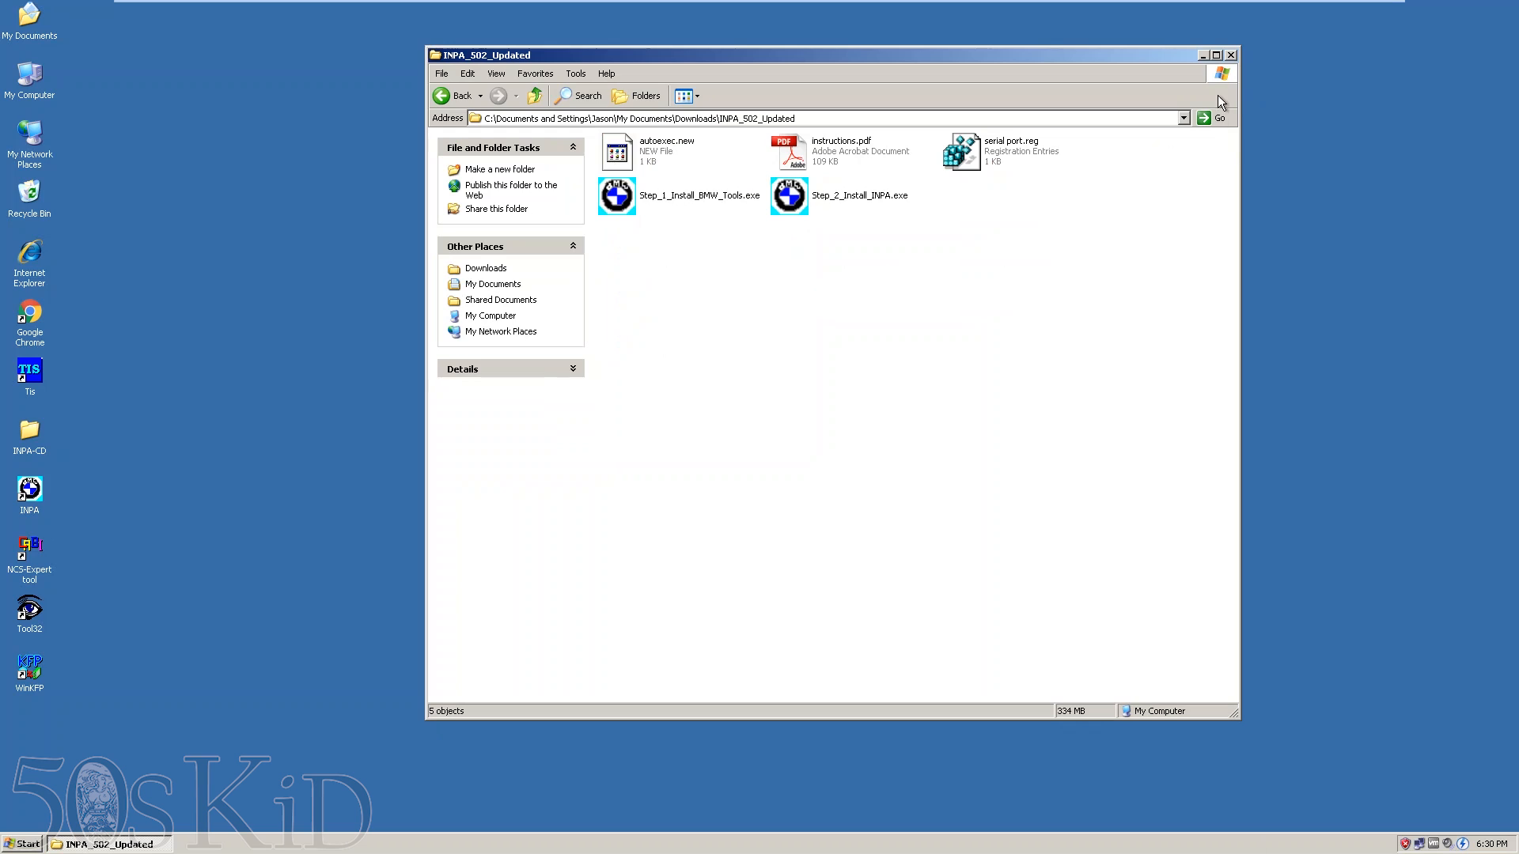
pyautogui.moveTo(967, 155)
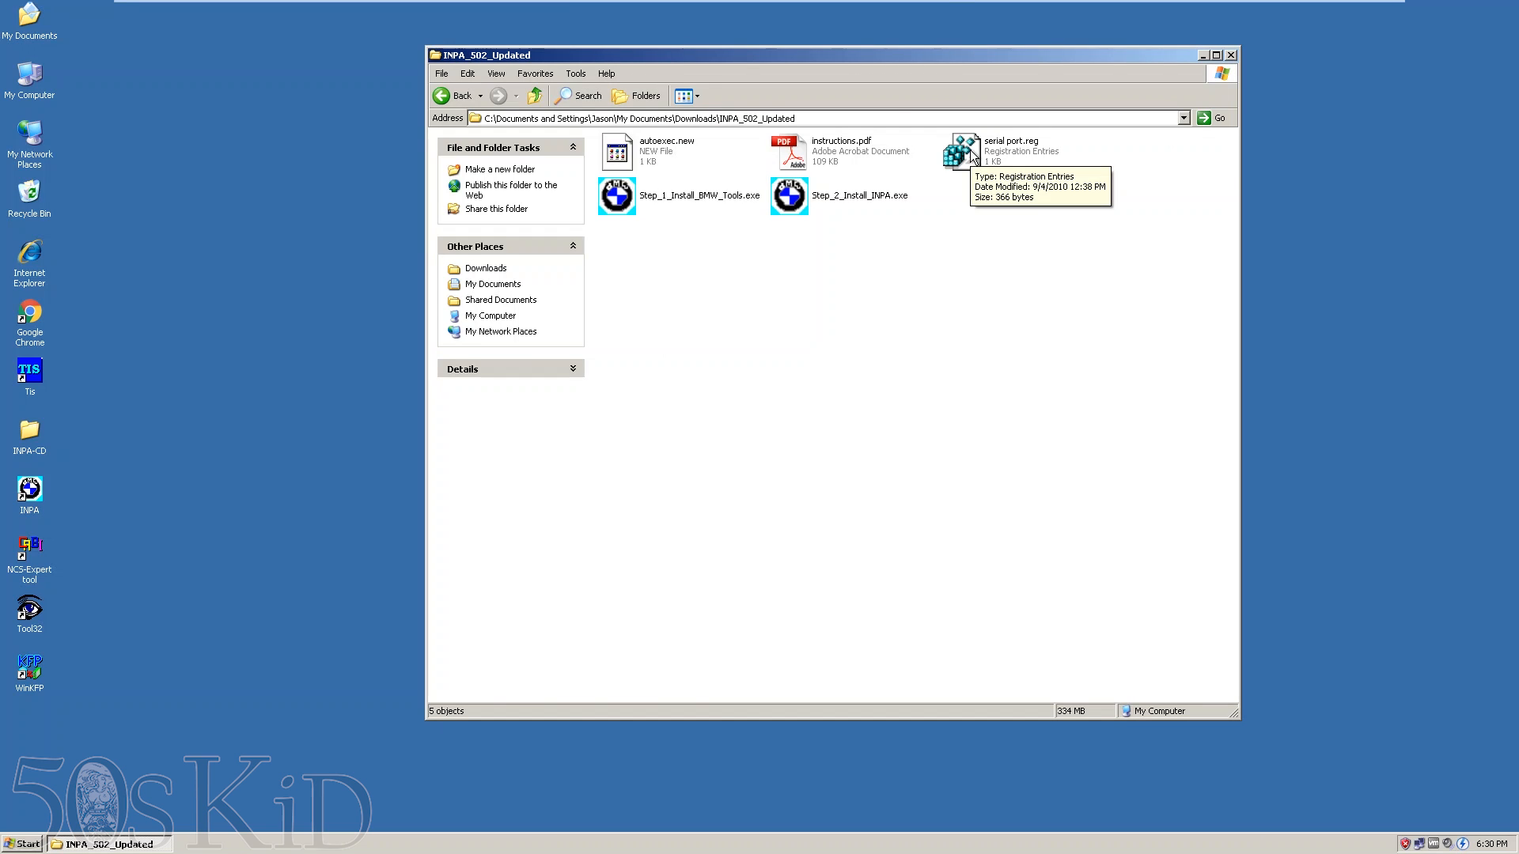
# - Merge serial port.reg into the registry, then open instructions.pdf in Acrobat
pyautogui.click(962, 152)
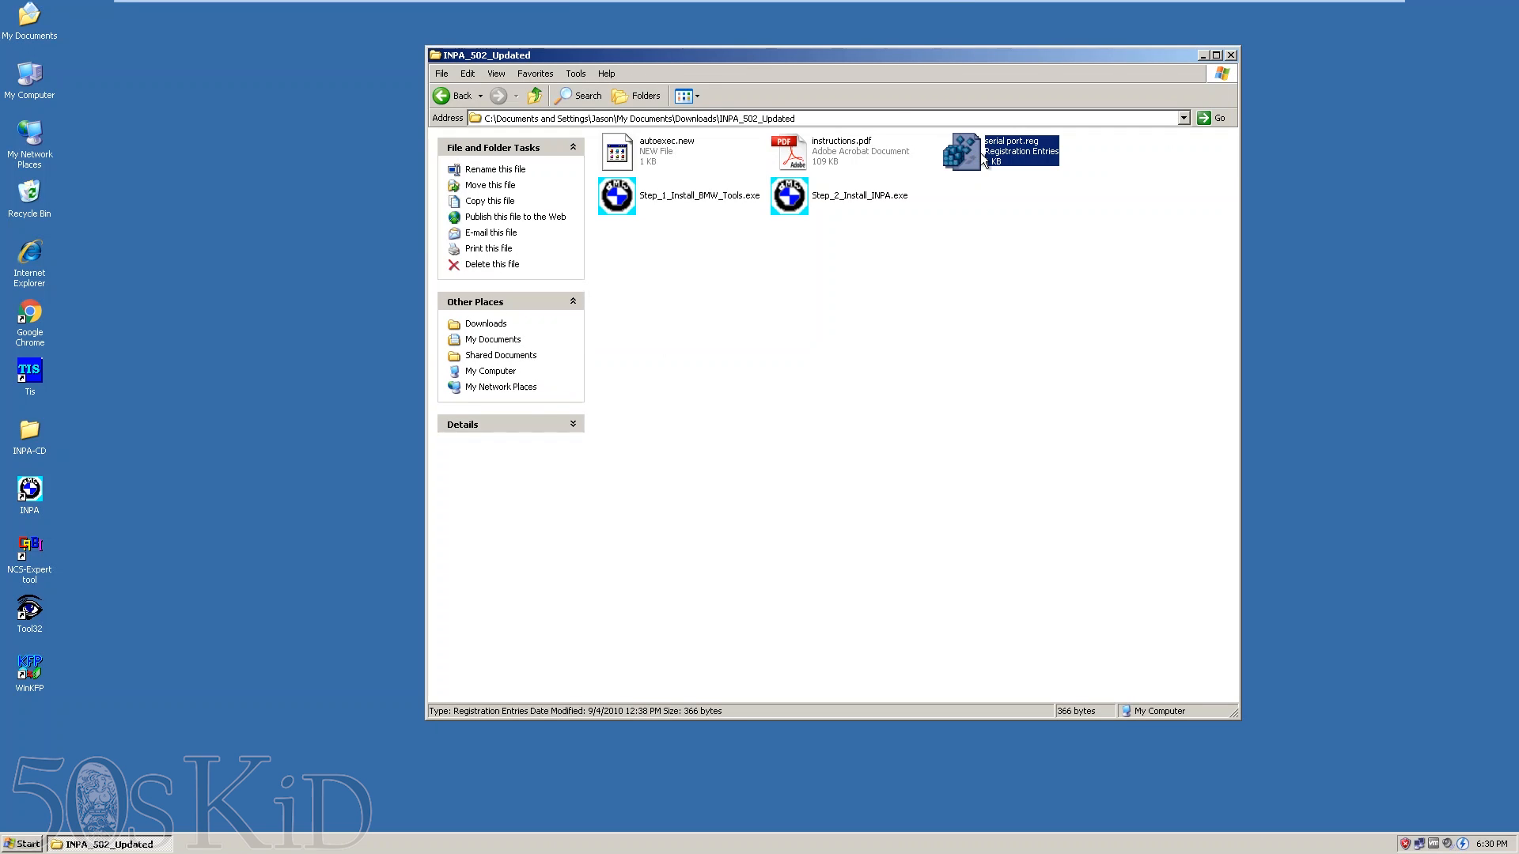
pyautogui.doubleClick(960, 152)
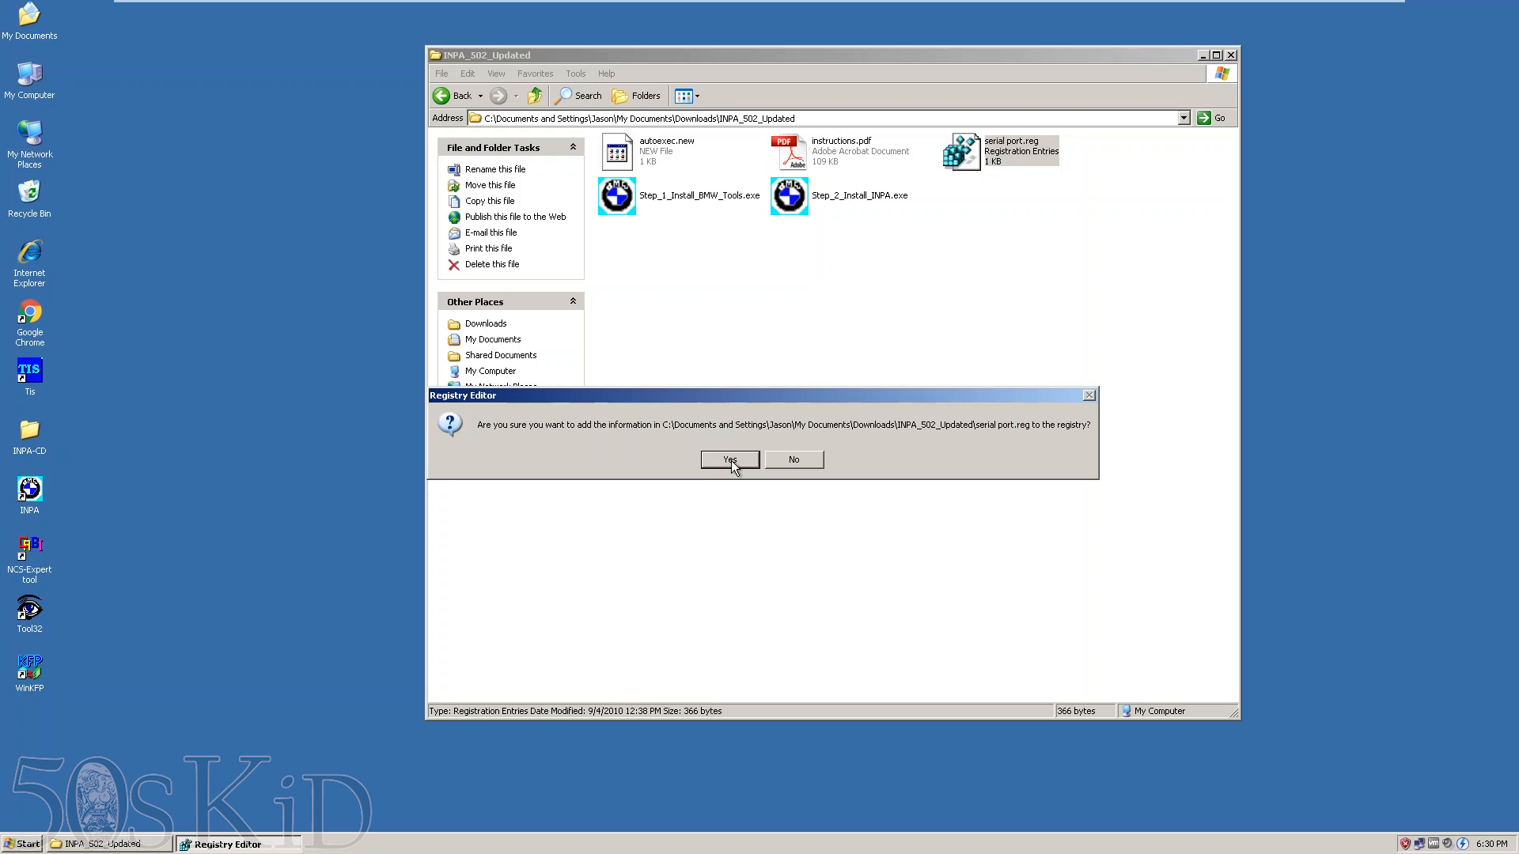
pyautogui.click(728, 459)
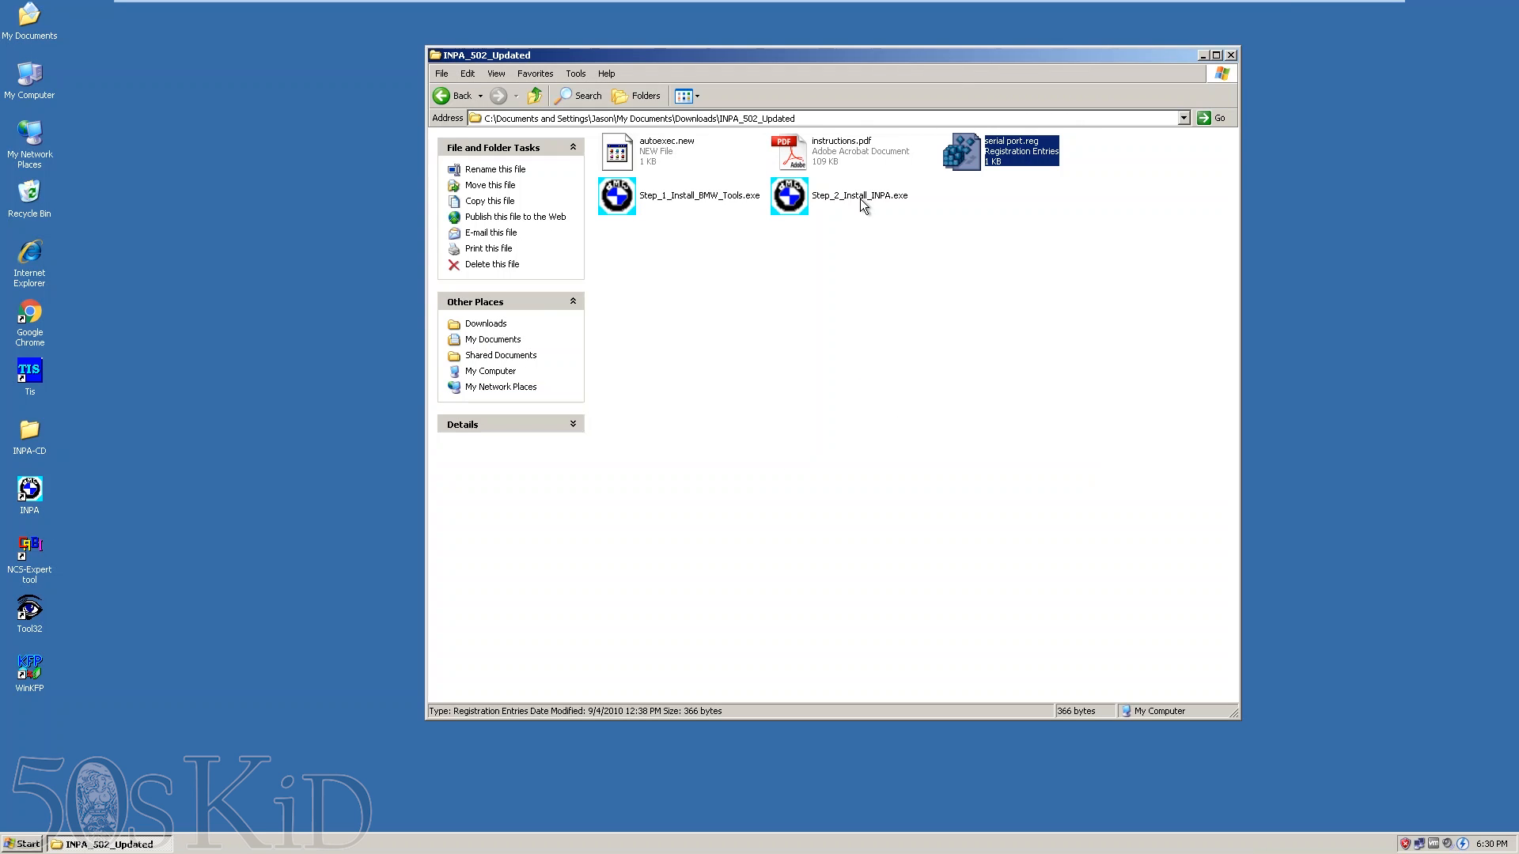
pyautogui.click(840, 150)
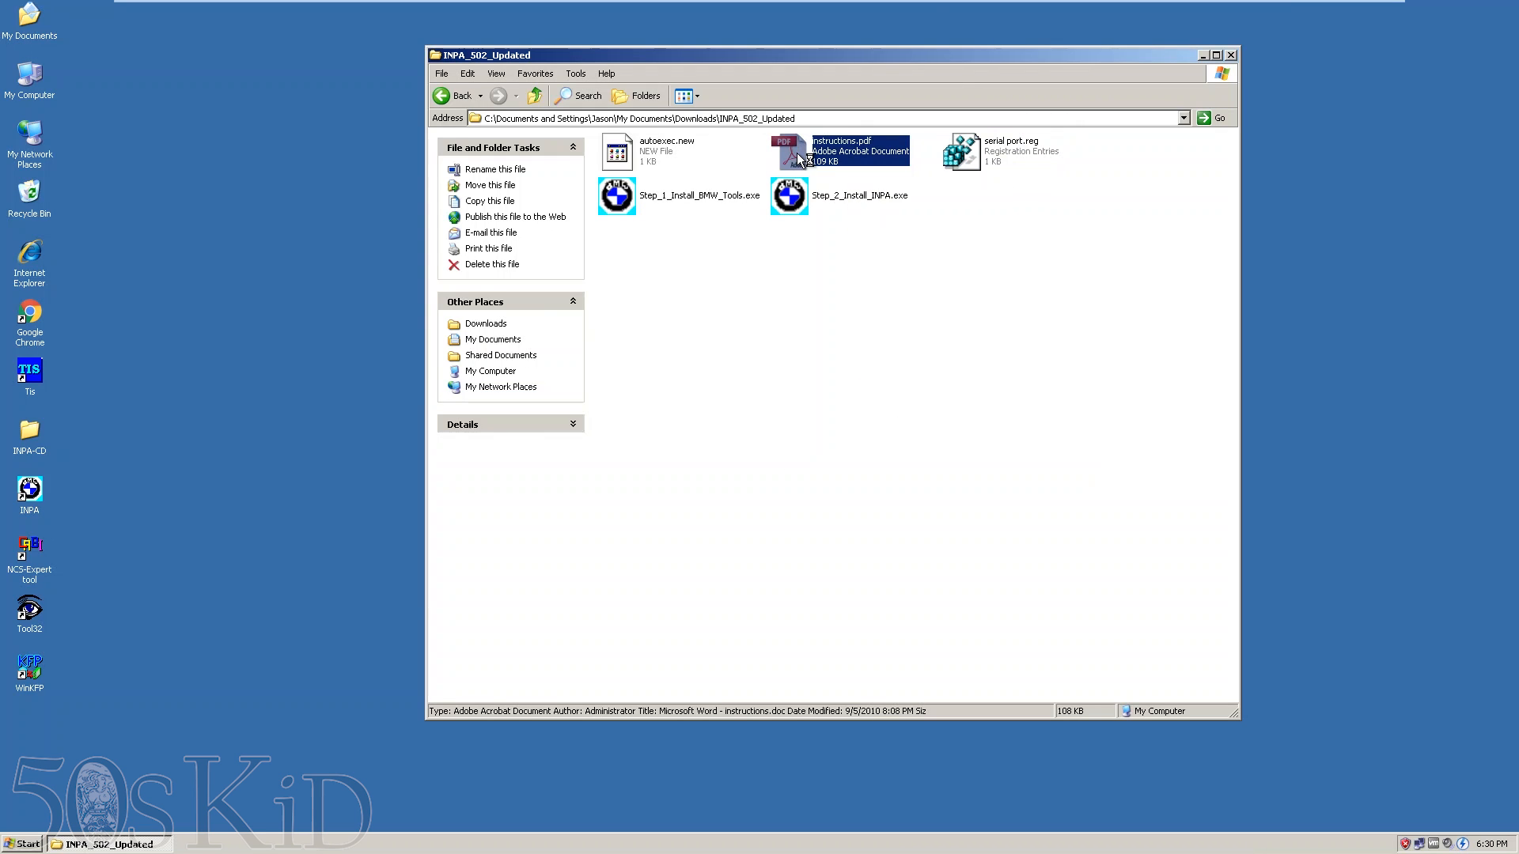
pyautogui.doubleClick(840, 152)
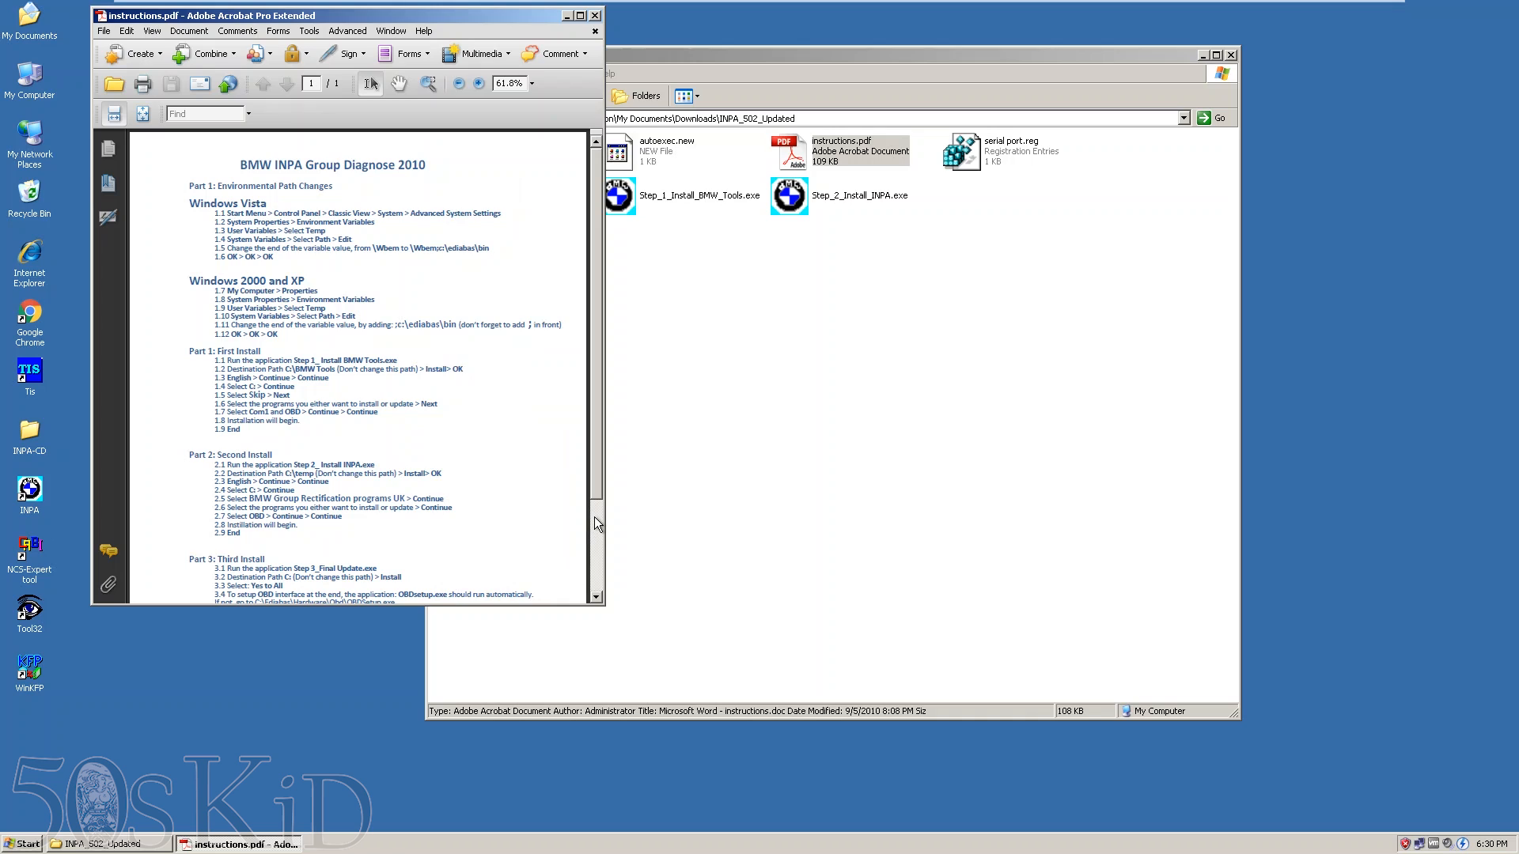
# - Scroll the PDF to the obd.ini note in Part 3 and open drive C in Explorer
pyautogui.scroll(-3)
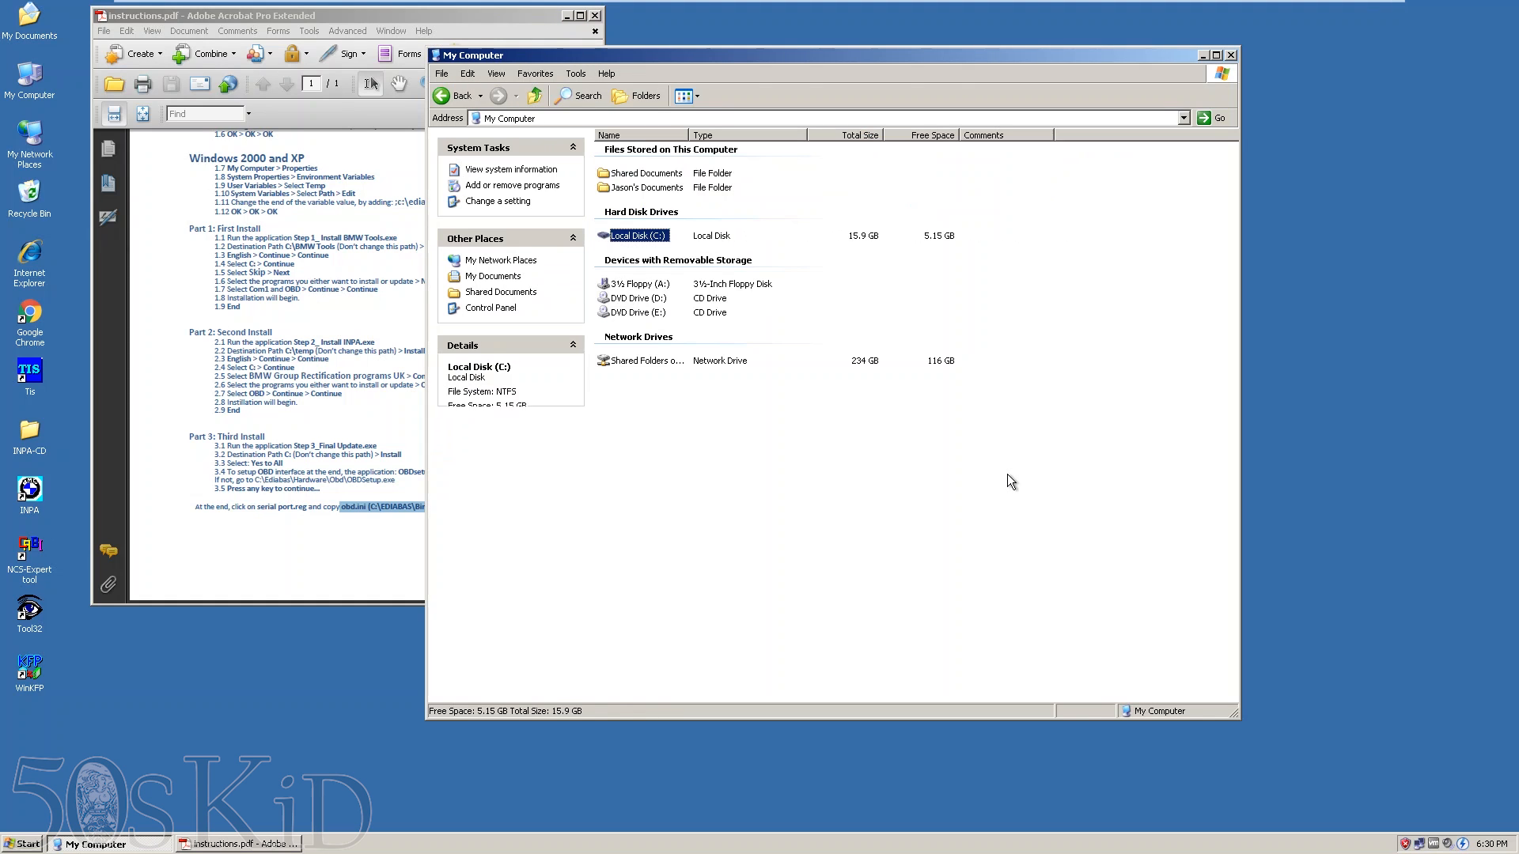
pyautogui.doubleClick(638, 235)
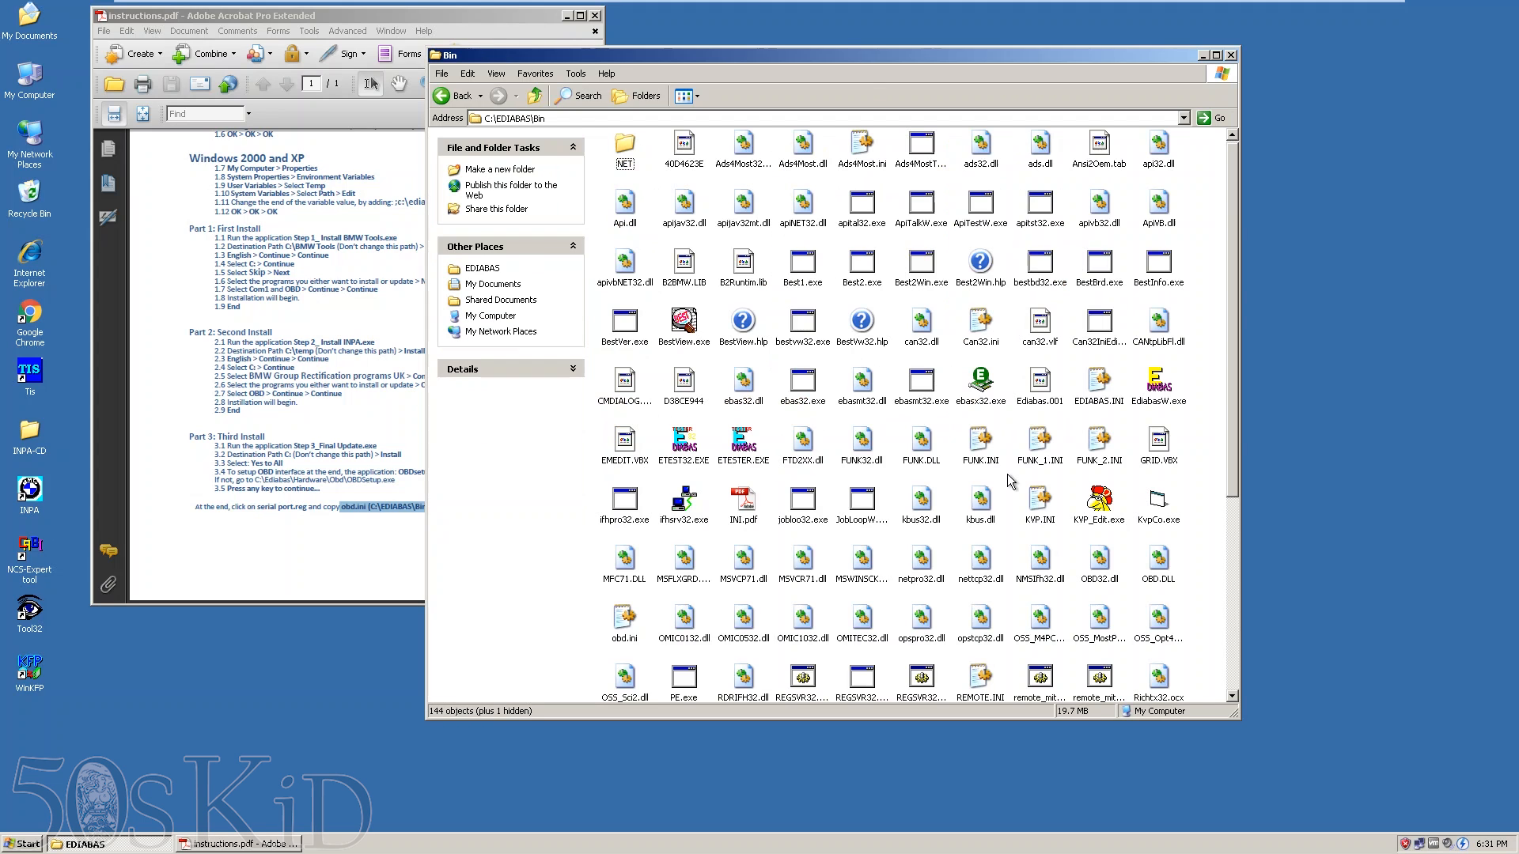
# - Locate obd.ini in C:\EDIABAS\Bin, select it and copy it
pyautogui.click(623, 321)
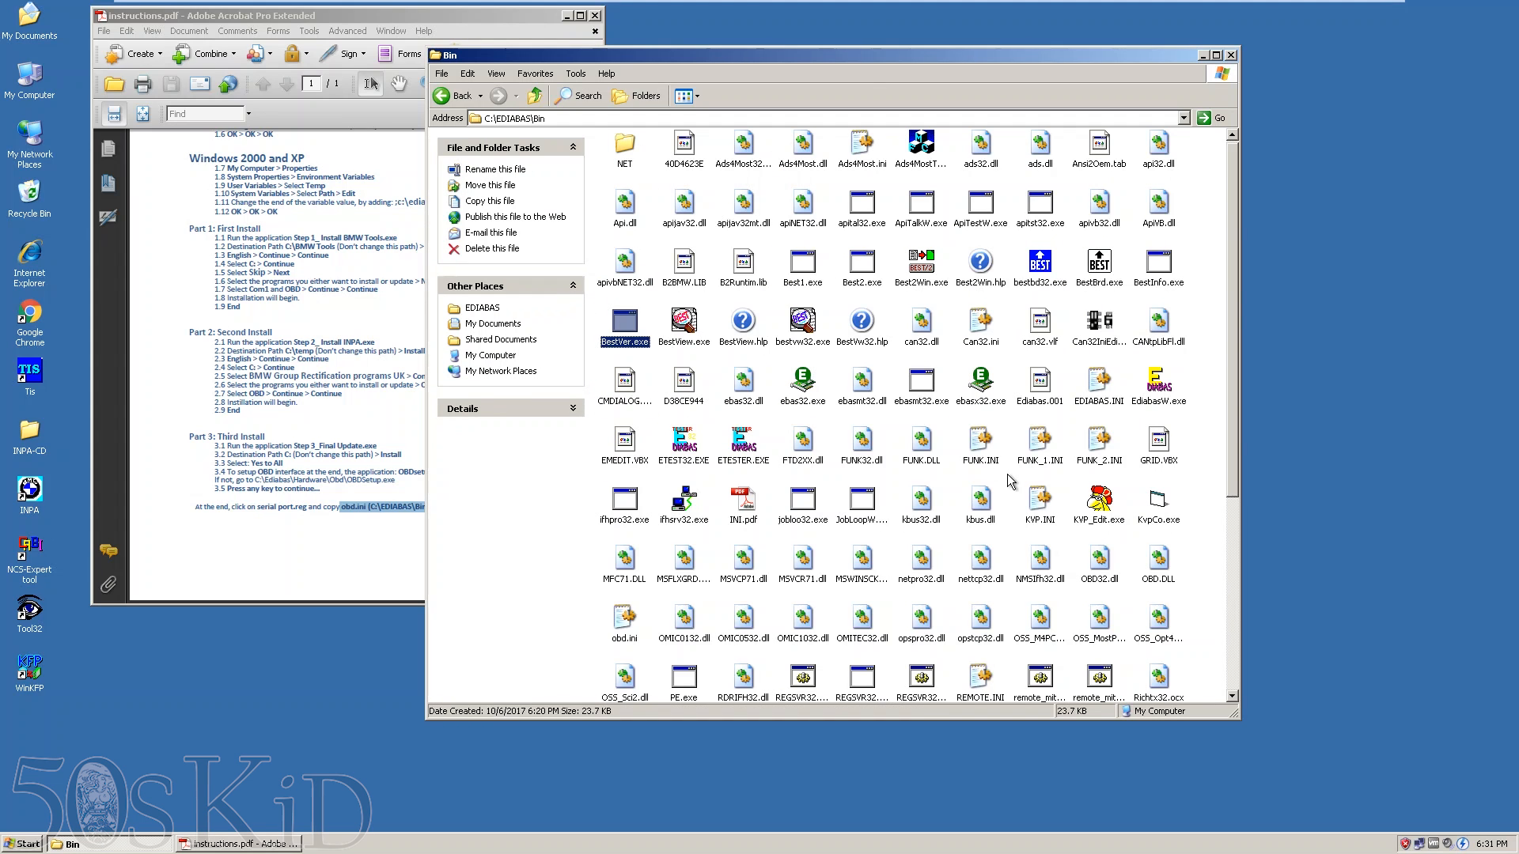
pyautogui.click(803, 441)
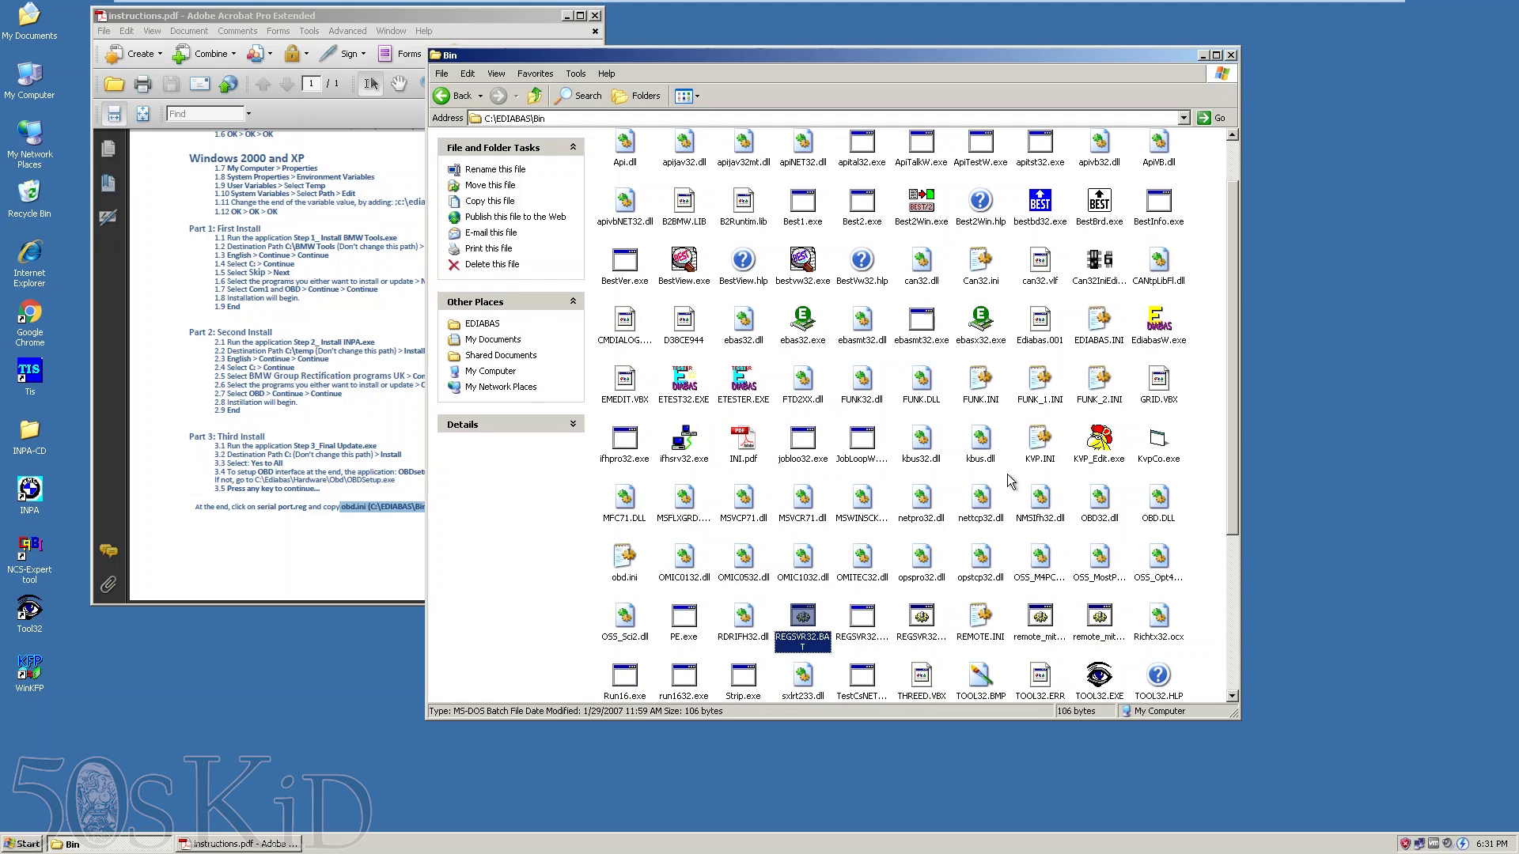
pyautogui.click(1096, 498)
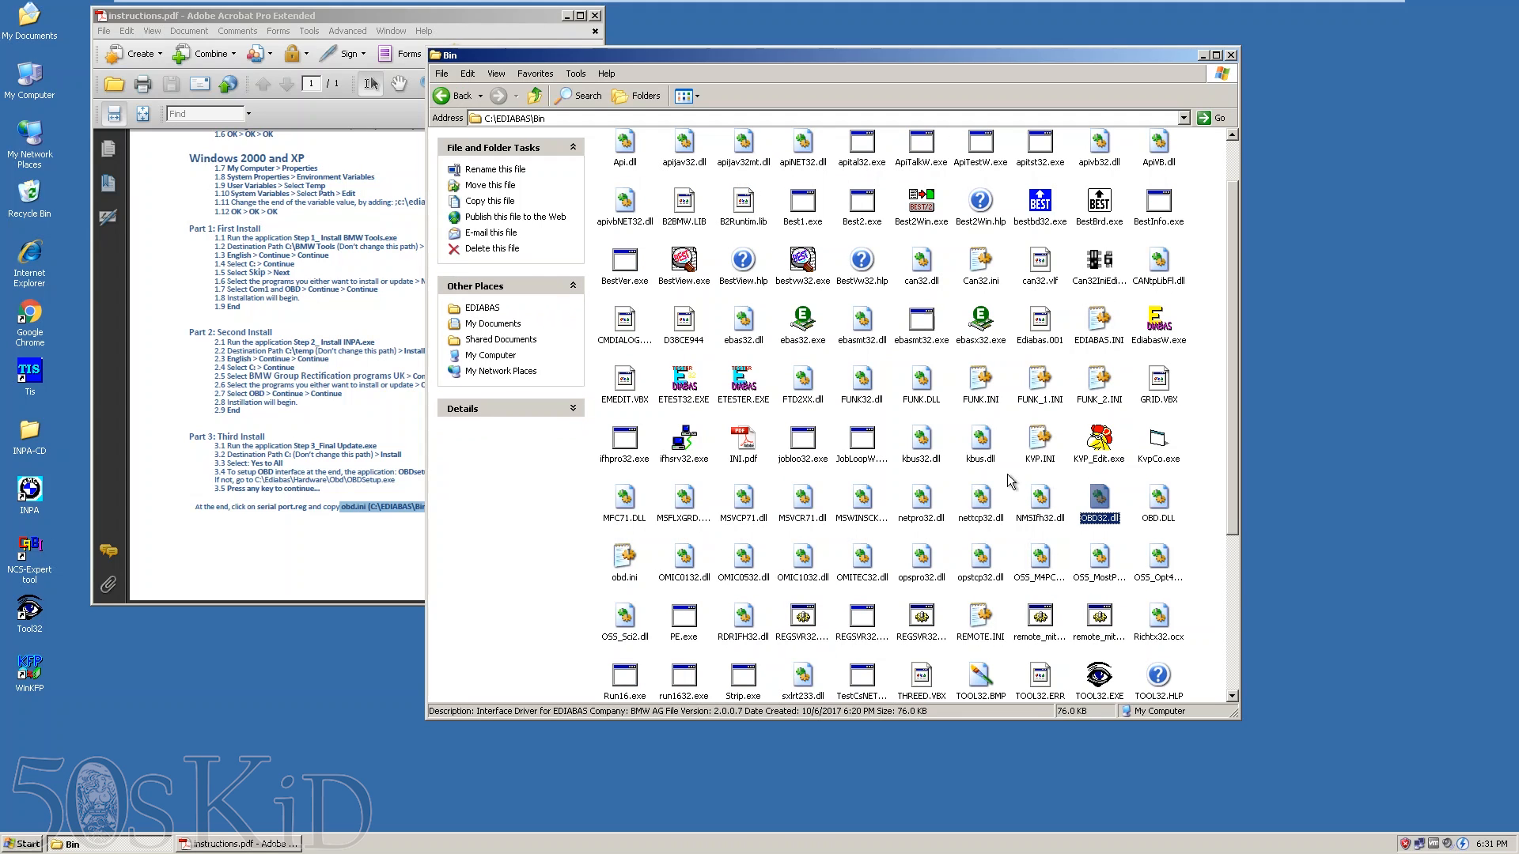
pyautogui.click(1039, 560)
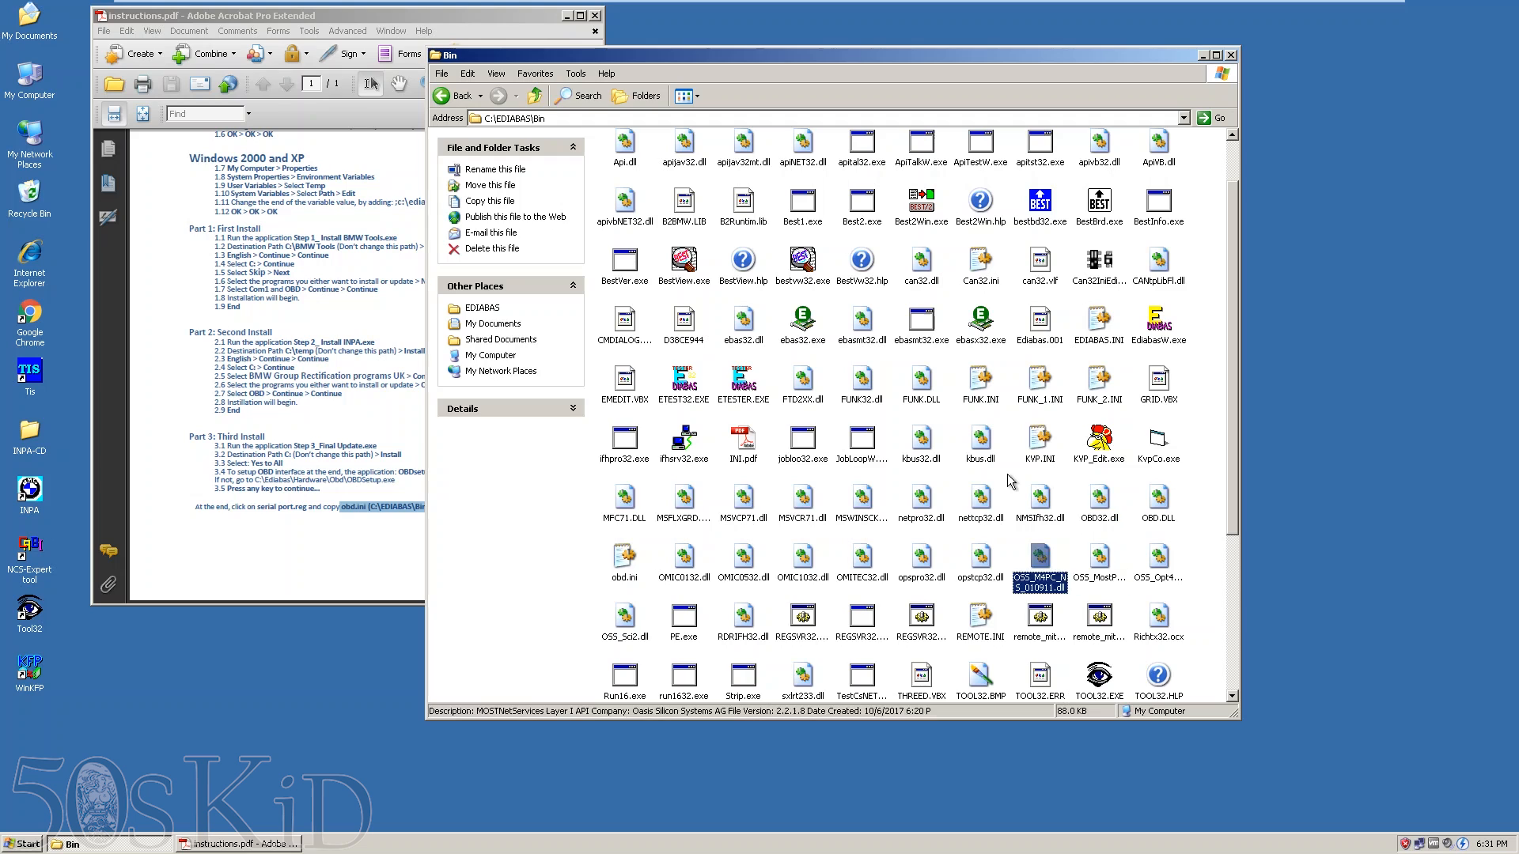
pyautogui.click(625, 557)
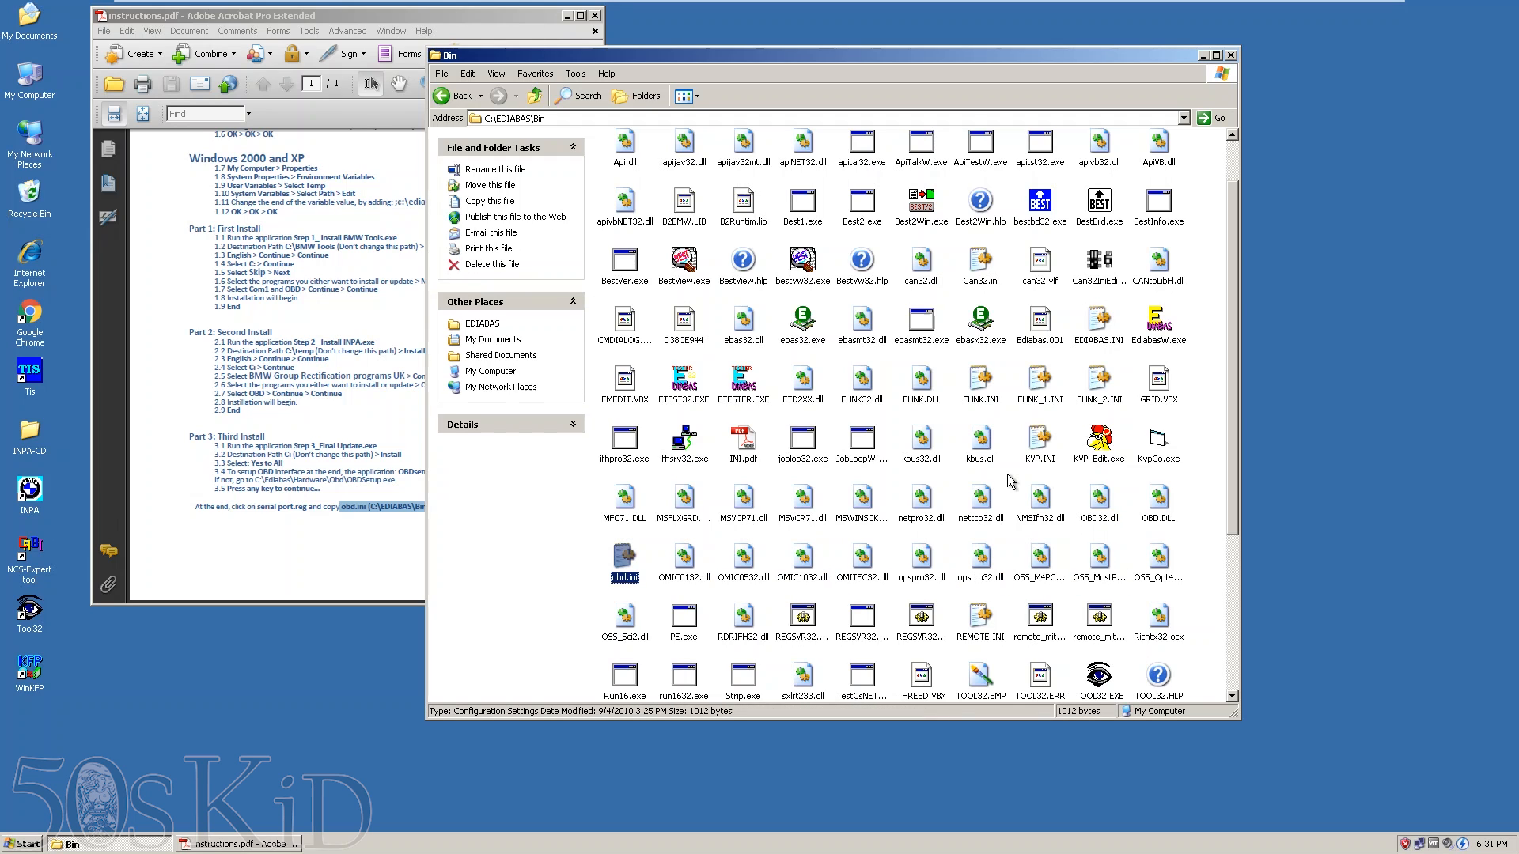
pyautogui.click(534, 95)
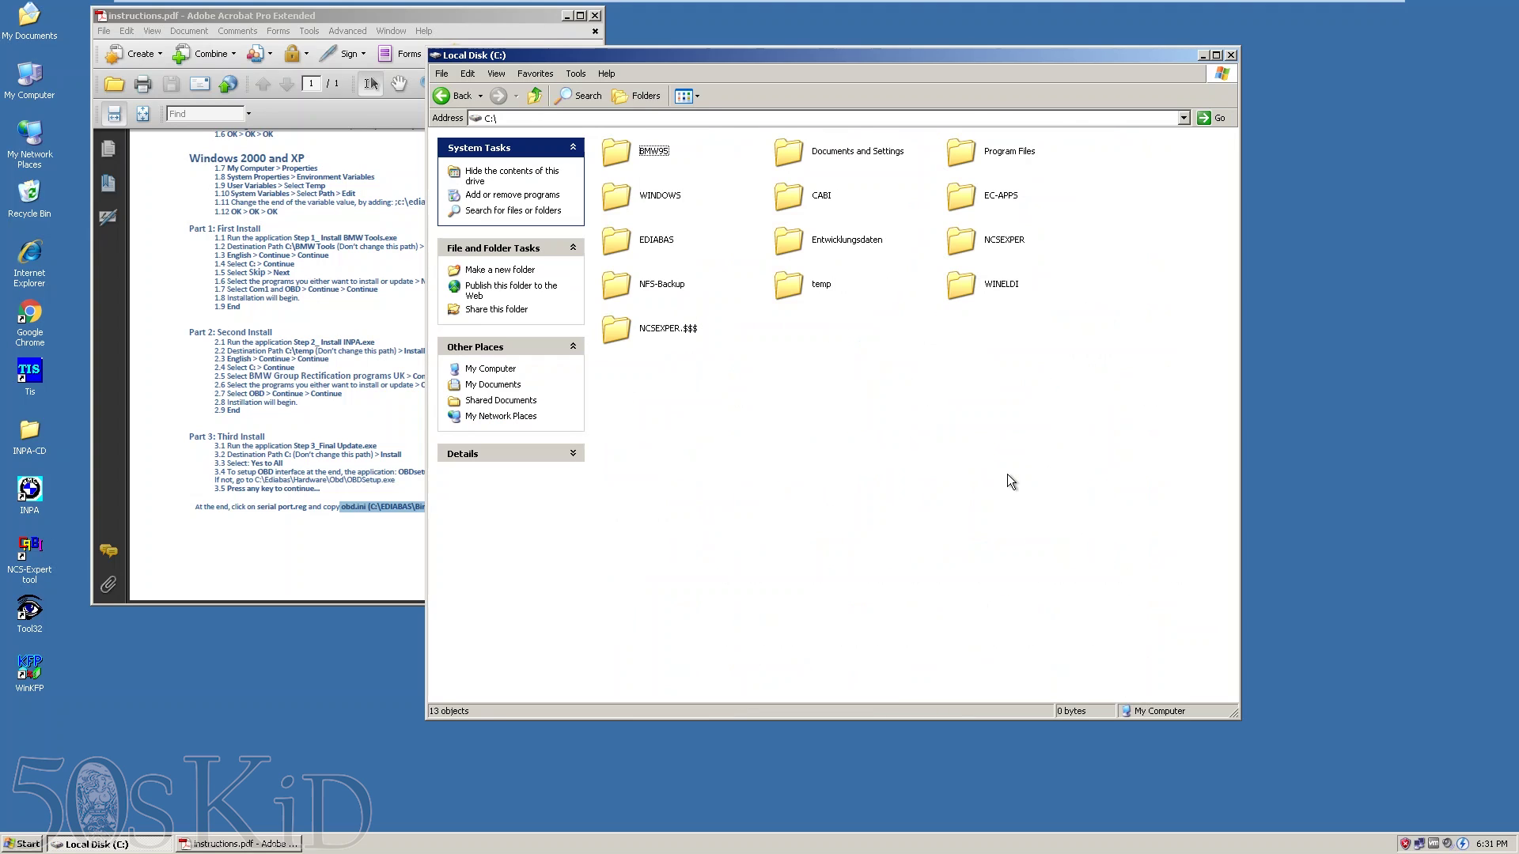
# - Paste obd.ini into C:\WINDOWS, then close Explorer and the instructions PDF
pyautogui.click(1003, 239)
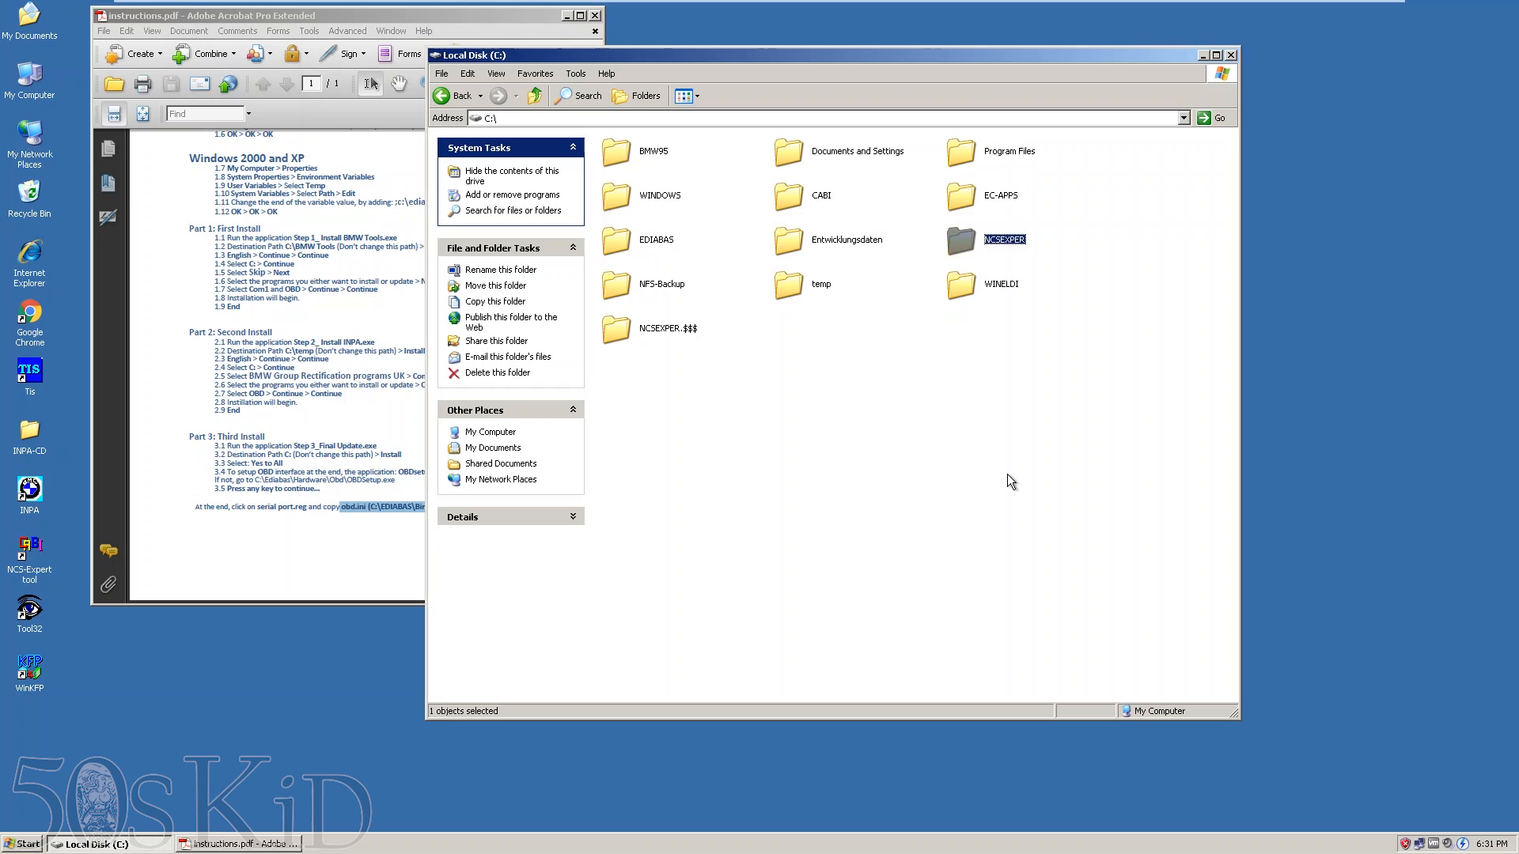
pyautogui.doubleClick(655, 196)
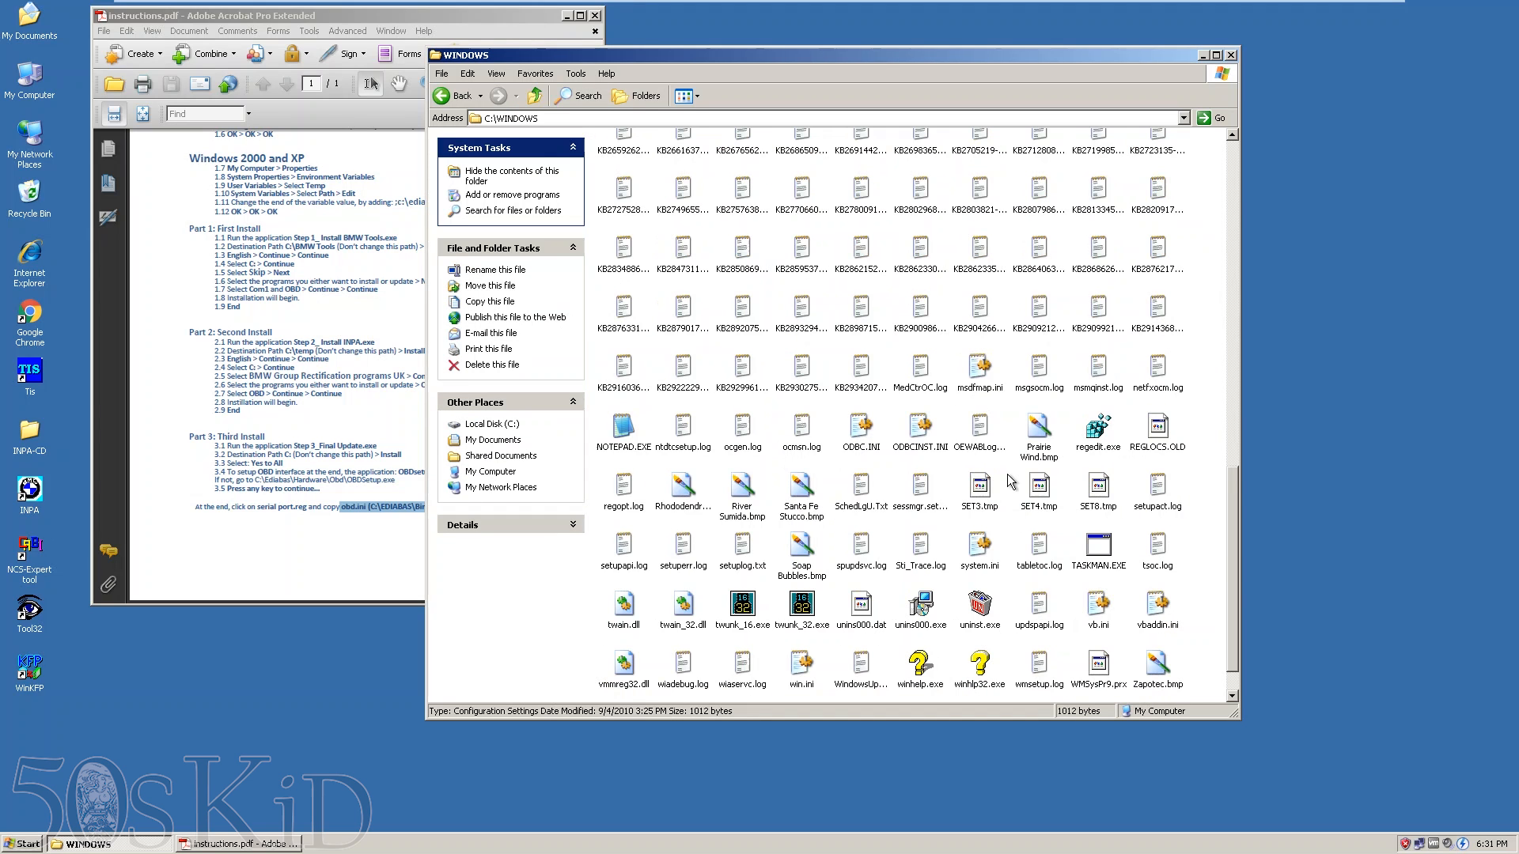
pyautogui.scroll(-3)
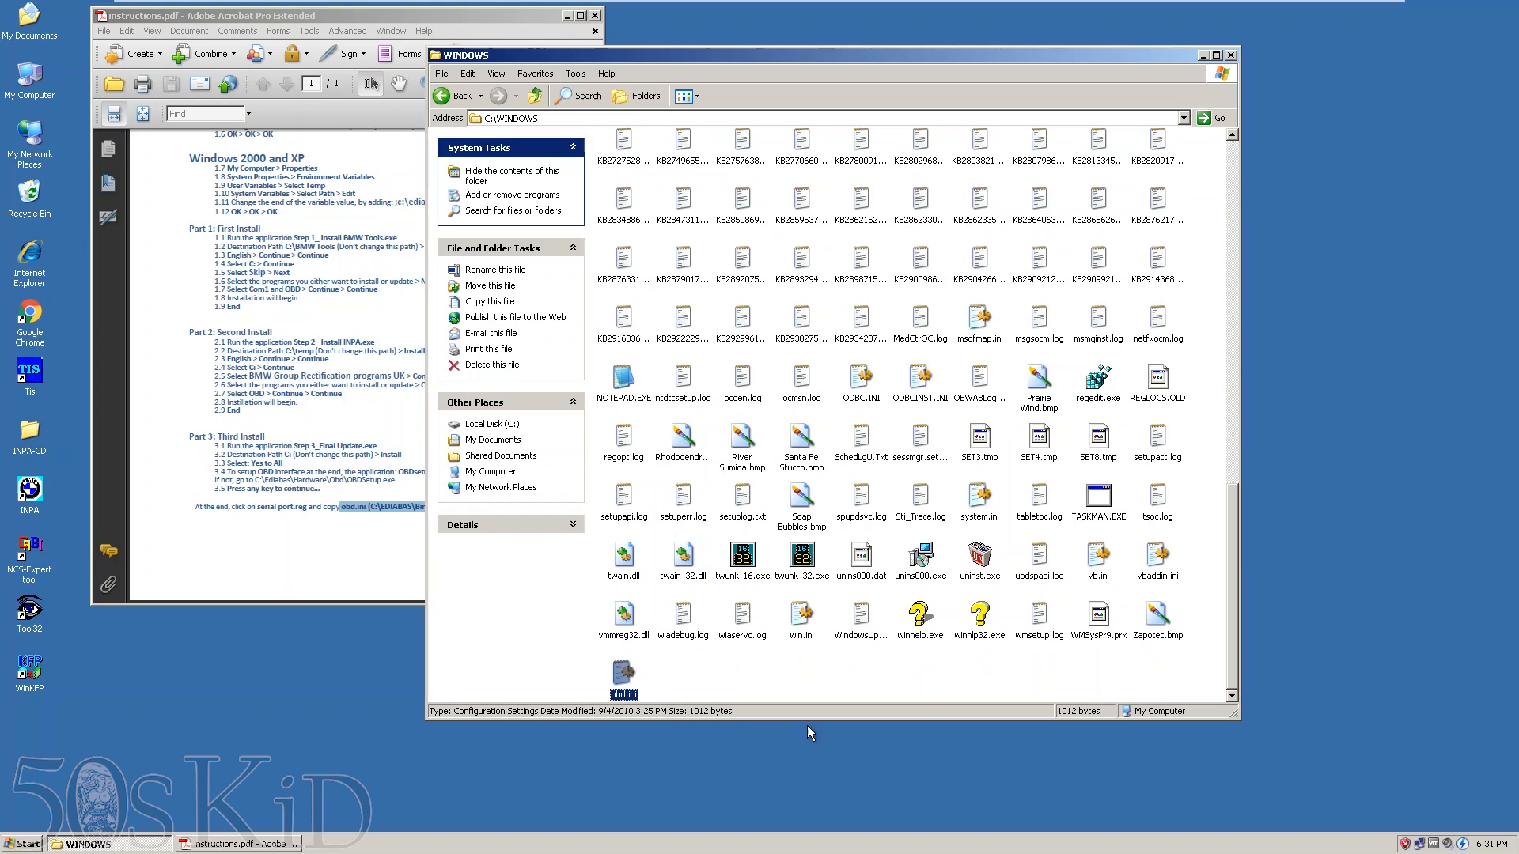
pyautogui.moveTo(1255, 60)
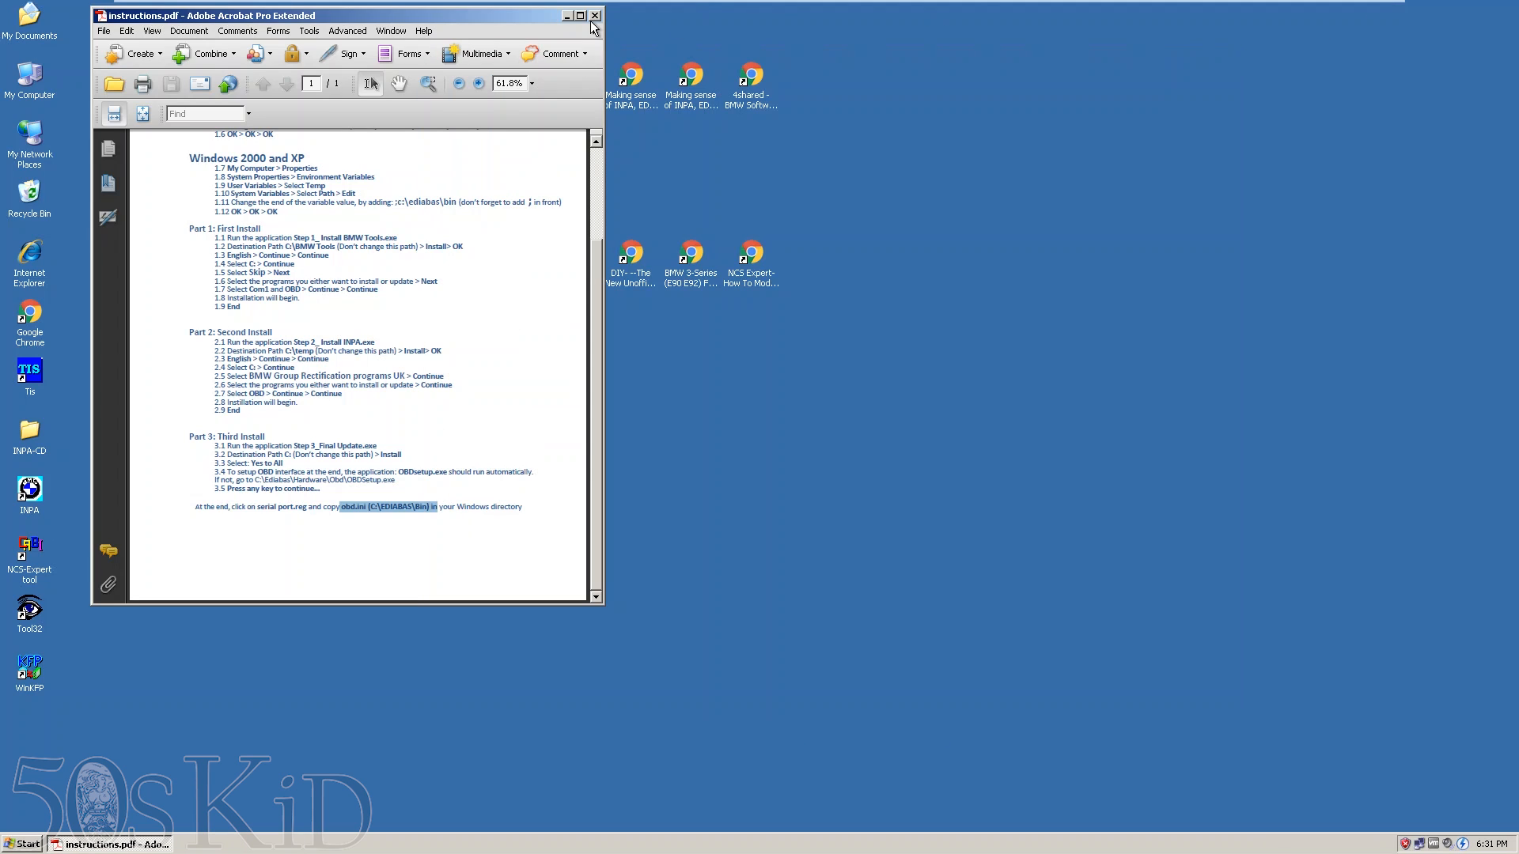
pyautogui.click(567, 14)
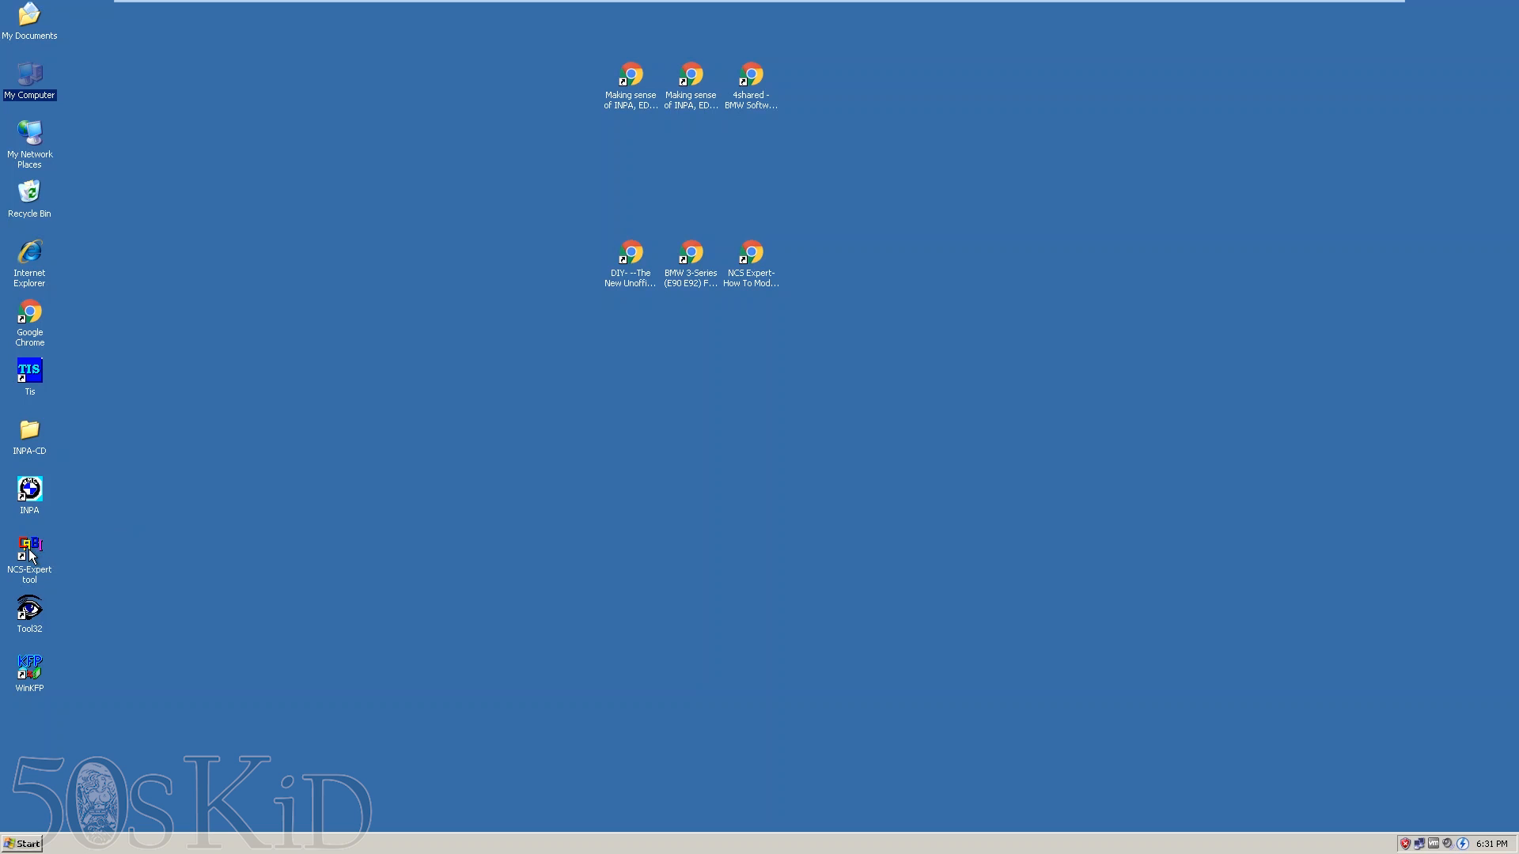
# - Launch NCS-Expertentool, see its German 'Kein Profil geladen' window, and close it
pyautogui.doubleClick(31, 549)
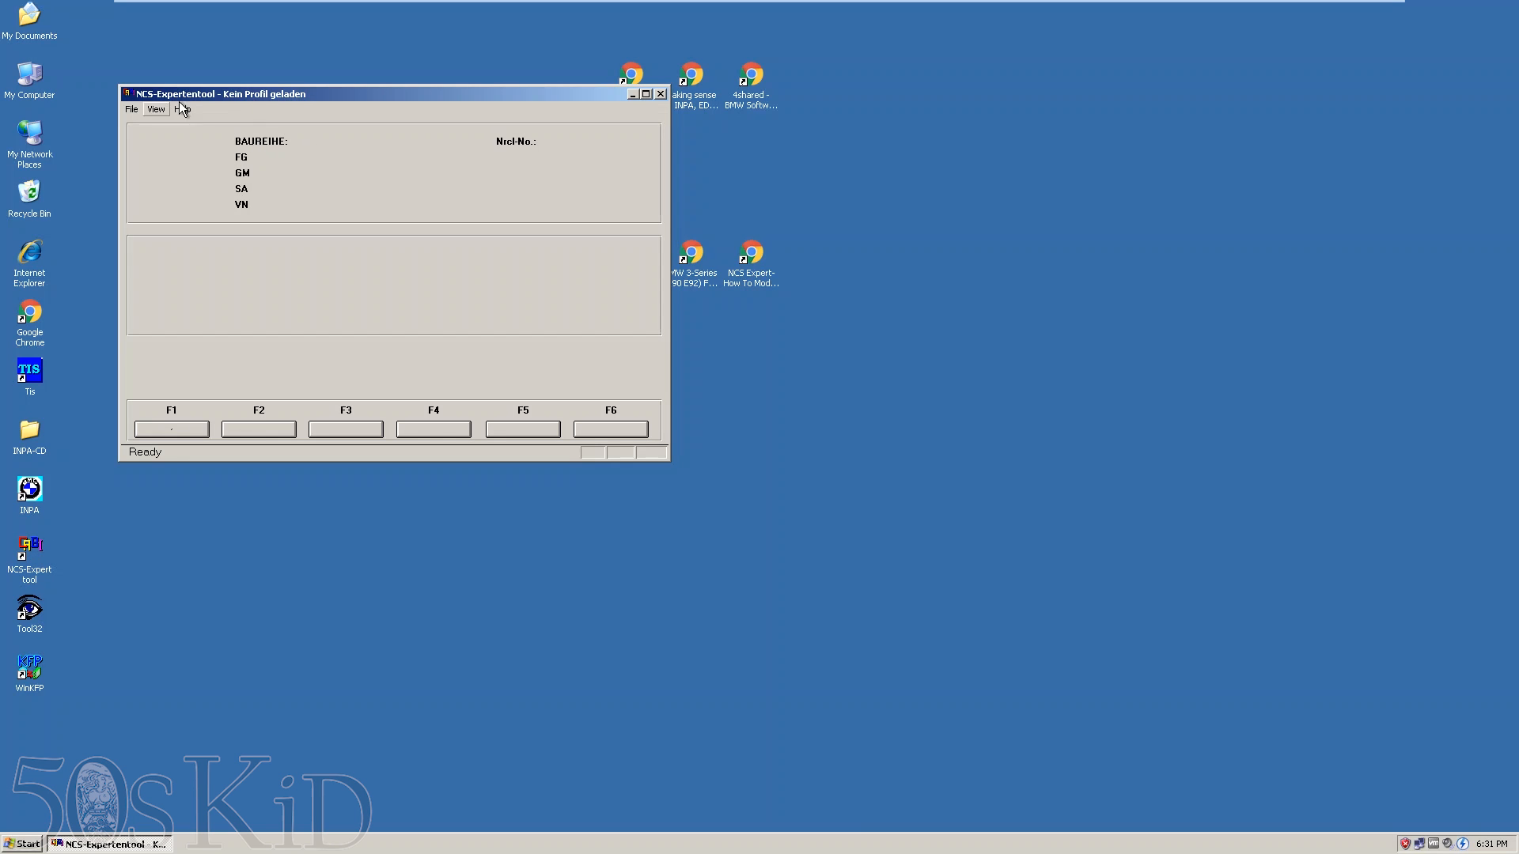
pyautogui.moveTo(560, 122)
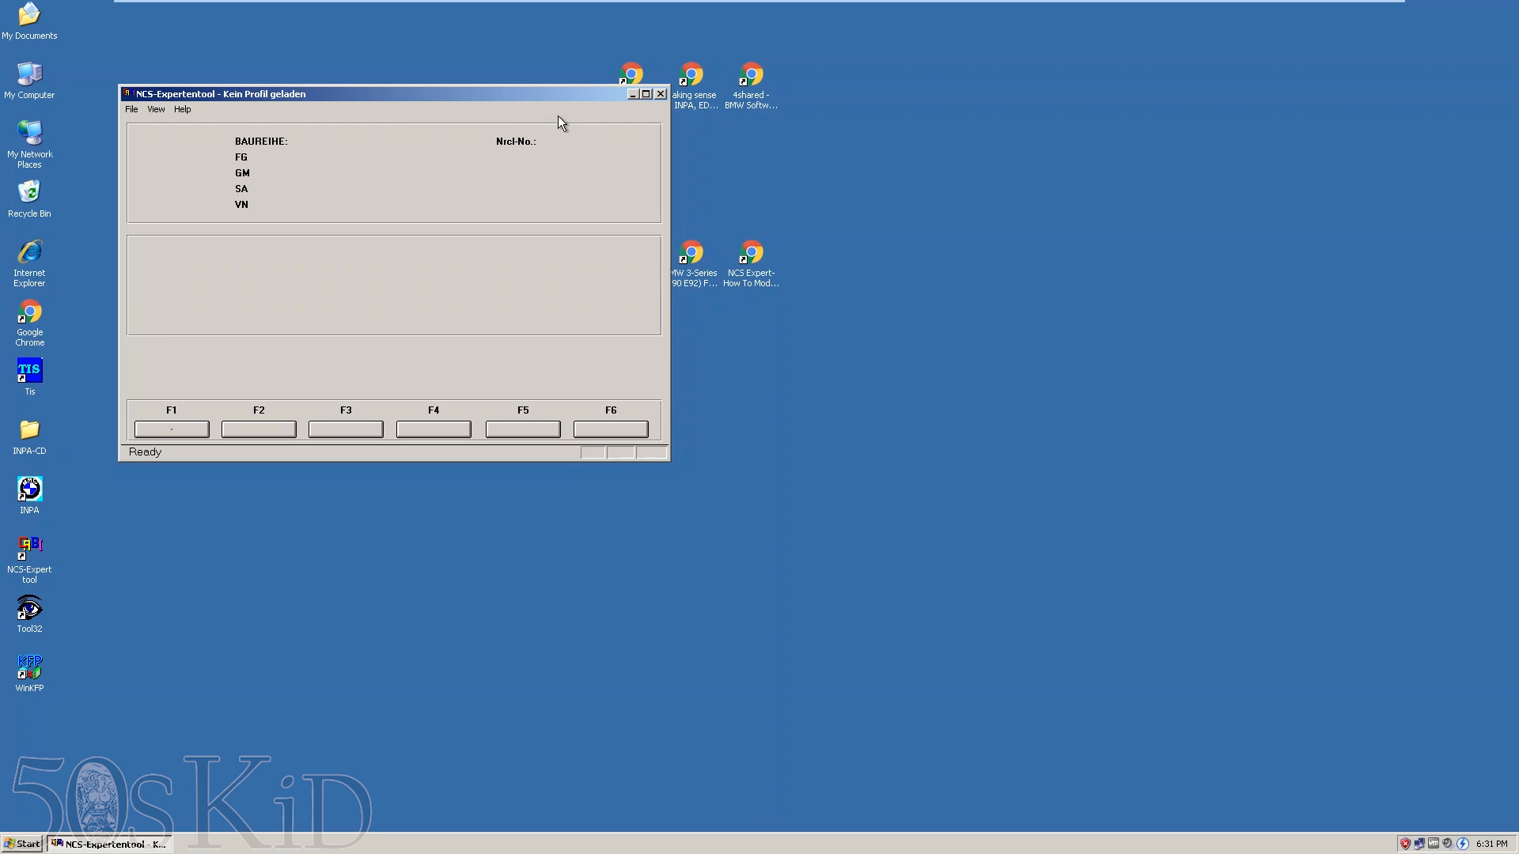
pyautogui.click(659, 93)
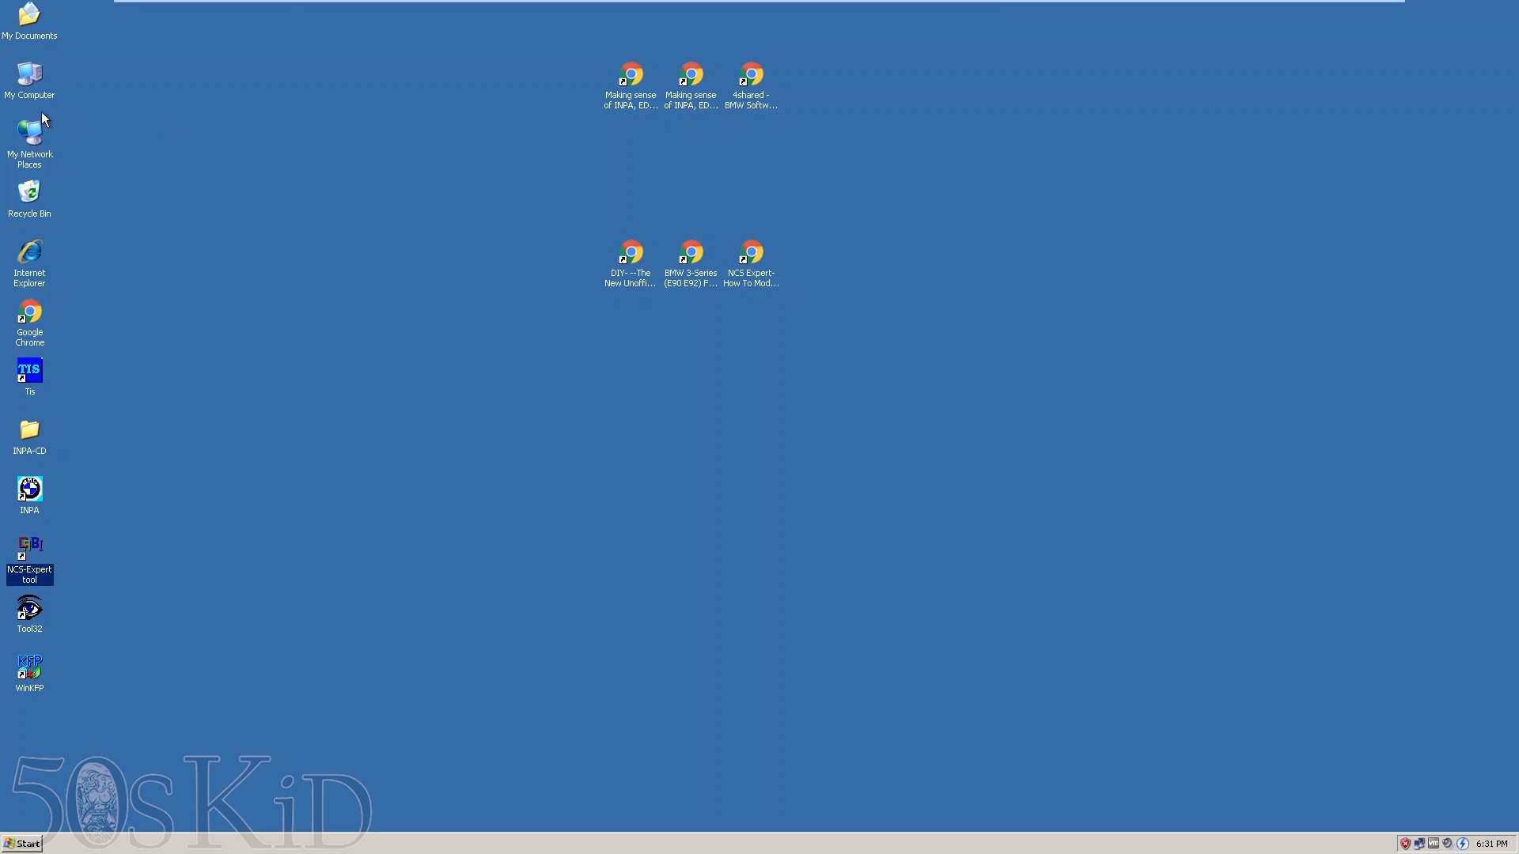
# - Browse My Computer > C: > NCSEXPER > CFGDAT and find the NCSEXPER.TXT copy
pyautogui.doubleClick(29, 74)
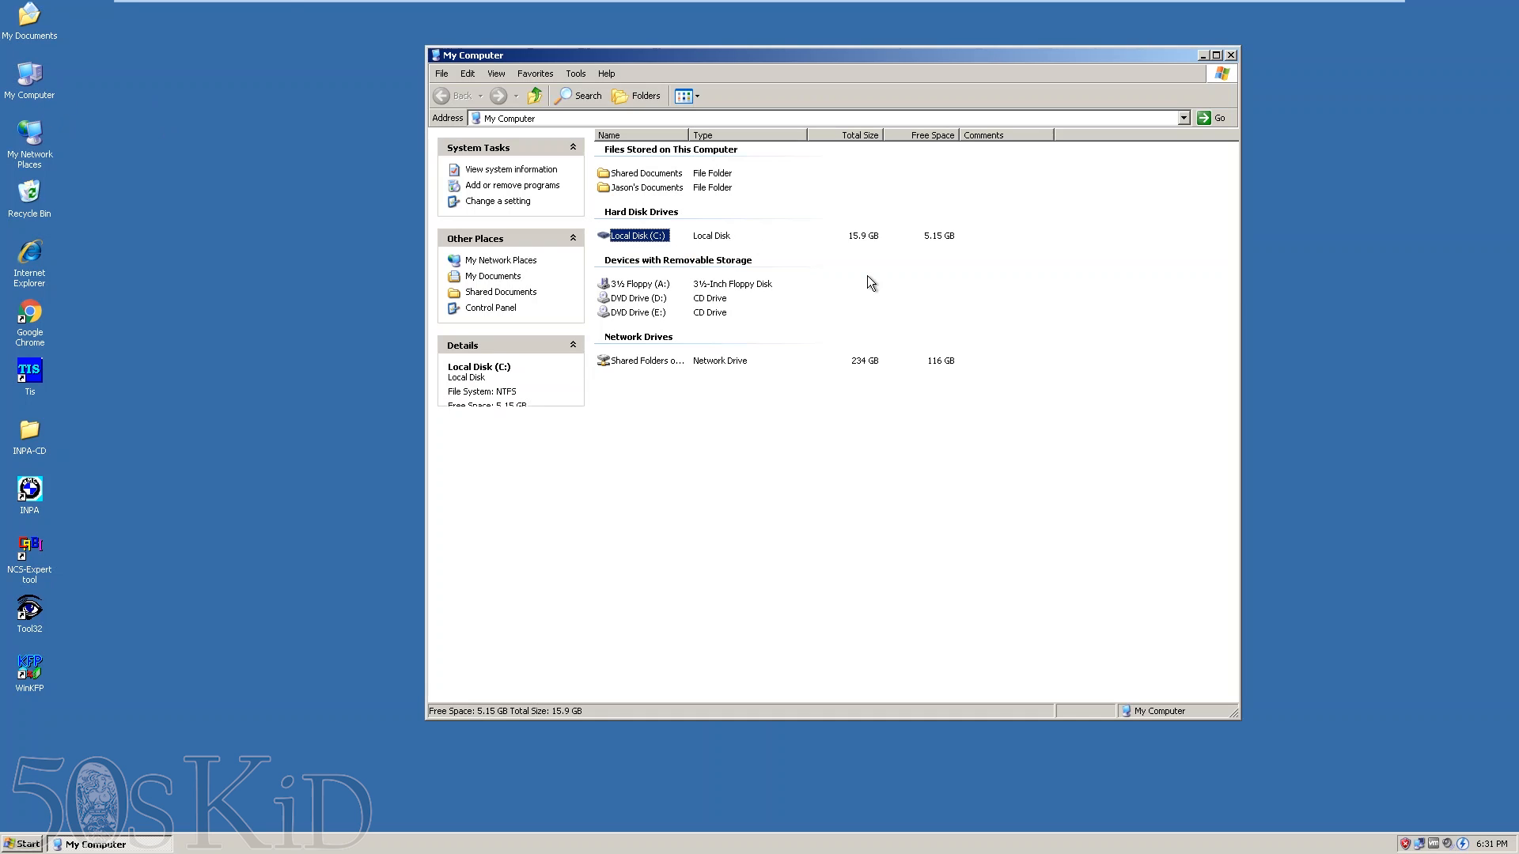
pyautogui.doubleClick(637, 235)
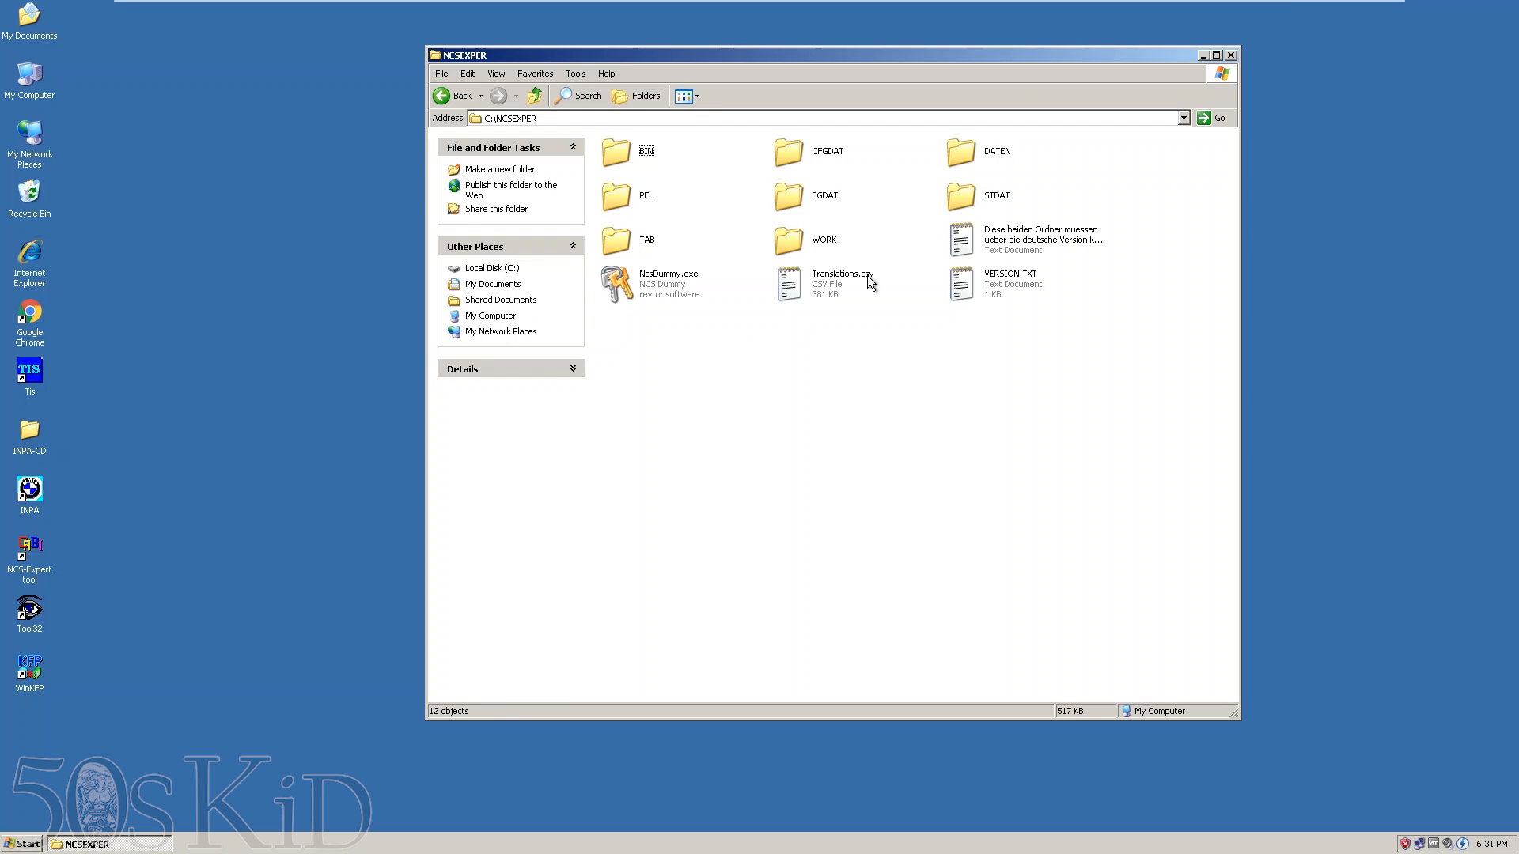
pyautogui.doubleClick(827, 152)
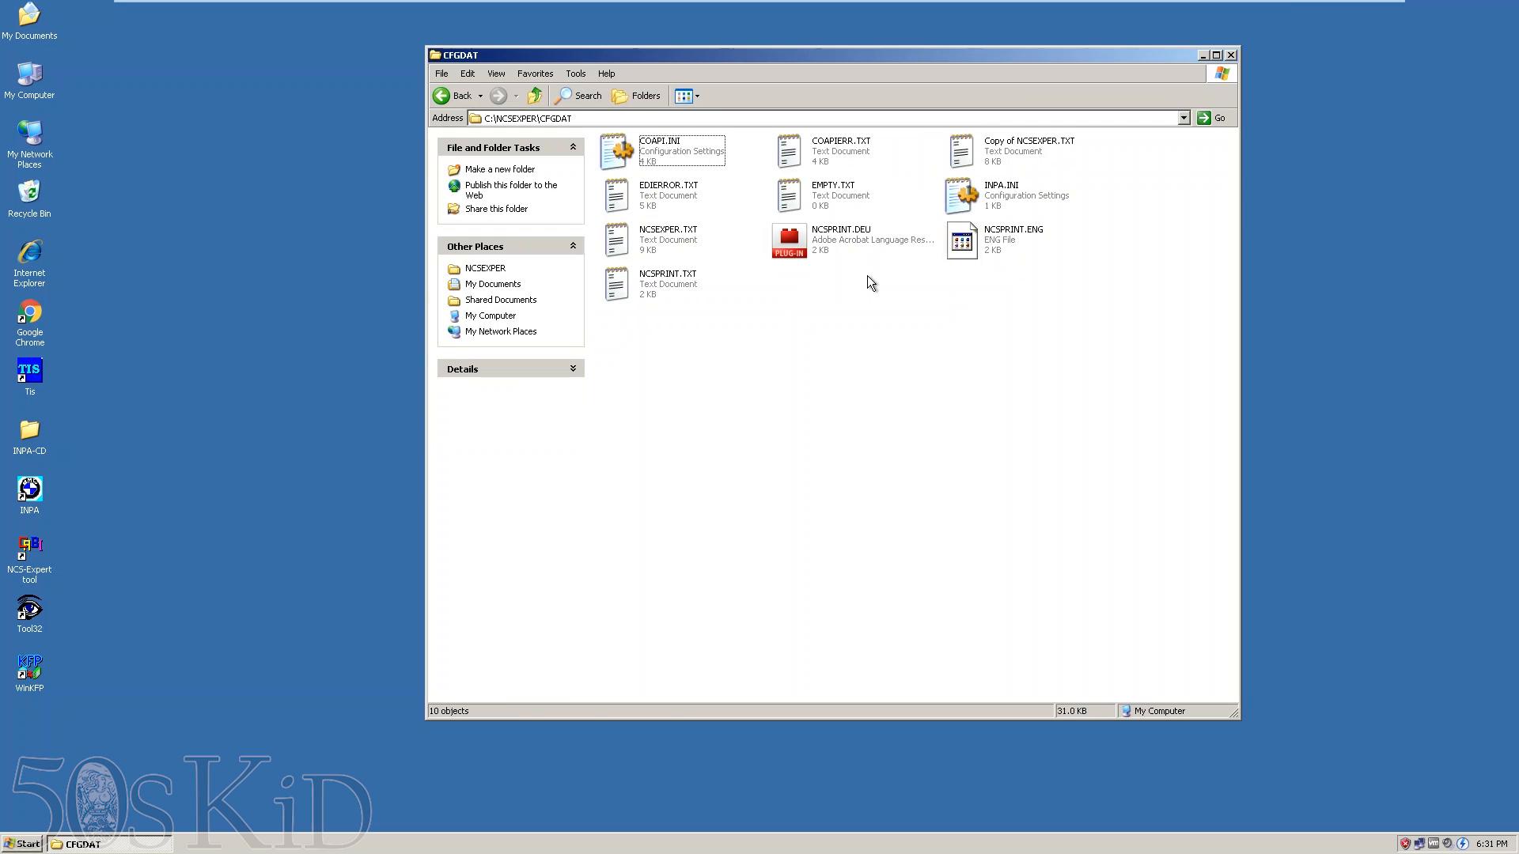
pyautogui.click(1028, 151)
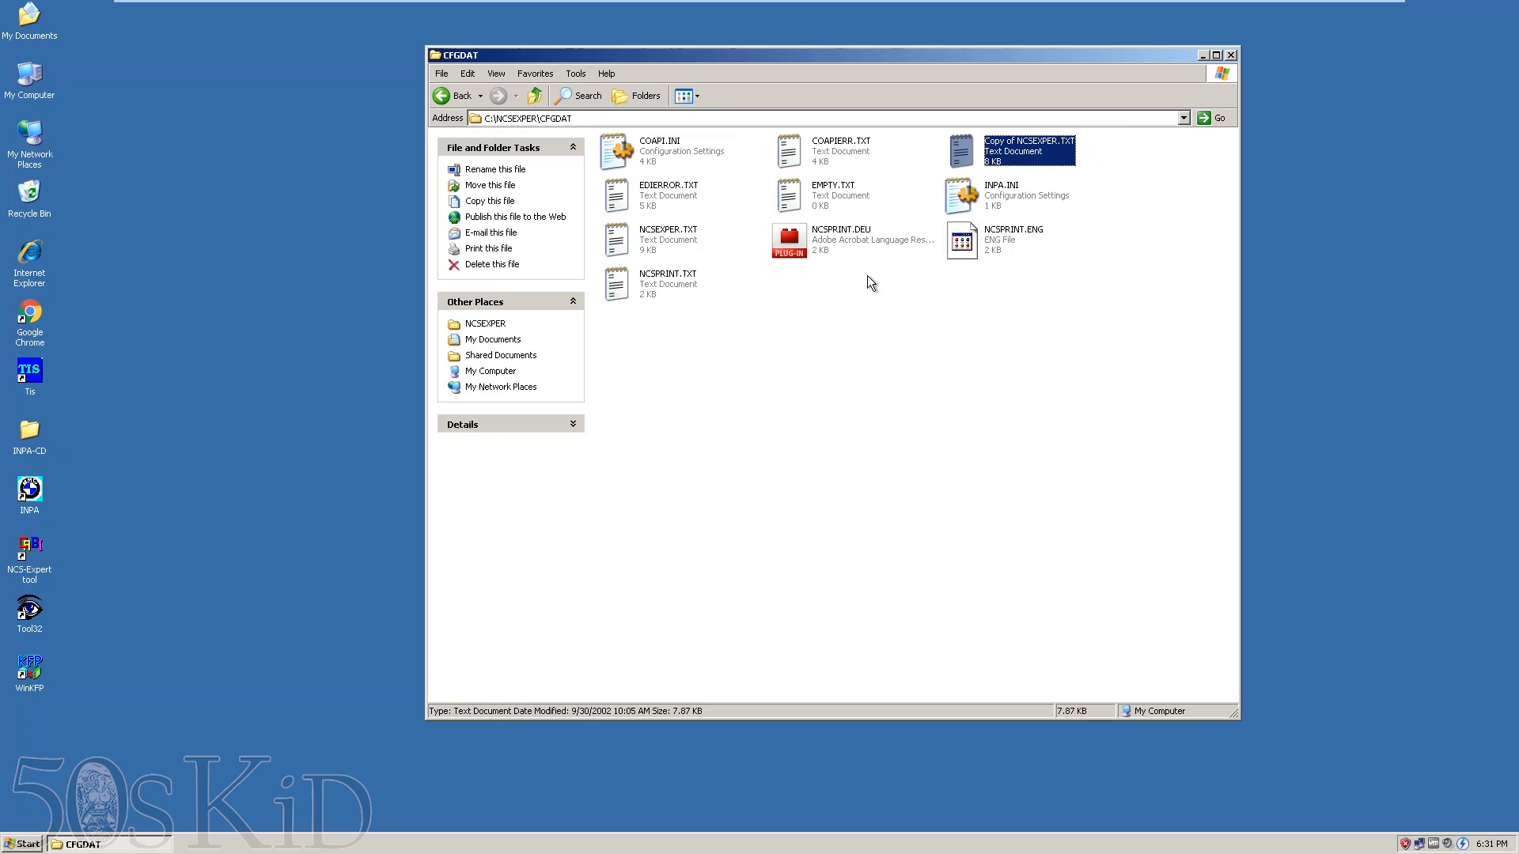
# - Rename the original NCSEXPER.TXT to NCSEXPER.TXT.GER
pyautogui.click(667, 239)
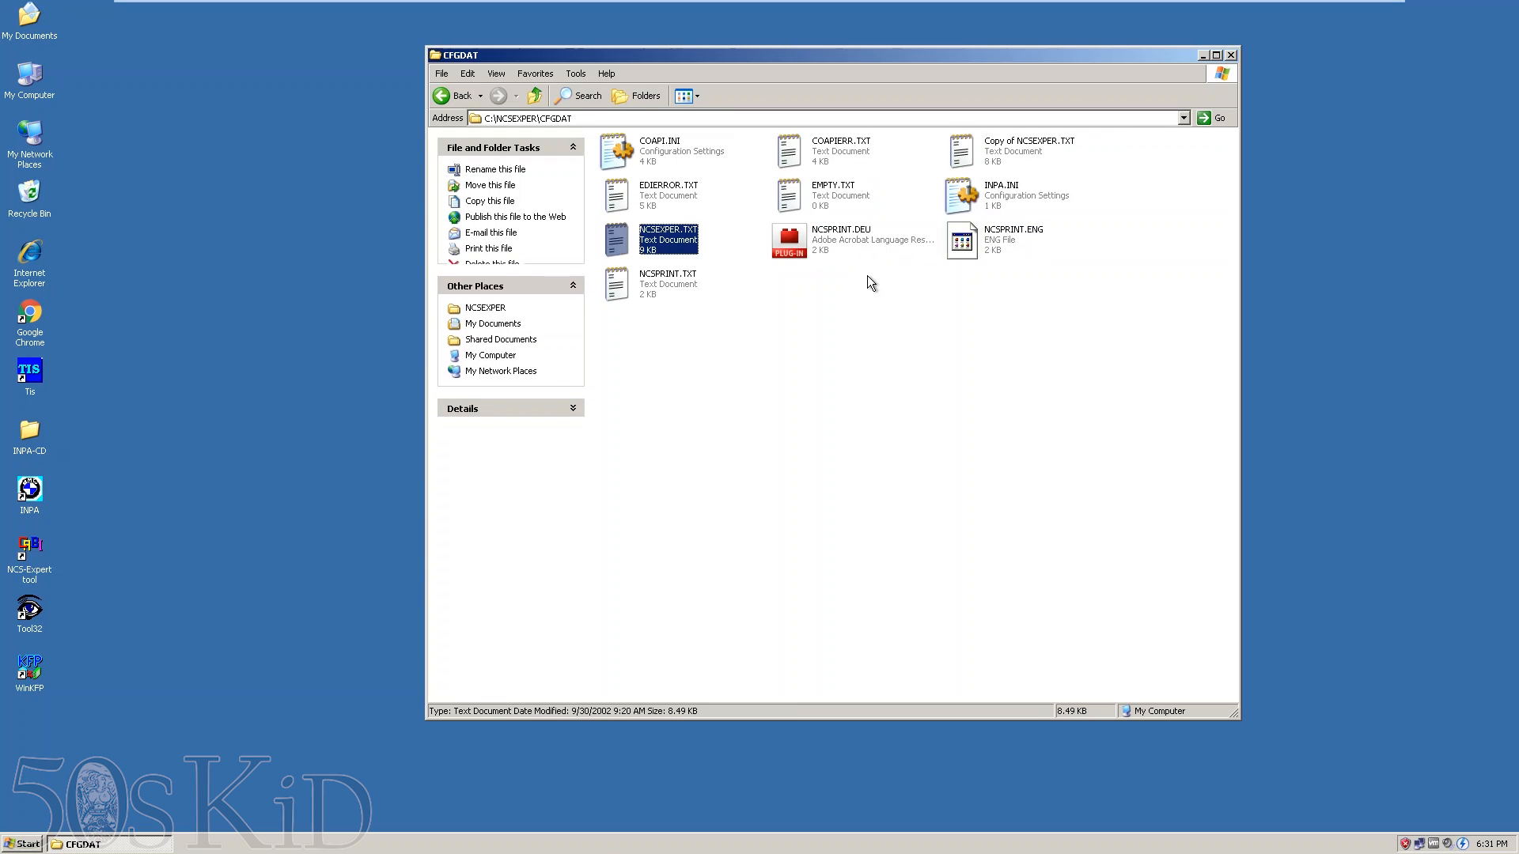
pyautogui.doubleClick(666, 237)
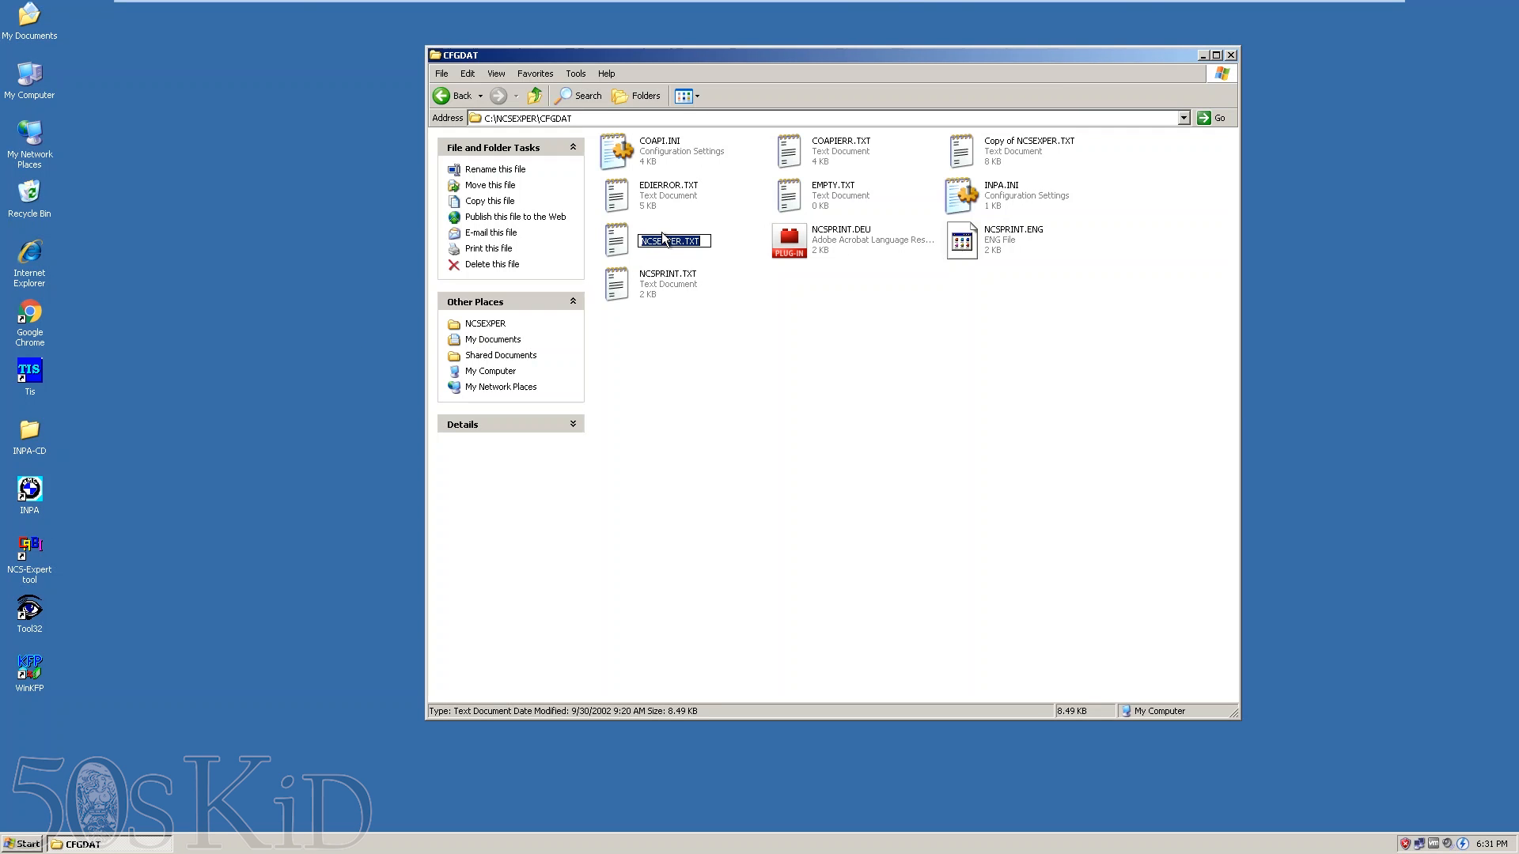
pyautogui.write('.GER')
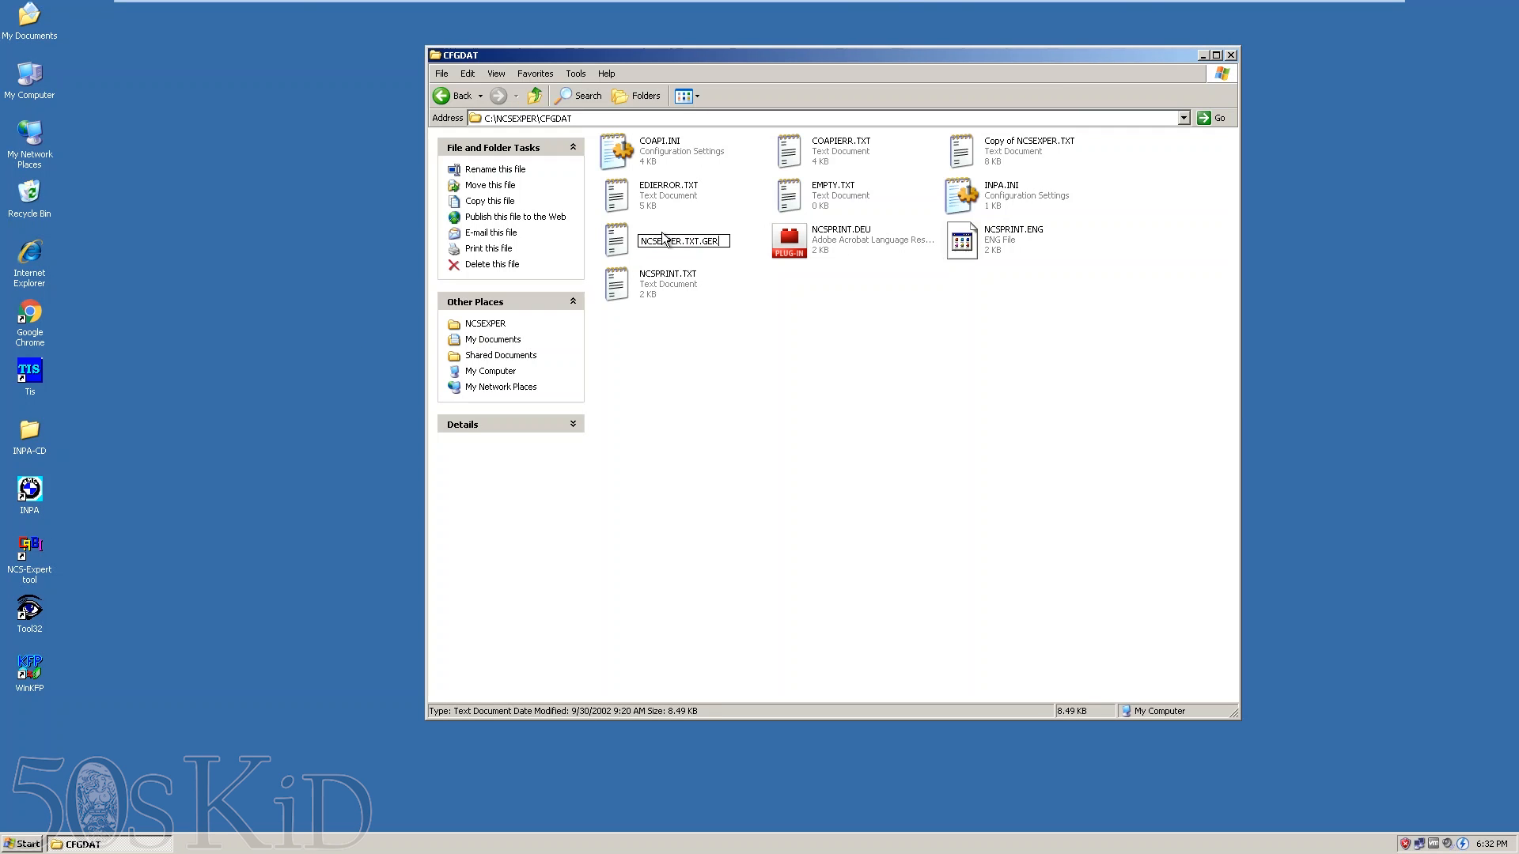
pyautogui.press('Return')
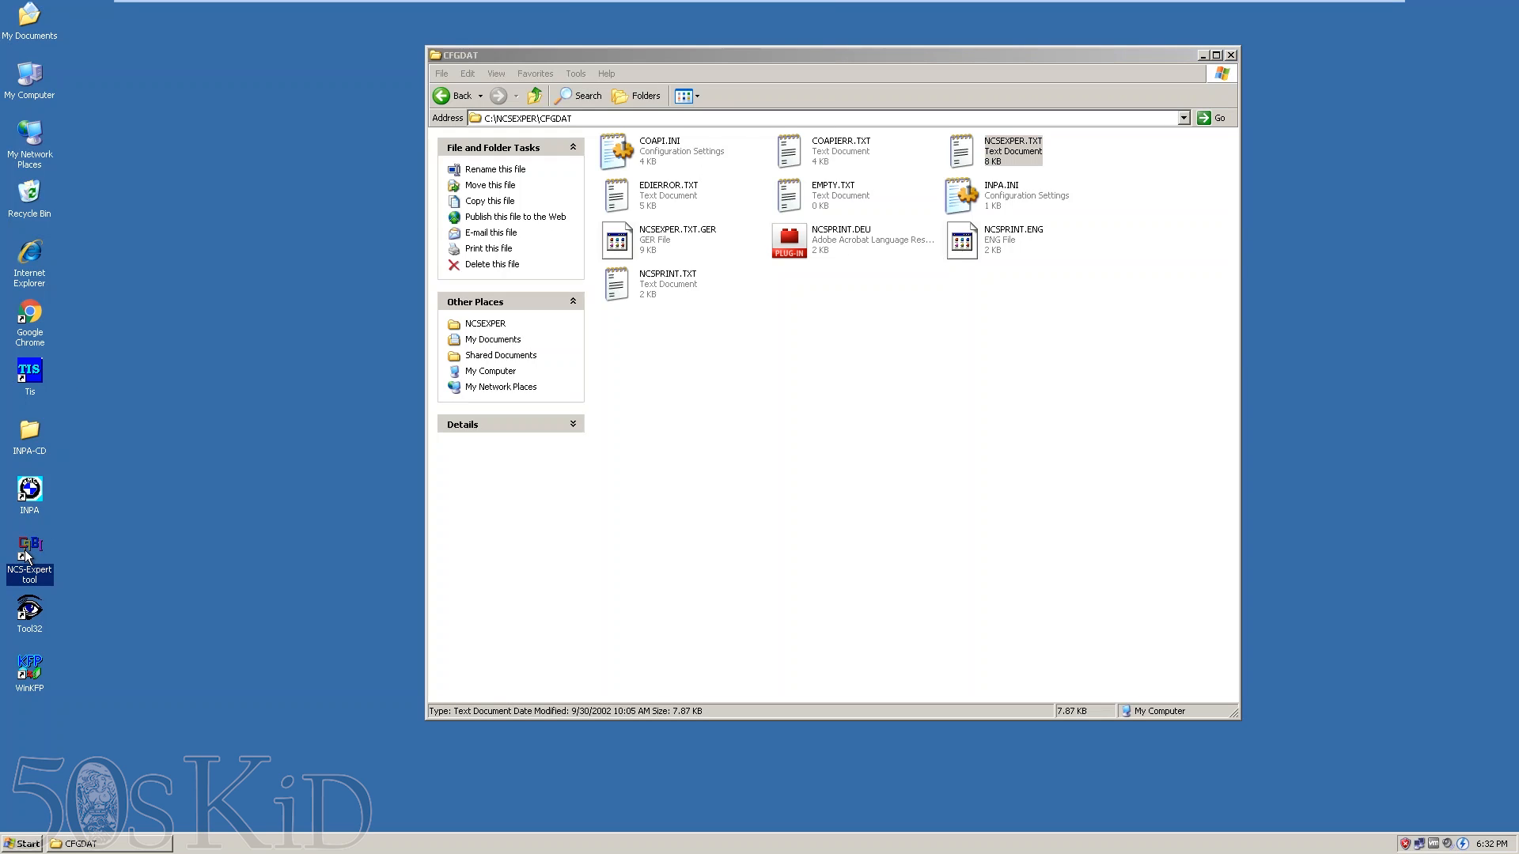
# - Relaunch NCS Expert to confirm English labels, then close it and the CFGDAT folder
pyautogui.doubleClick(28, 550)
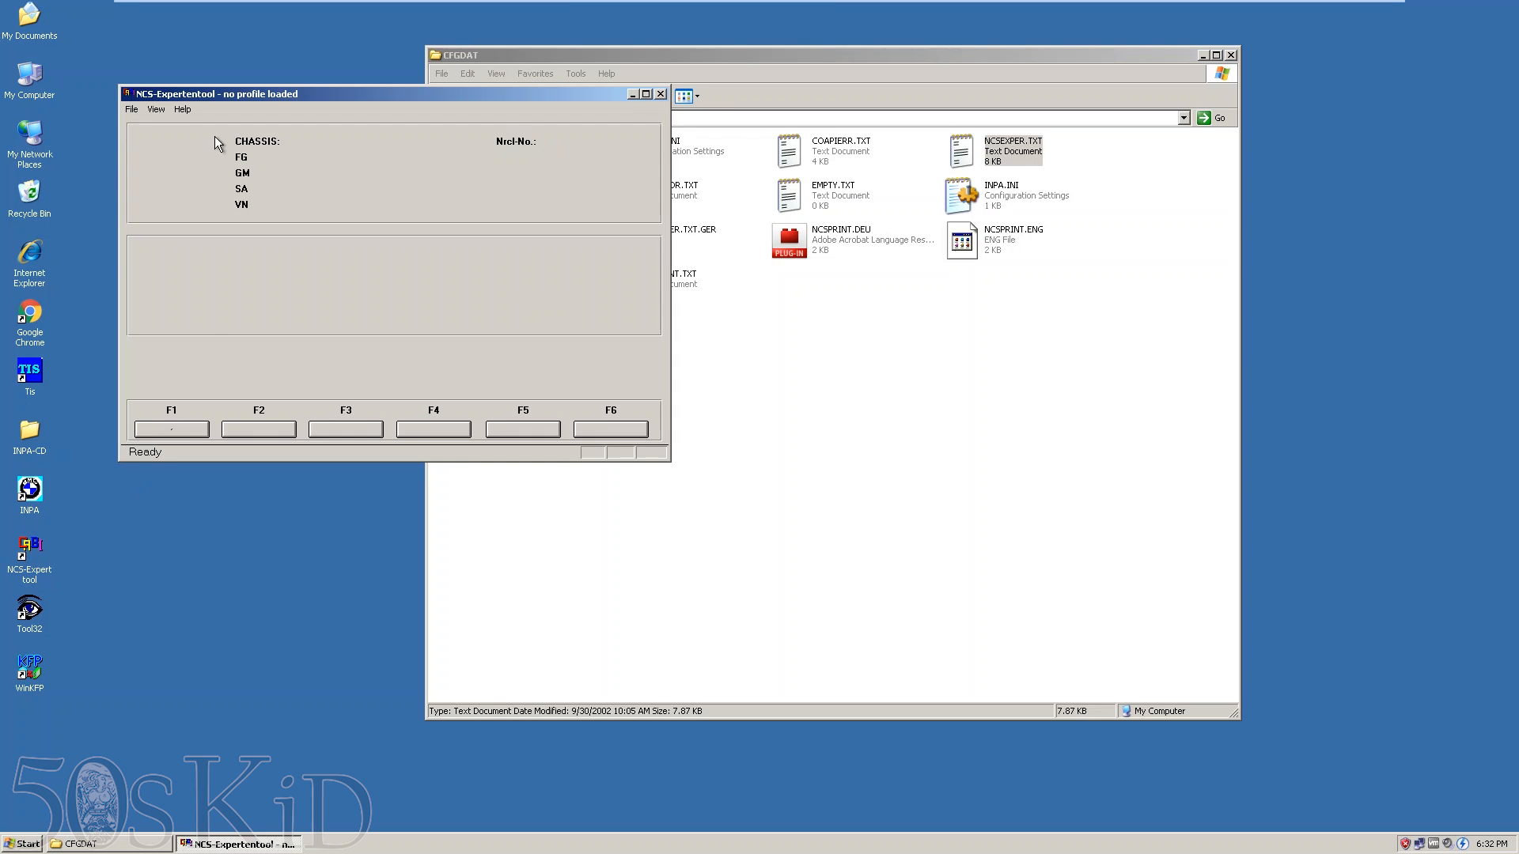
pyautogui.click(661, 93)
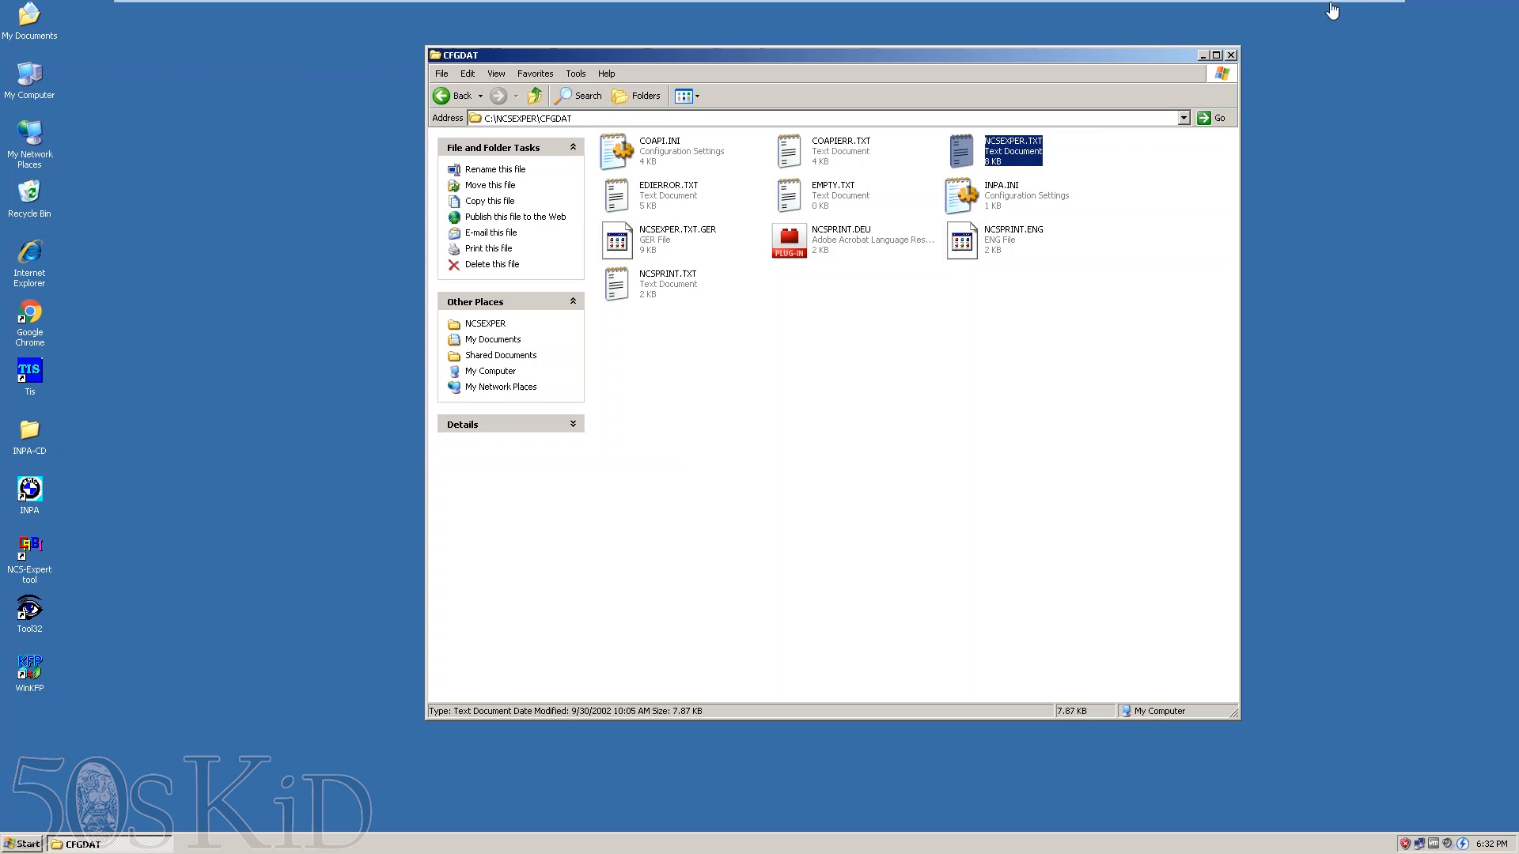
pyautogui.click(1232, 54)
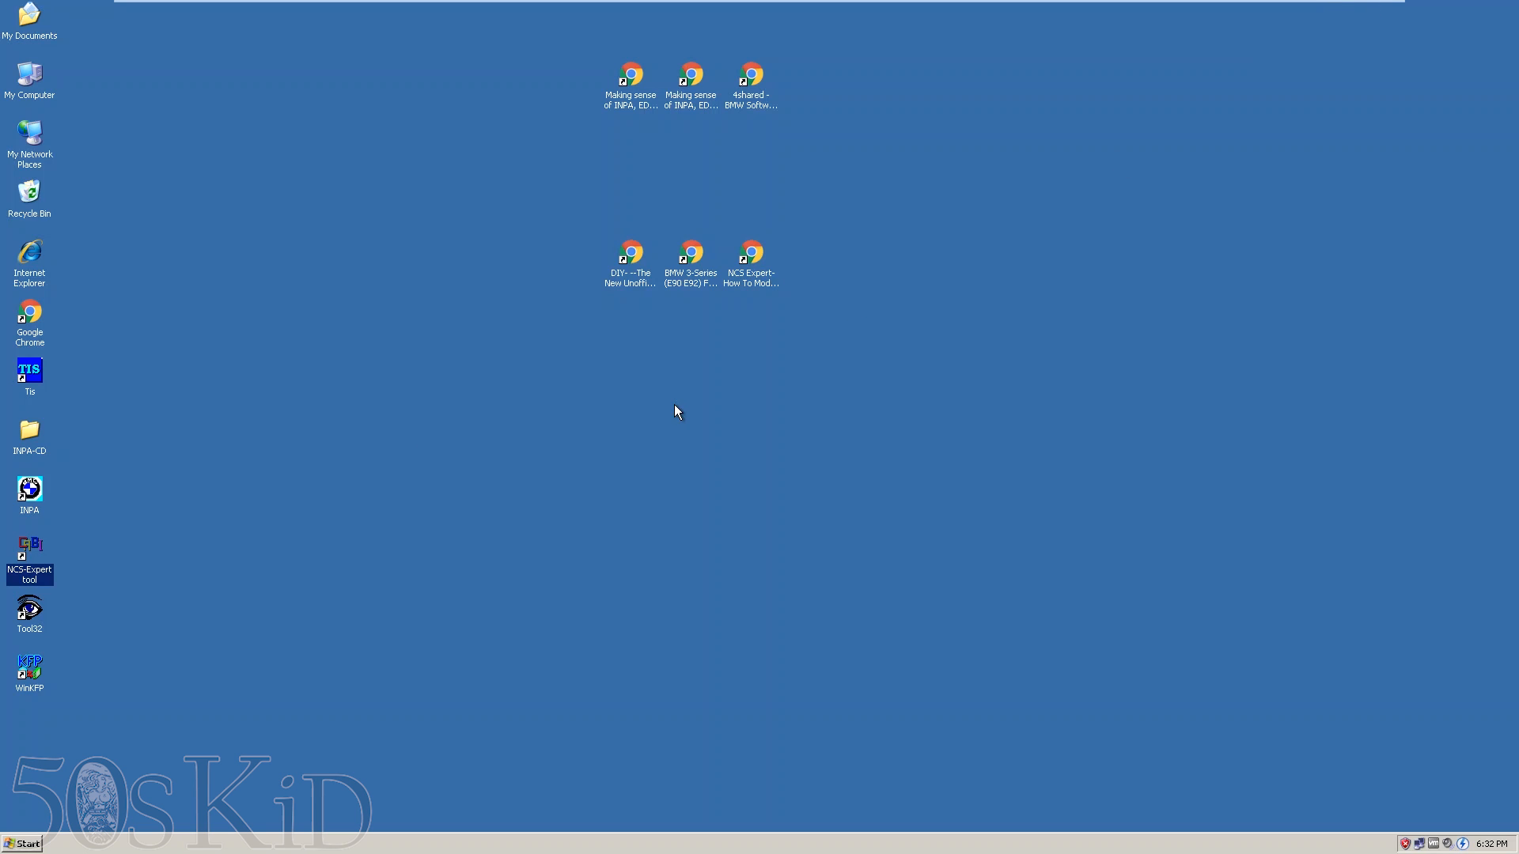
# - Launch INPA and view its About box reporting loader version 5.0.2, then dismiss it
pyautogui.doubleClick(28, 487)
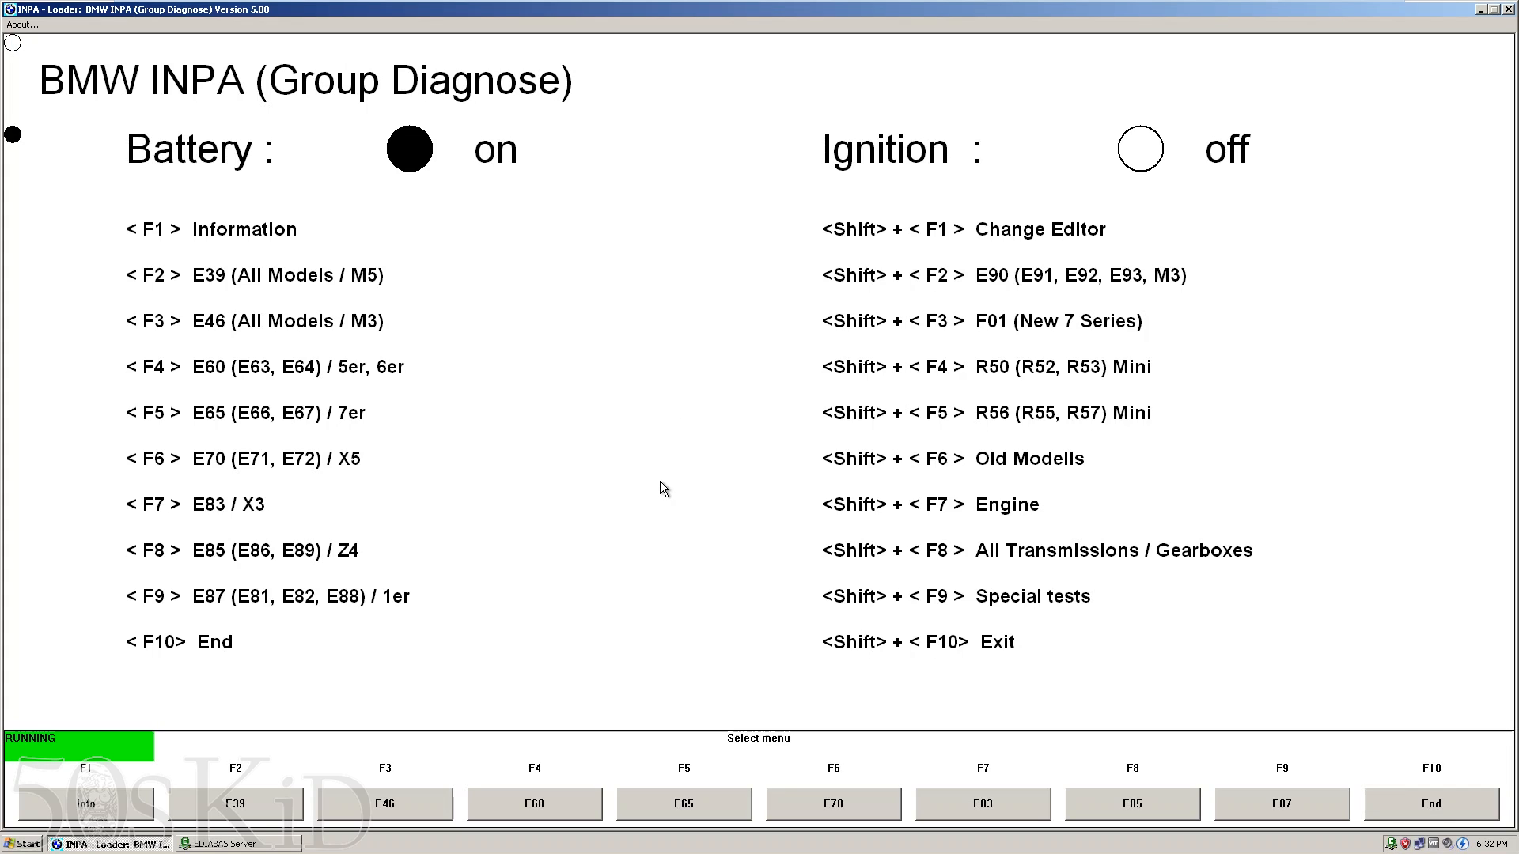
pyautogui.click(21, 24)
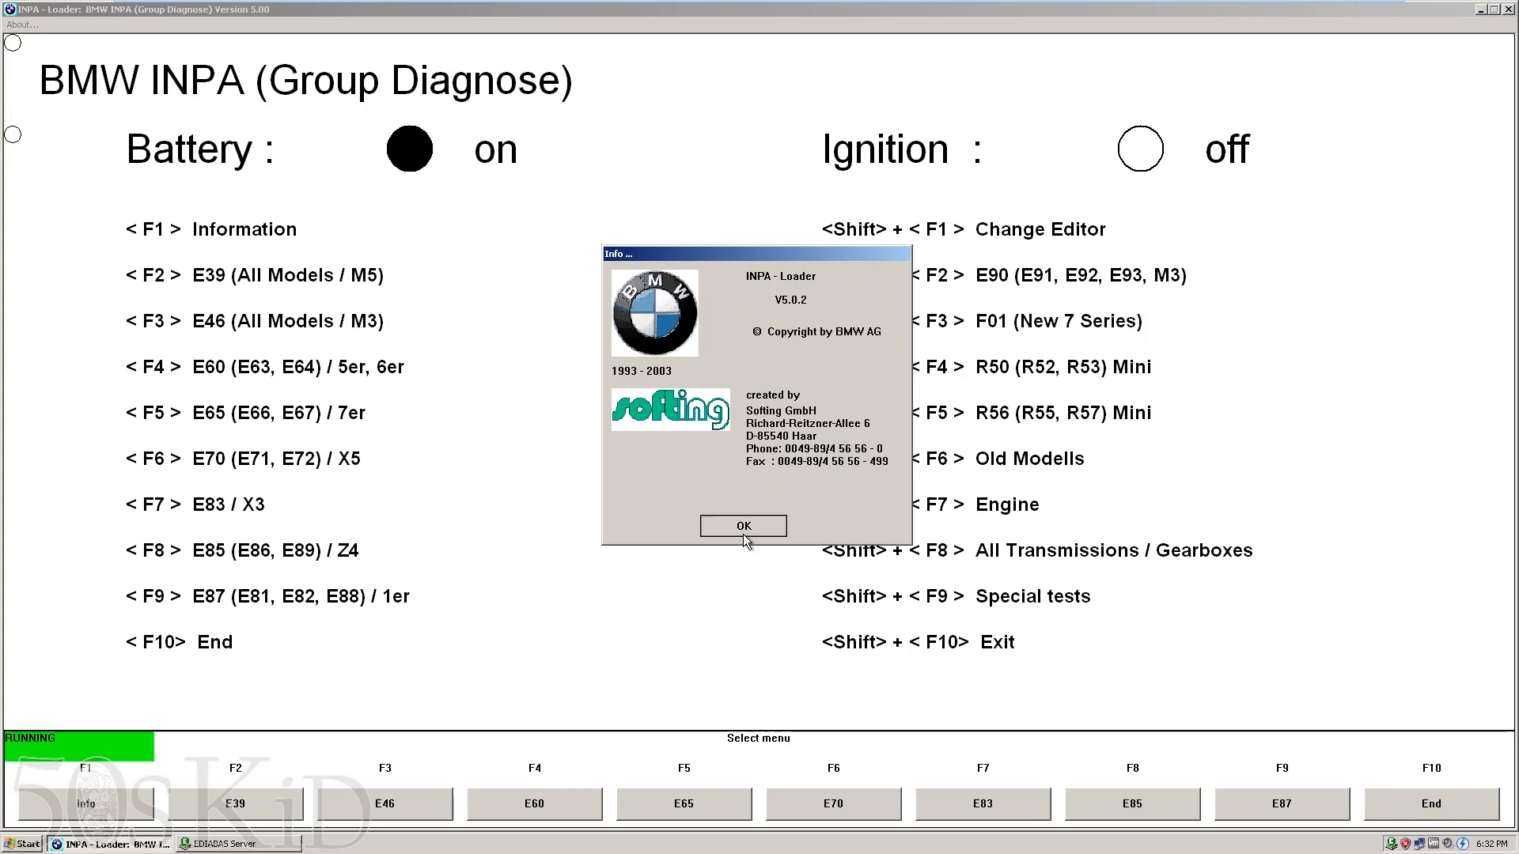
pyautogui.click(744, 525)
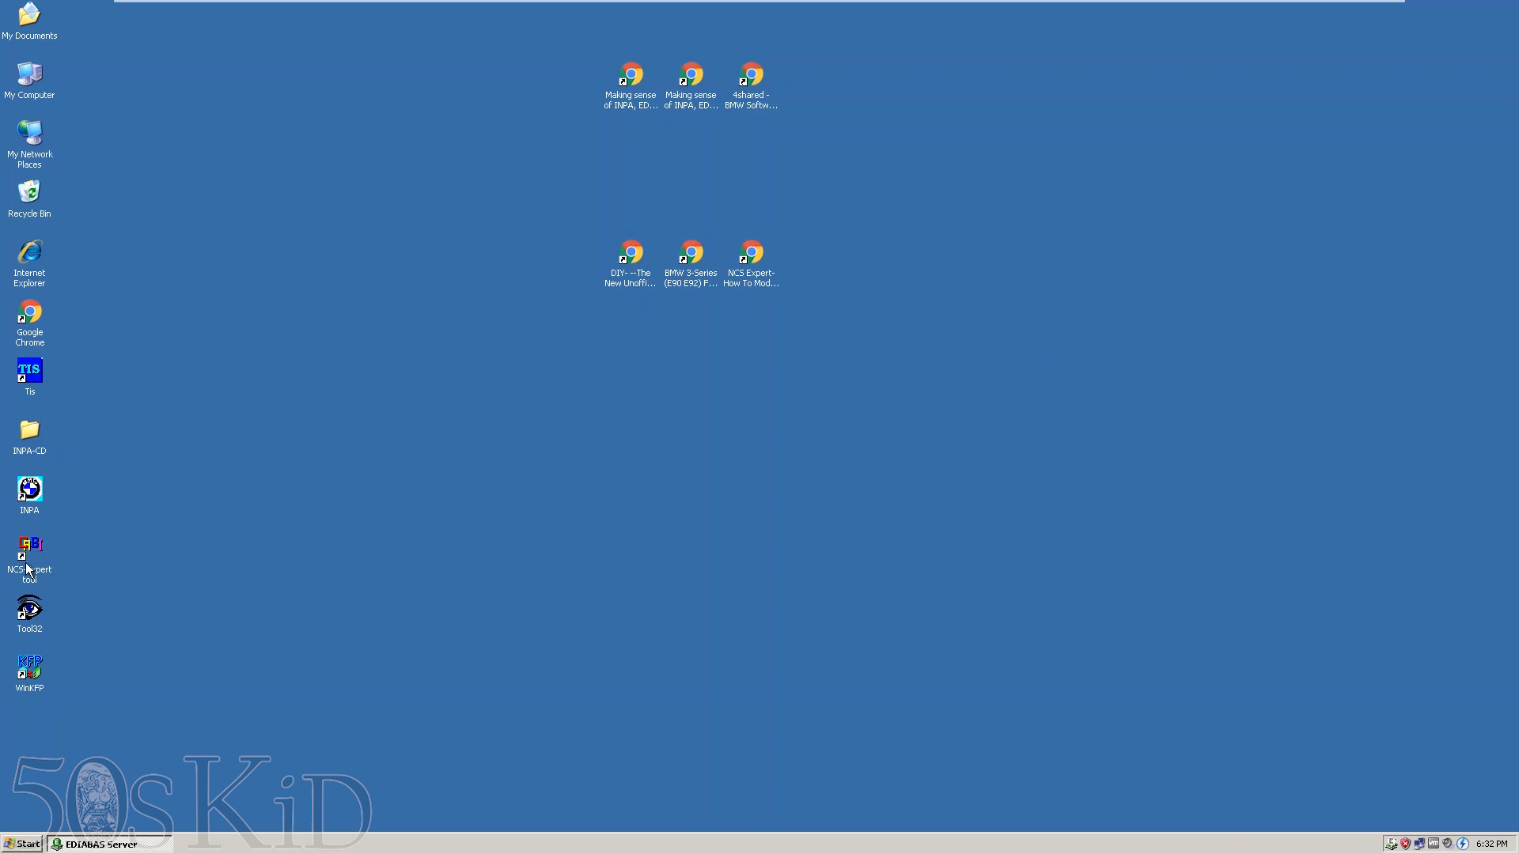
pyautogui.doubleClick(29, 547)
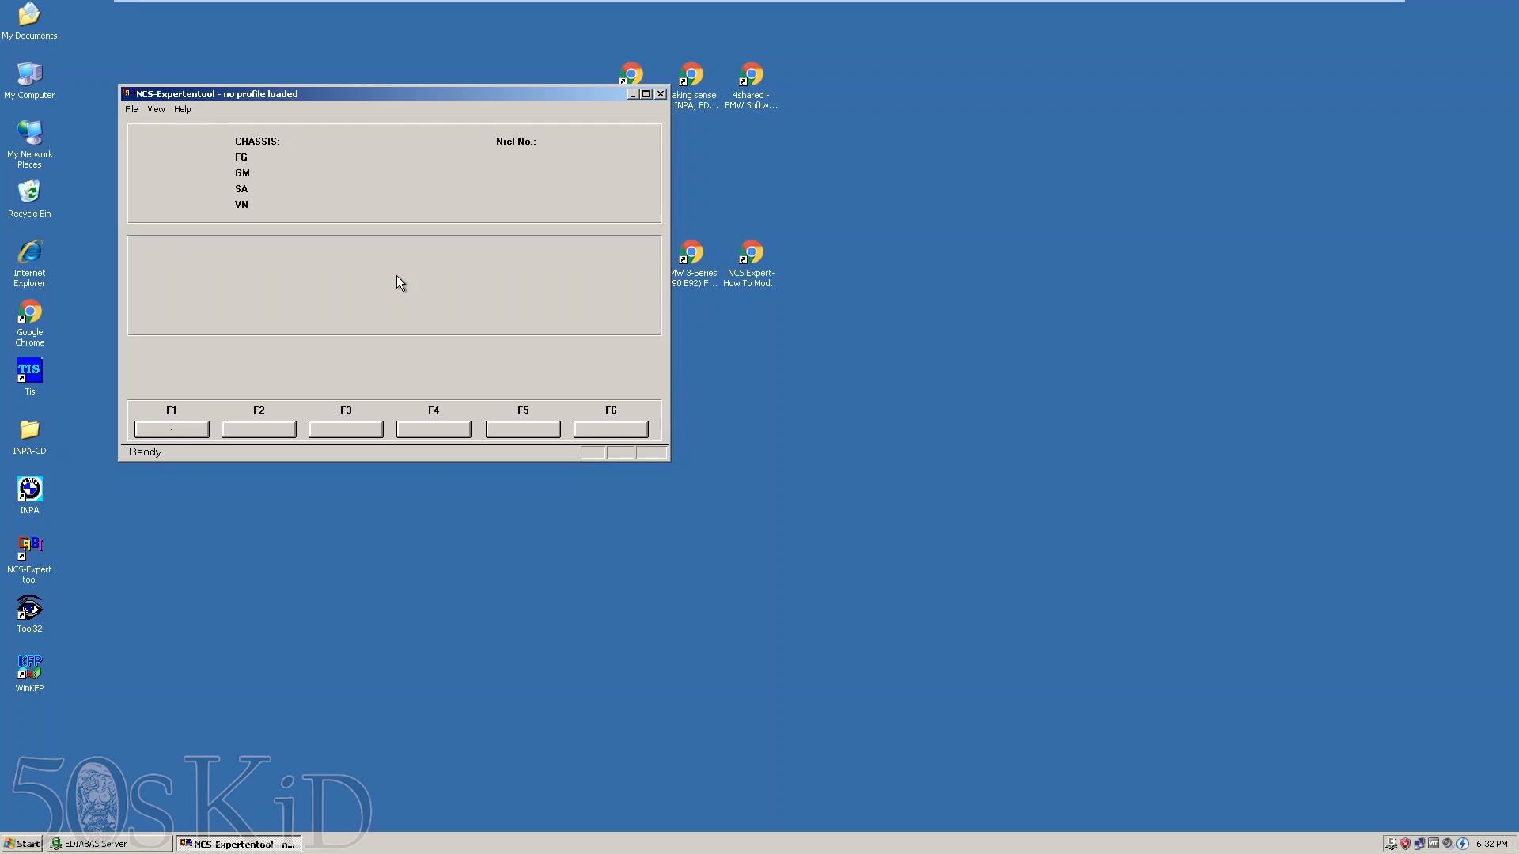
pyautogui.moveTo(391, 316)
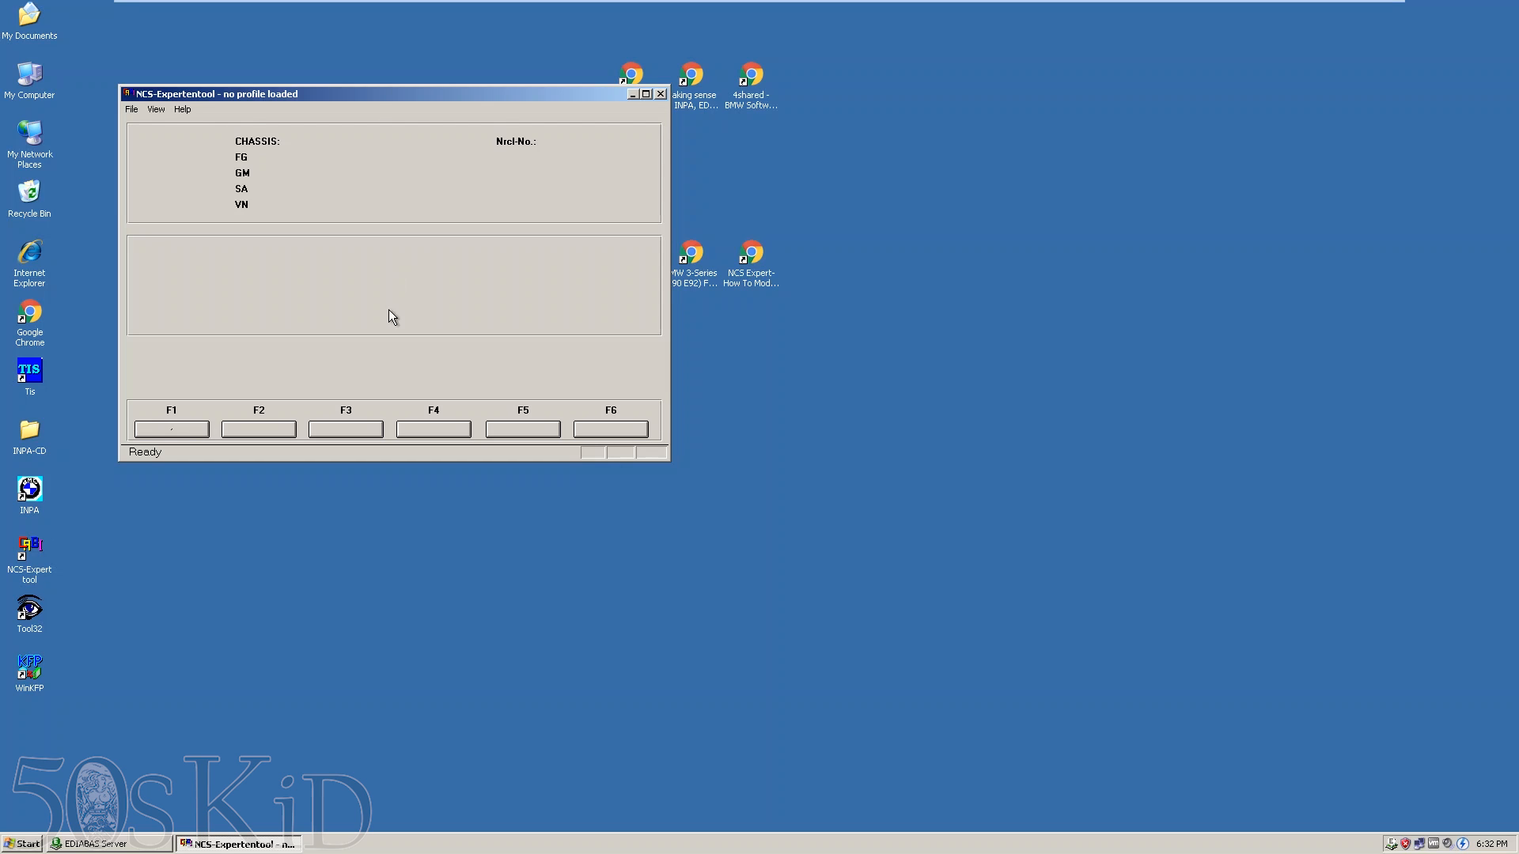
pyautogui.moveTo(495, 284)
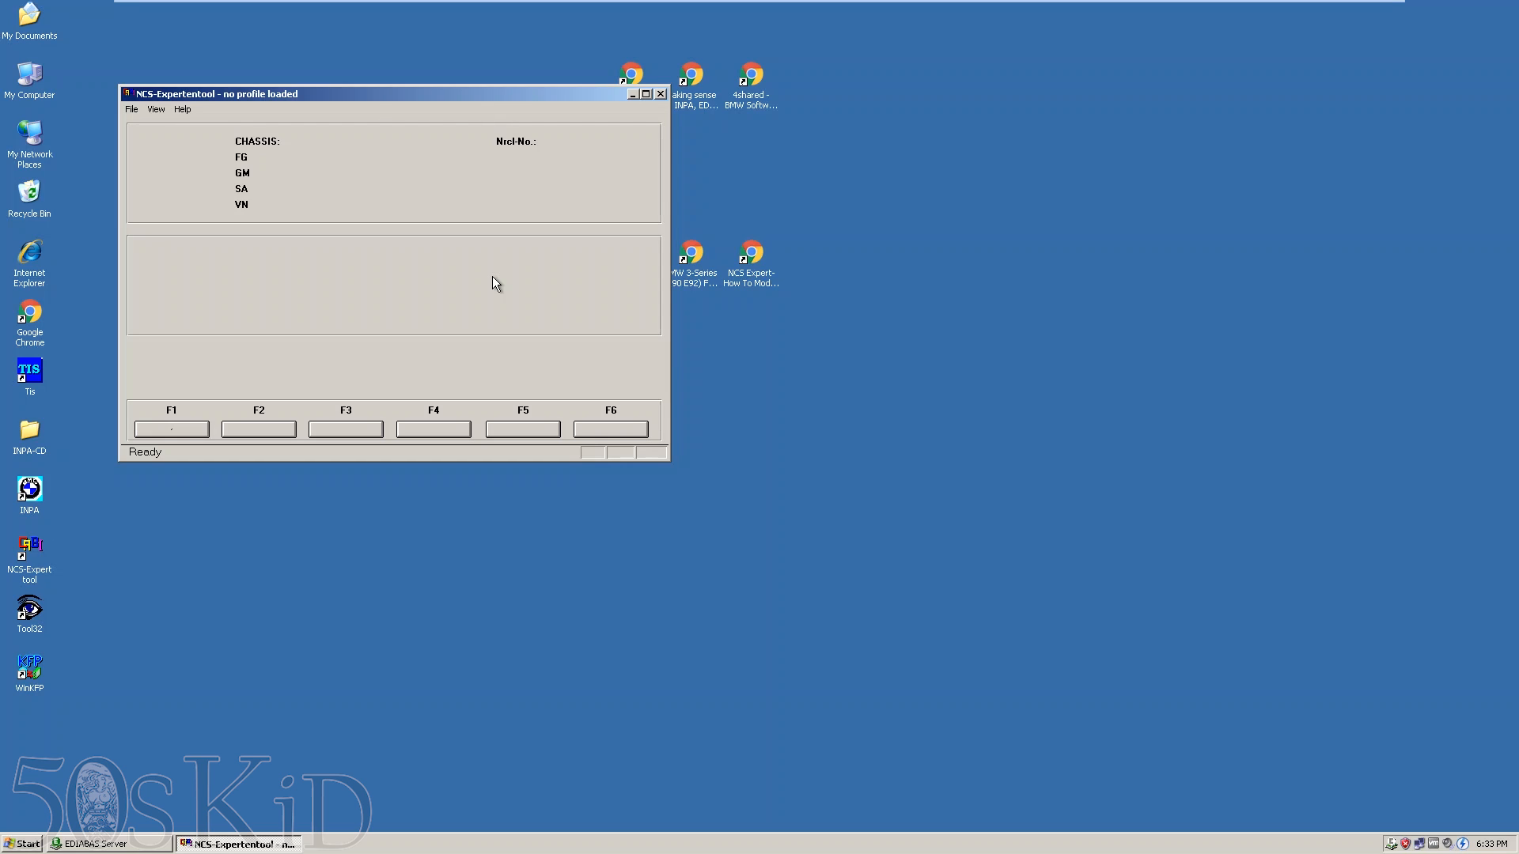
pyautogui.moveTo(361, 228)
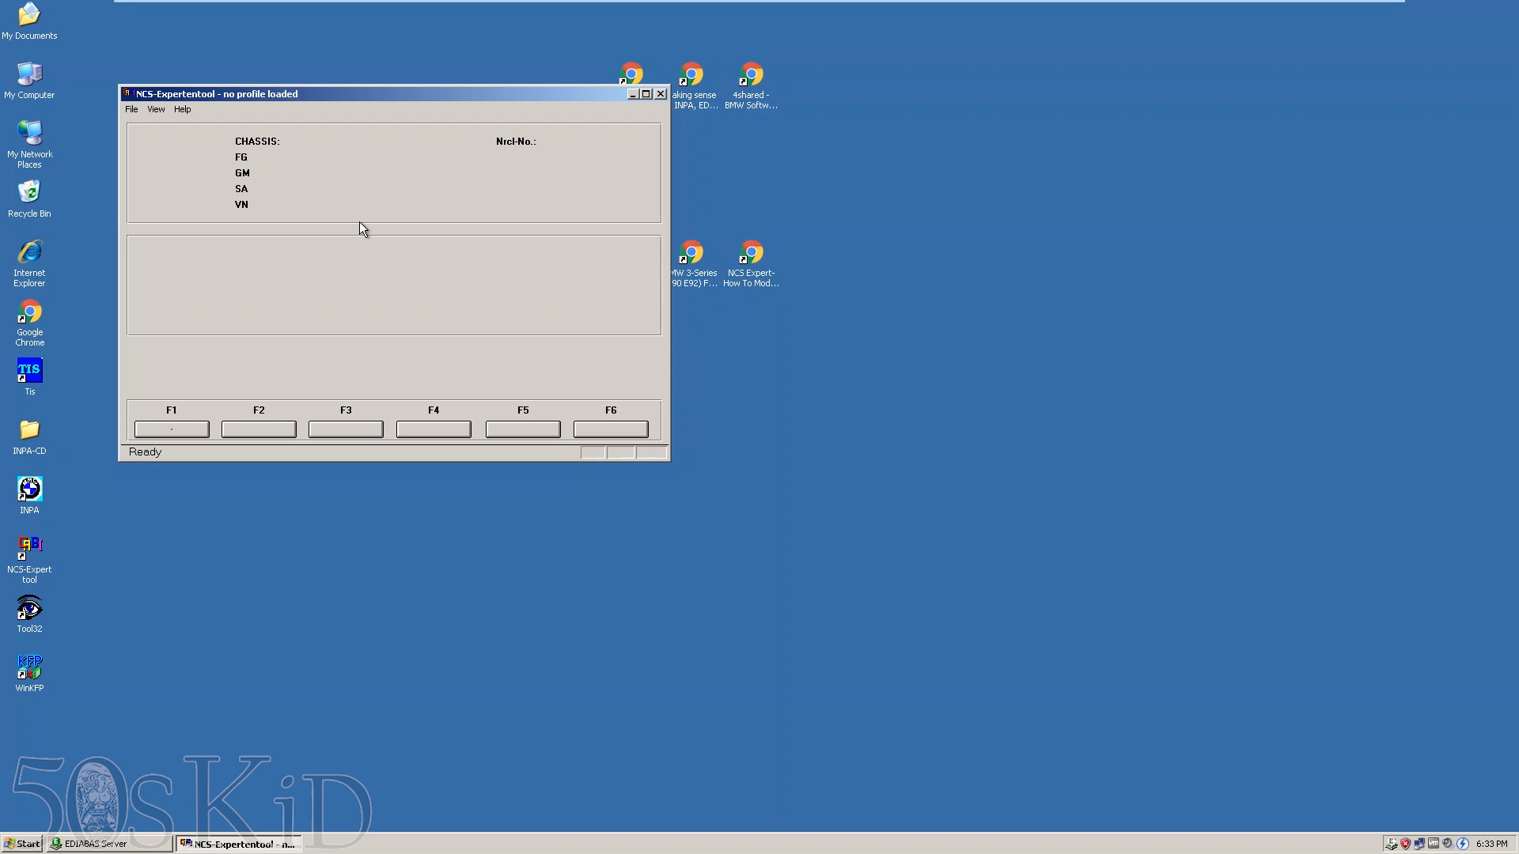
pyautogui.moveTo(593, 135)
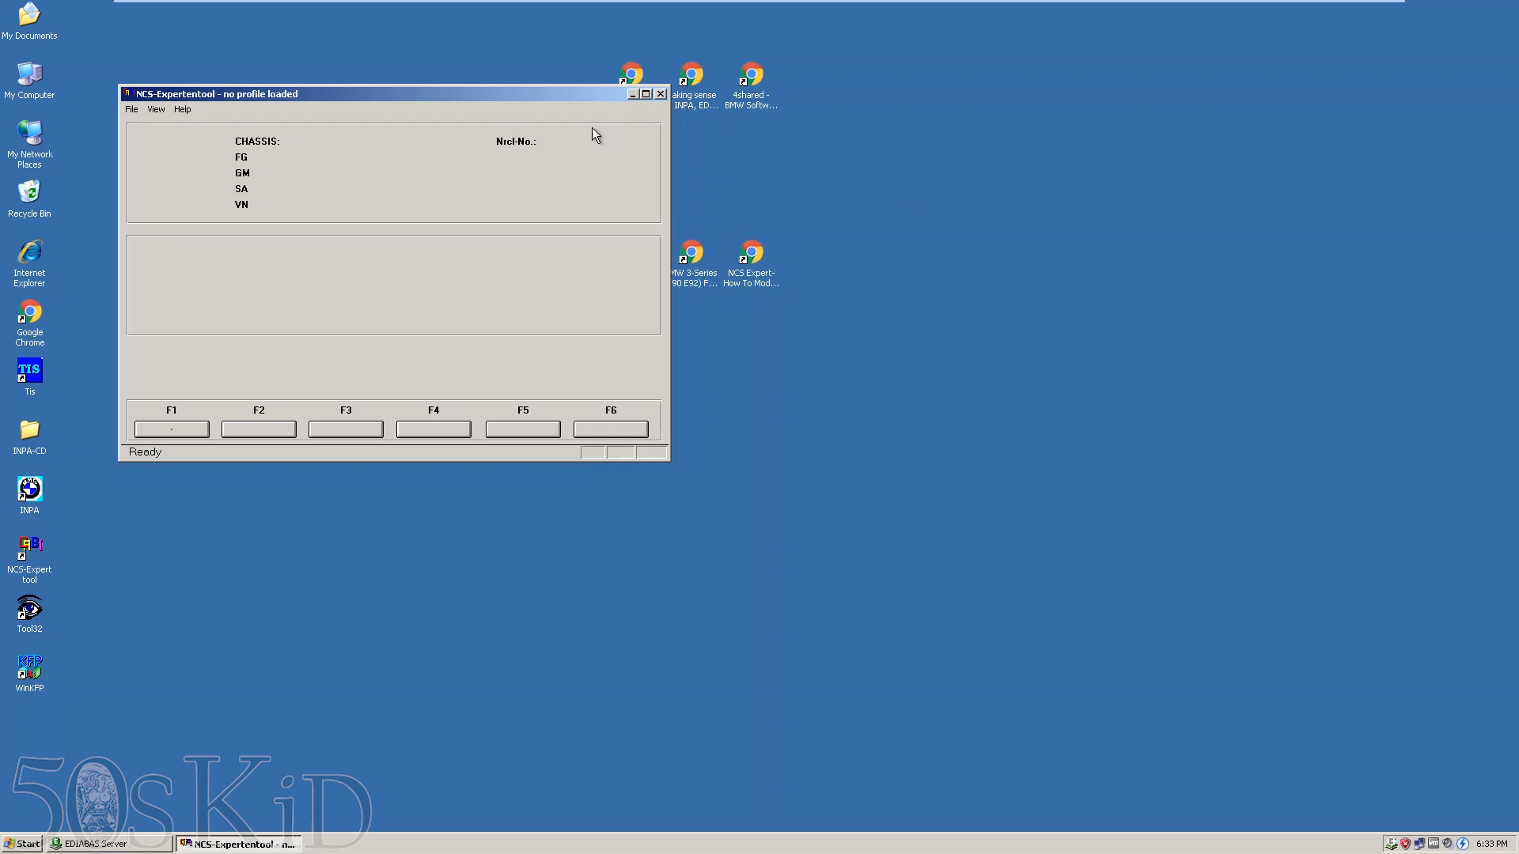
pyautogui.moveTo(466, 217)
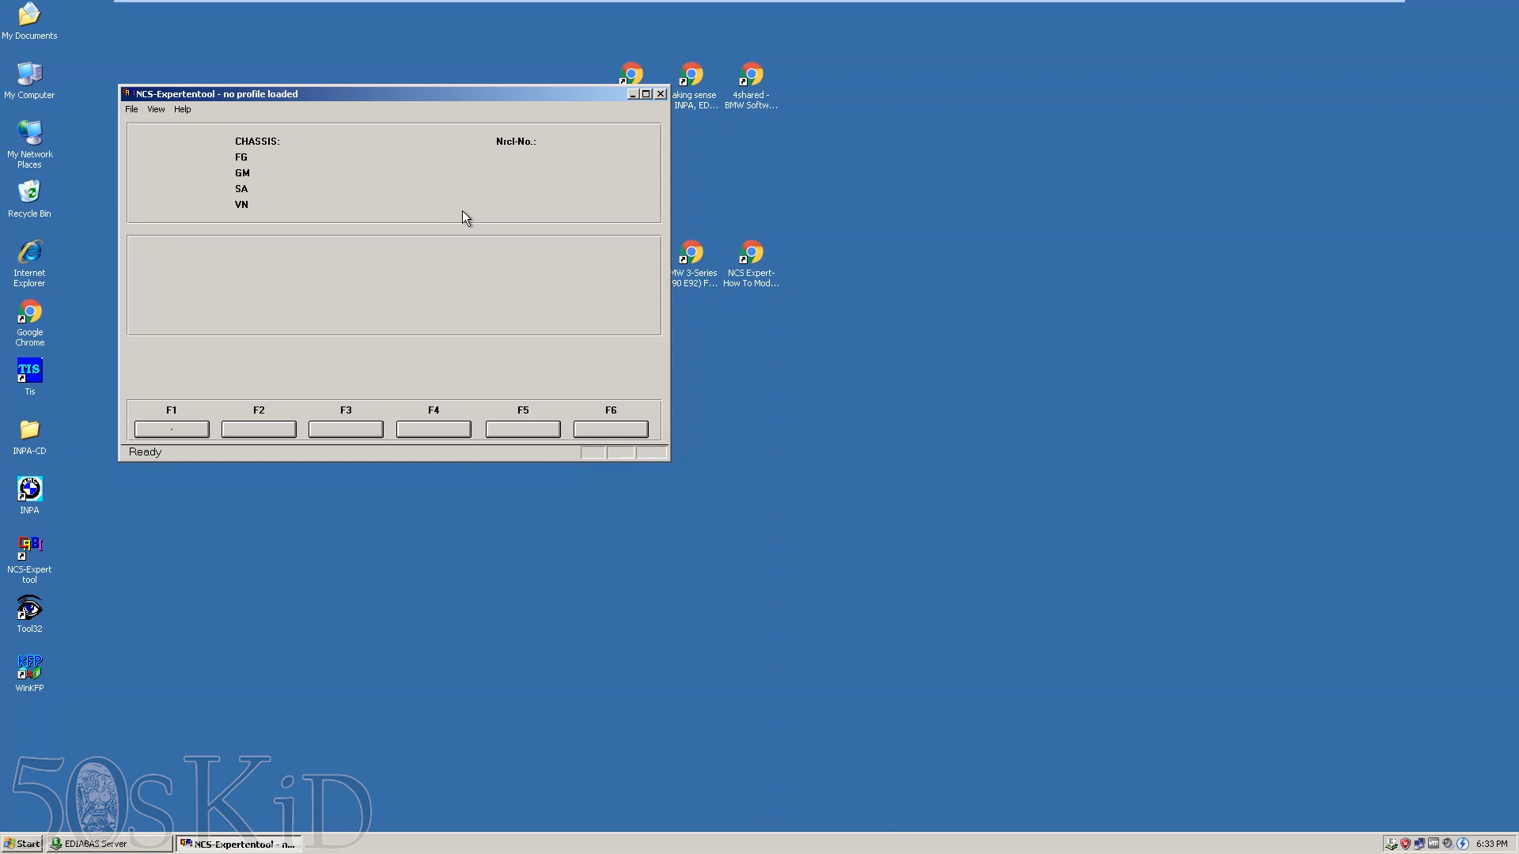
pyautogui.moveTo(579, 193)
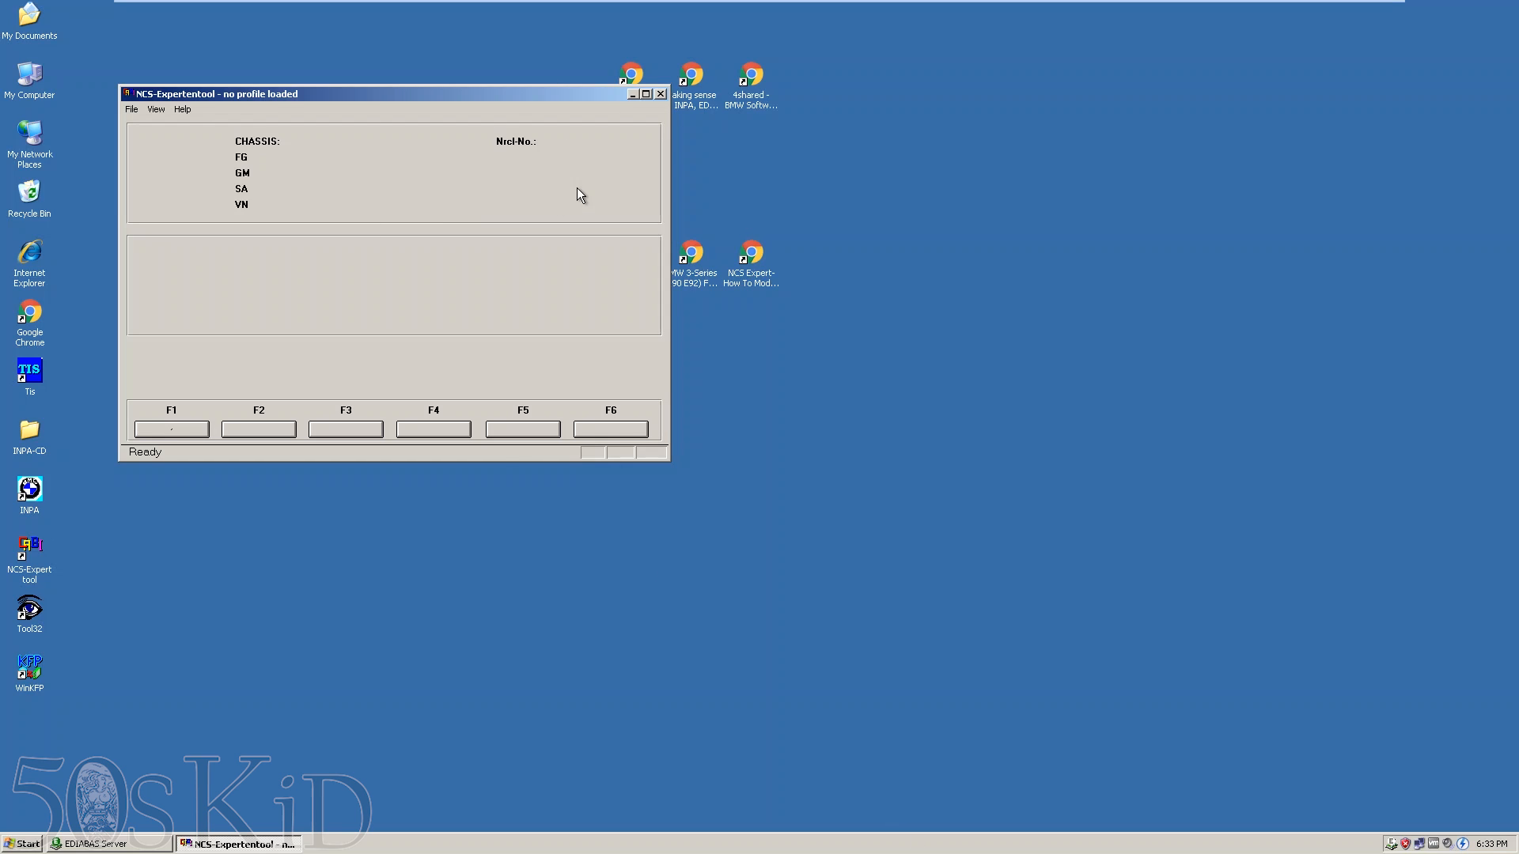
pyautogui.click(662, 93)
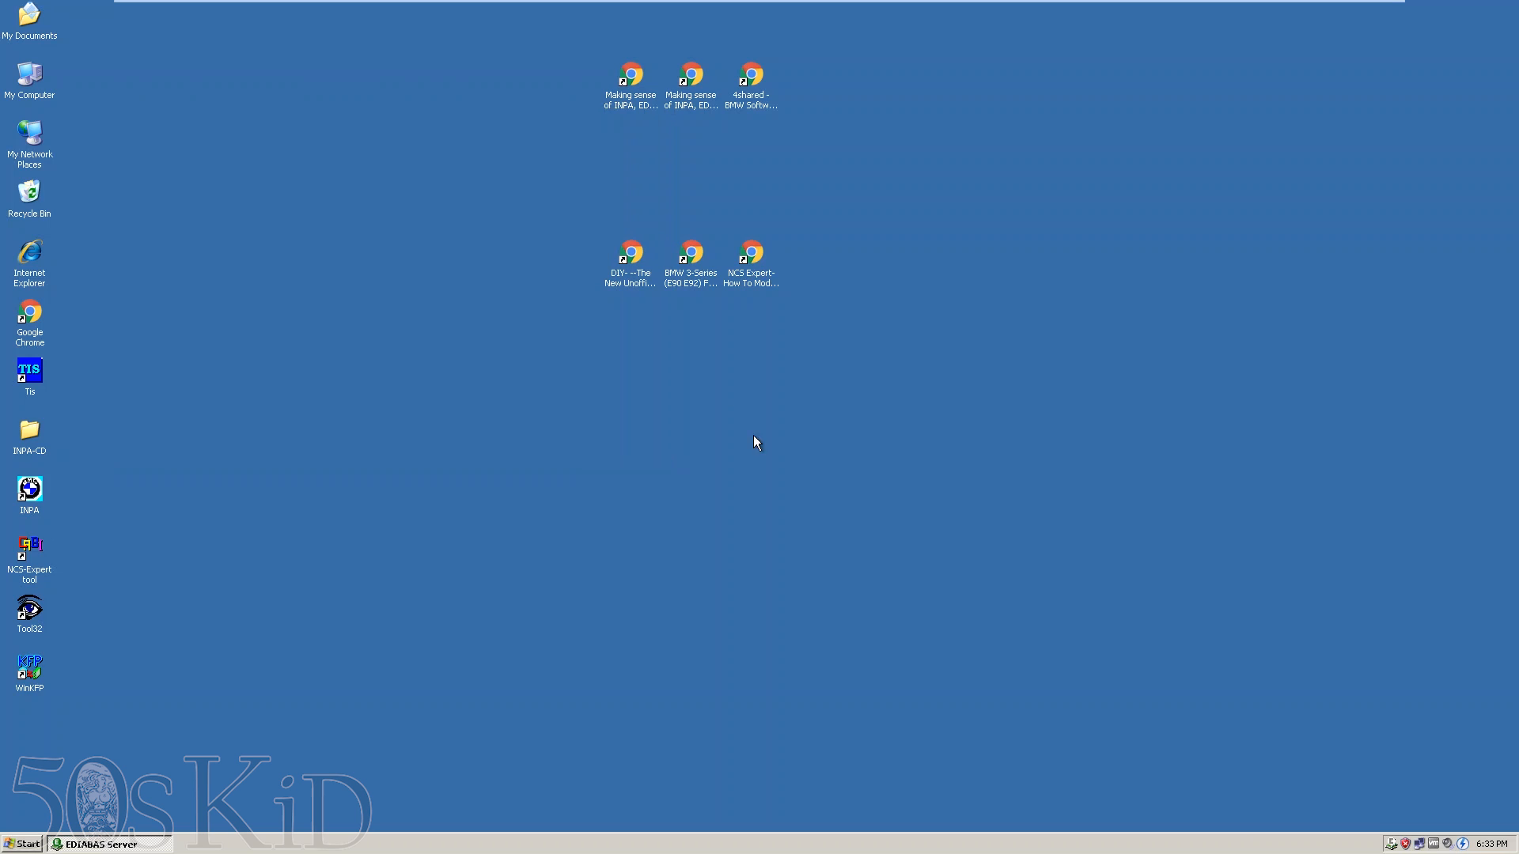
pyautogui.moveTo(787, 432)
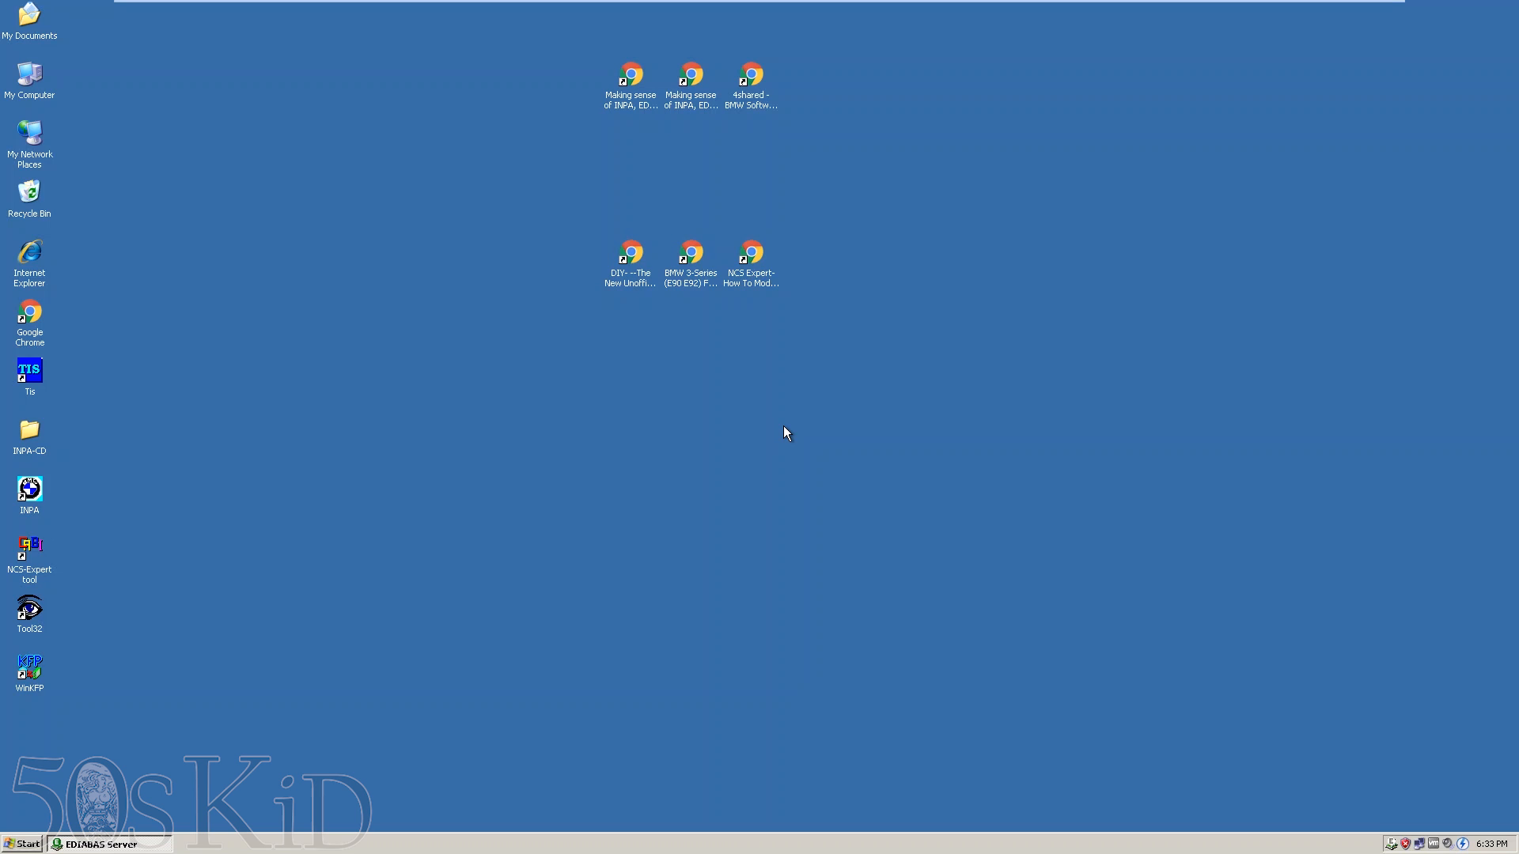